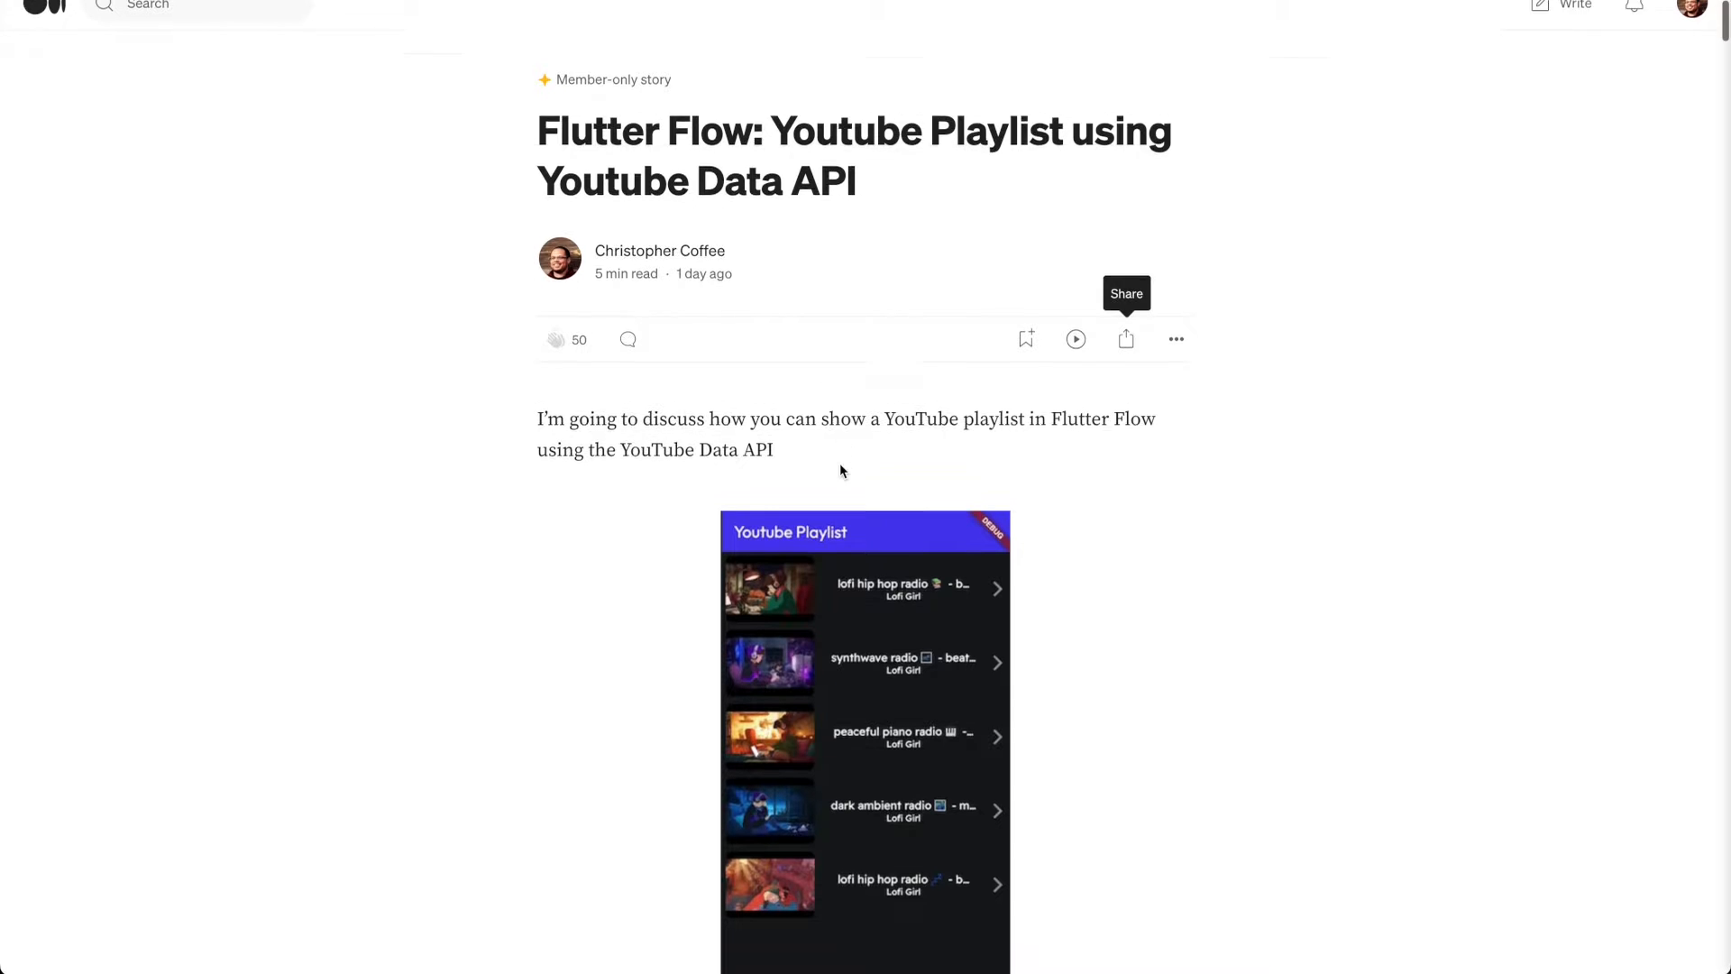
Step: Scroll the Medium article past the intro and playlist screenshots to 'Enable Youtube Data API'
scroll("down", 3)
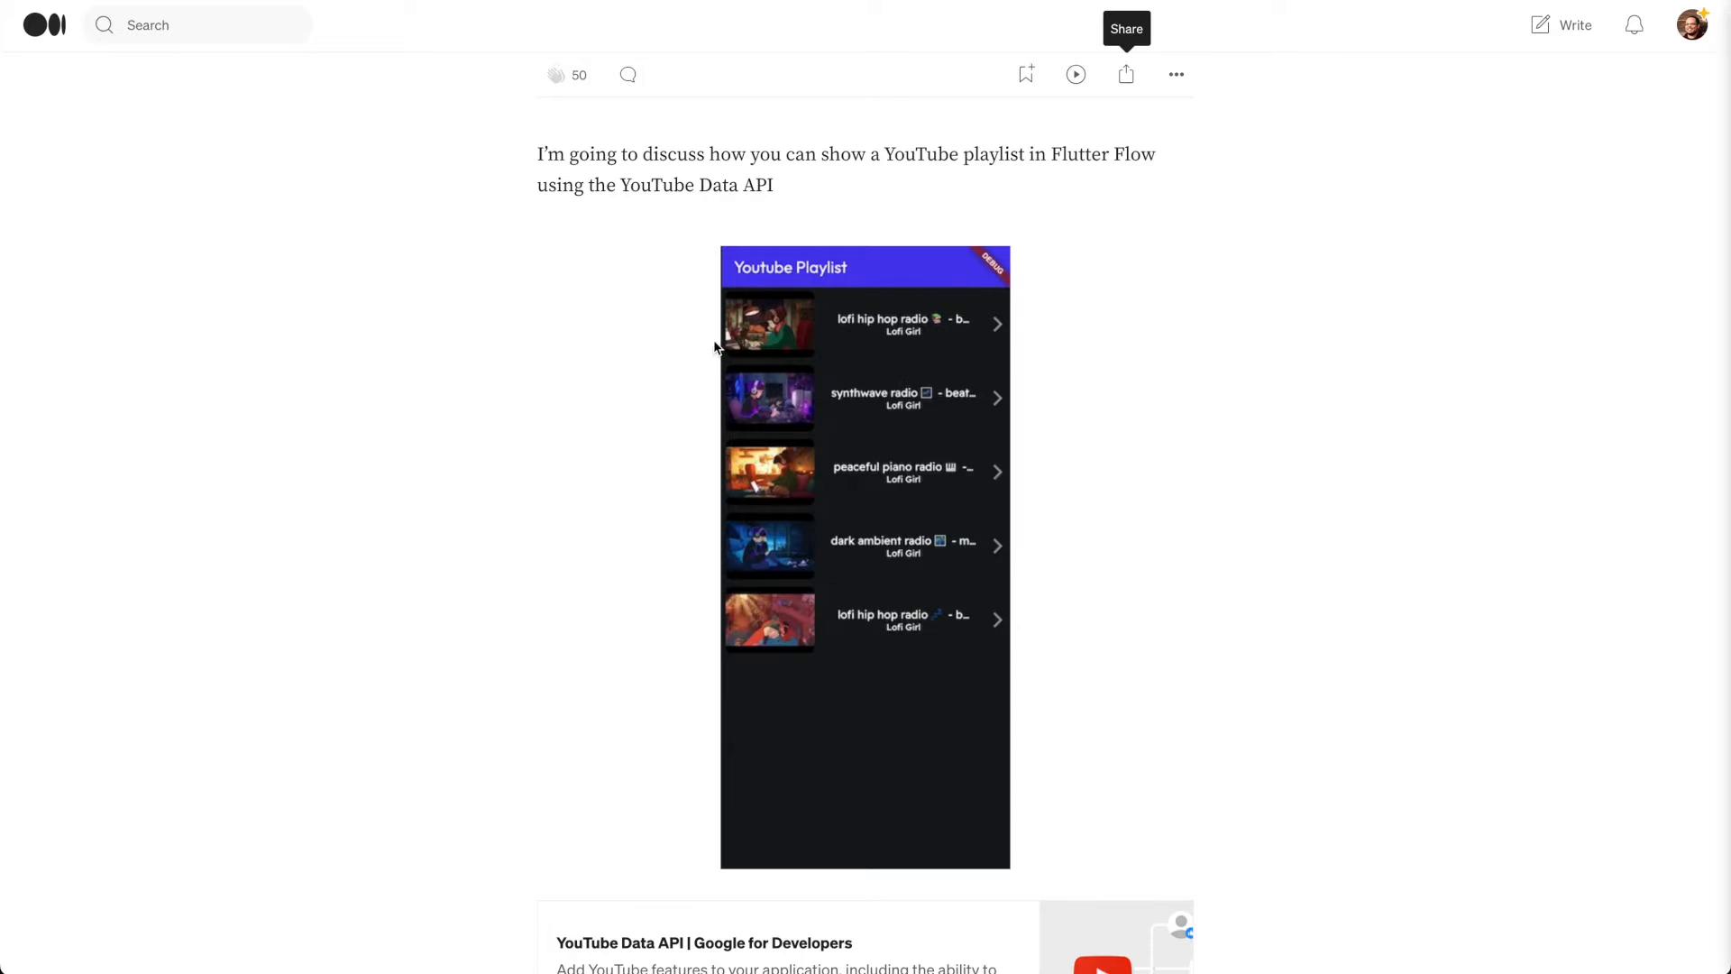
mouse_move(910, 493)
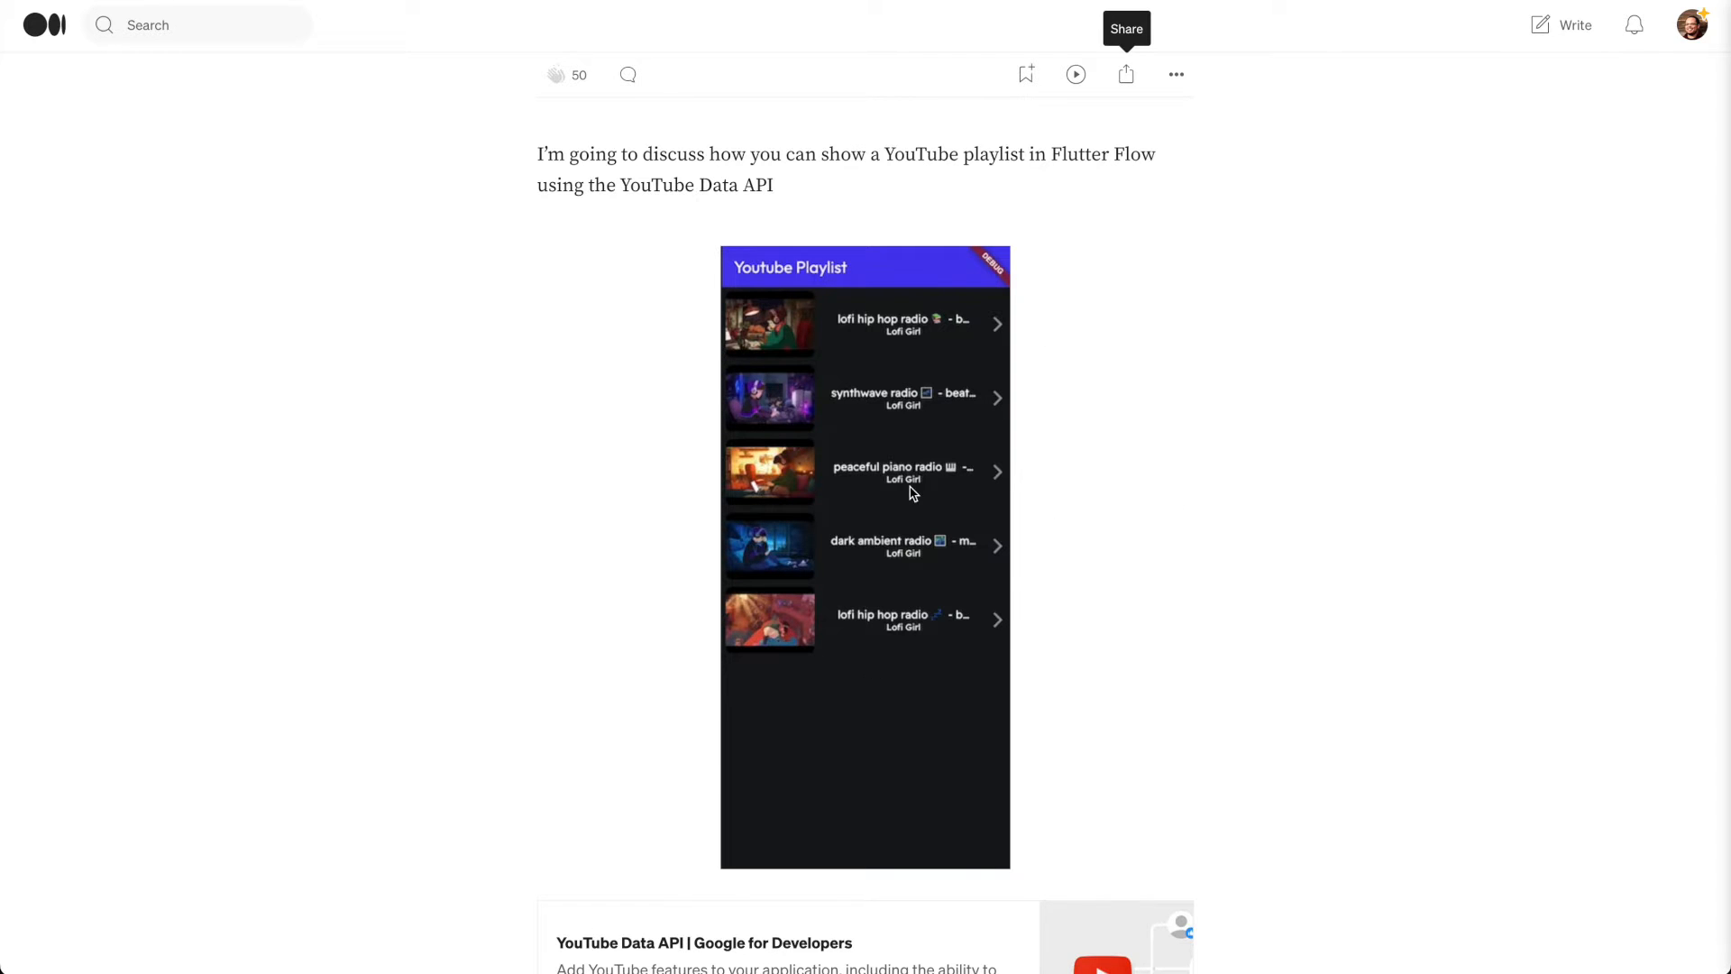
scroll("down", 3)
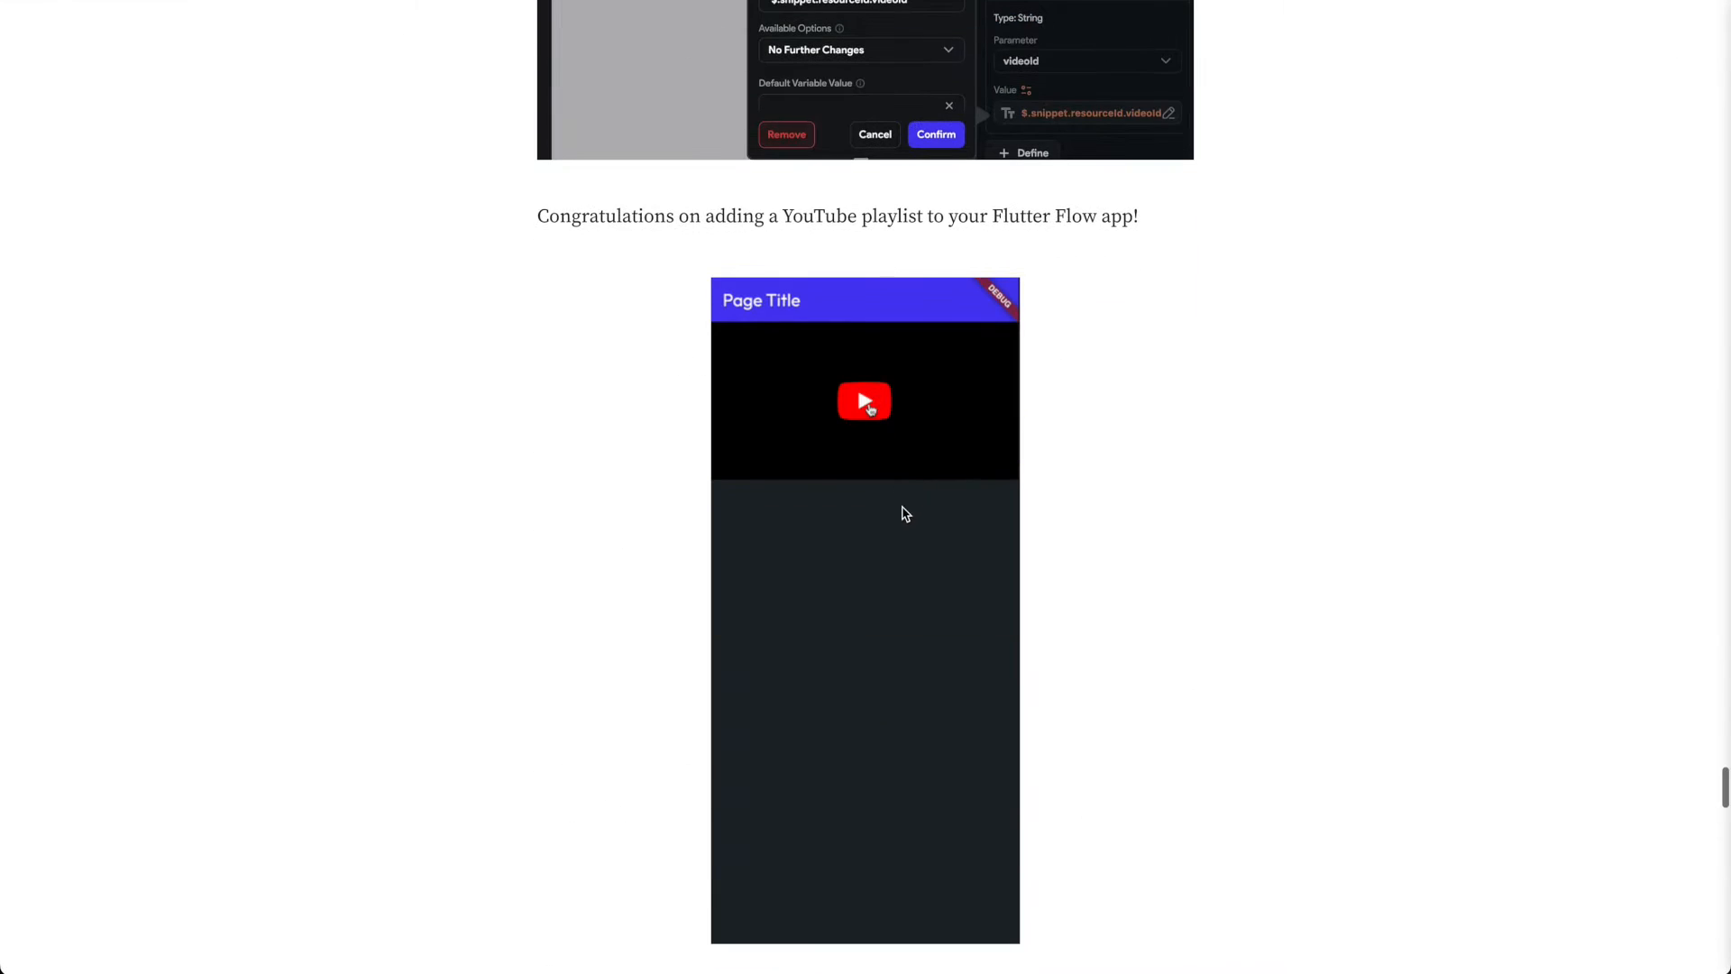
left_click(864, 401)
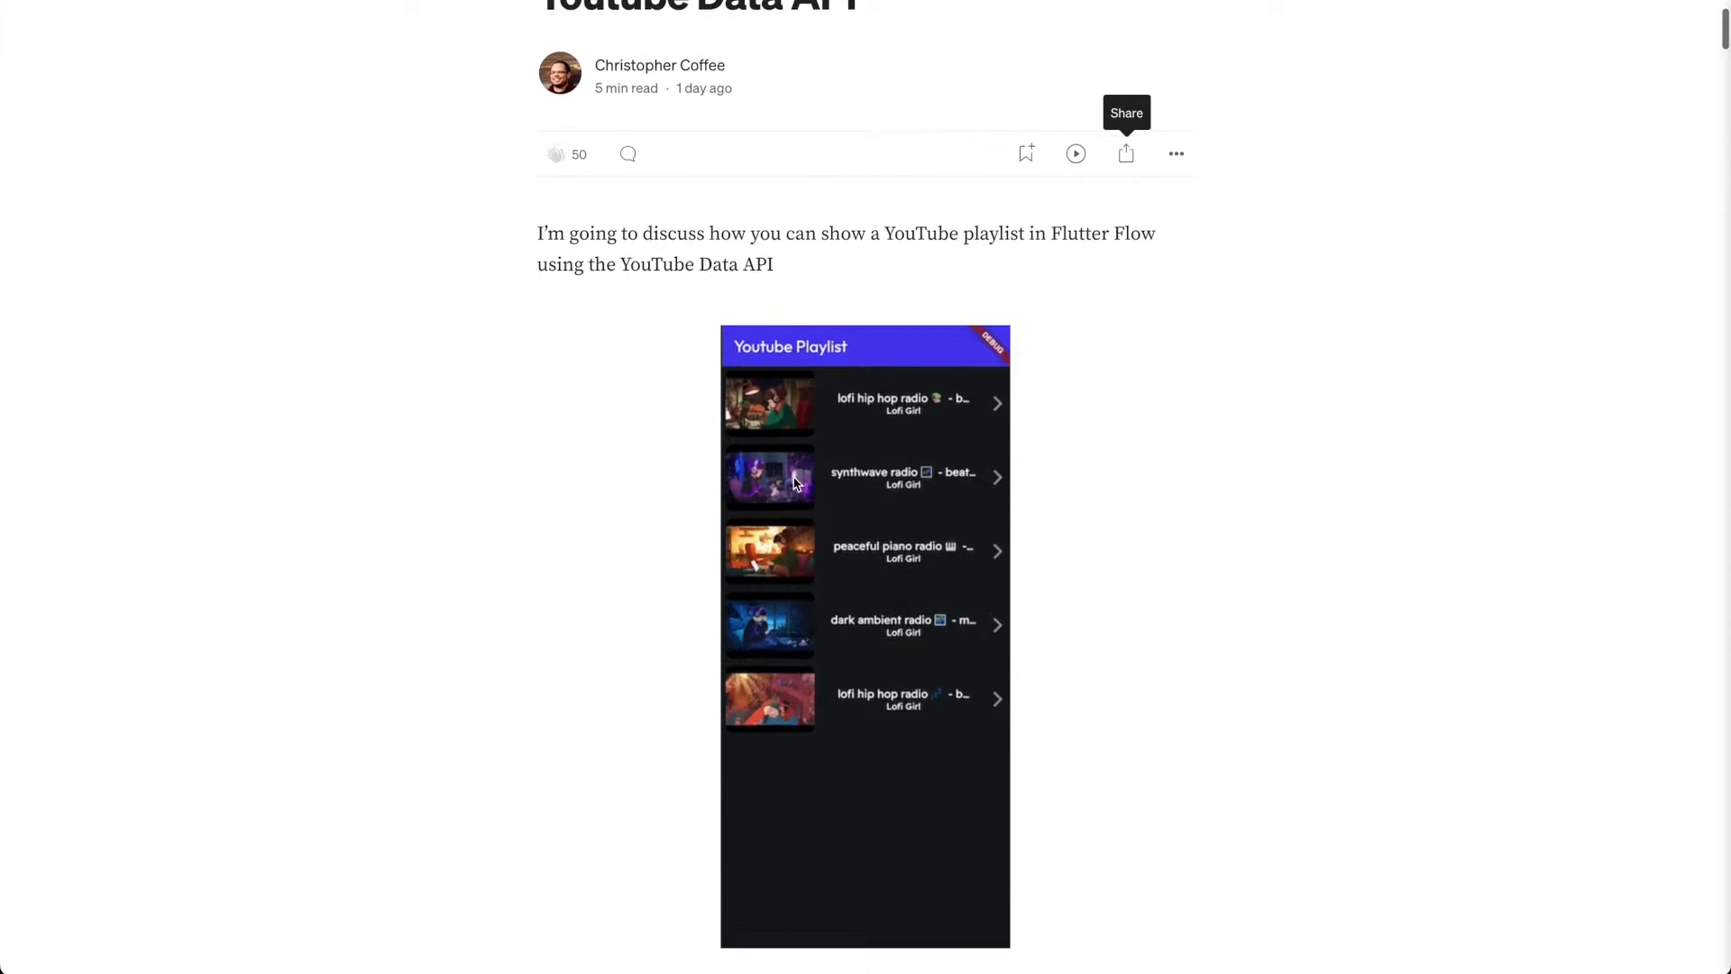
scroll("down", 3)
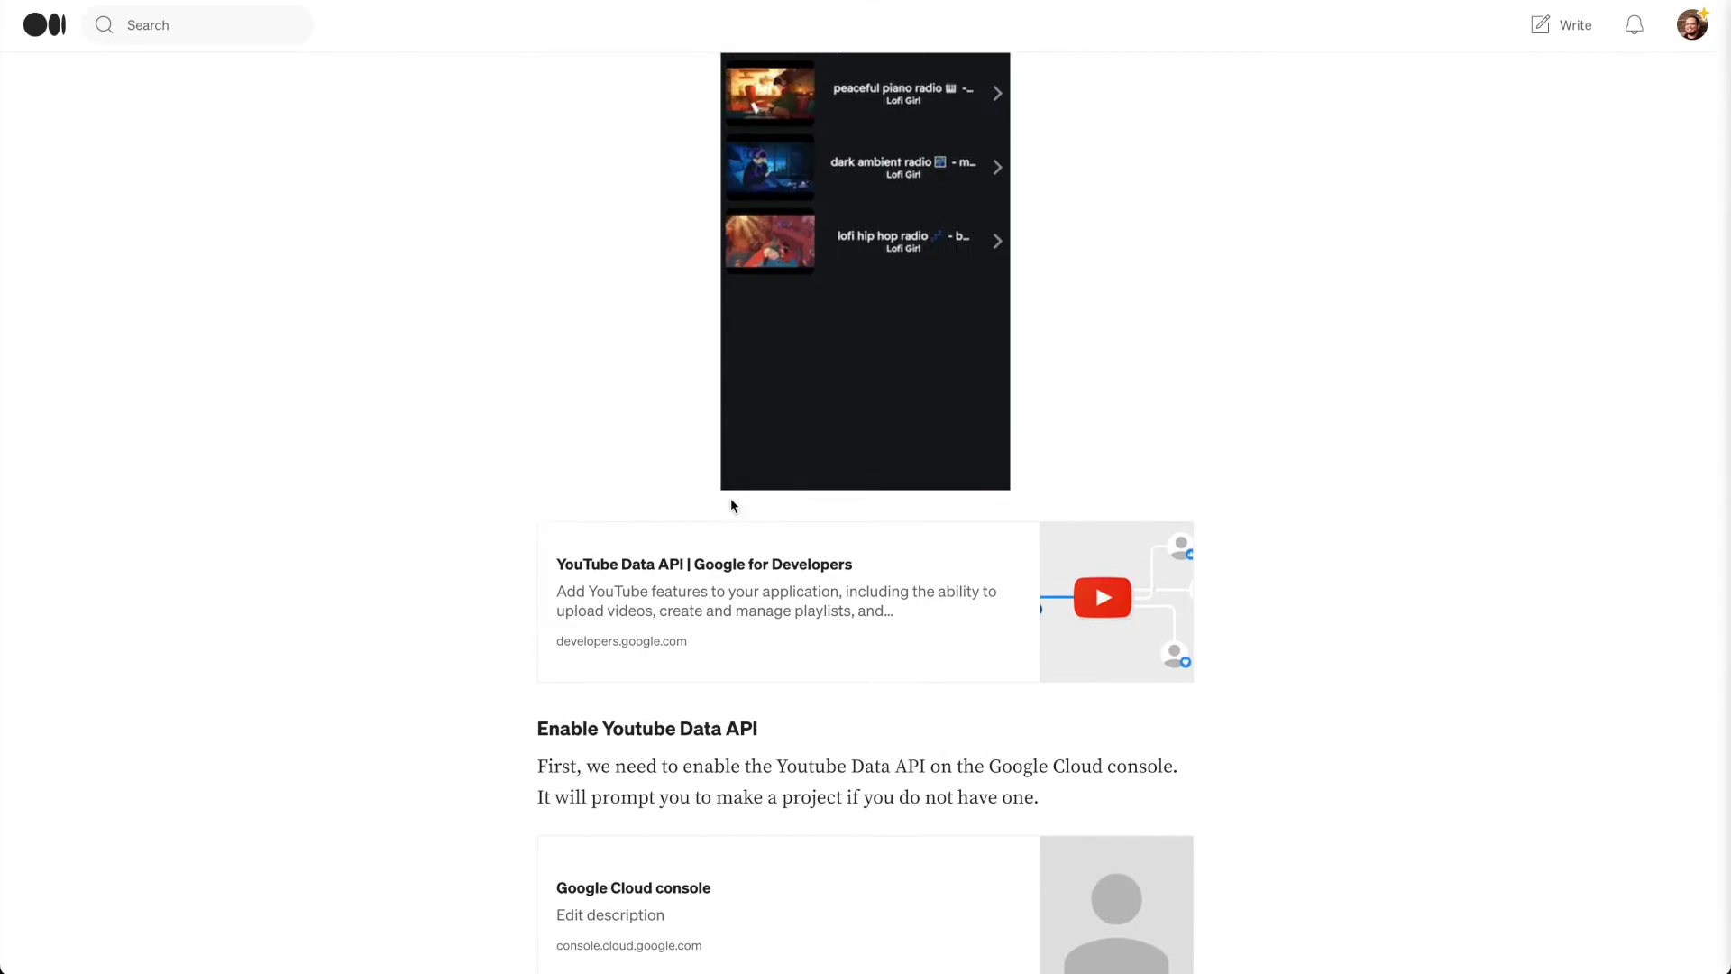
Step: Read past the API Library and ENABLE/MANAGE screenshots to the Create Credentials > API key step
scroll("down", 3)
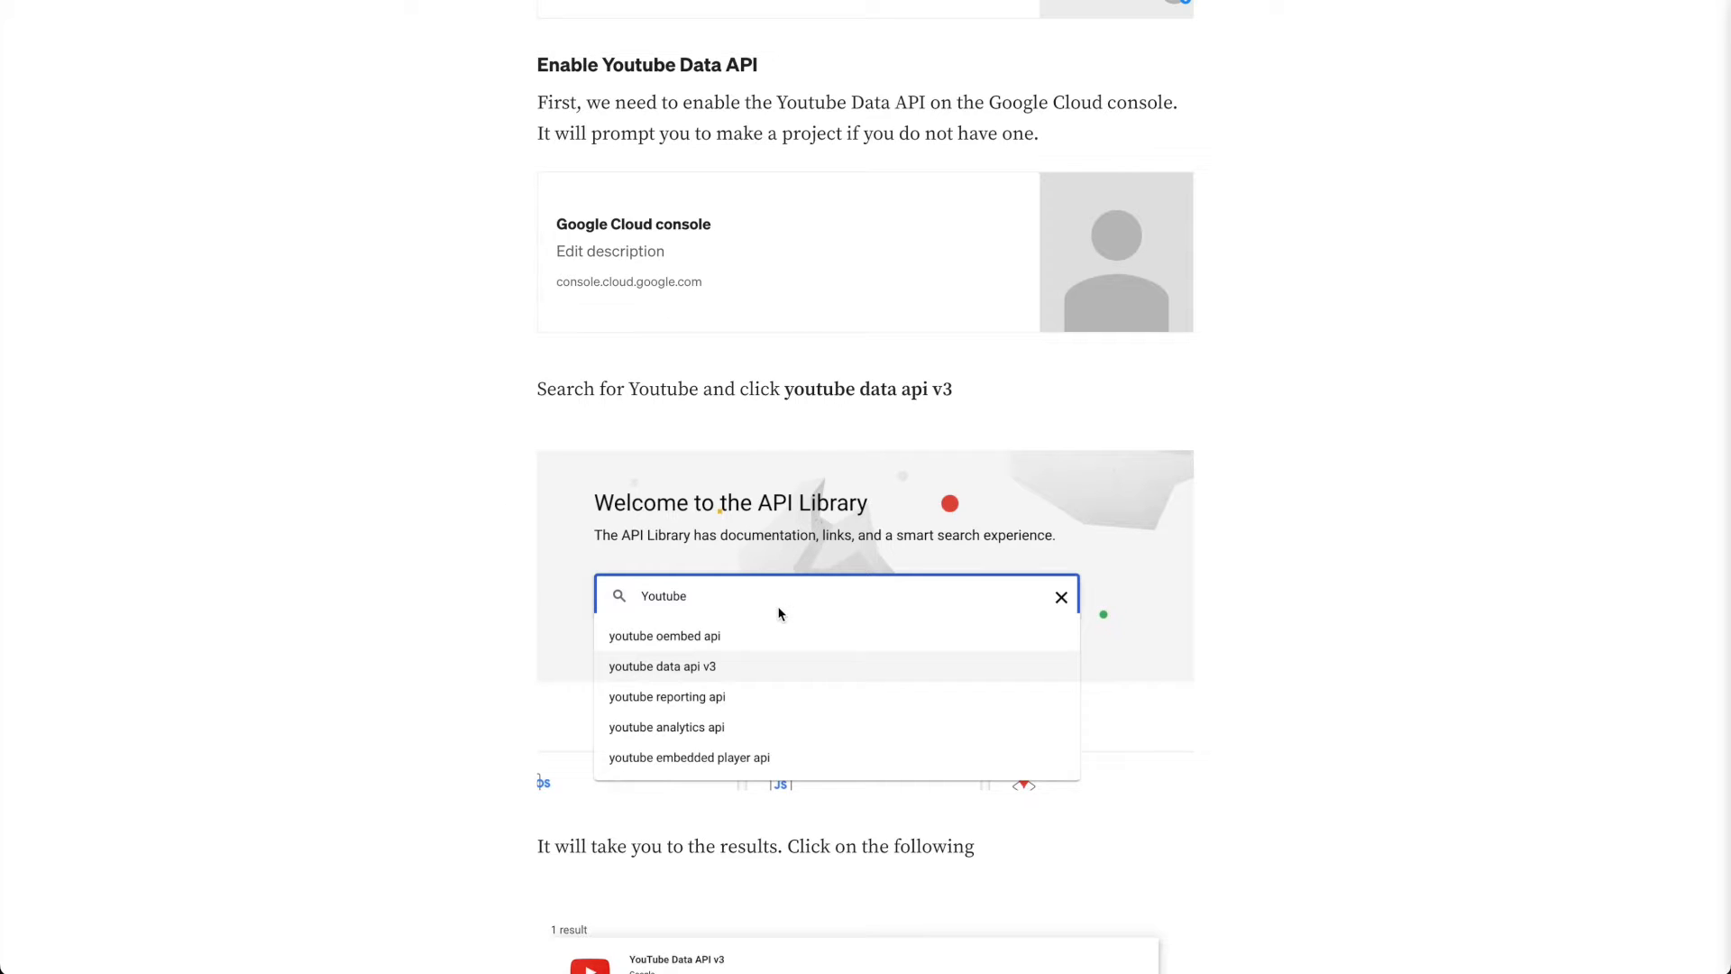
mouse_move(611, 439)
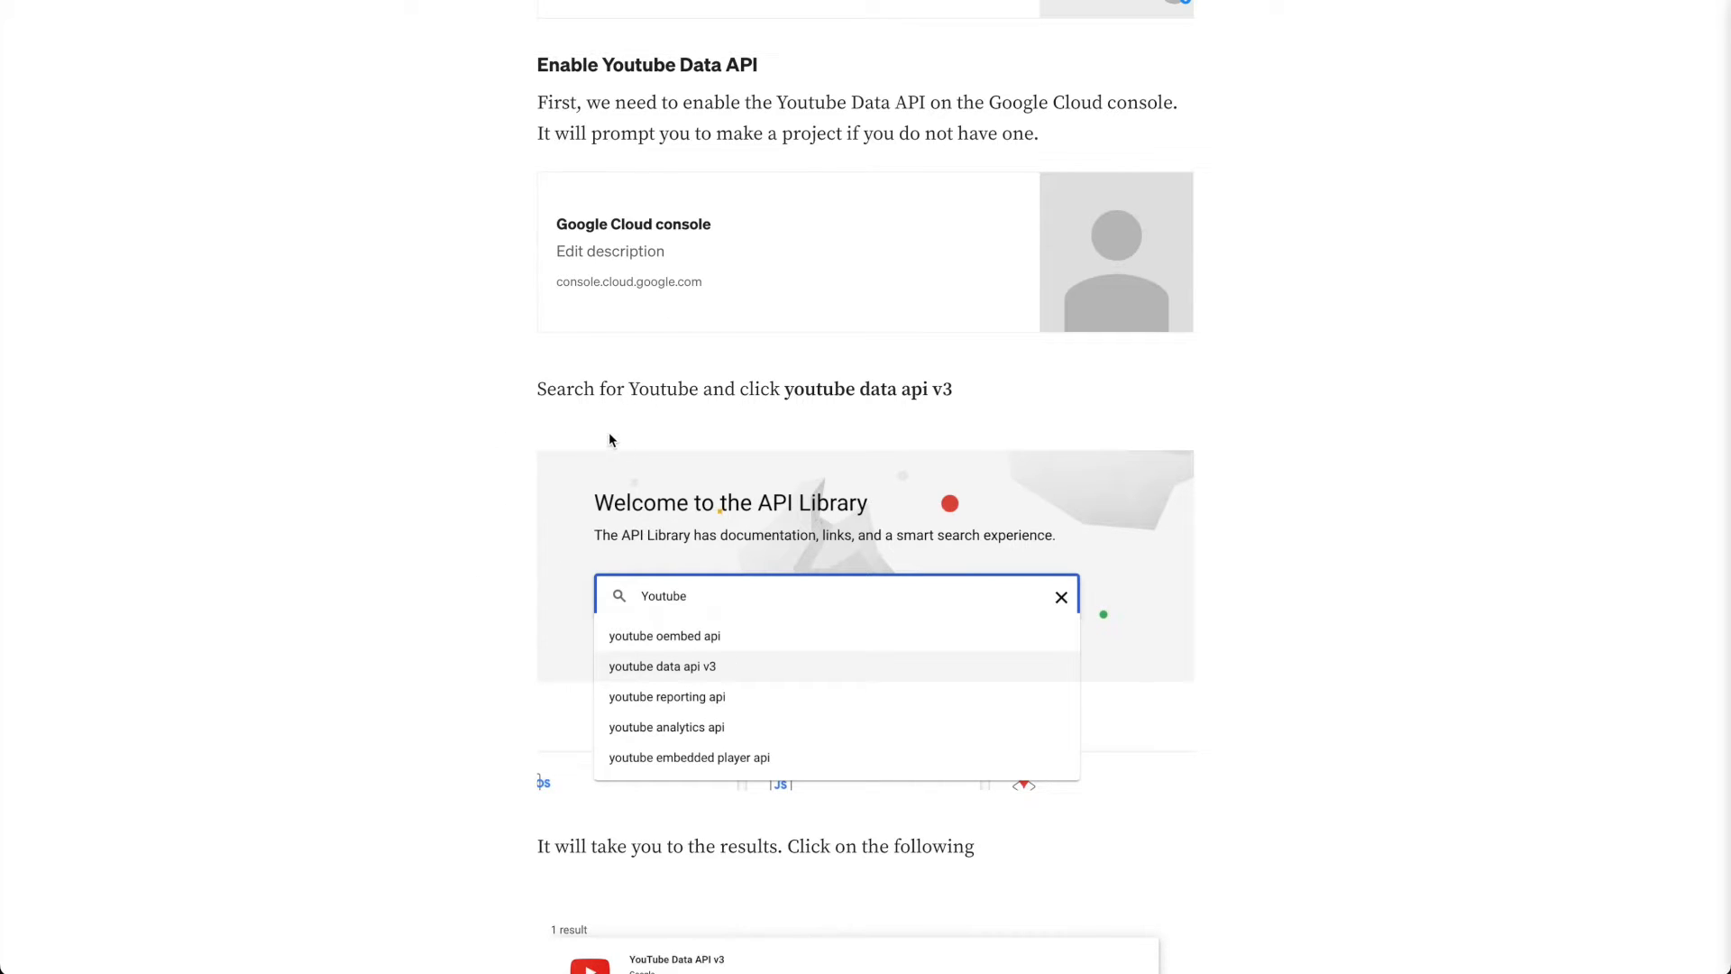
mouse_move(791, 541)
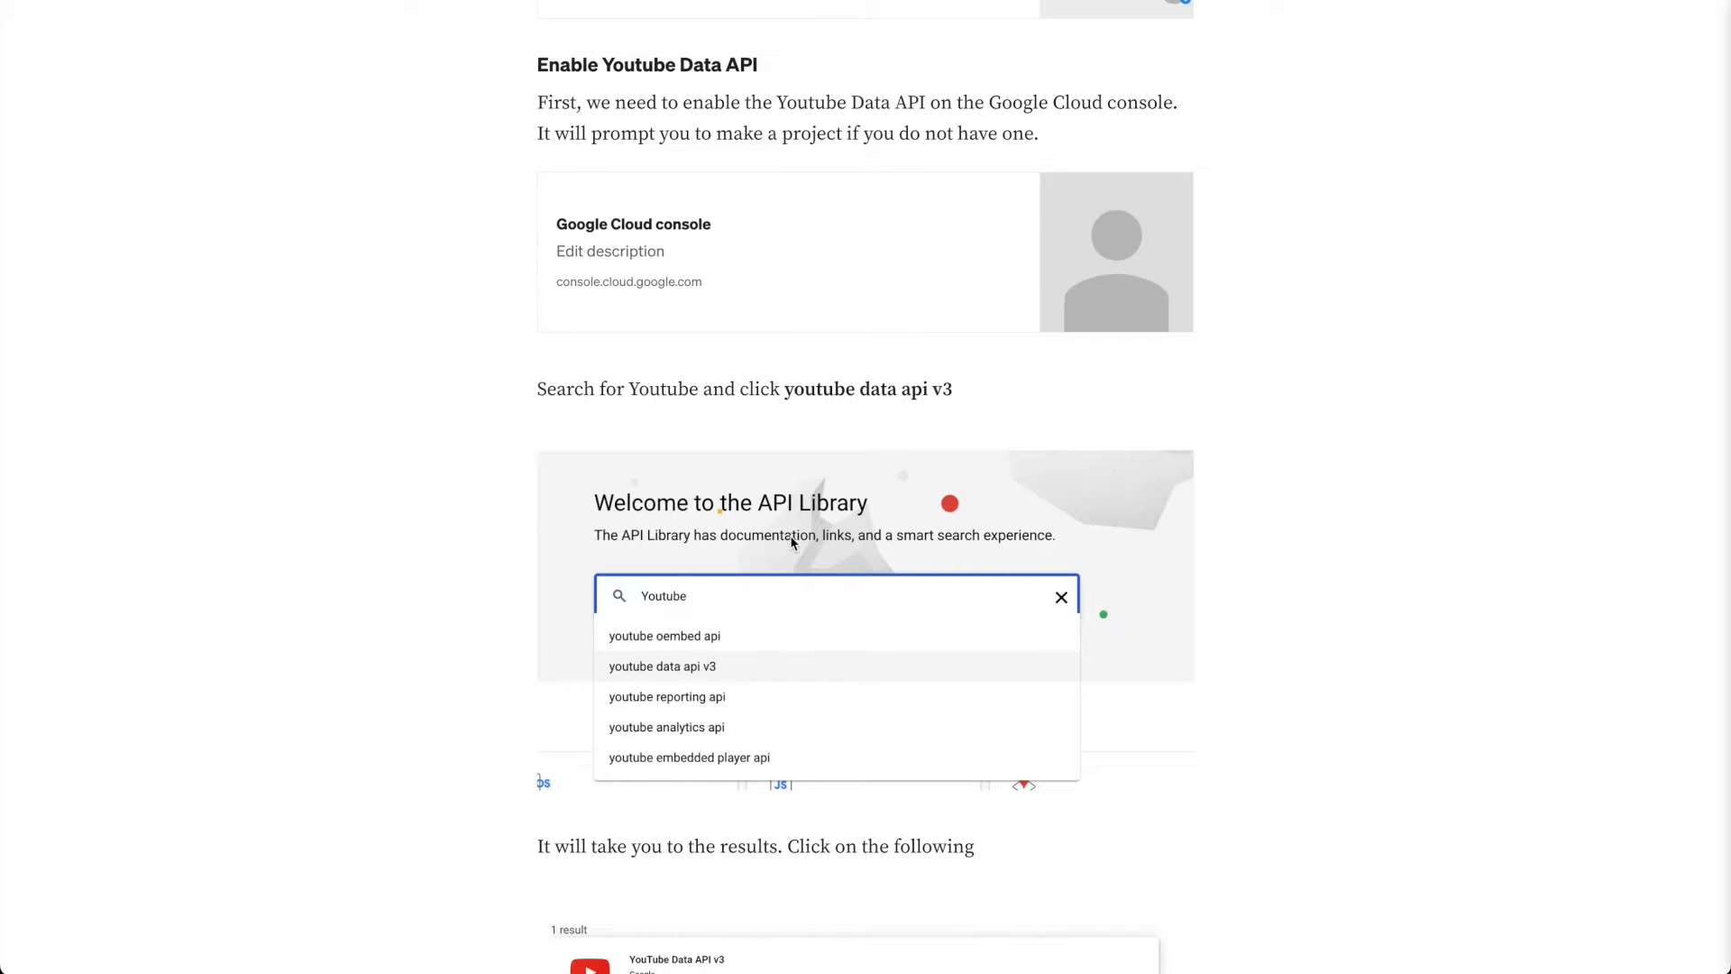
scroll("down", 3)
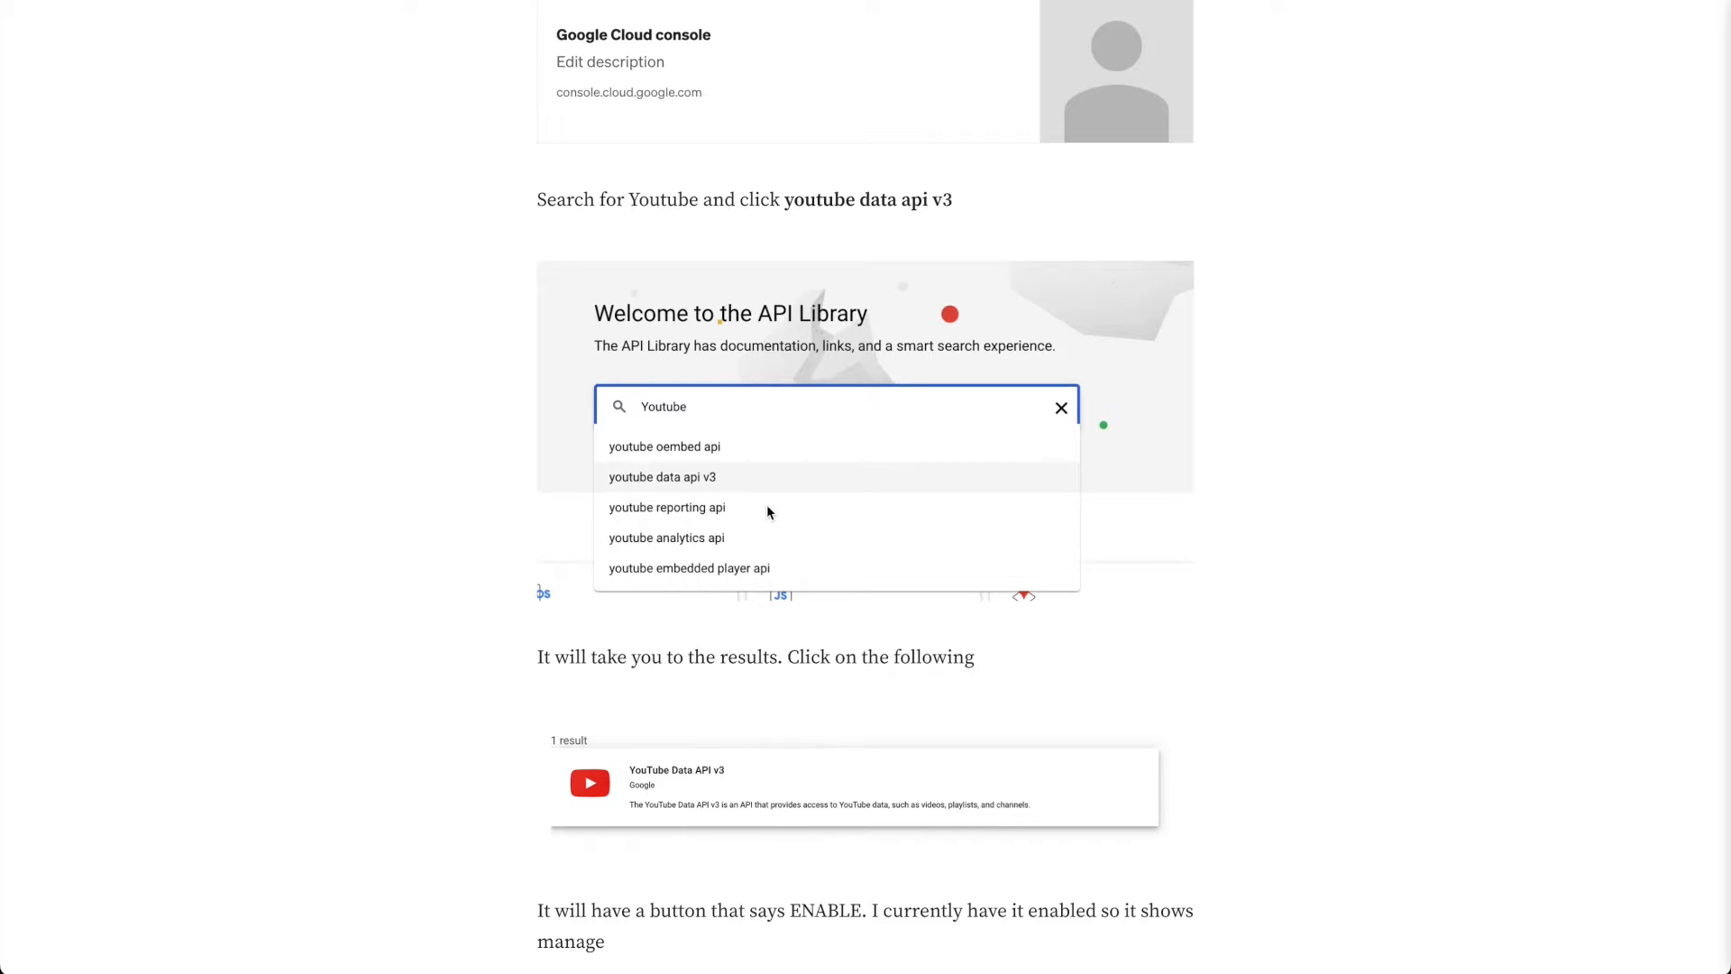
scroll("down", 3)
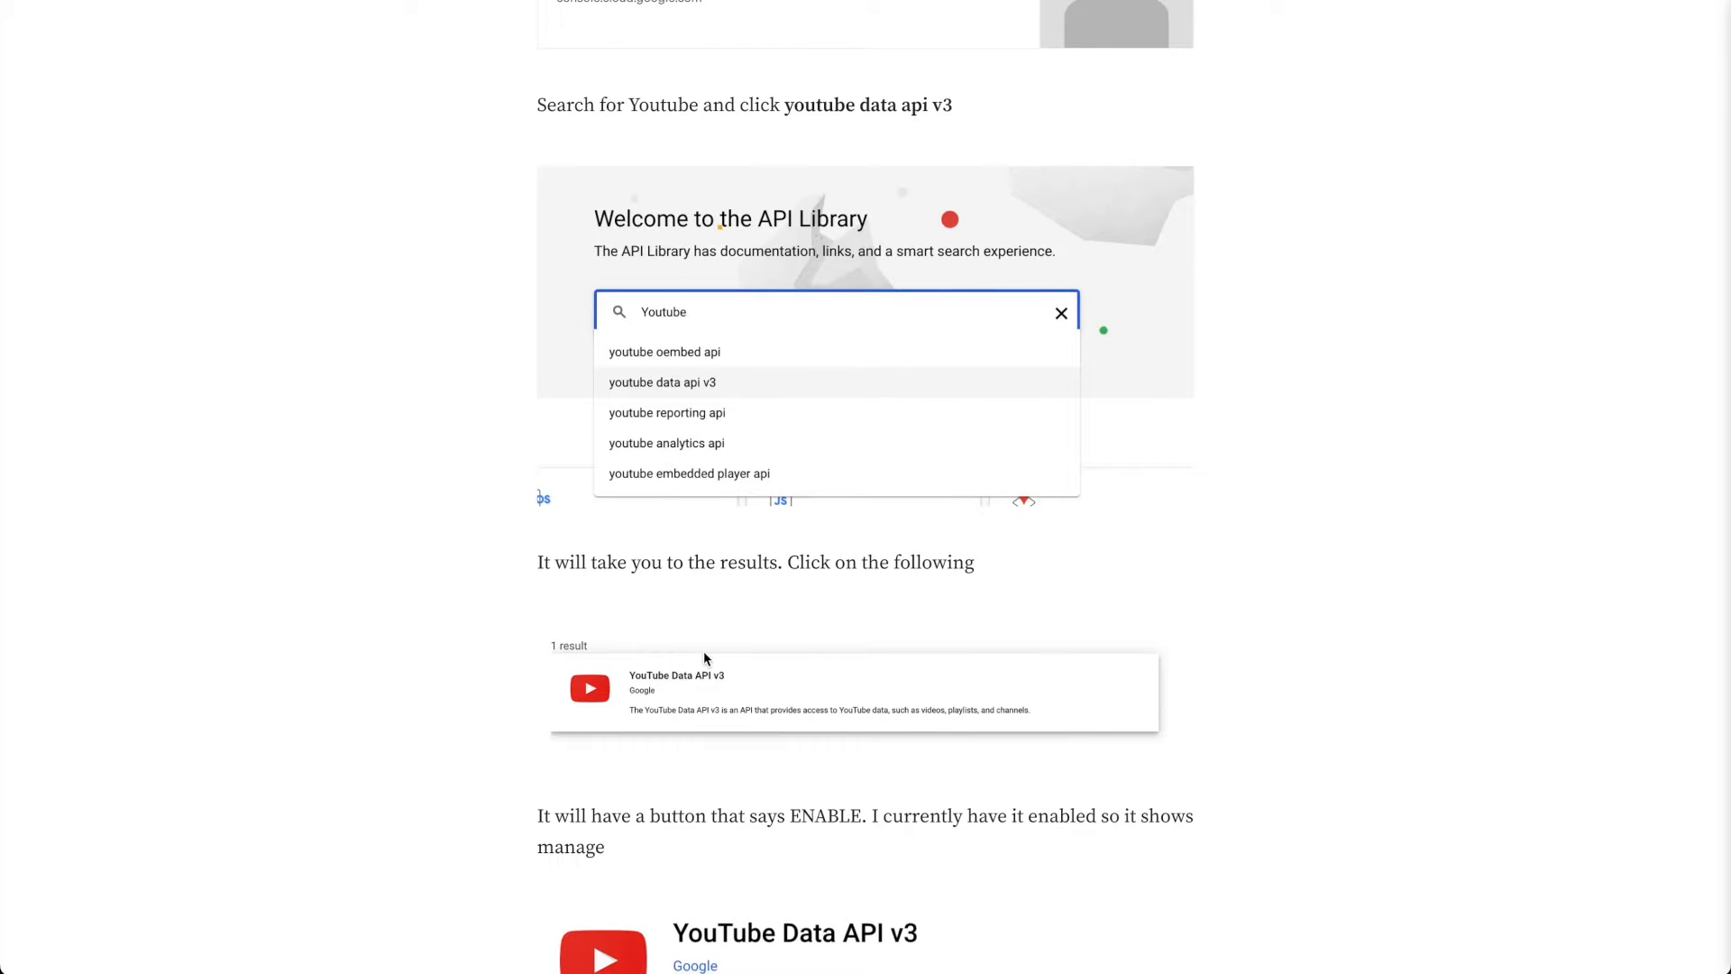
mouse_move(738, 722)
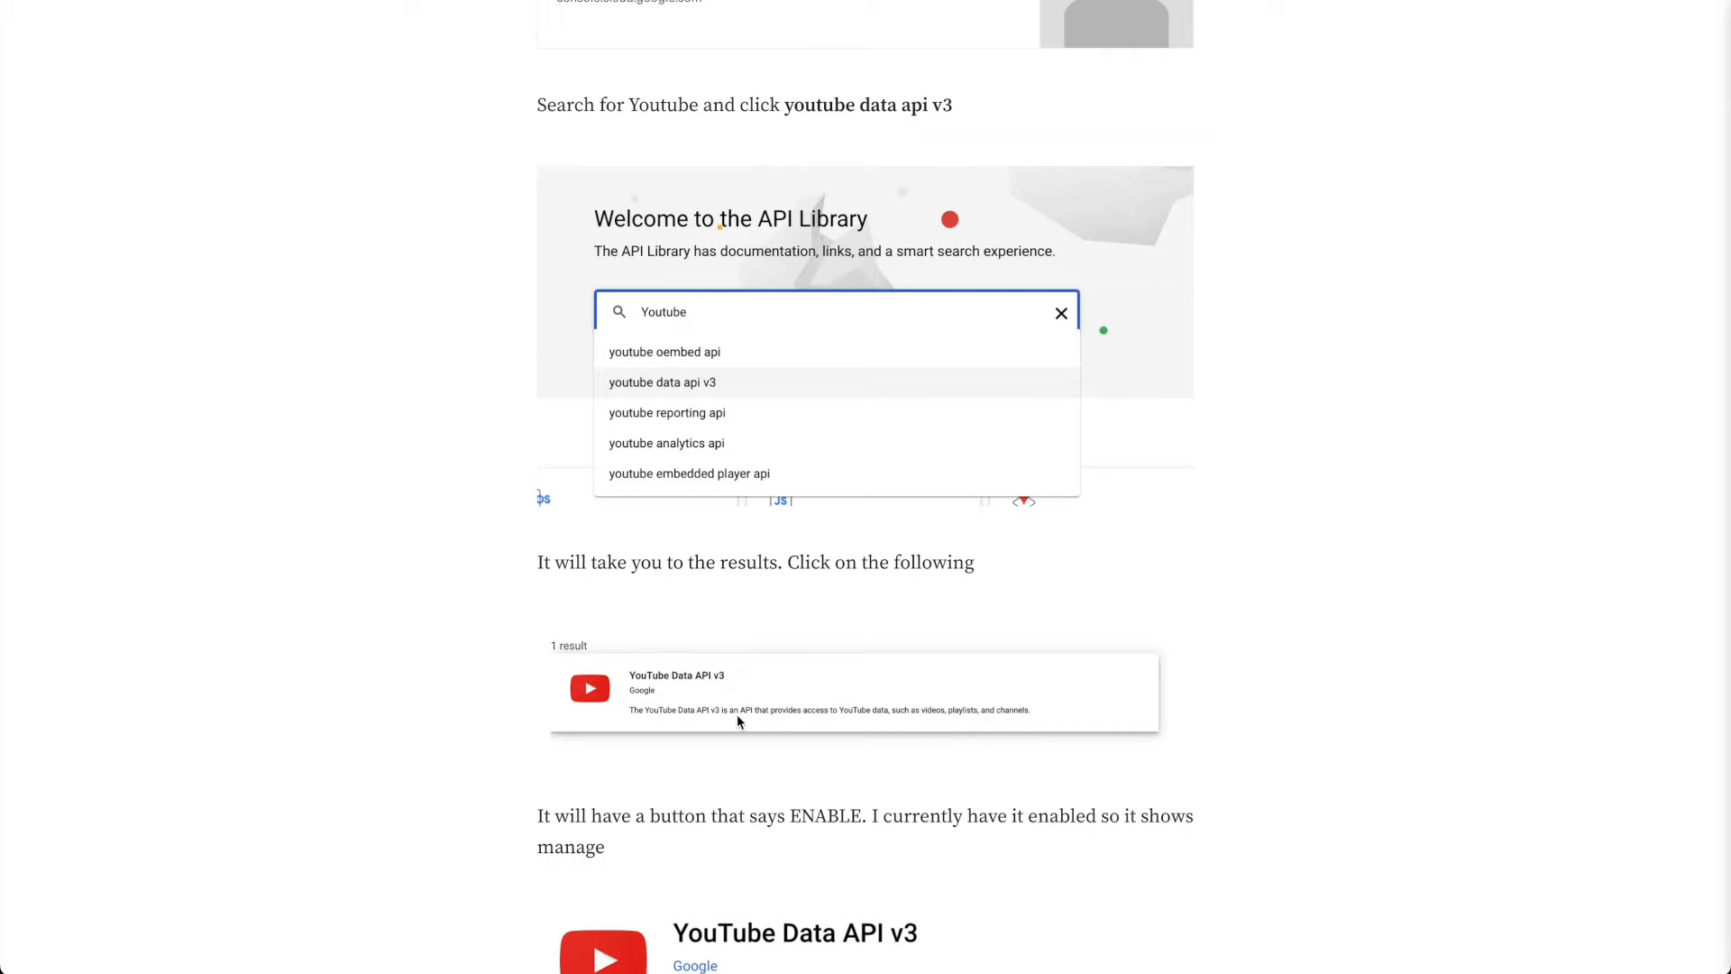
scroll("down", 3)
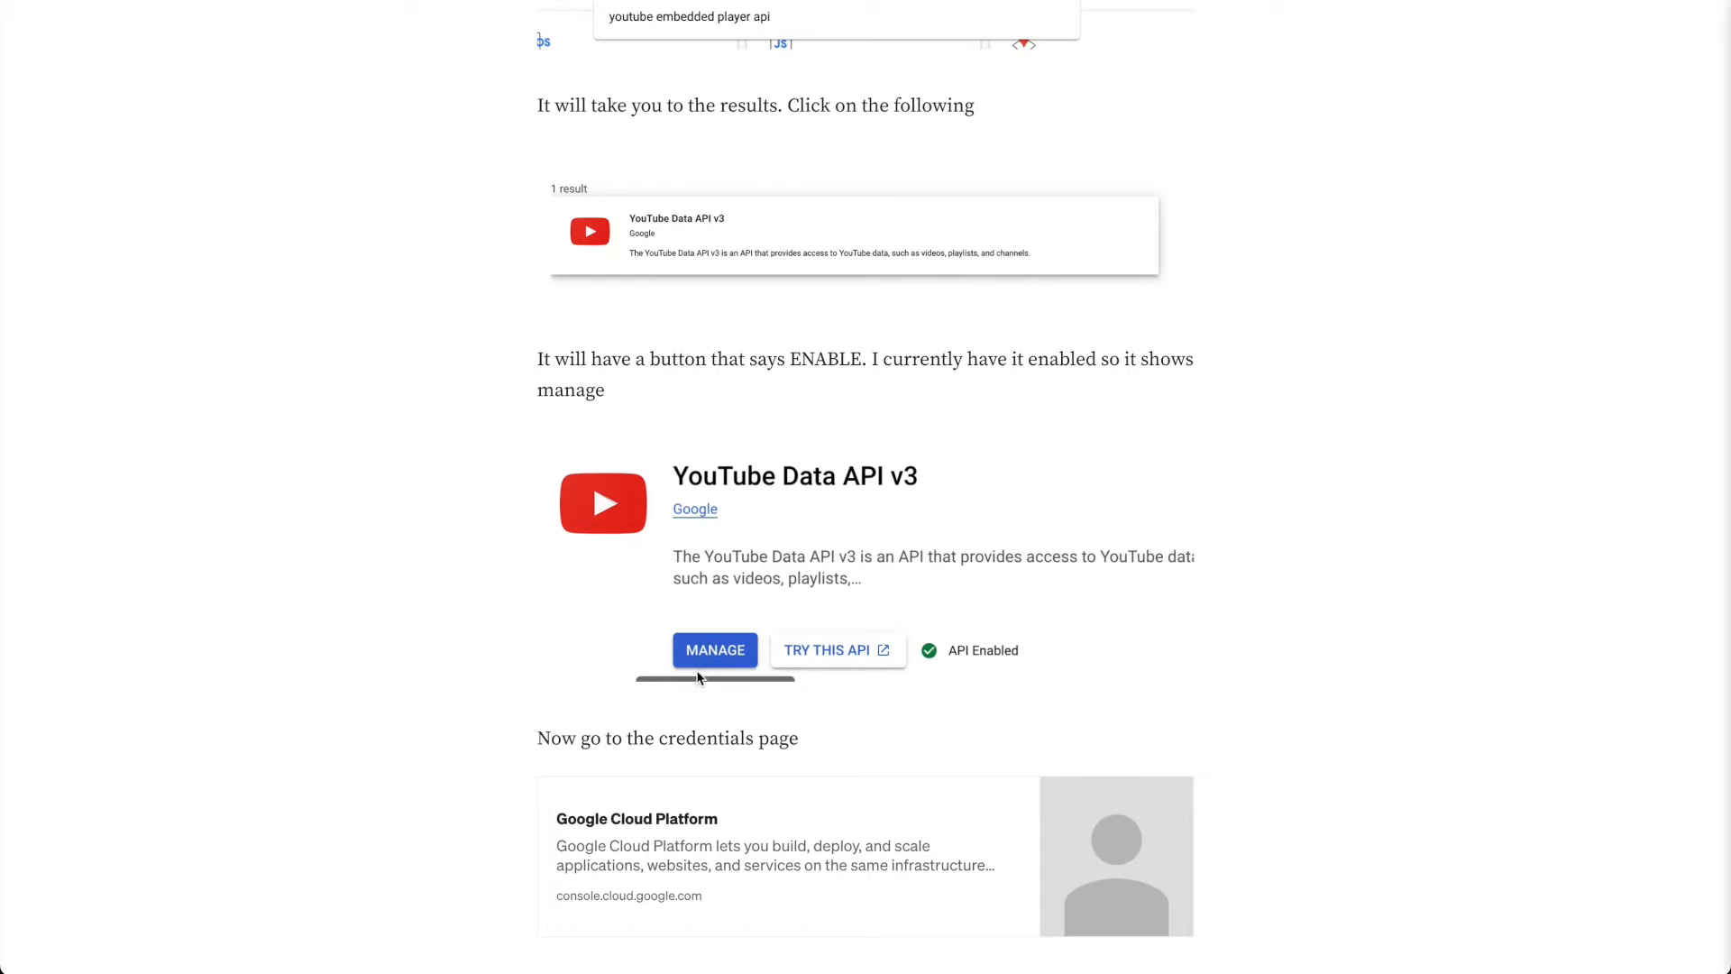
mouse_move(959, 672)
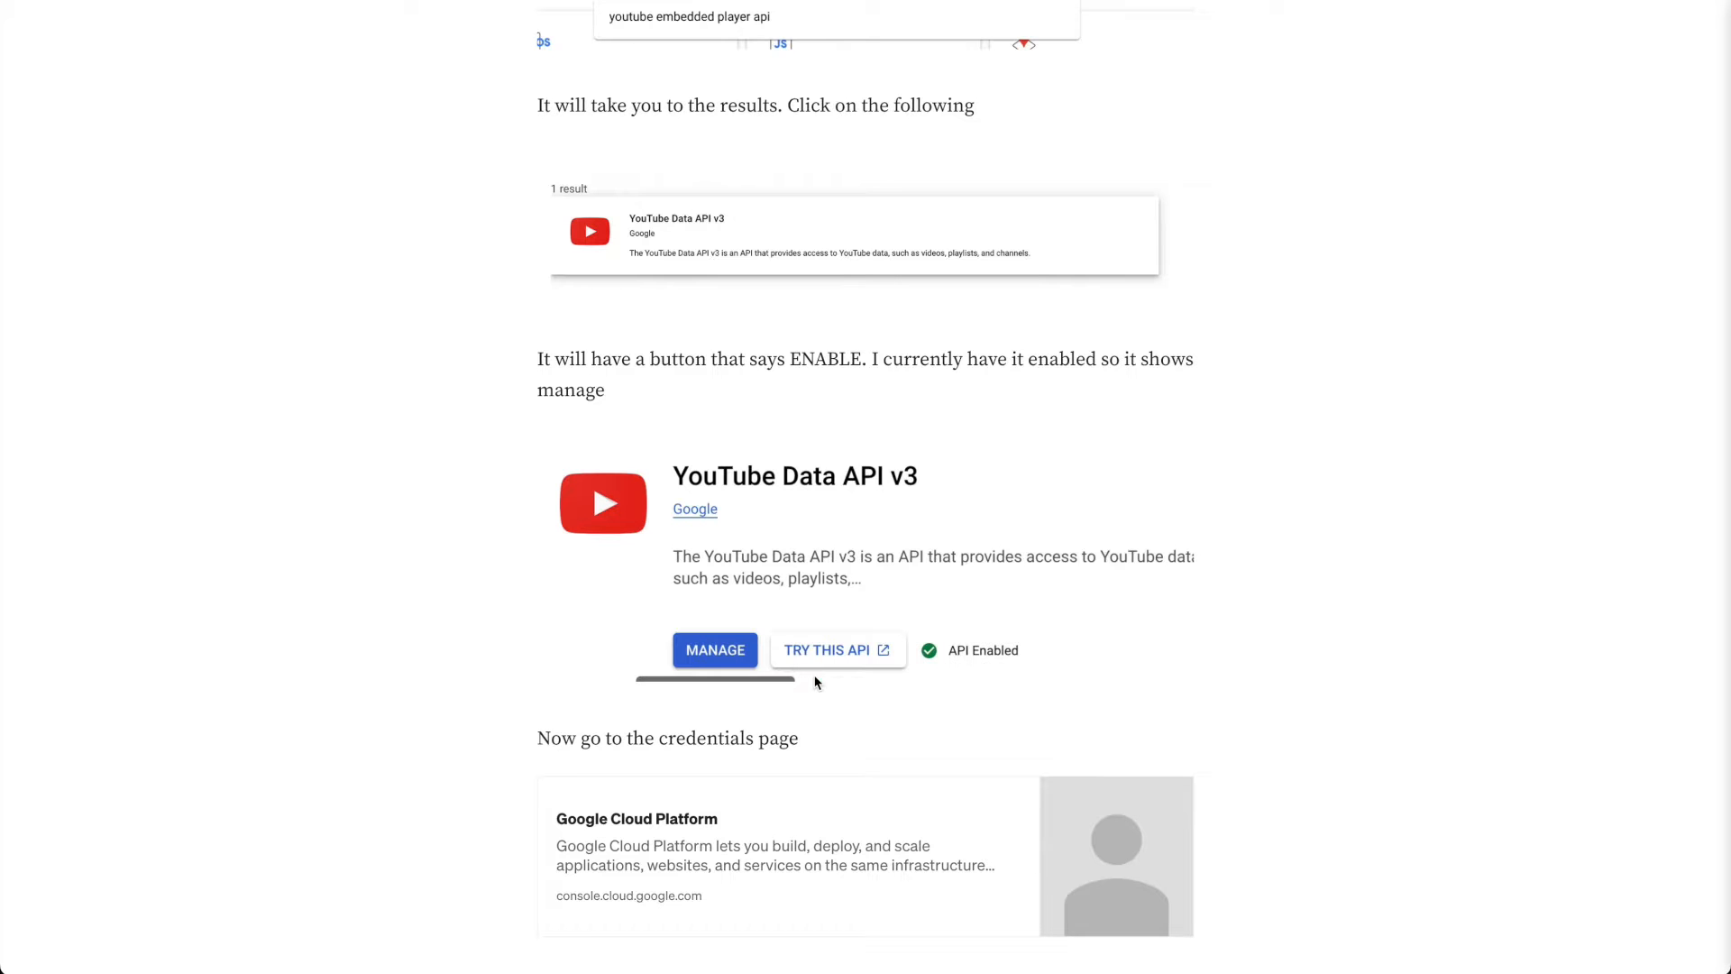
scroll("down", 3)
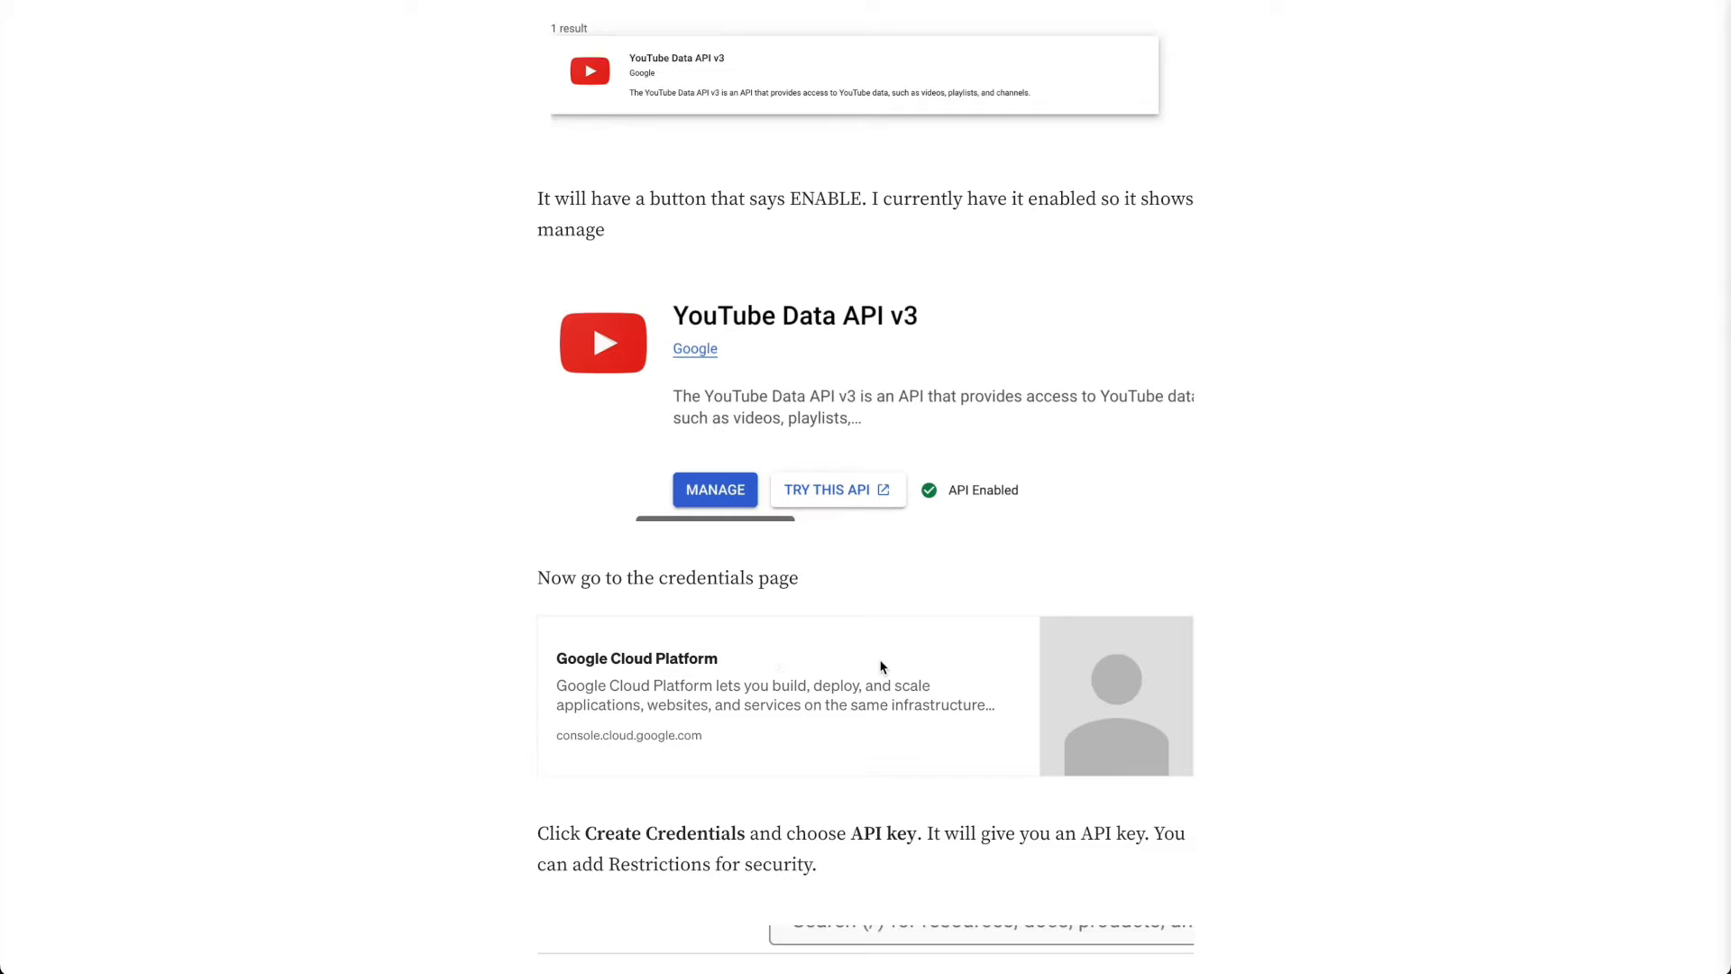
mouse_move(767, 564)
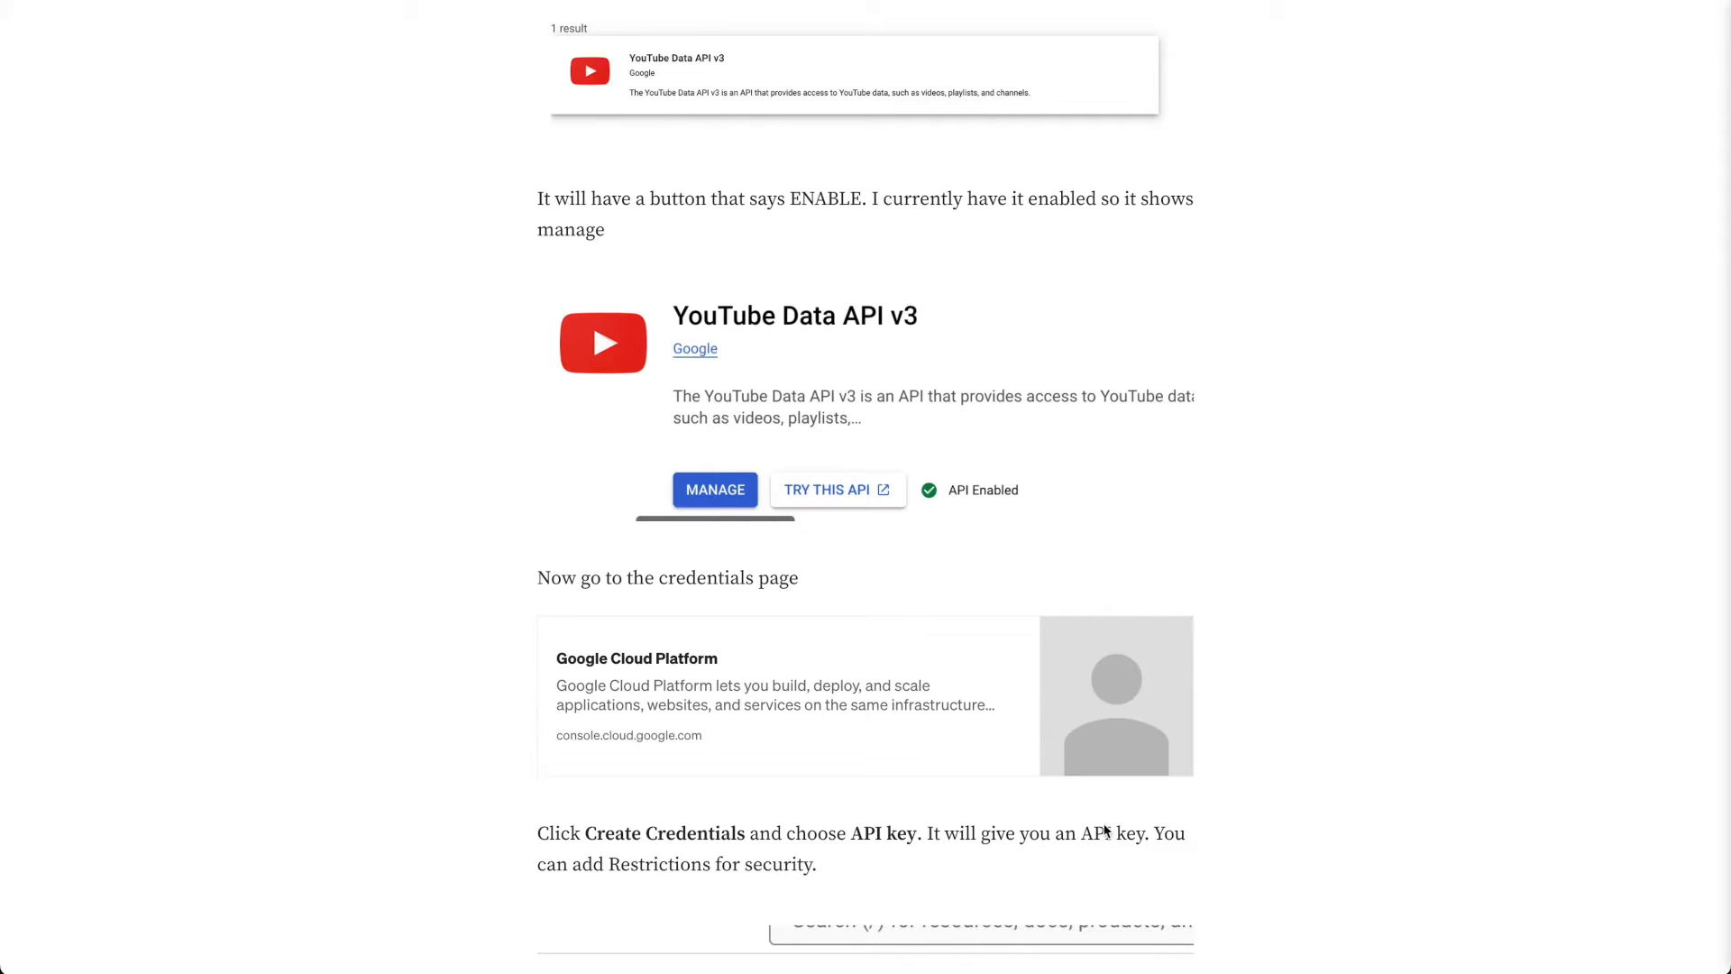
mouse_move(810, 665)
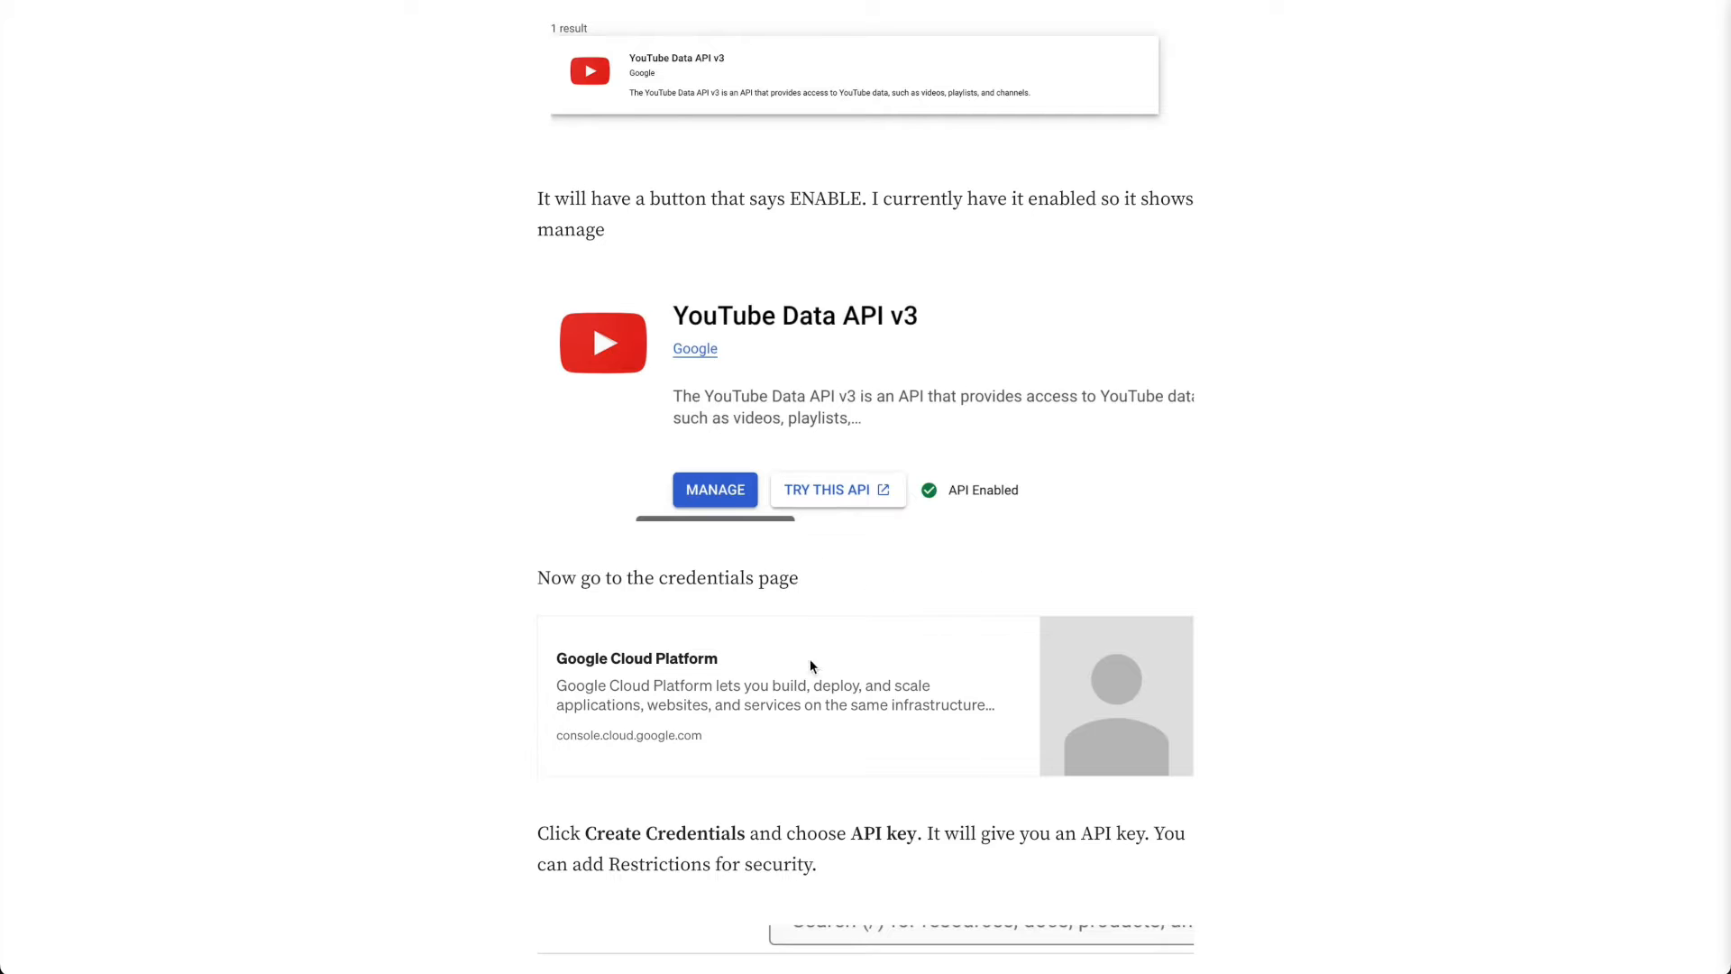
mouse_move(842, 704)
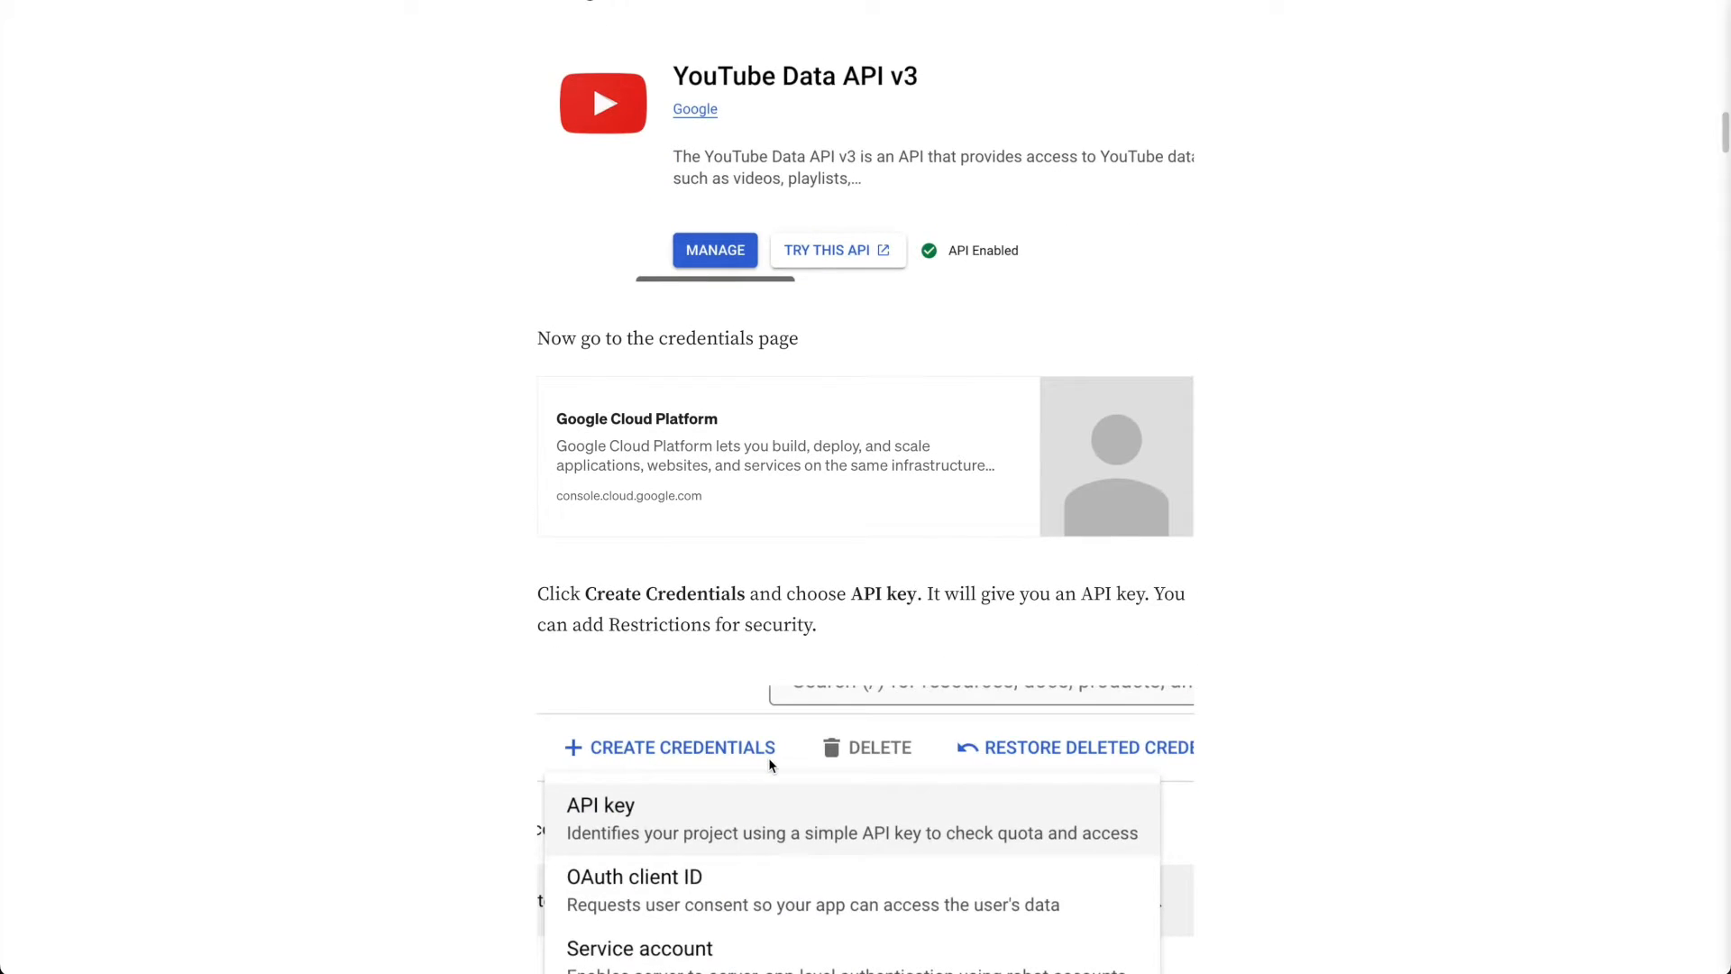
Step: Scroll to 'Create API call in Flutter Flow' and its YouTube Data API GET call screenshot
scroll("down", 3)
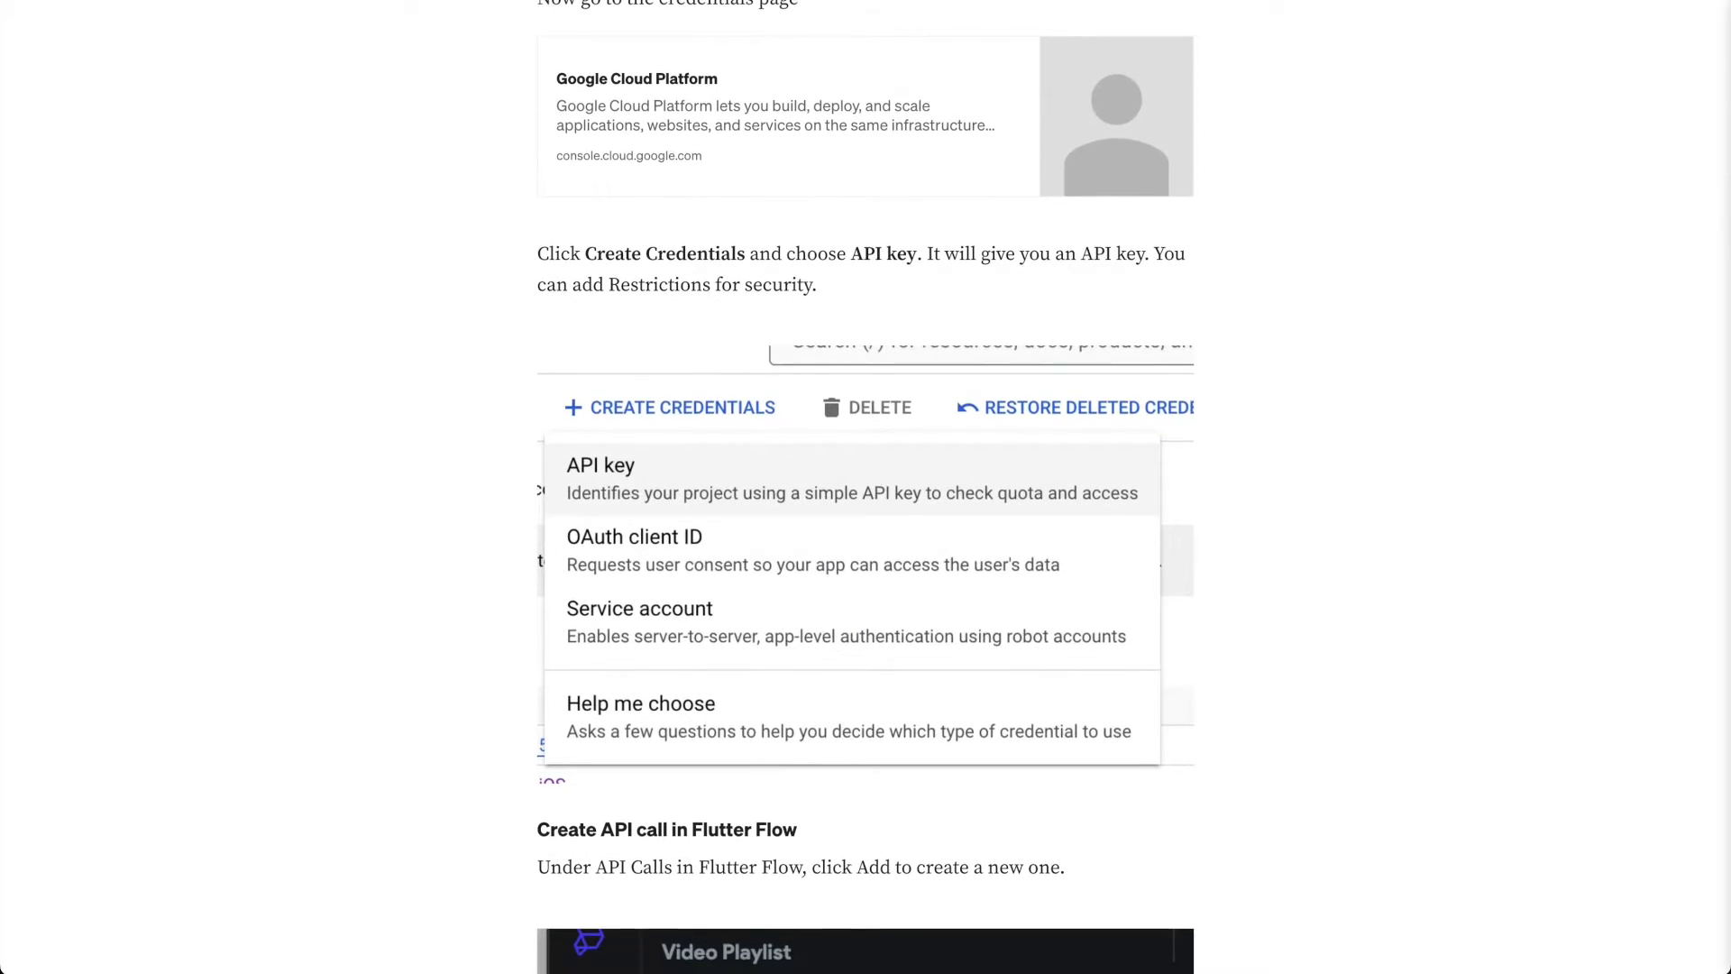
mouse_move(689, 452)
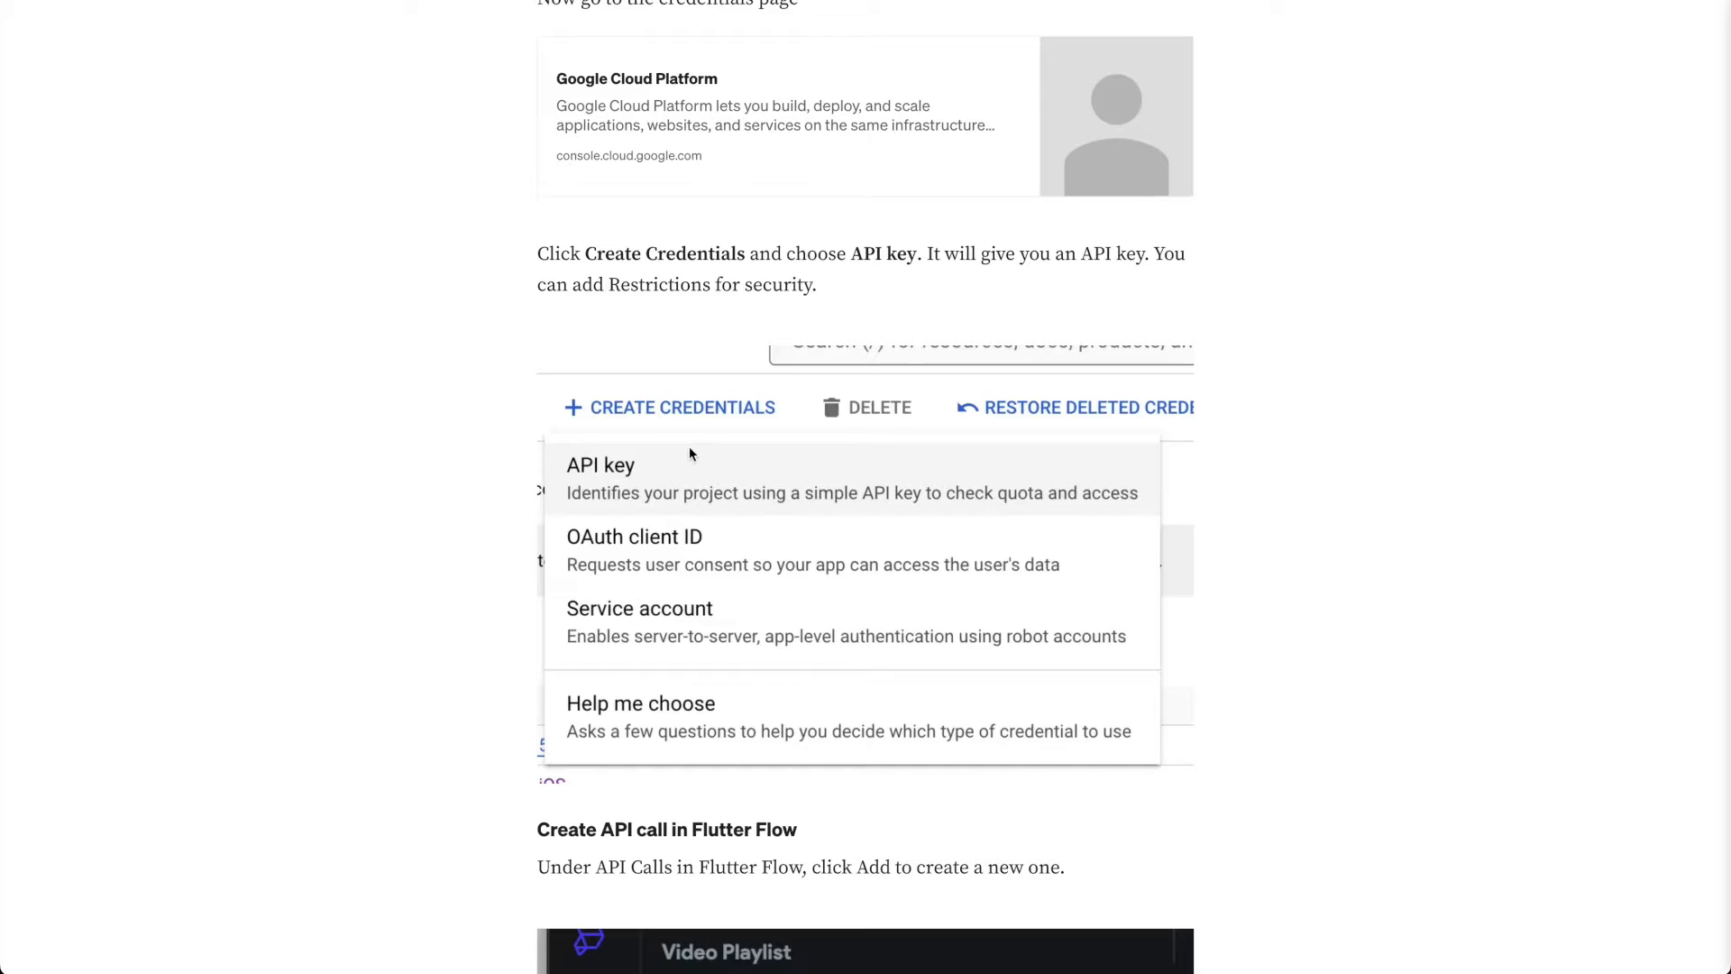
mouse_move(624, 432)
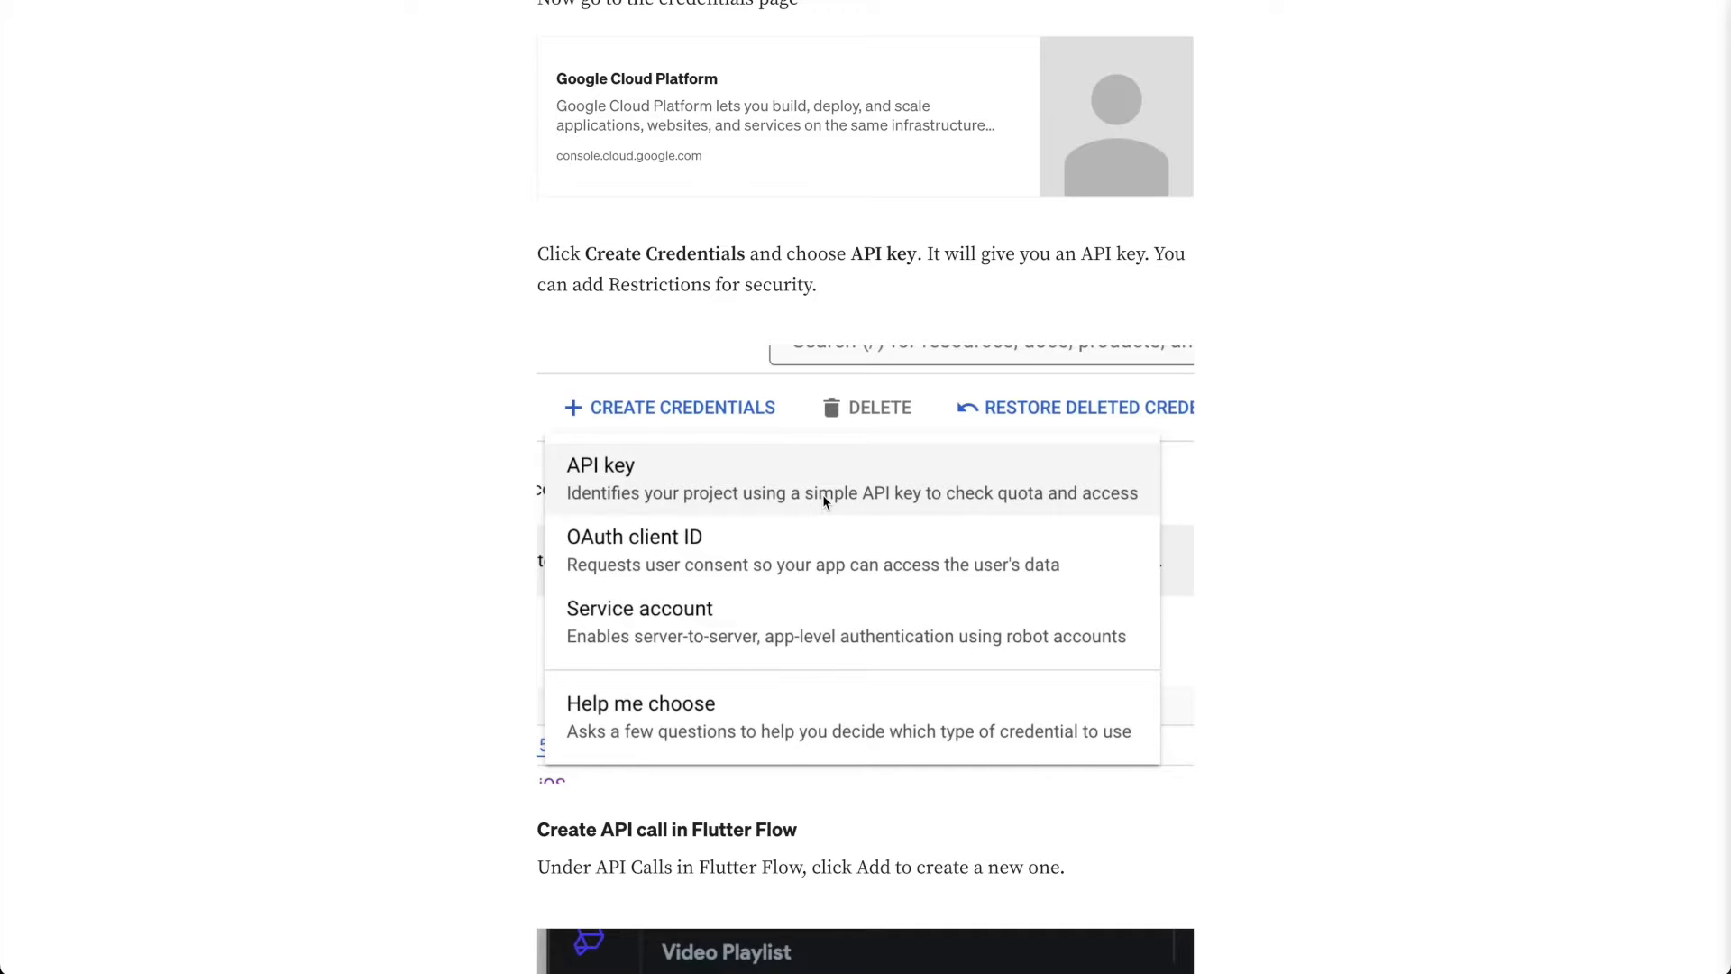
scroll("down", 3)
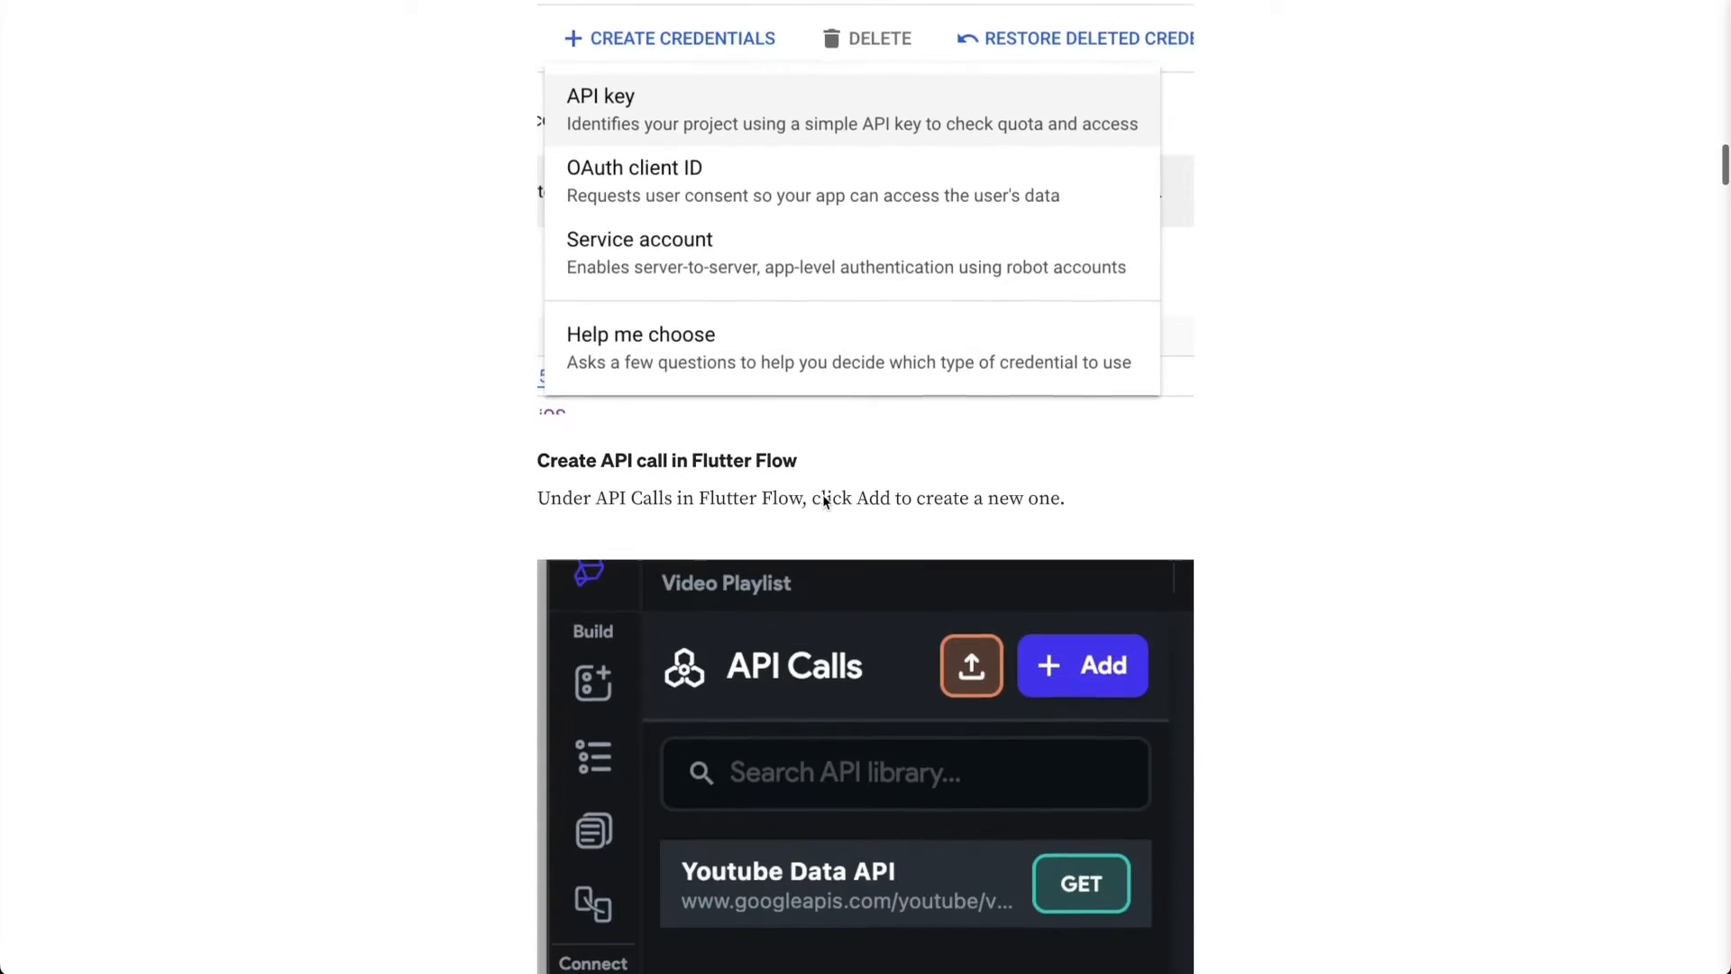
scroll("down", 3)
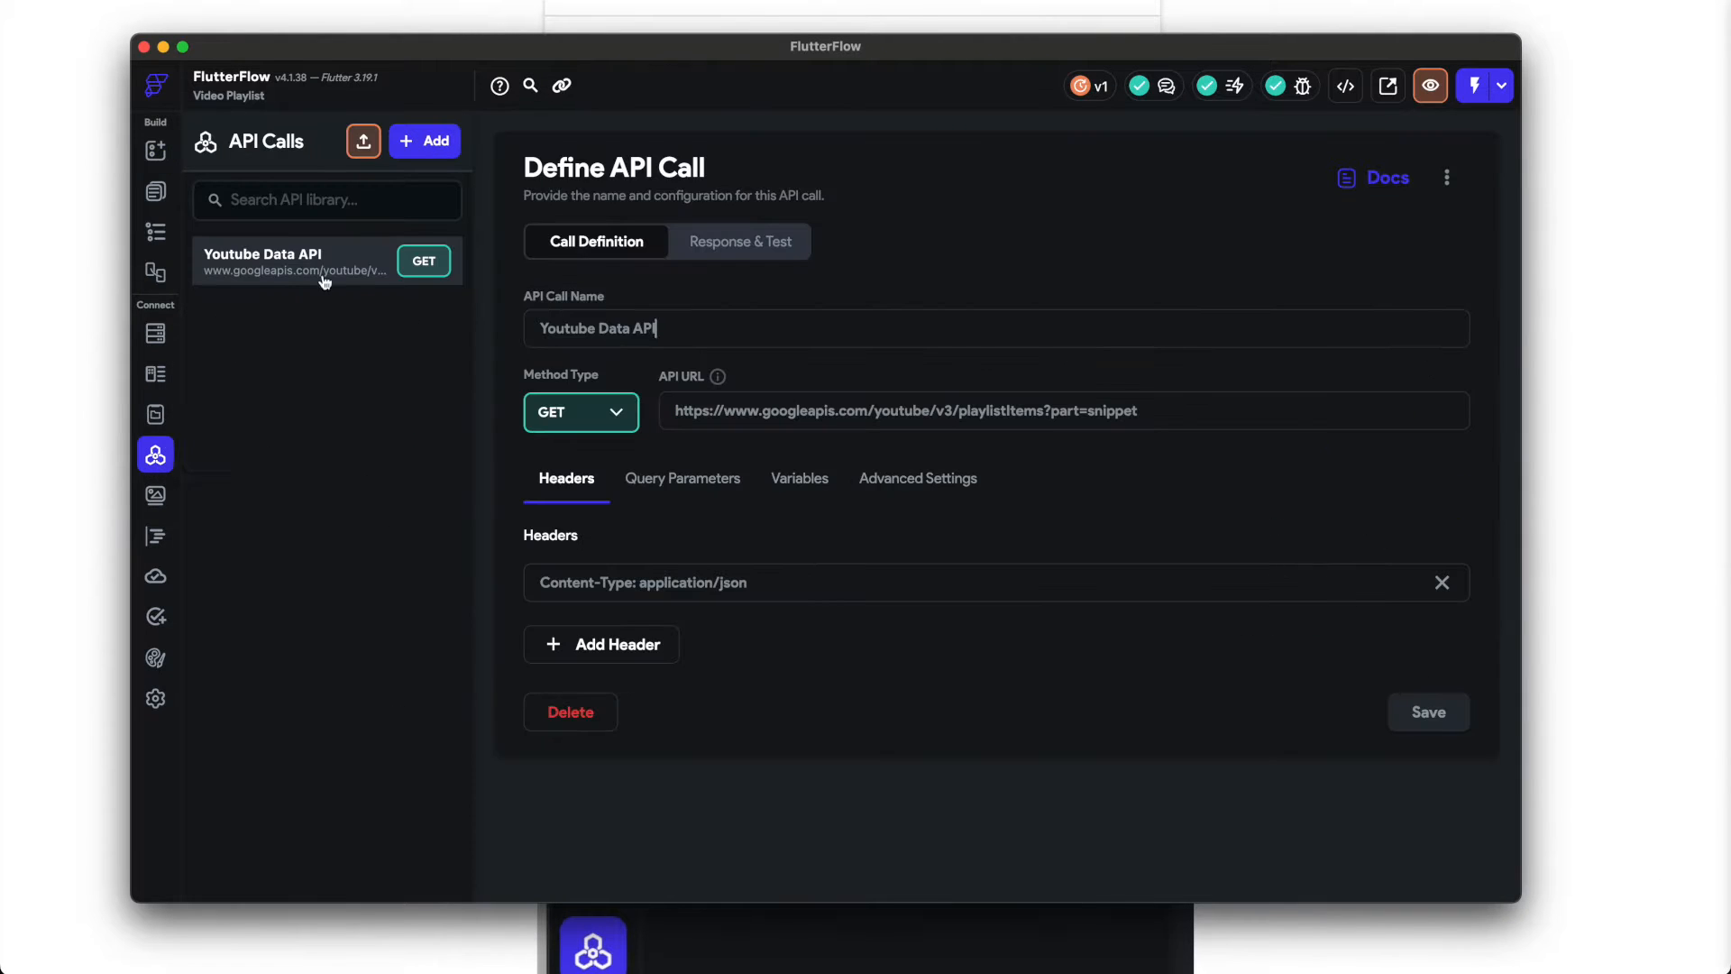
mouse_move(127, 416)
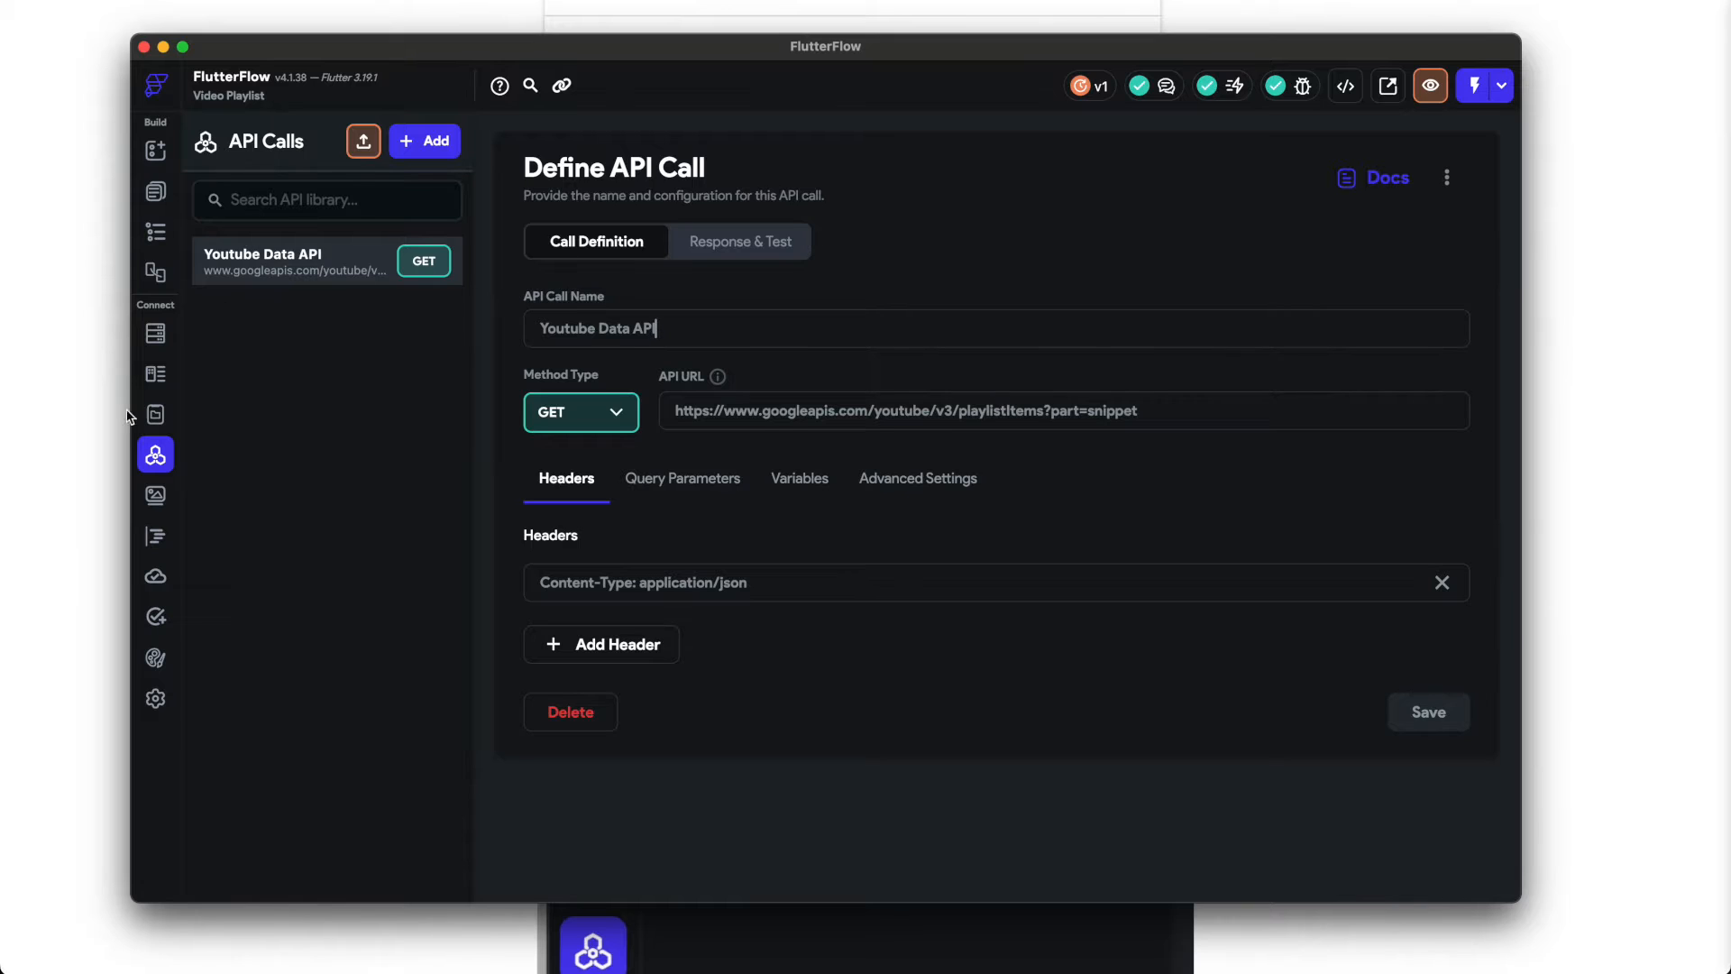
mouse_move(156, 453)
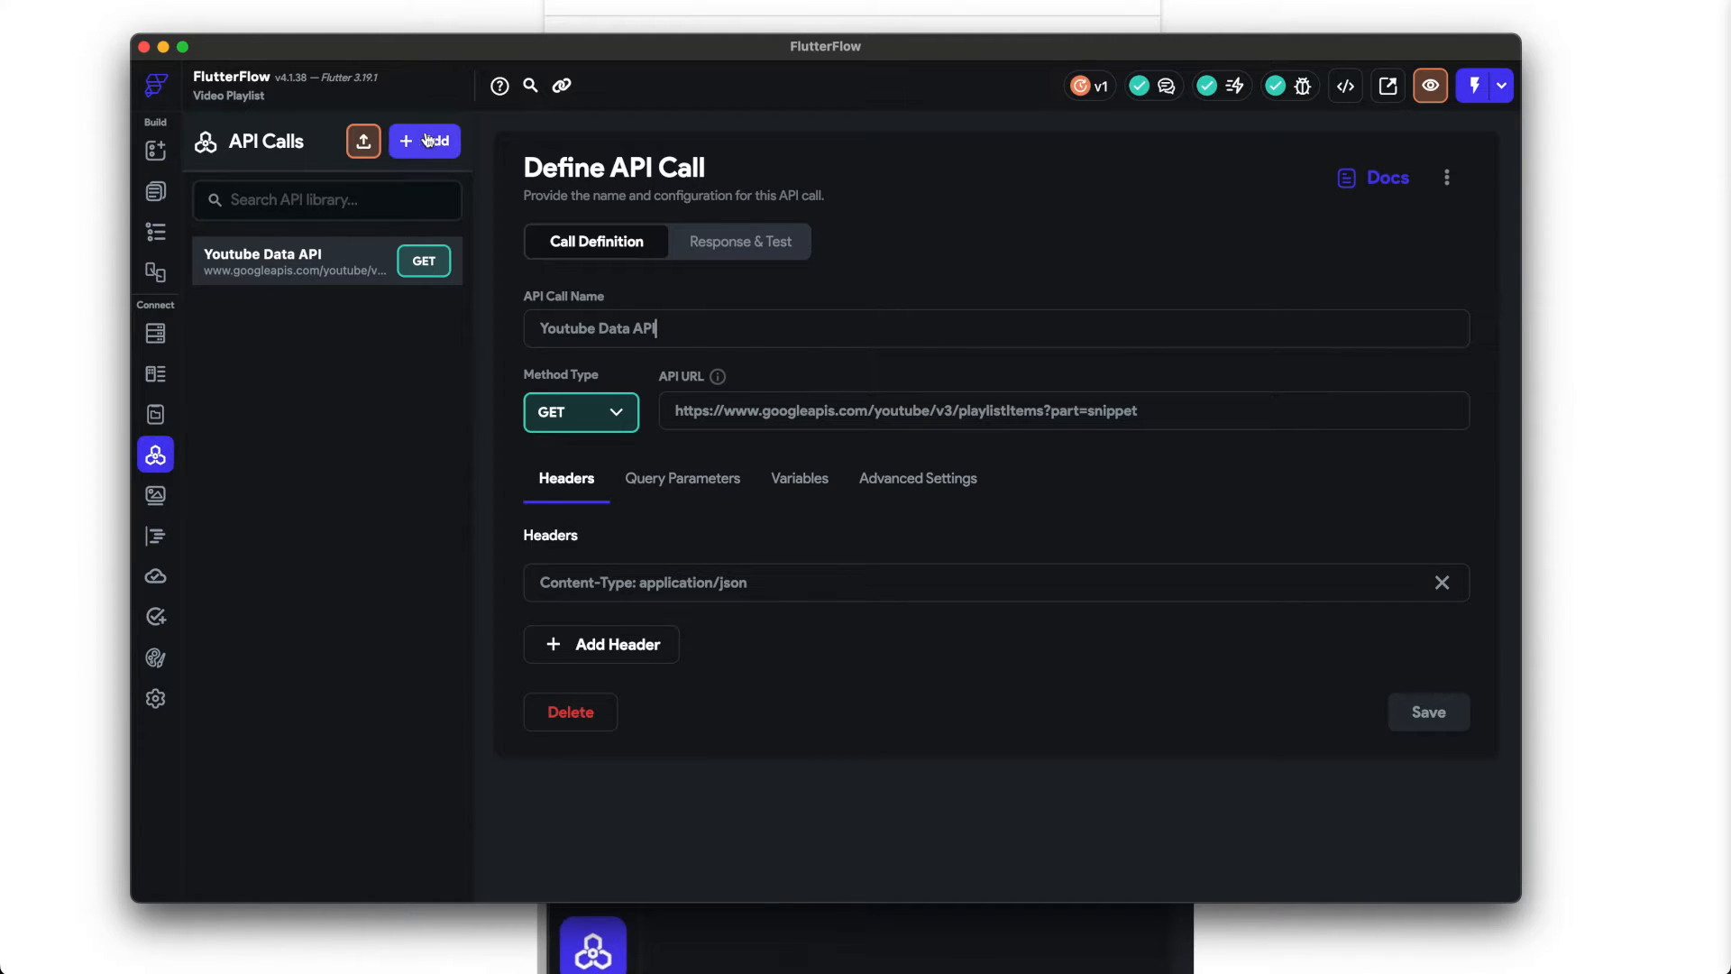
left_click(423, 141)
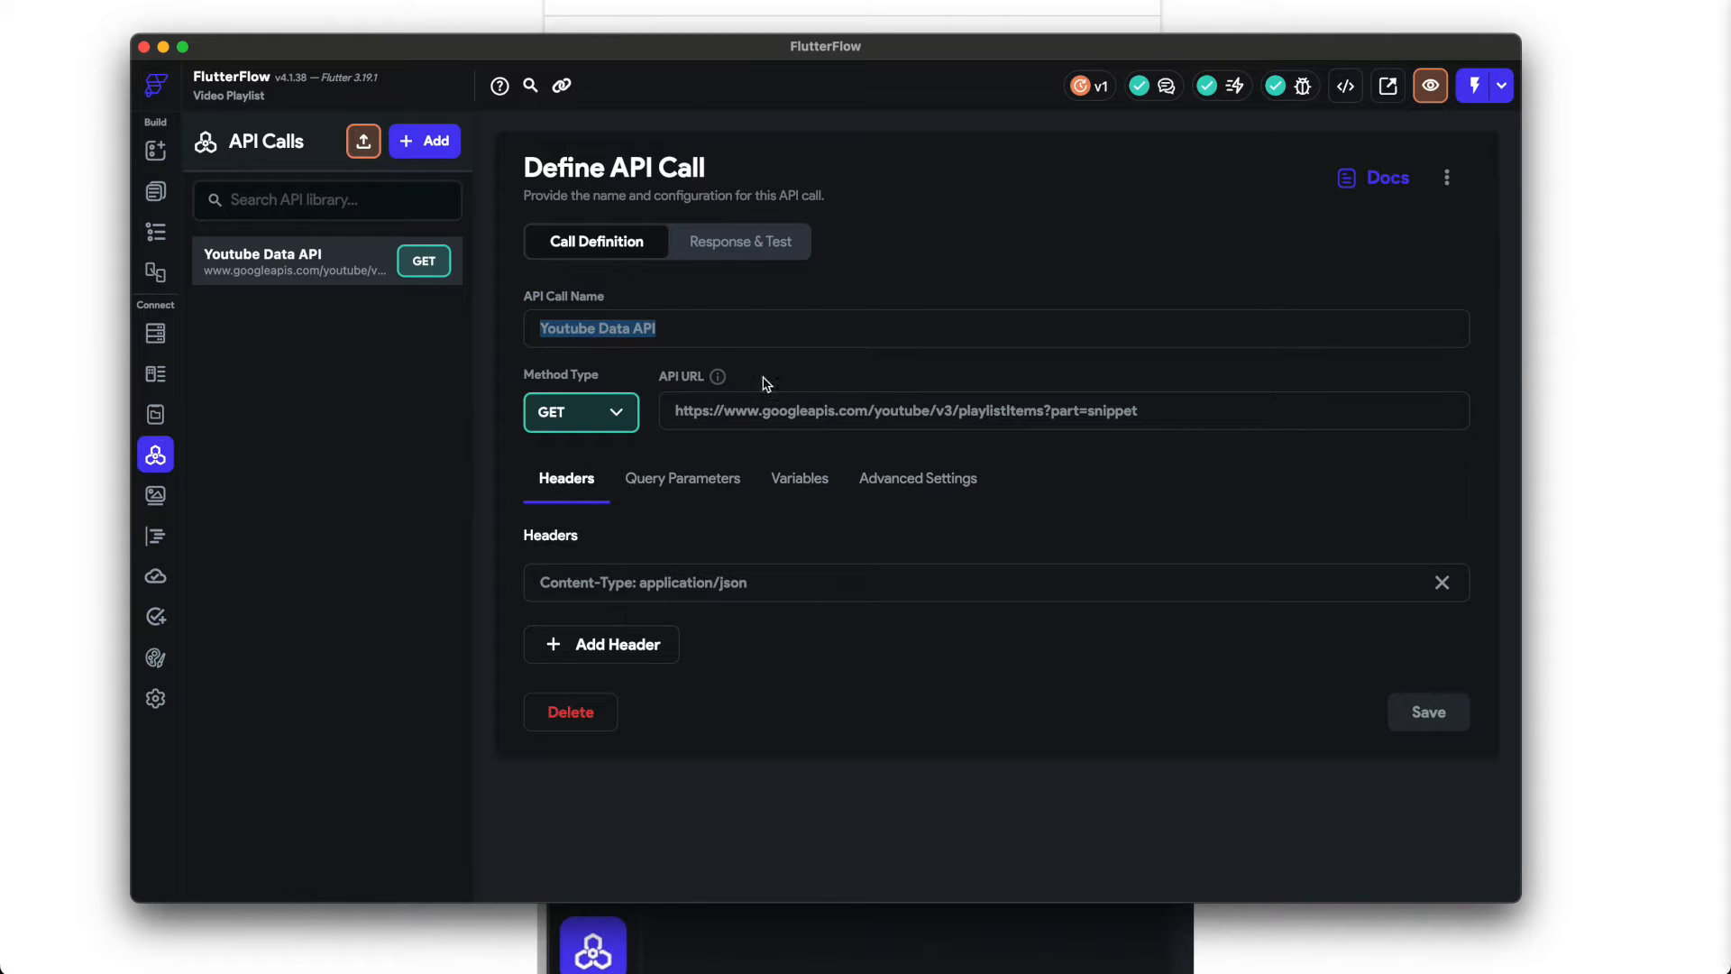
triple_click(903, 410)
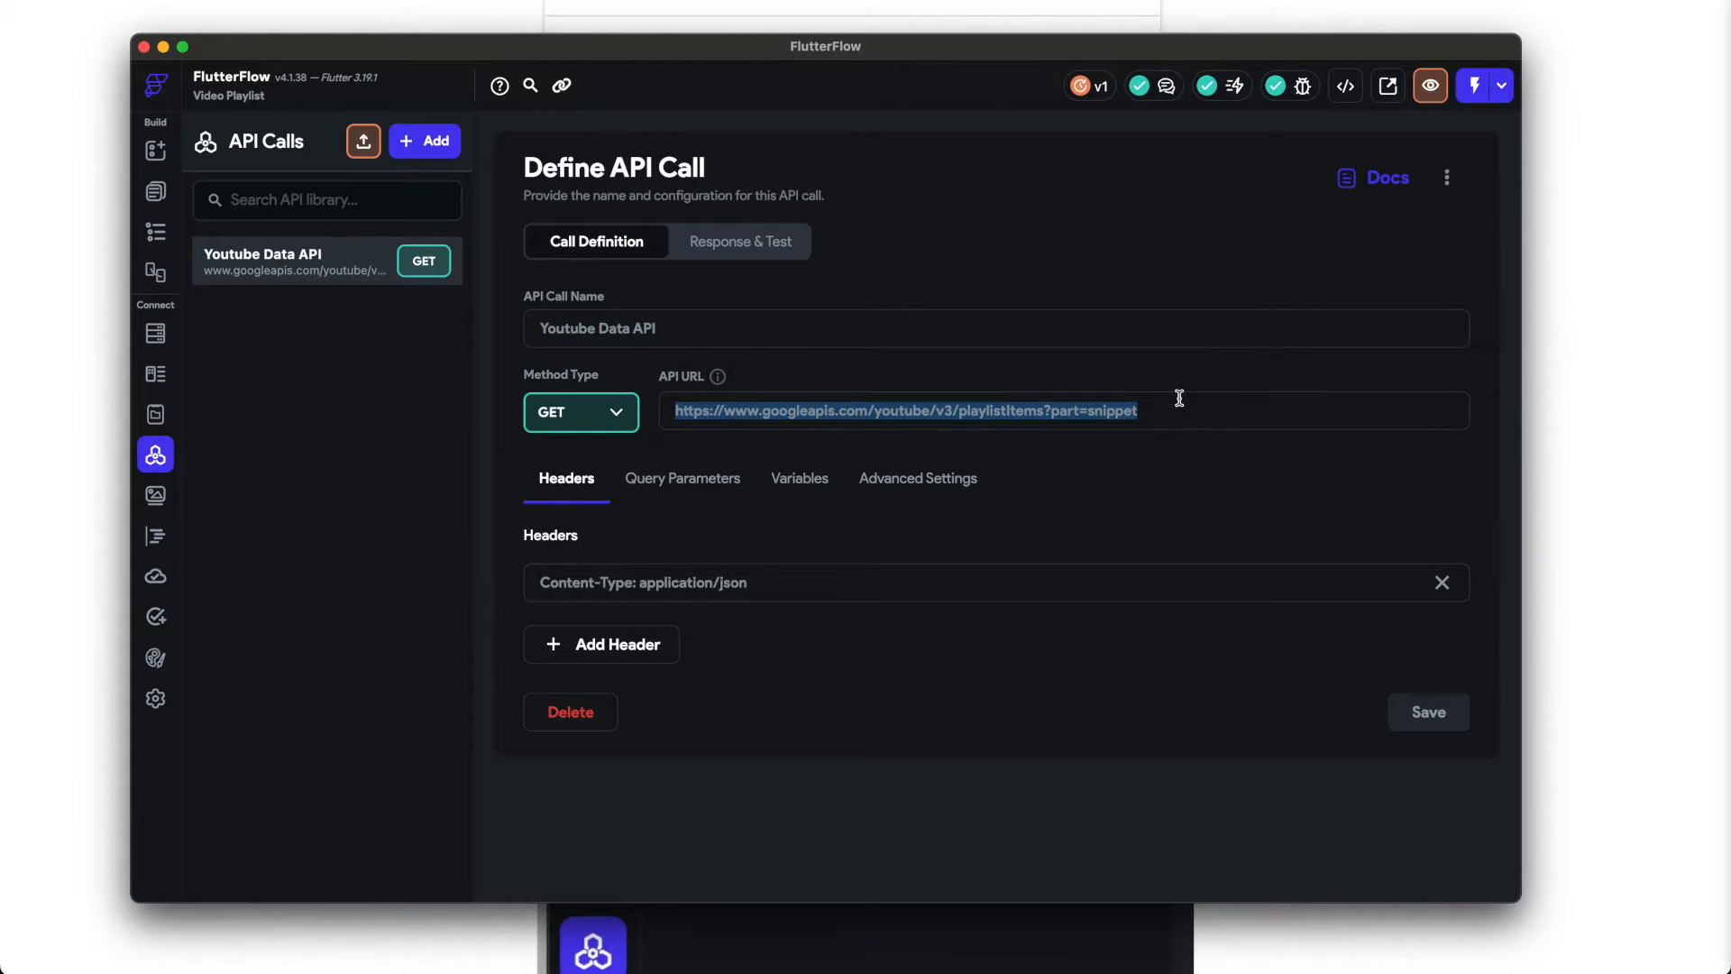
mouse_move(918, 328)
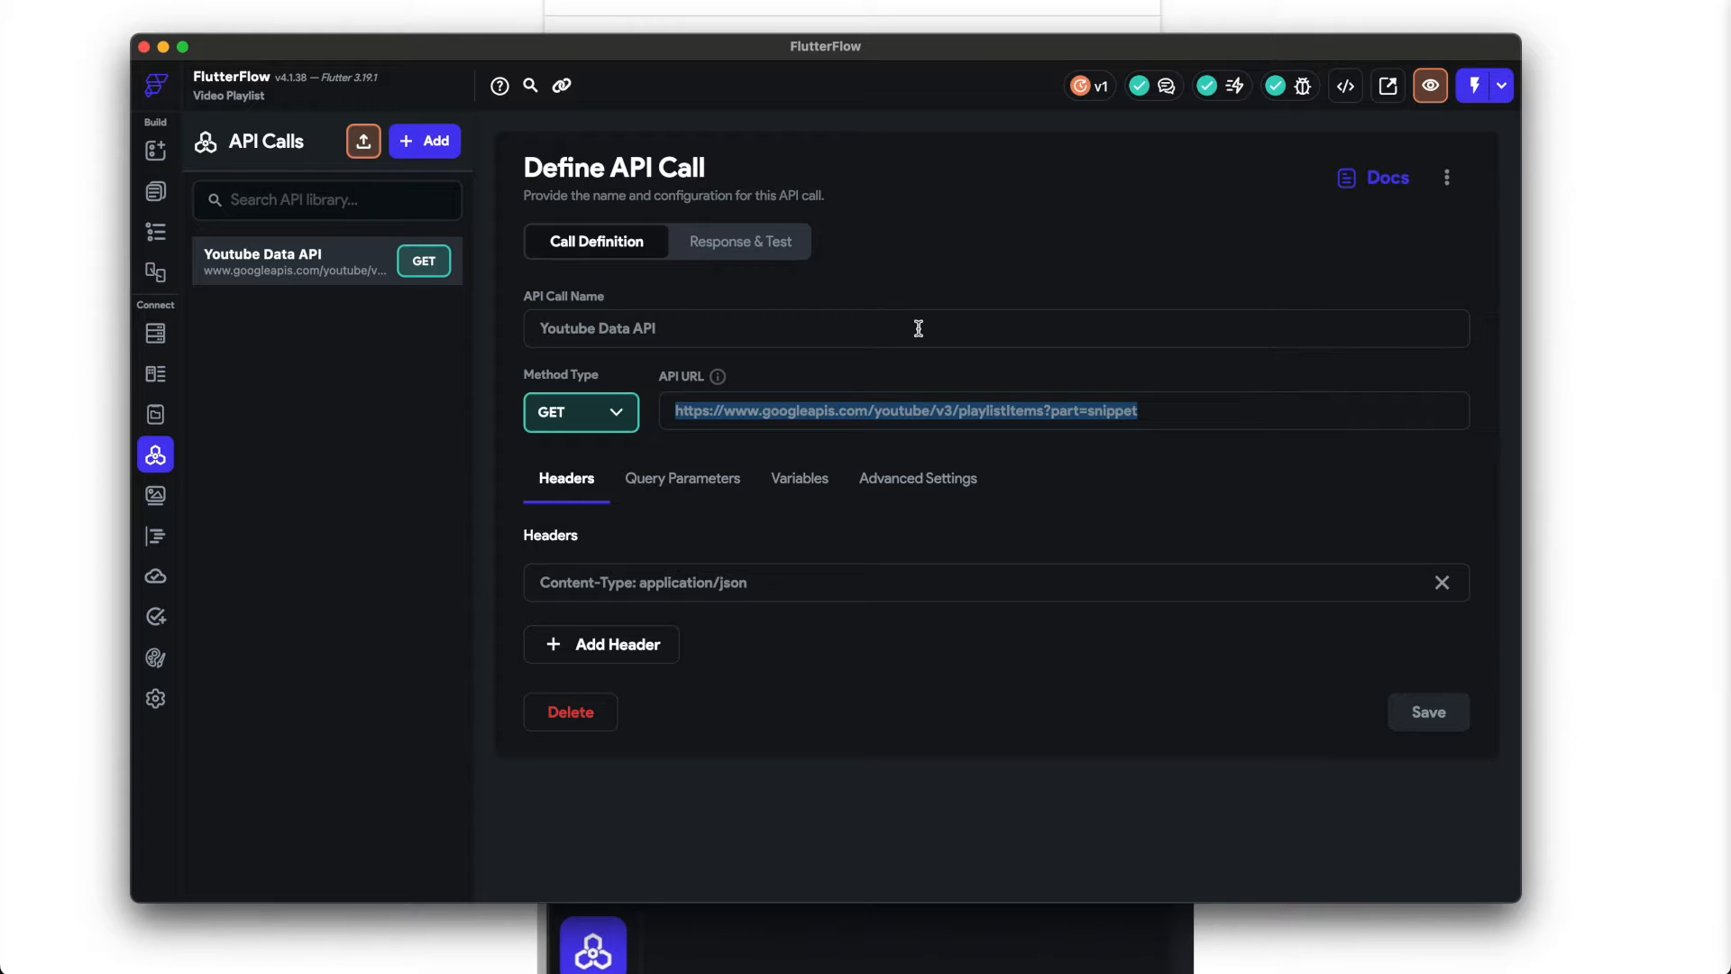
mouse_move(502, 678)
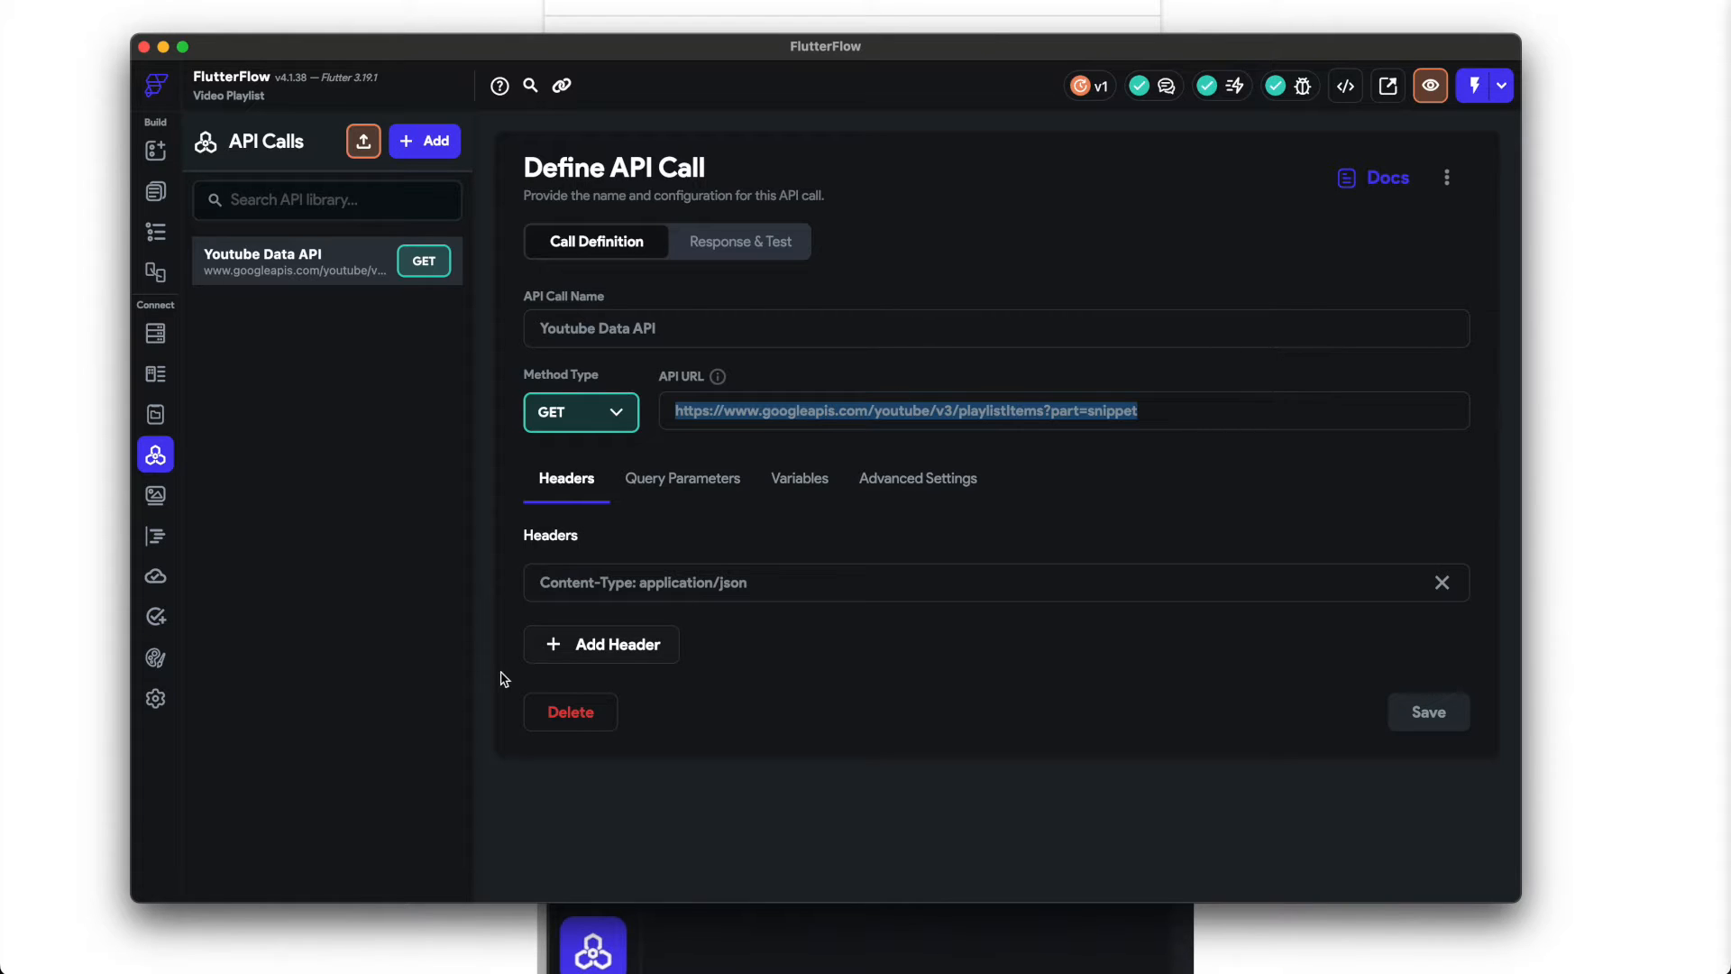
left_click(766, 586)
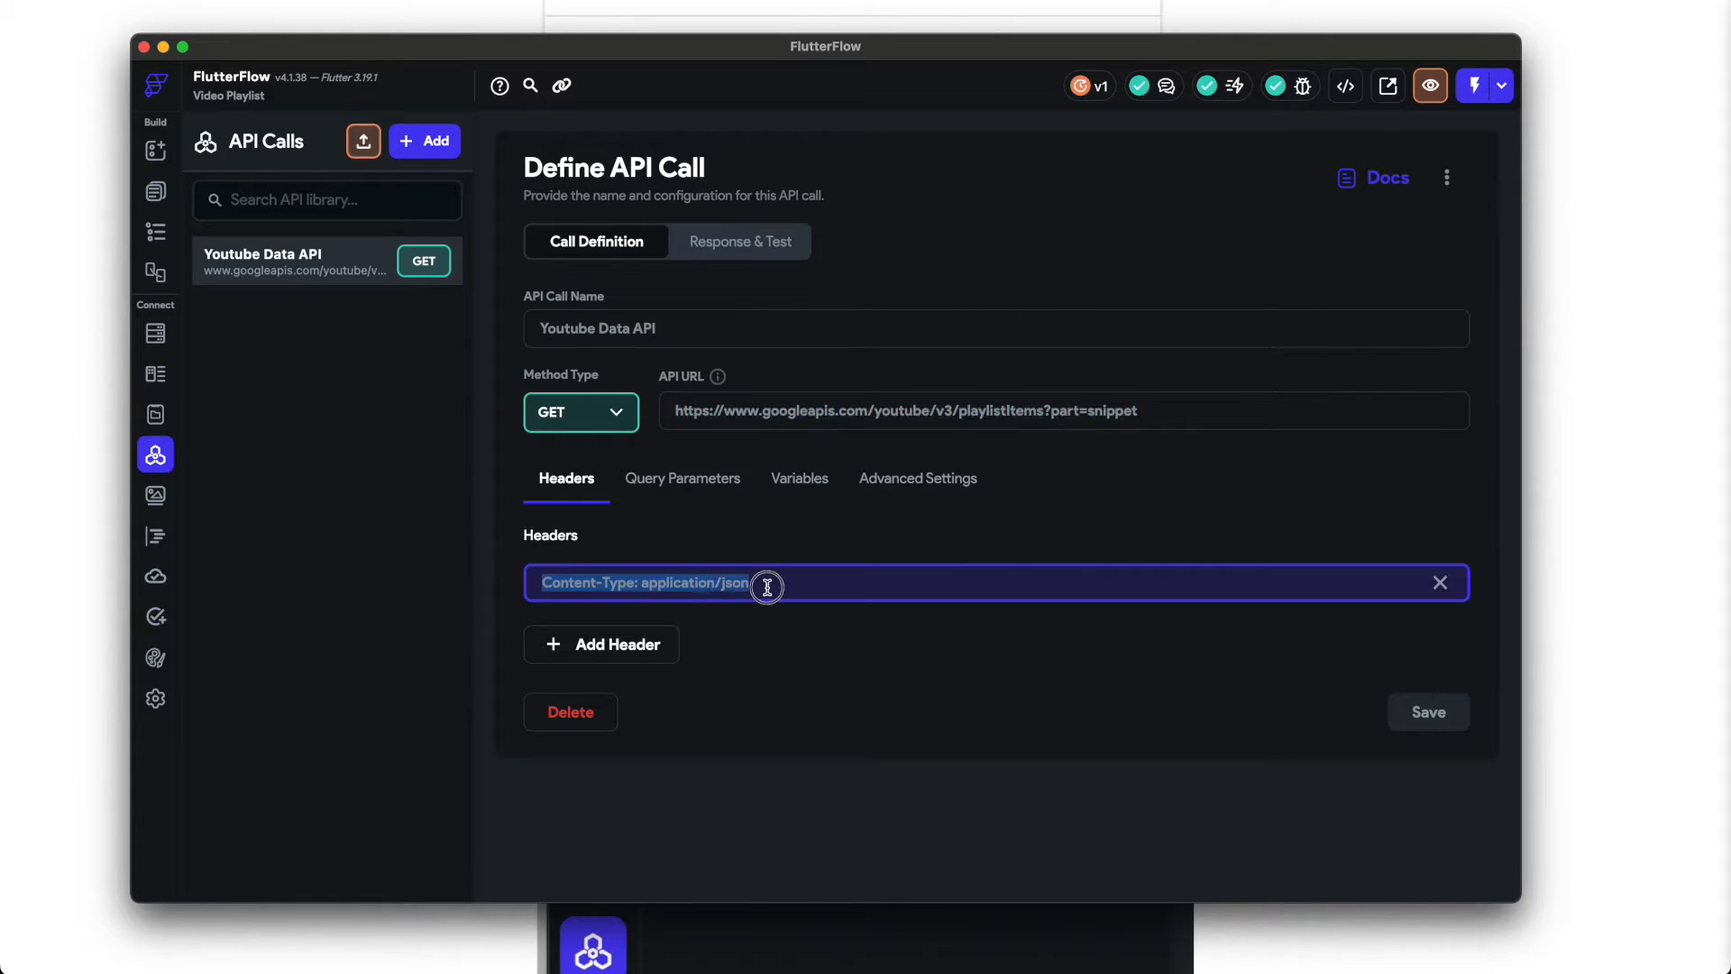
left_click(809, 547)
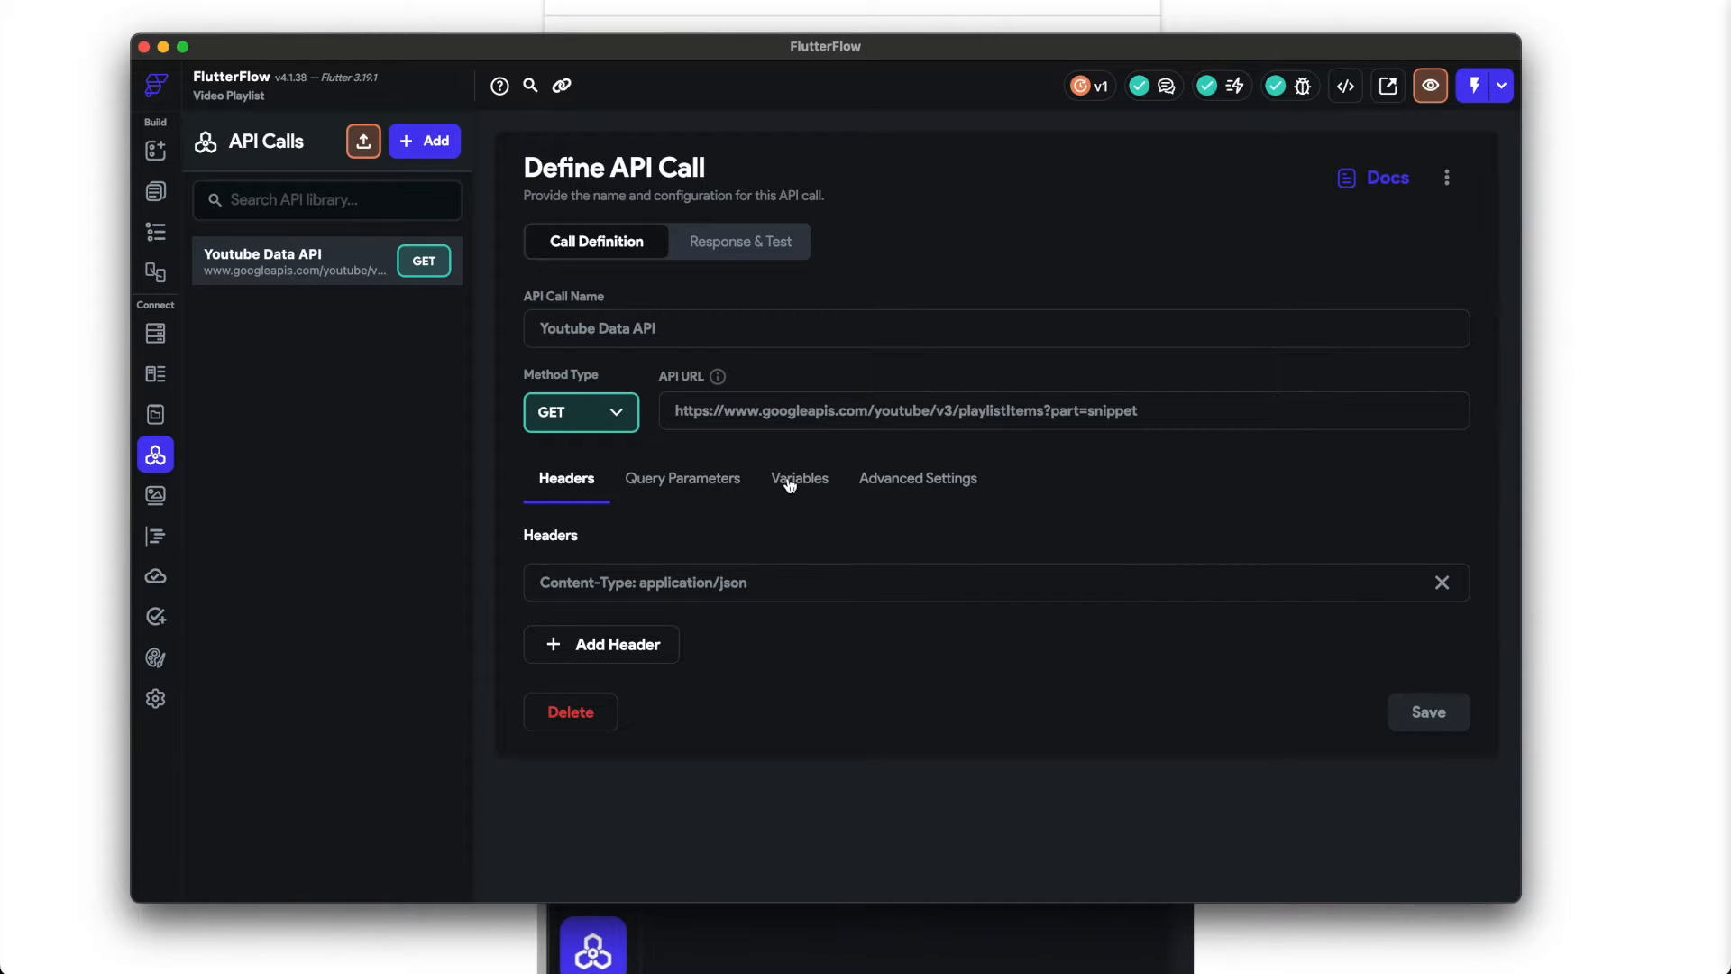
left_click(798, 478)
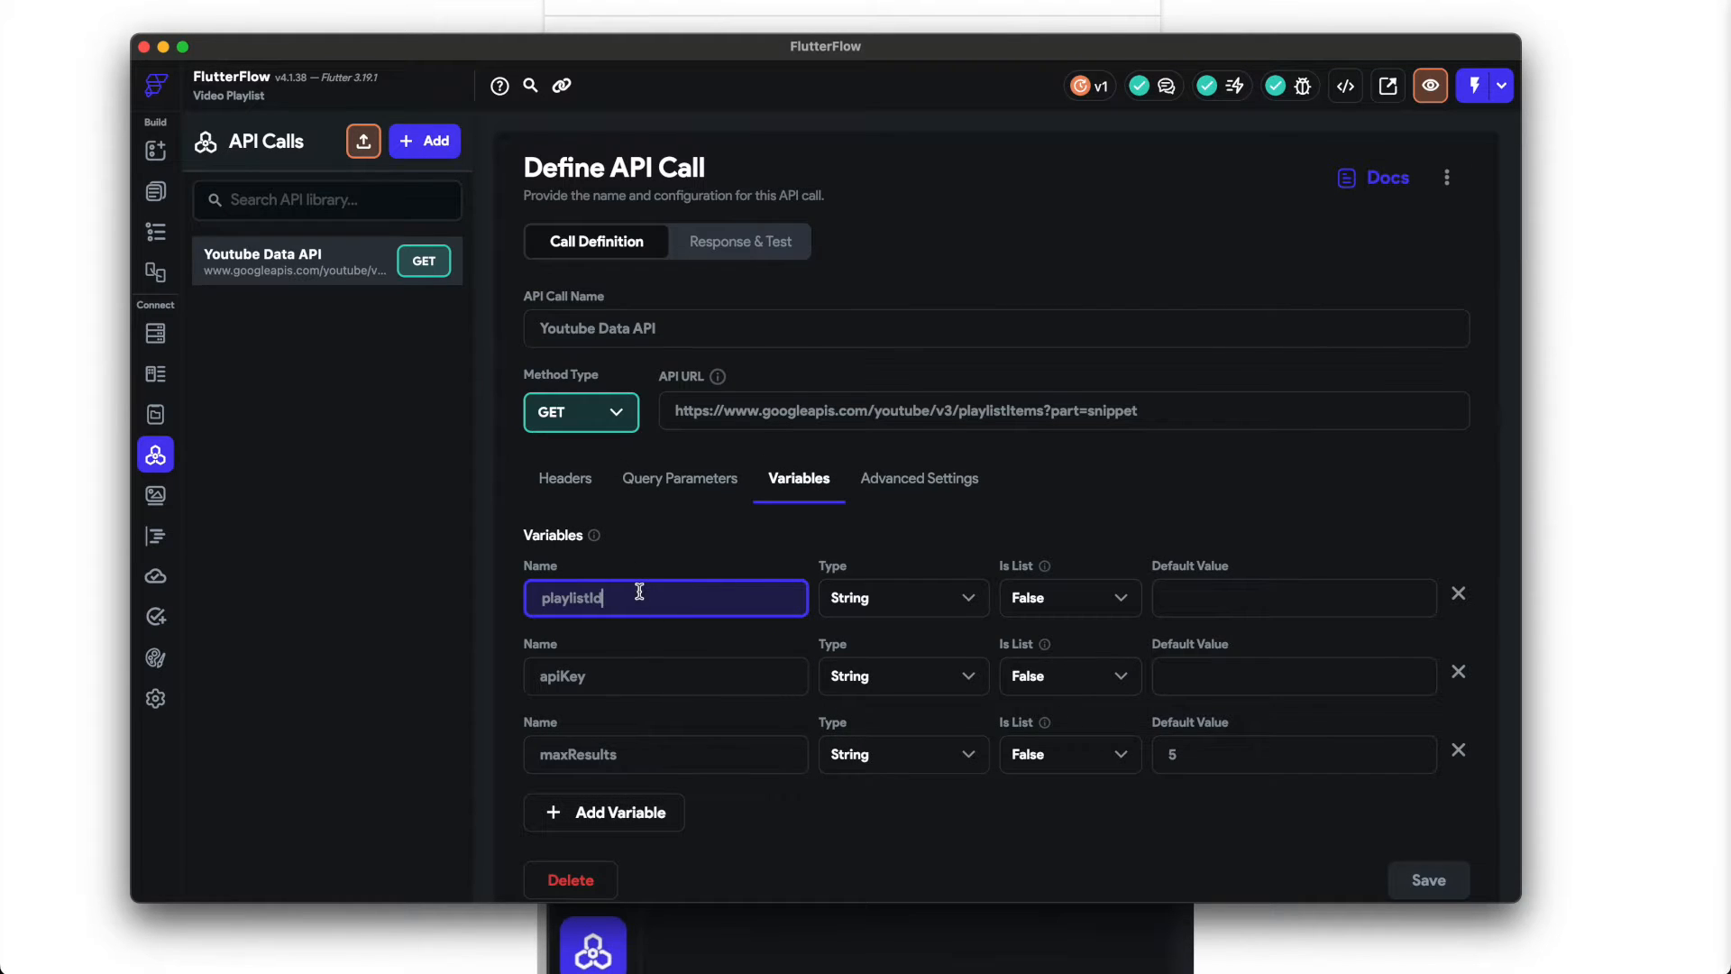
mouse_move(674, 658)
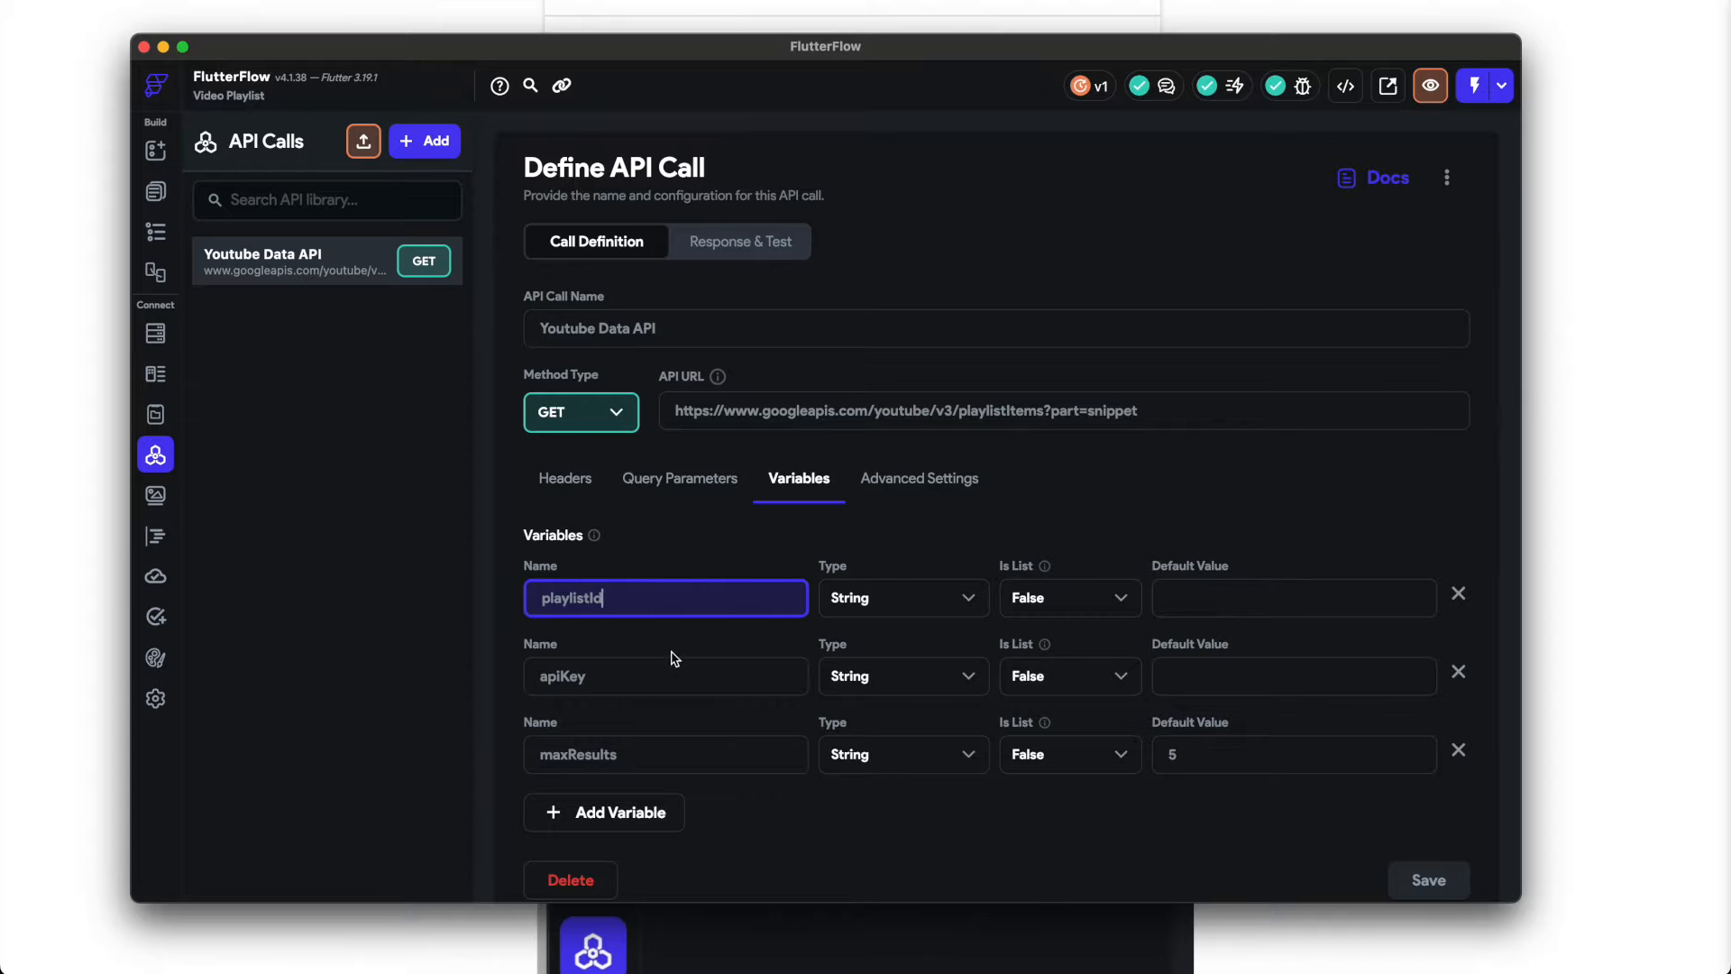
mouse_move(156, 190)
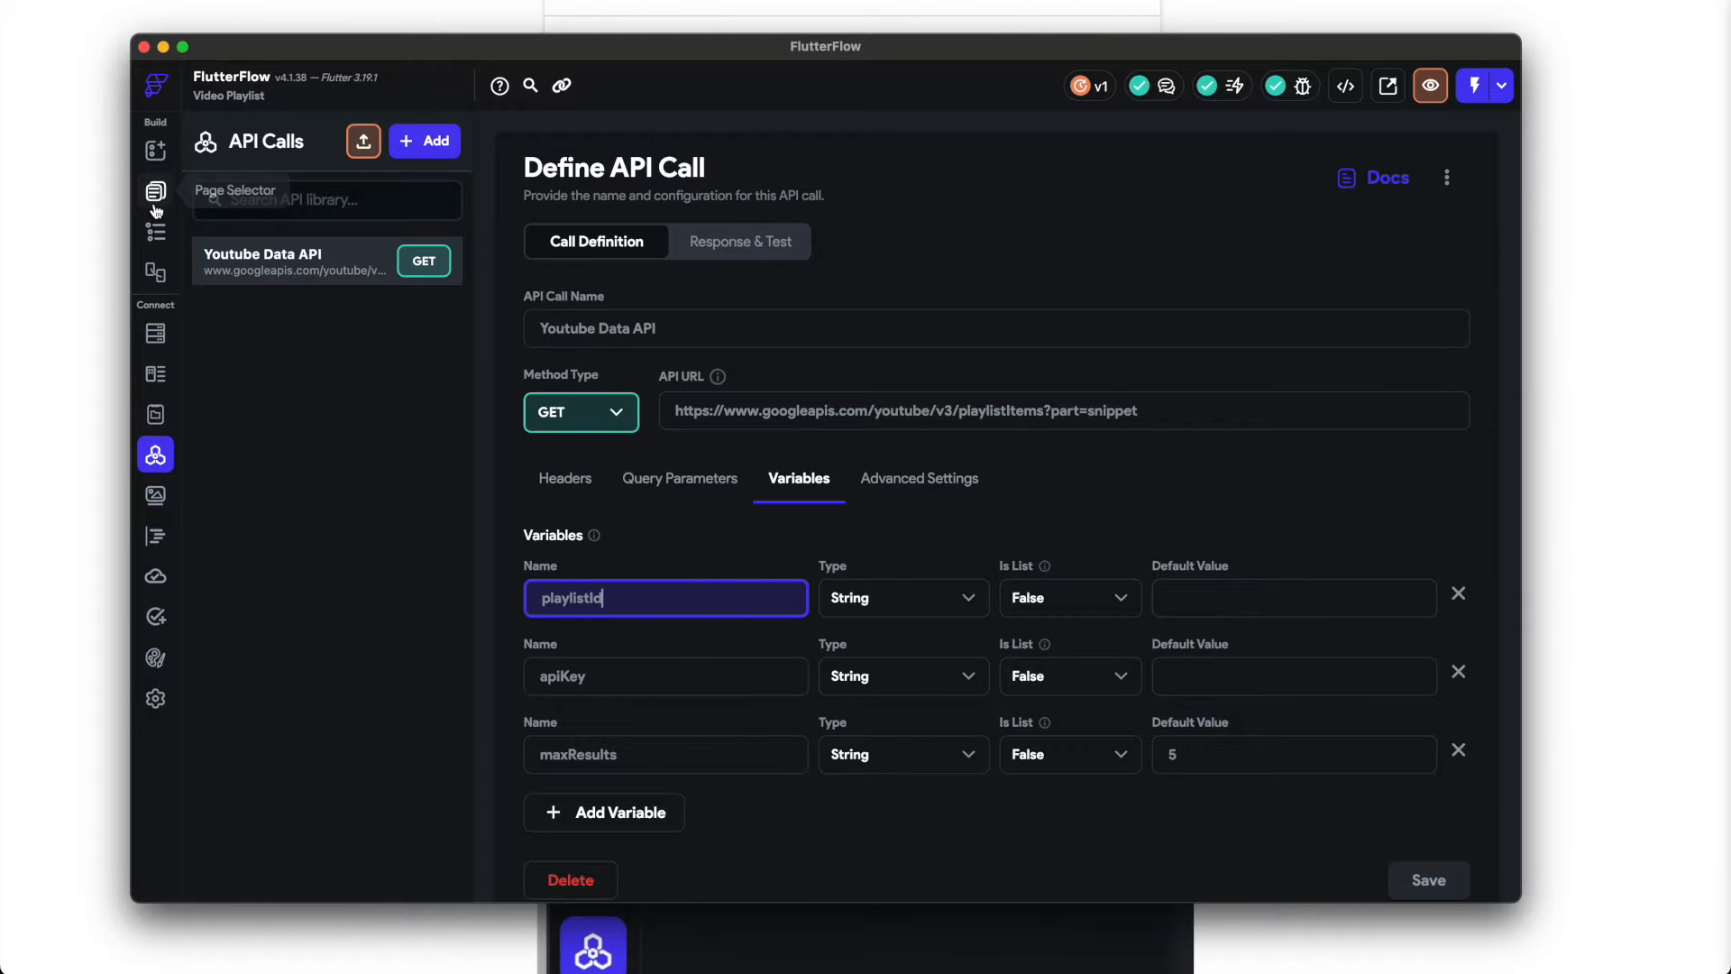
mouse_move(154, 272)
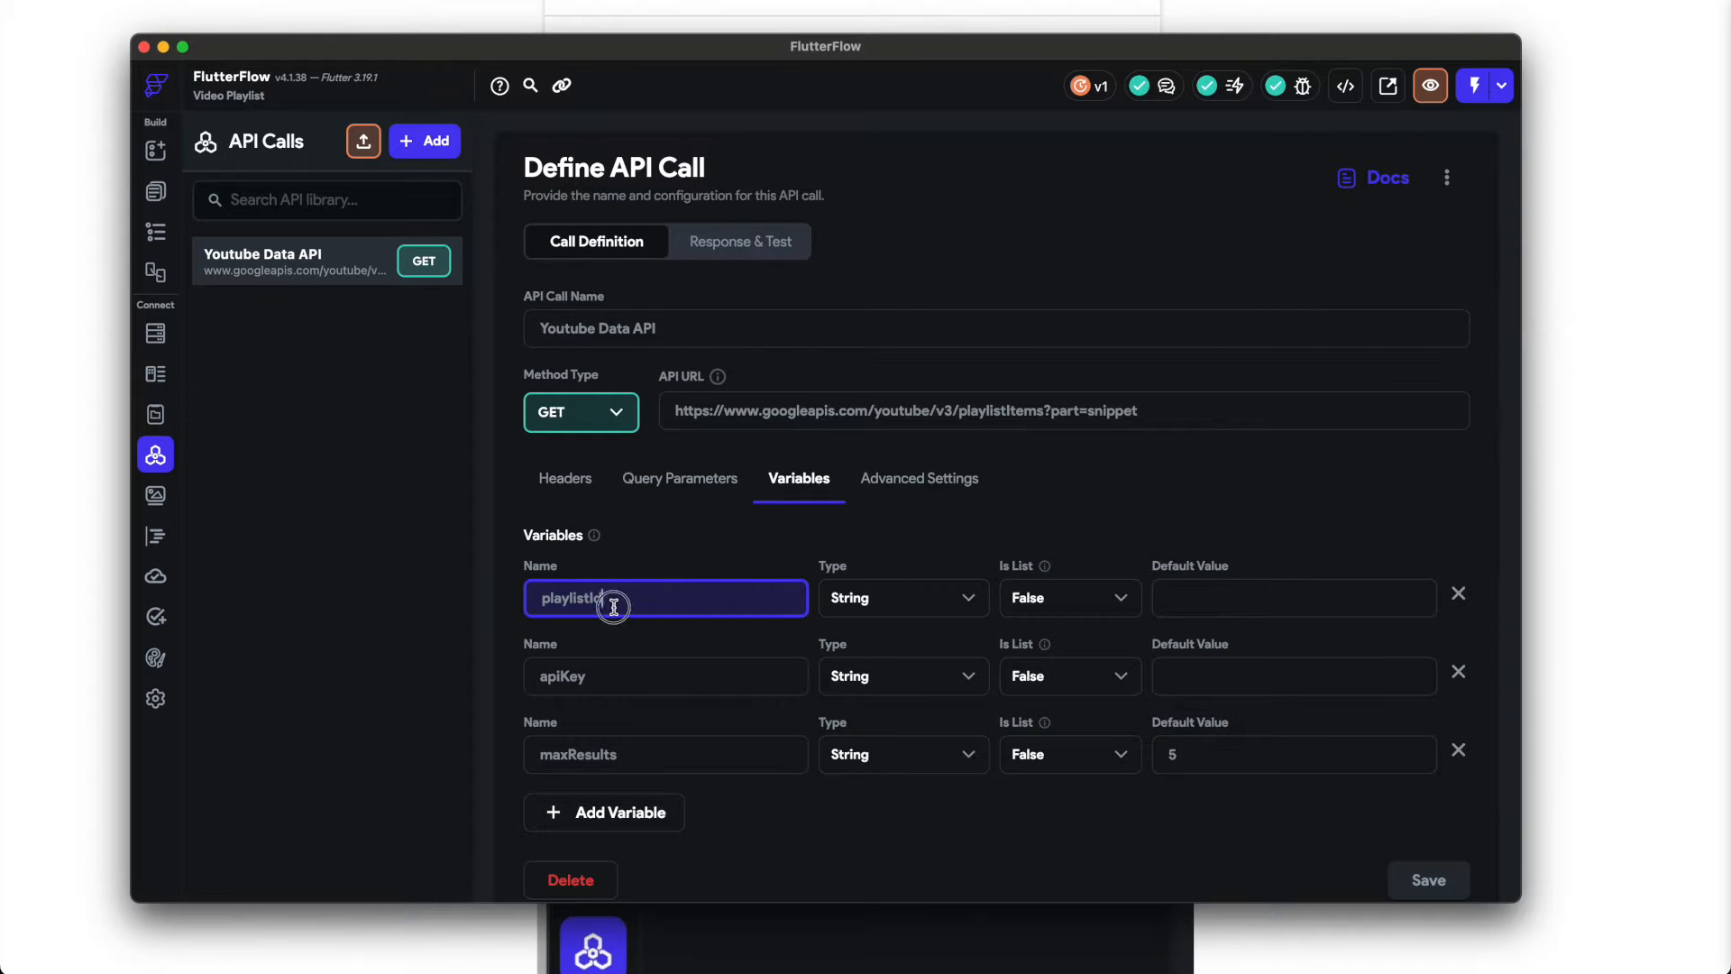
double_click(570, 597)
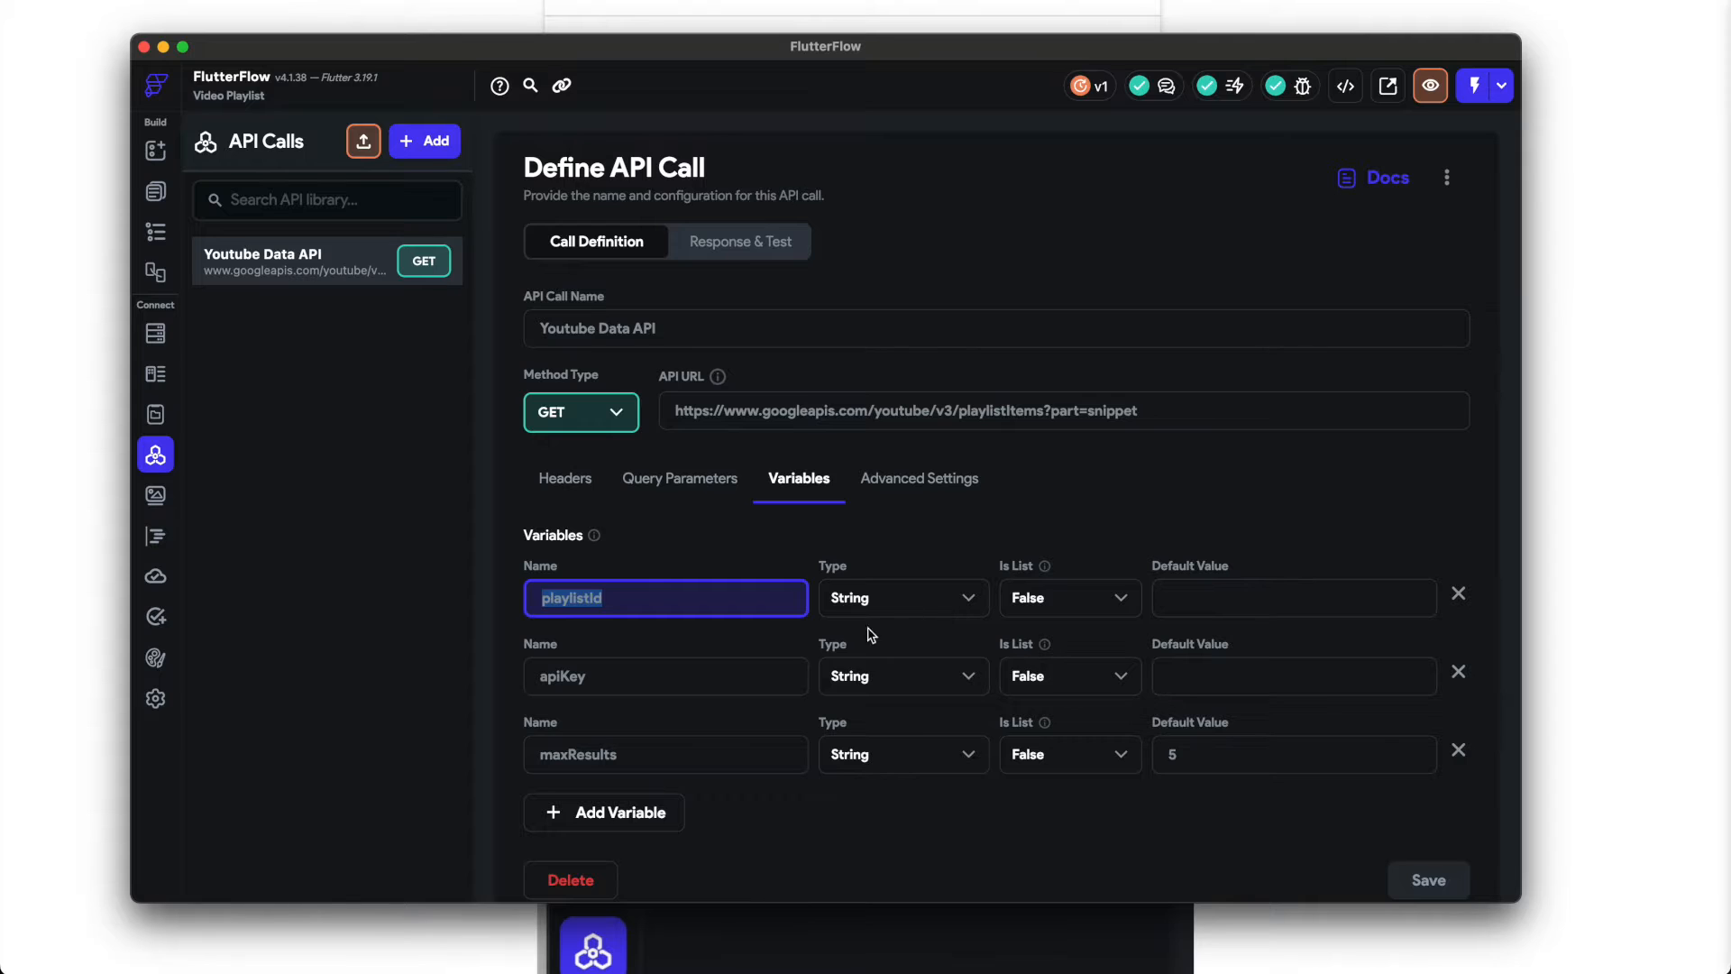
mouse_move(649, 636)
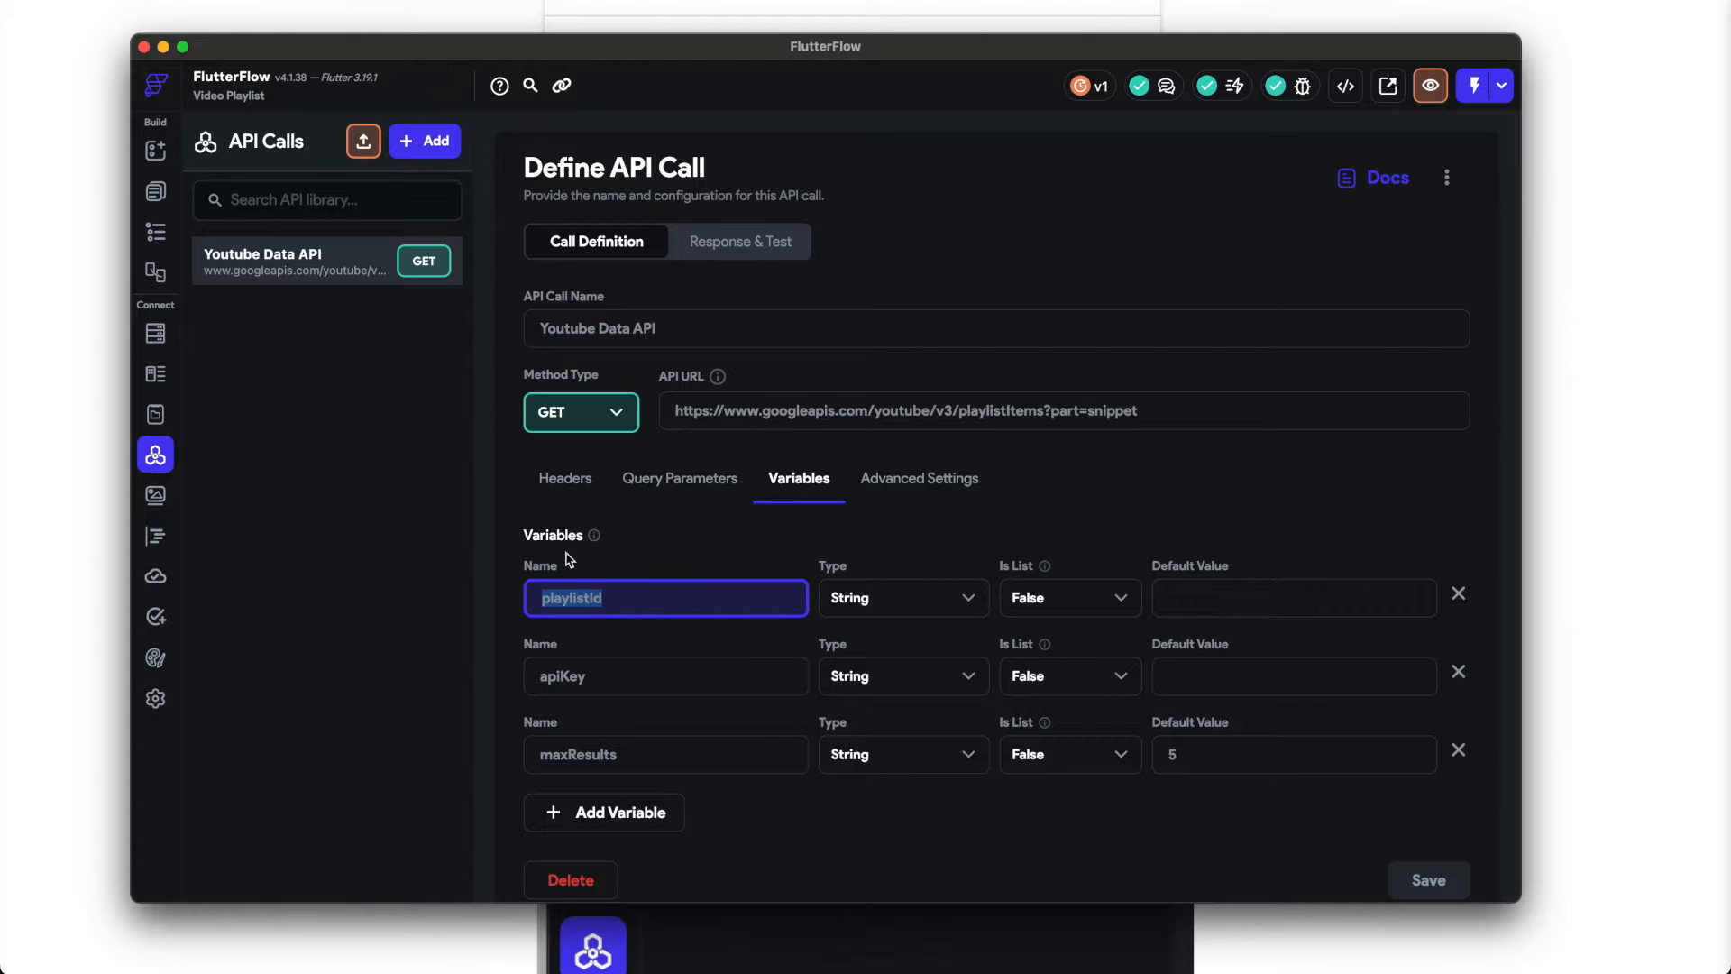
left_click(663, 675)
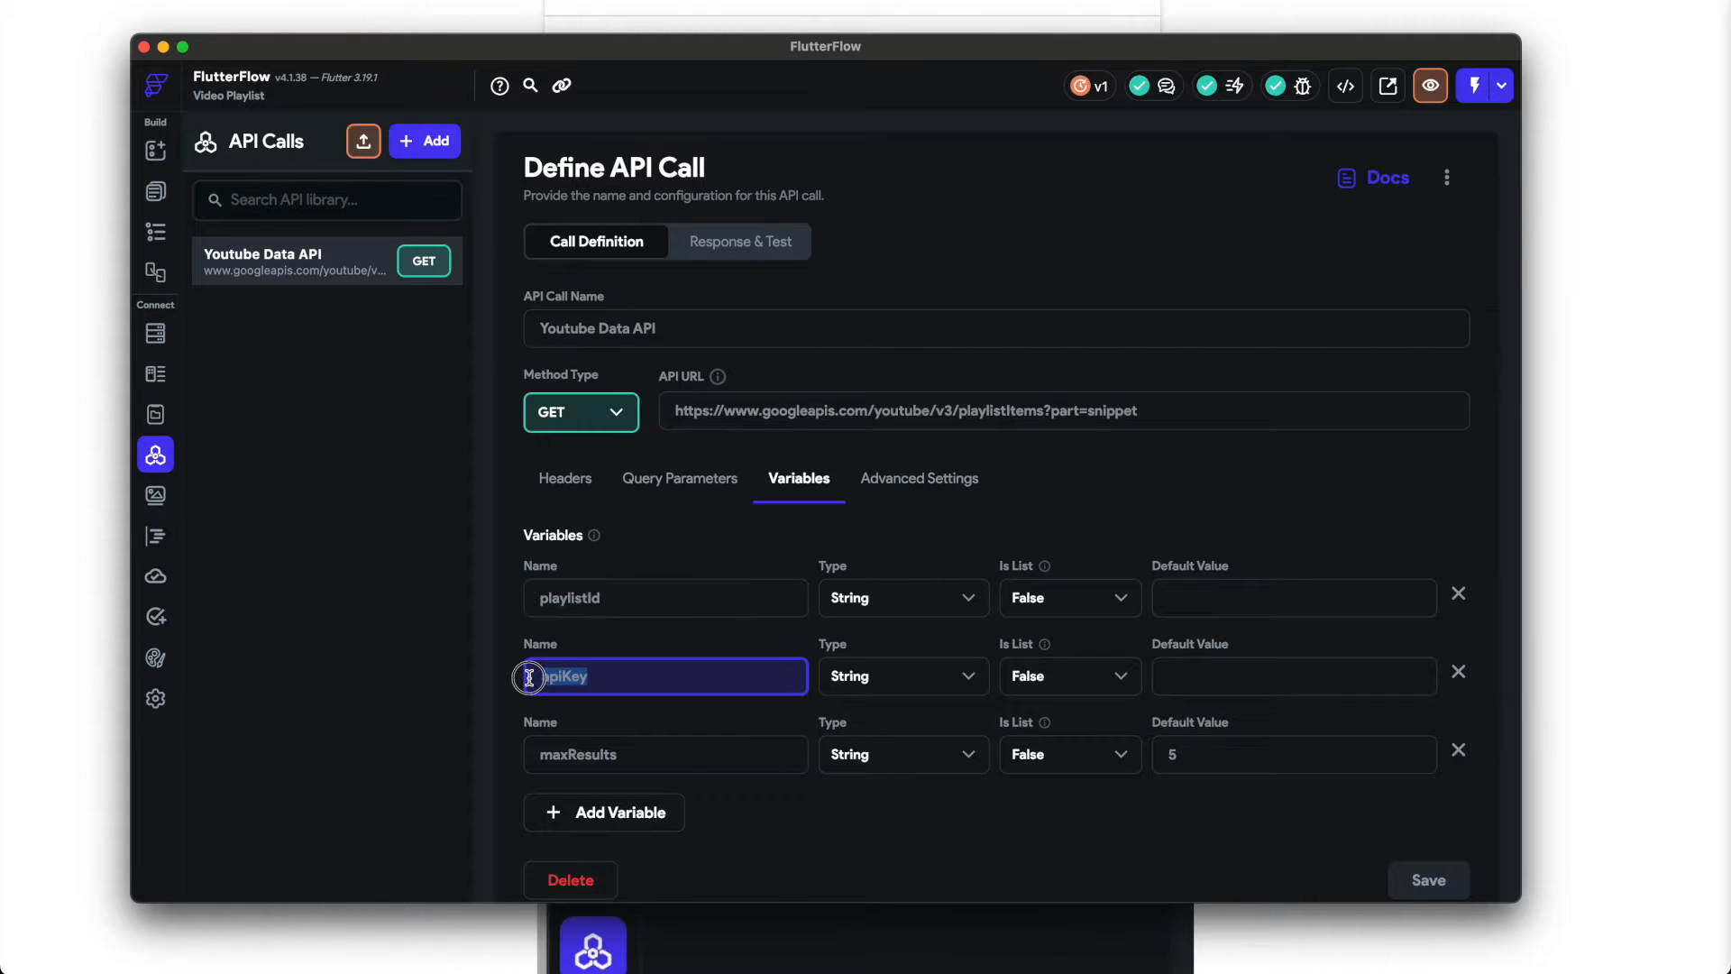
left_click(665, 754)
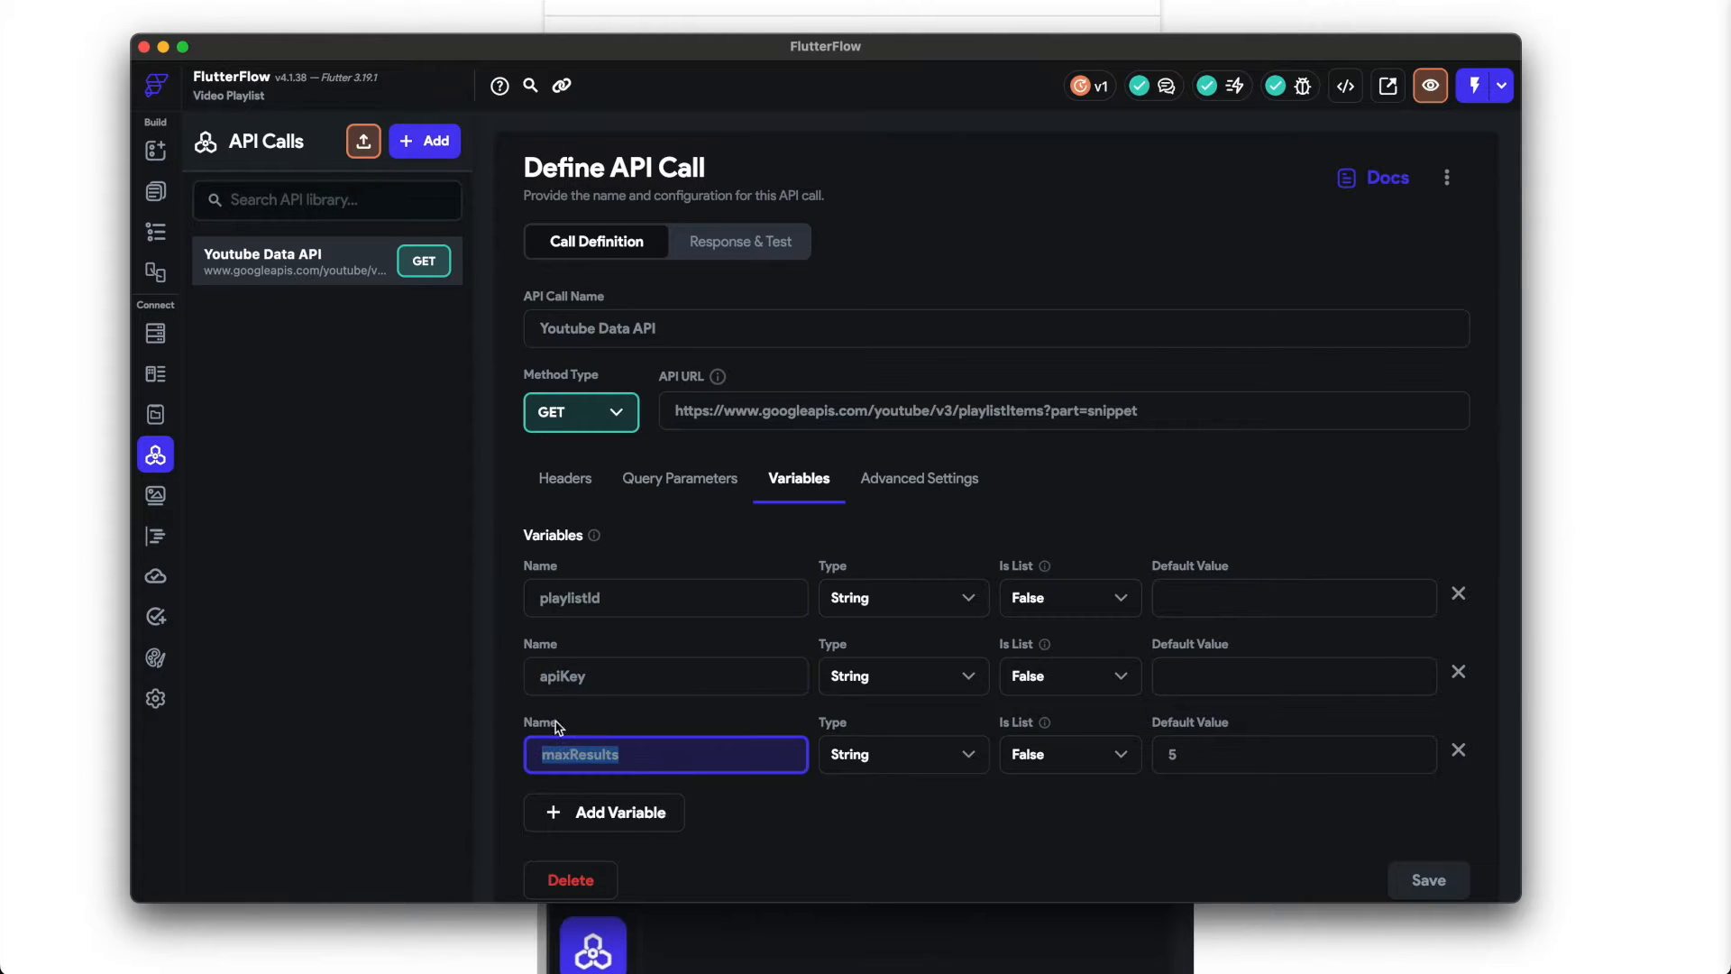
left_click(664, 676)
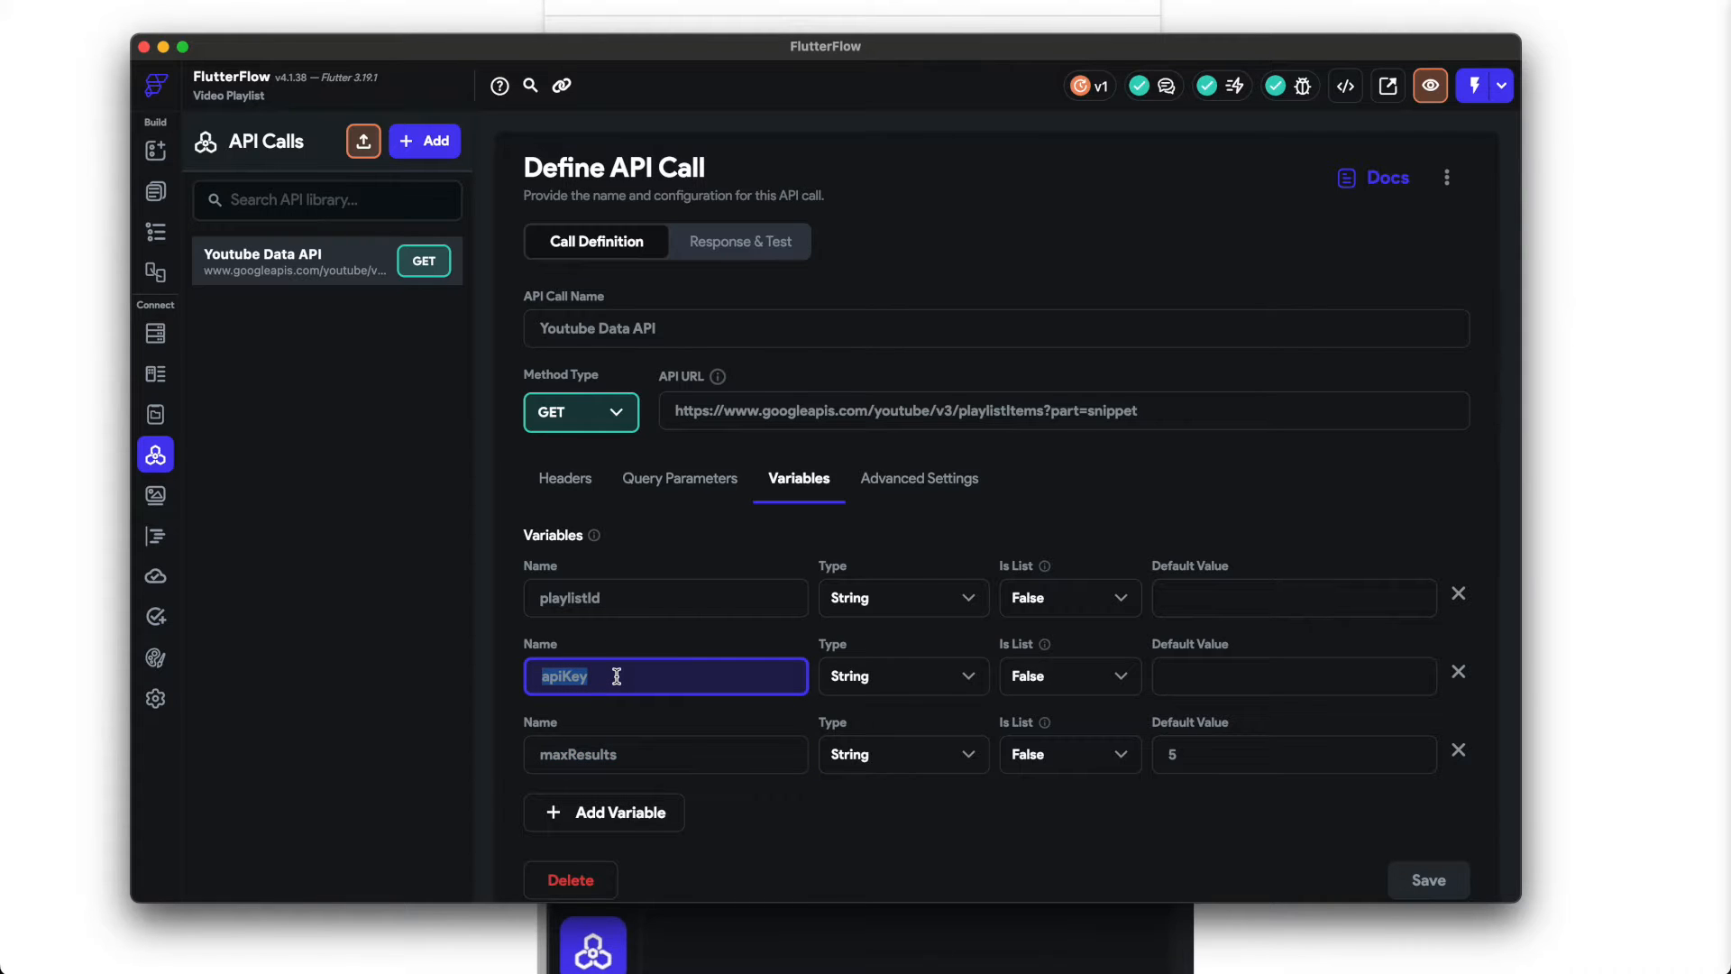
mouse_move(635, 756)
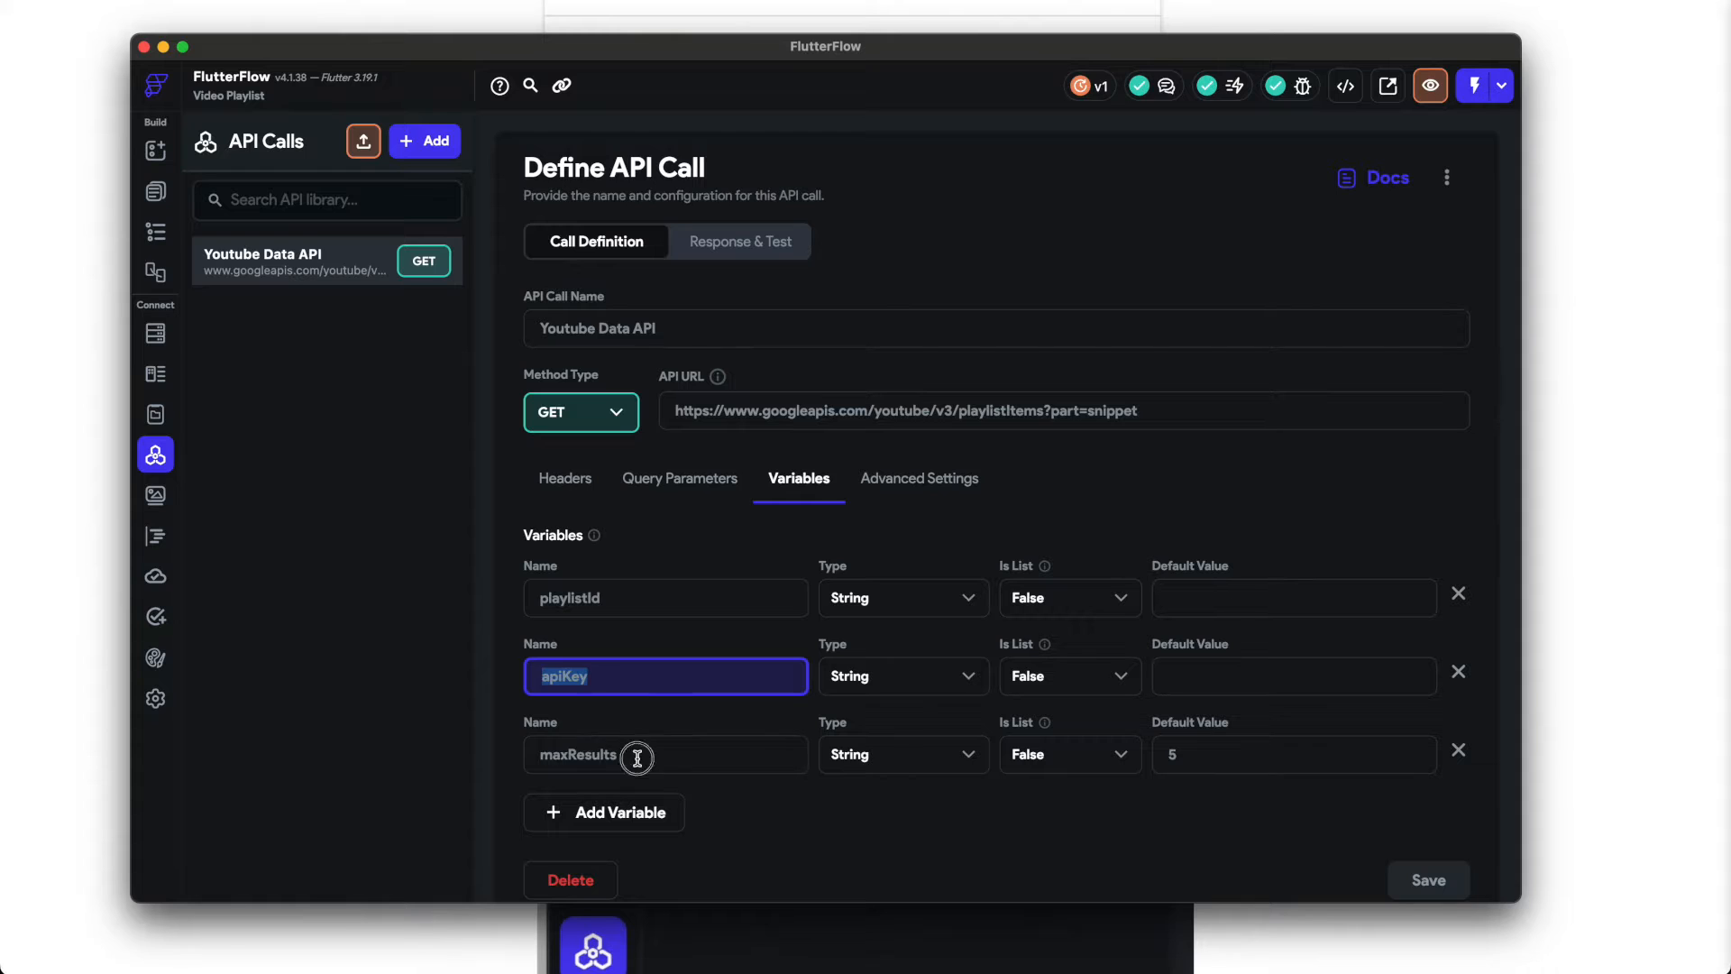
left_click(665, 754)
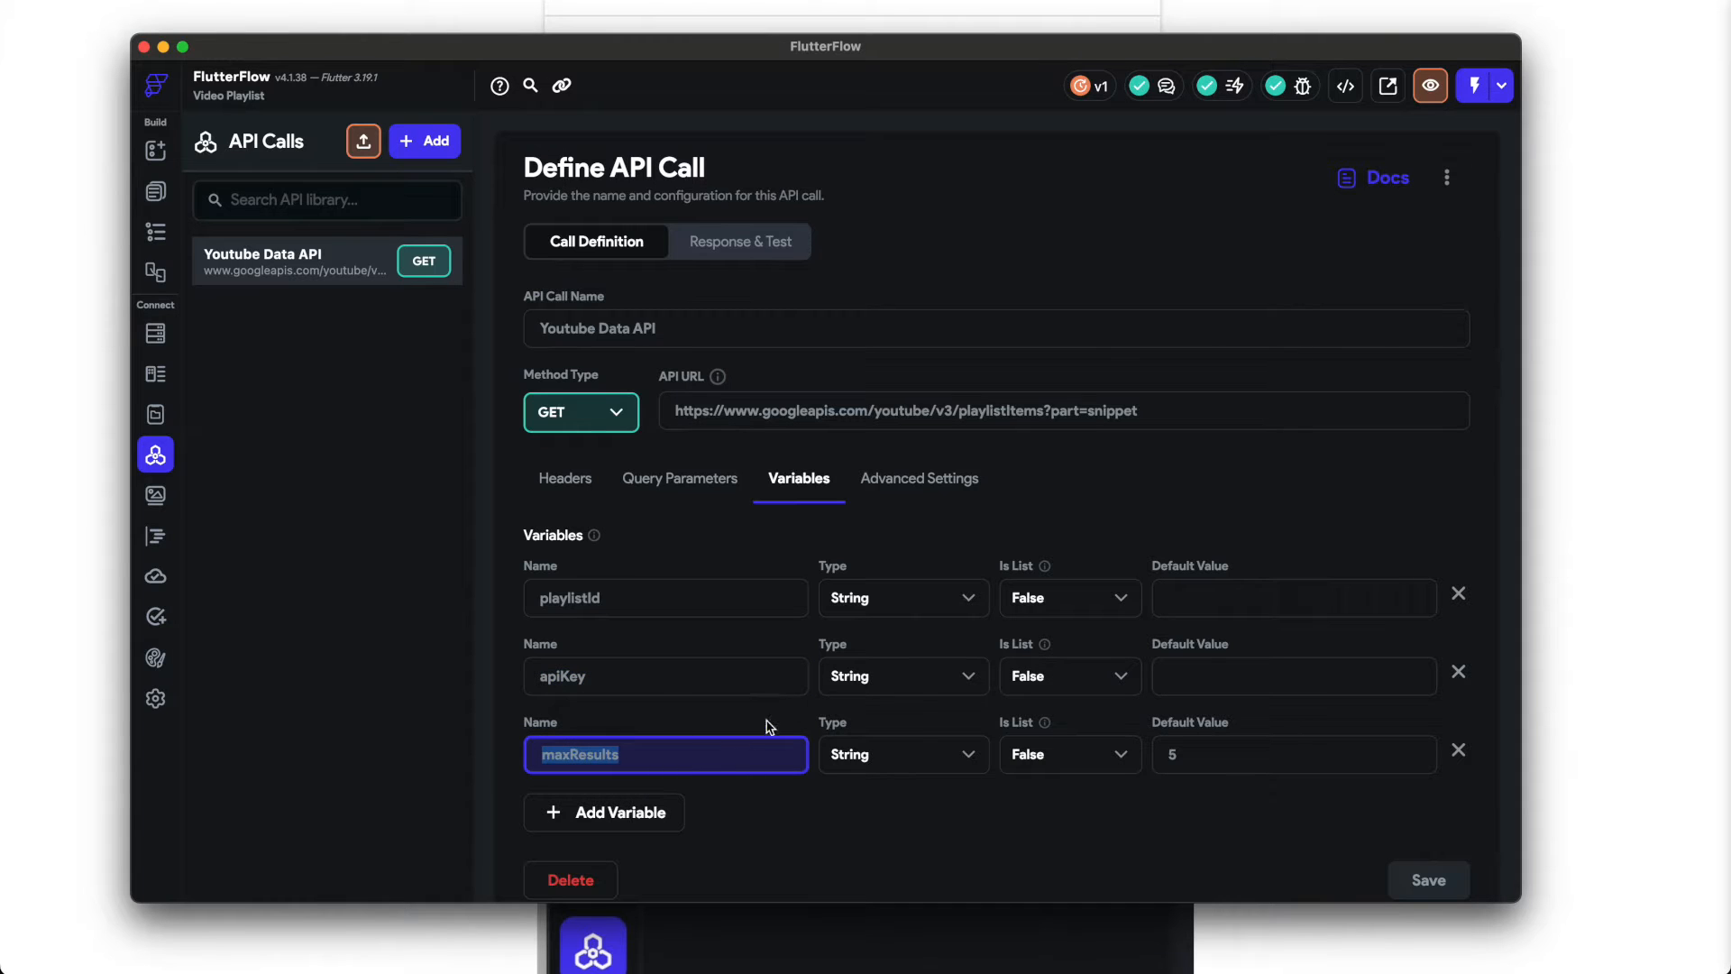
mouse_move(1211, 741)
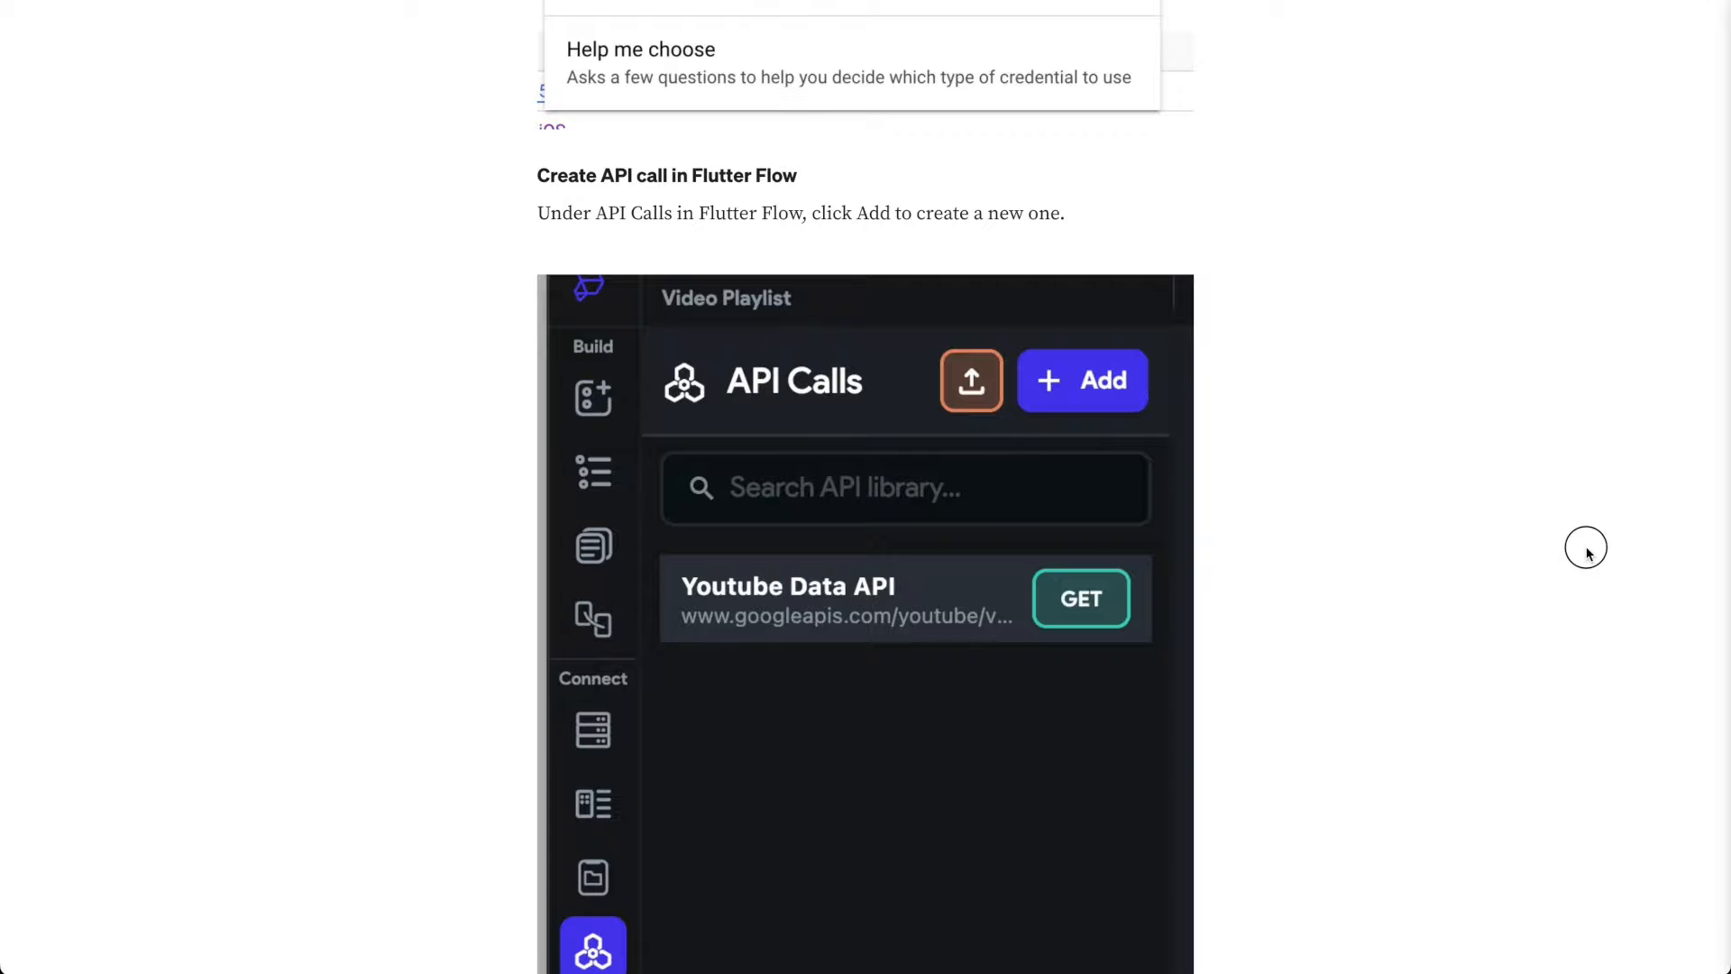
Step: Scroll past the variables section to the ListView Backend Query and playlistId instructions
scroll("down", 3)
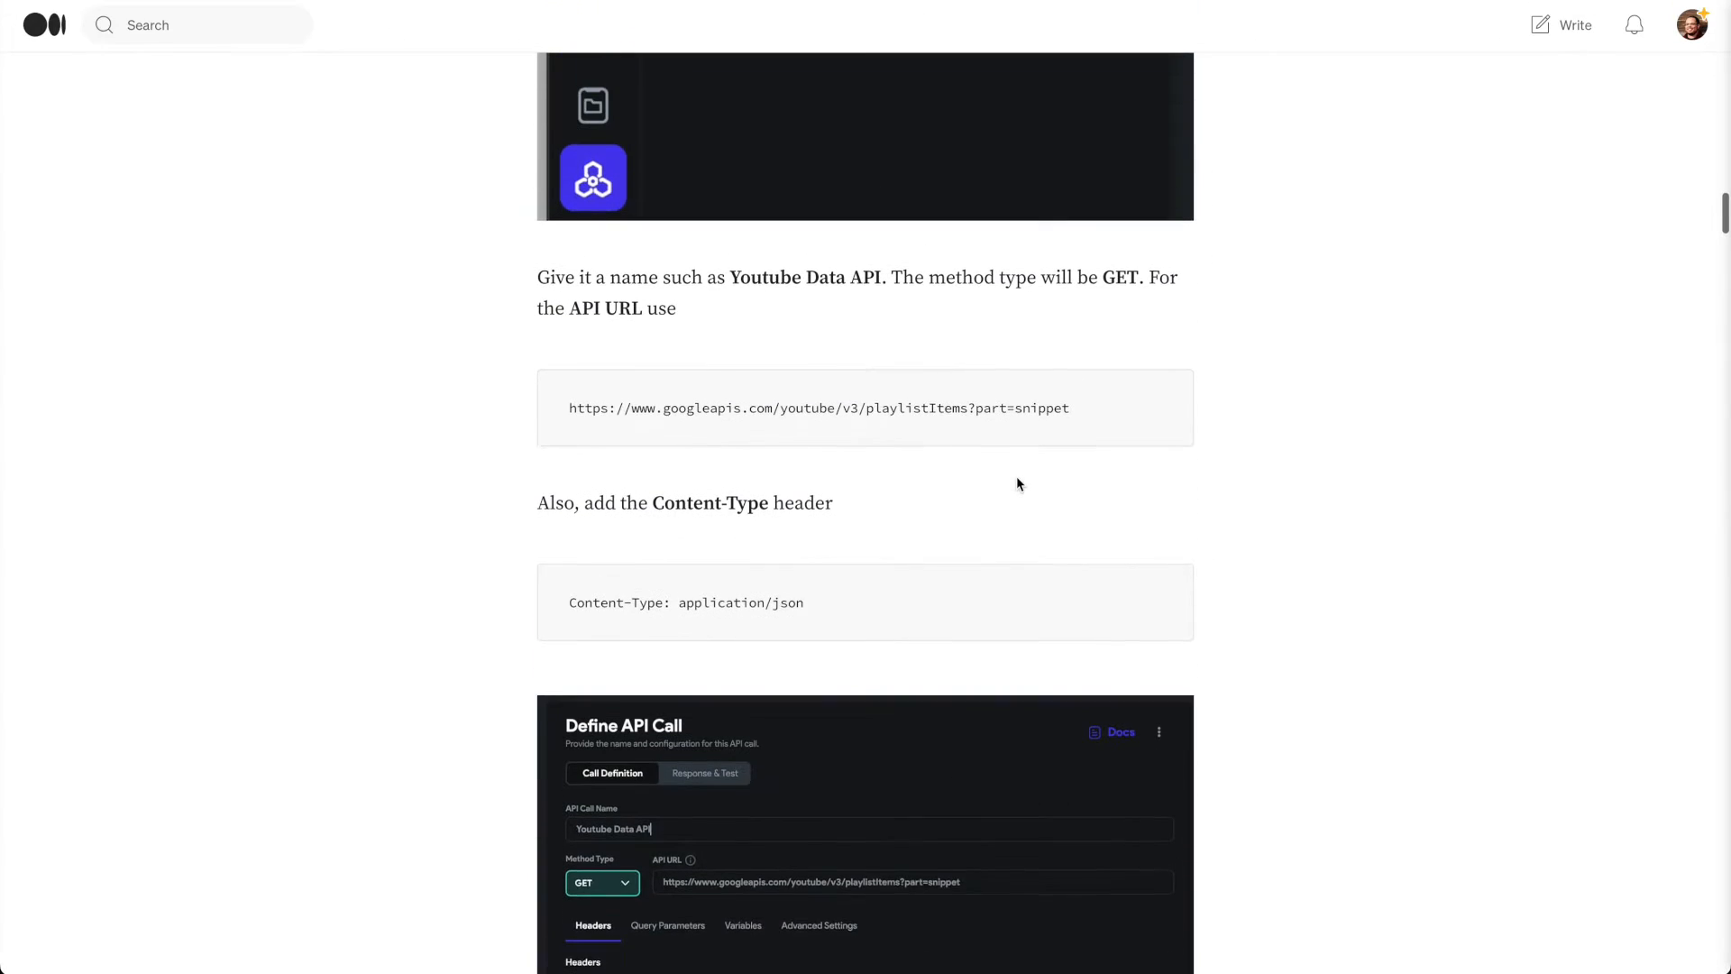
scroll("down", 3)
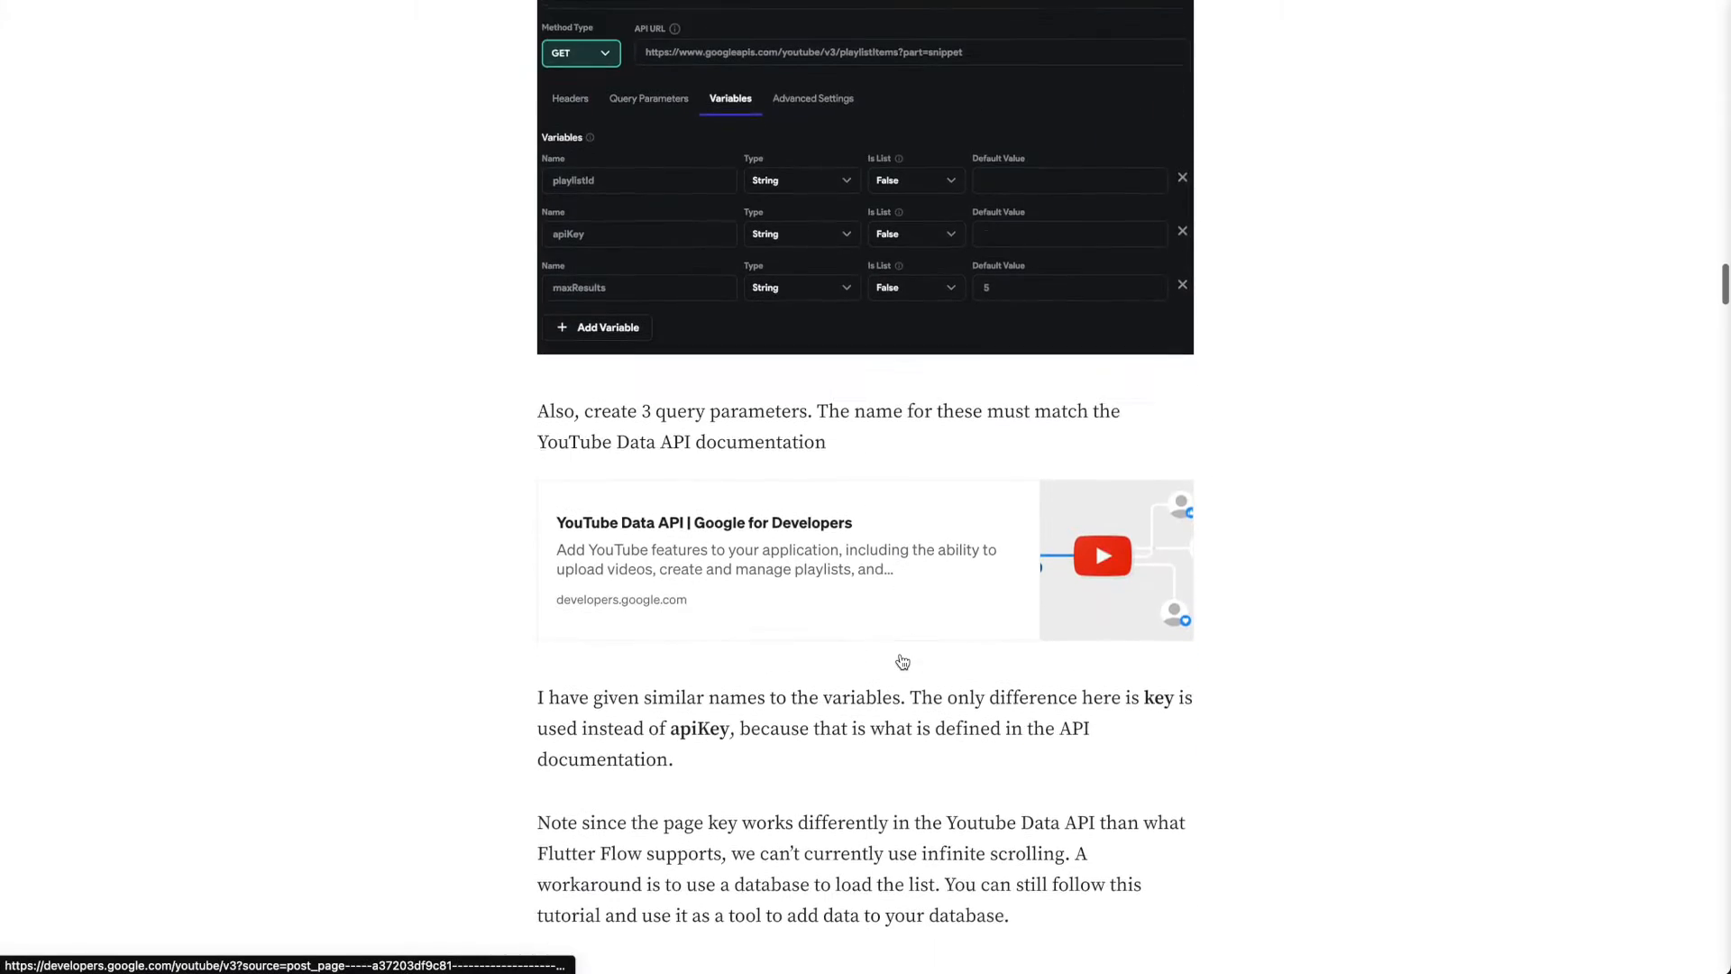
scroll("down", 3)
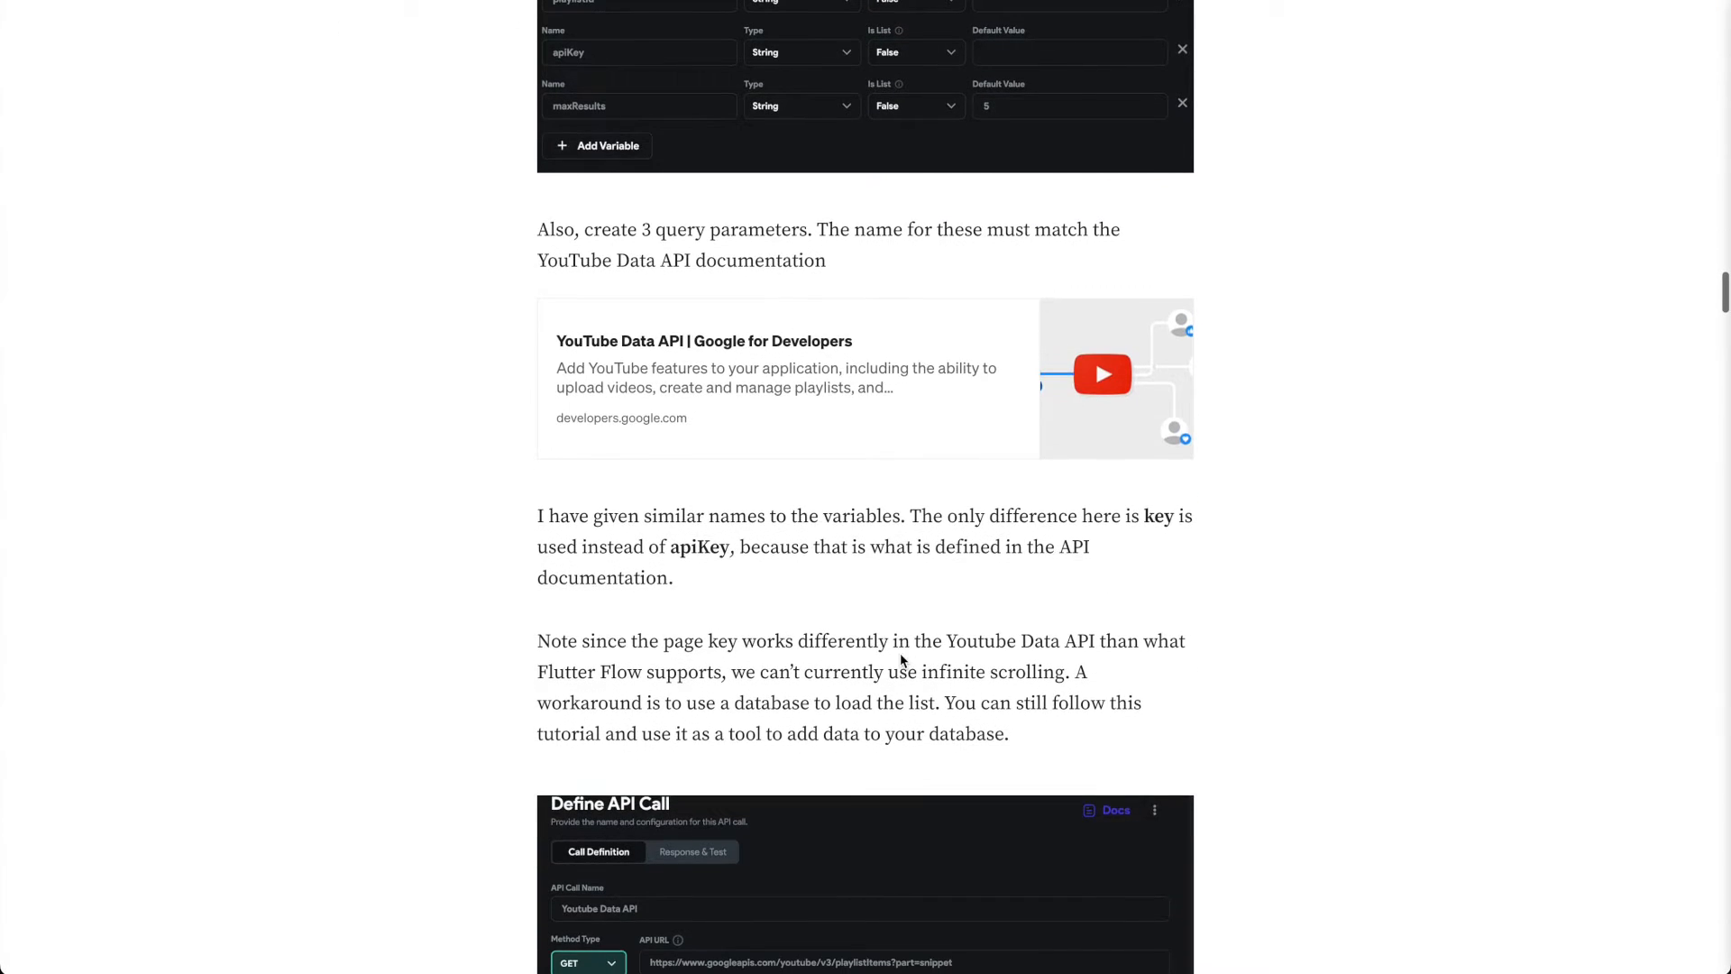
scroll("down", 3)
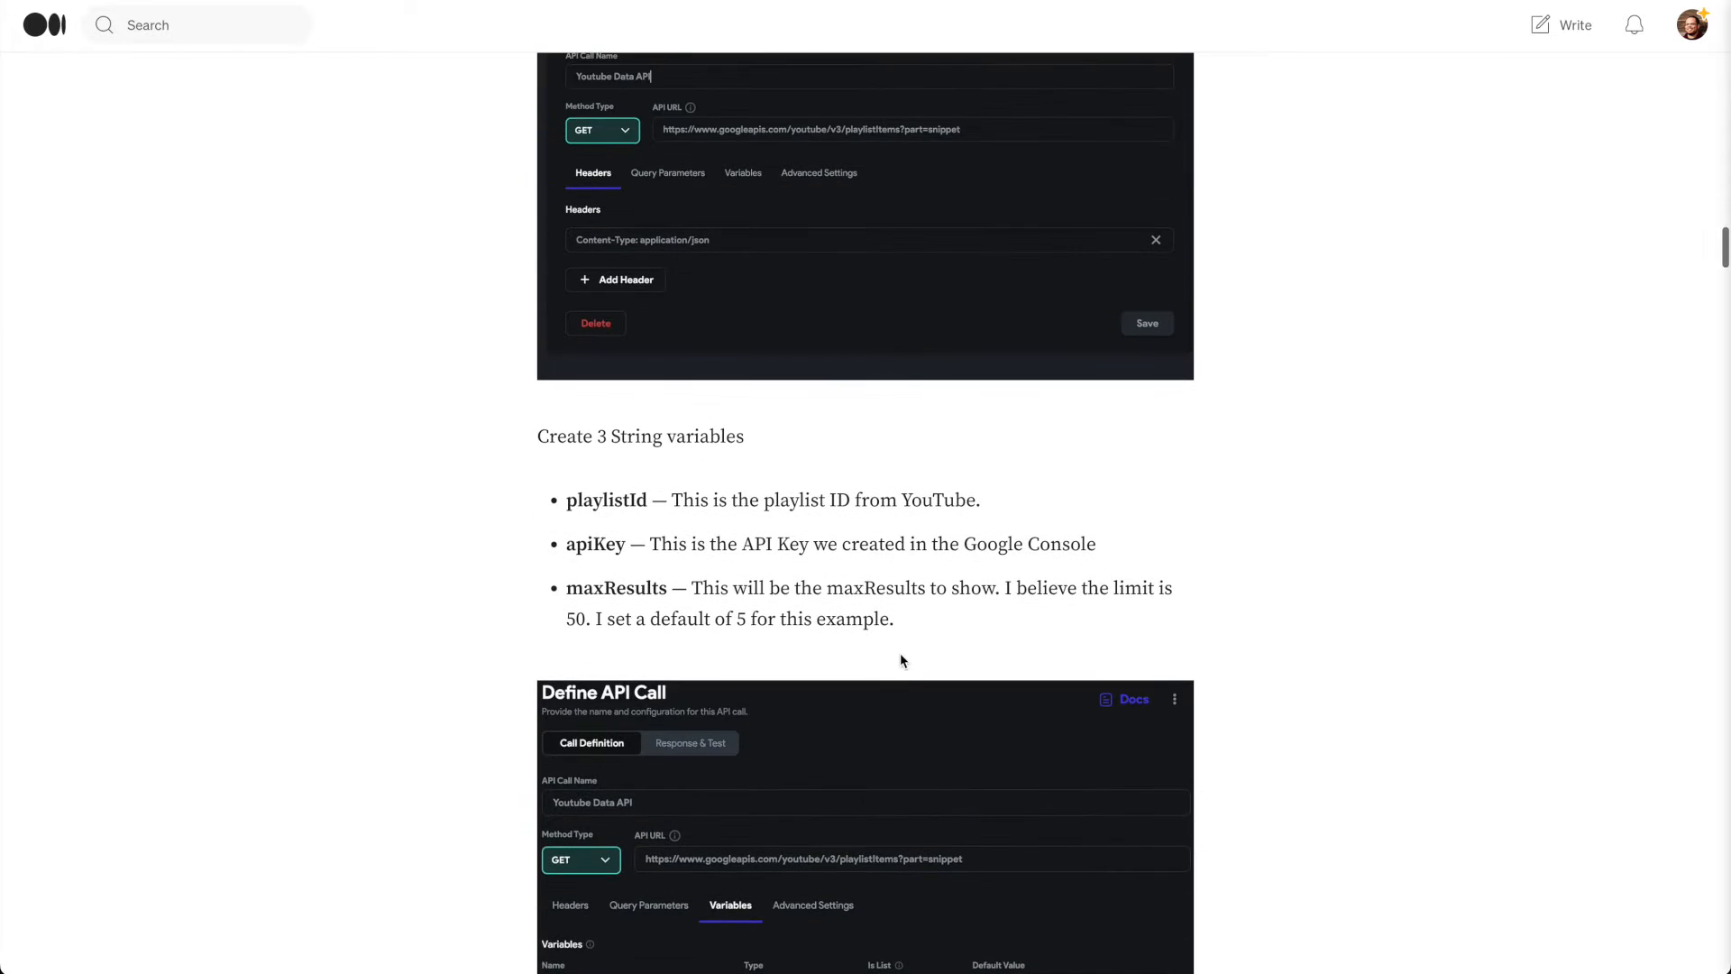
scroll("down", 3)
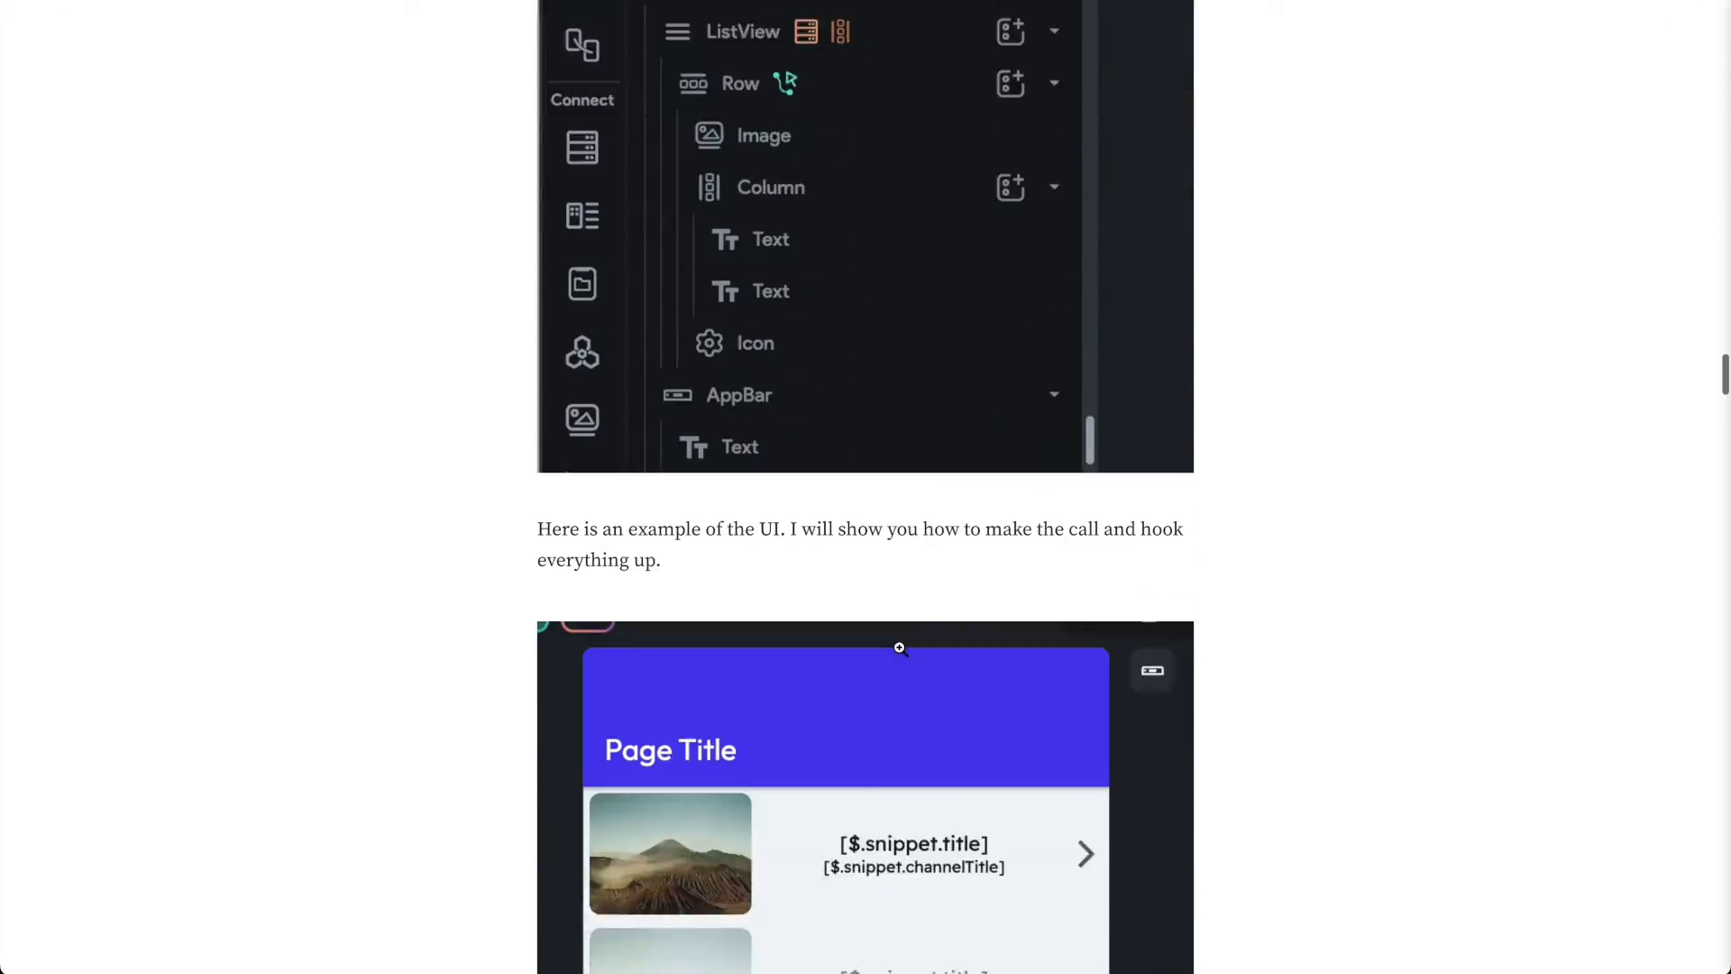
scroll("down", 3)
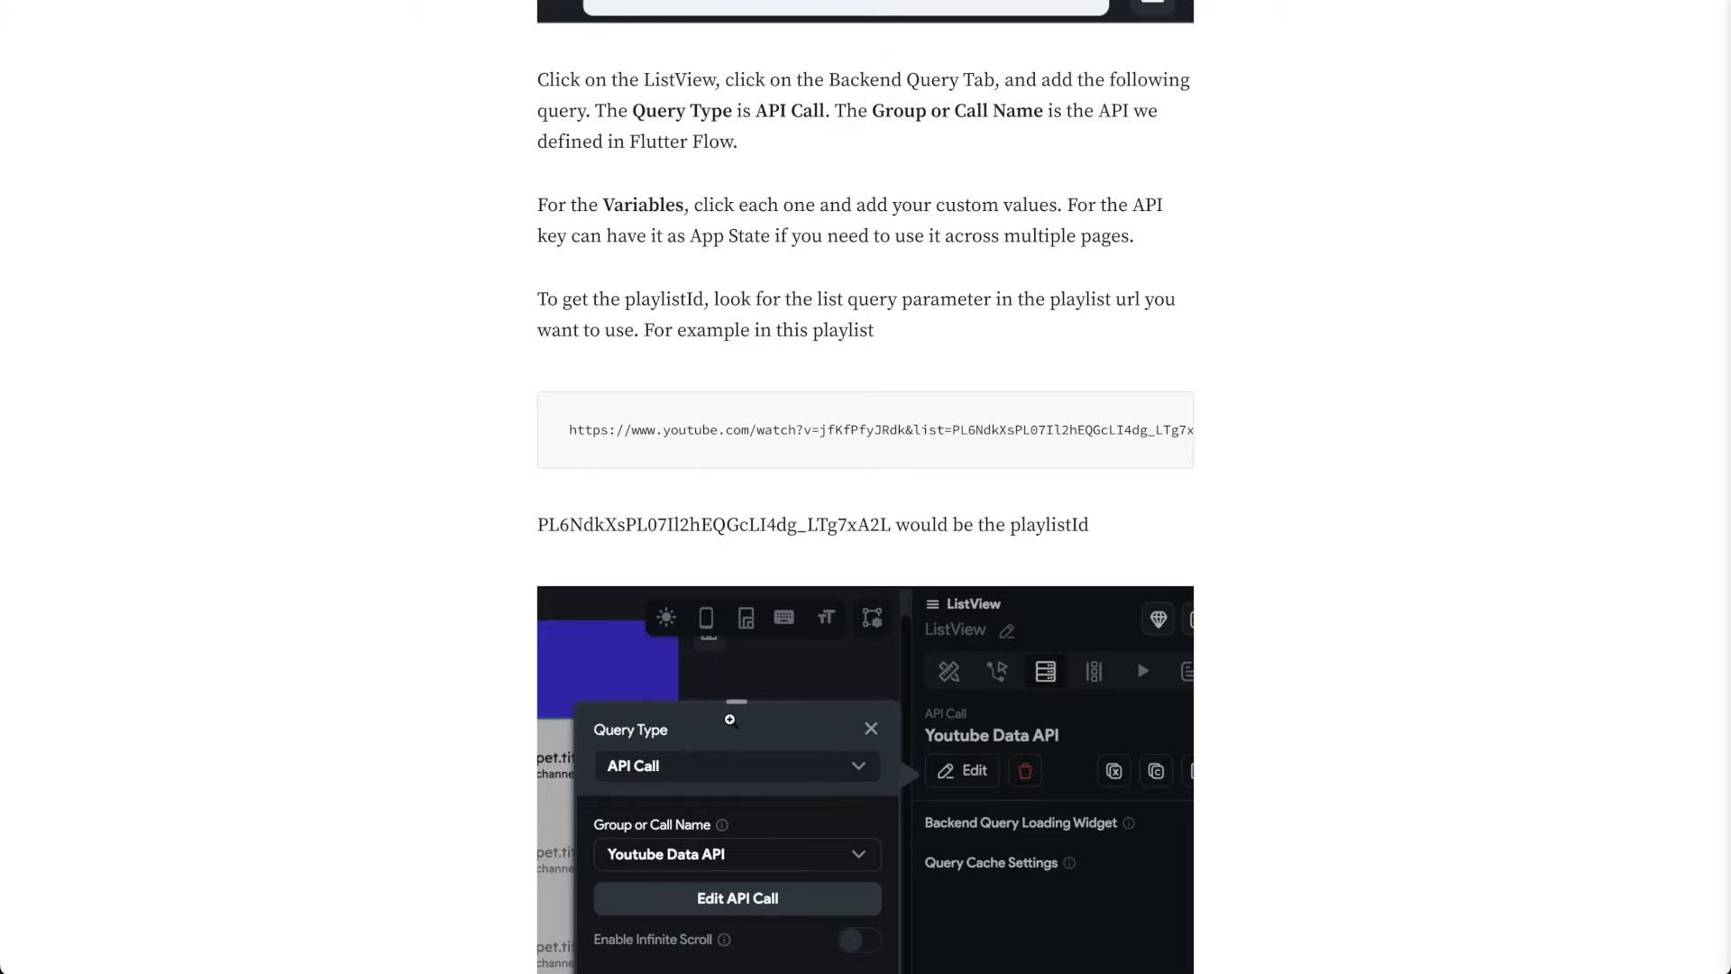
mouse_move(898, 503)
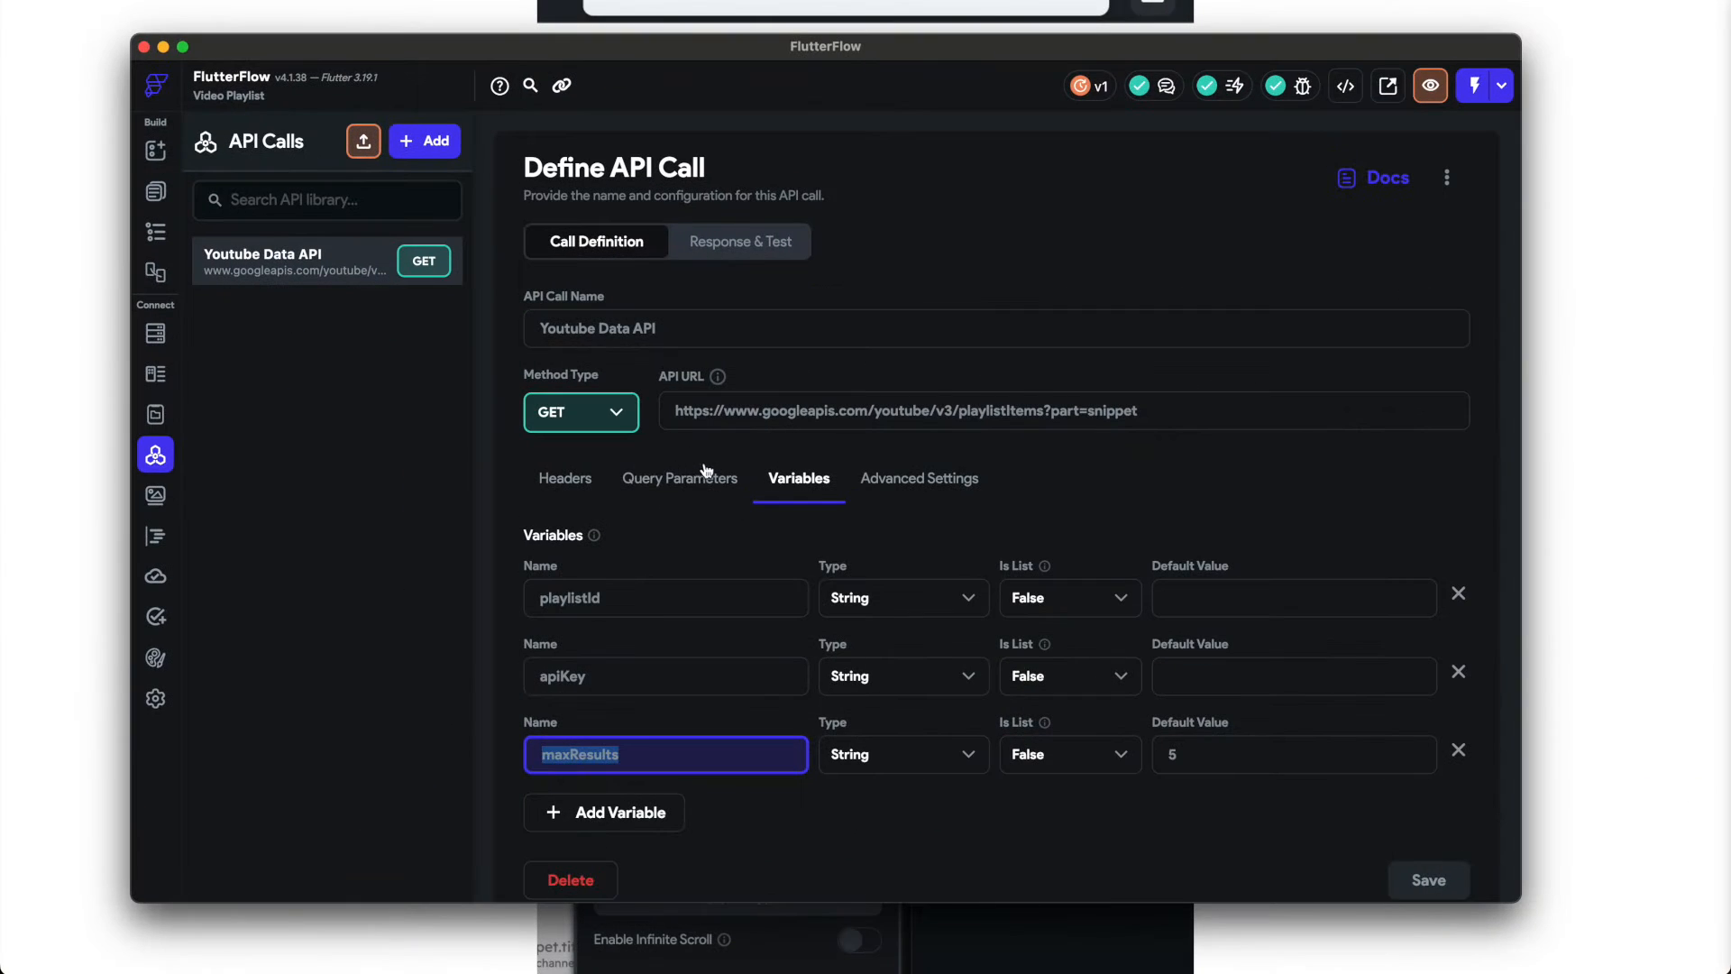
Step: Review the playlistId, key and maxResults query parameters against their matching variables
left_click(665, 596)
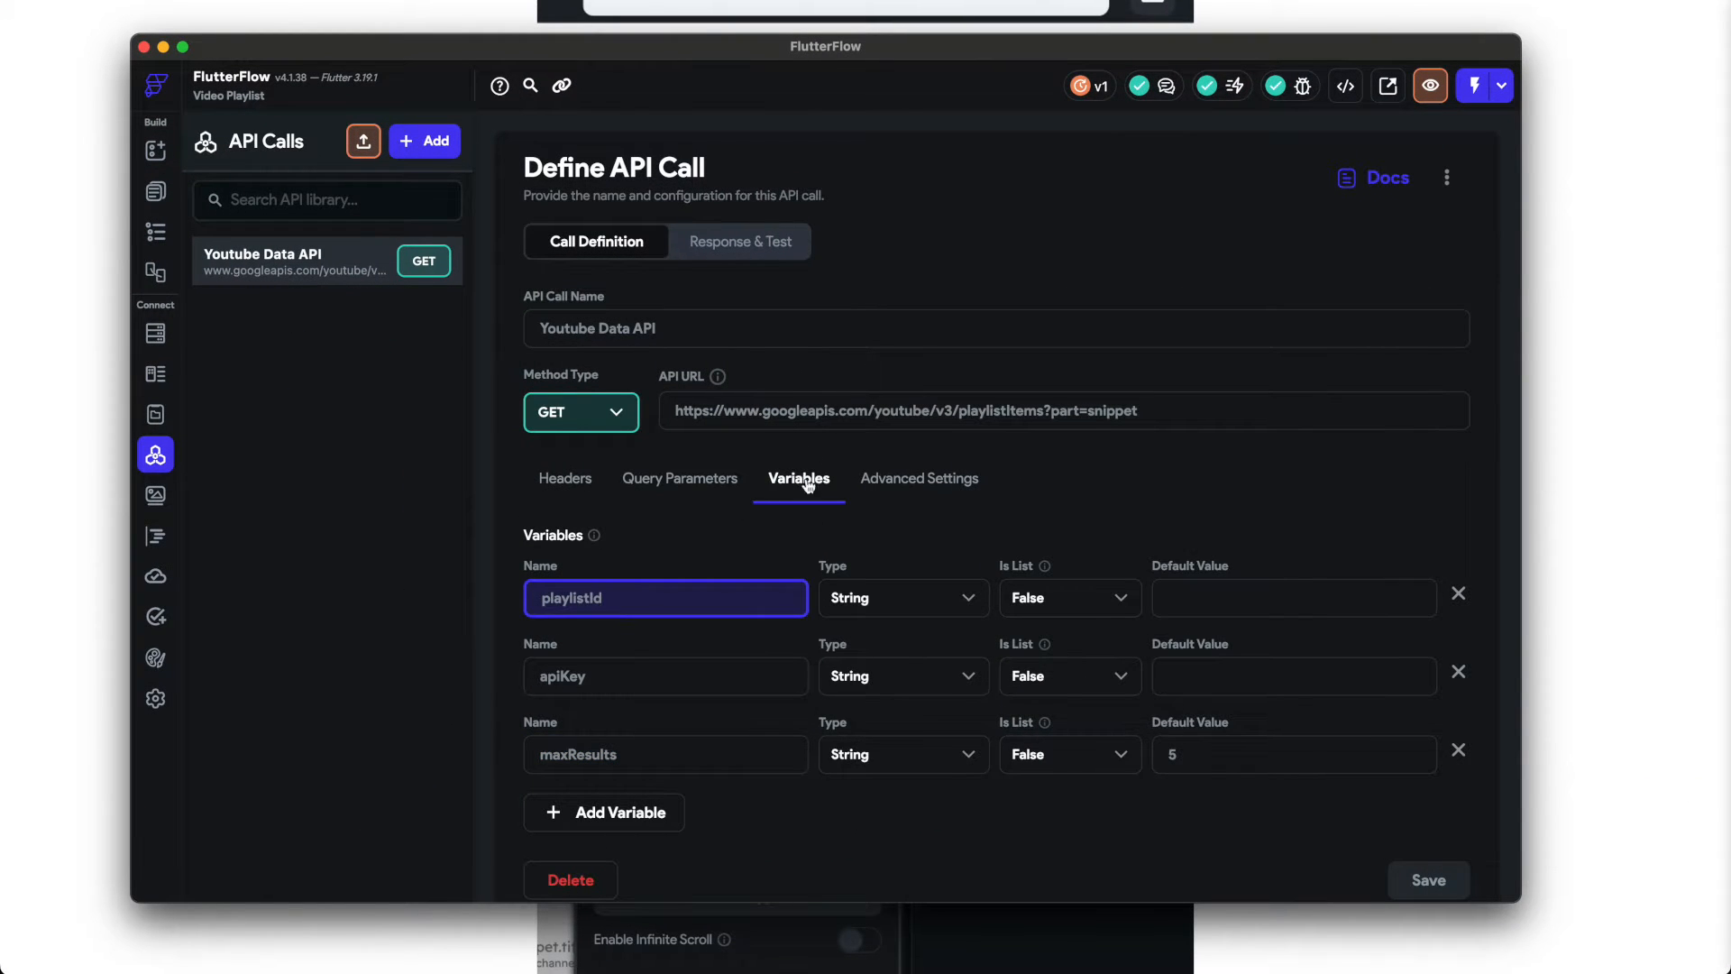
left_click(681, 478)
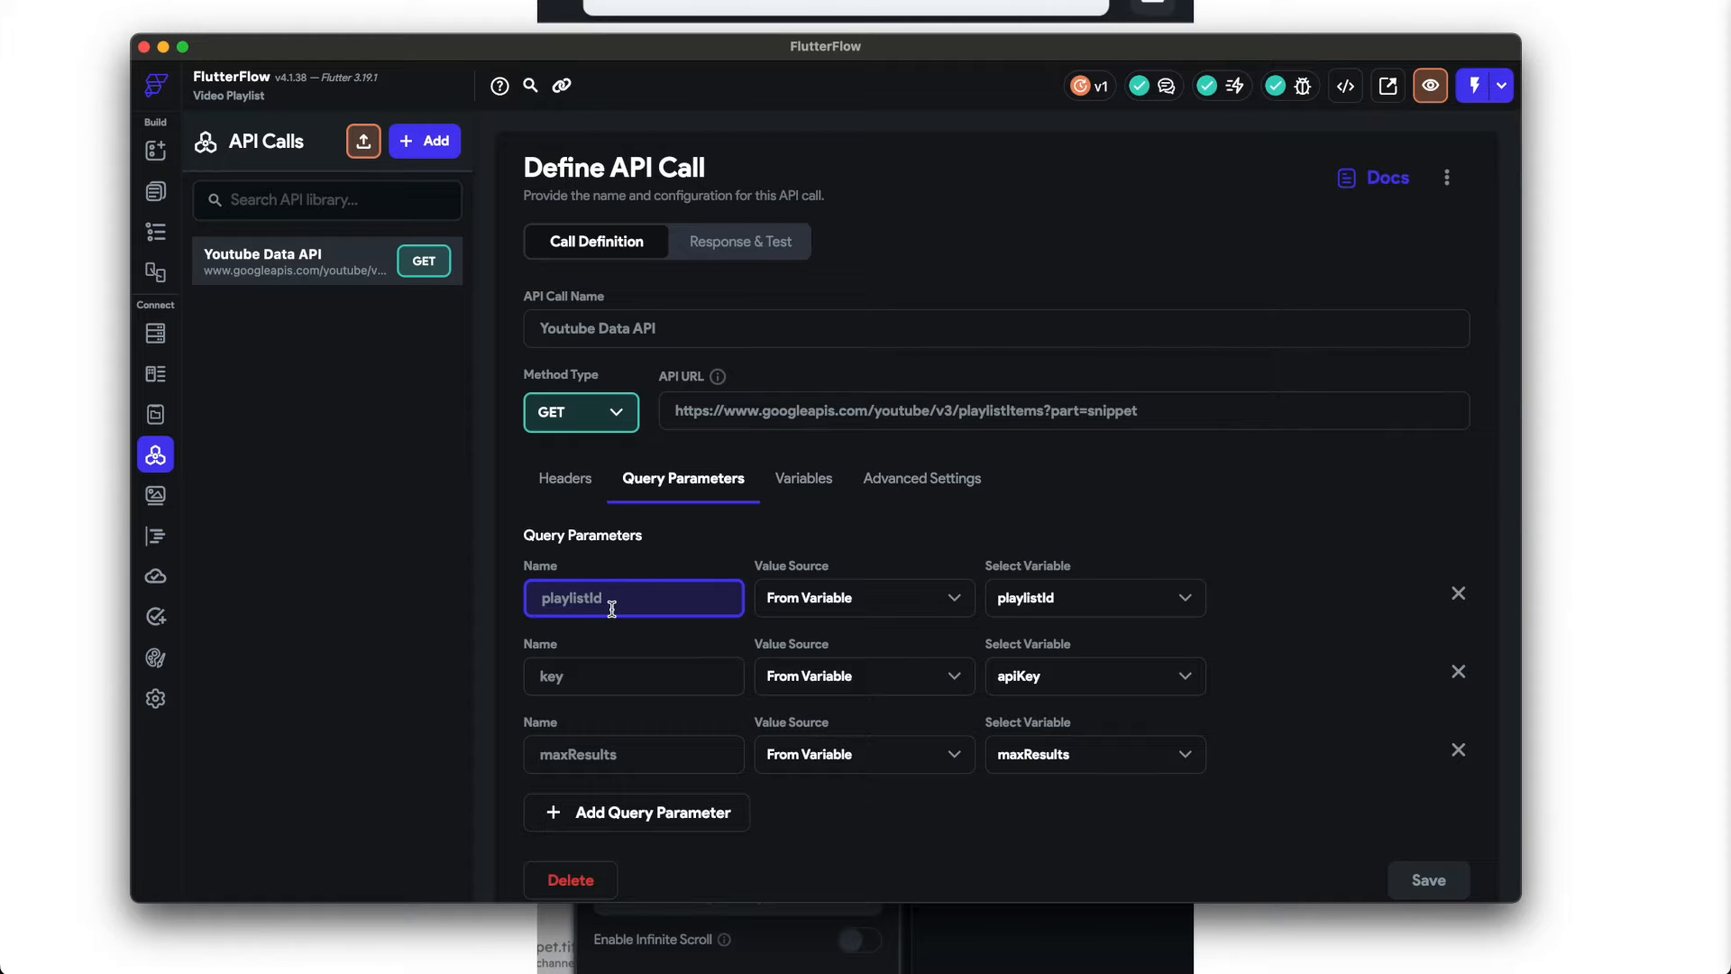
double_click(573, 597)
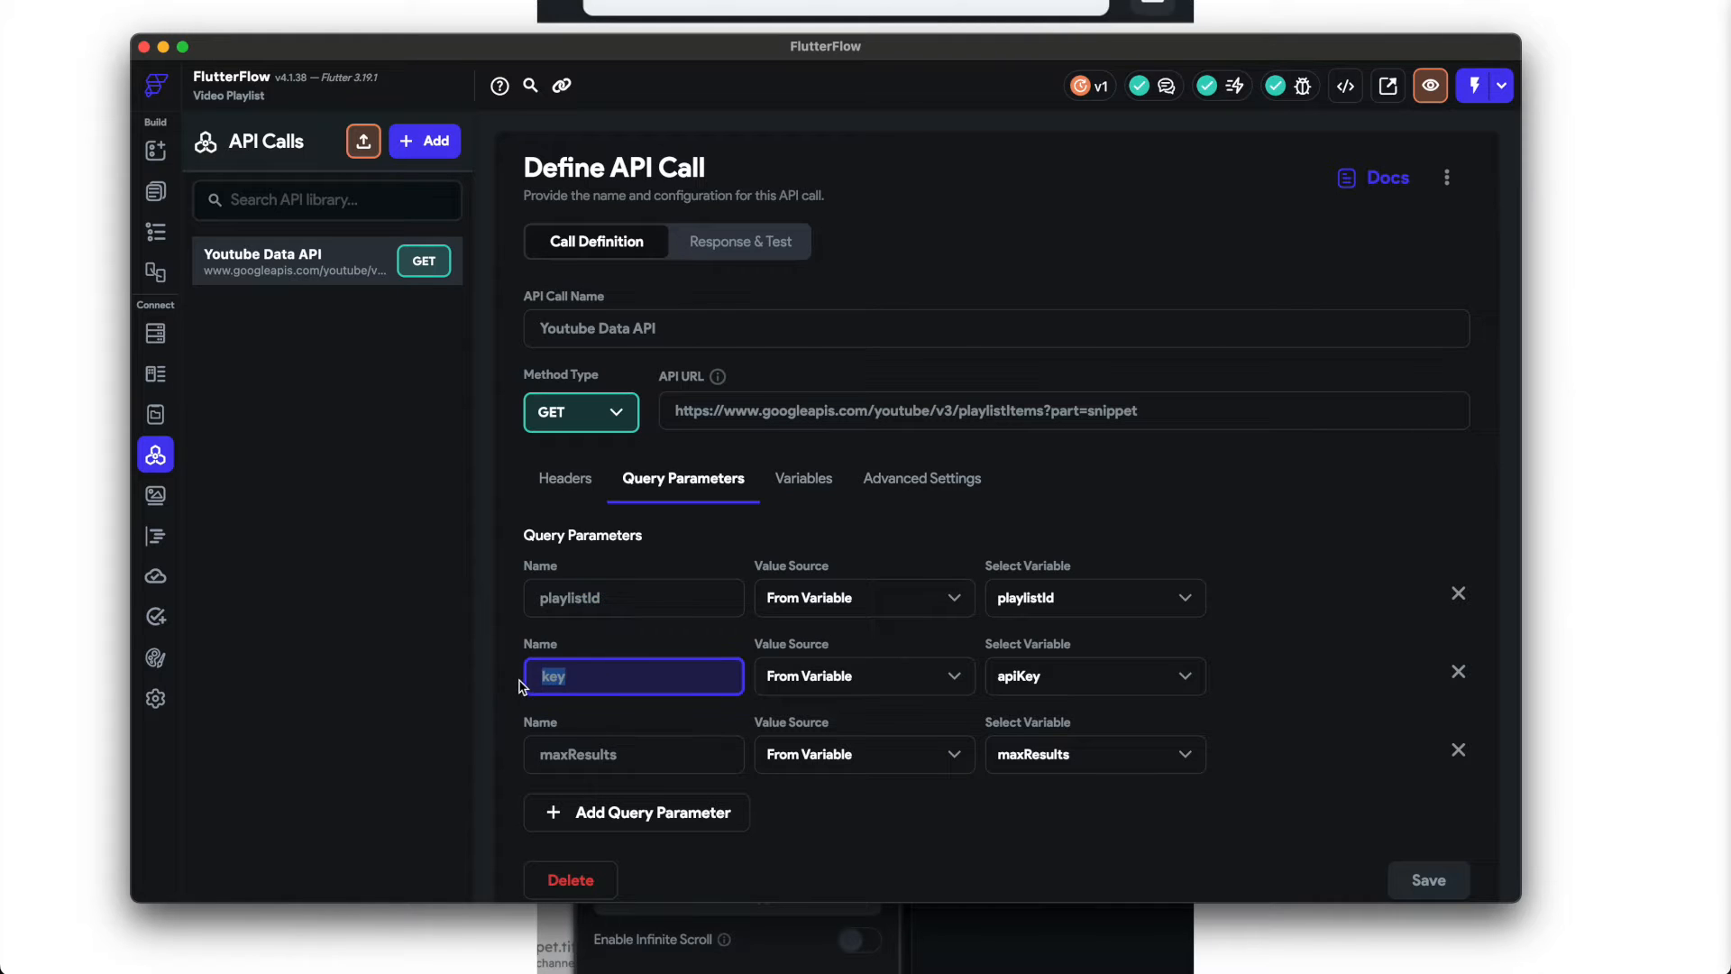
mouse_move(637, 758)
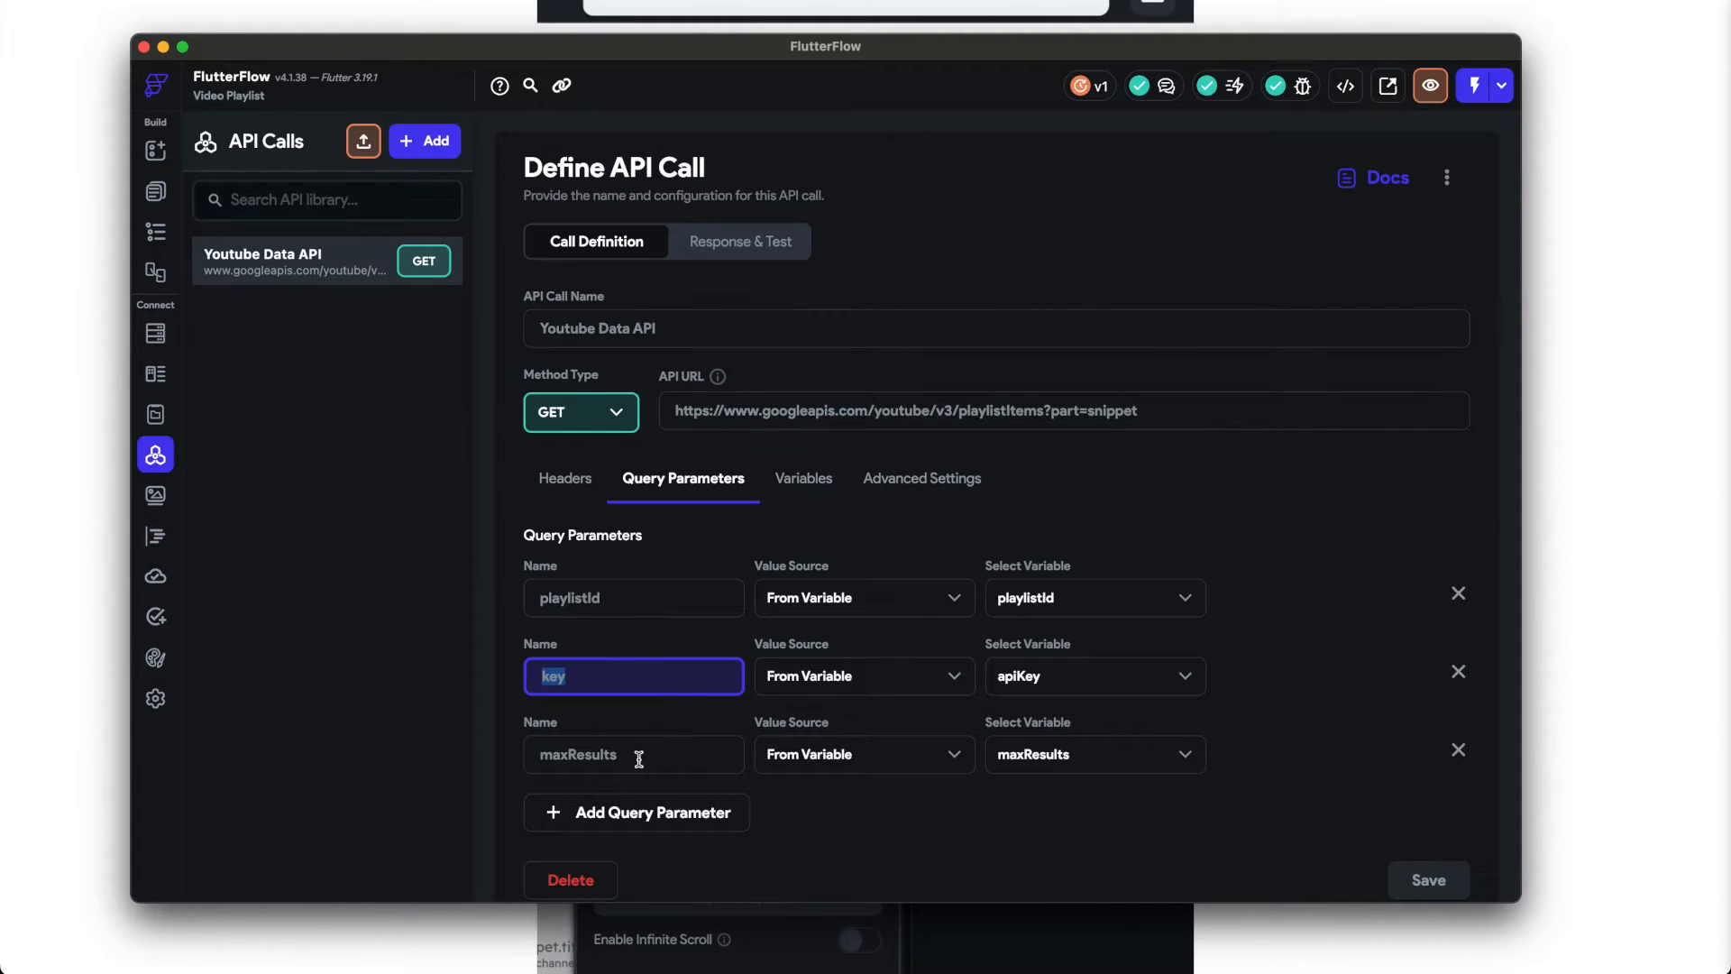
left_click(633, 753)
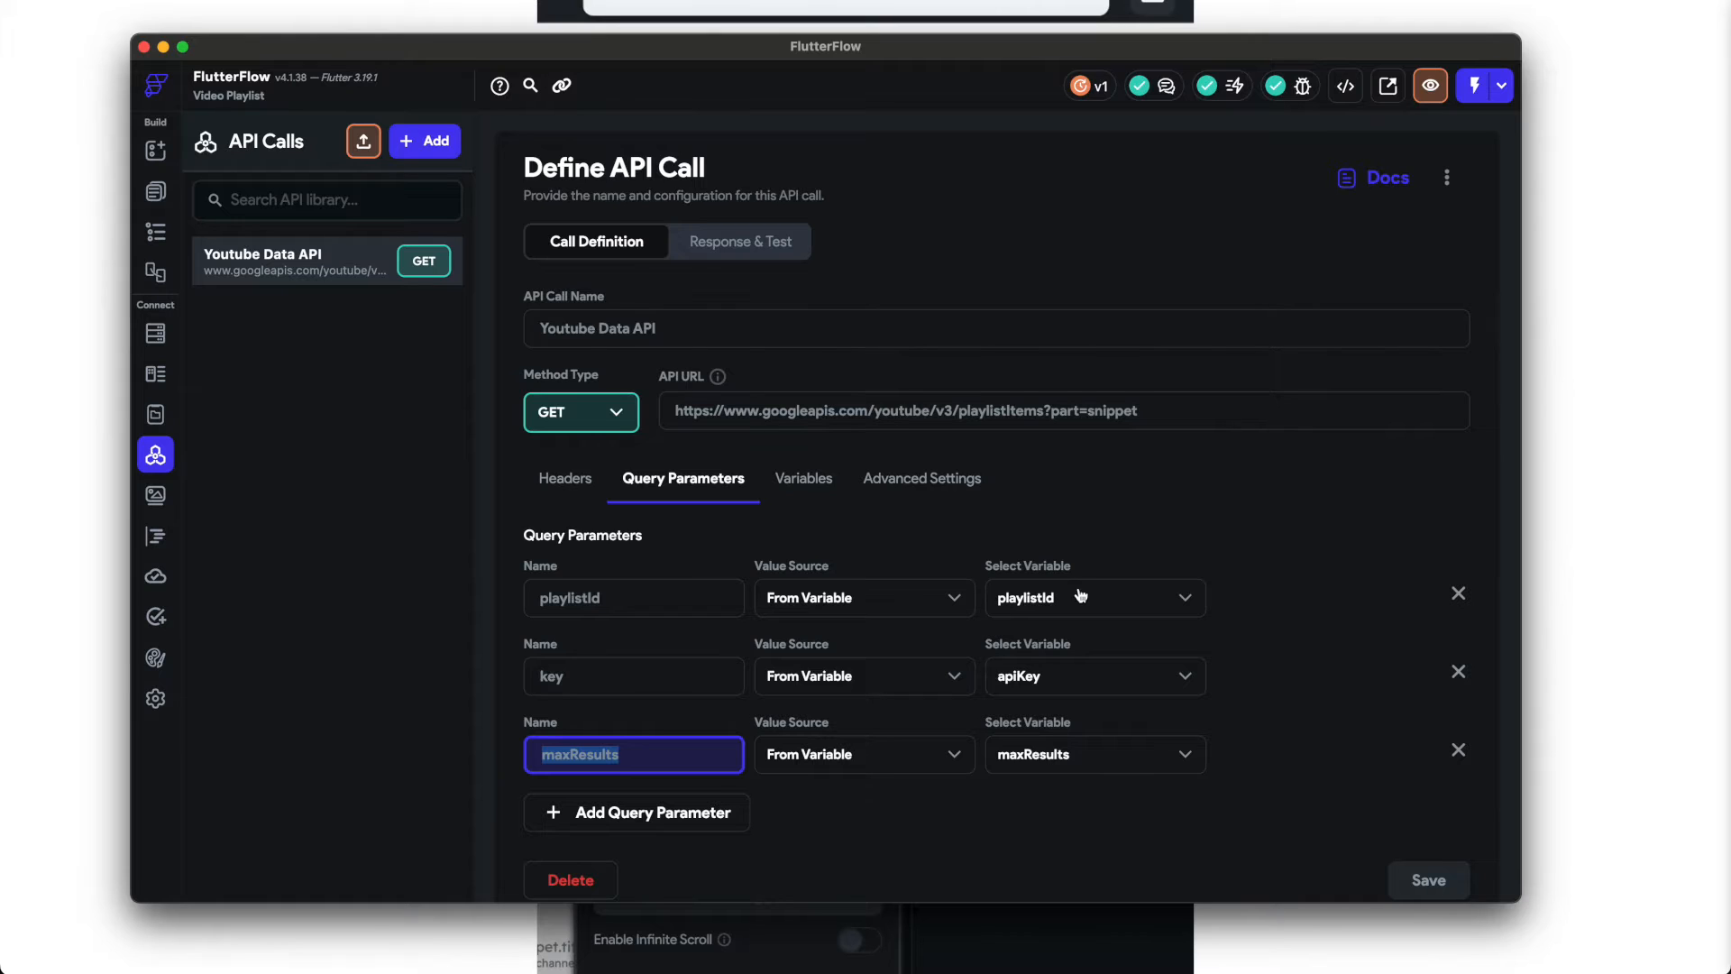
mouse_move(941, 573)
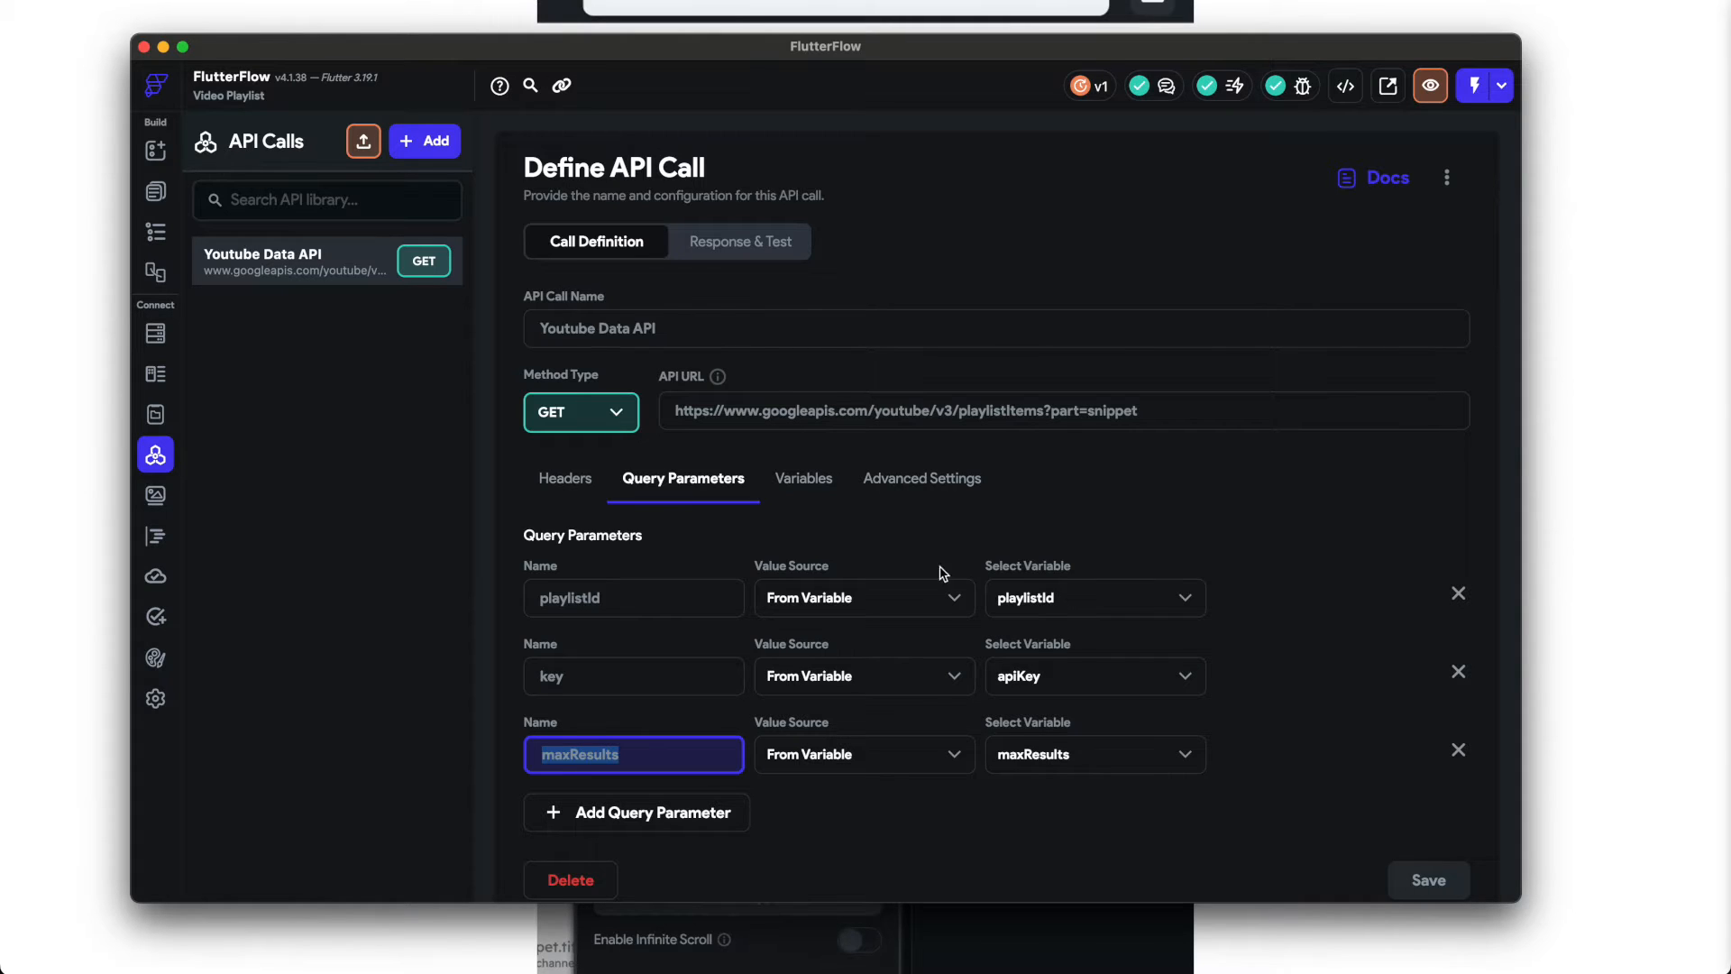
mouse_move(1021, 651)
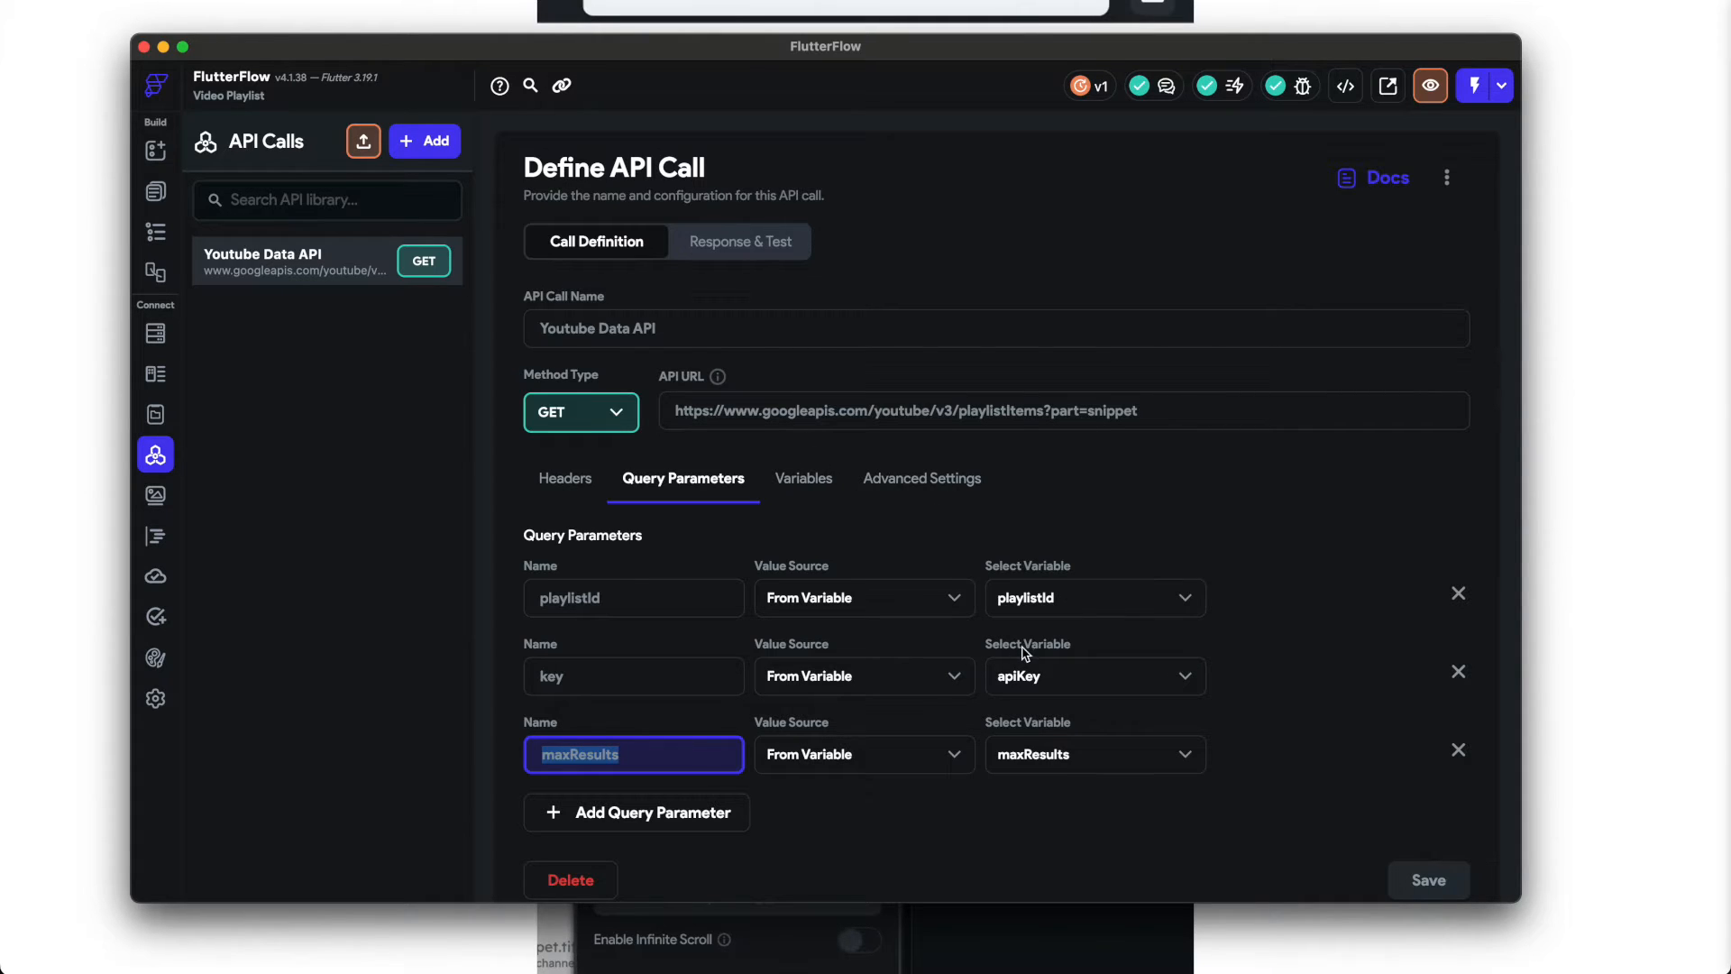
left_click(798, 478)
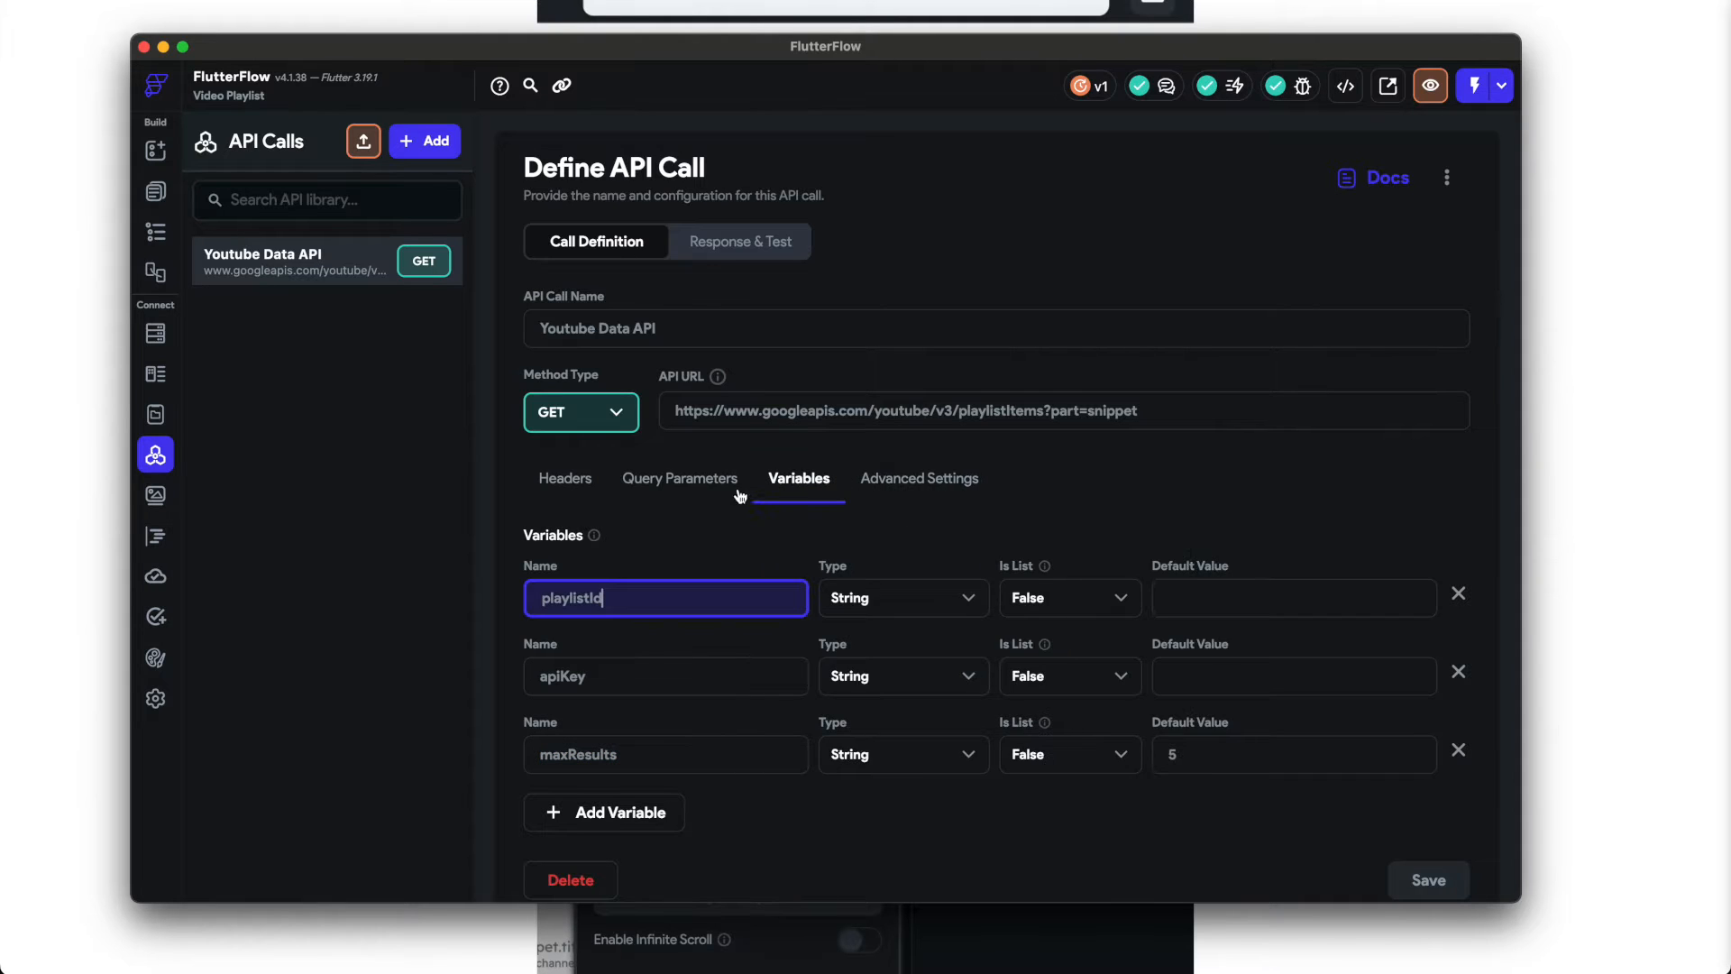
left_click(680, 478)
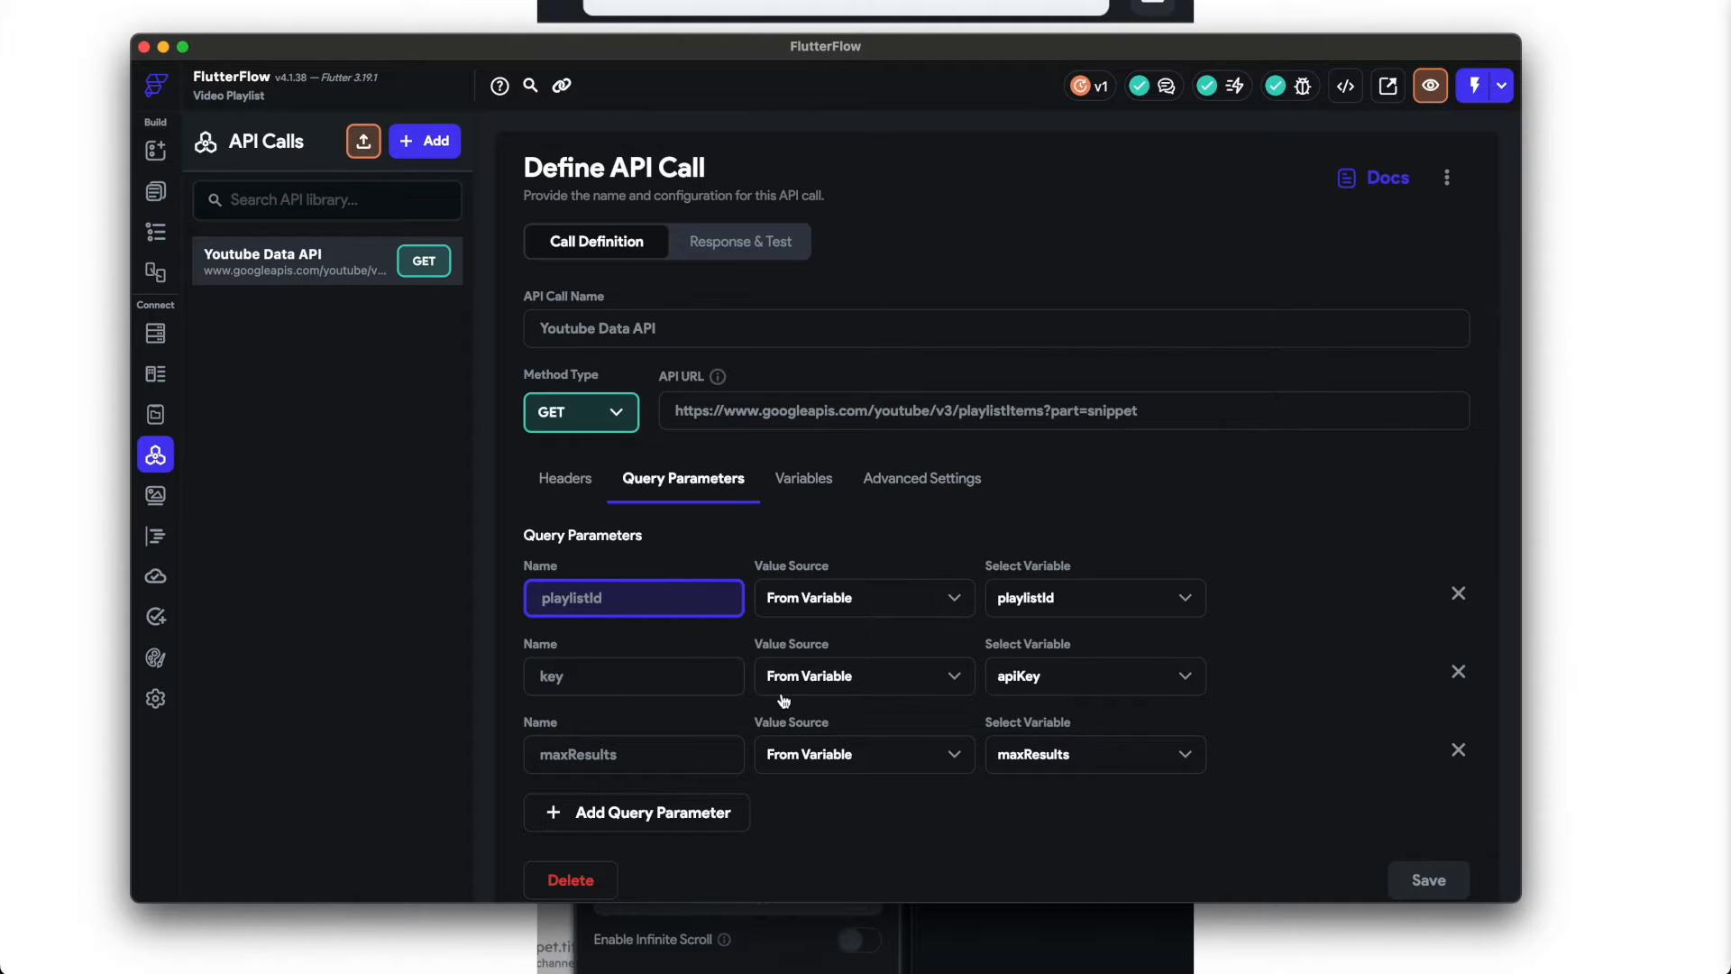
mouse_move(627, 797)
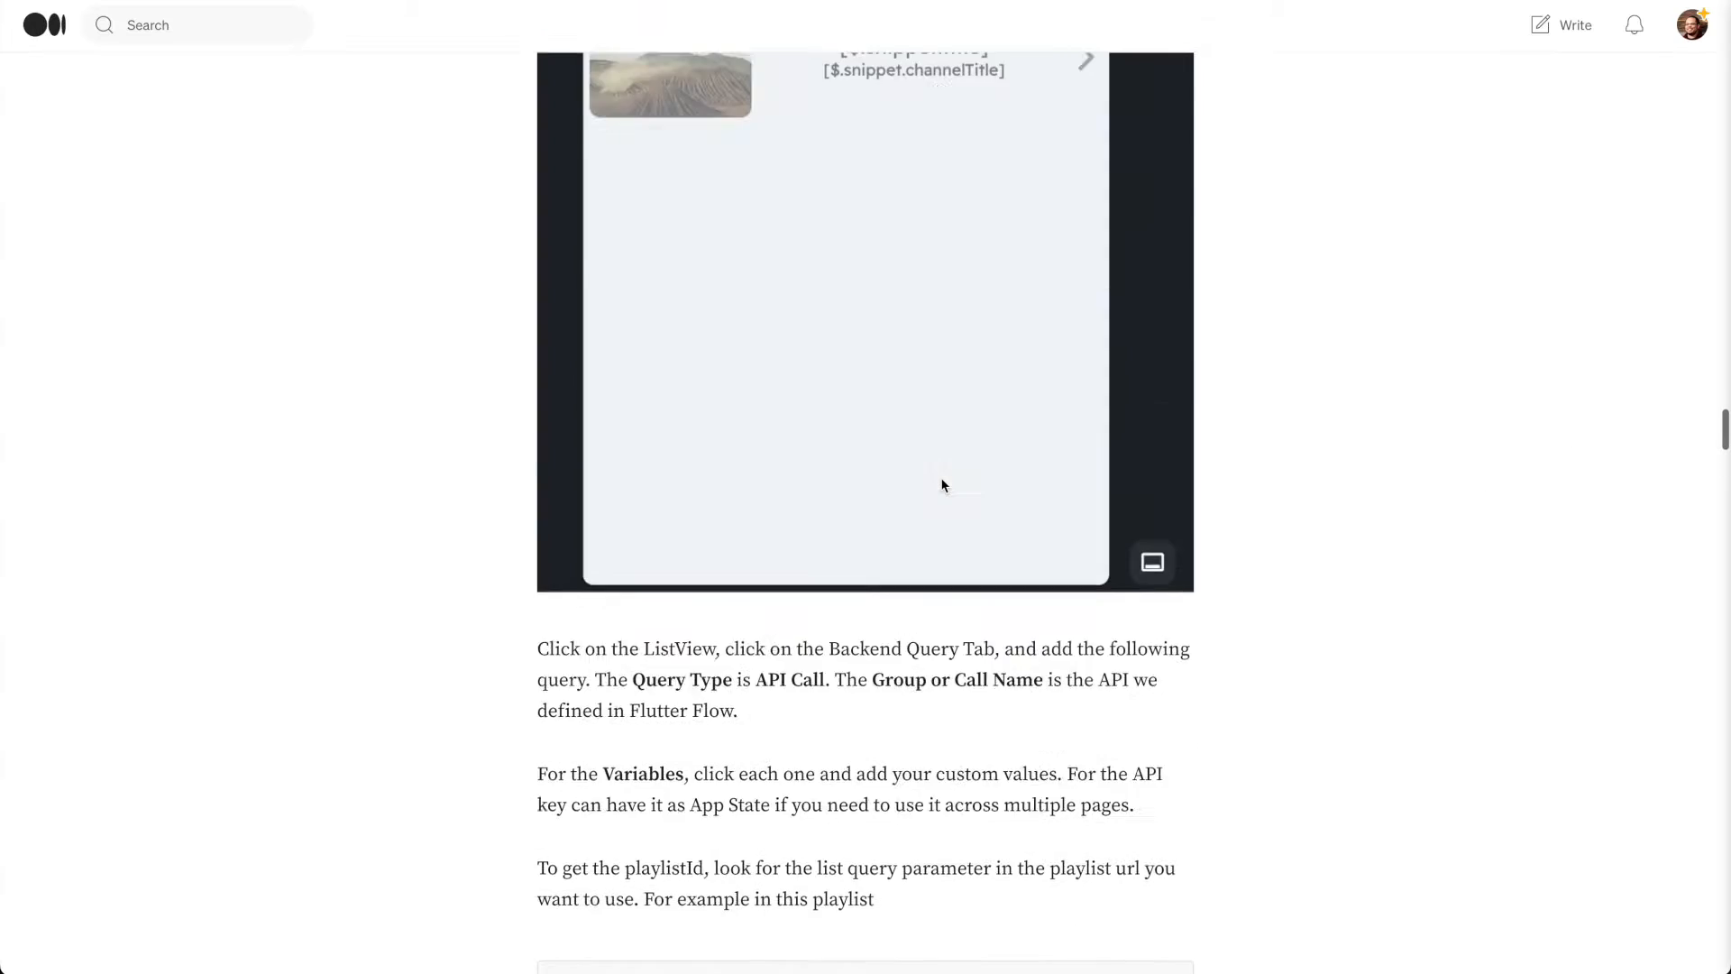
Step: Follow the article's 'YouTube Data API | Google for Developers' link card
scroll("down", 3)
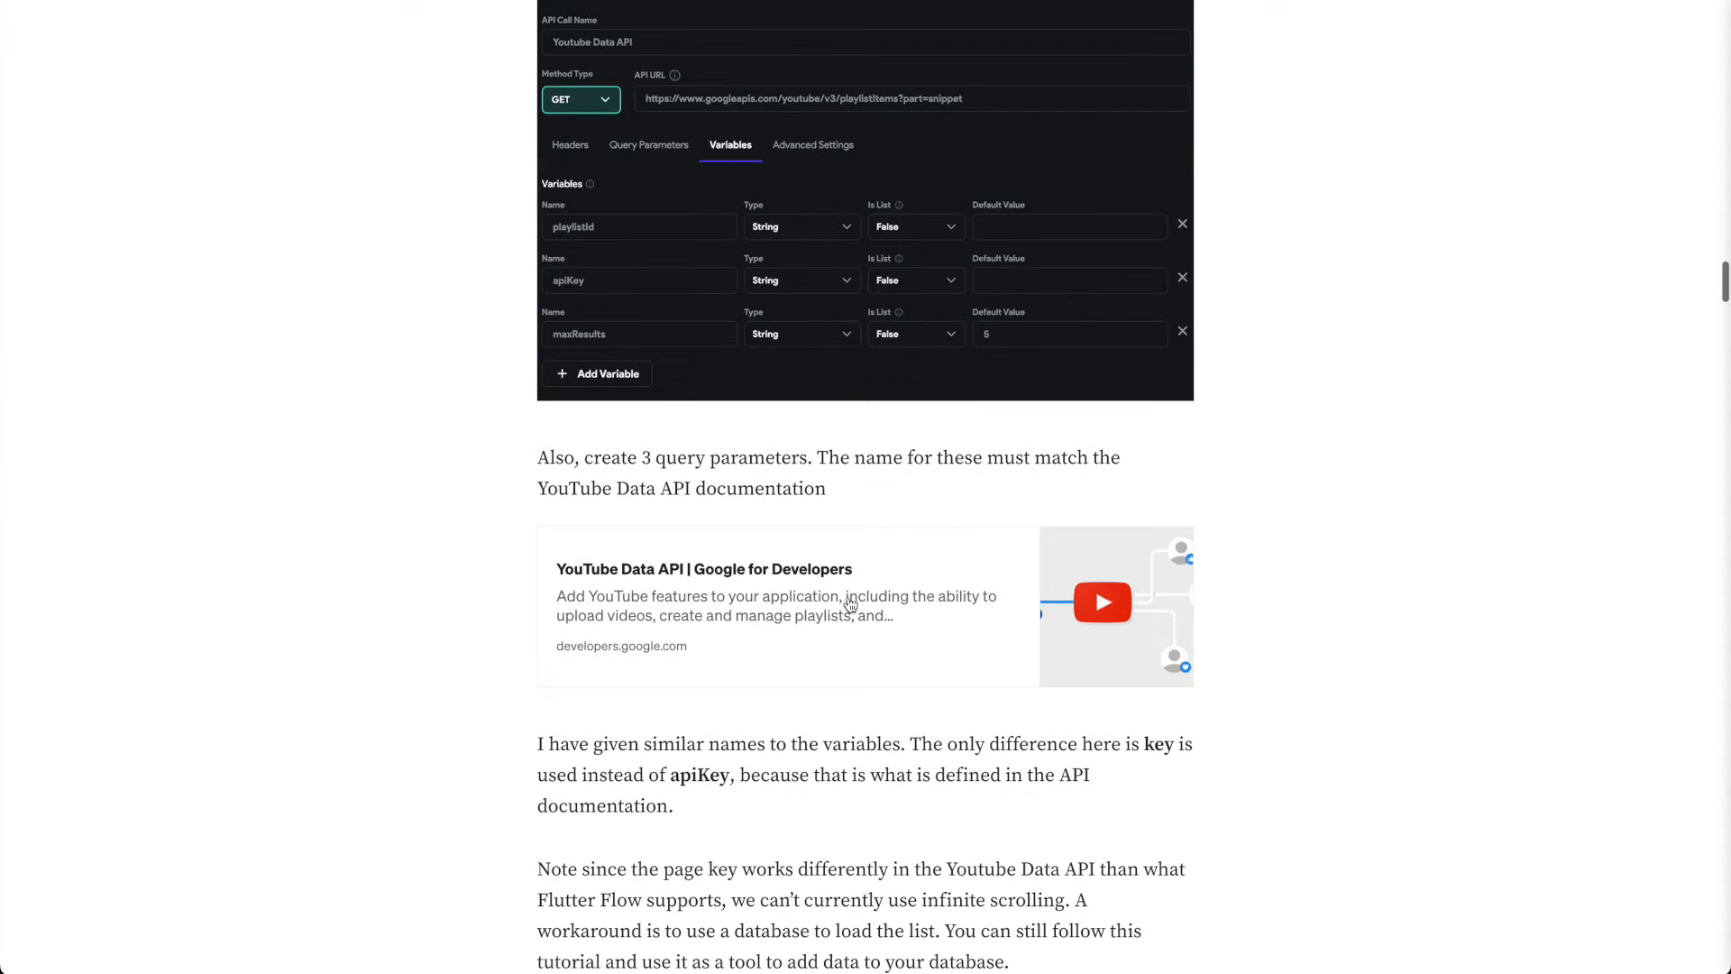
left_click(704, 569)
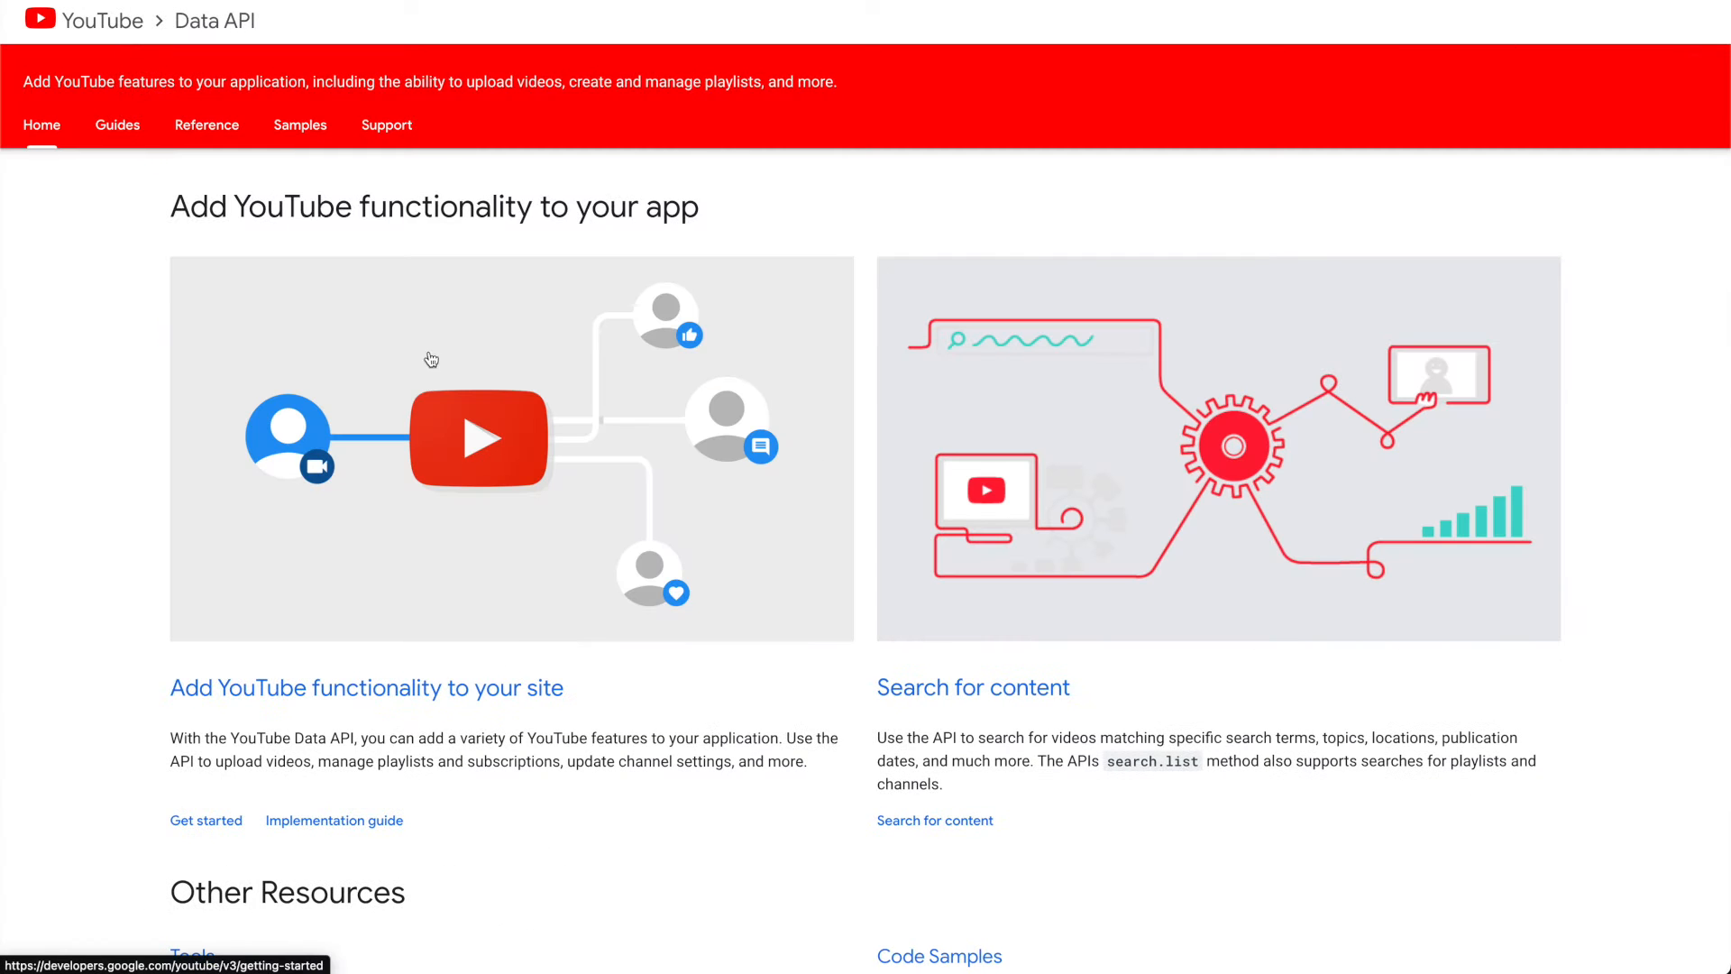
Step: Open the Data API Get started overview and read through it
scroll("down", 3)
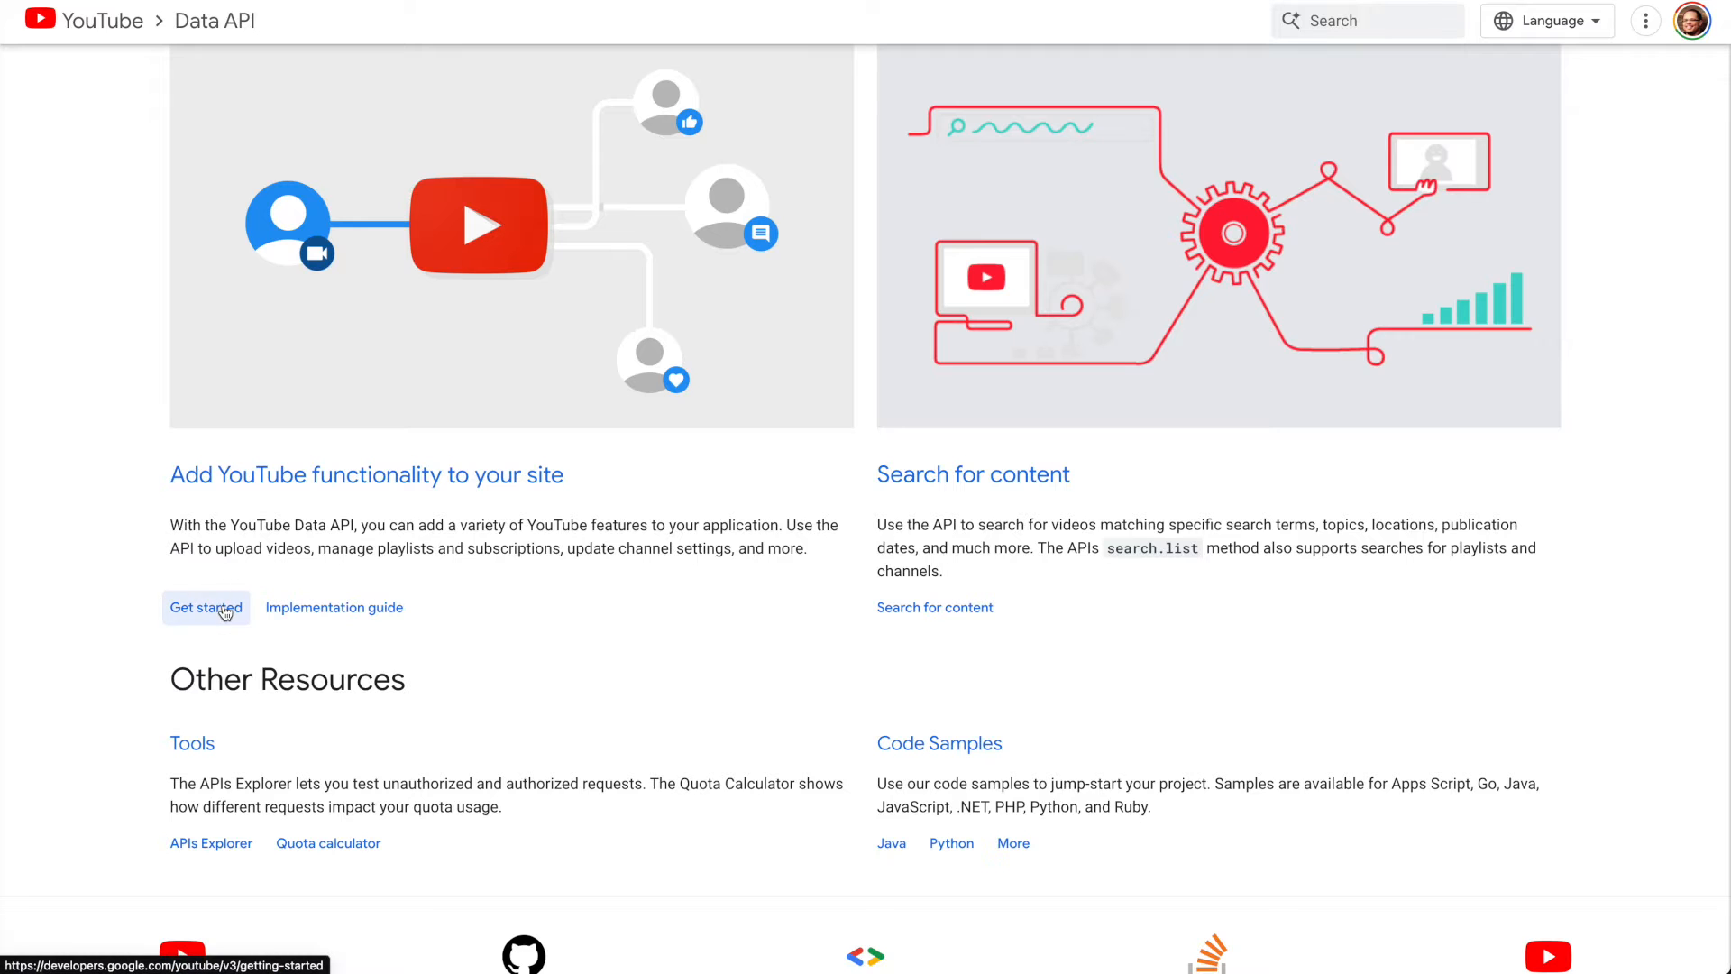
left_click(206, 606)
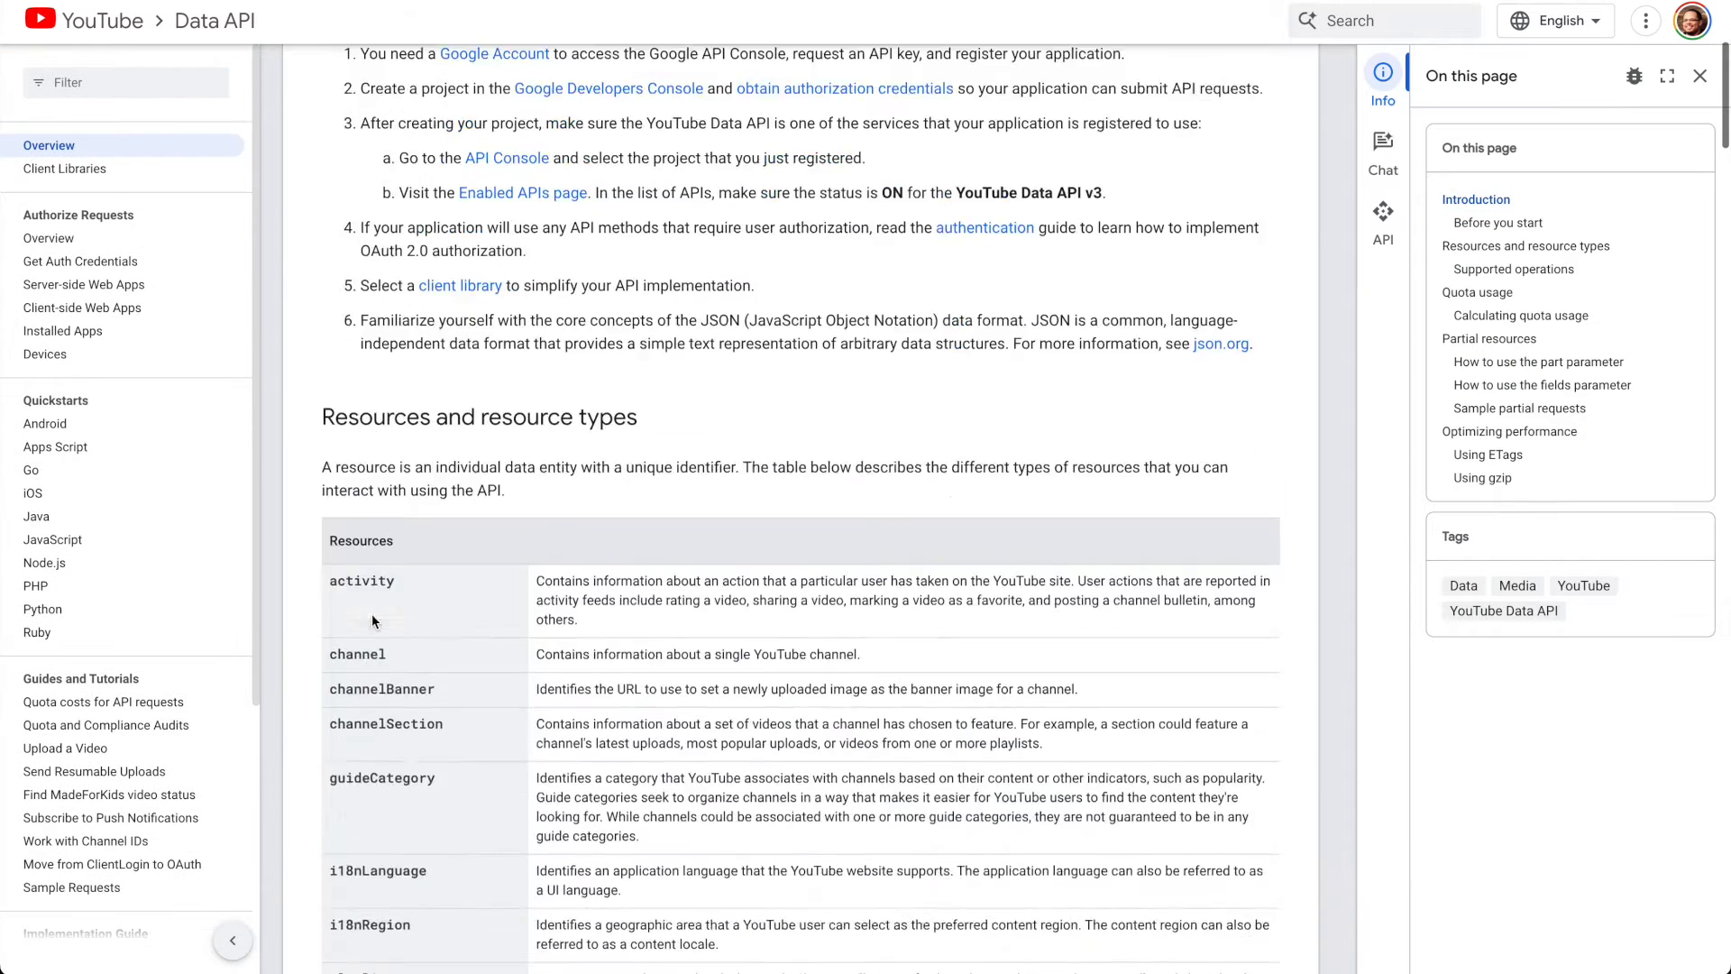
scroll("down", 3)
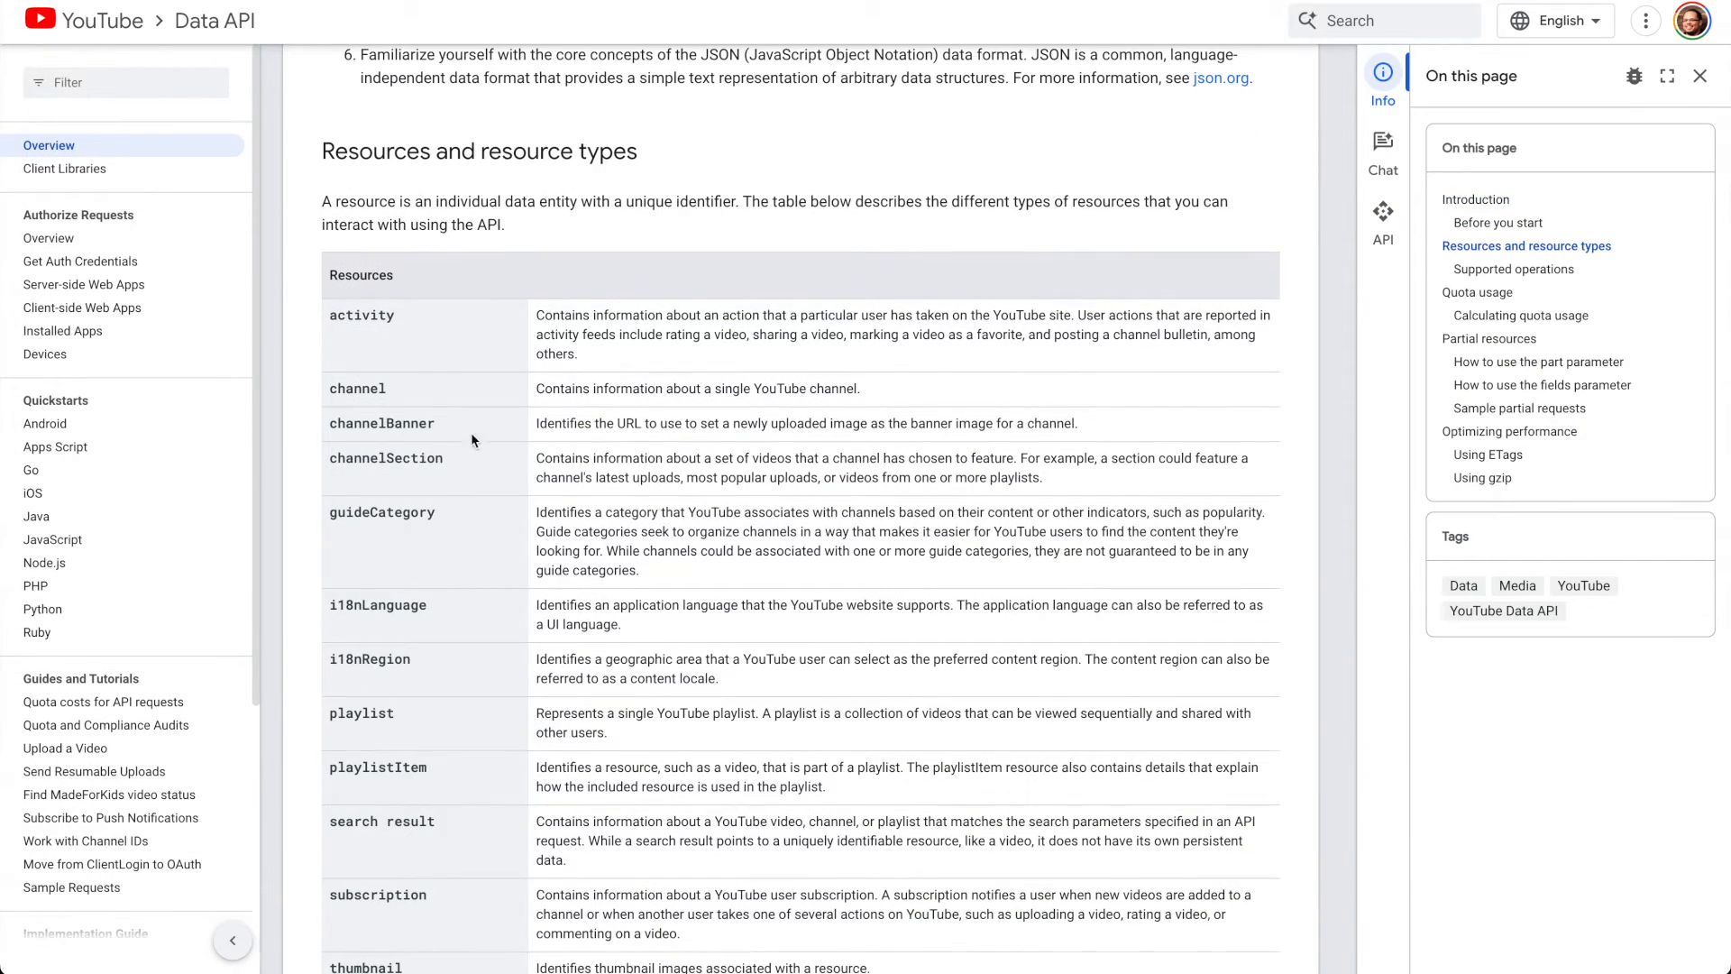
mouse_move(44, 423)
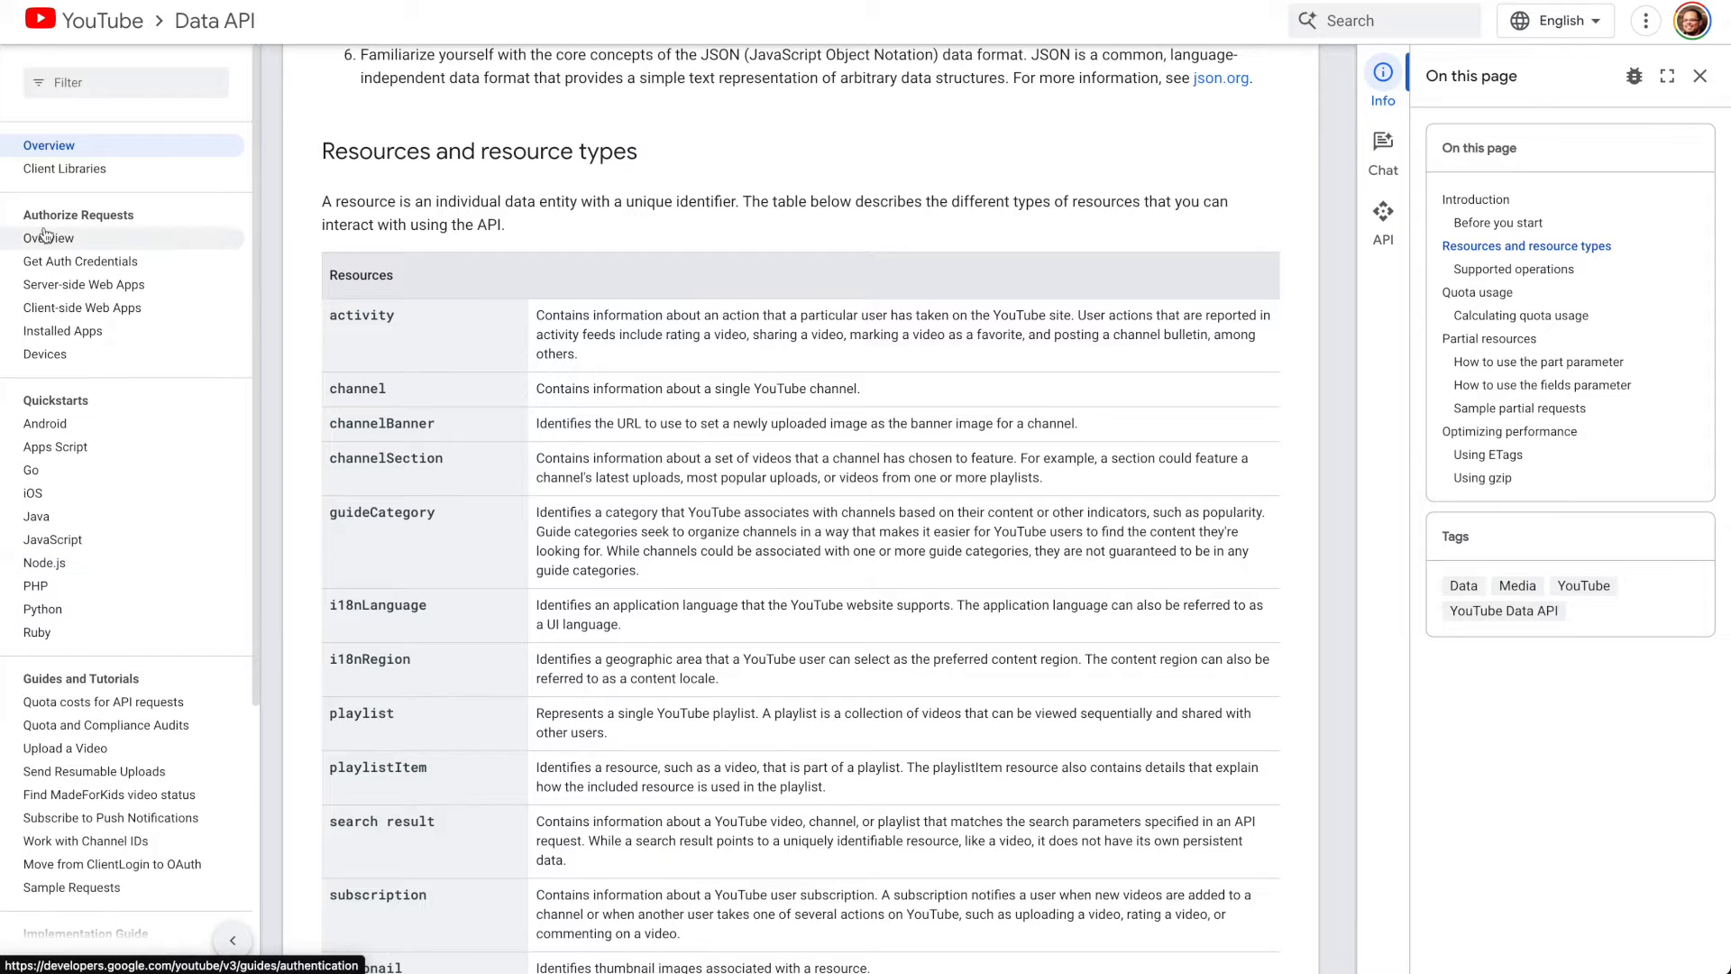
scroll("down", 3)
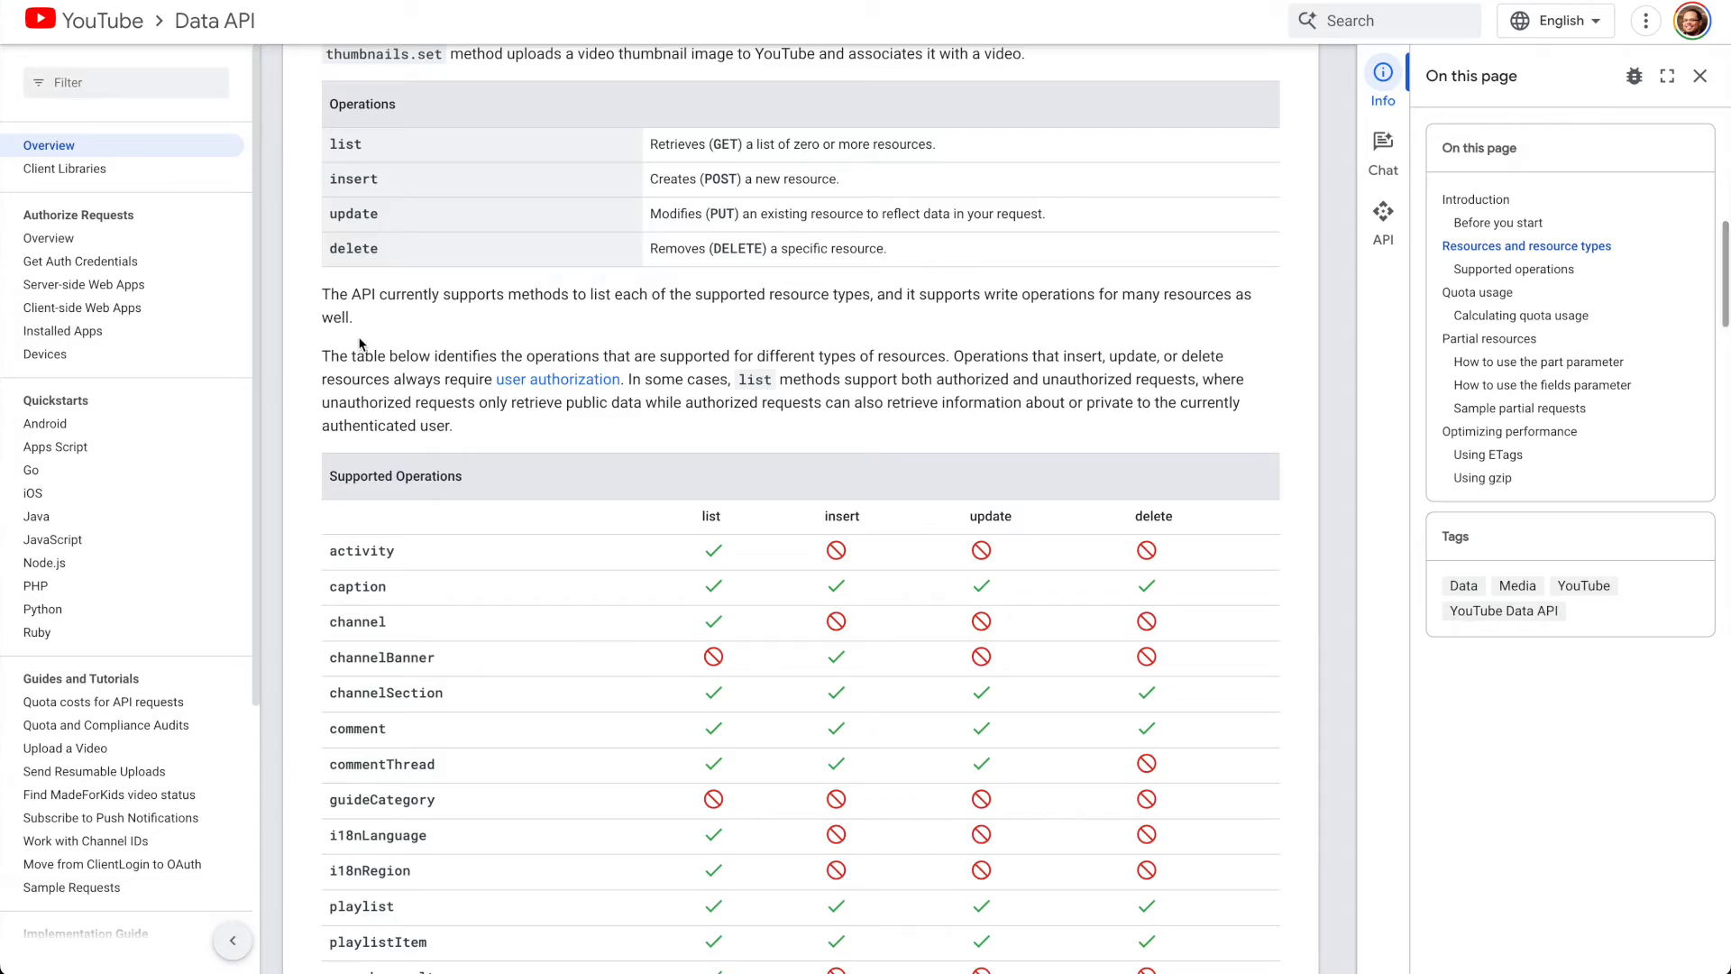
scroll("down", 3)
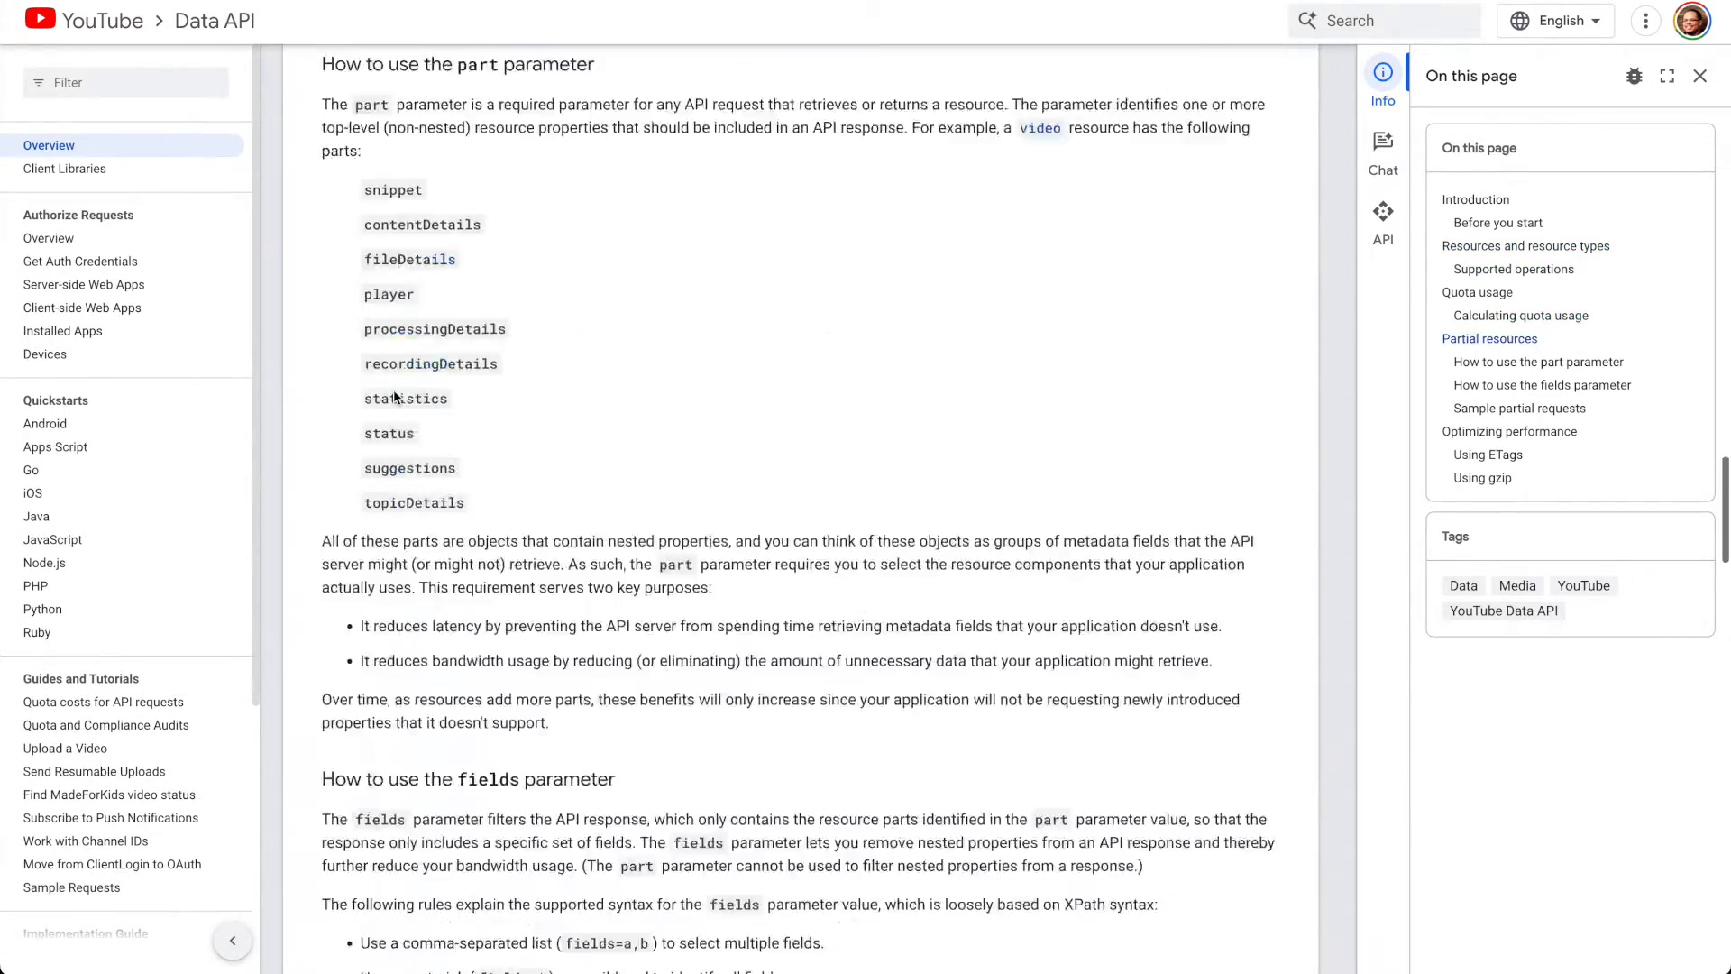
Step: Open the 'Using OAuth 2.0 for JavaScript Web Applications' guide under Authorize Requests
left_click(1520, 407)
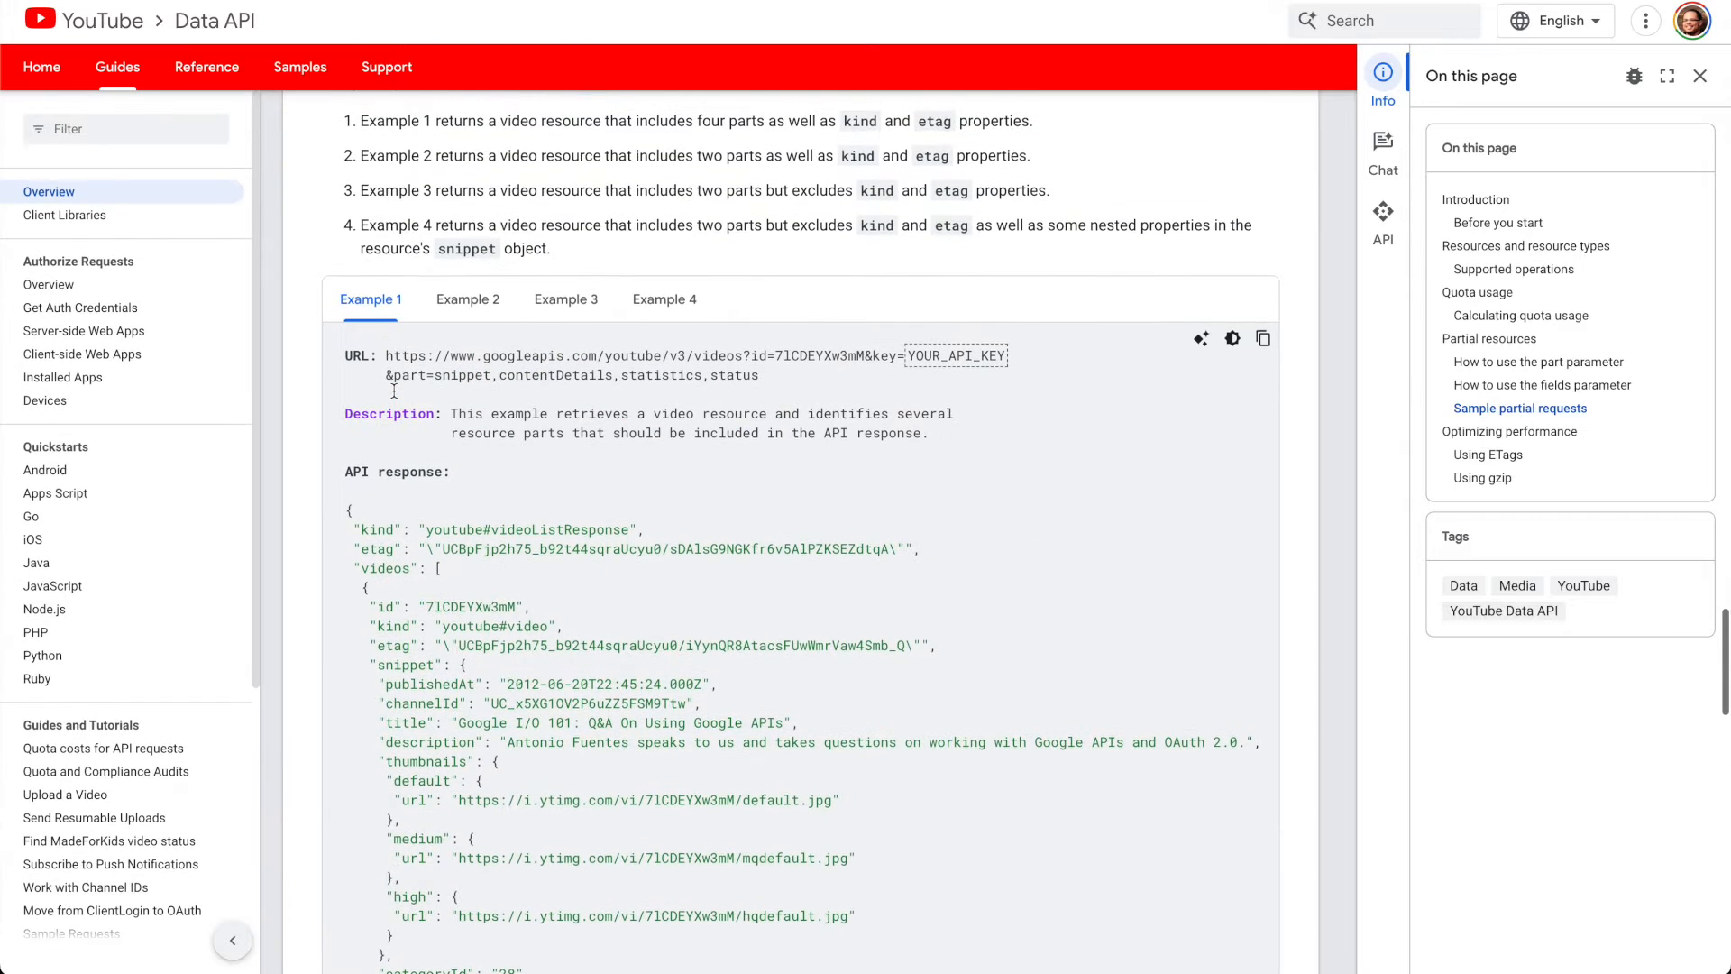
scroll("down", 3)
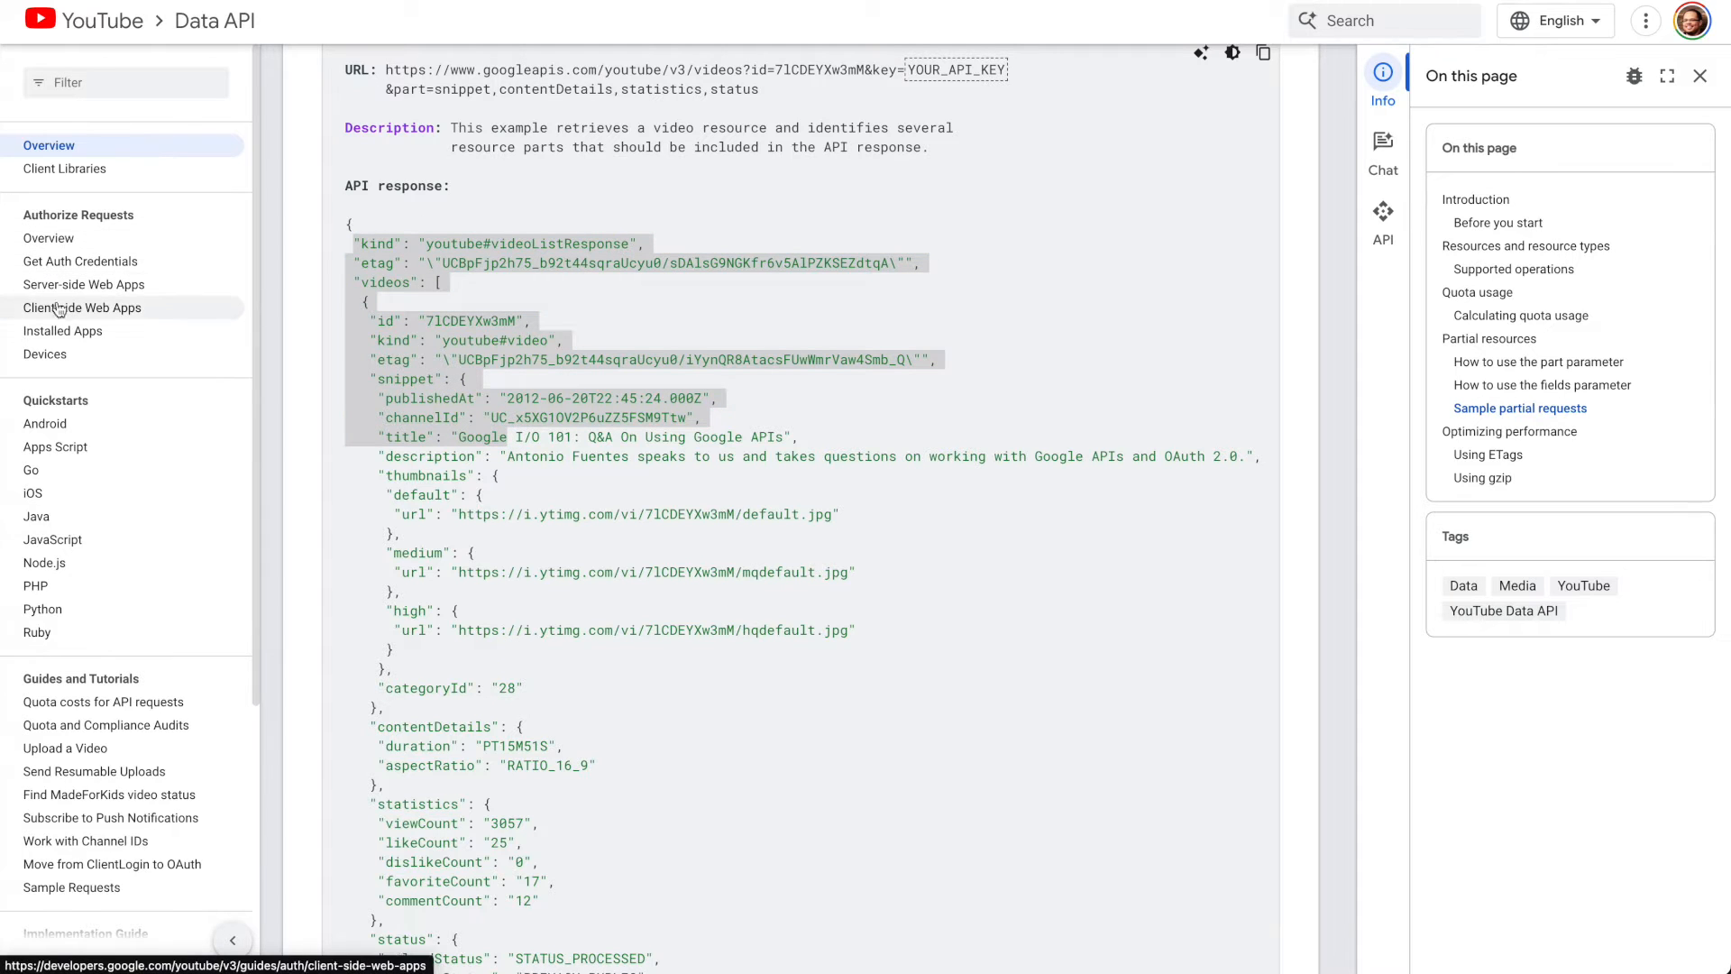
left_click(48, 237)
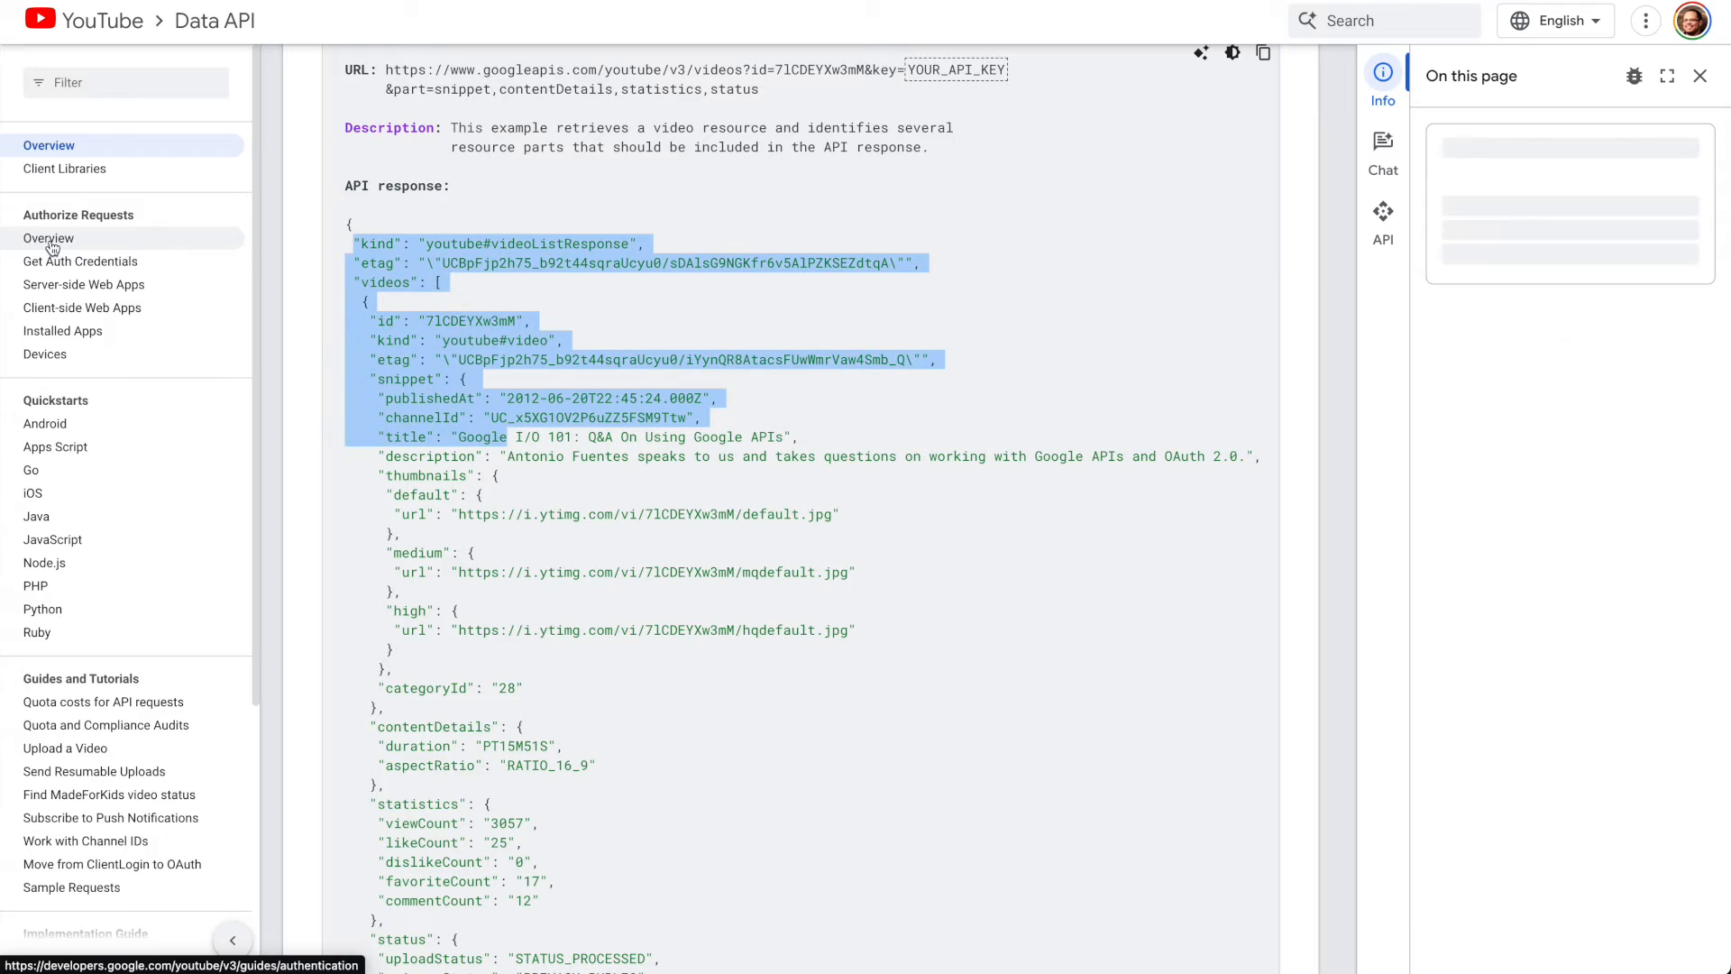
left_click(49, 237)
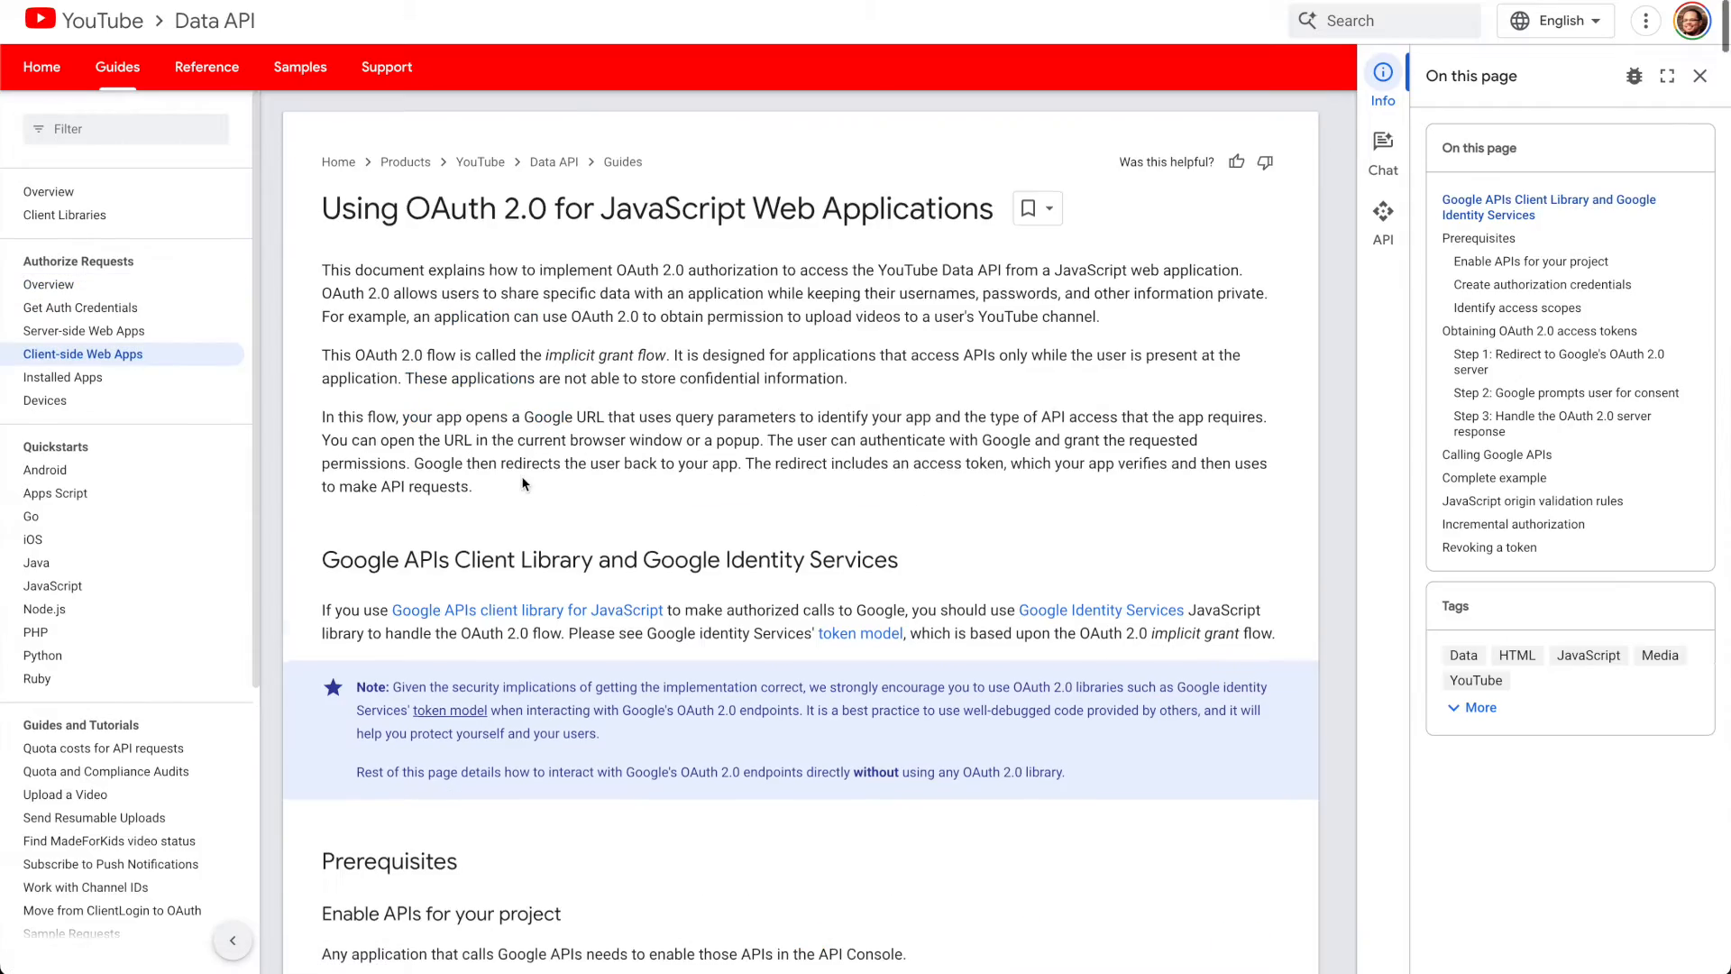
Step: Scroll the OAuth page and sidebar, then open Implementation Guide > Playlists
scroll("down", 3)
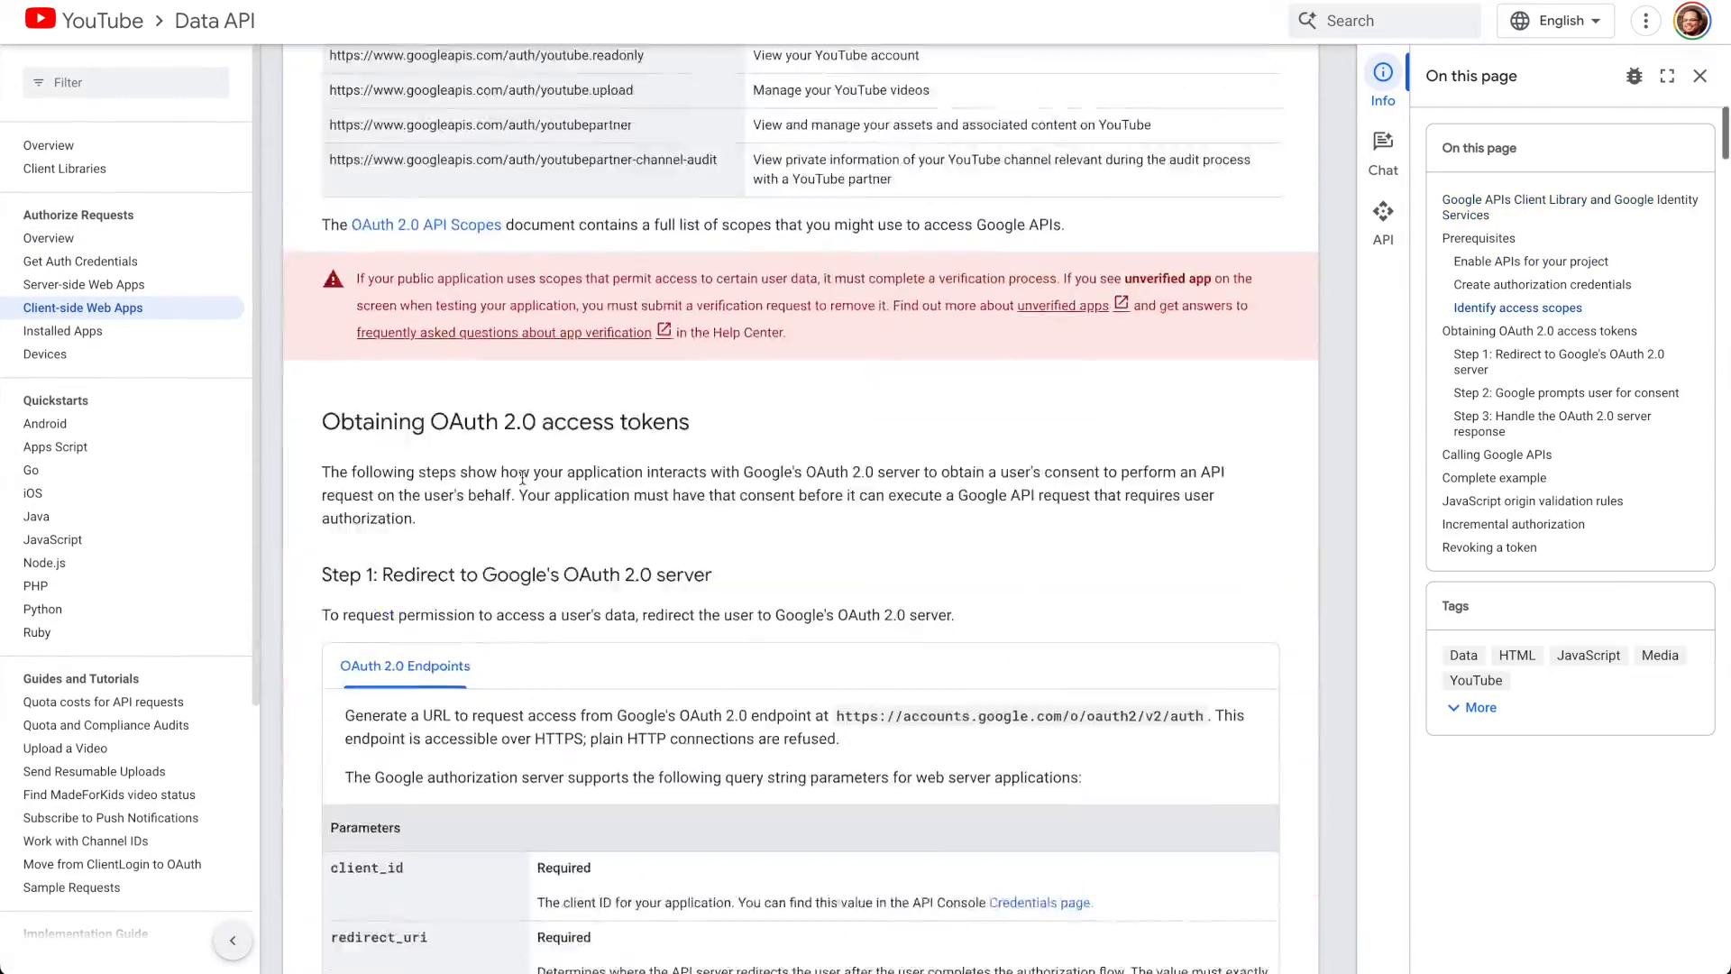
scroll("down", 3)
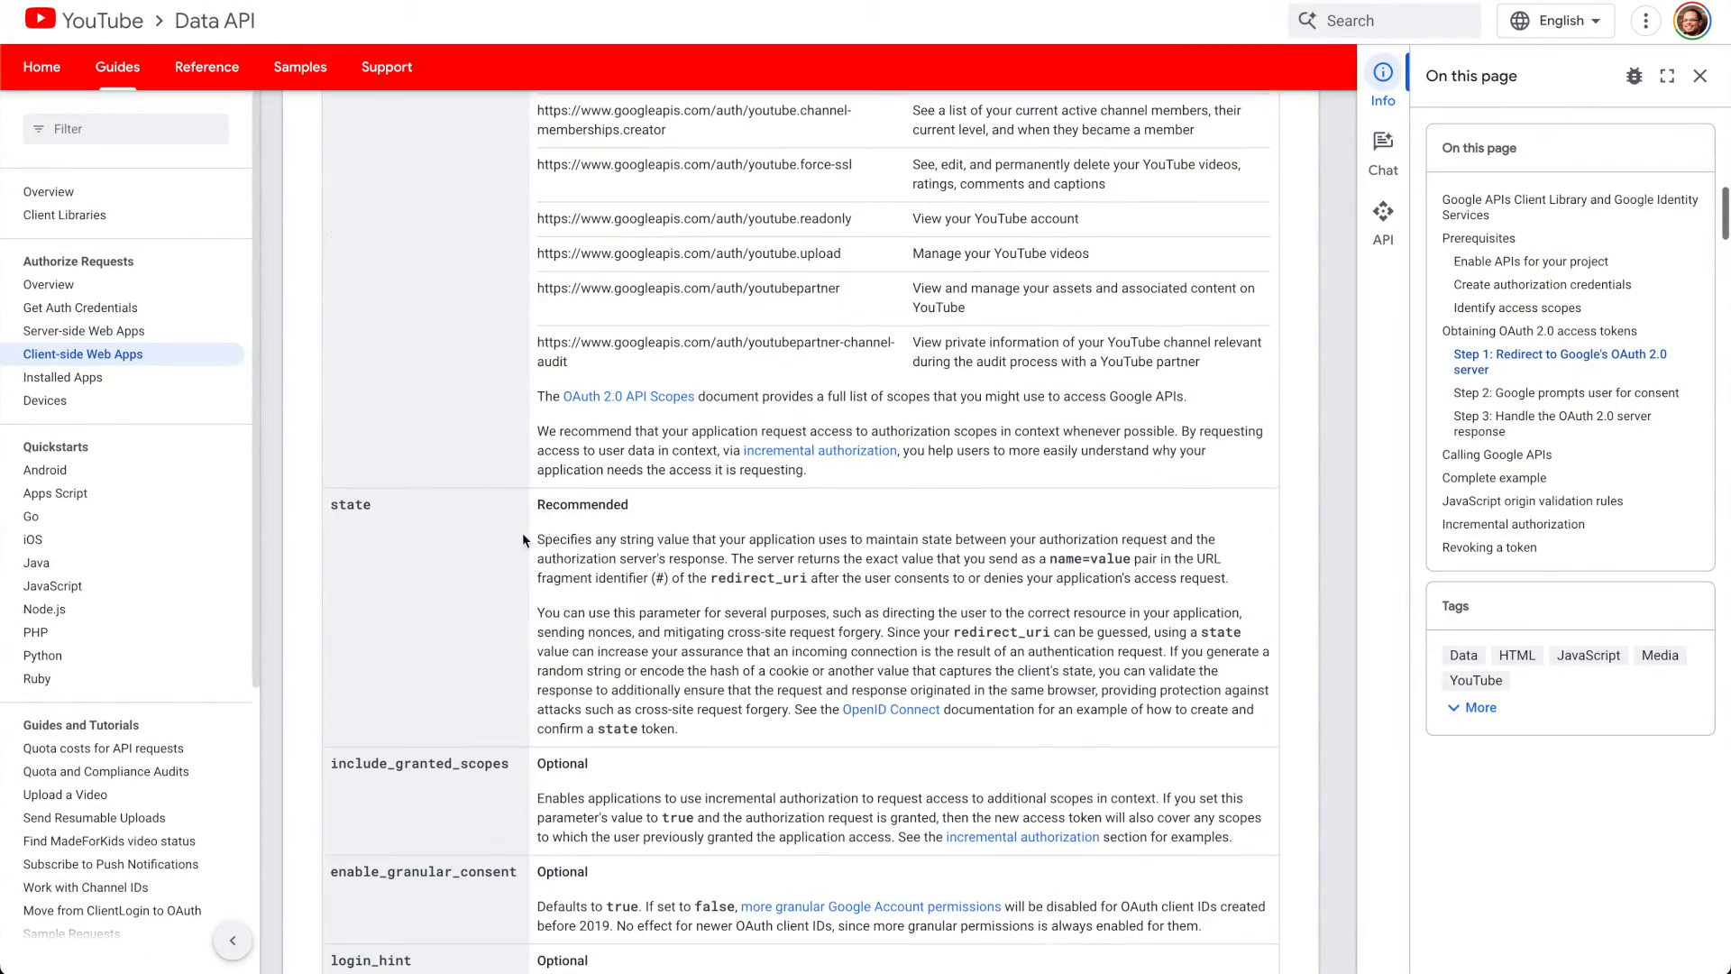
scroll("down", 3)
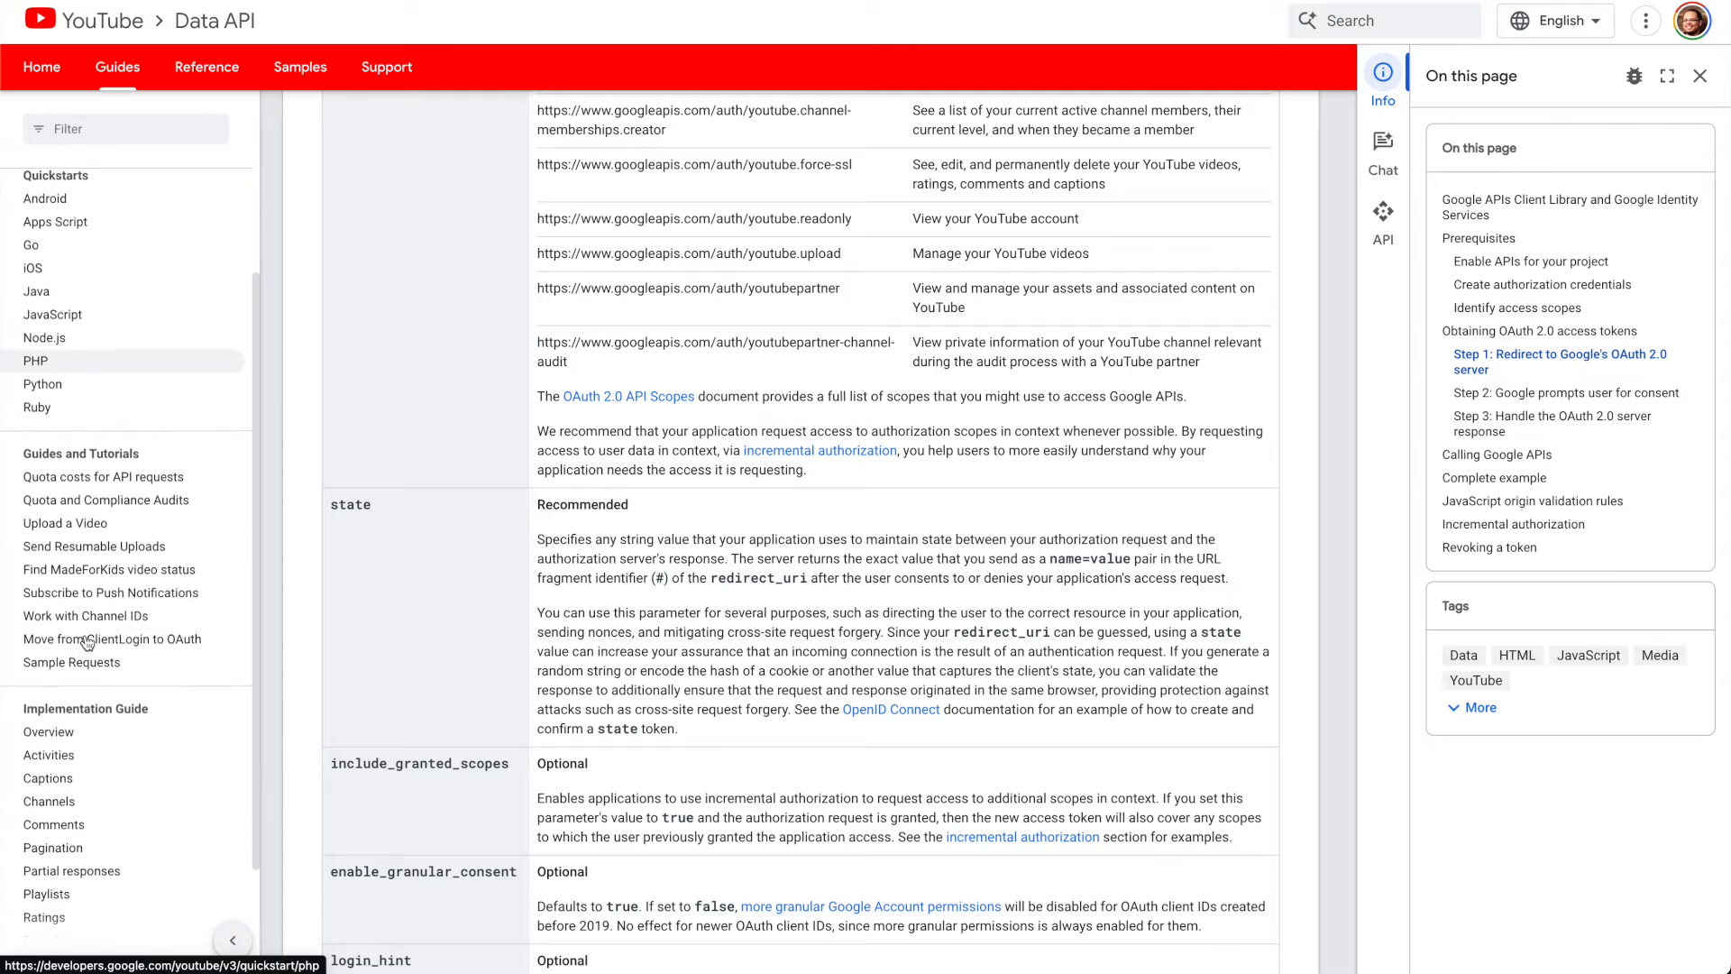
scroll("down", 3)
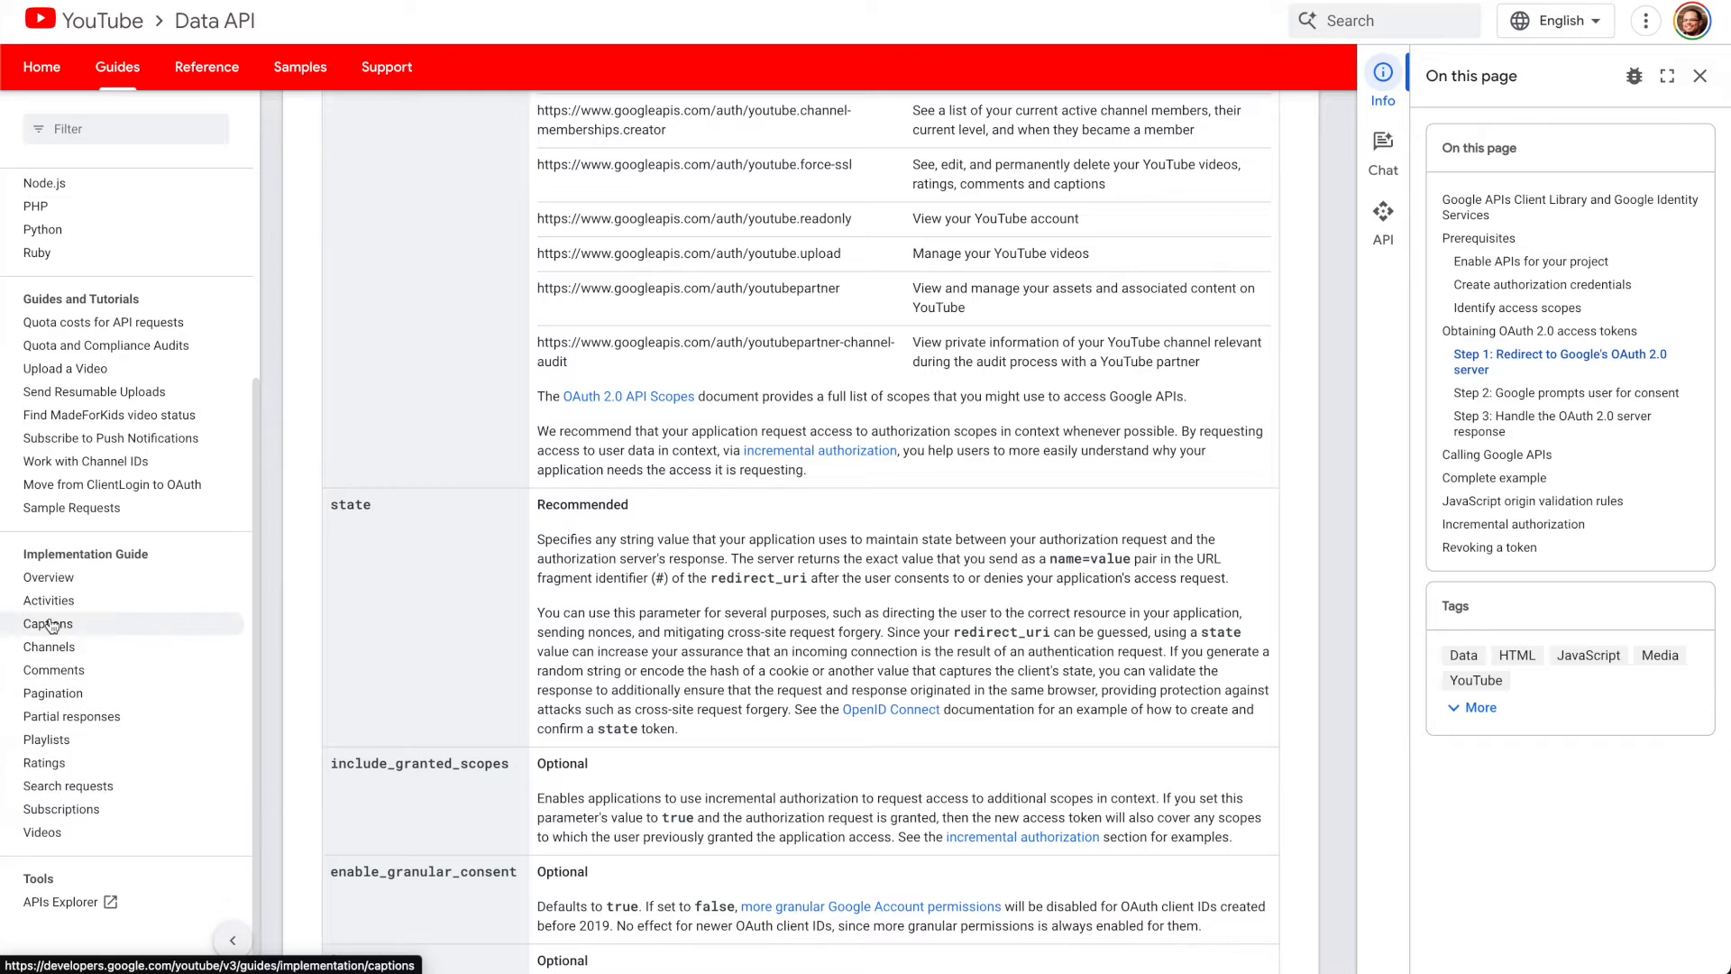
left_click(46, 738)
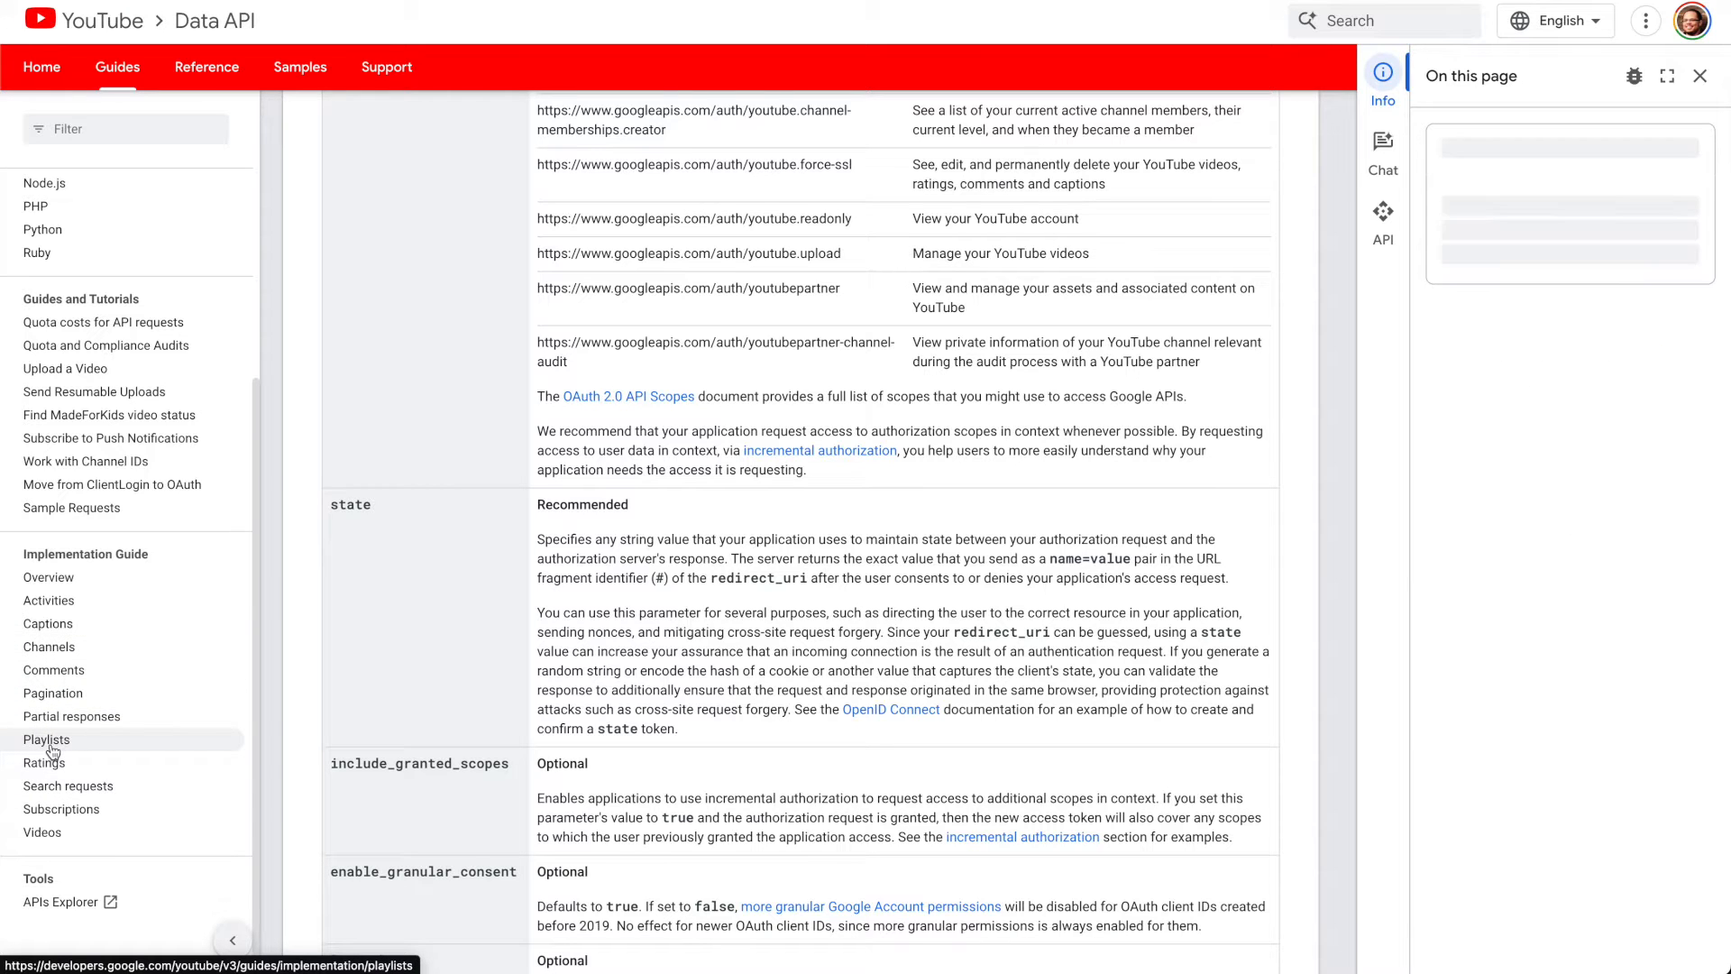
left_click(46, 739)
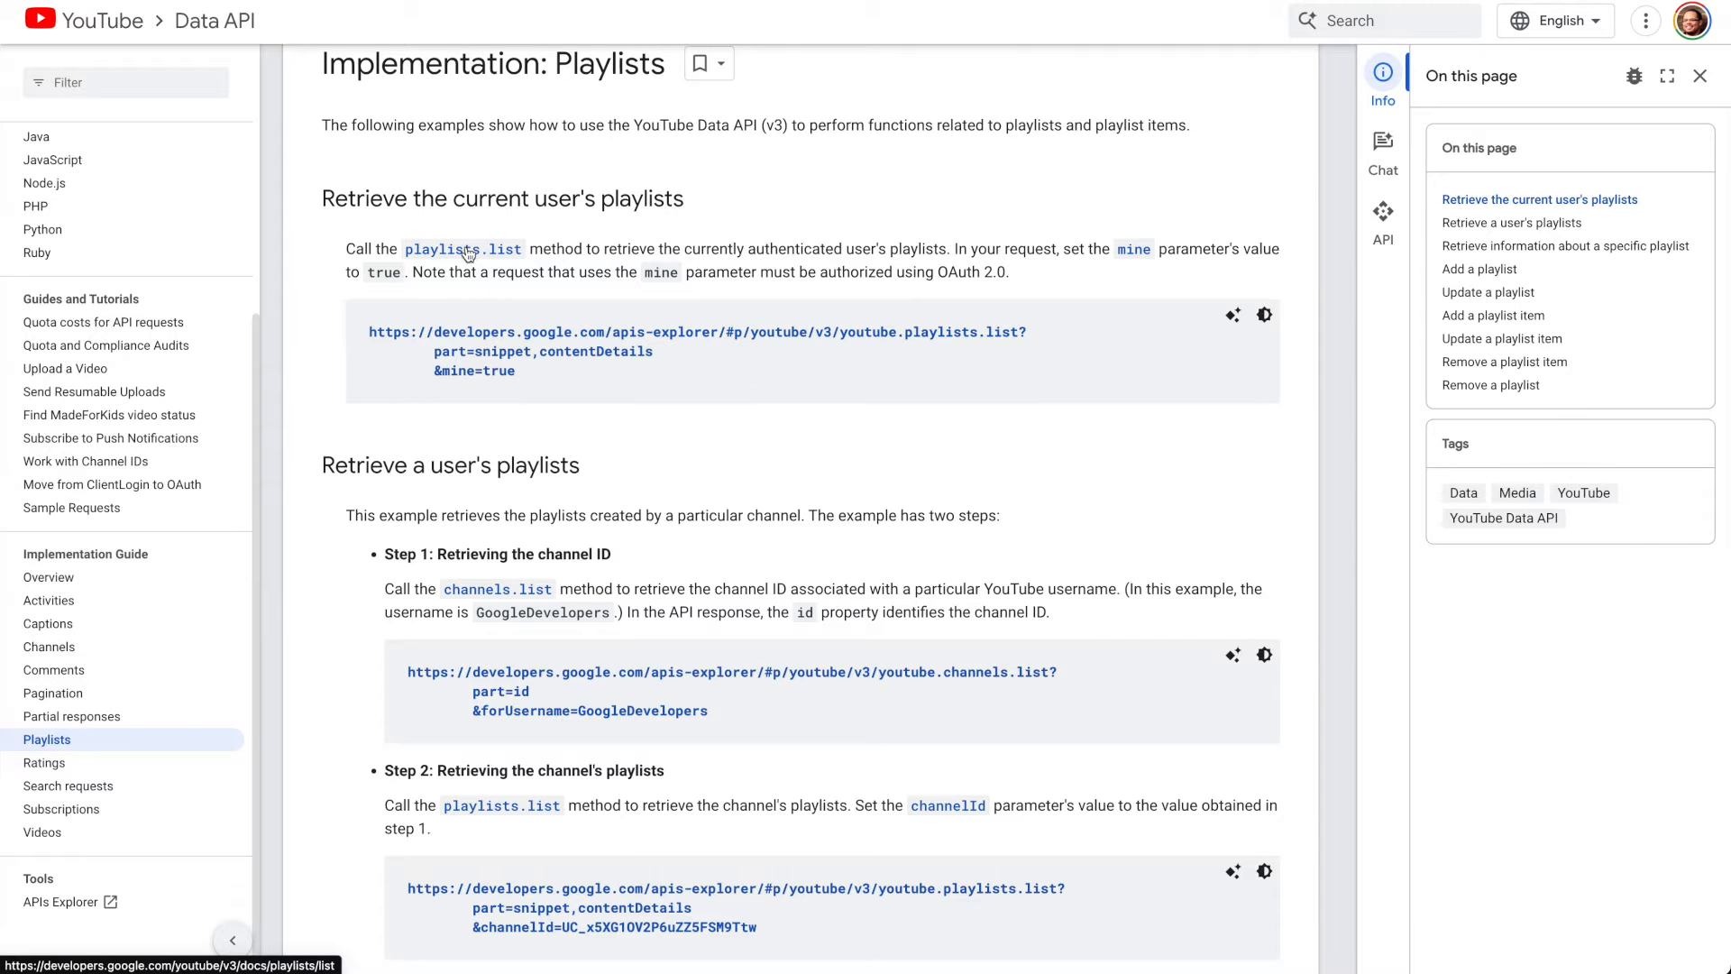
Step: Read the examples for retrieving a channel's playlists and a specific playlist, reaching 'Add a playlist'
scroll("down", 3)
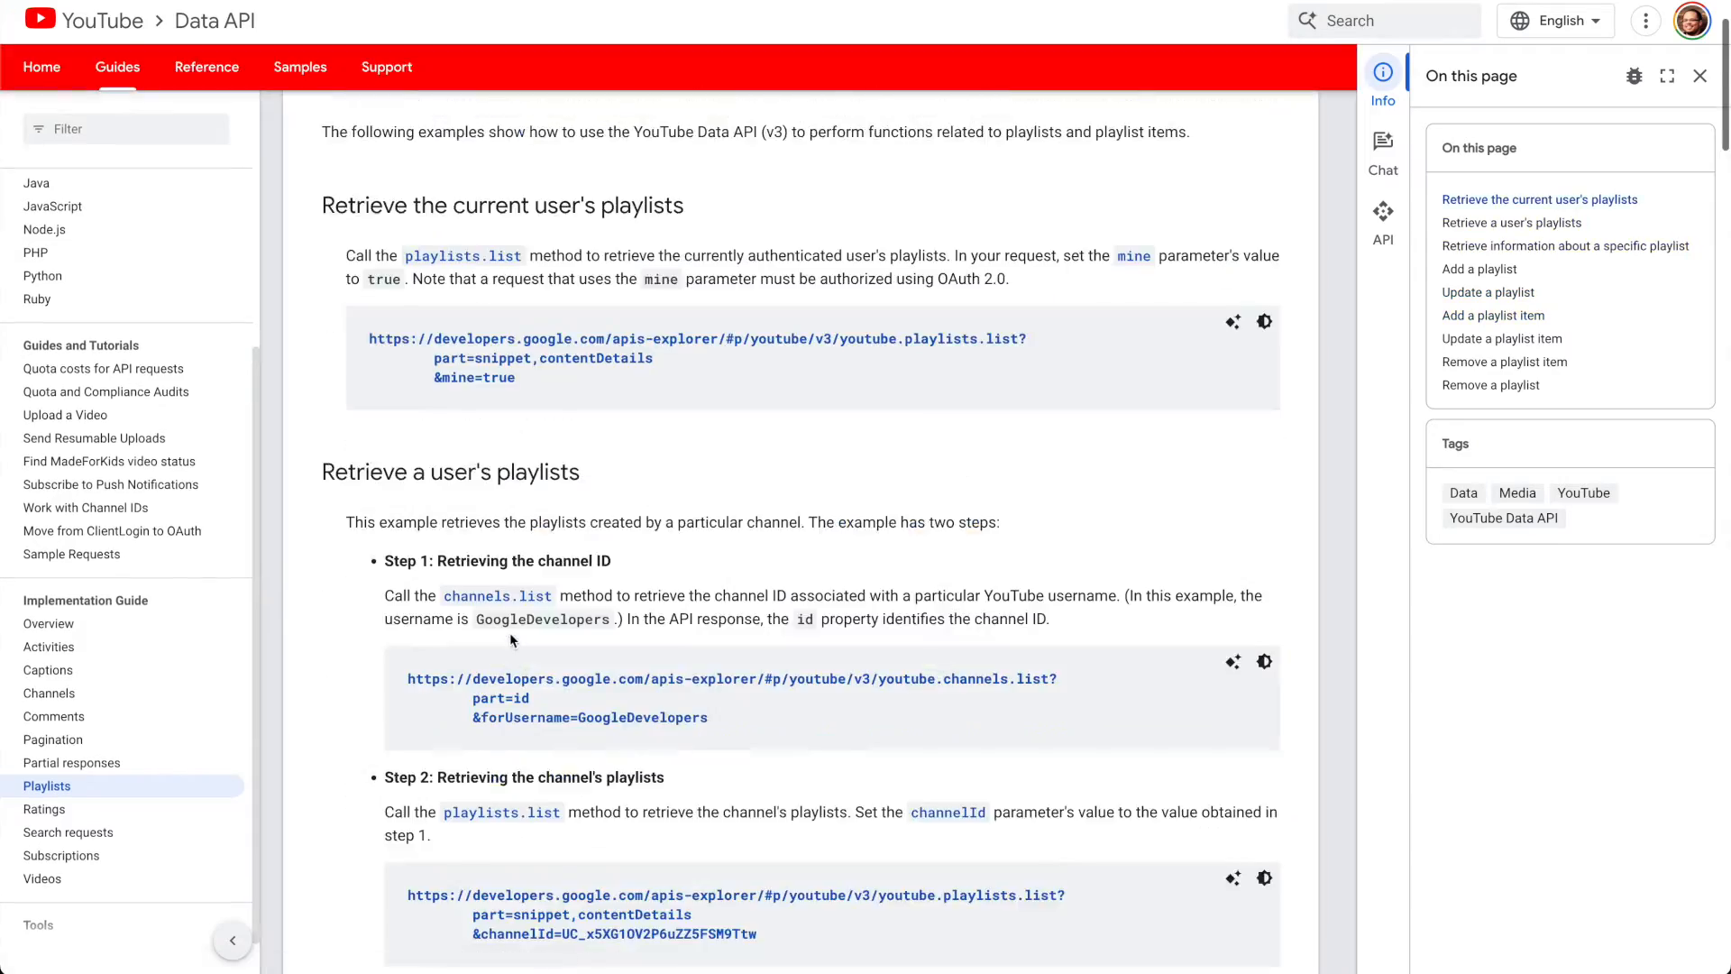
scroll("down", 3)
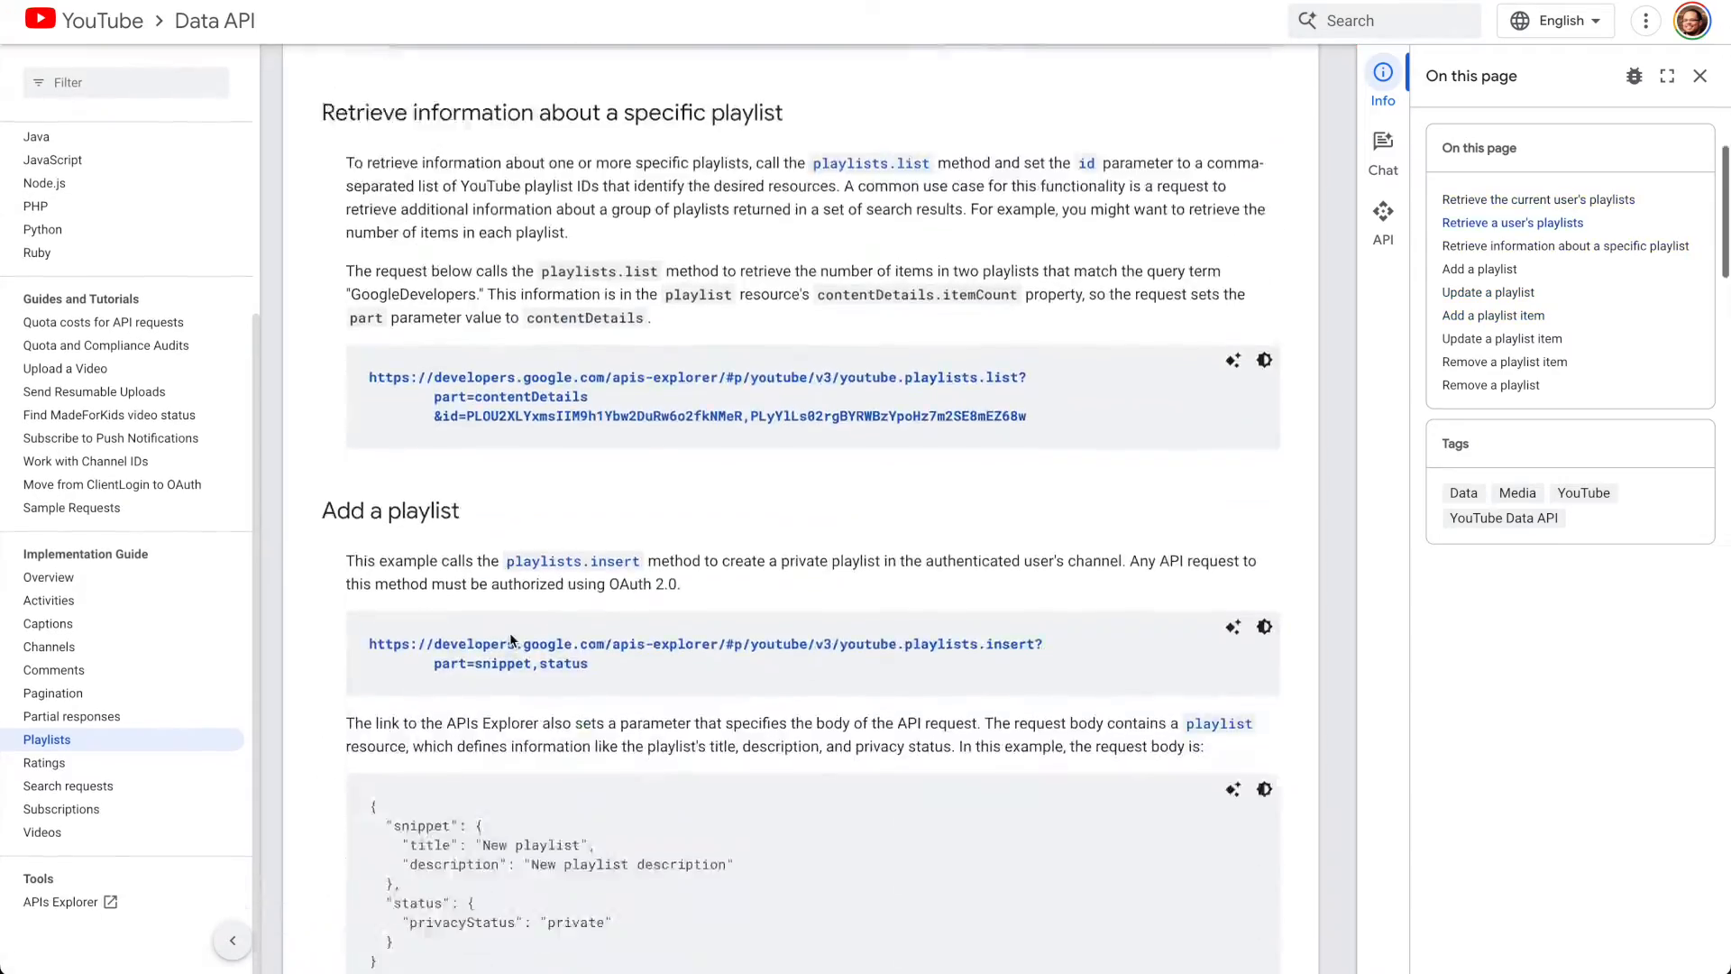
scroll("up", 3)
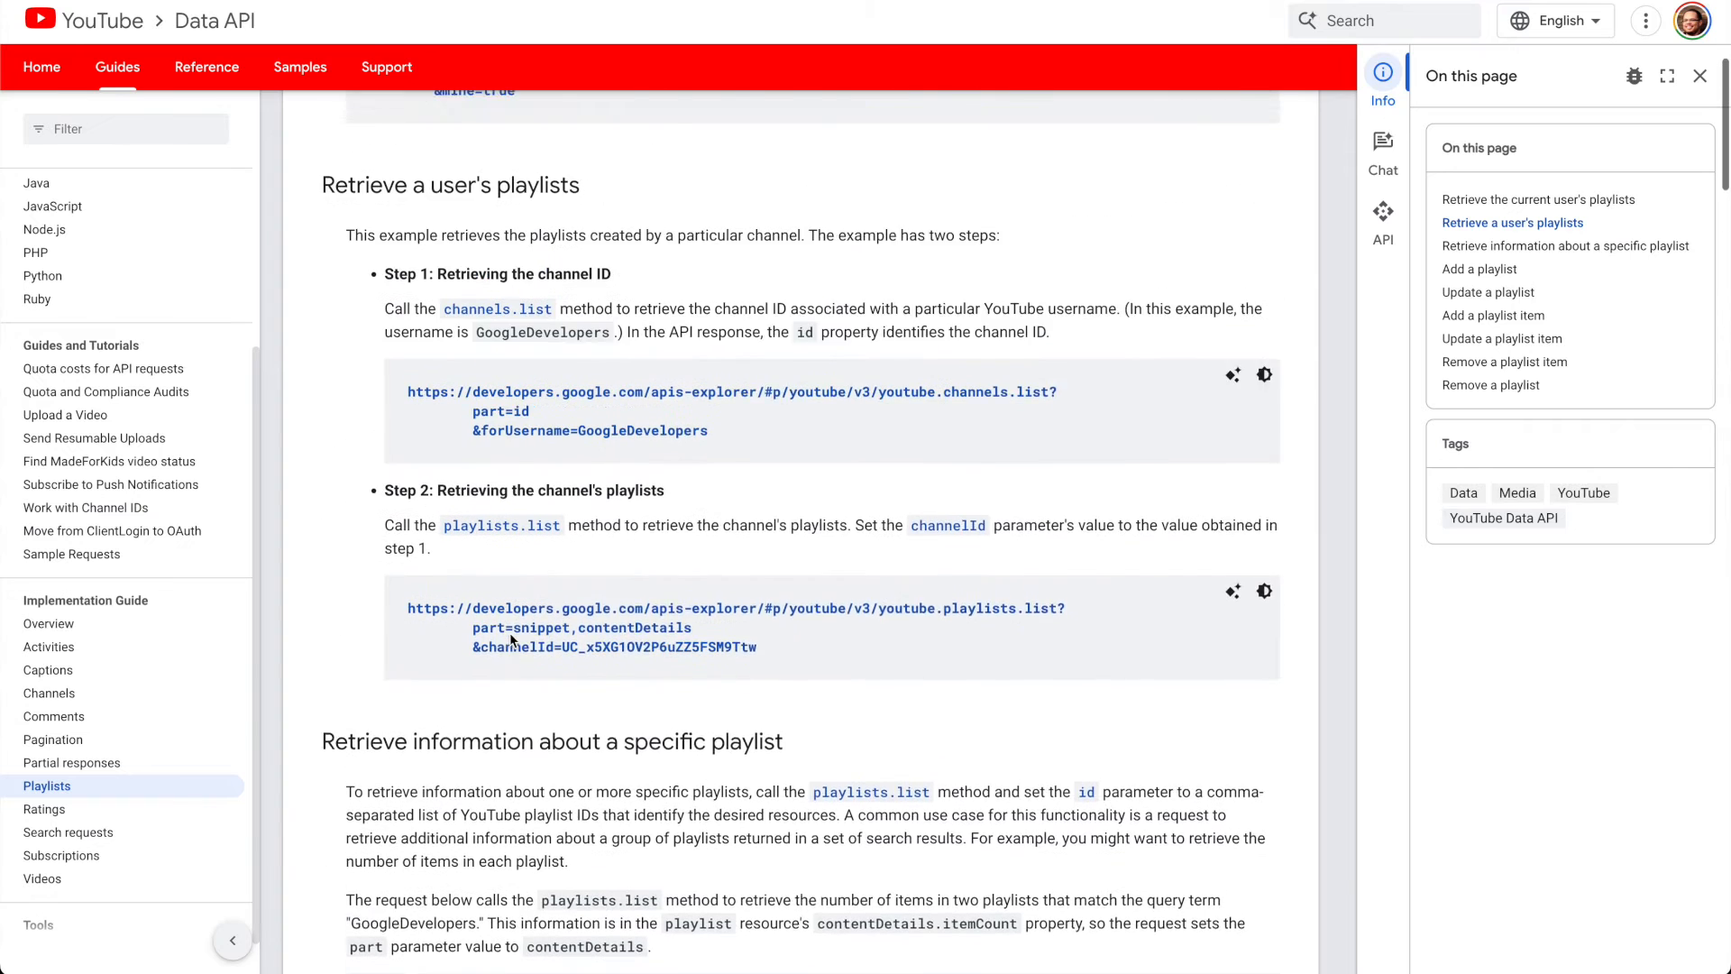
scroll("down", 3)
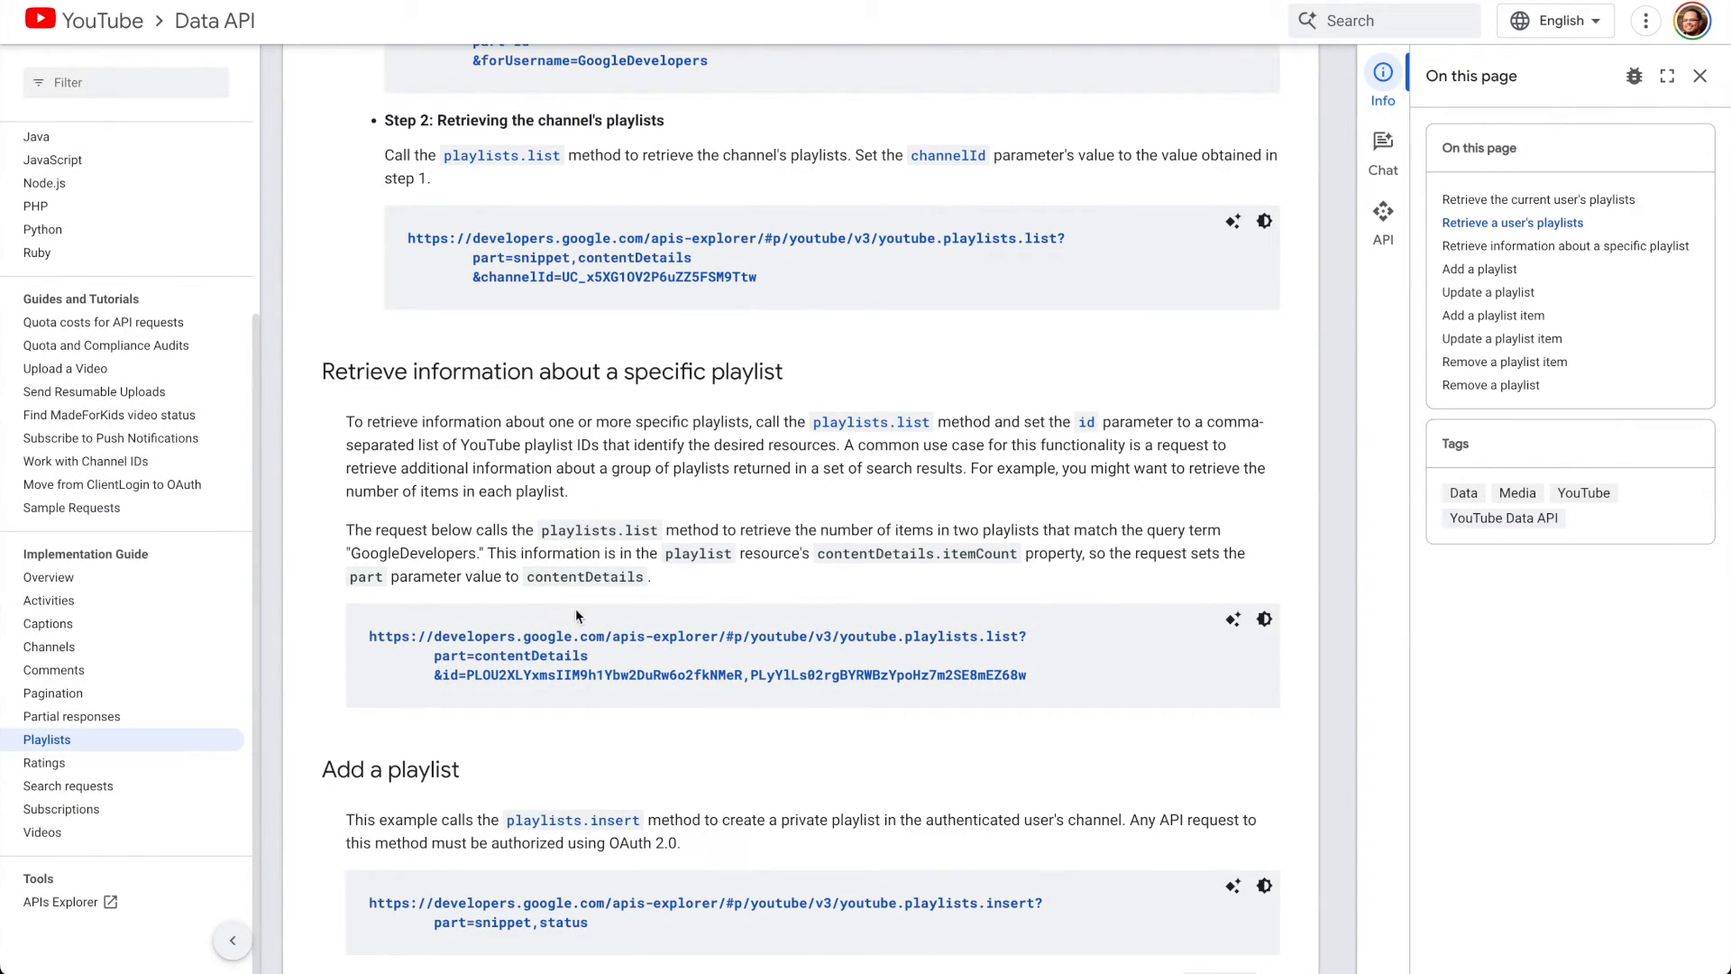
mouse_move(846, 437)
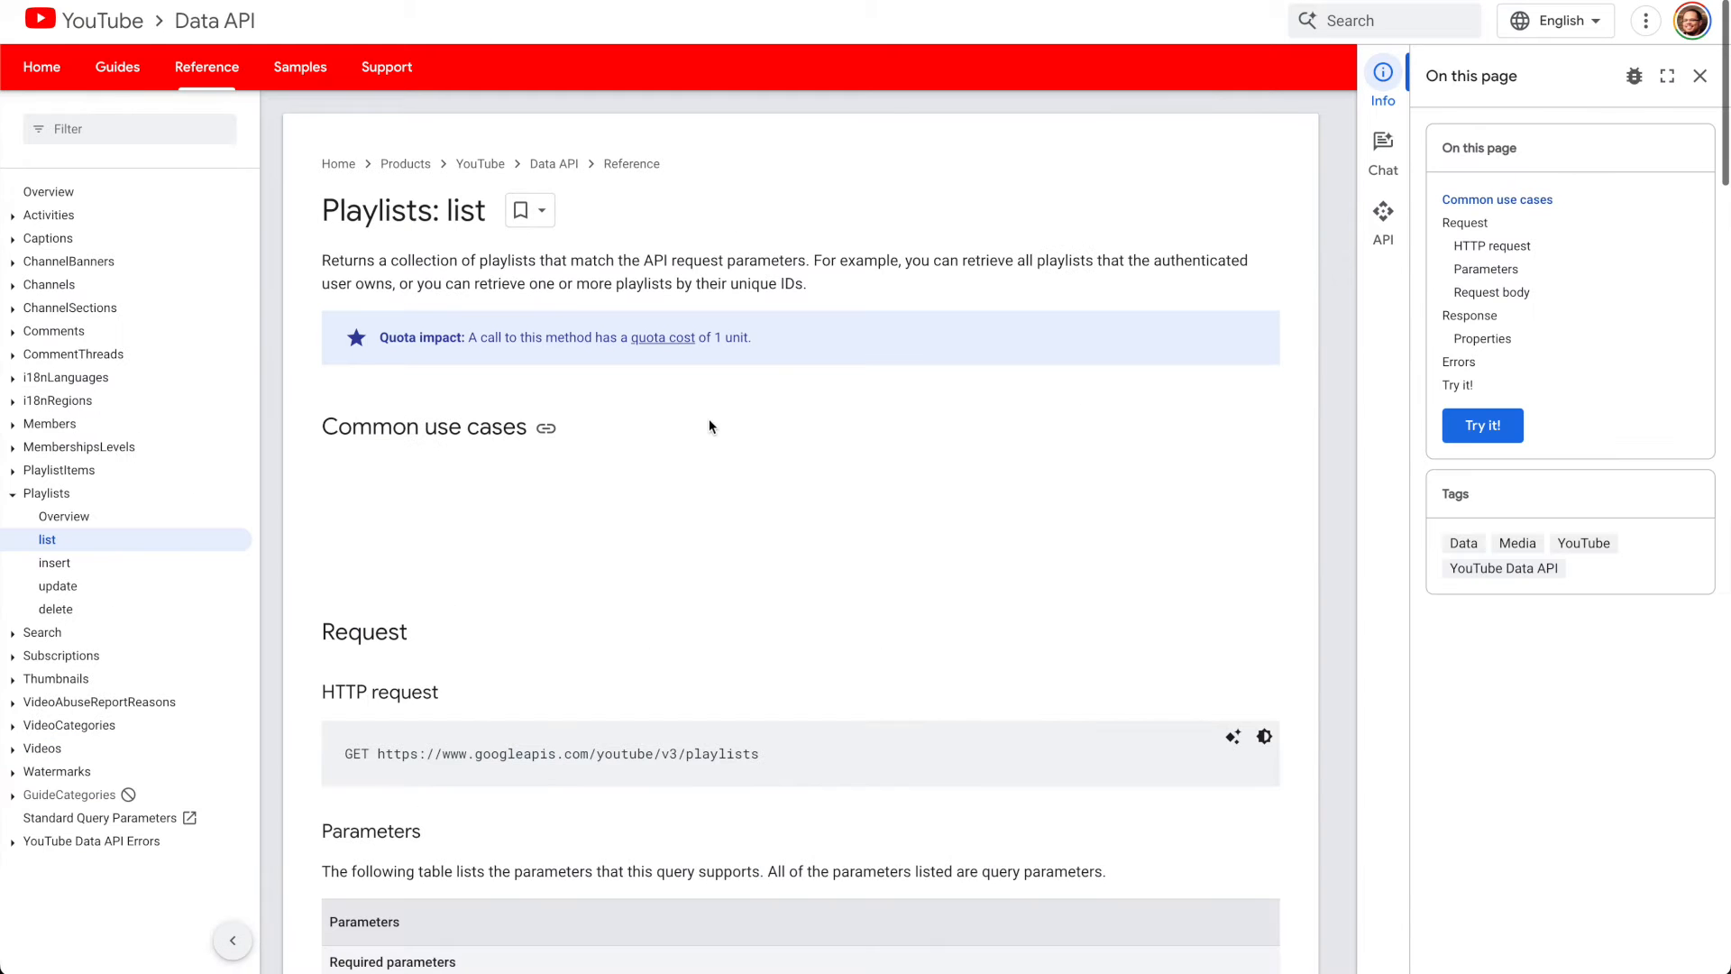
scroll("down", 3)
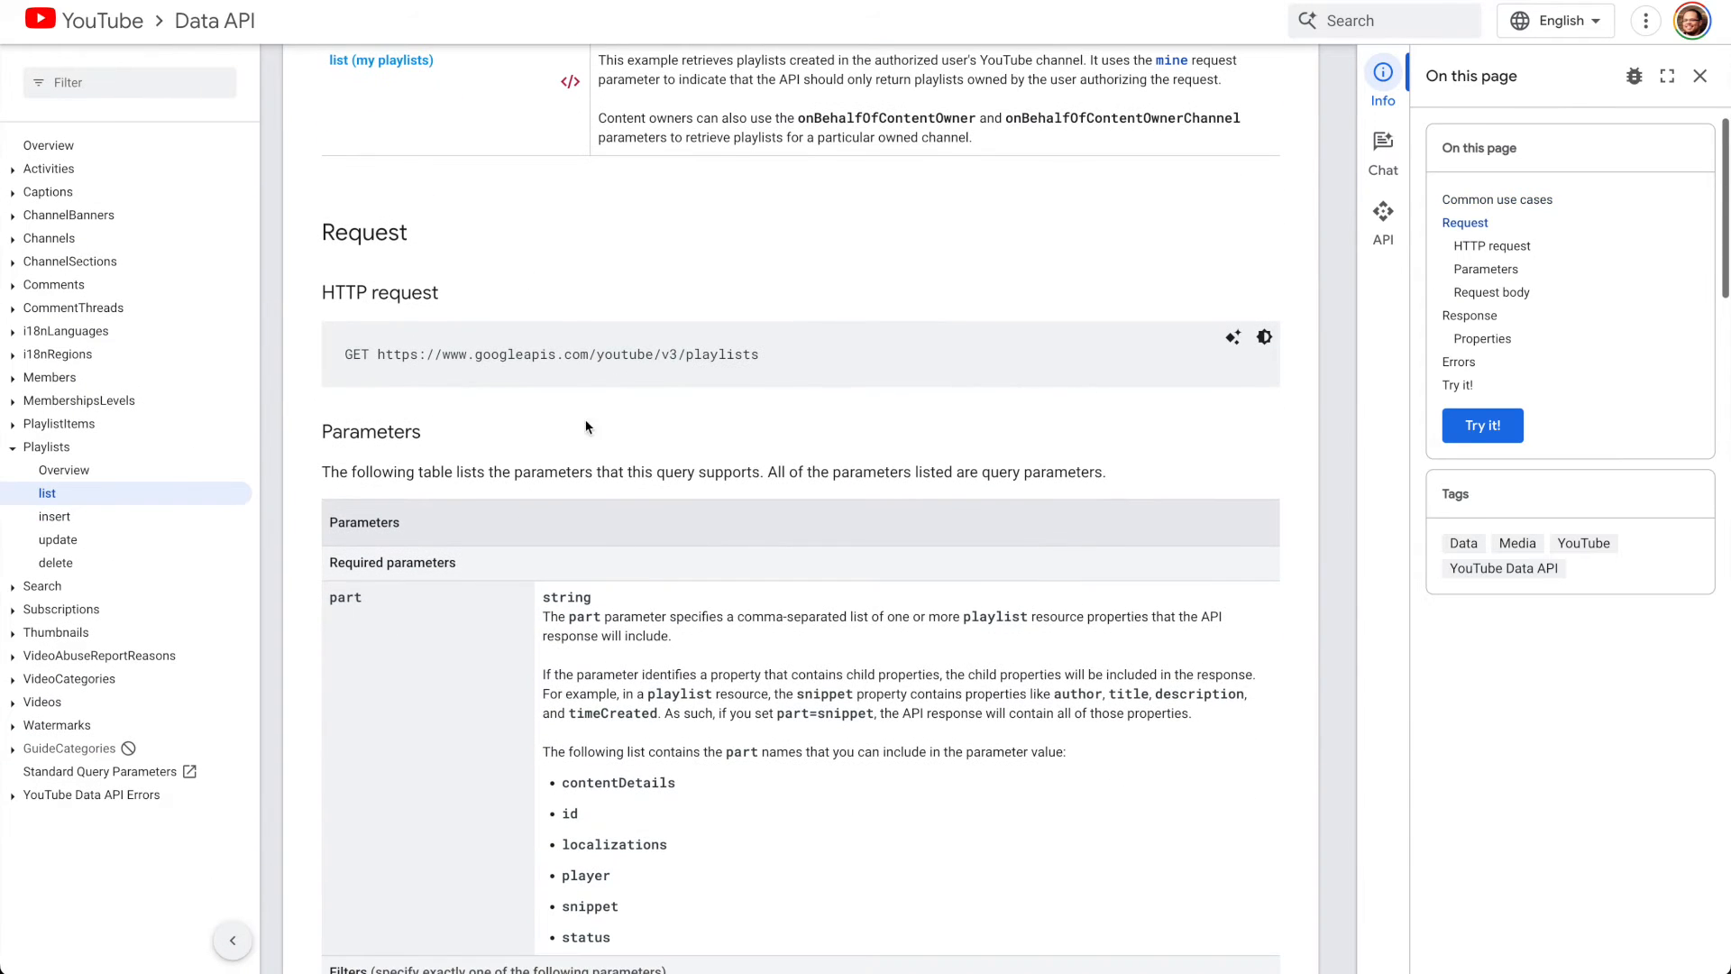
scroll("down", 3)
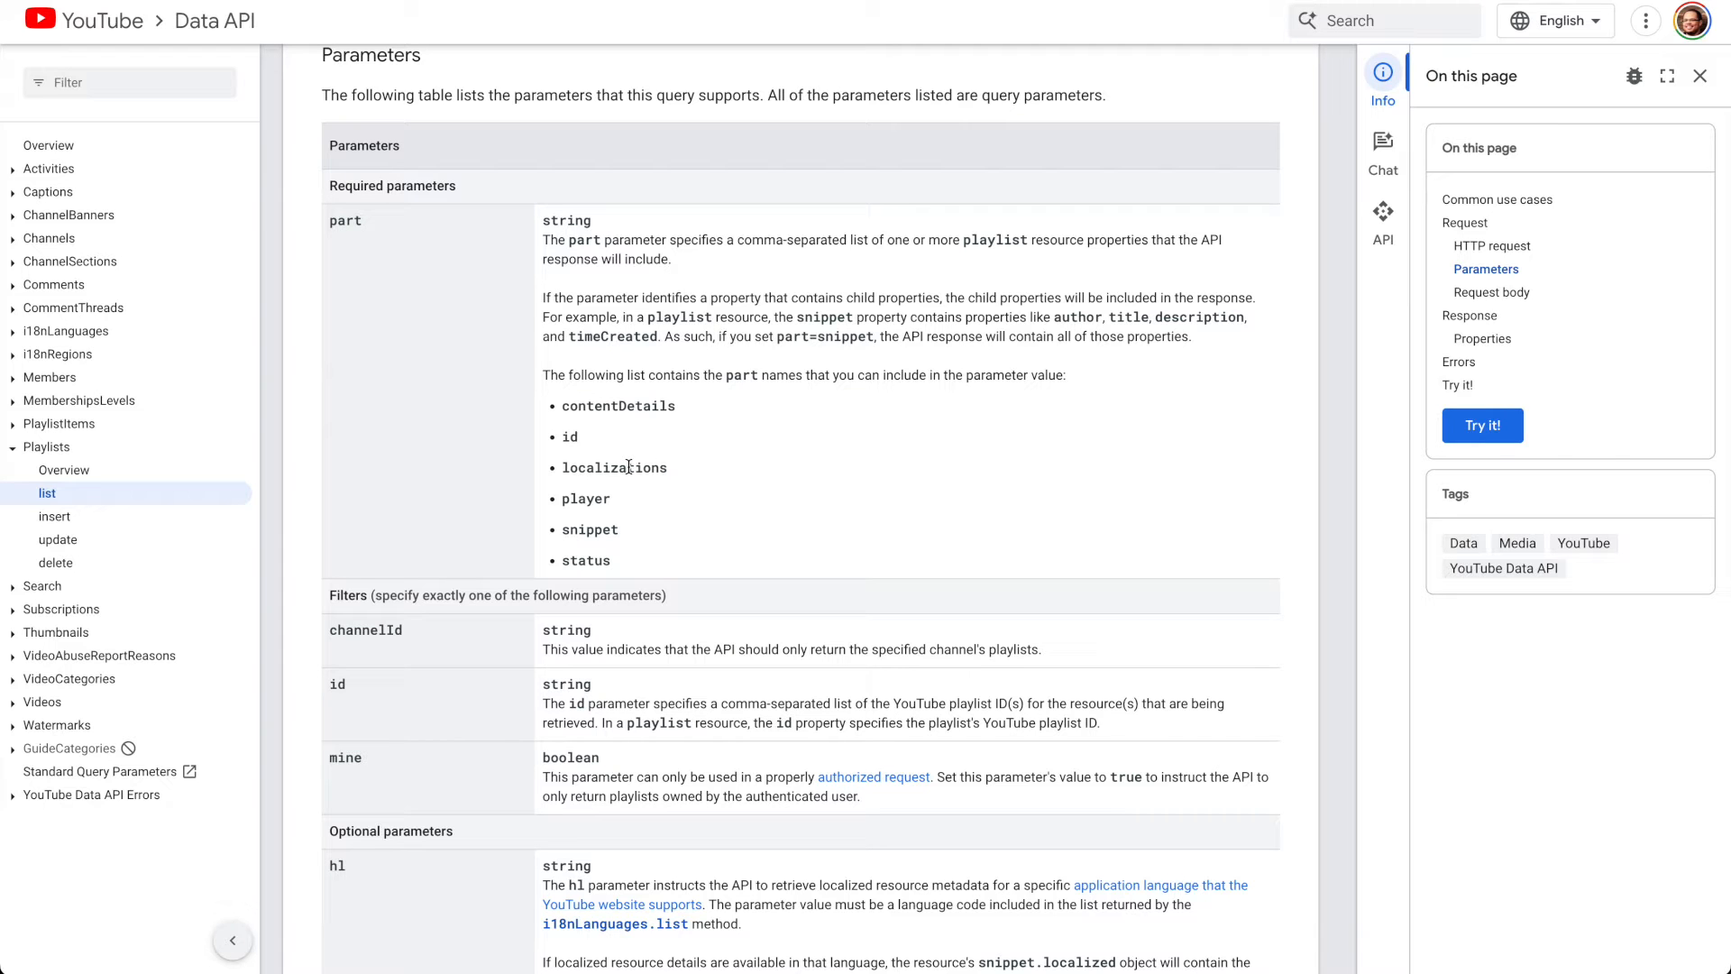
scroll("down", 3)
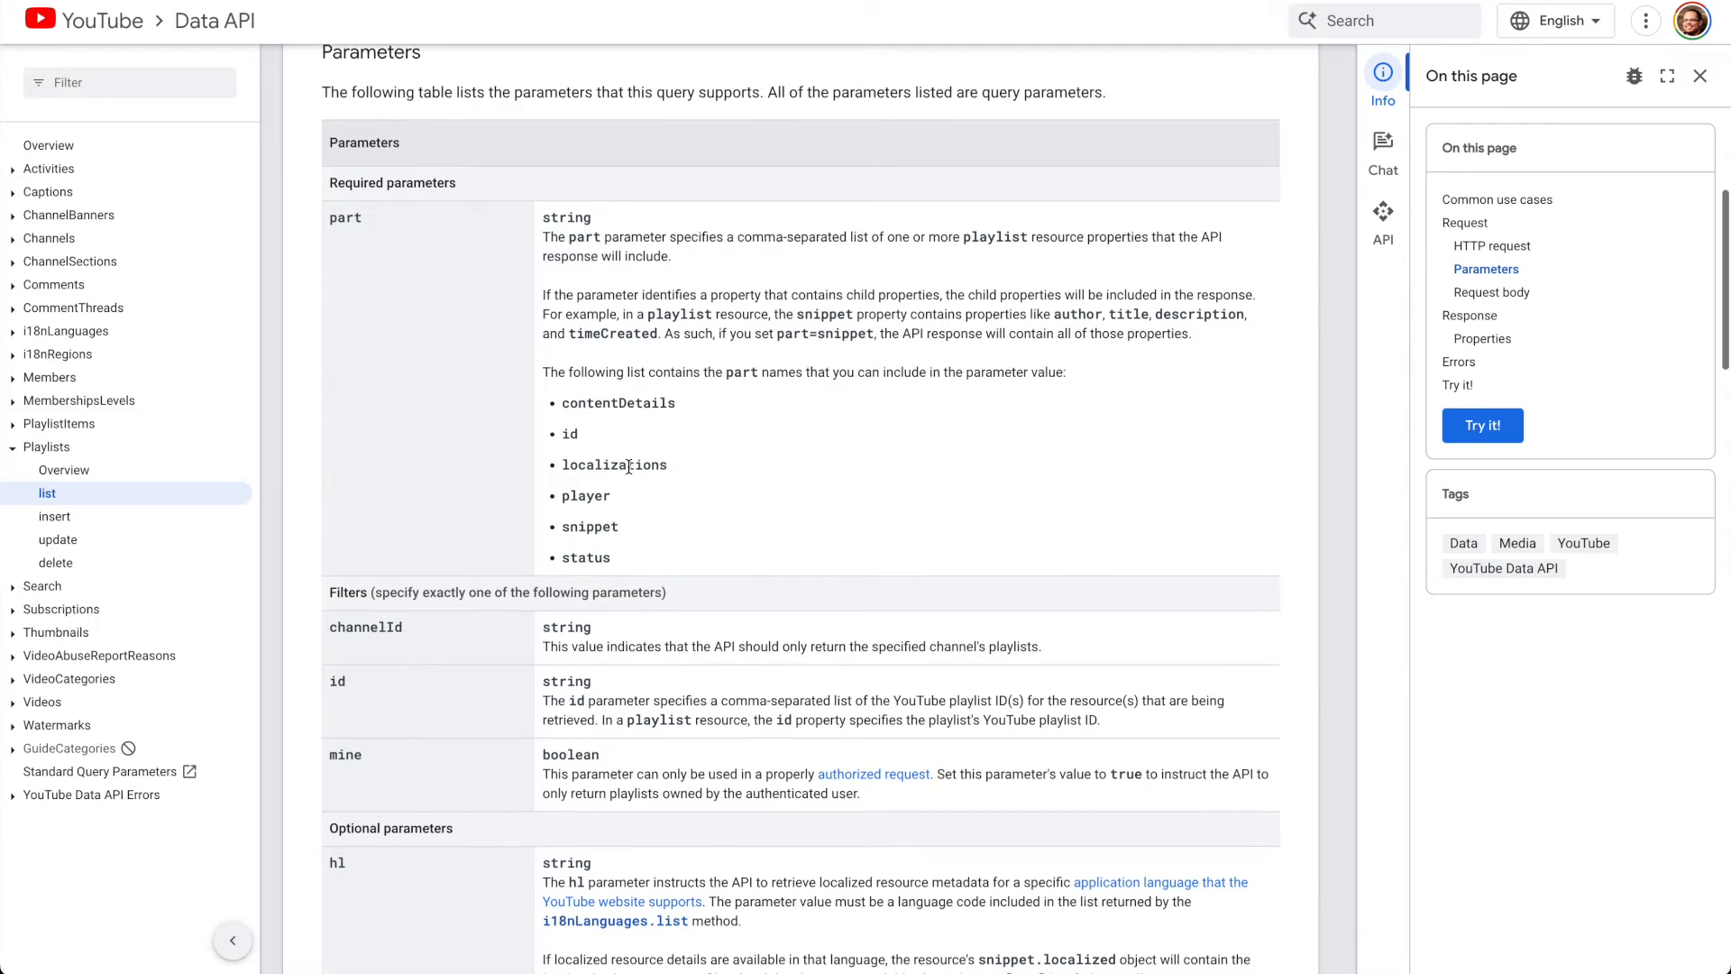
scroll("down", 3)
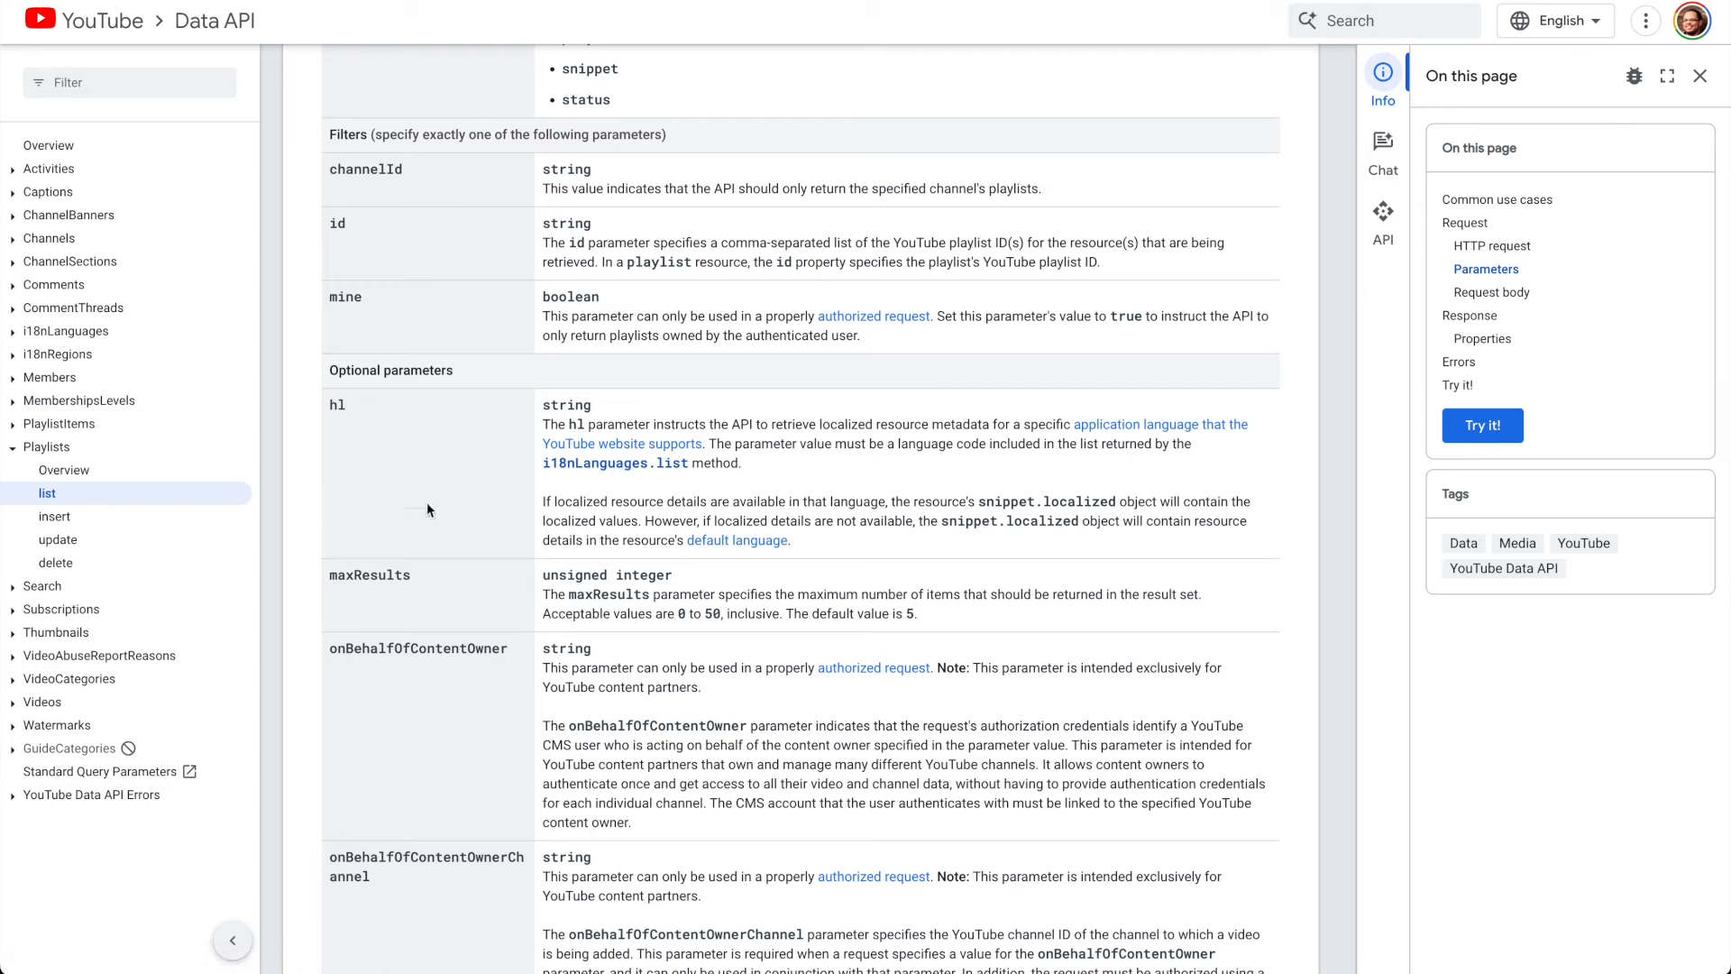
scroll("down", 3)
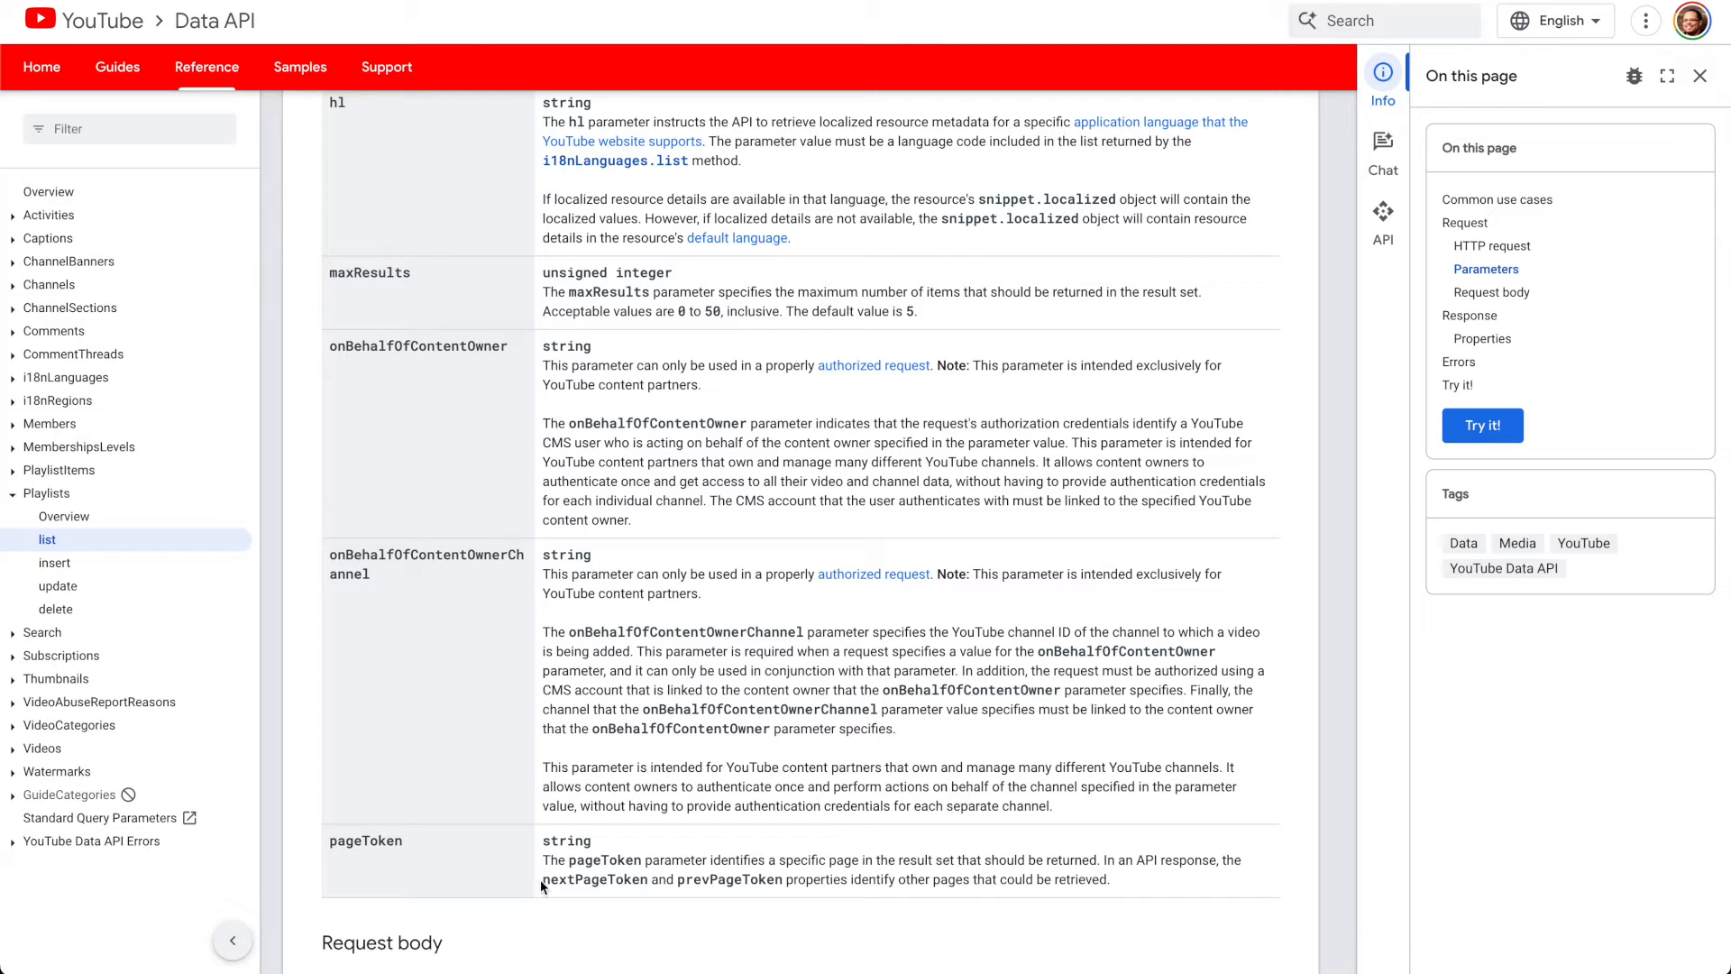
mouse_move(729, 840)
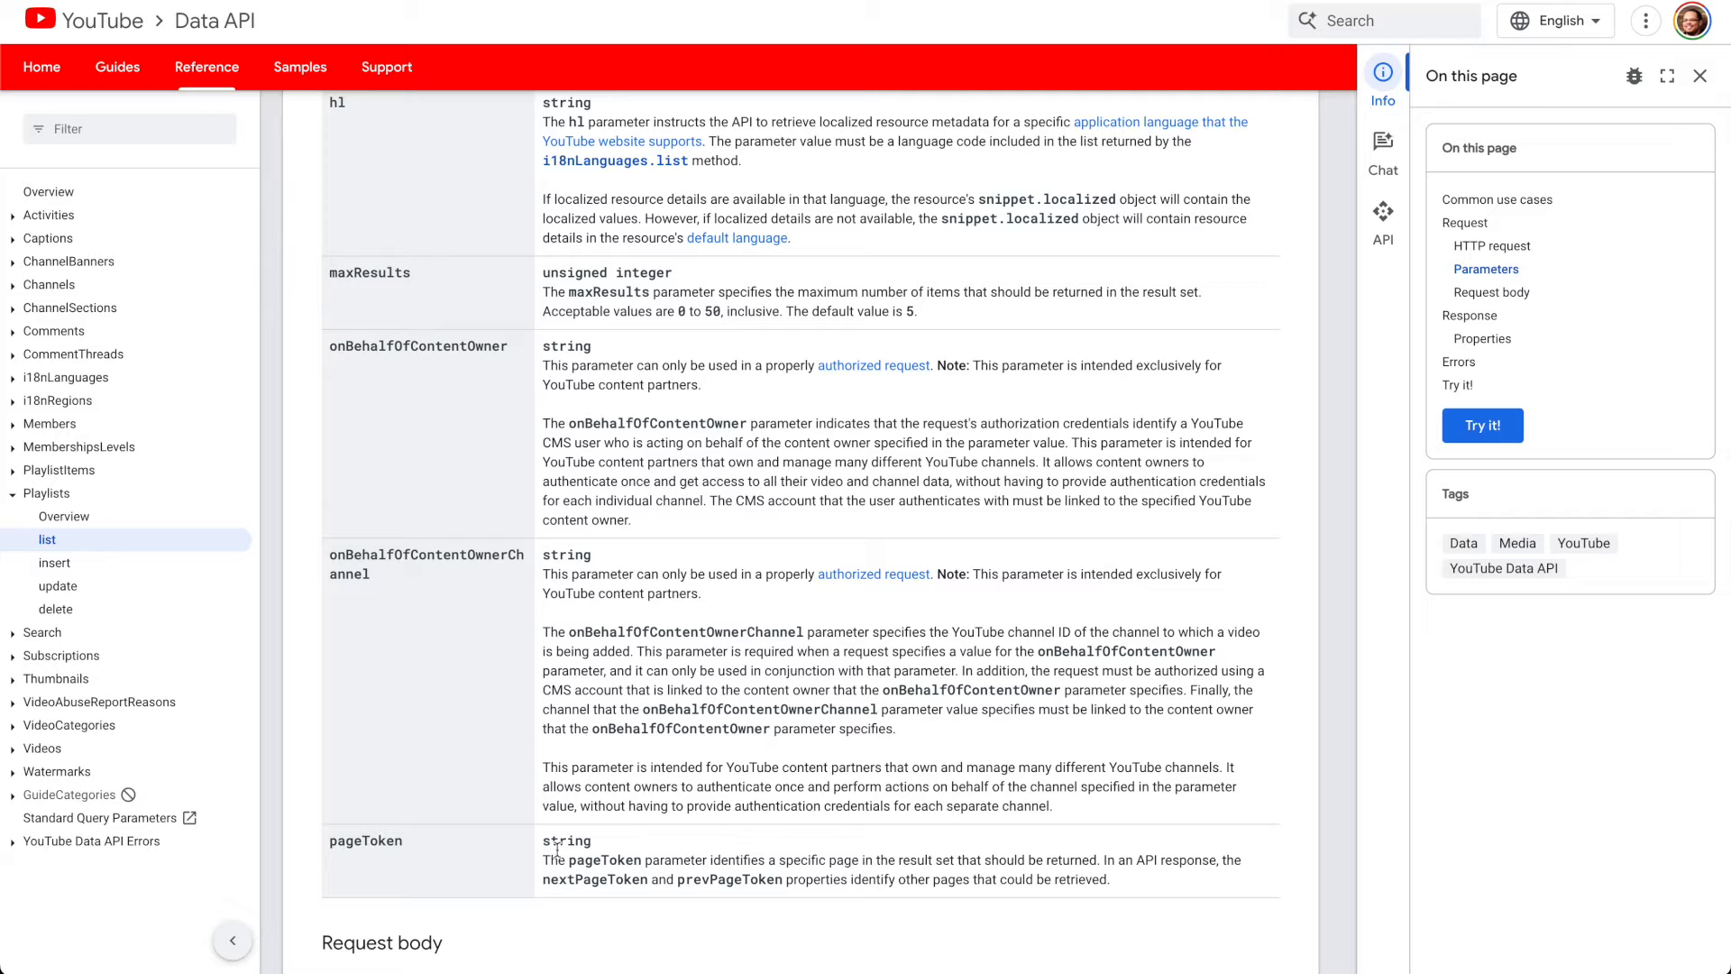
mouse_move(477, 846)
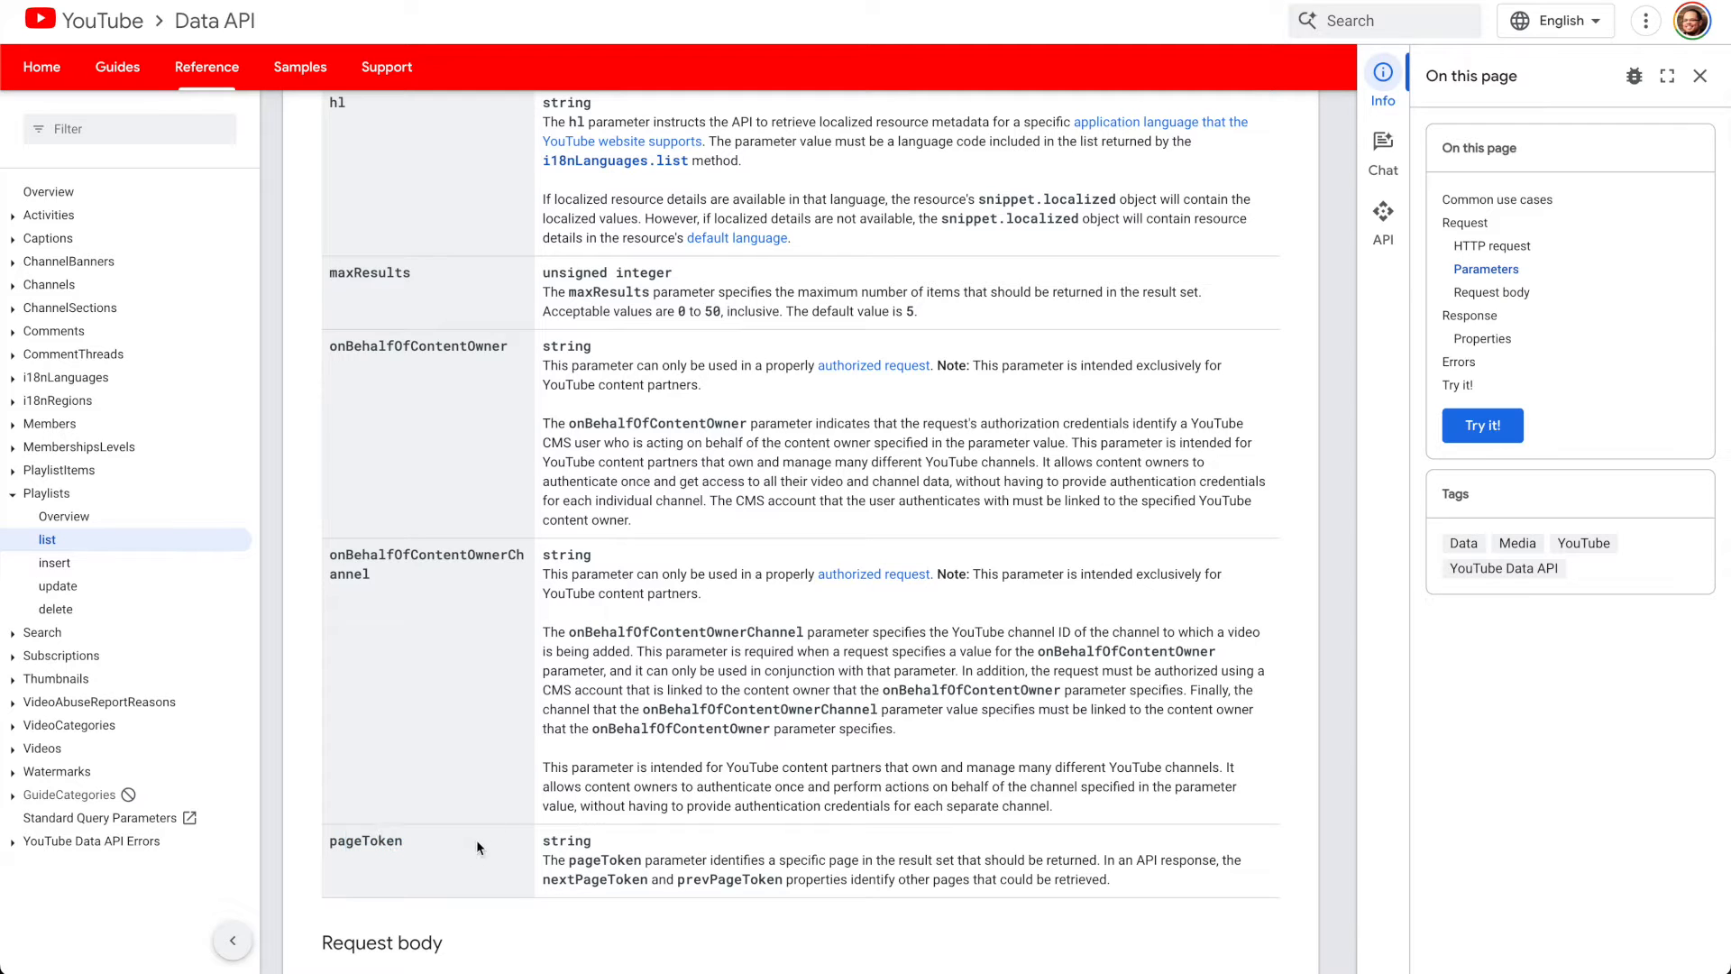
double_click(364, 841)
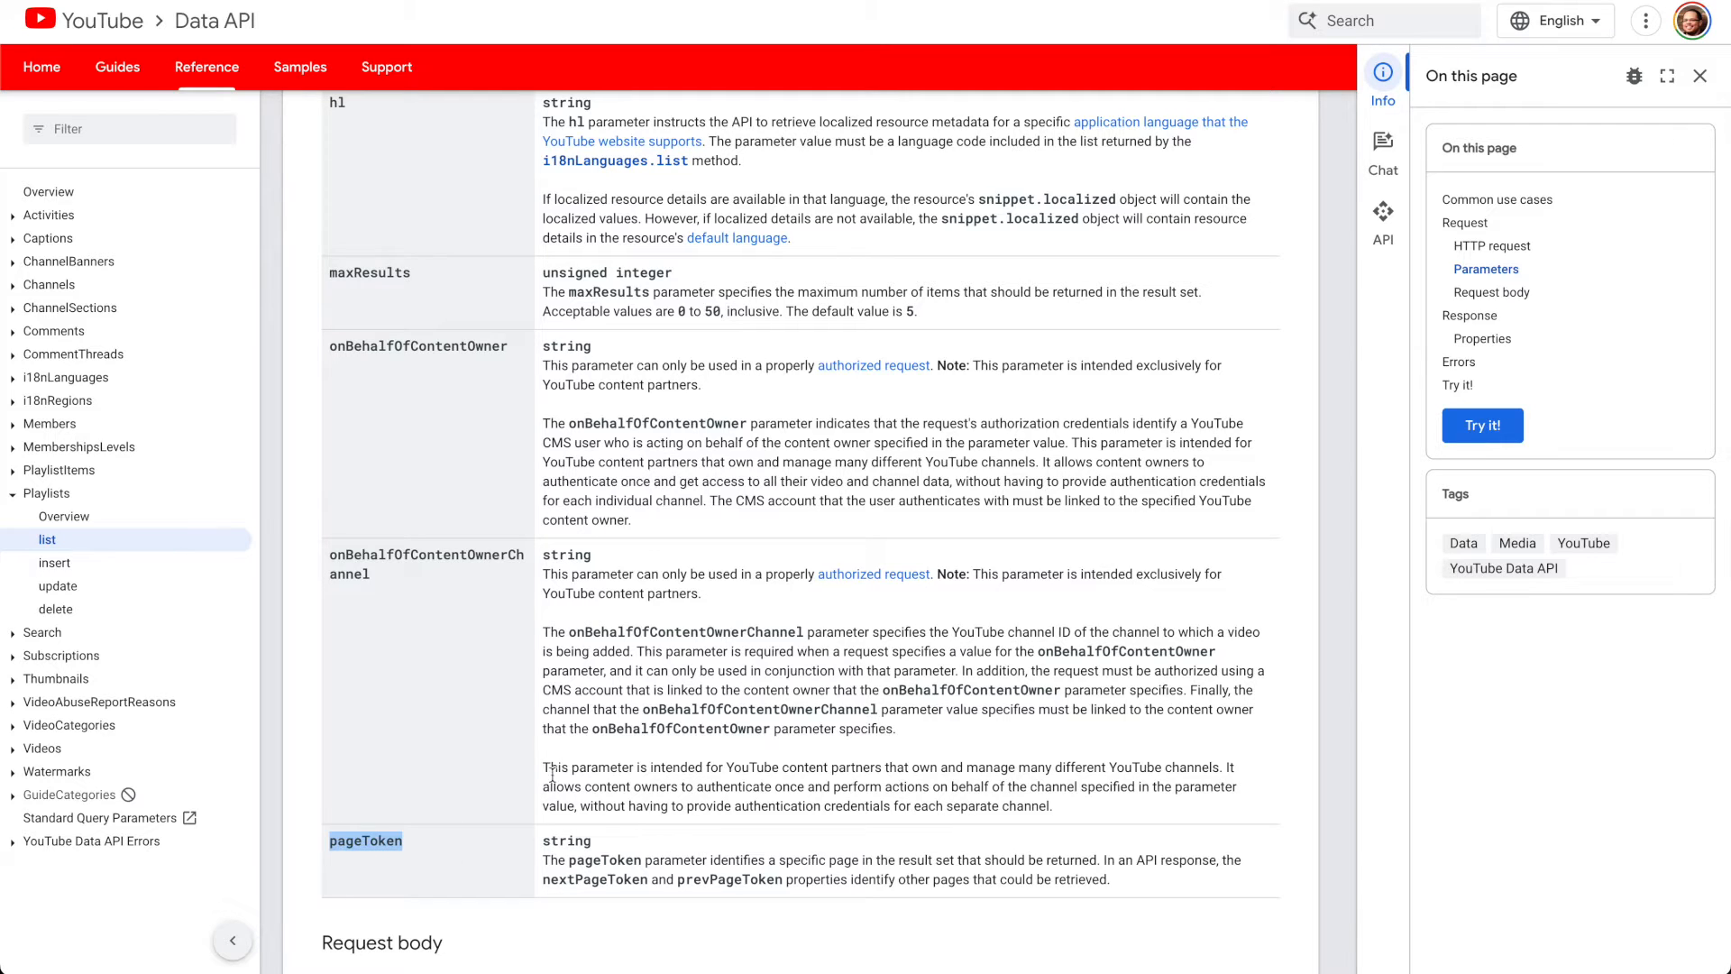
scroll("down", 3)
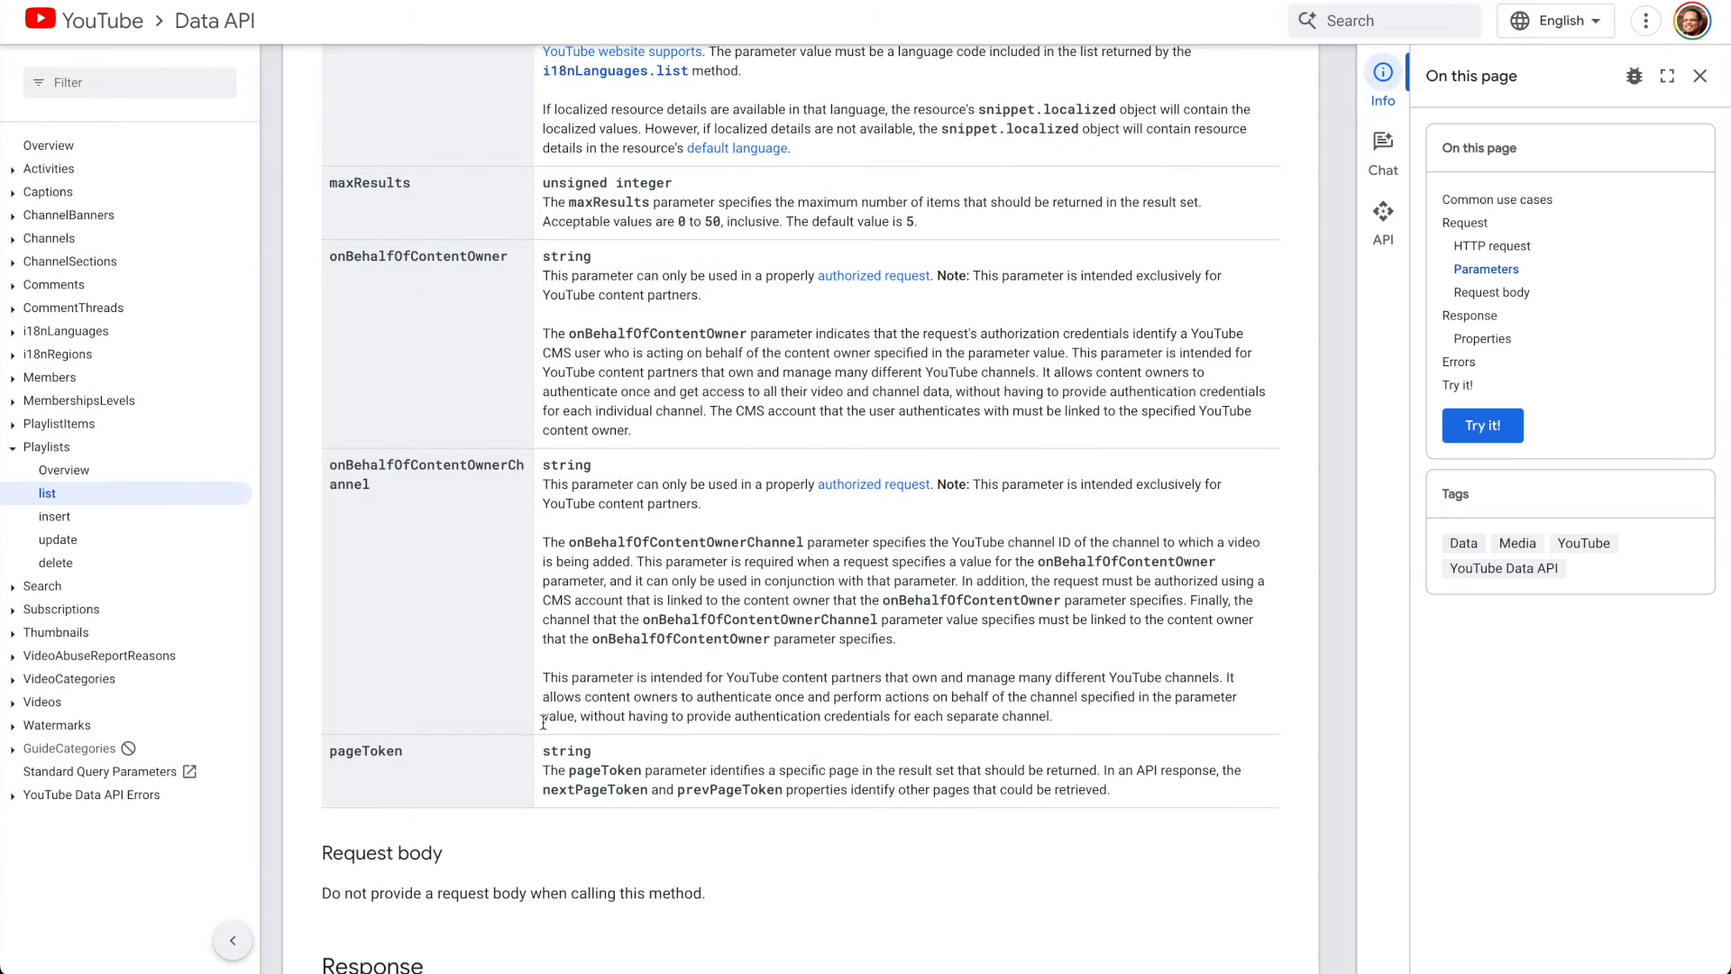
scroll("down", 3)
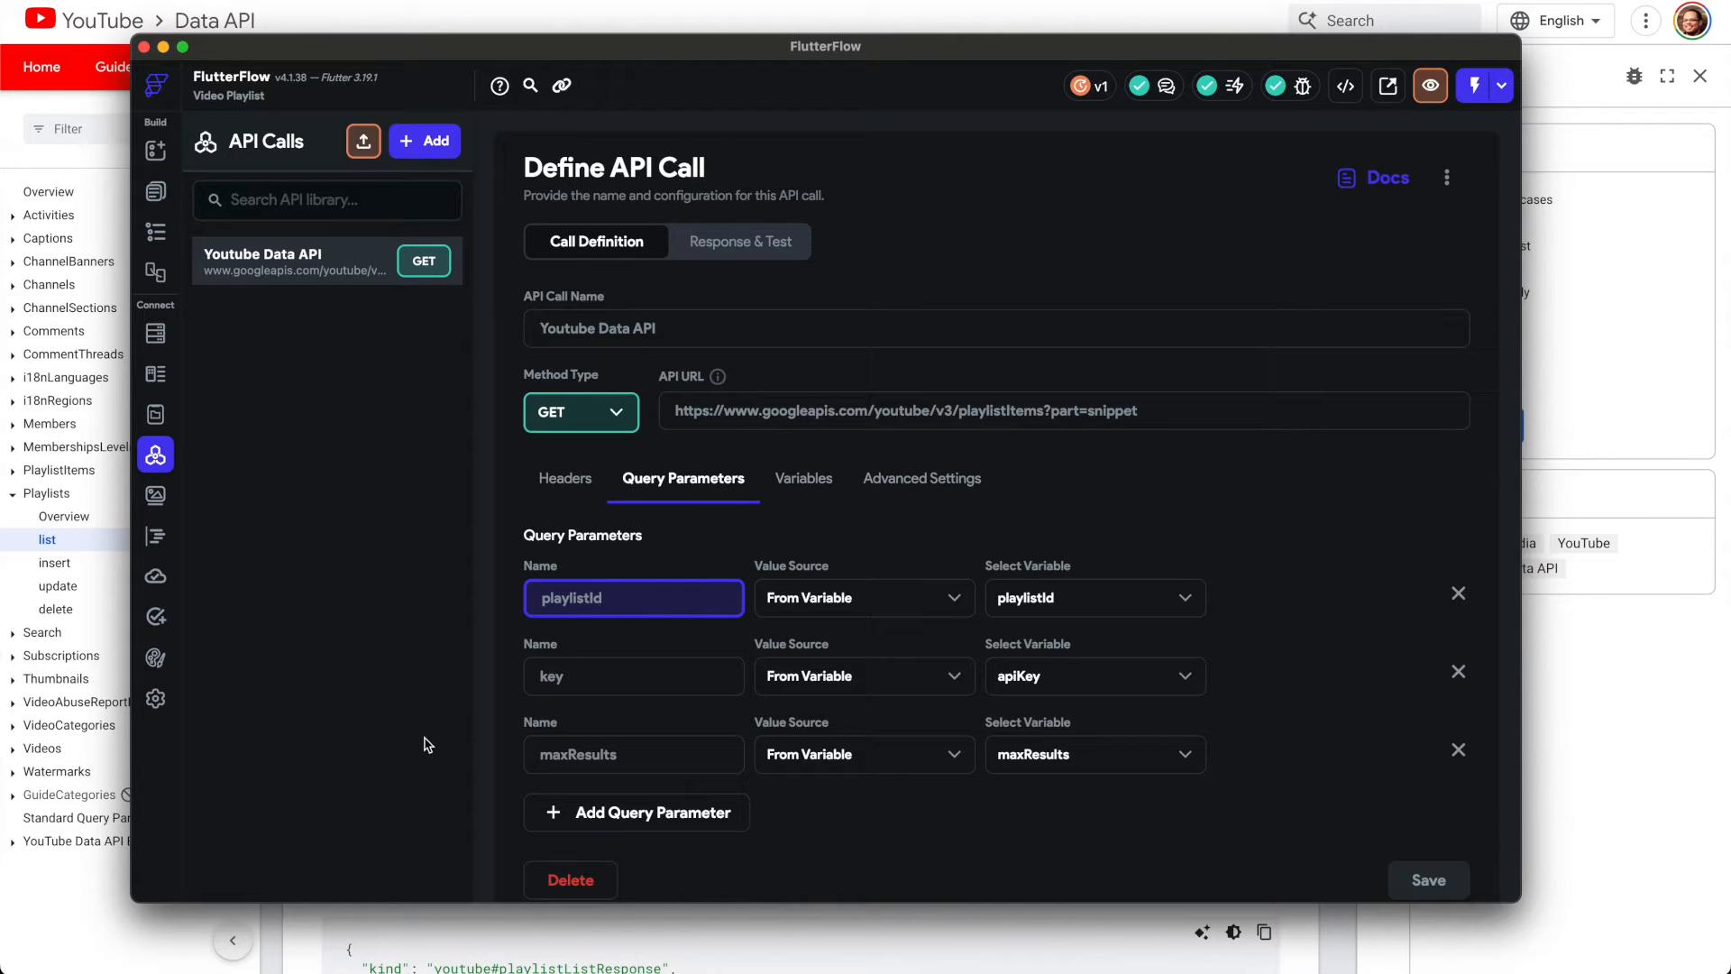
mouse_move(188, 728)
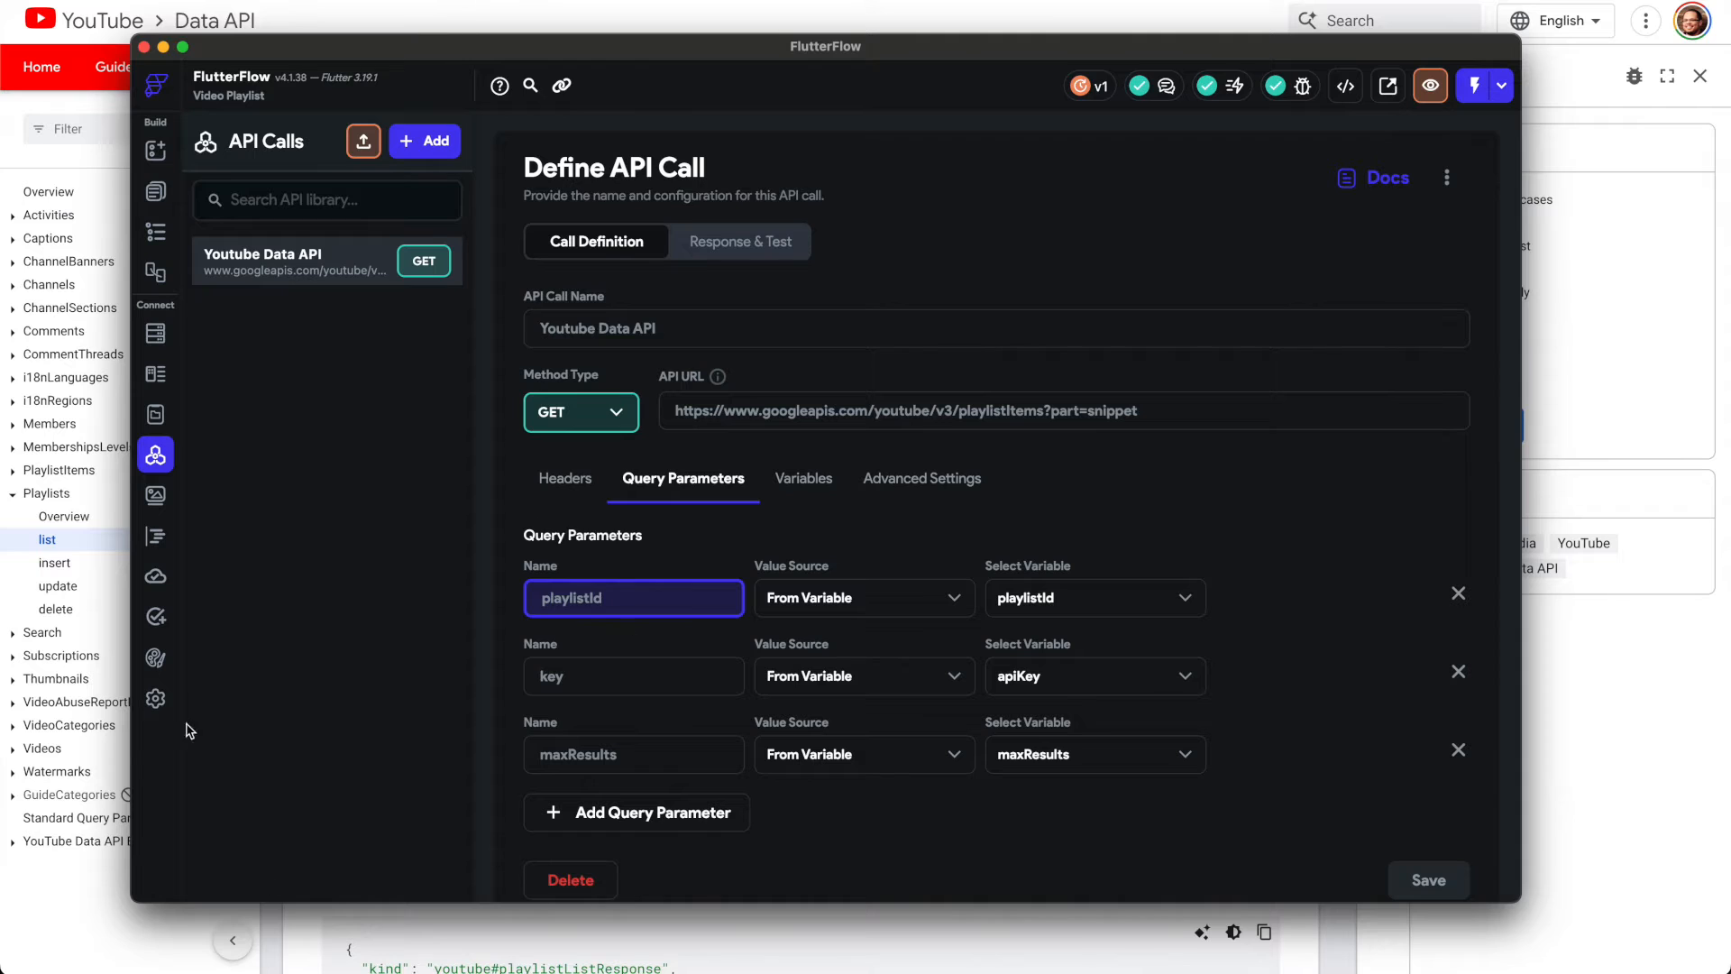
mouse_move(900, 398)
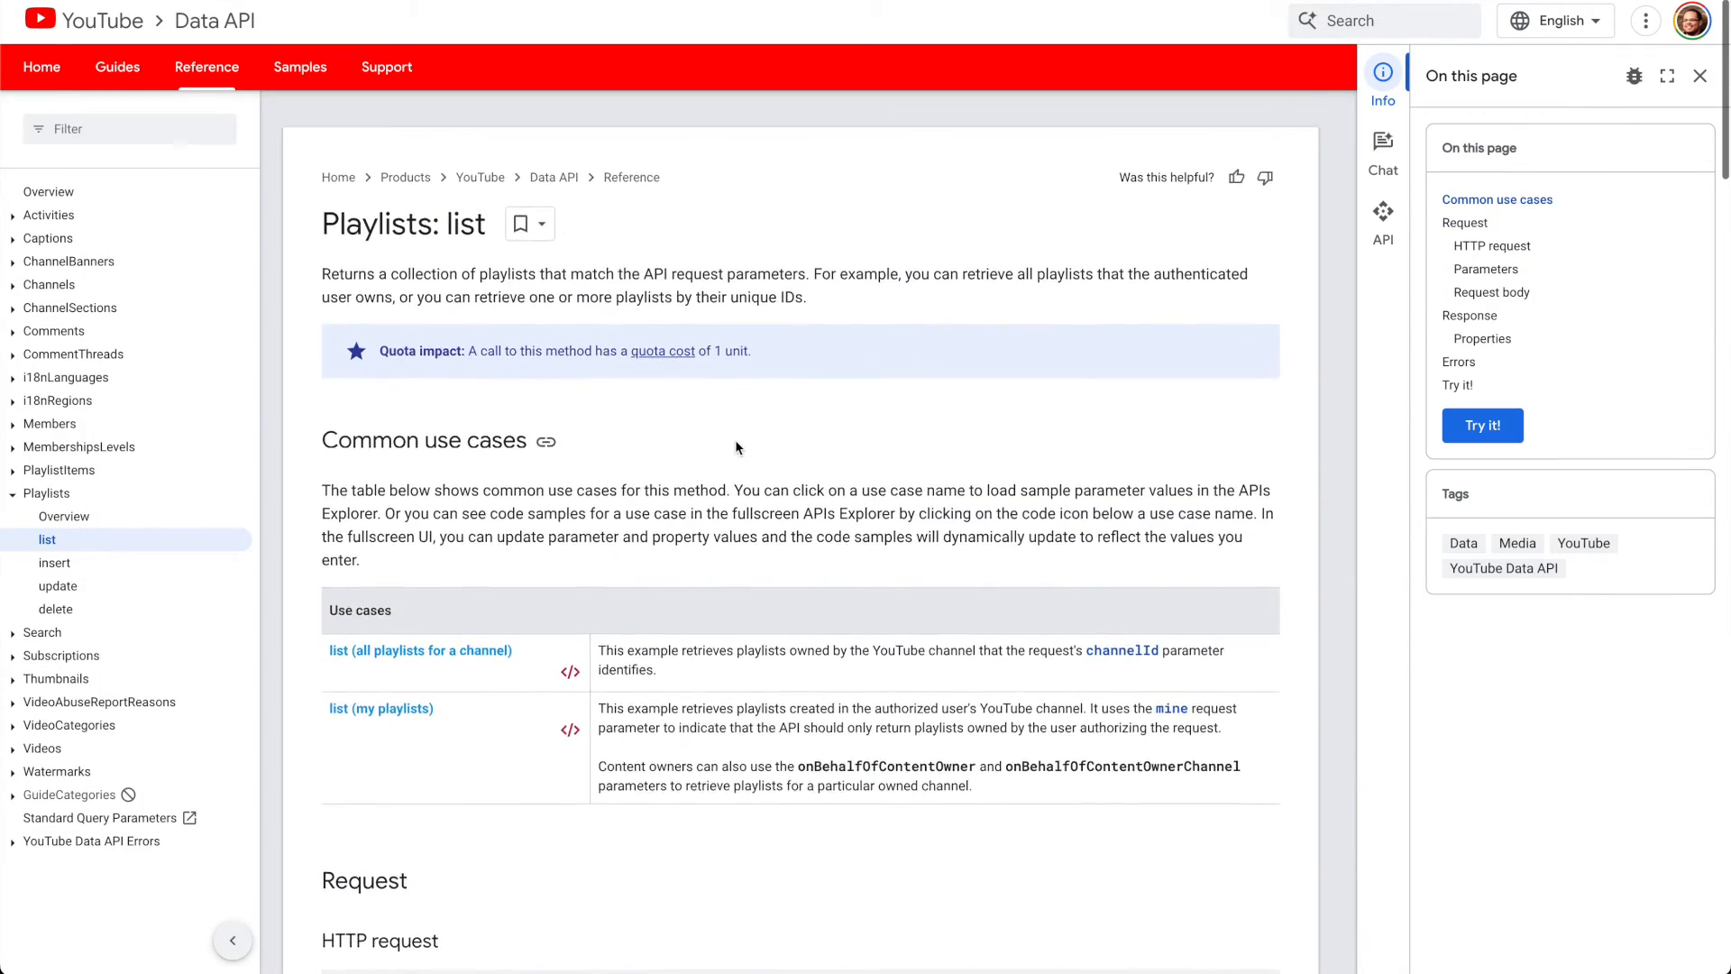
Step: Read the Playlists: list parameters, then the playlist resource representation and Properties table
scroll("down", 3)
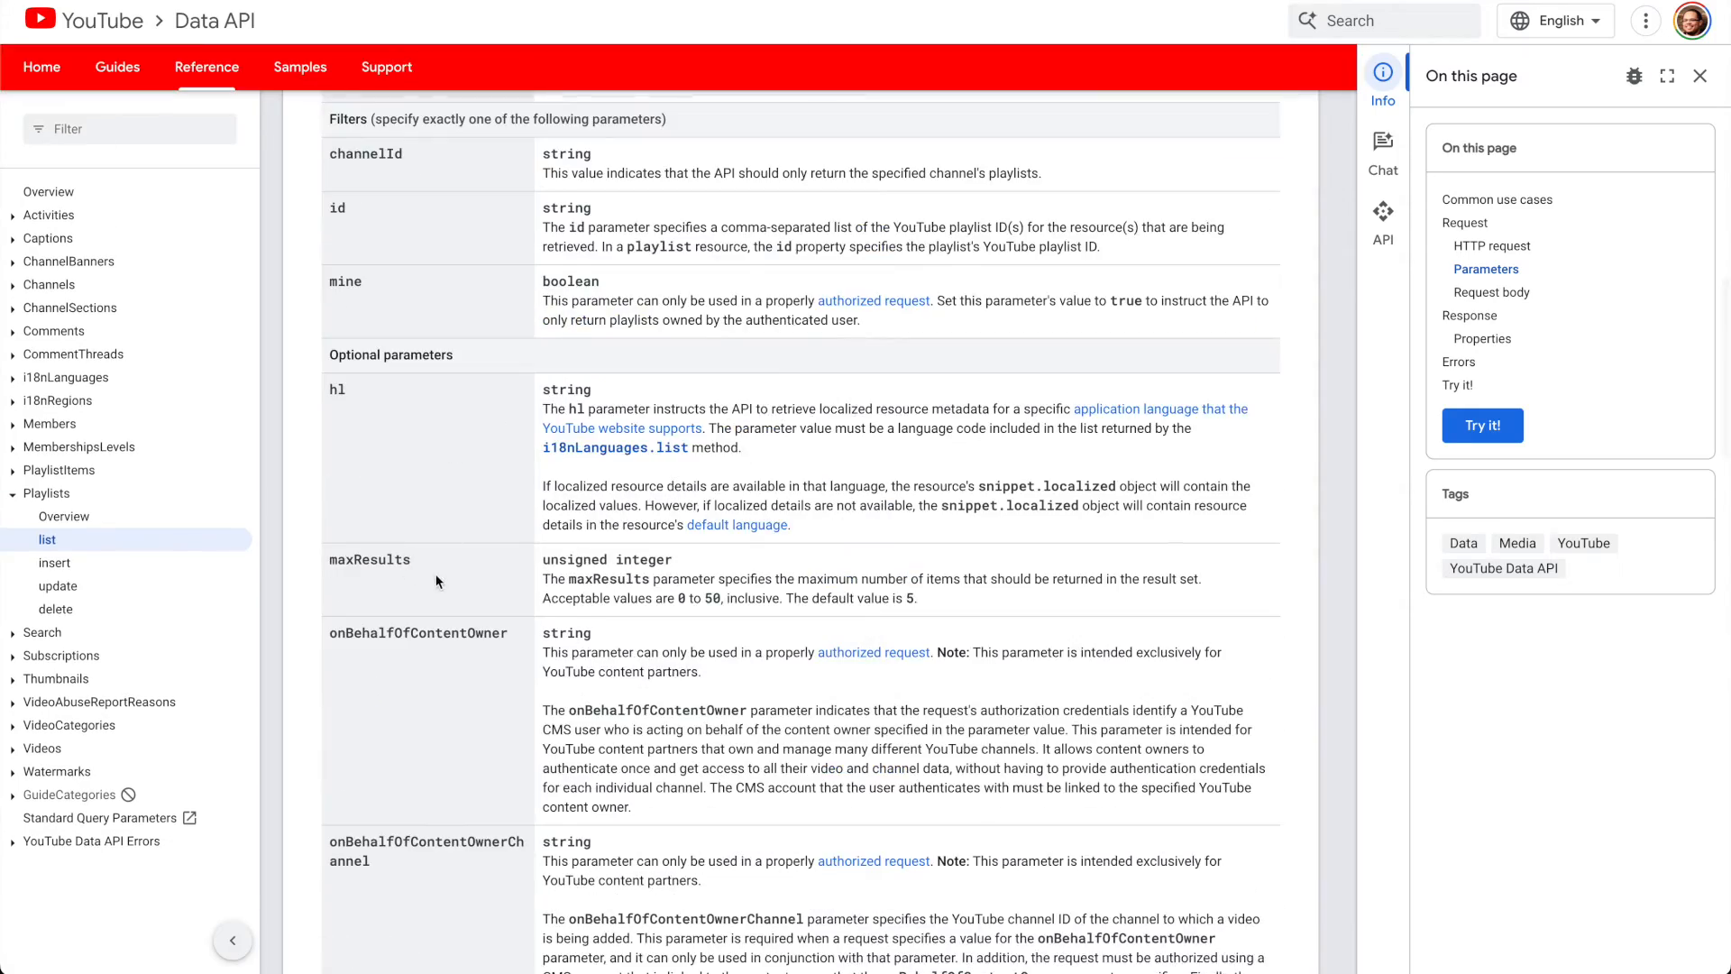
scroll("down", 3)
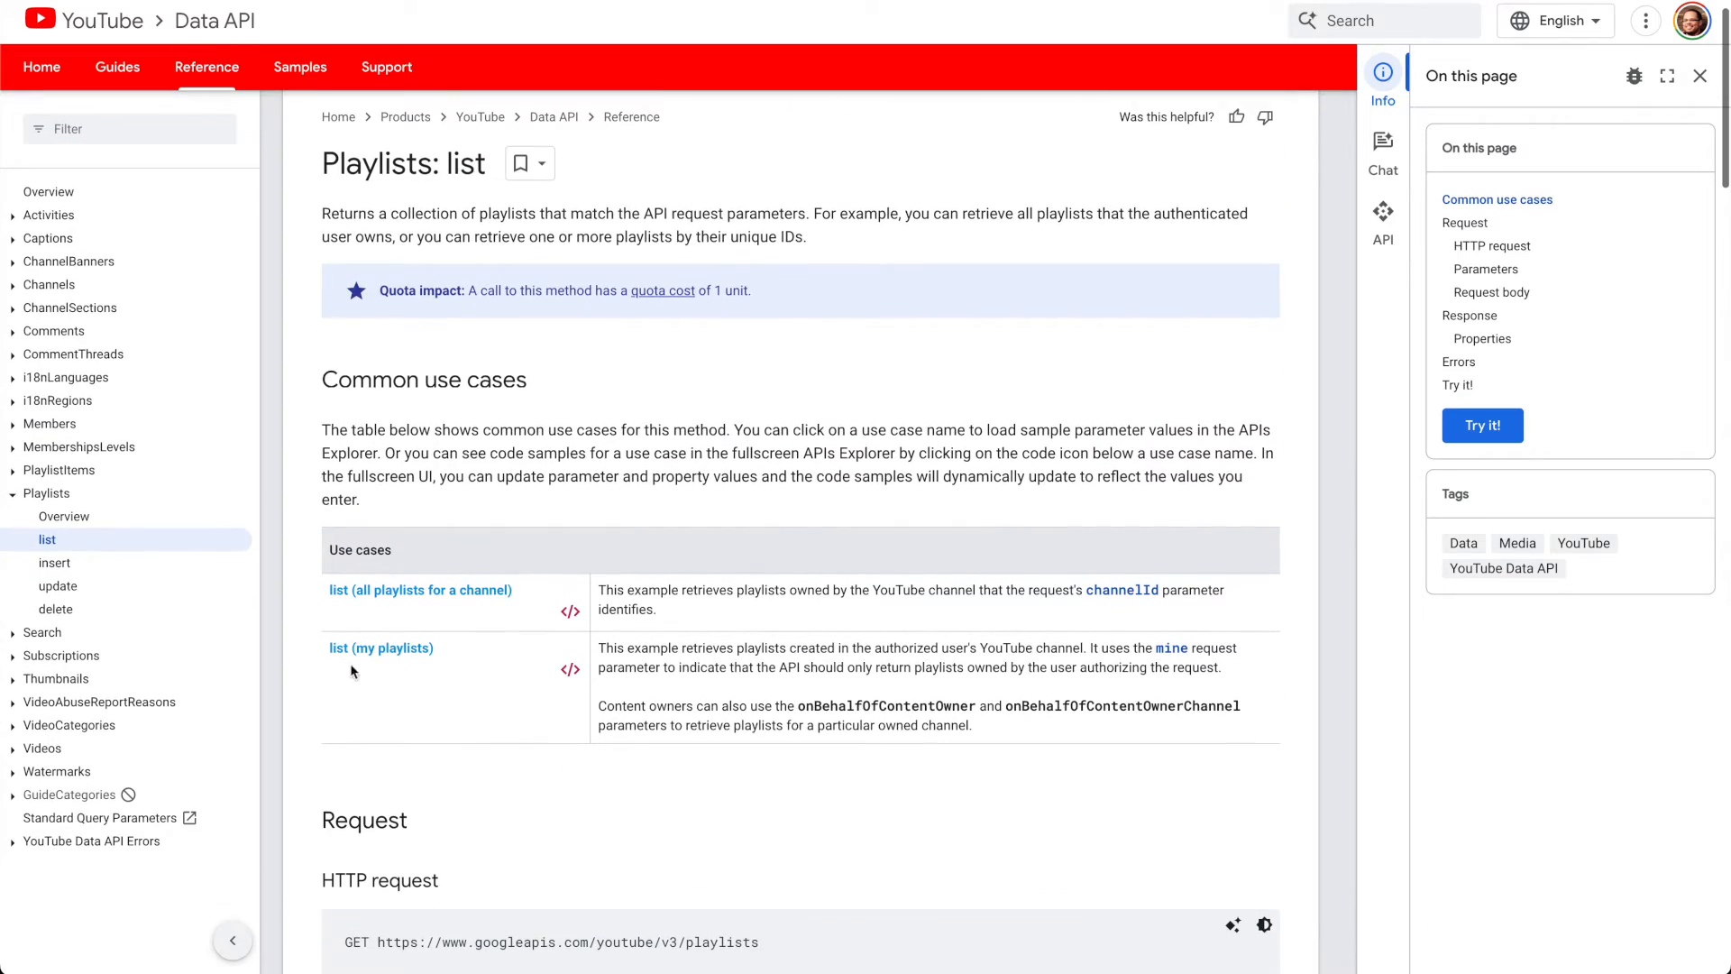
scroll("down", 3)
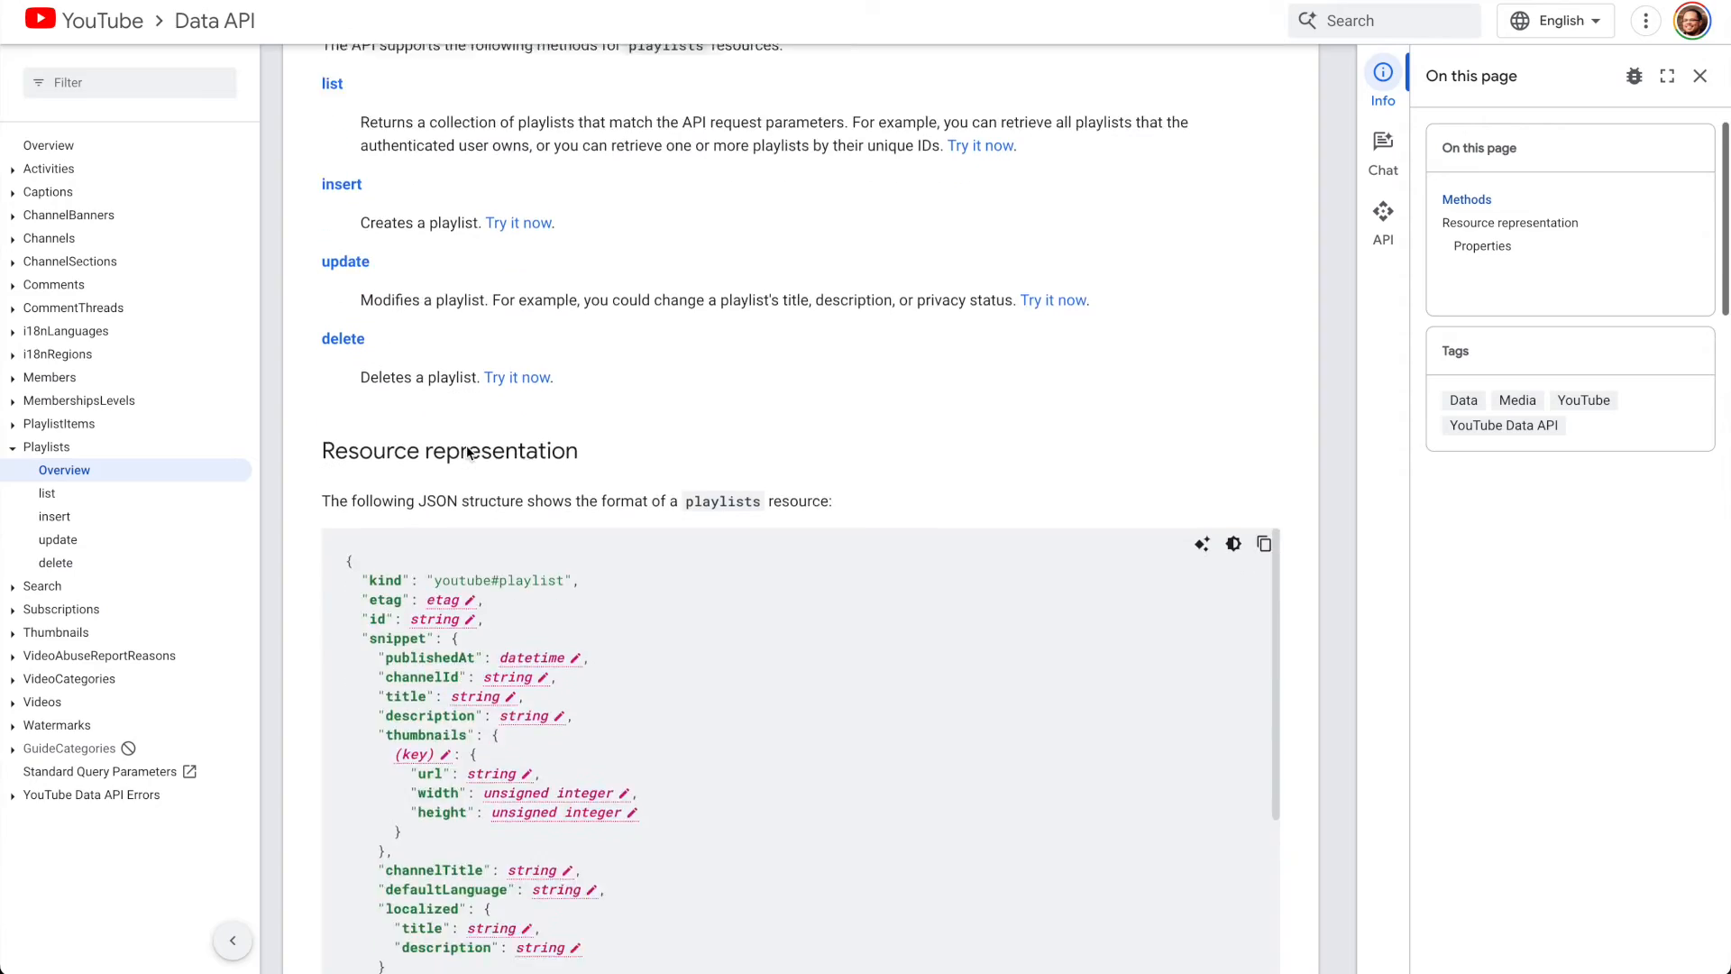
scroll("down", 3)
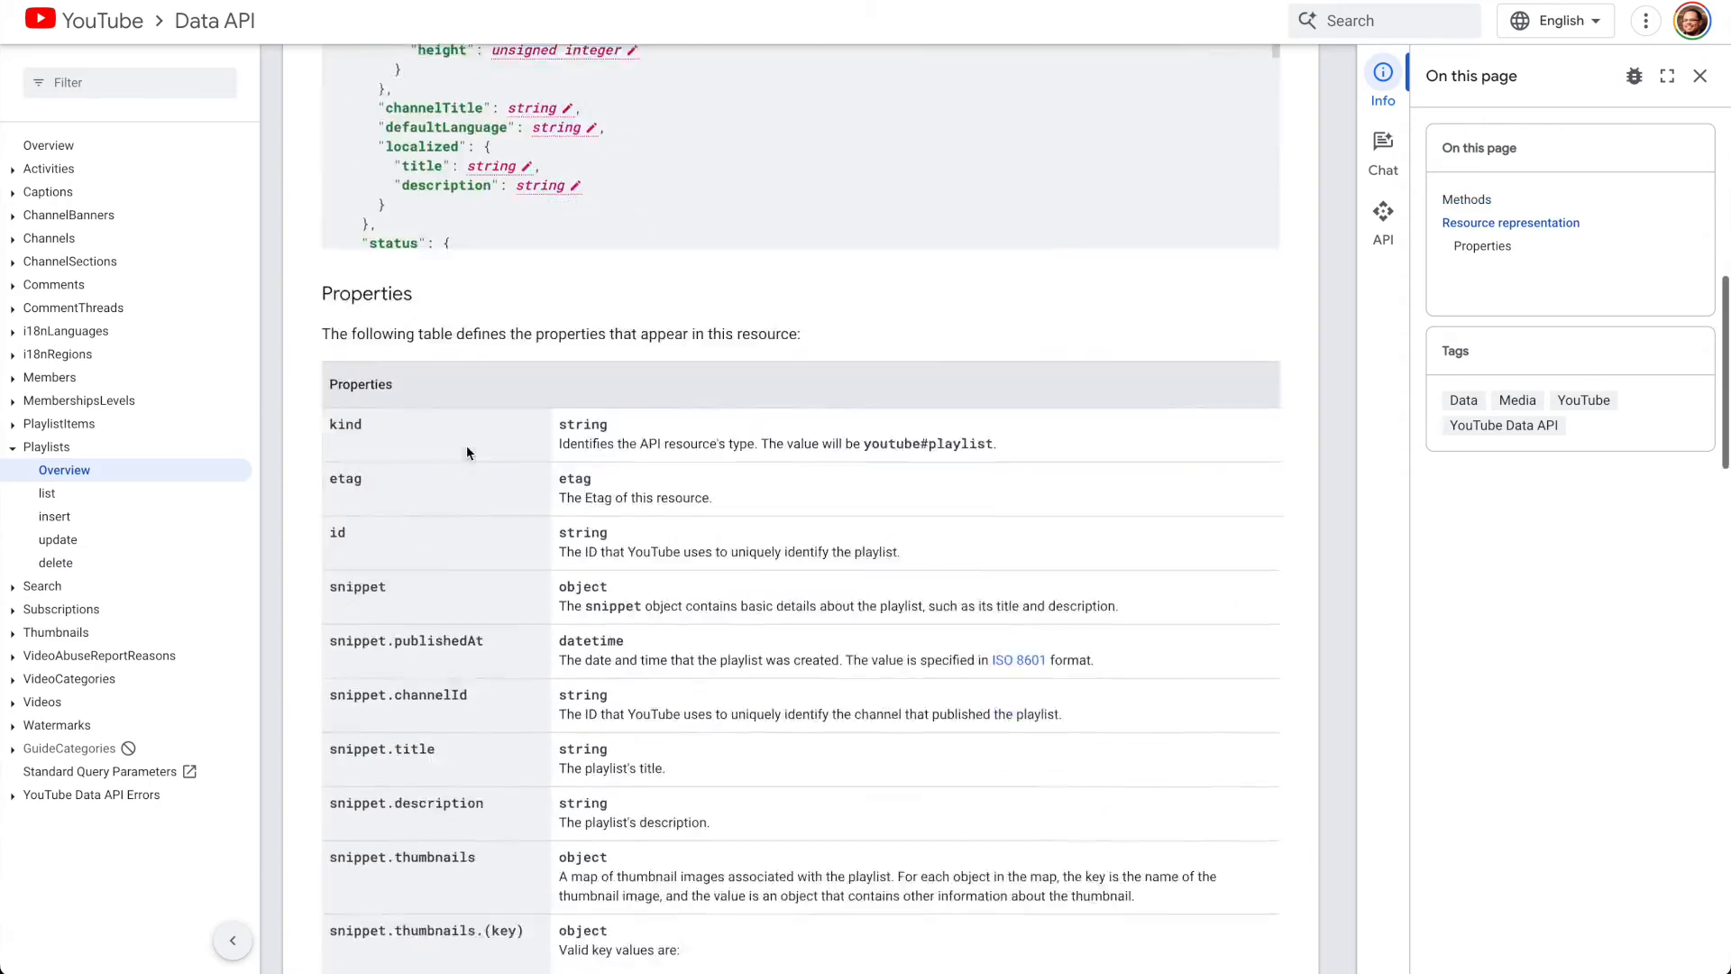
scroll("down", 3)
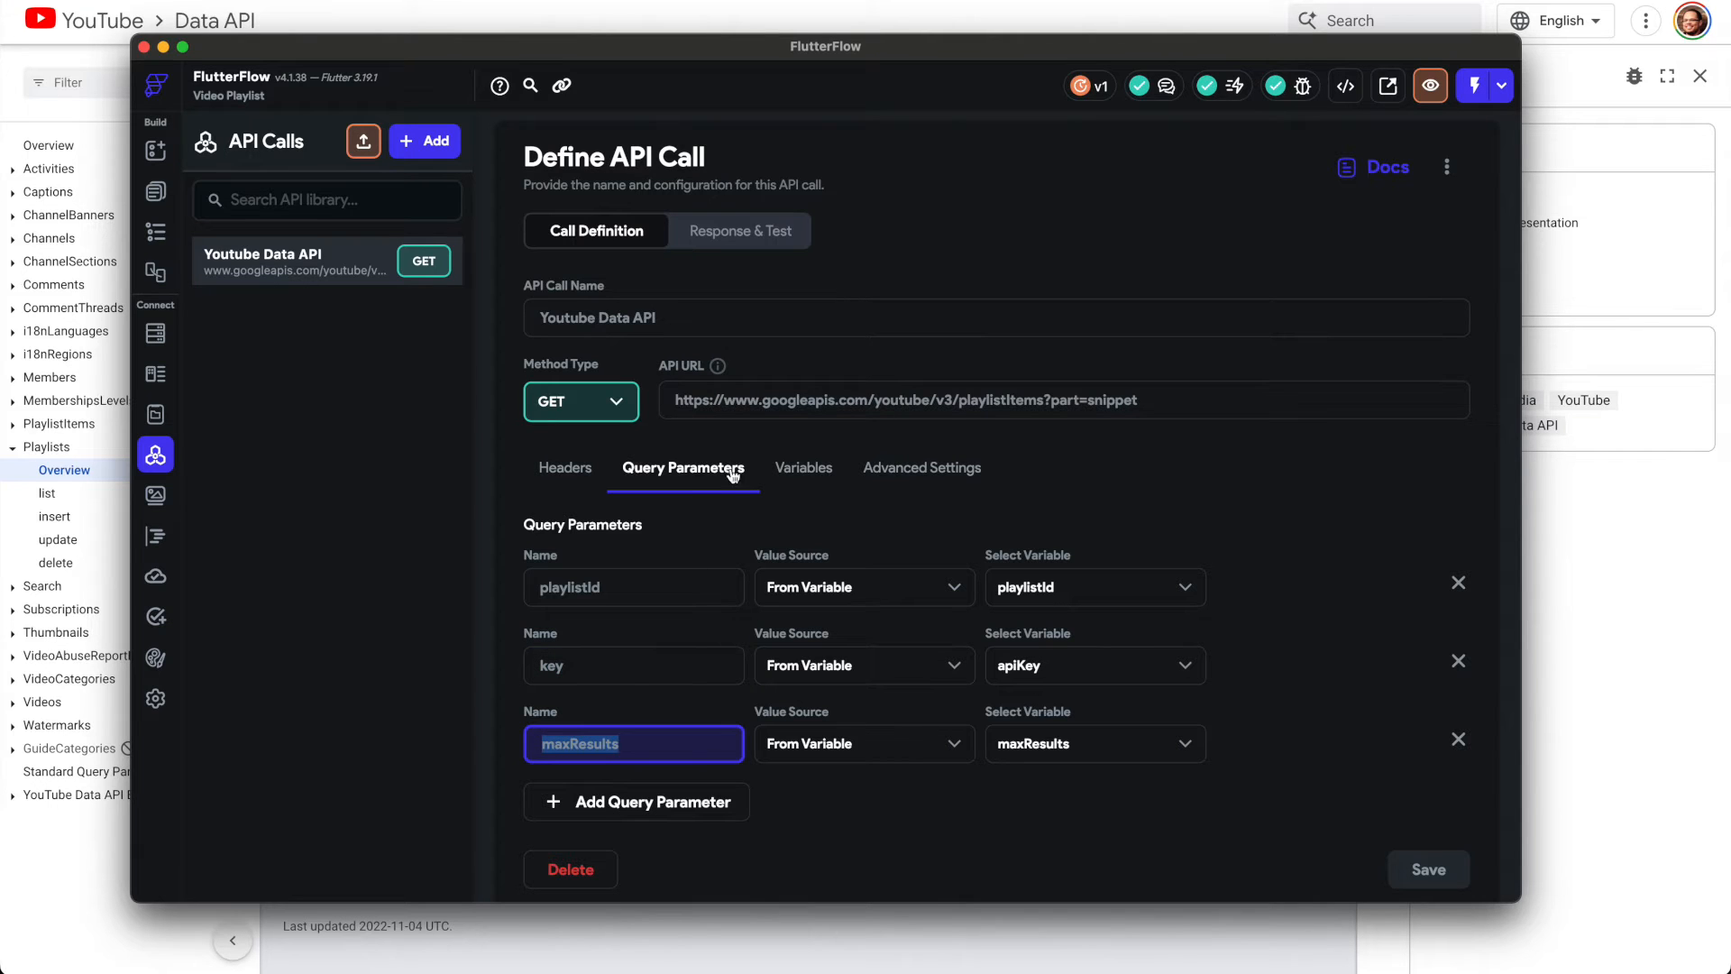
mouse_move(154, 191)
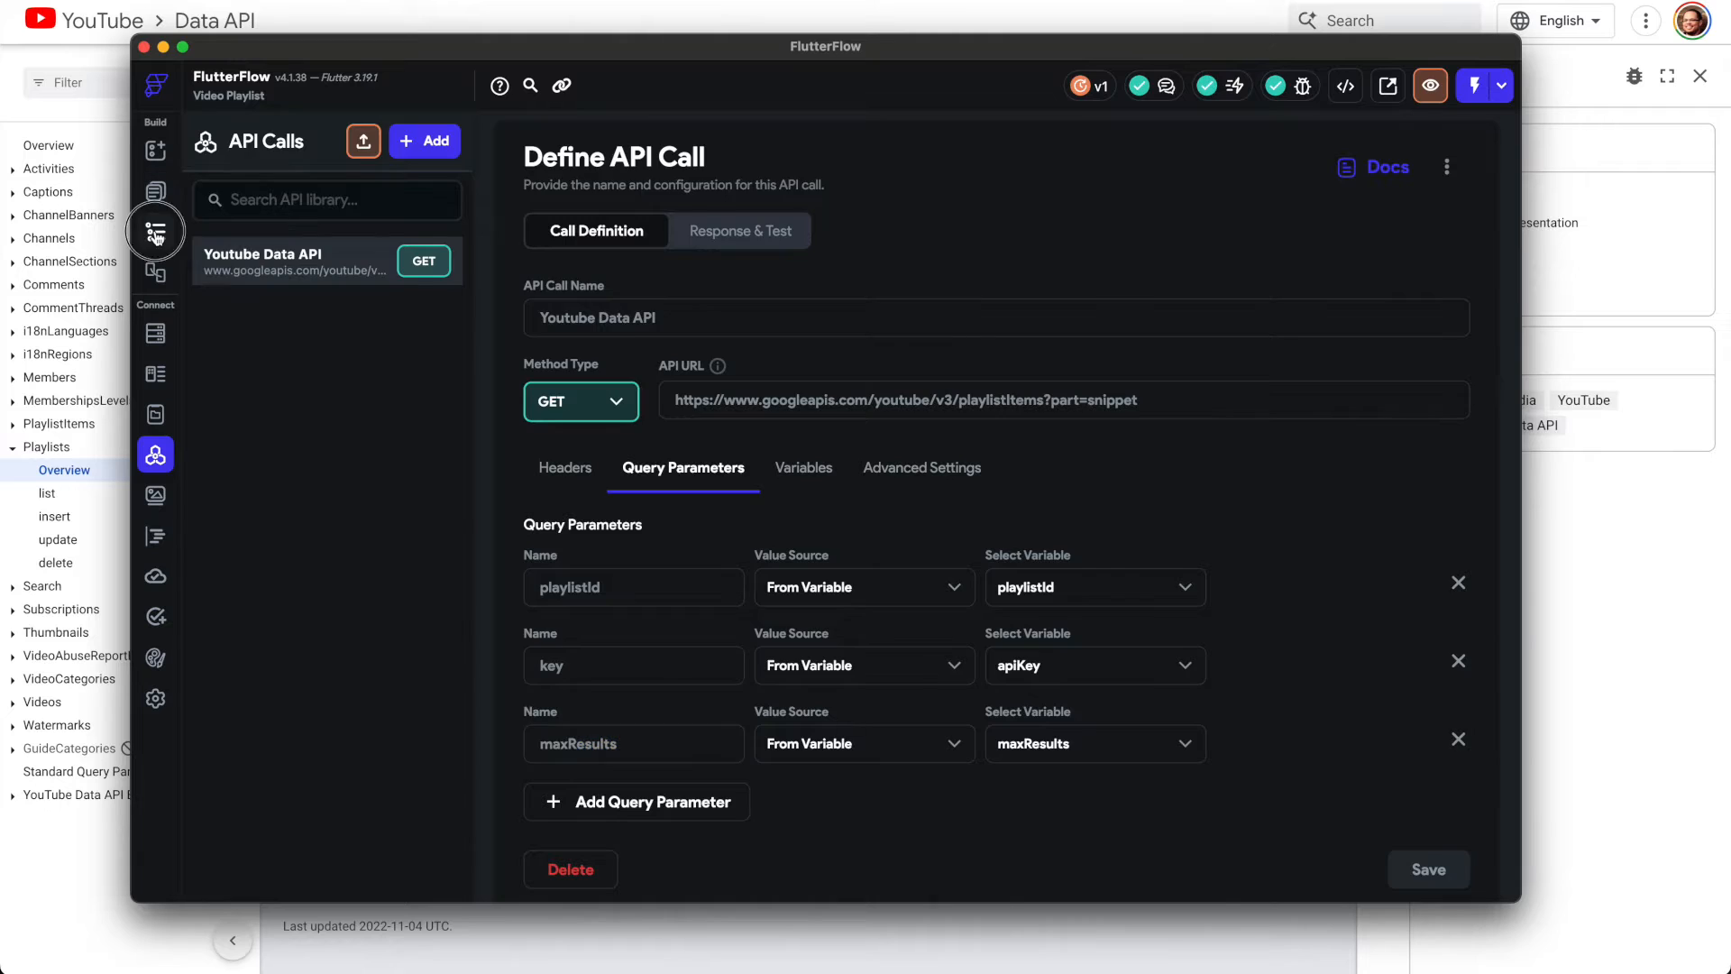
Step: Inspect HomePage's thumbnail Image, title Text, Row and ListView with its Youtube Data API query
left_click(154, 232)
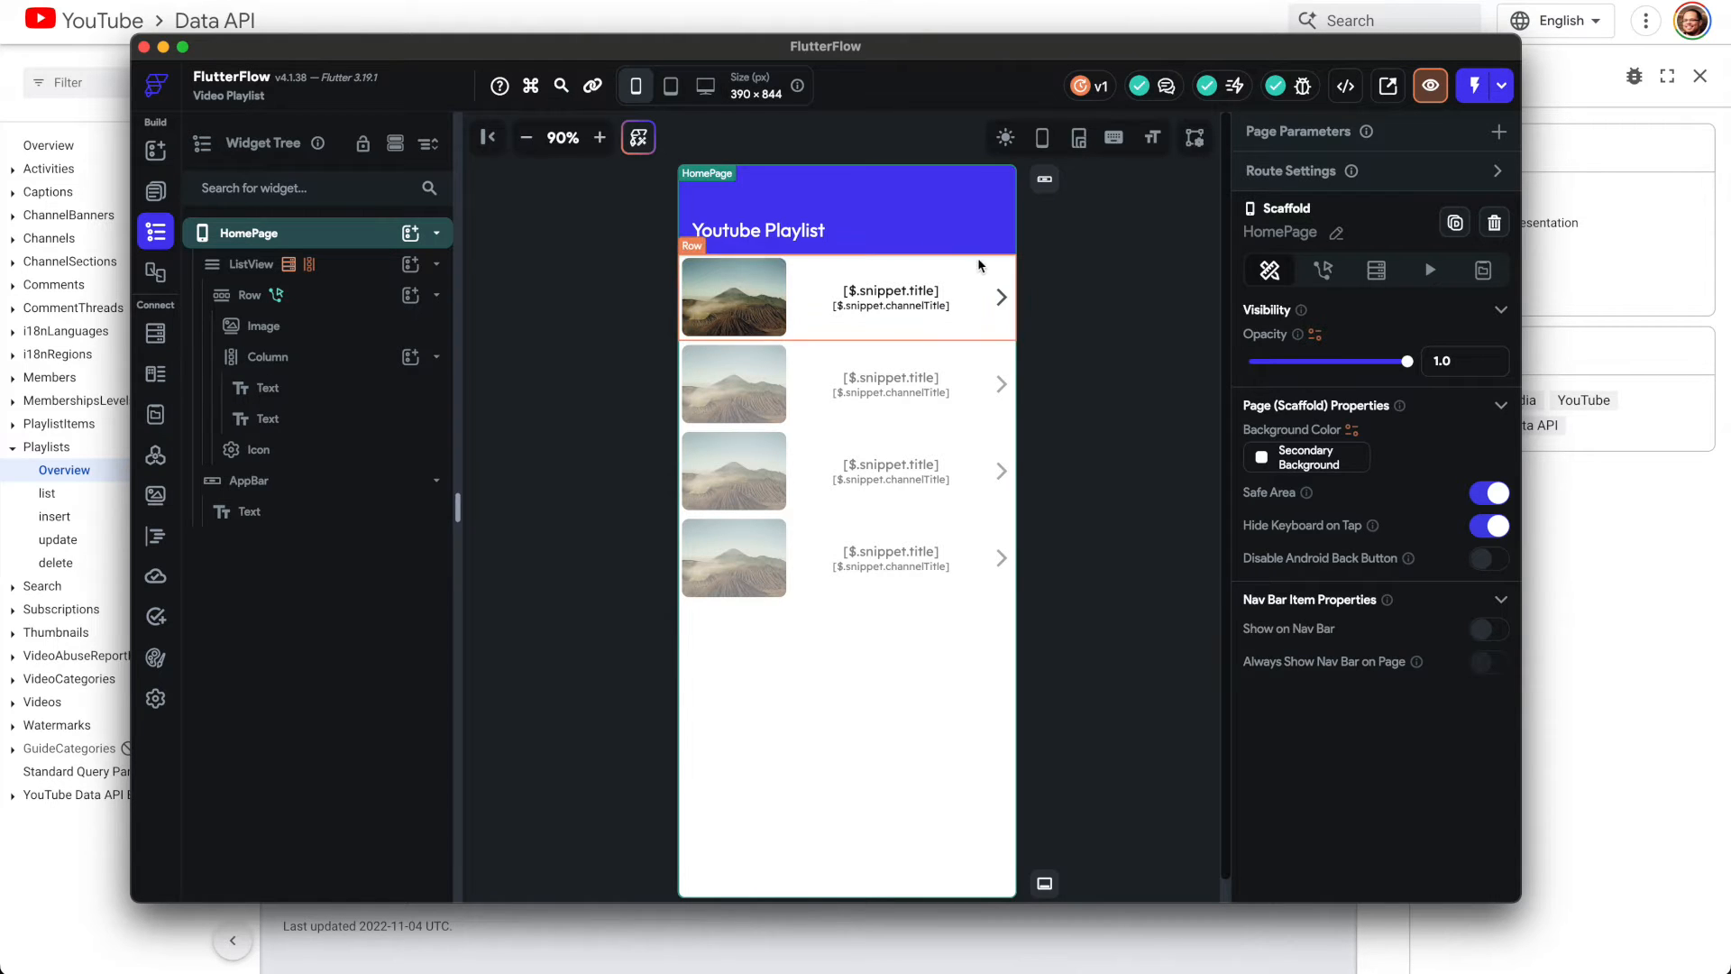
left_click(732, 298)
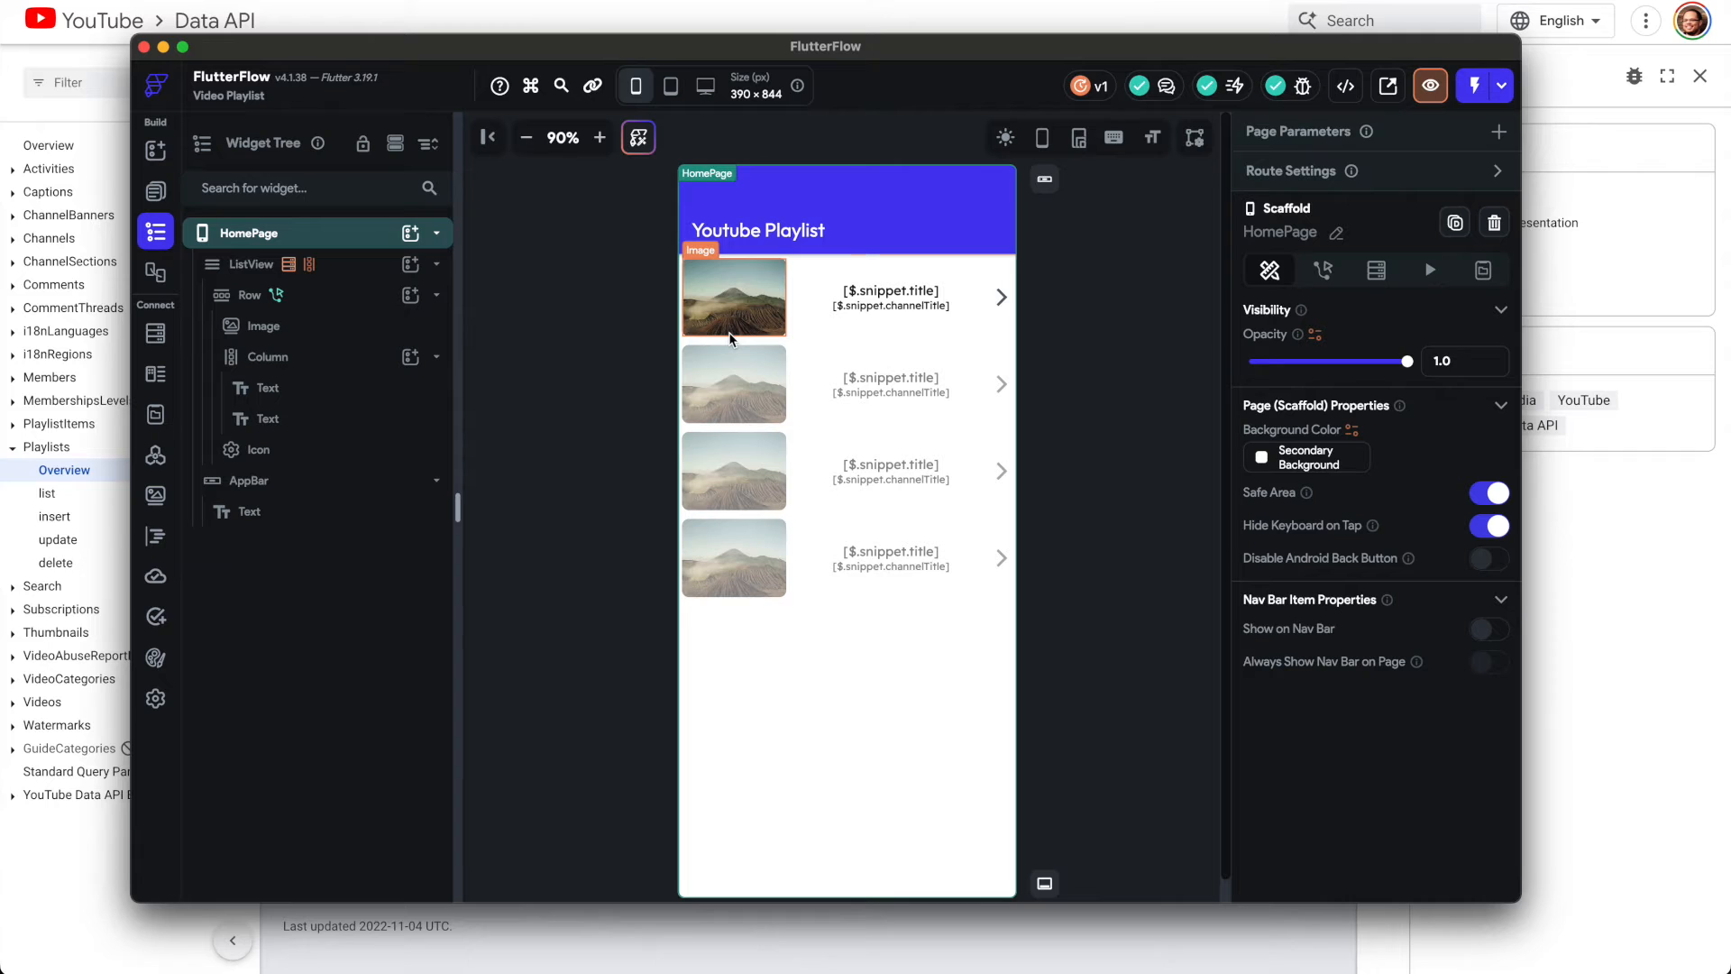
left_click(733, 296)
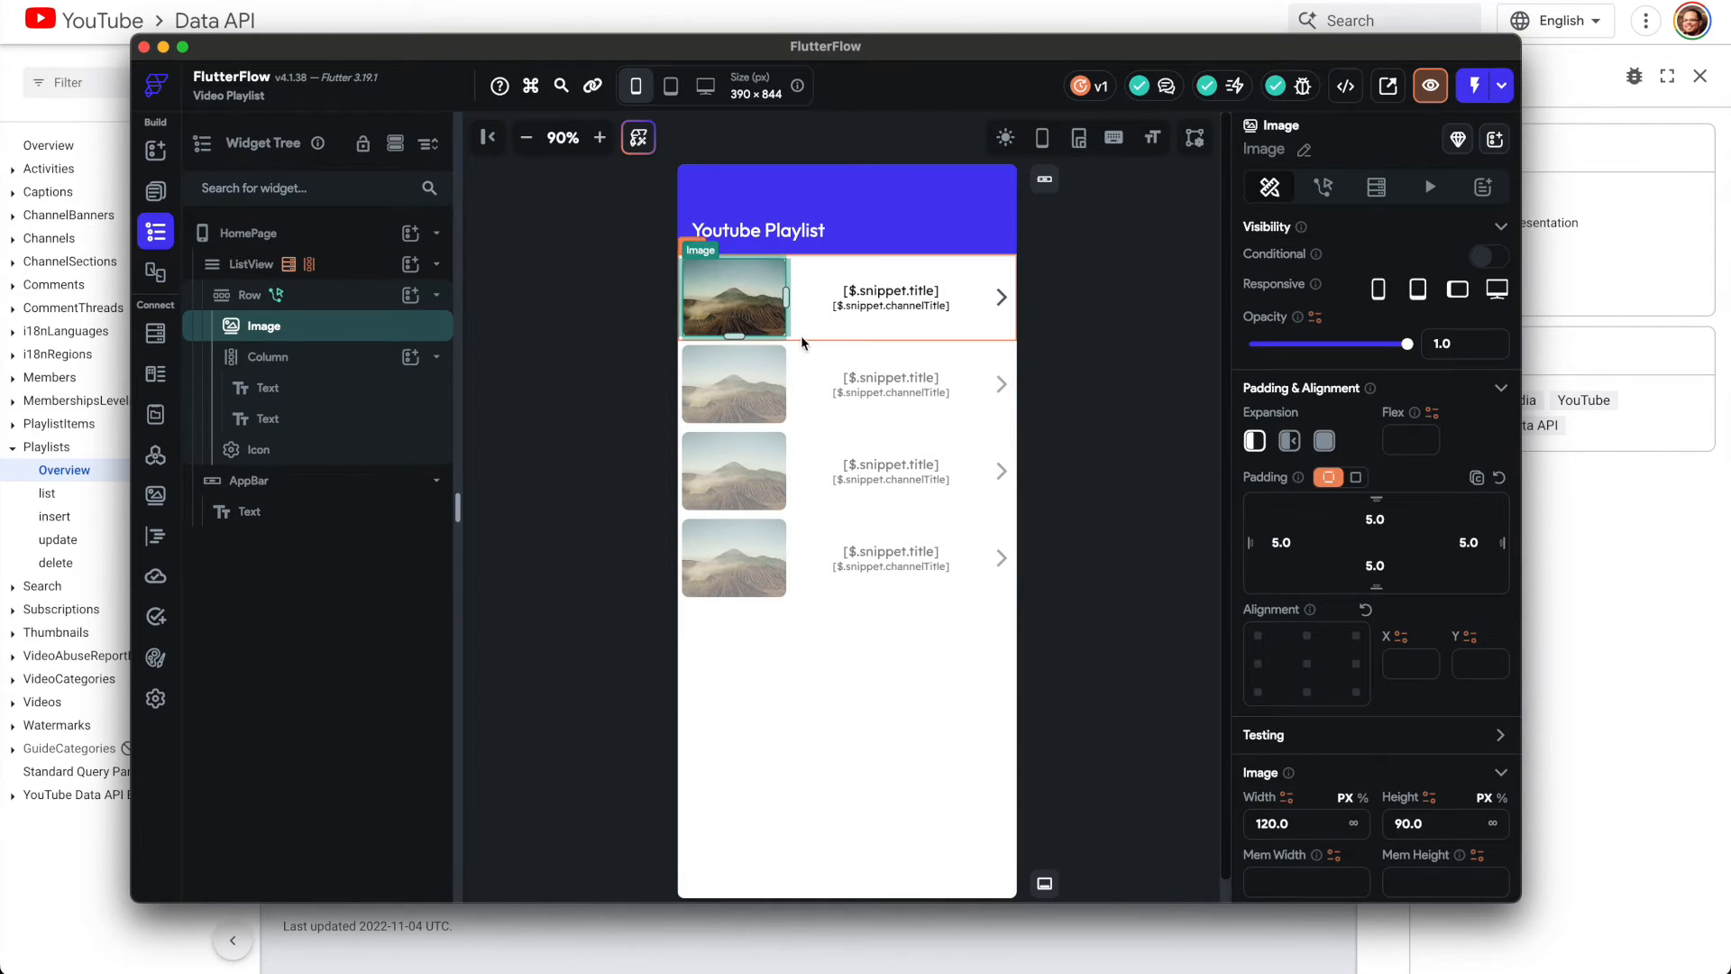
mouse_move(832, 306)
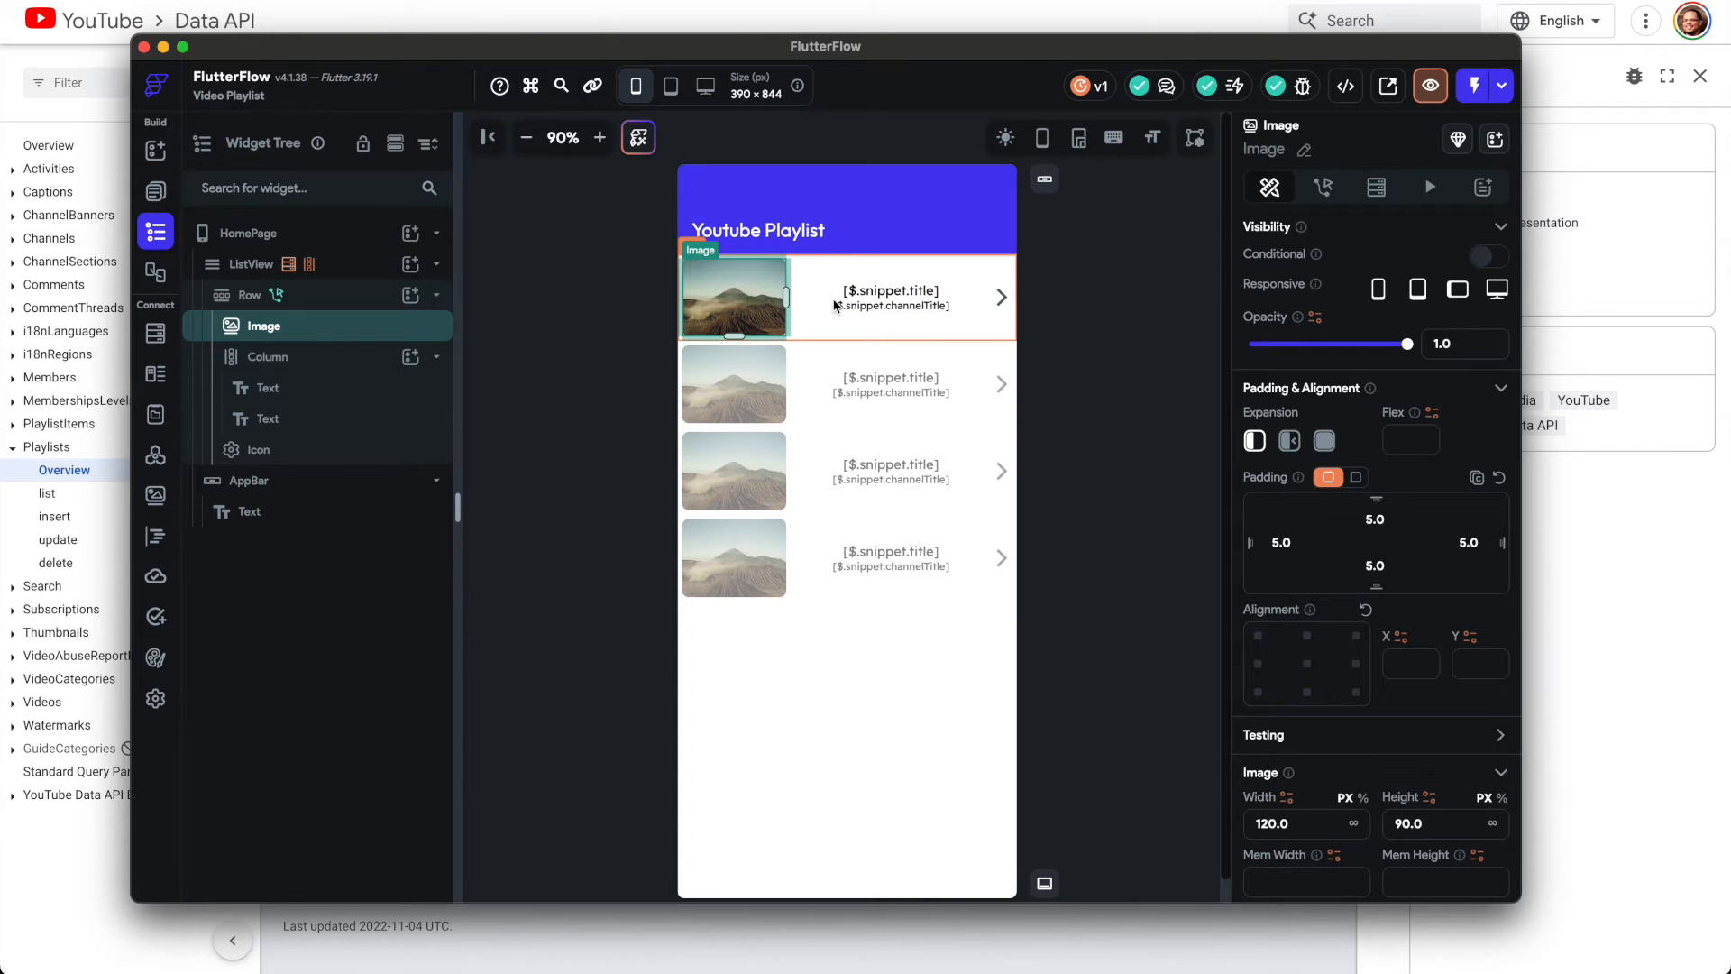
left_click(892, 290)
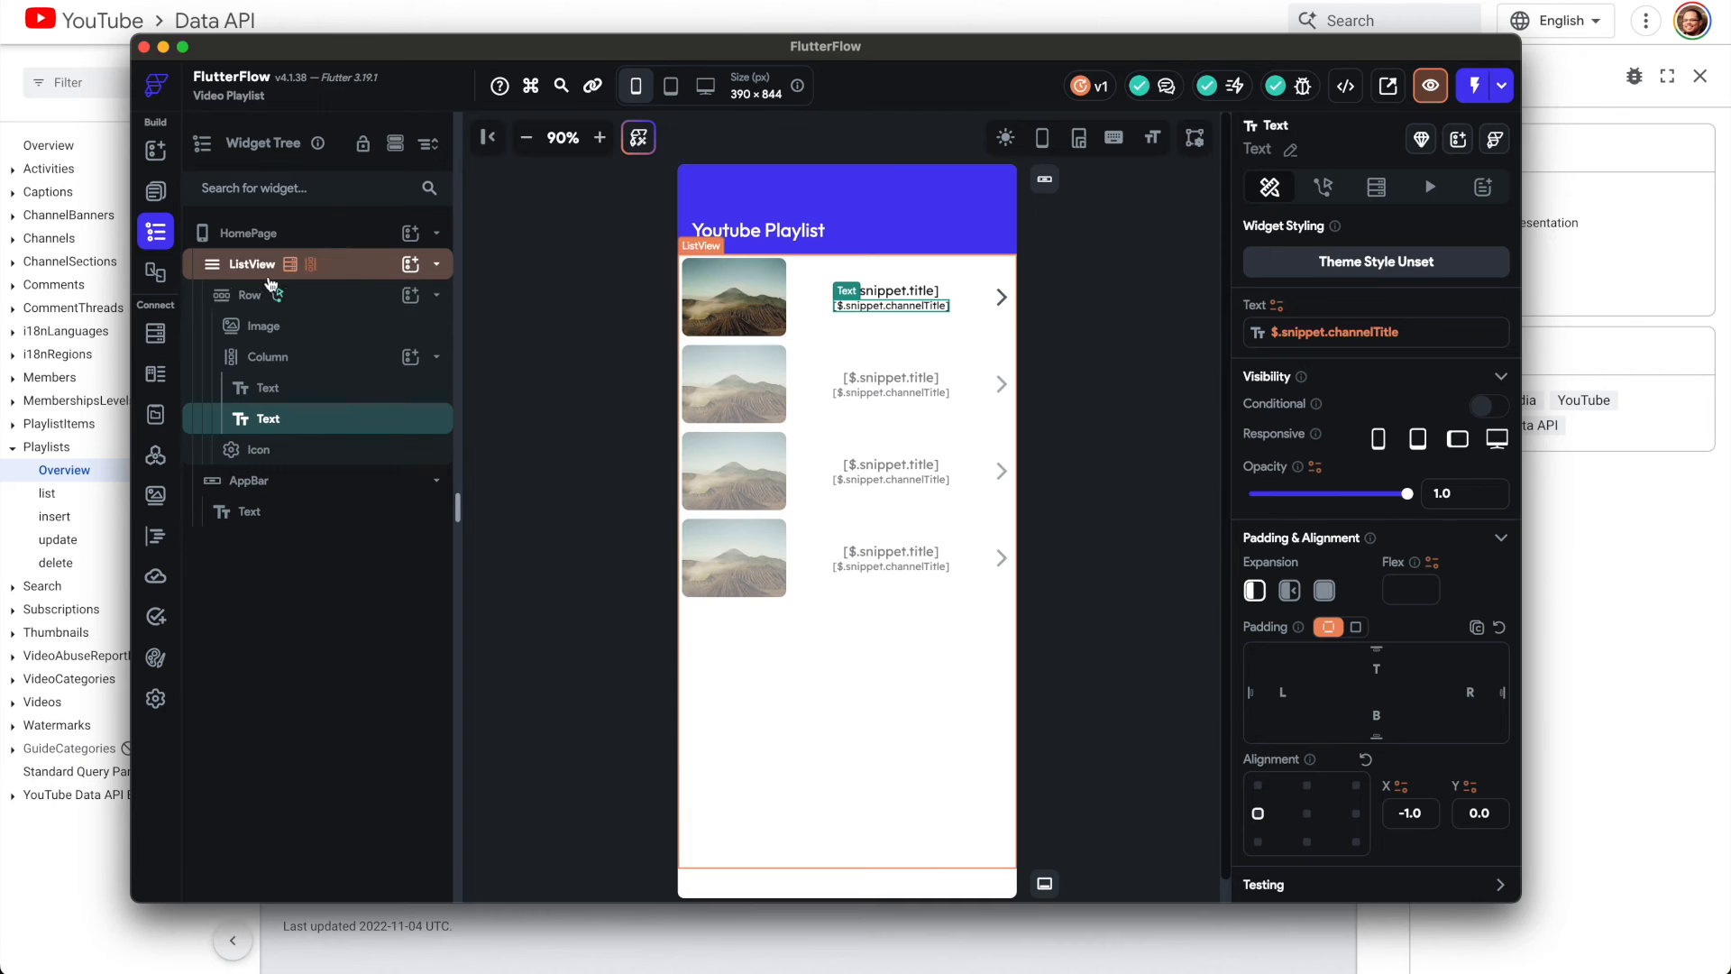
left_click(250, 295)
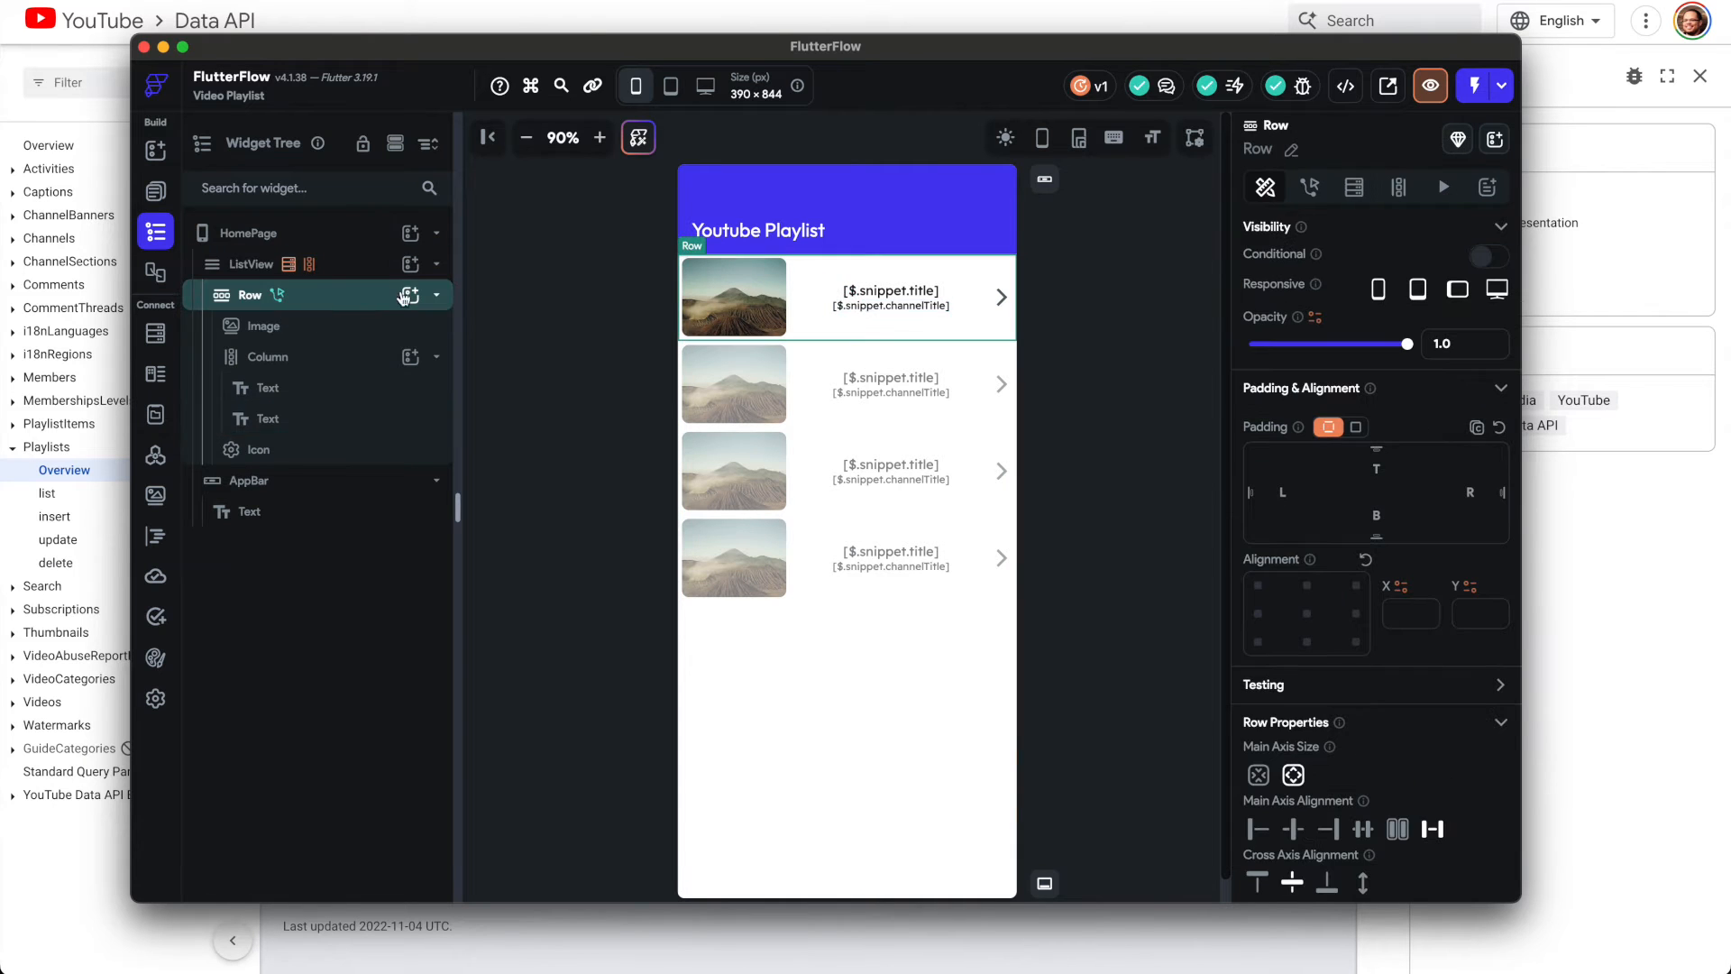
left_click(251, 264)
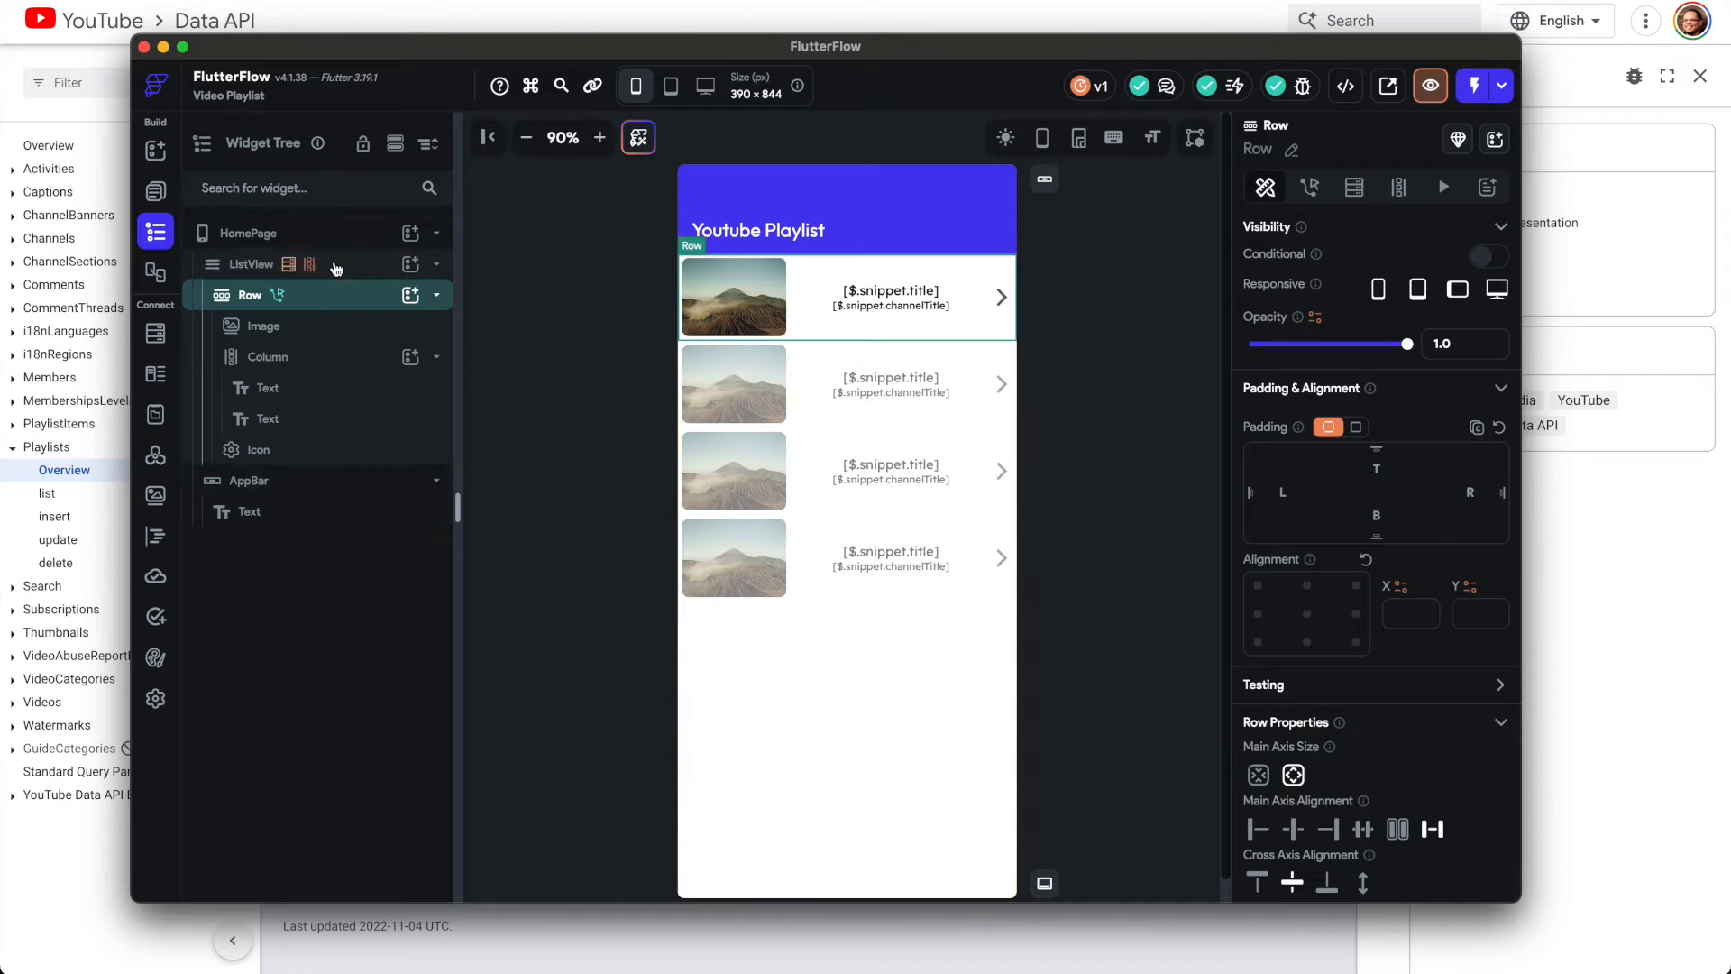
left_click(252, 265)
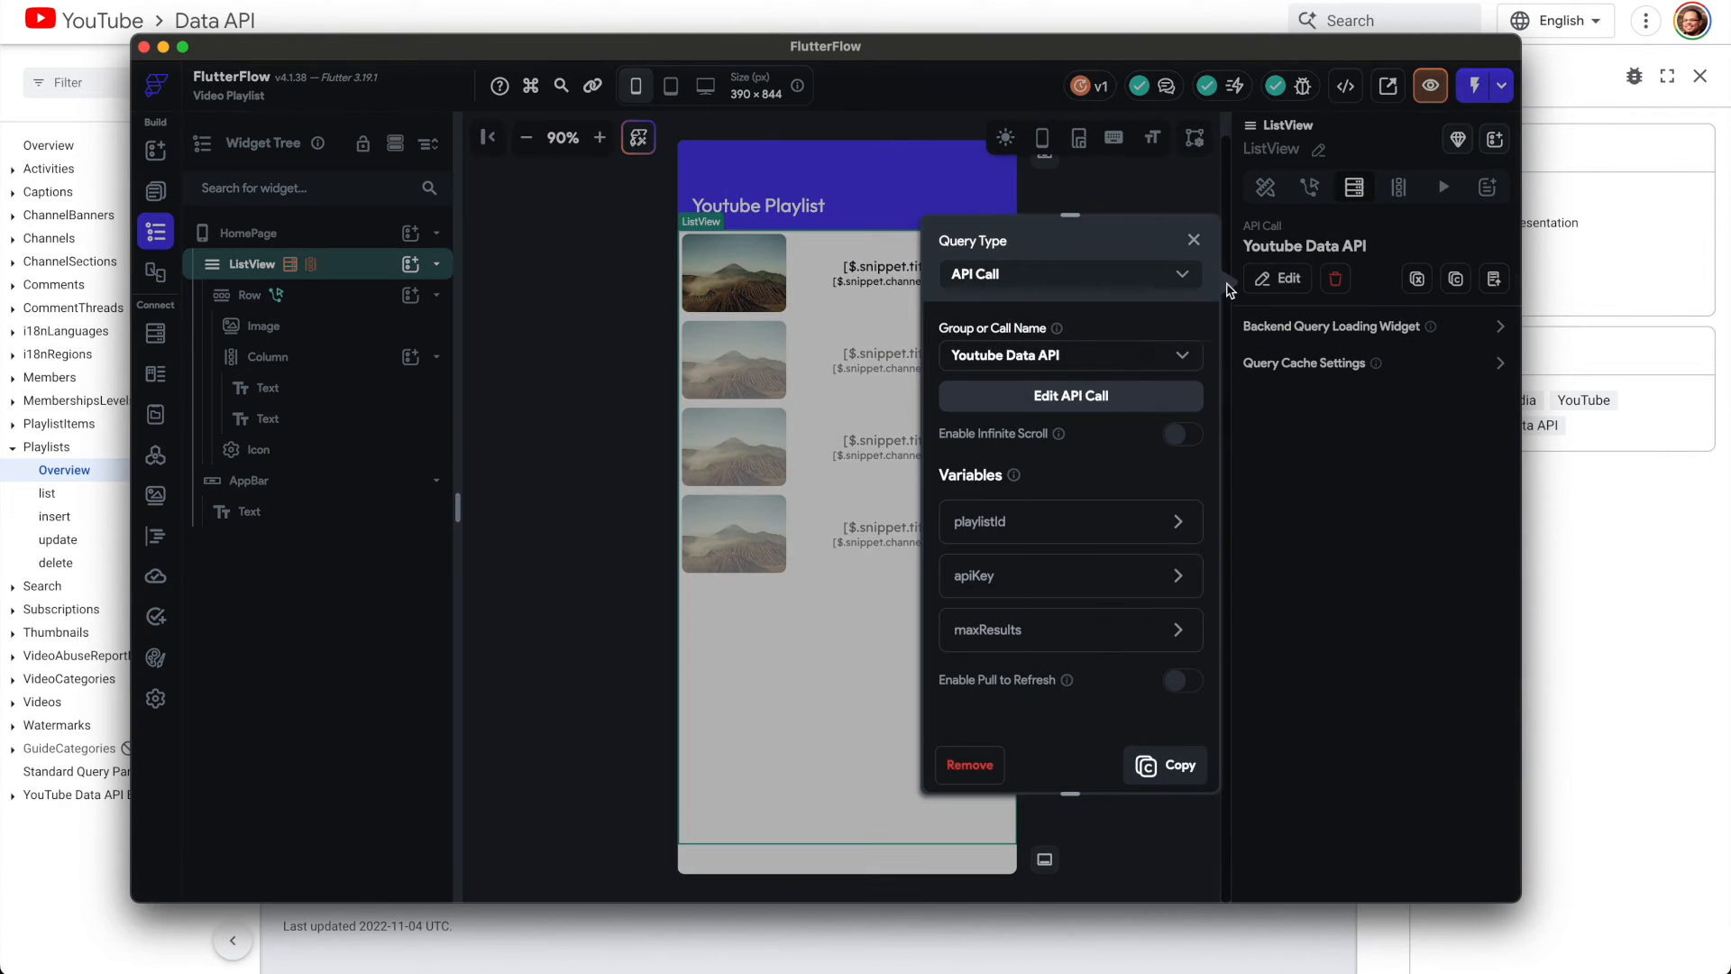
left_click(1067, 274)
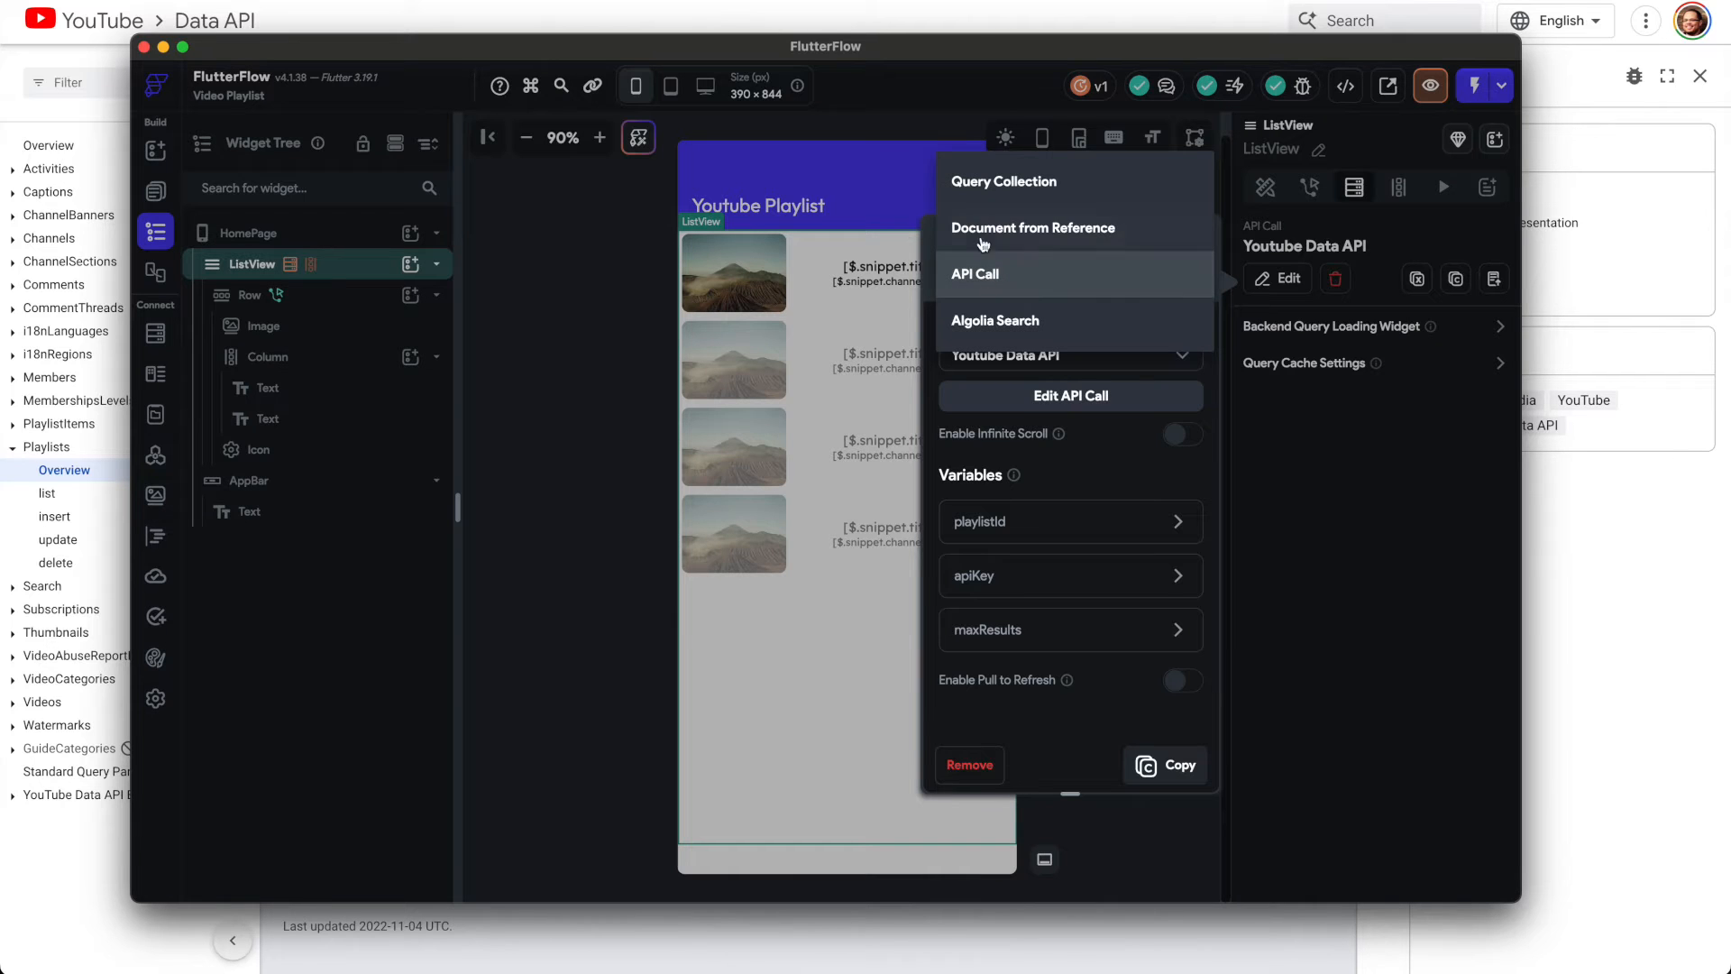
left_click(975, 274)
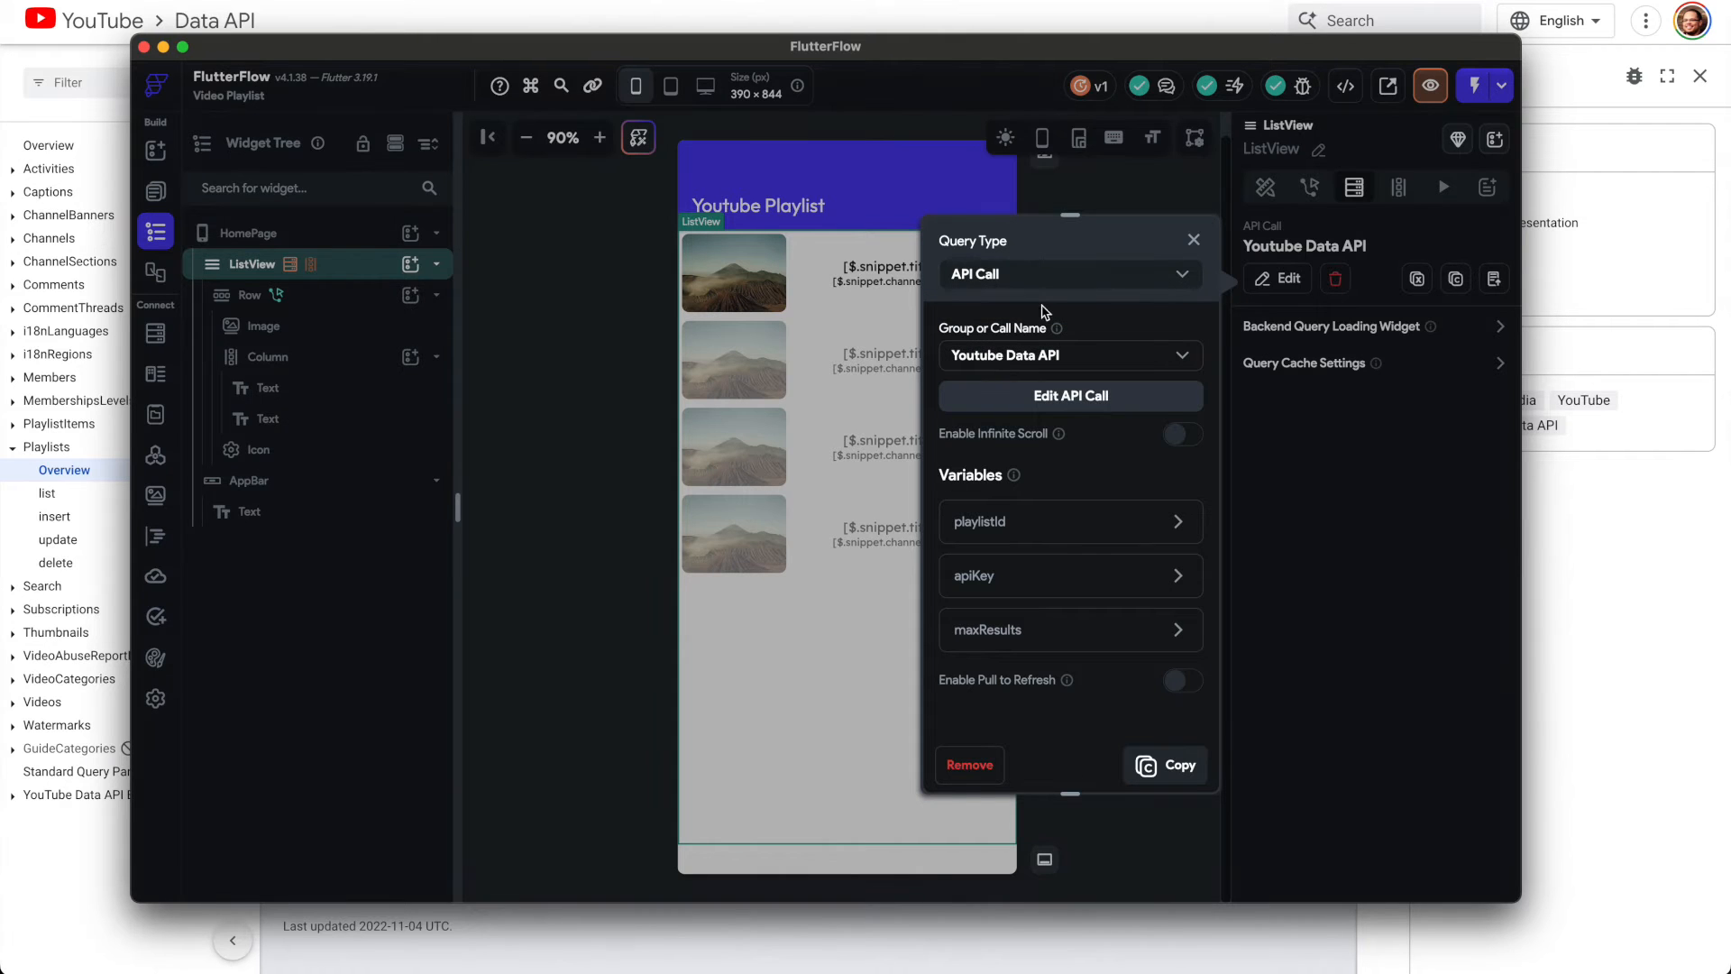
mouse_move(1071, 536)
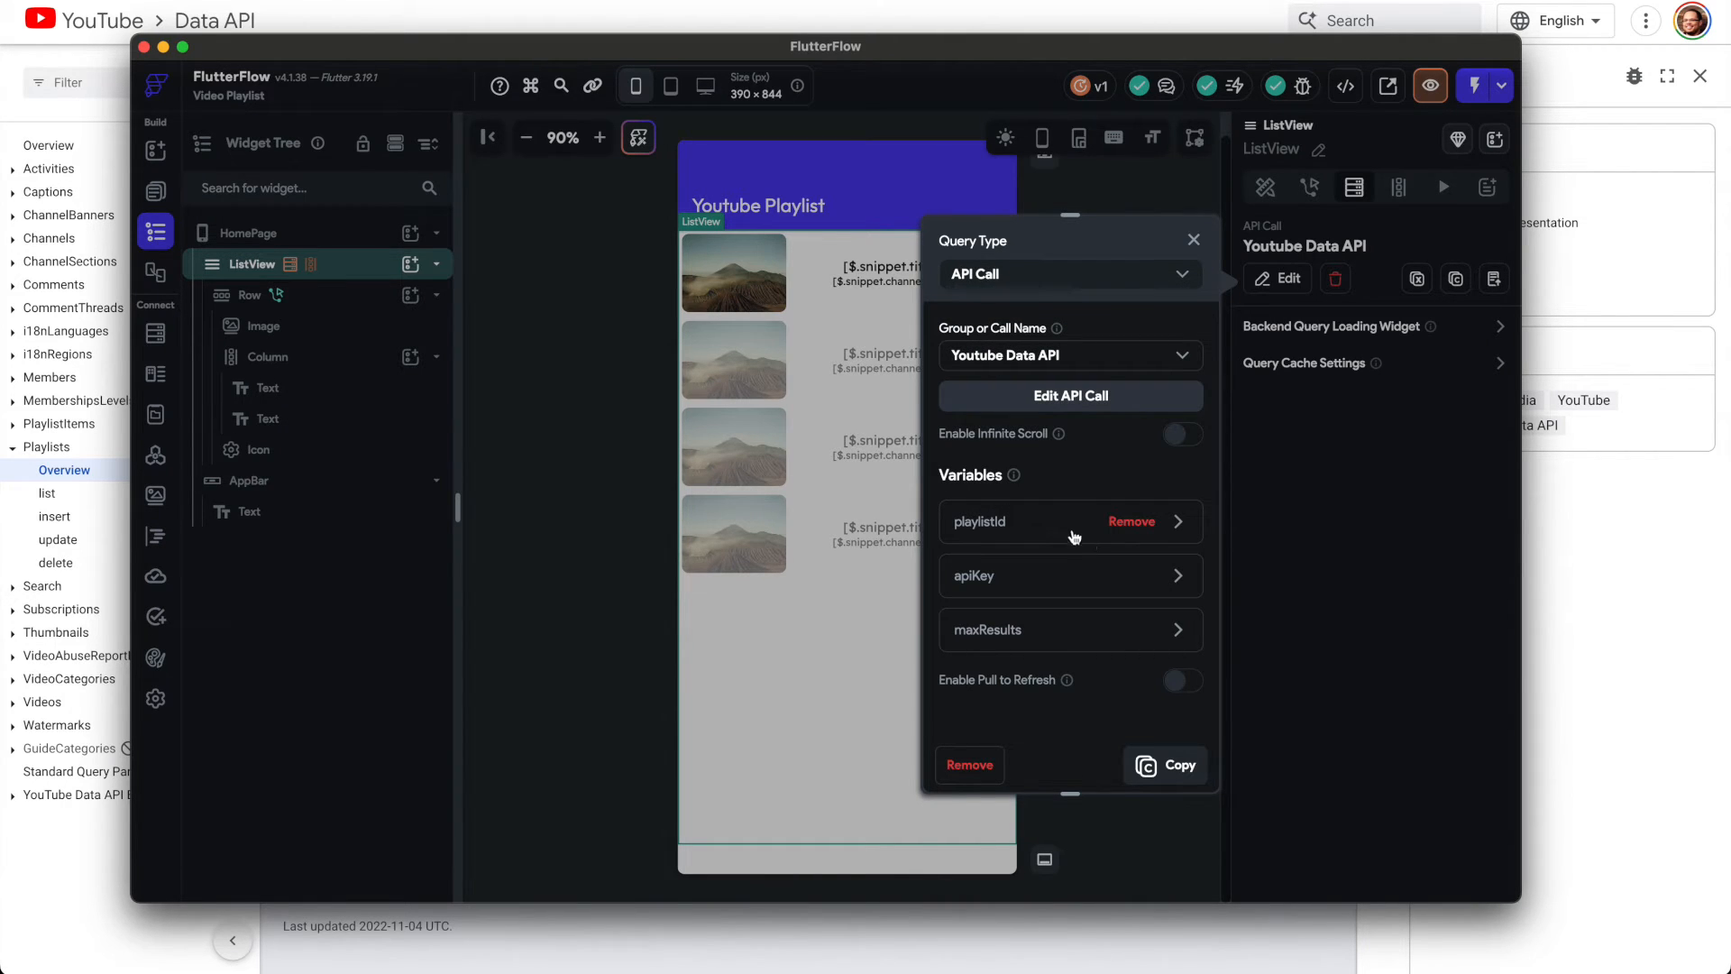
mouse_move(972, 581)
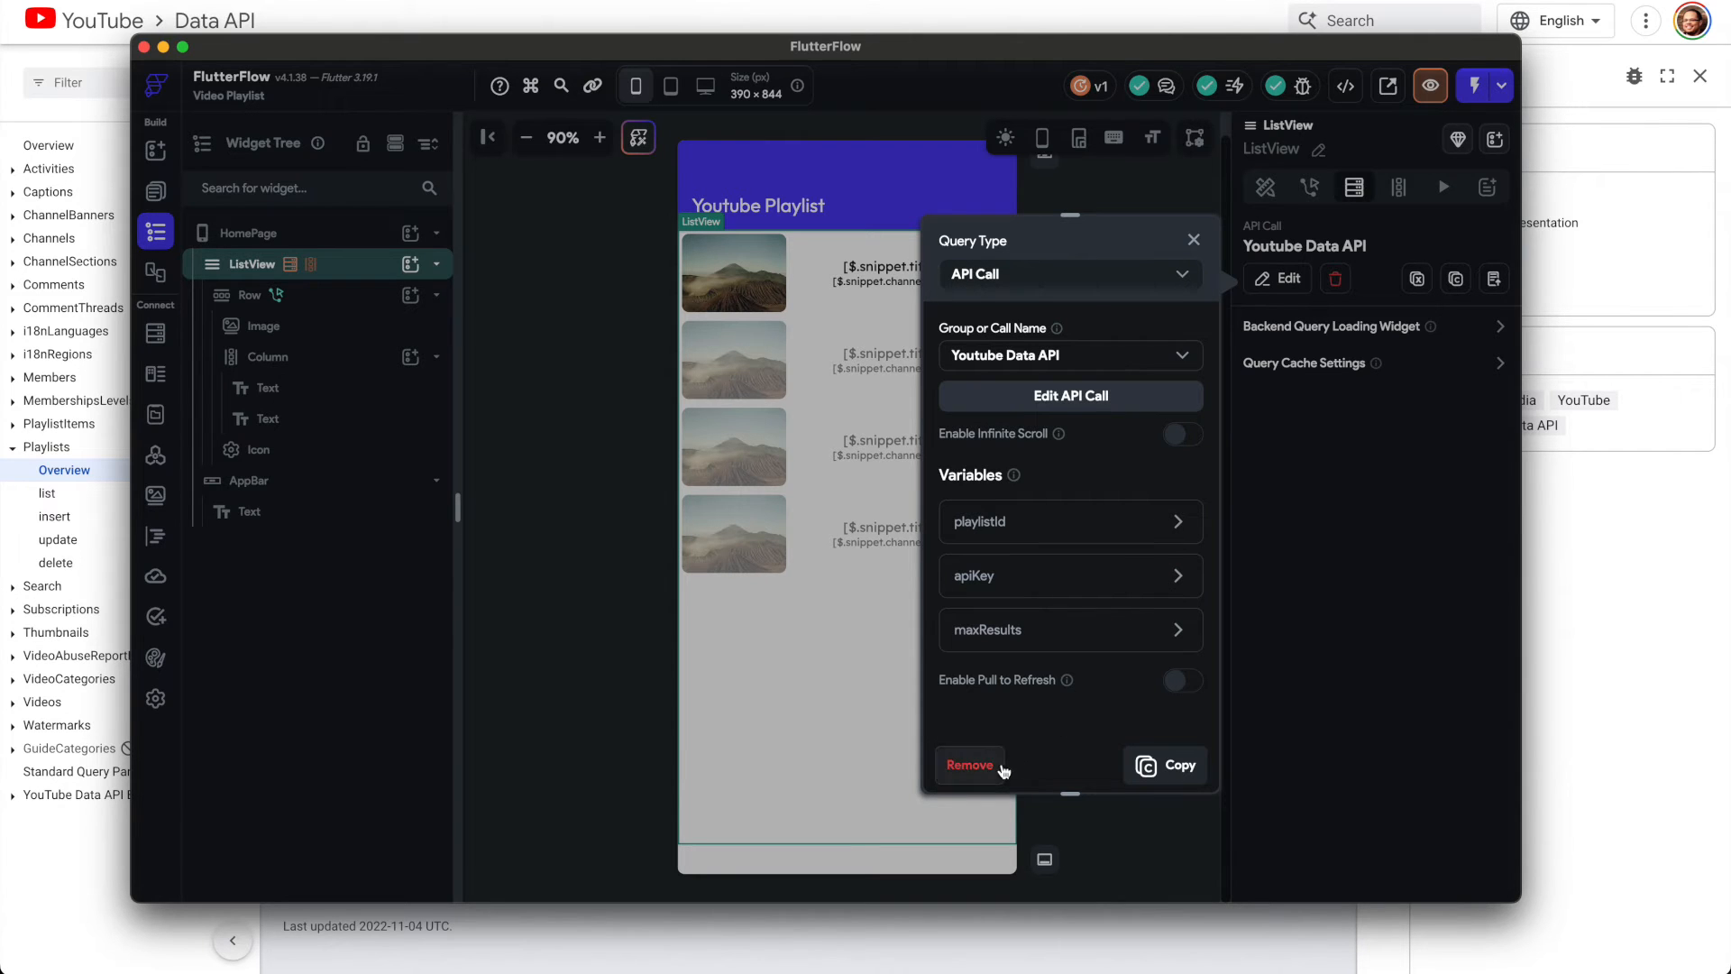
left_click(264, 325)
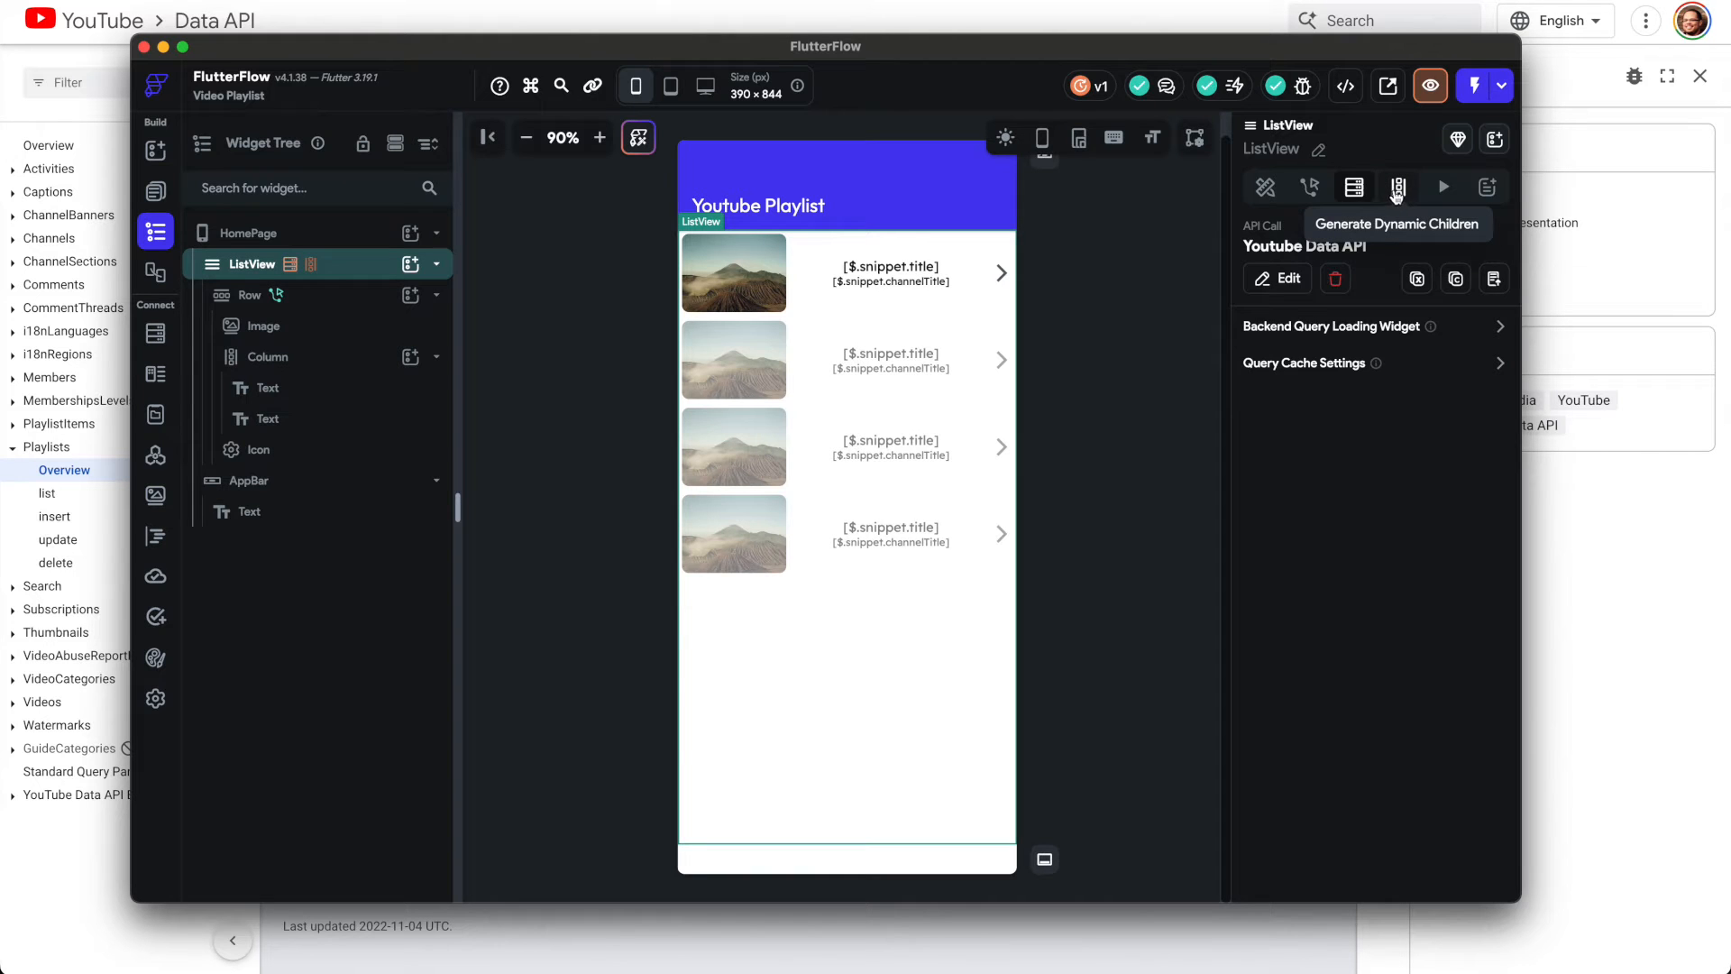
left_click(1397, 185)
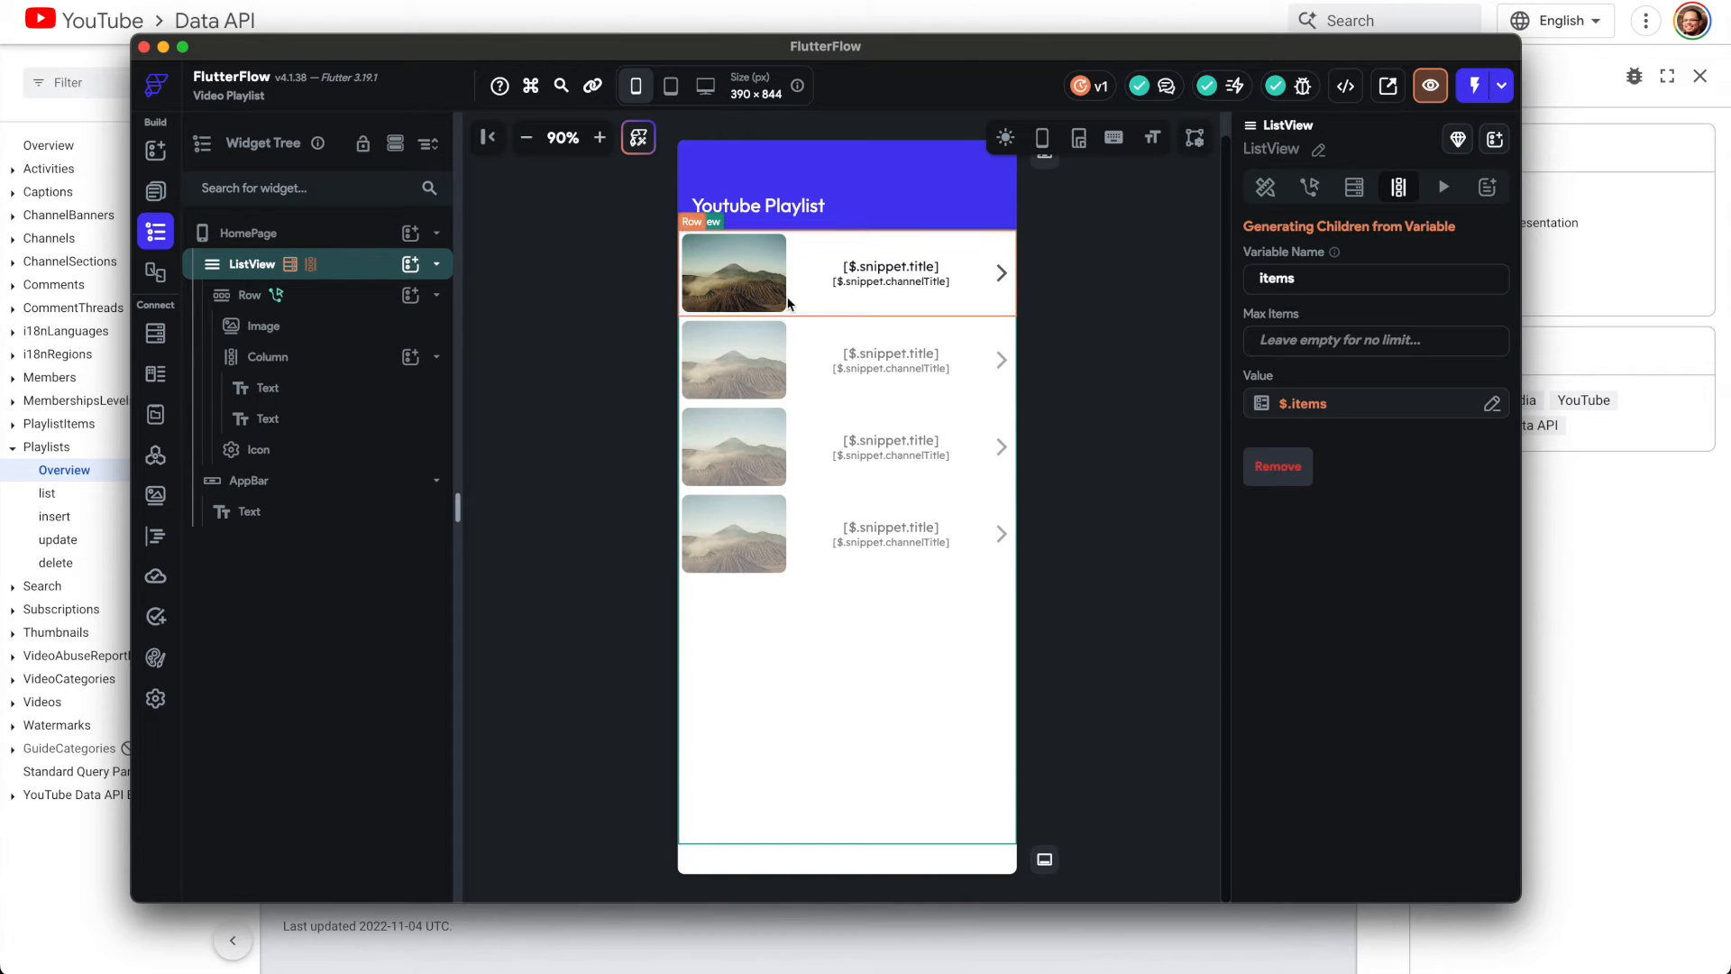
left_click(249, 295)
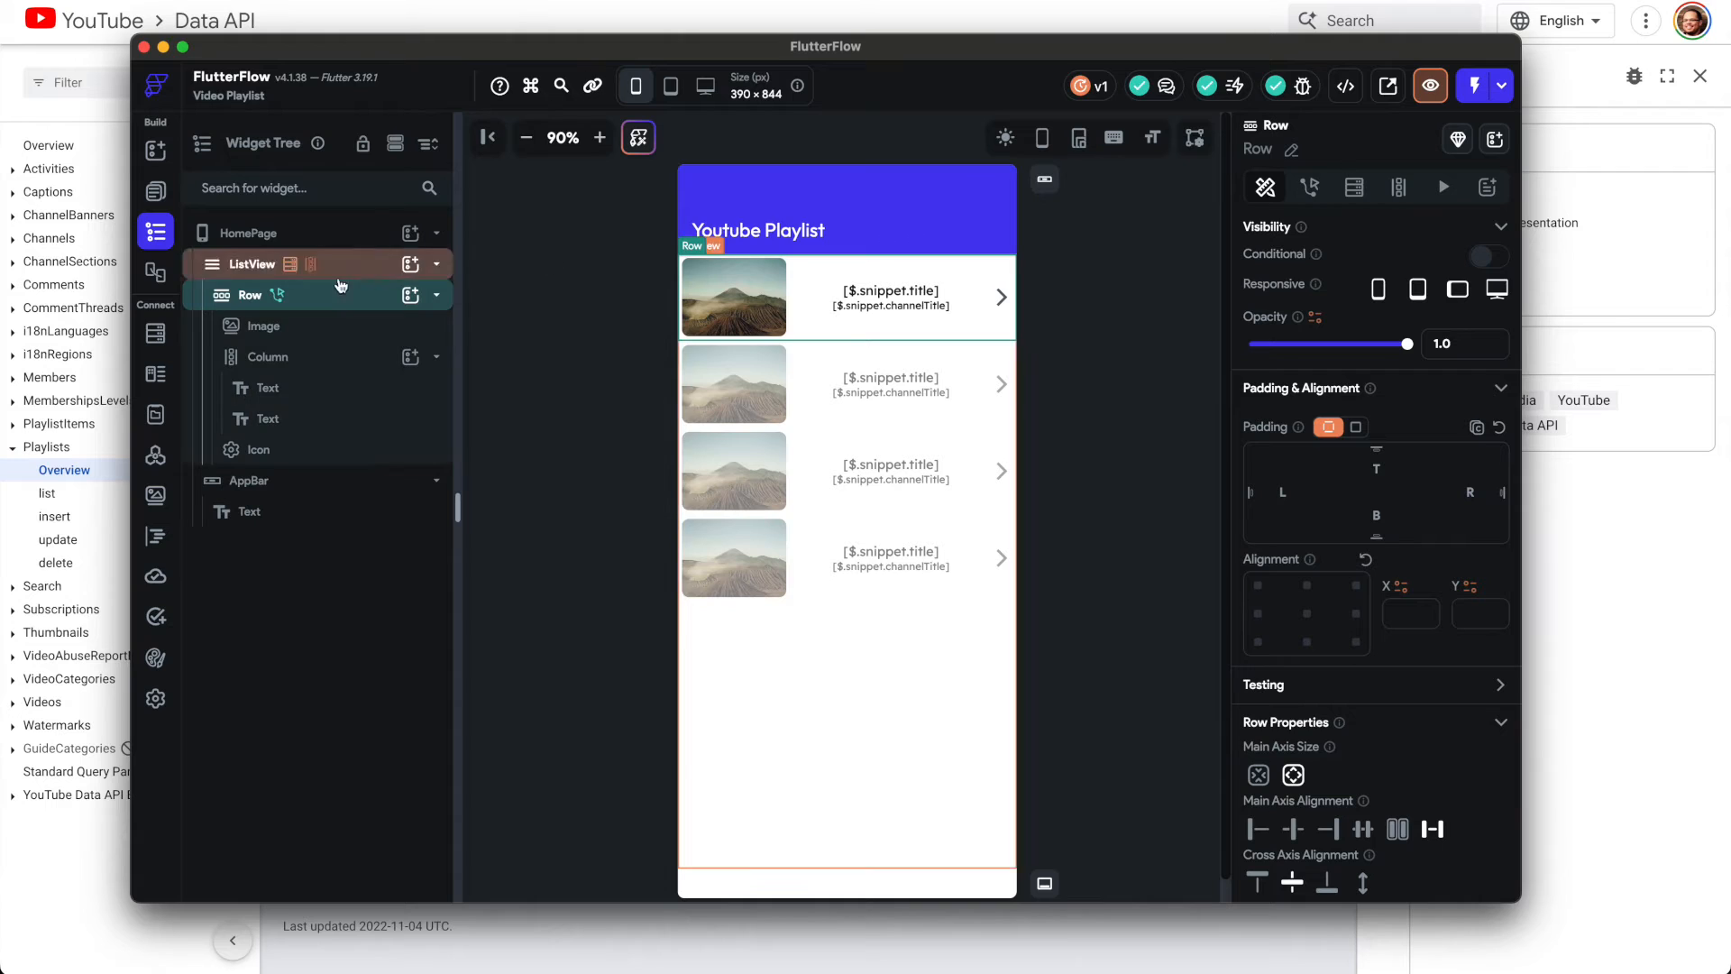
left_click(254, 265)
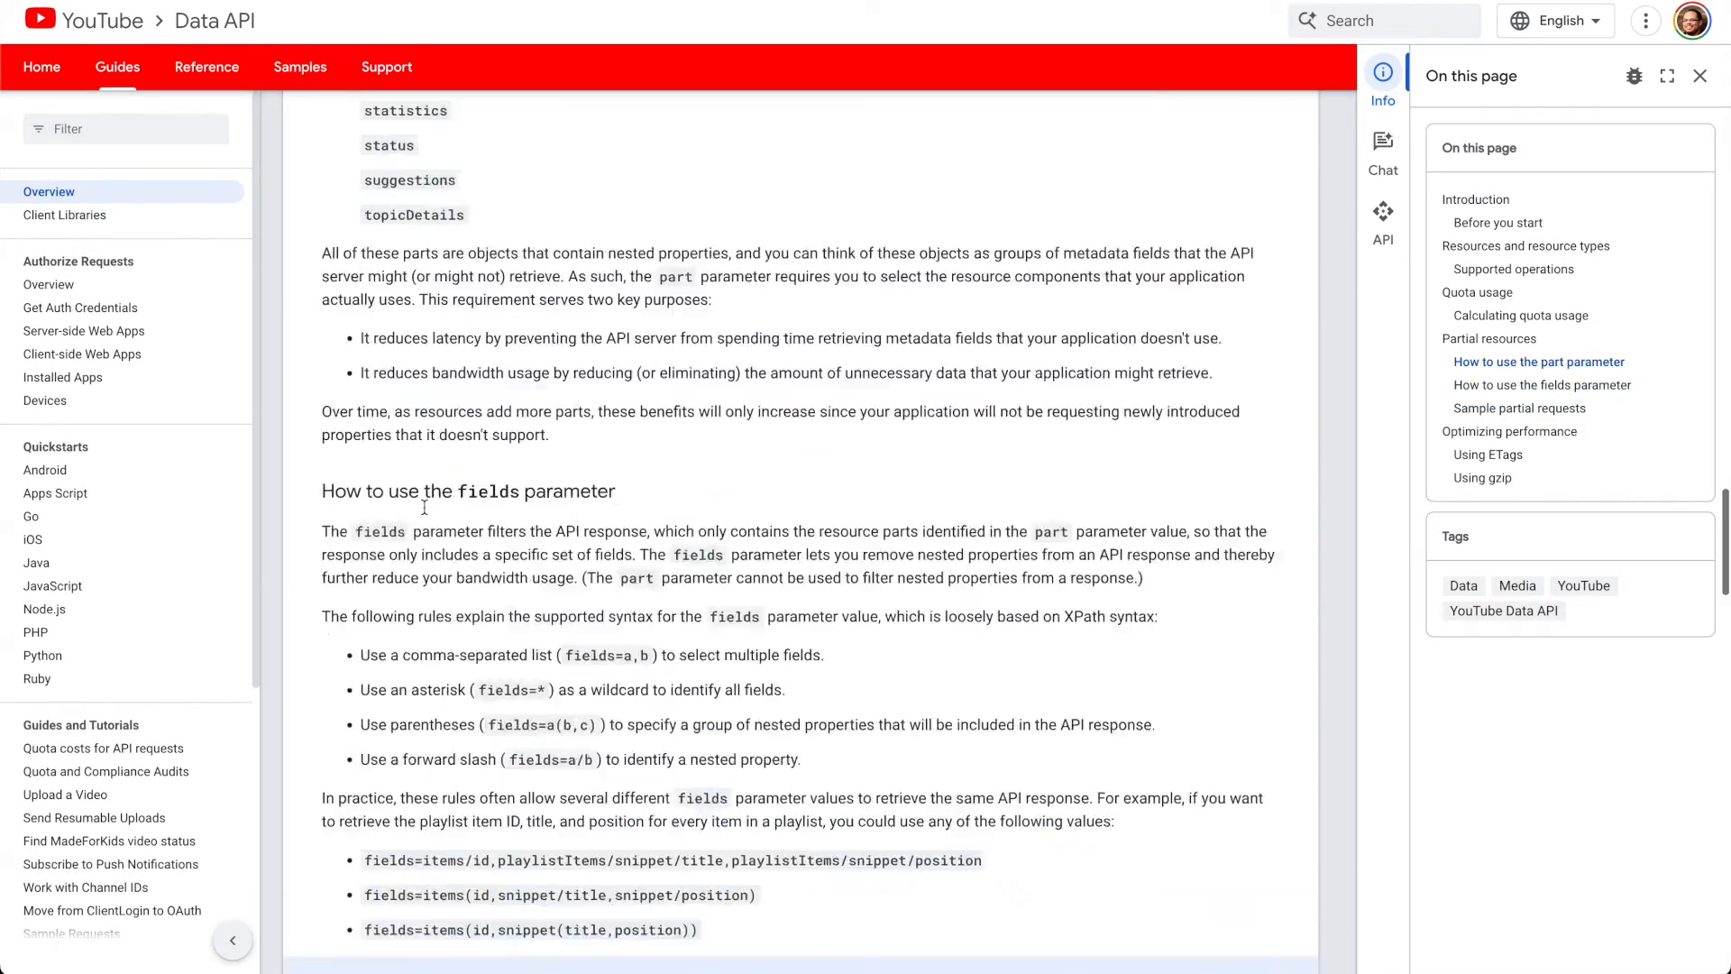
Step: Scroll the docs down to Example 1's video request and JSON response
scroll("down", 3)
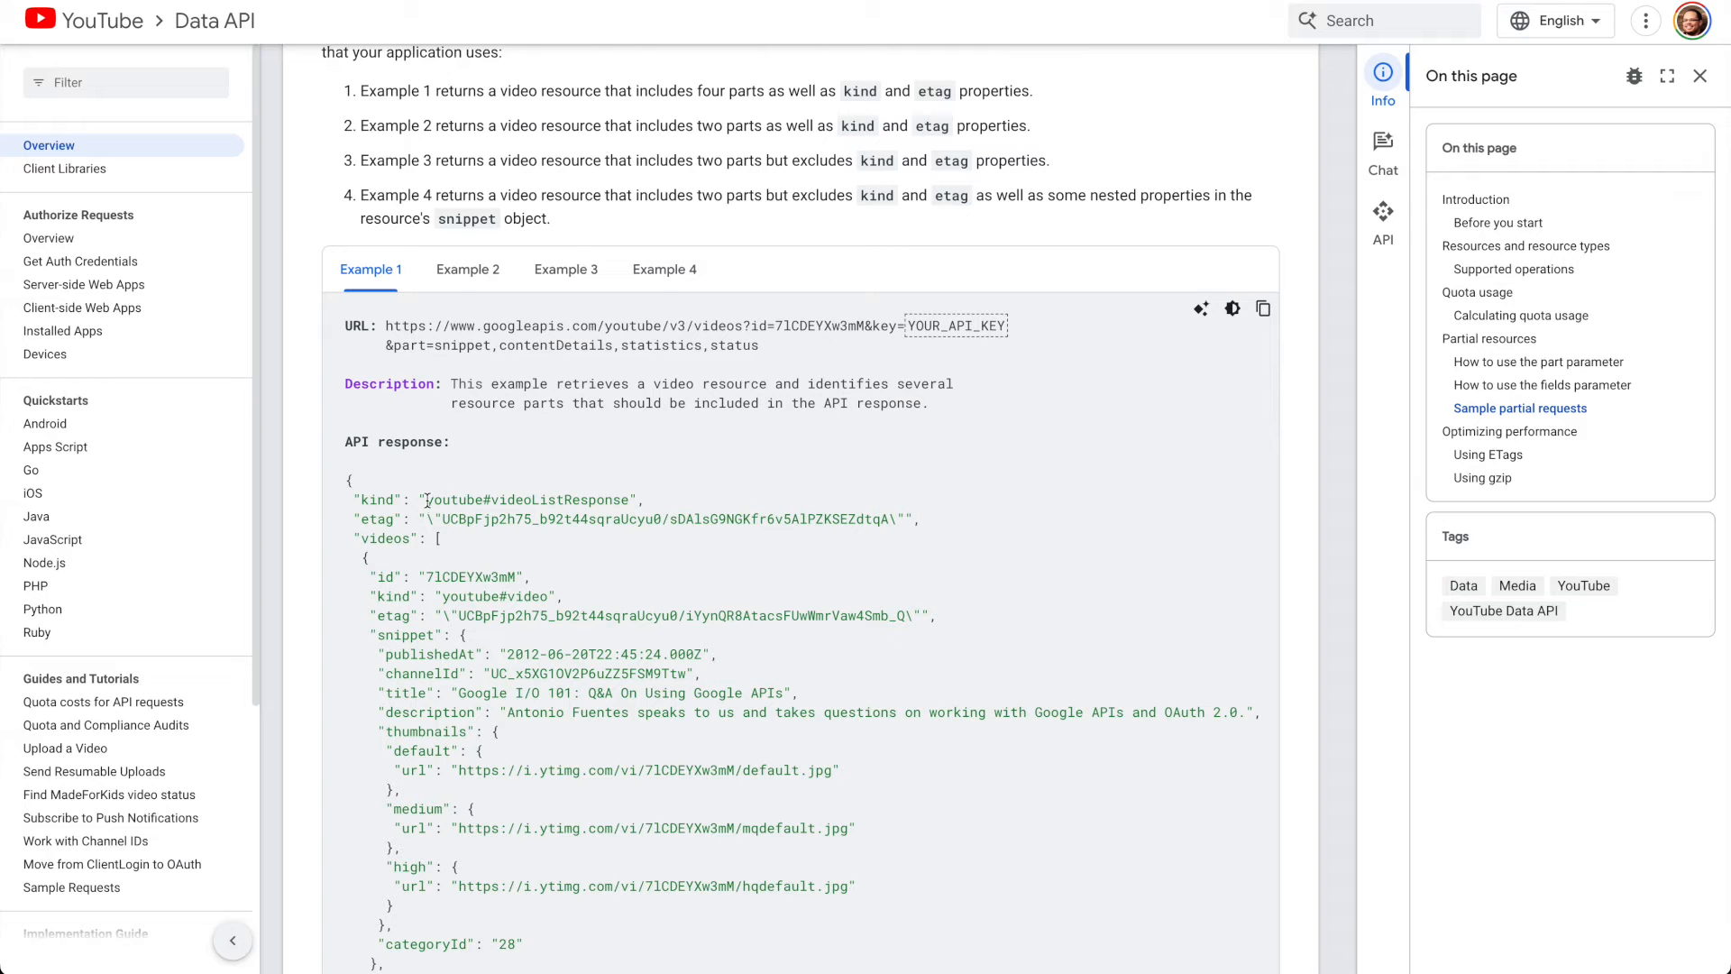
scroll("down", 3)
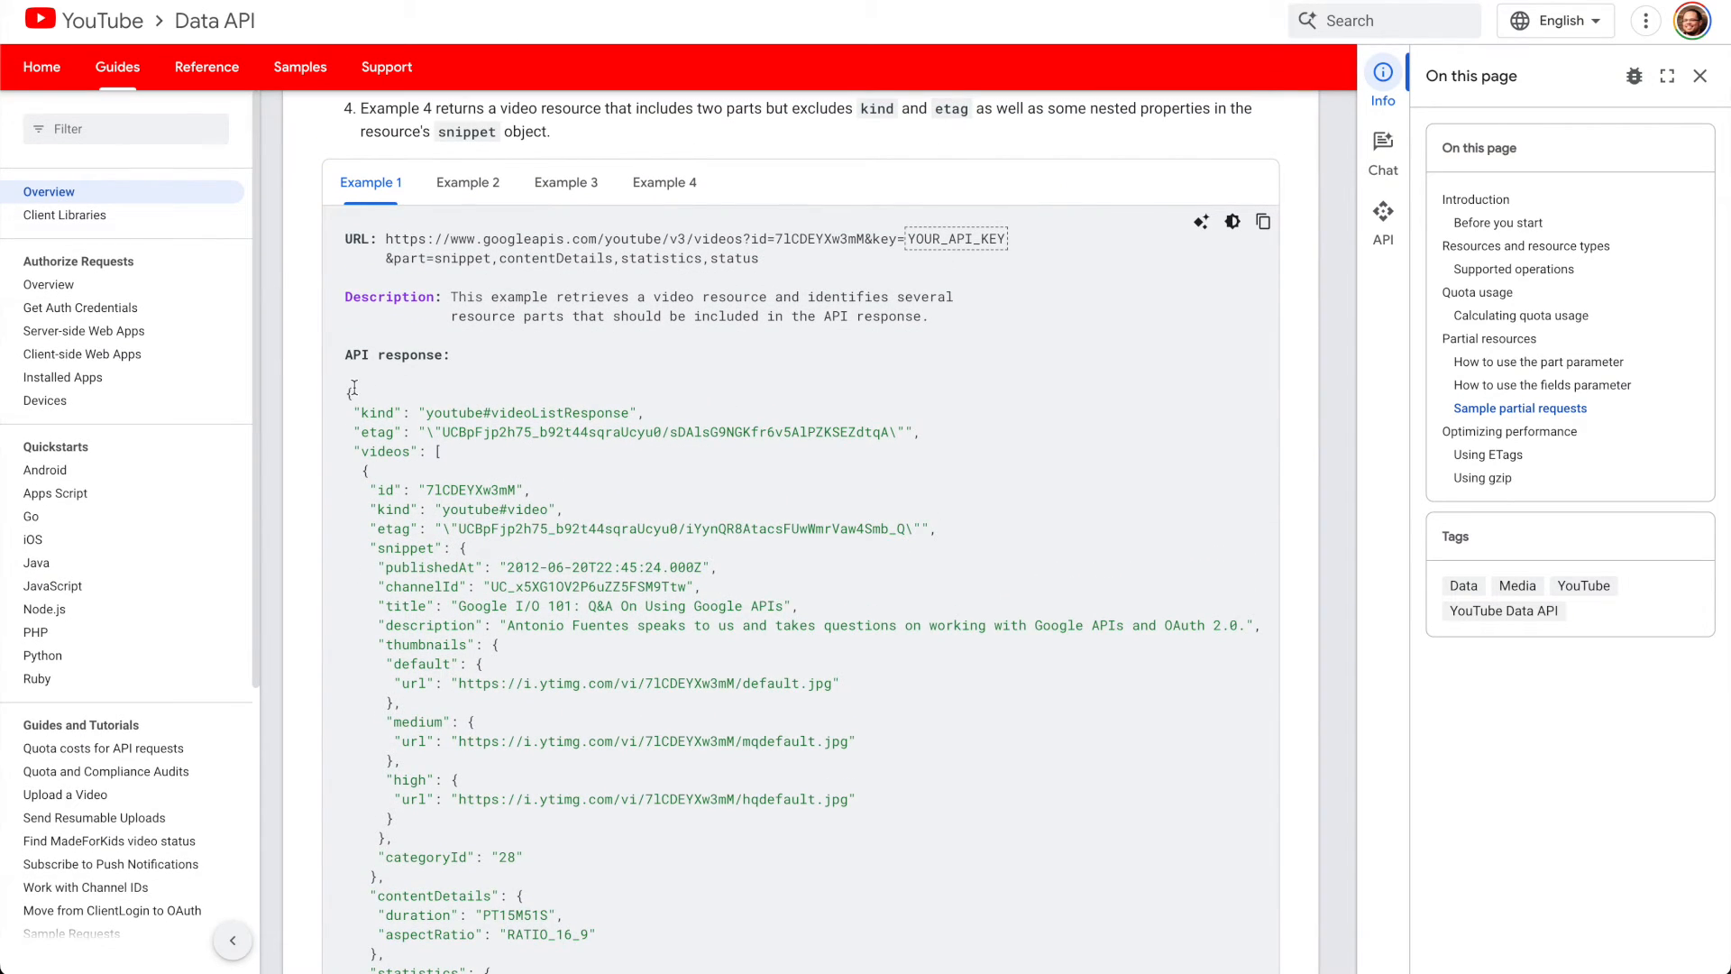
mouse_move(695, 428)
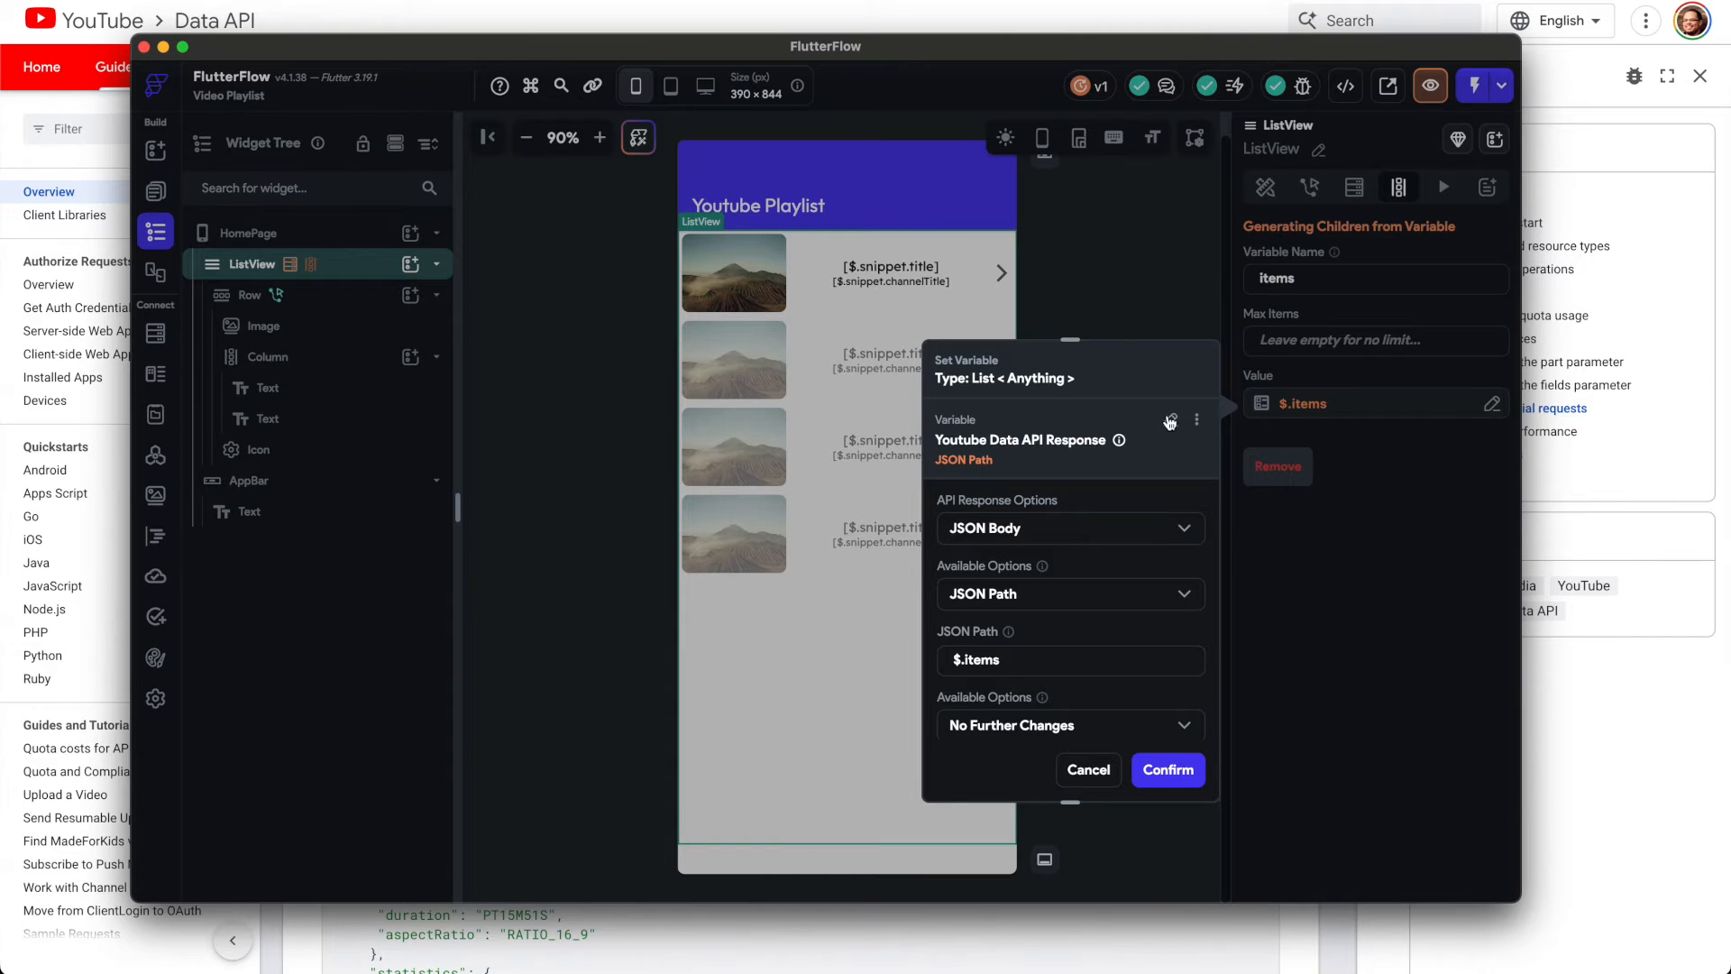
Step: Generate ListView children from the Youtube Data API response JSON Body at $.items
left_click(1170, 422)
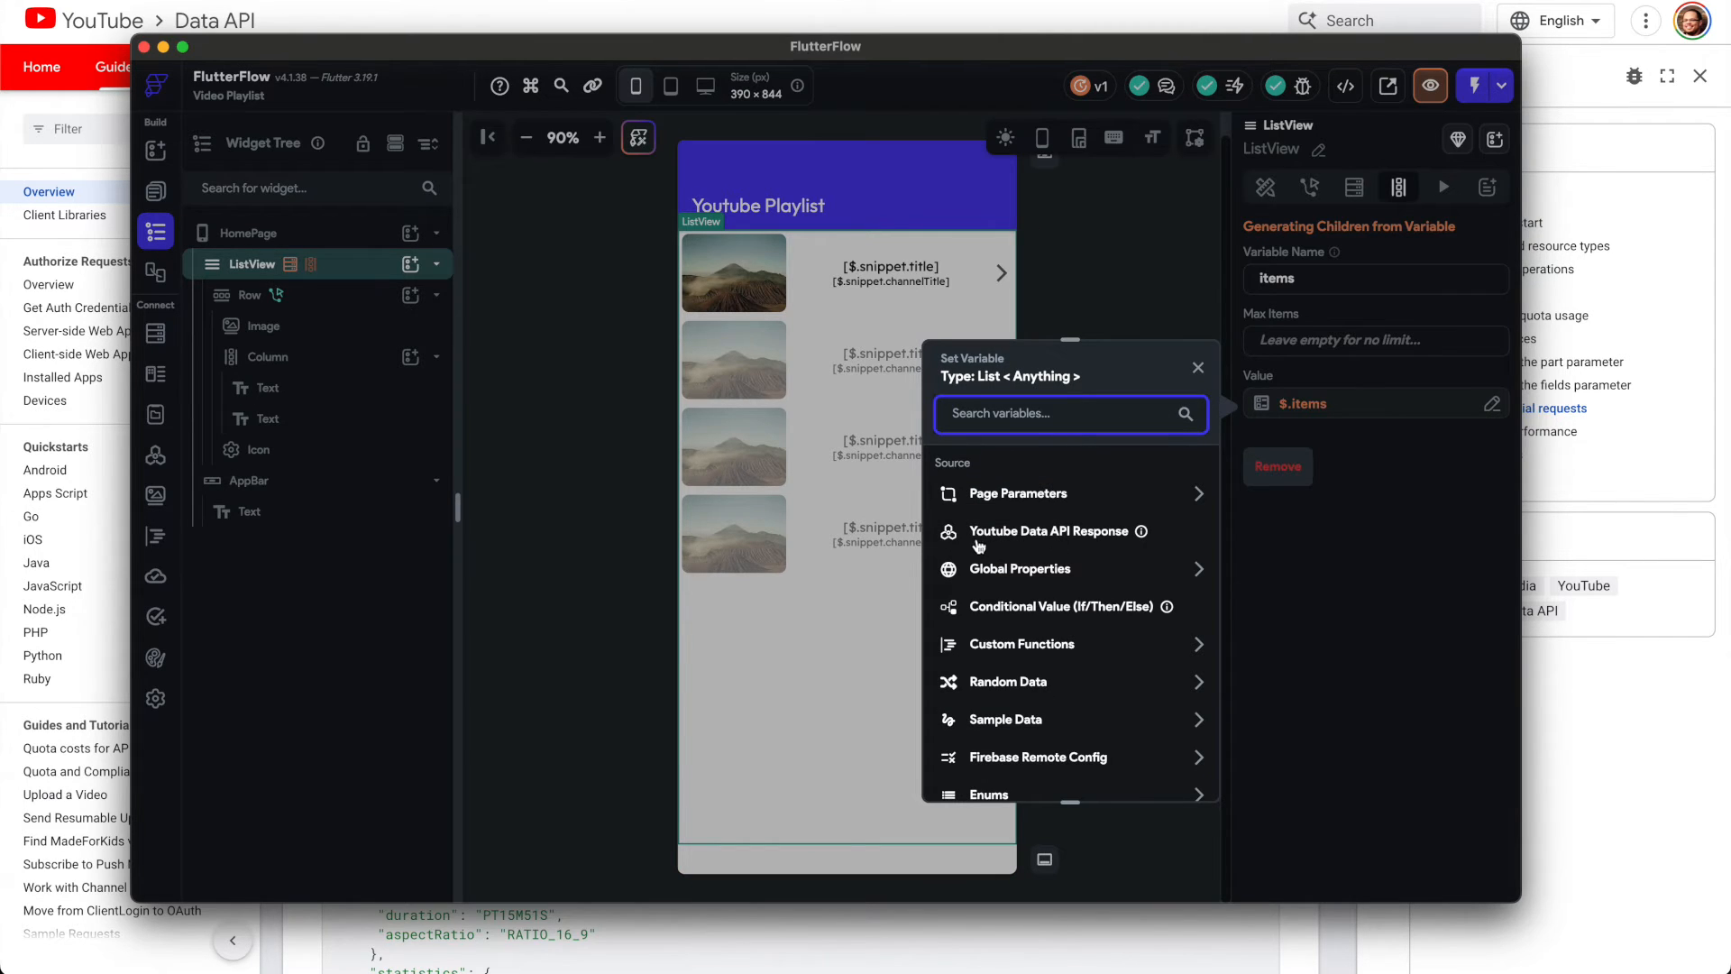
left_click(1050, 531)
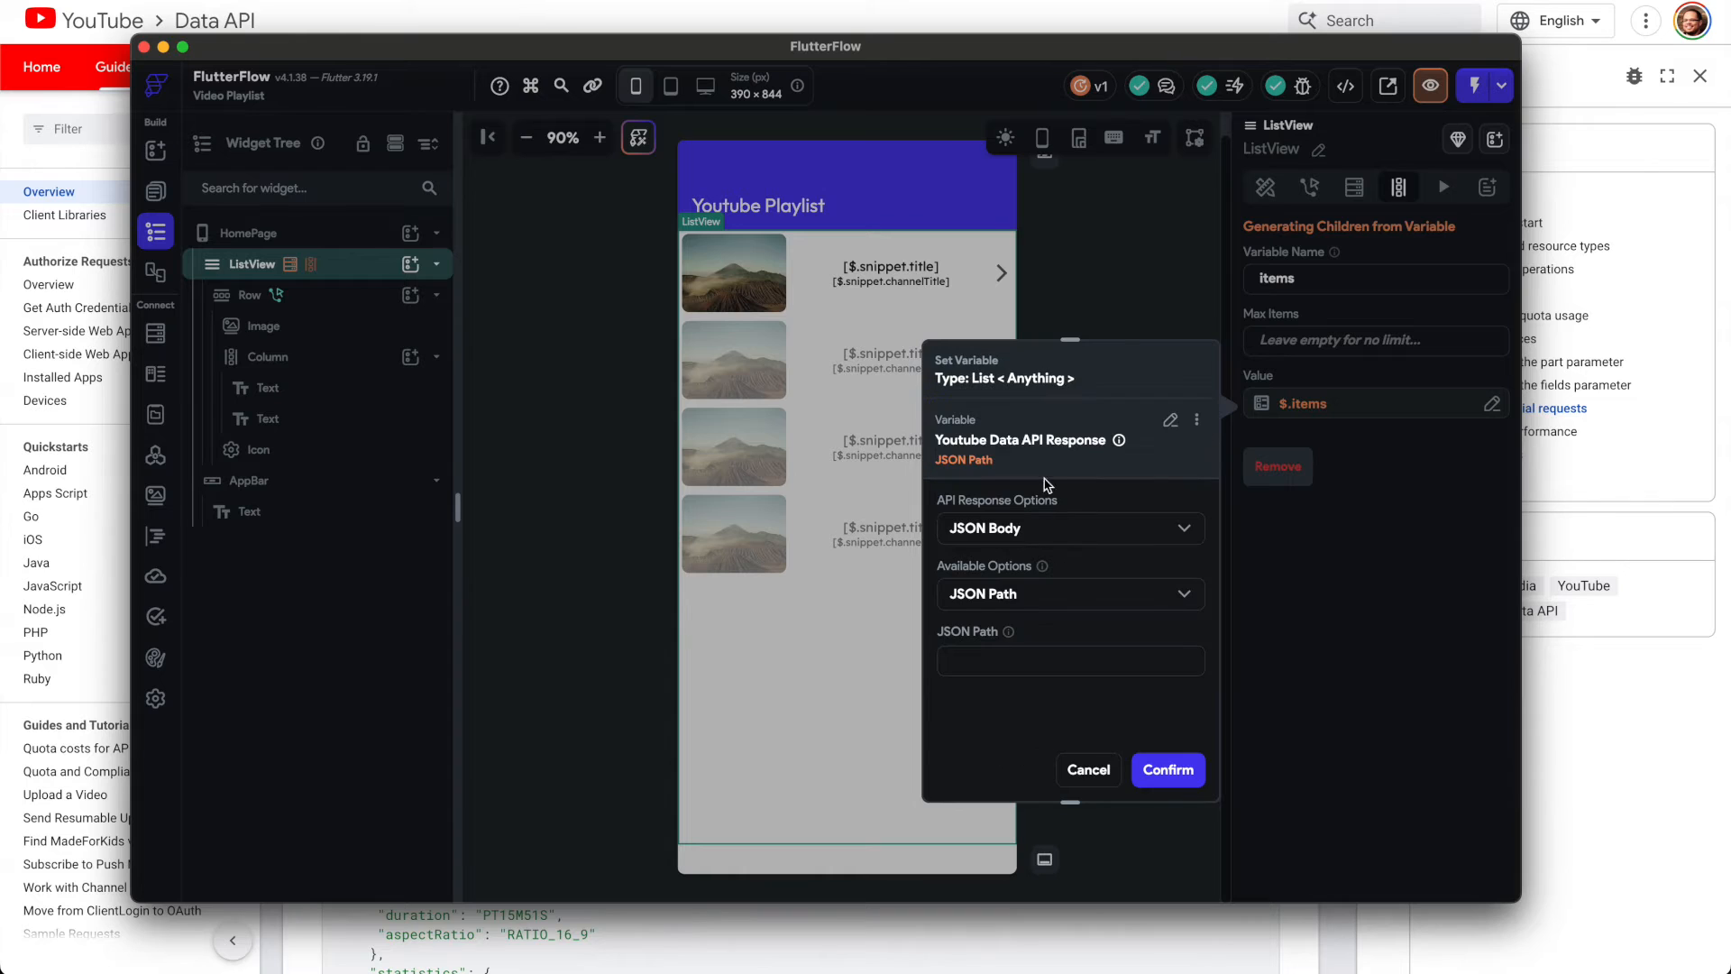
left_click(1068, 527)
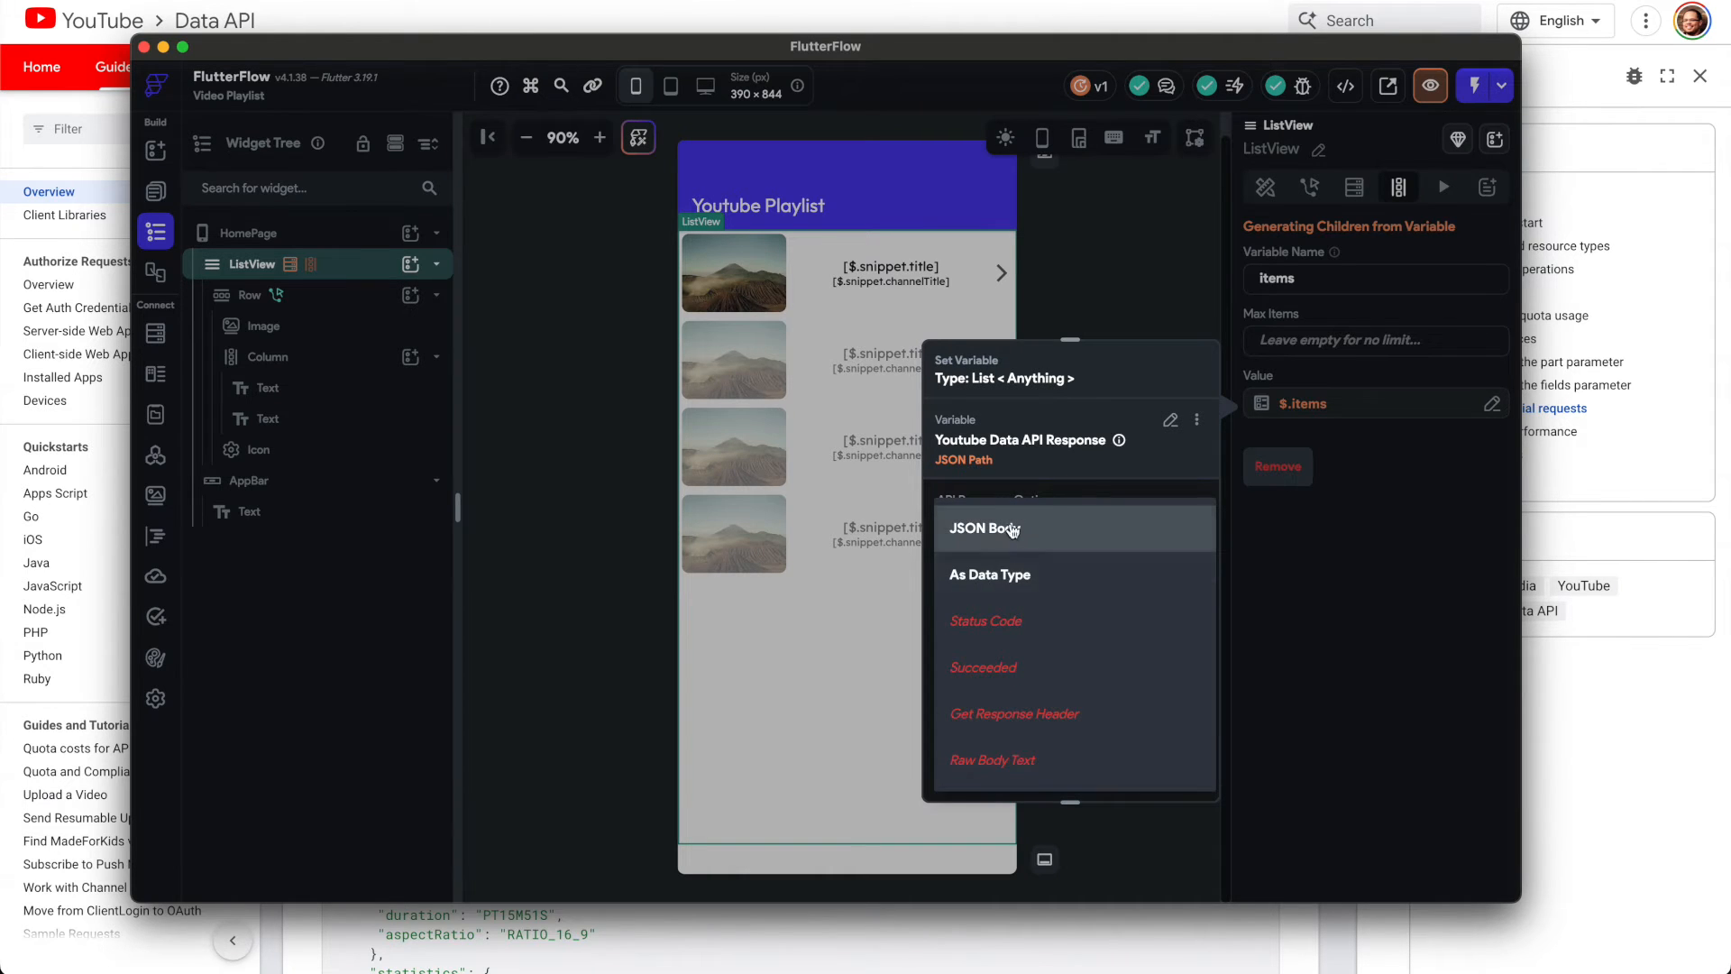
left_click(982, 527)
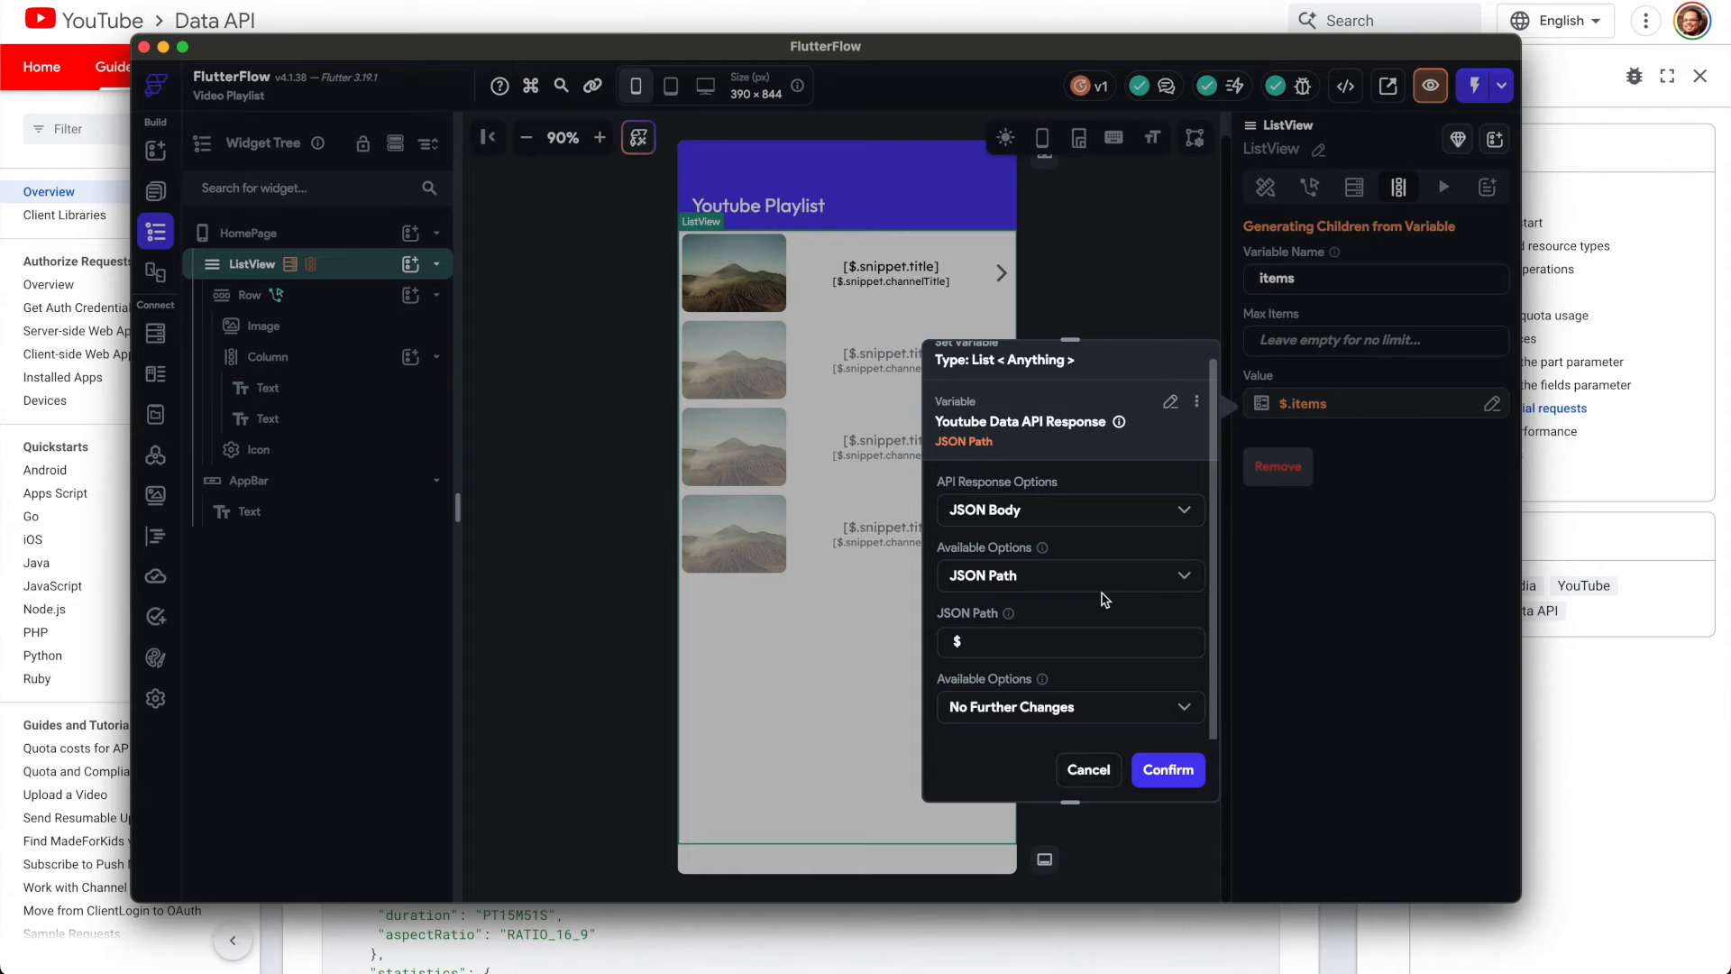
type(".items")
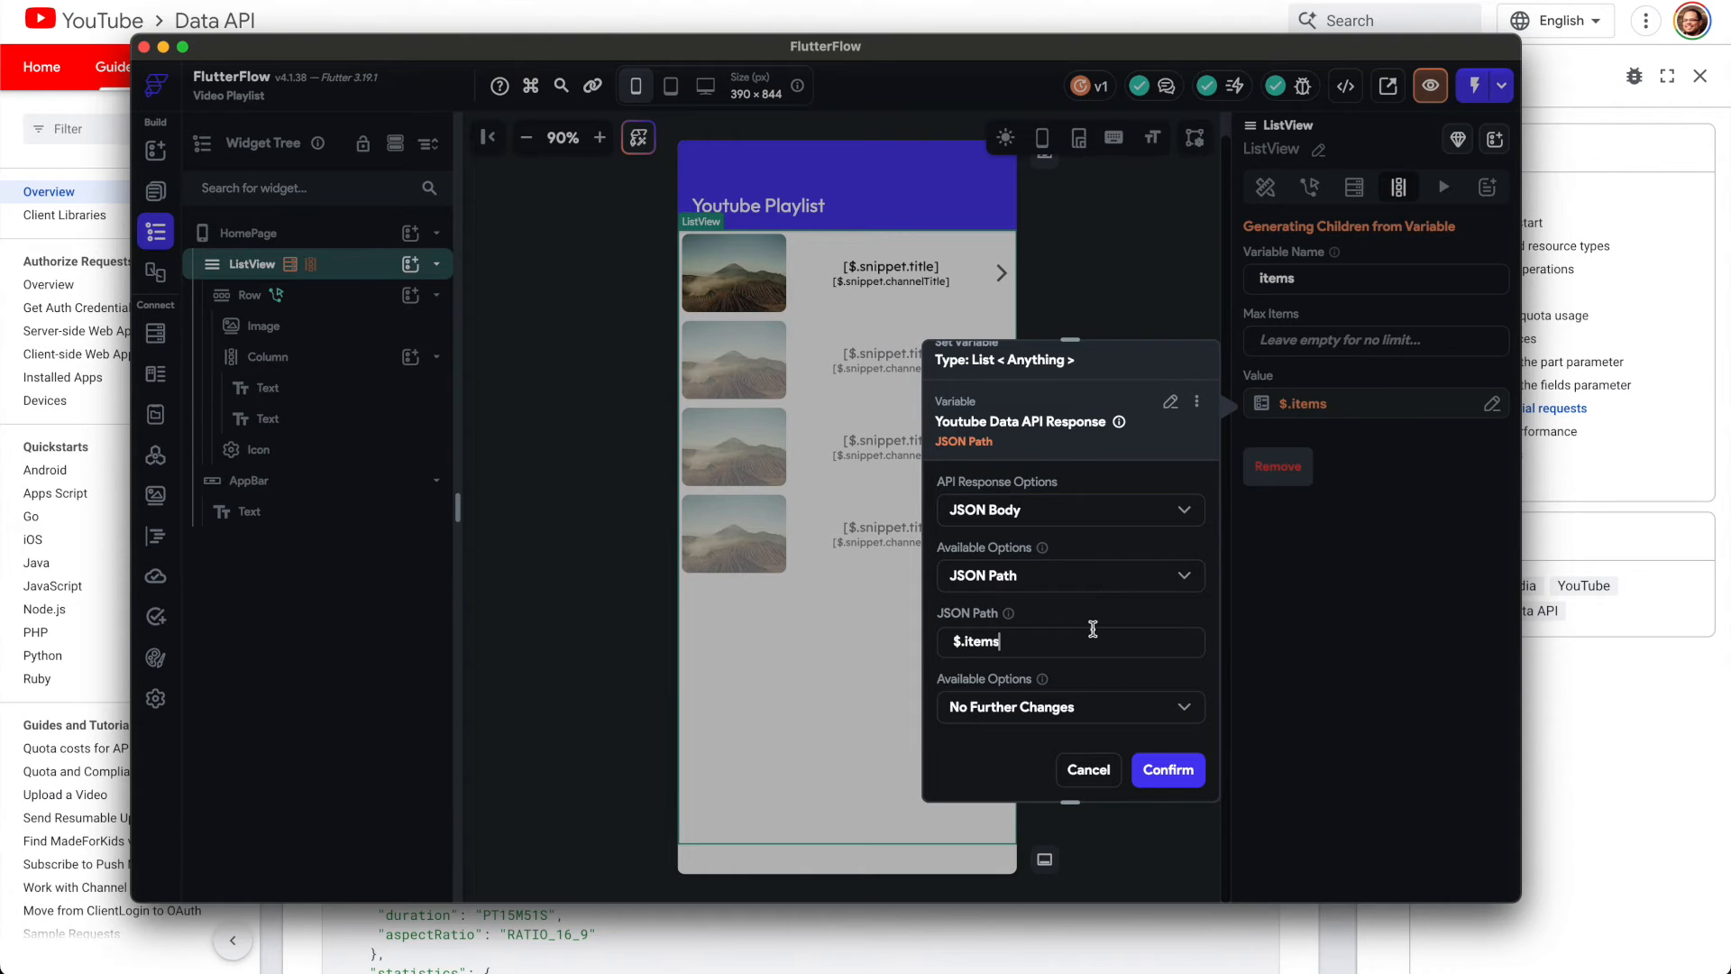
left_click(1167, 769)
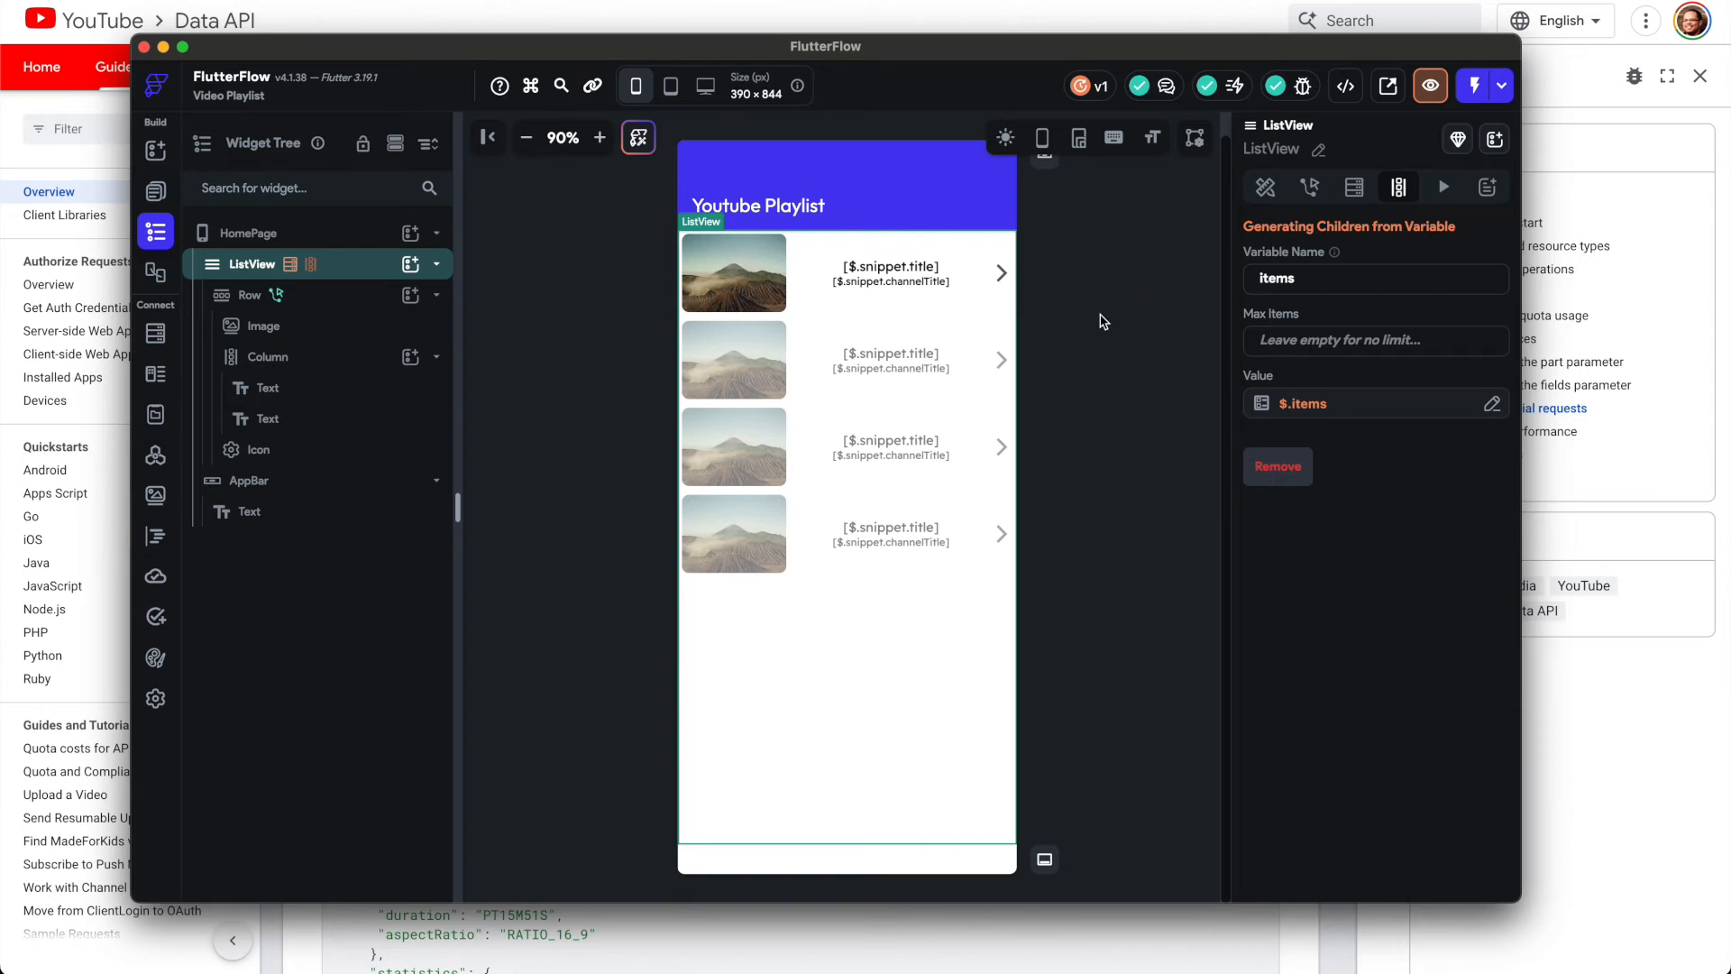
left_click(250, 295)
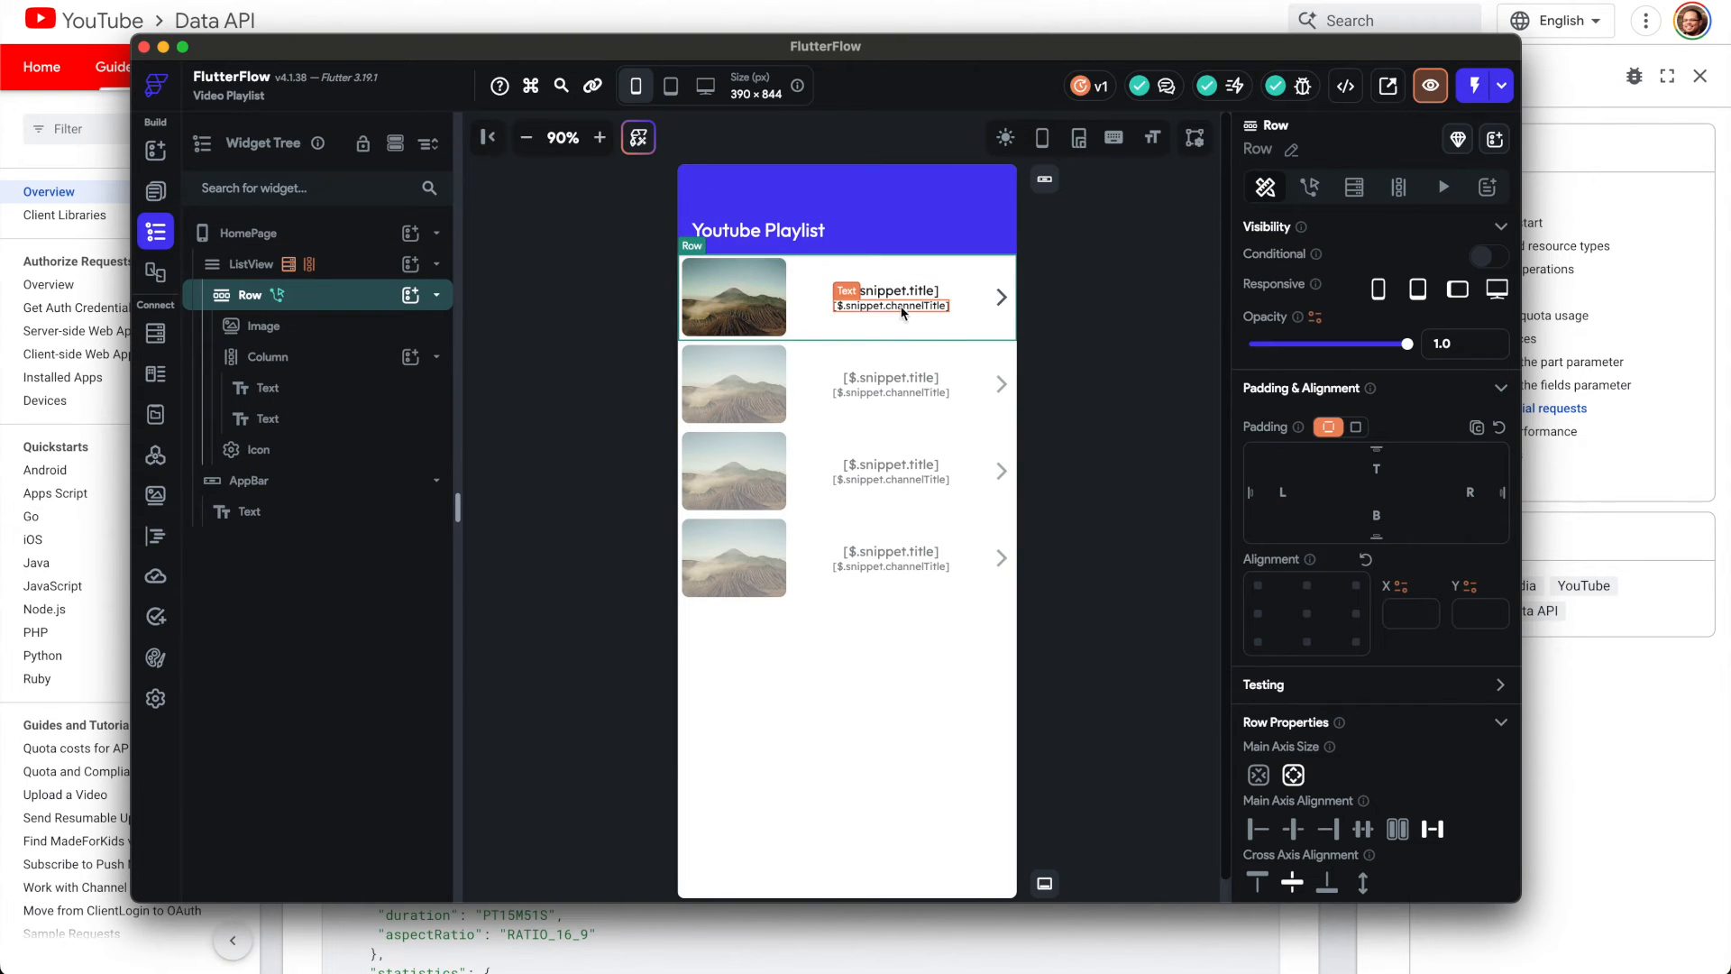
Step: Select the row's thumbnail Image and place the editor beside the docs' sample response
left_click(263, 325)
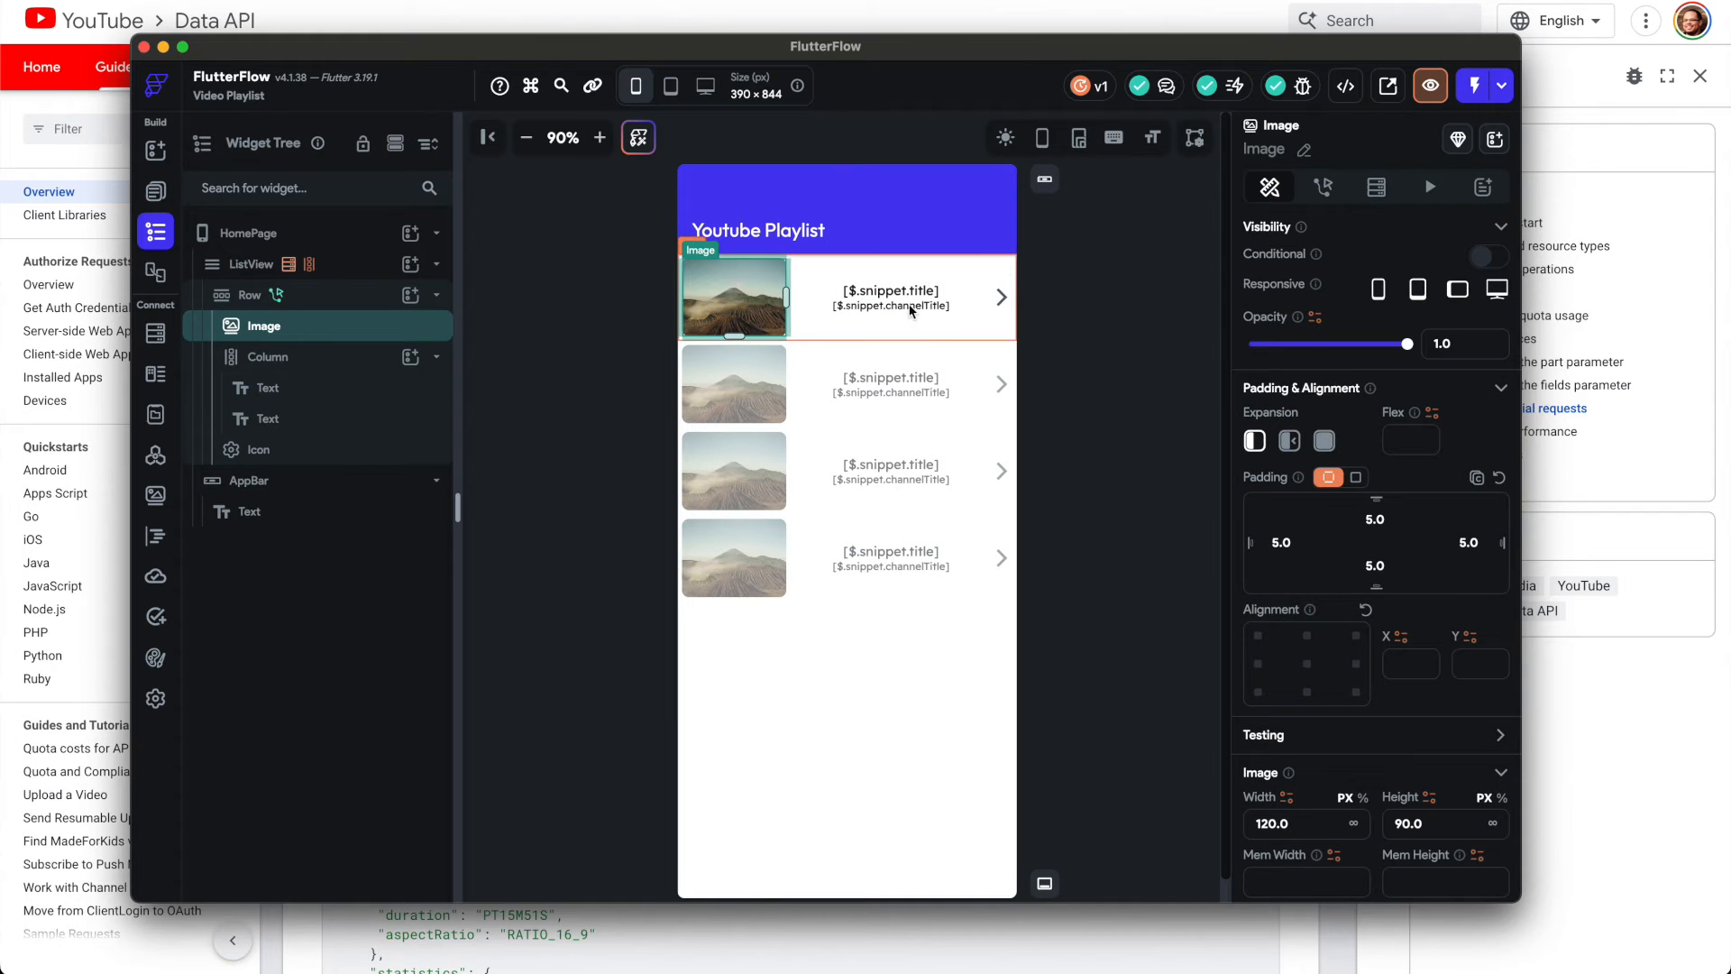
left_click(140, 46)
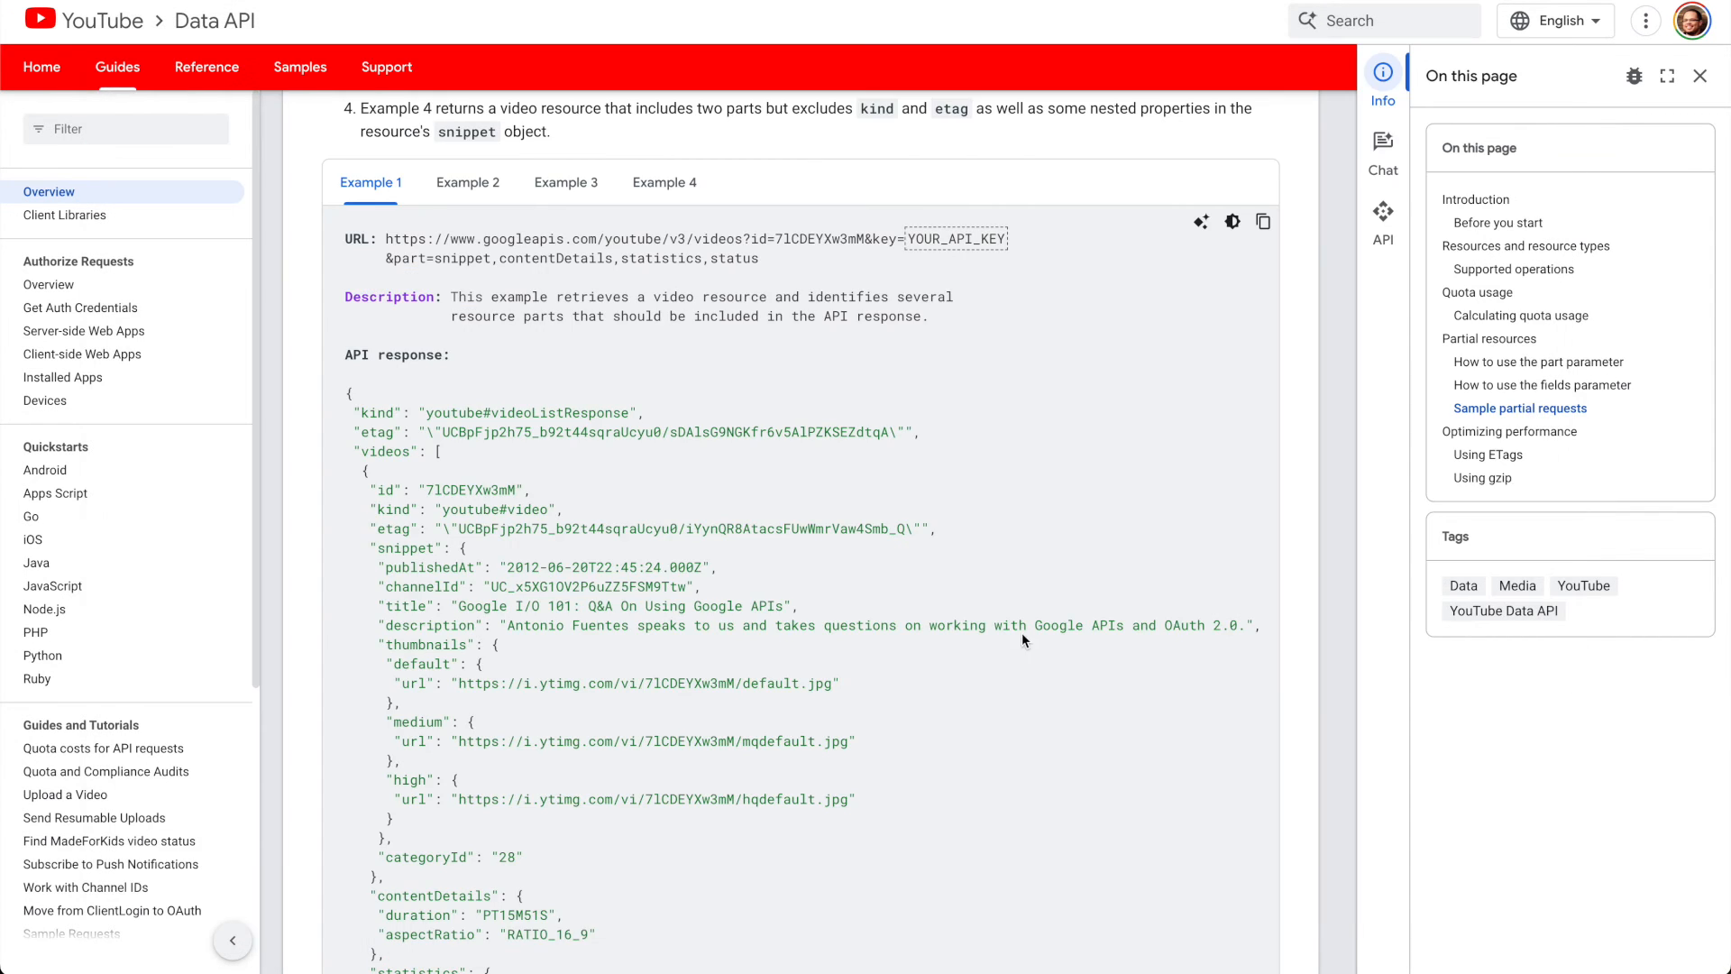
scroll("down", 3)
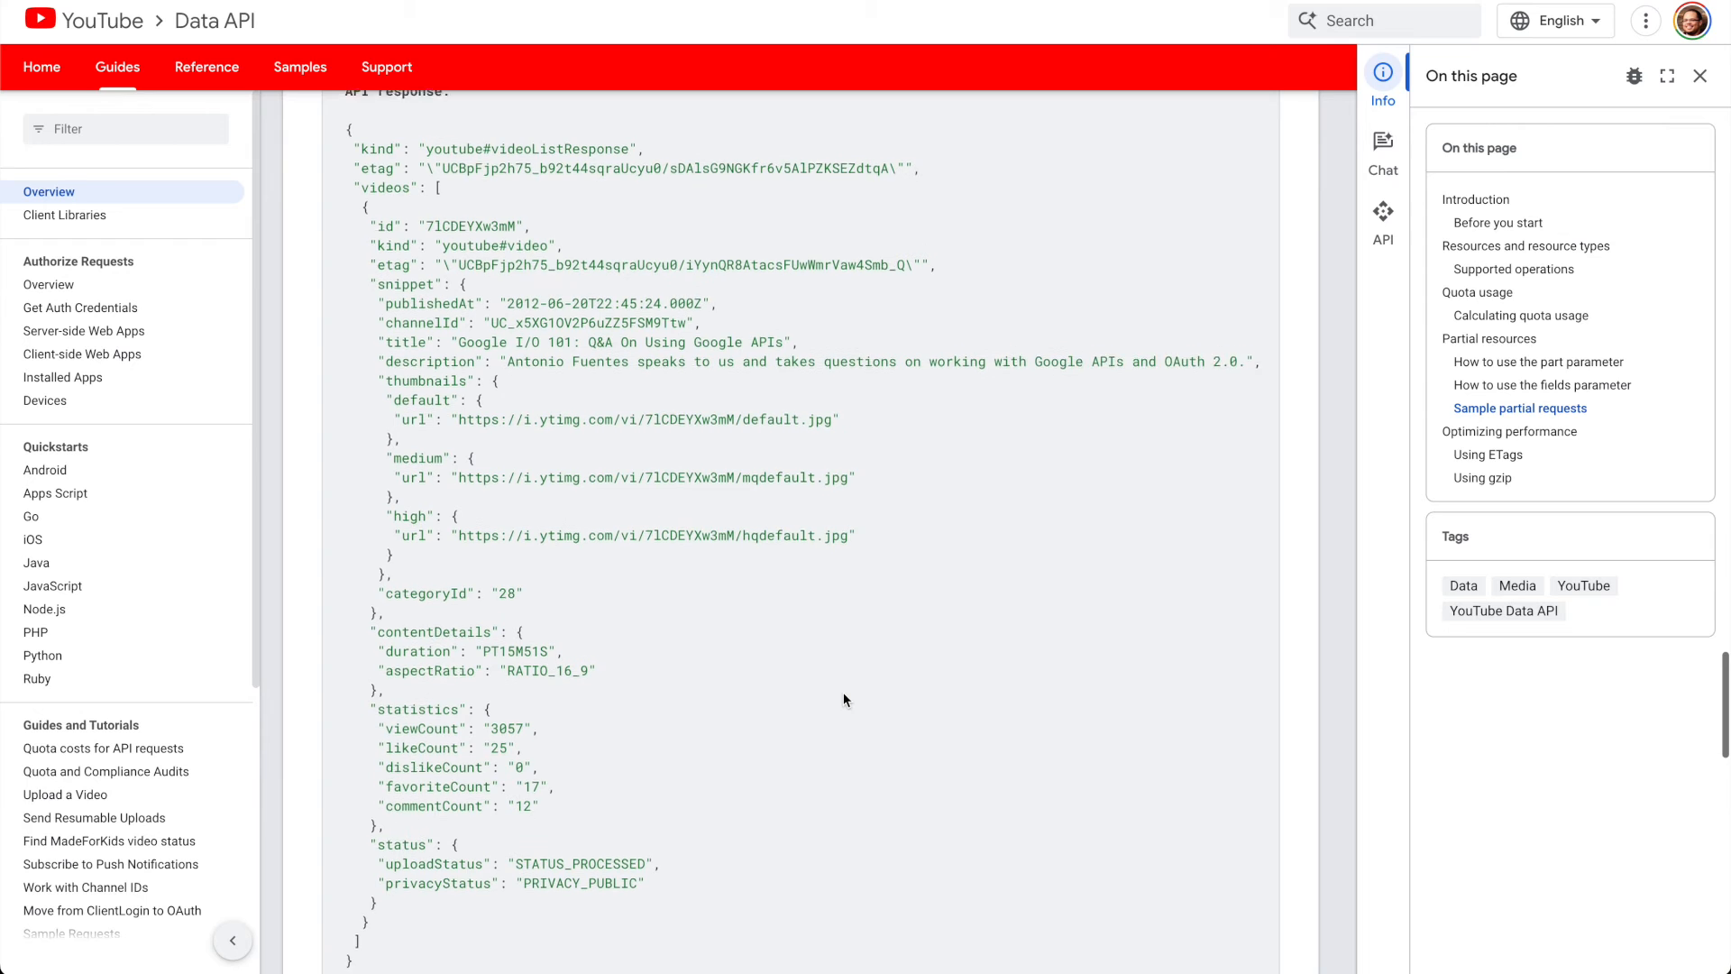
scroll("up", 3)
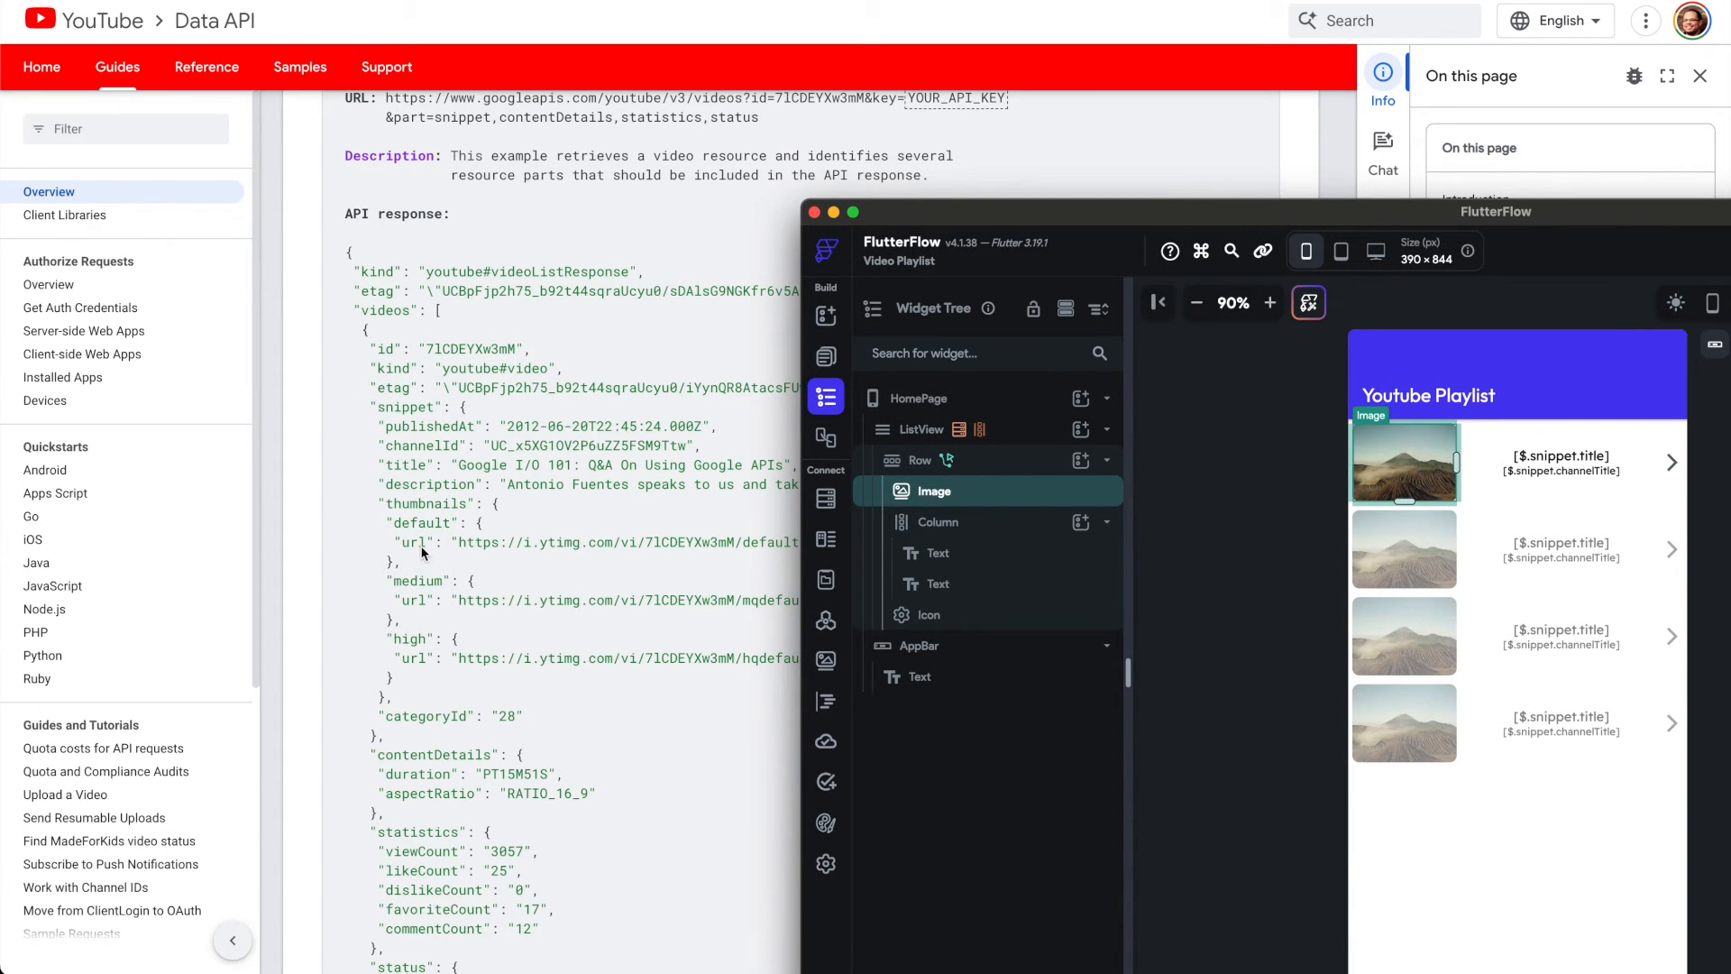
mouse_move(1115, 247)
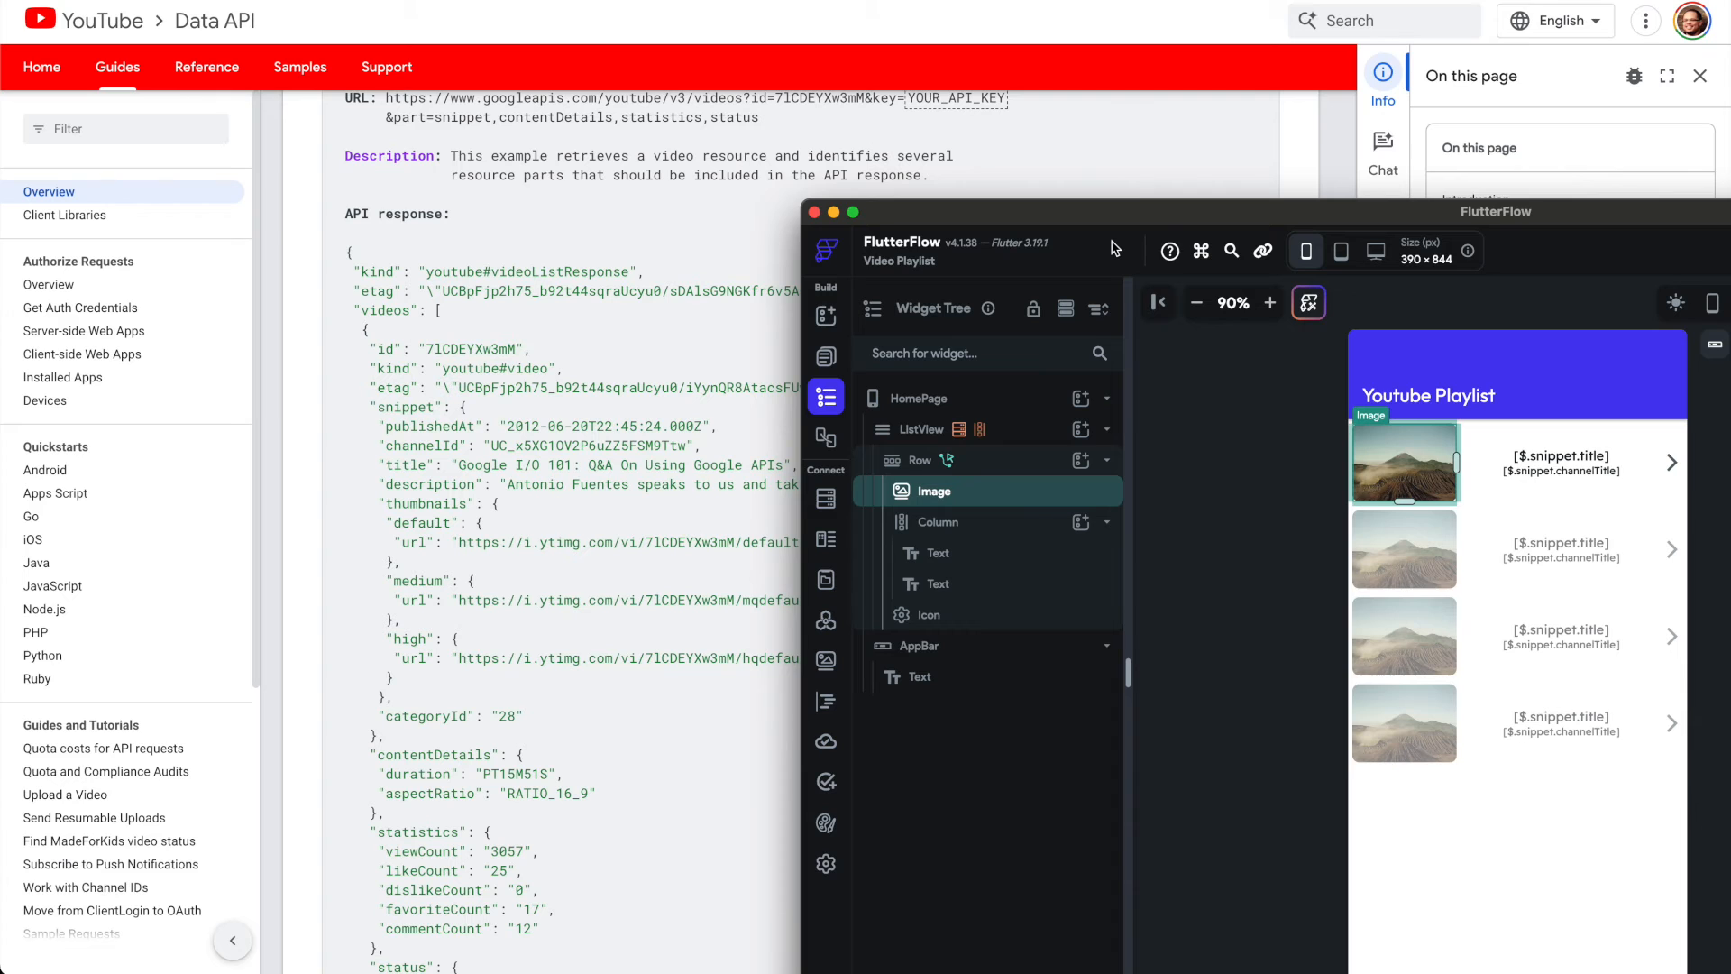
left_click_drag(1115, 247, 1117, 164)
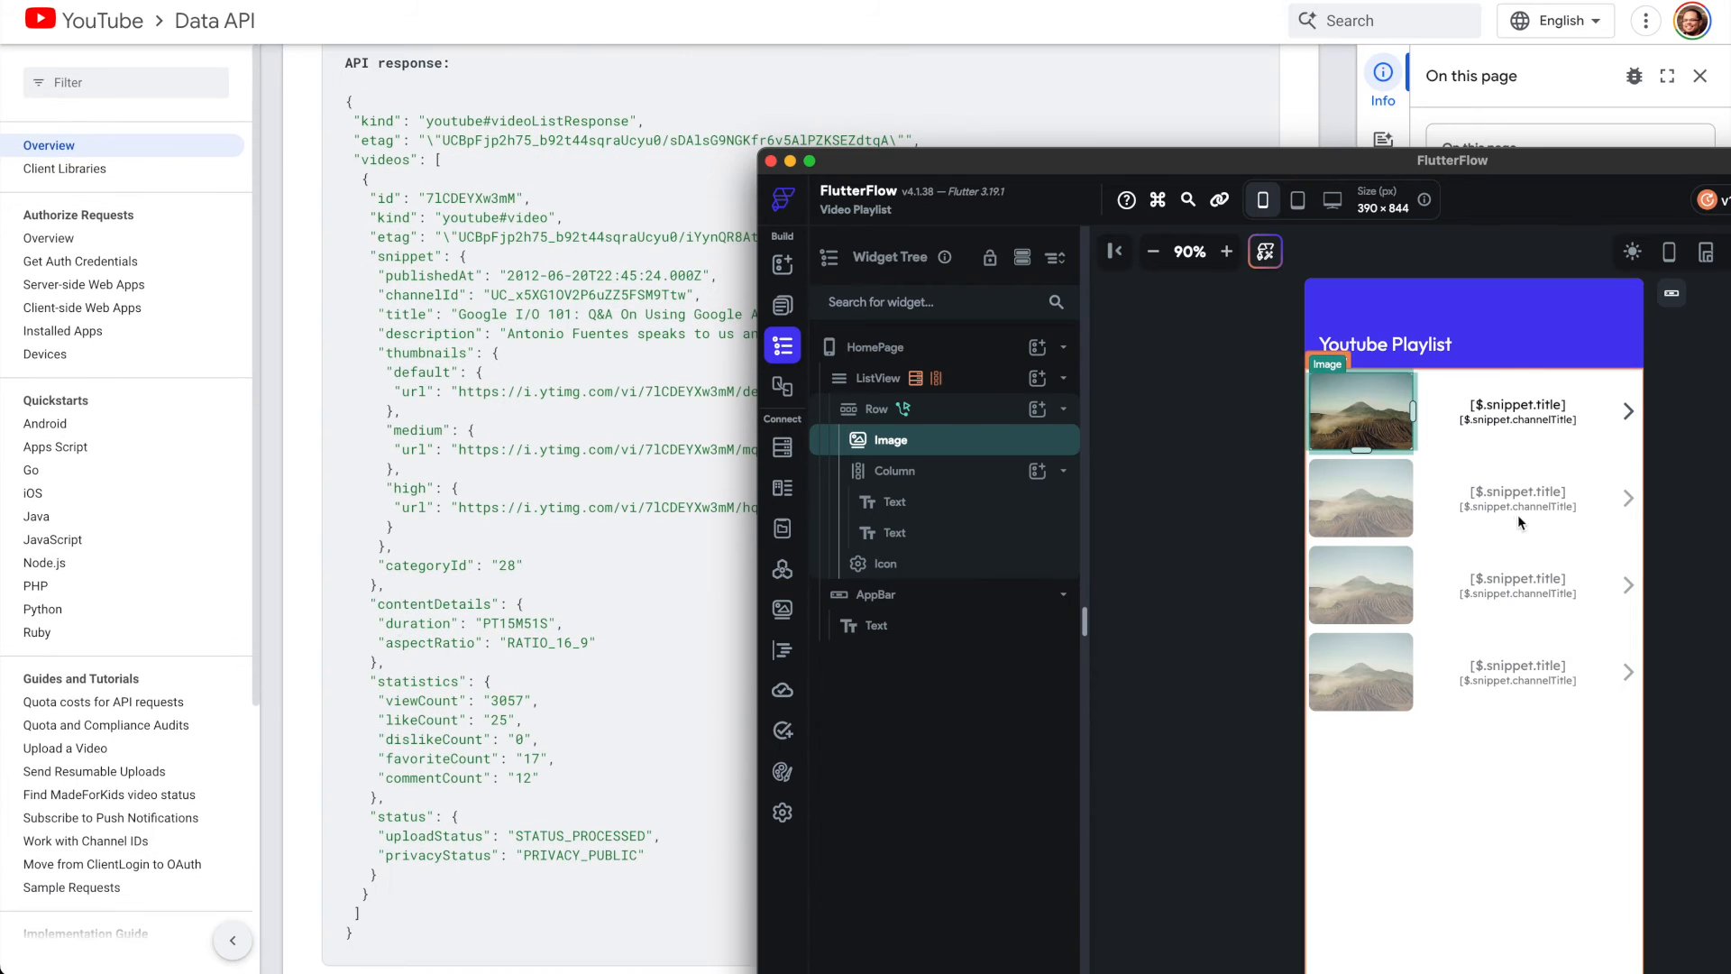
mouse_move(453, 417)
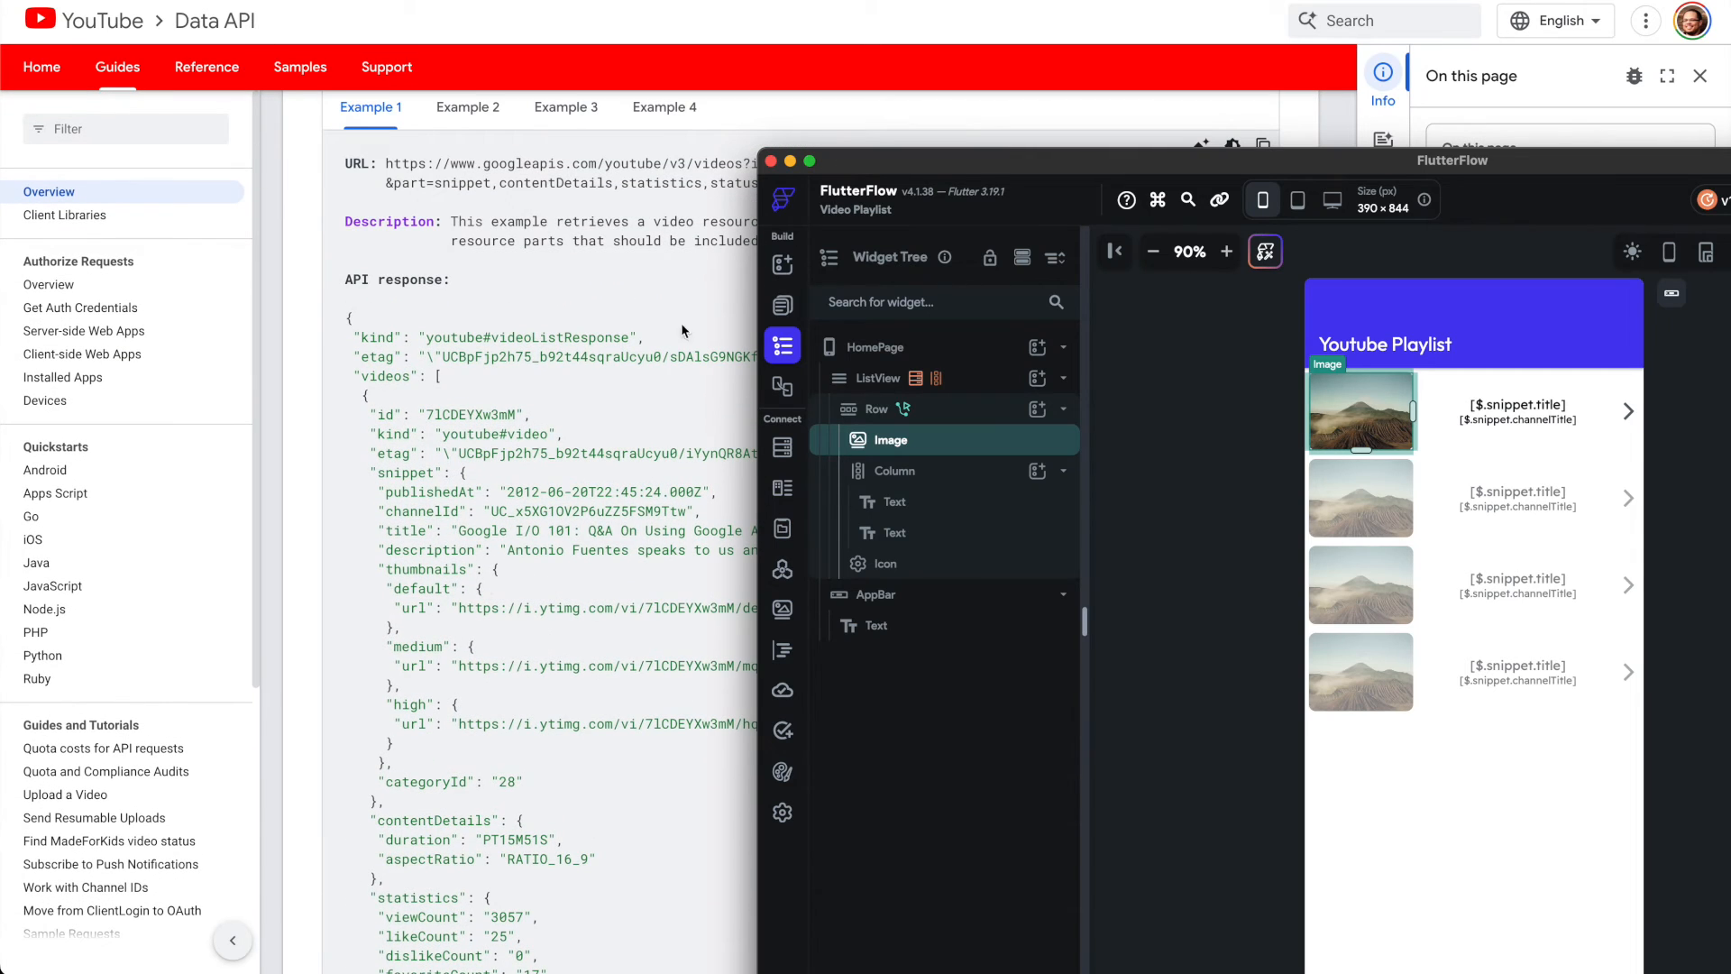
left_click(781, 568)
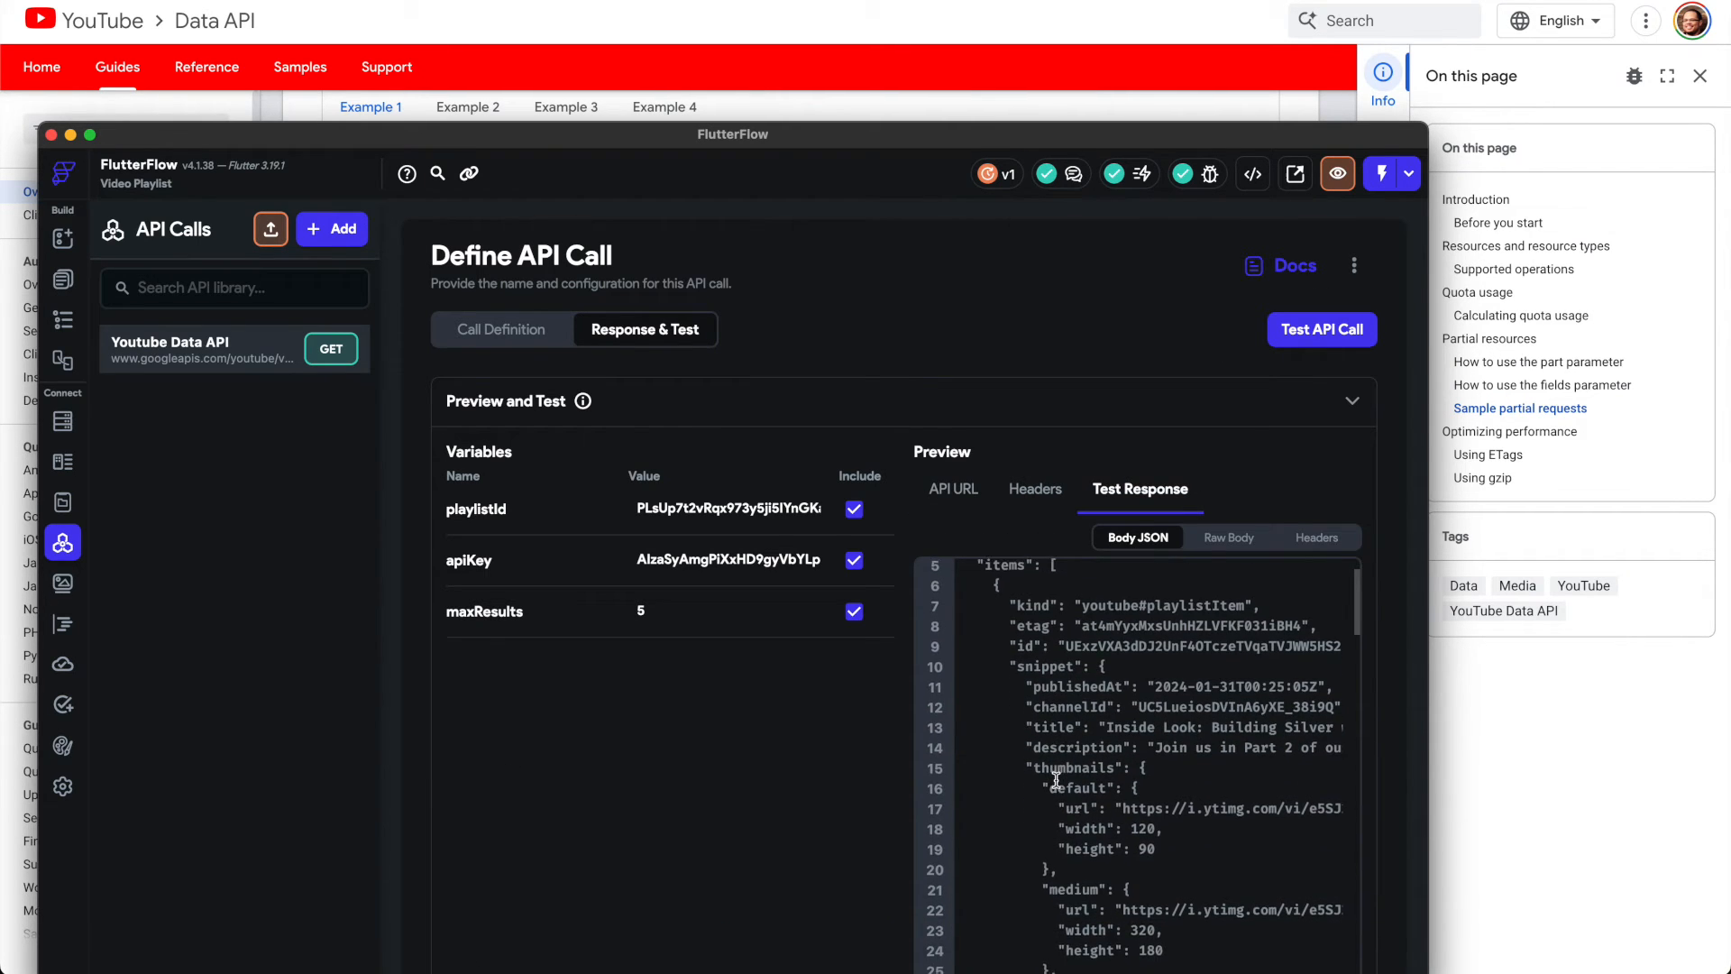
Step: Scroll through the Youtube Data API test response, then view its Call Definition
scroll("down", 3)
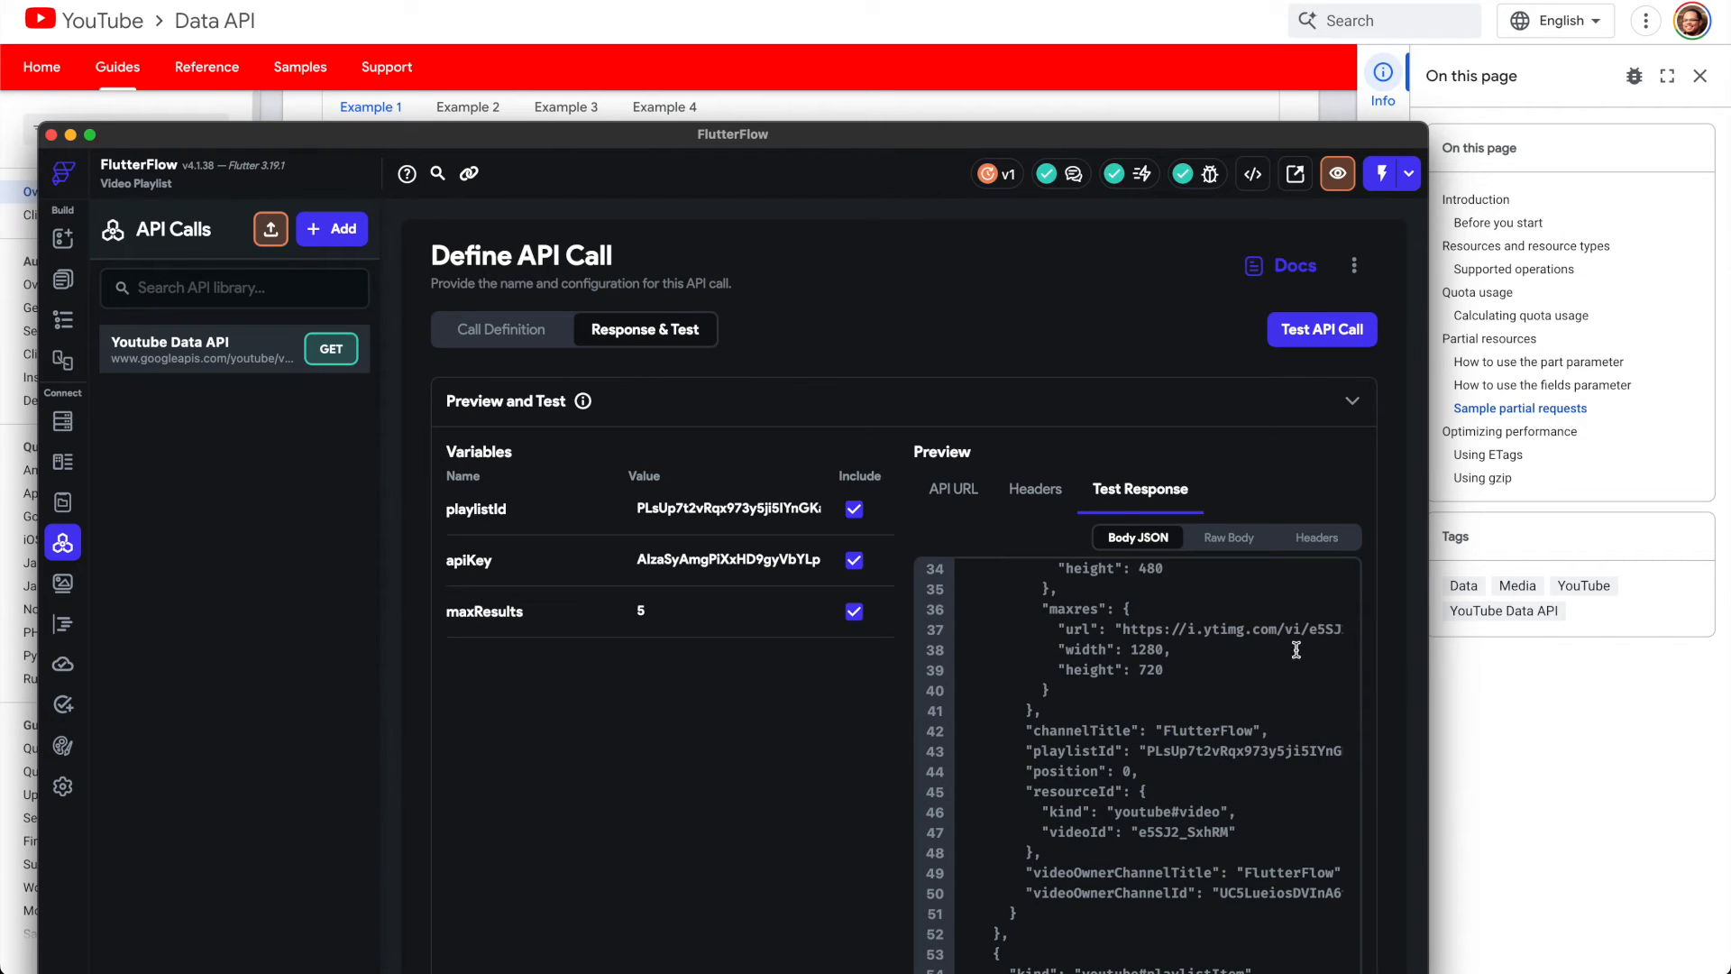
mouse_move(1202, 643)
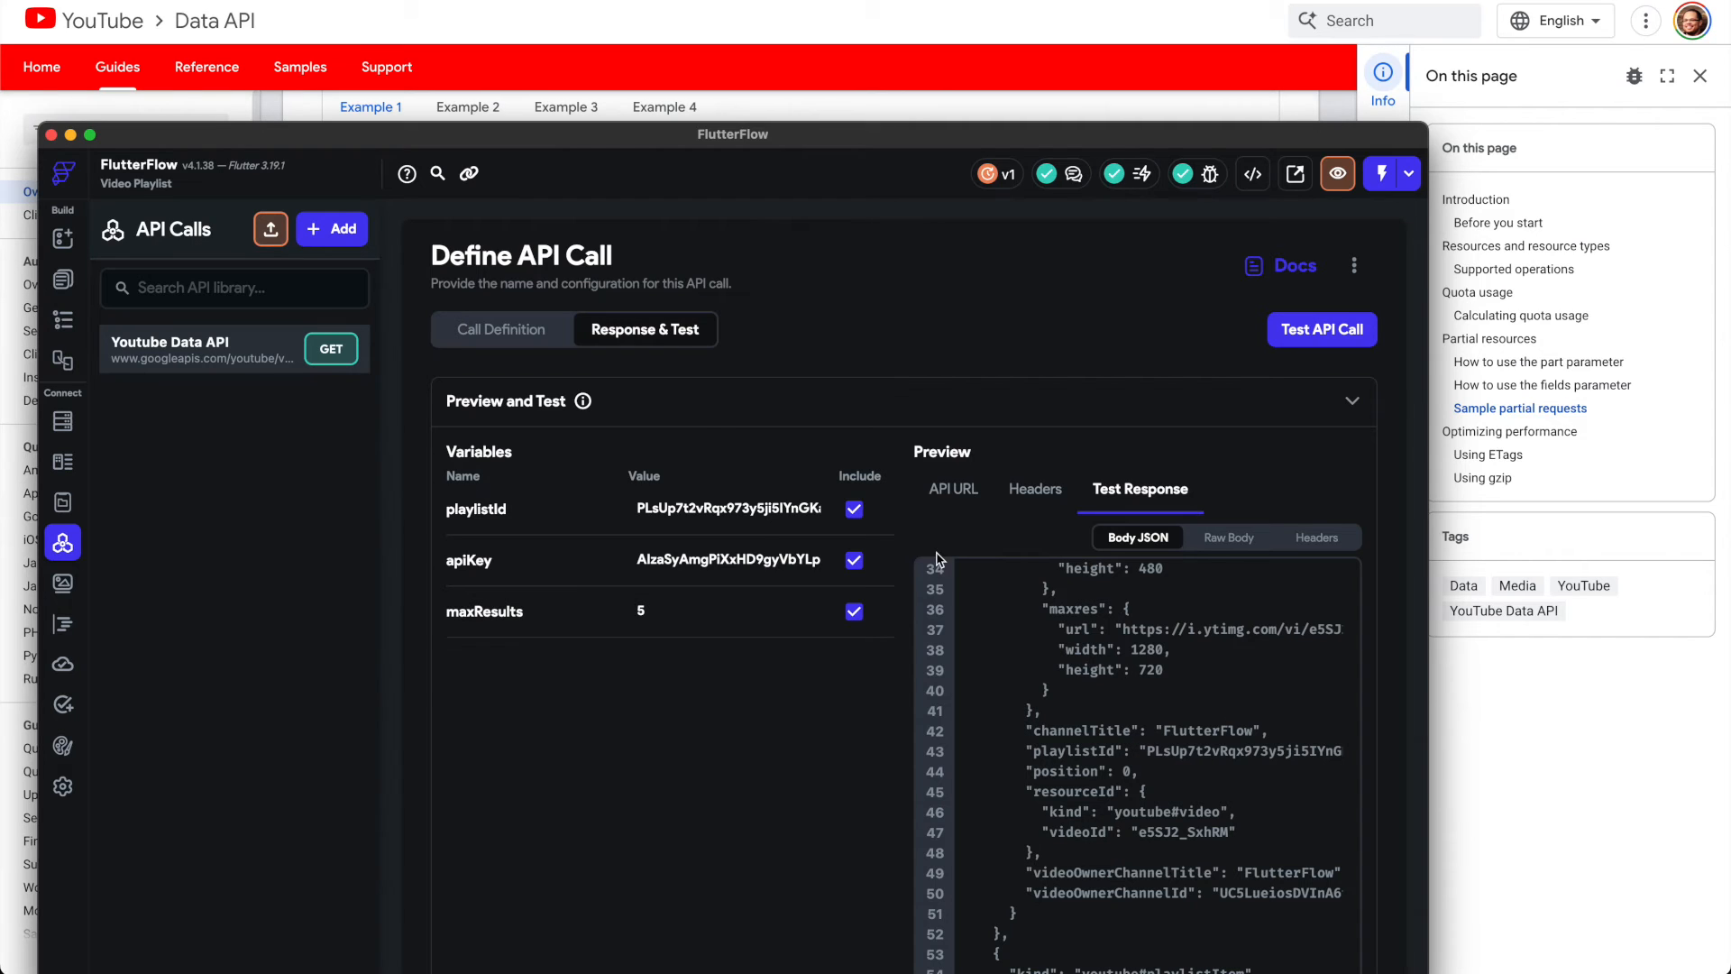
left_click(501, 329)
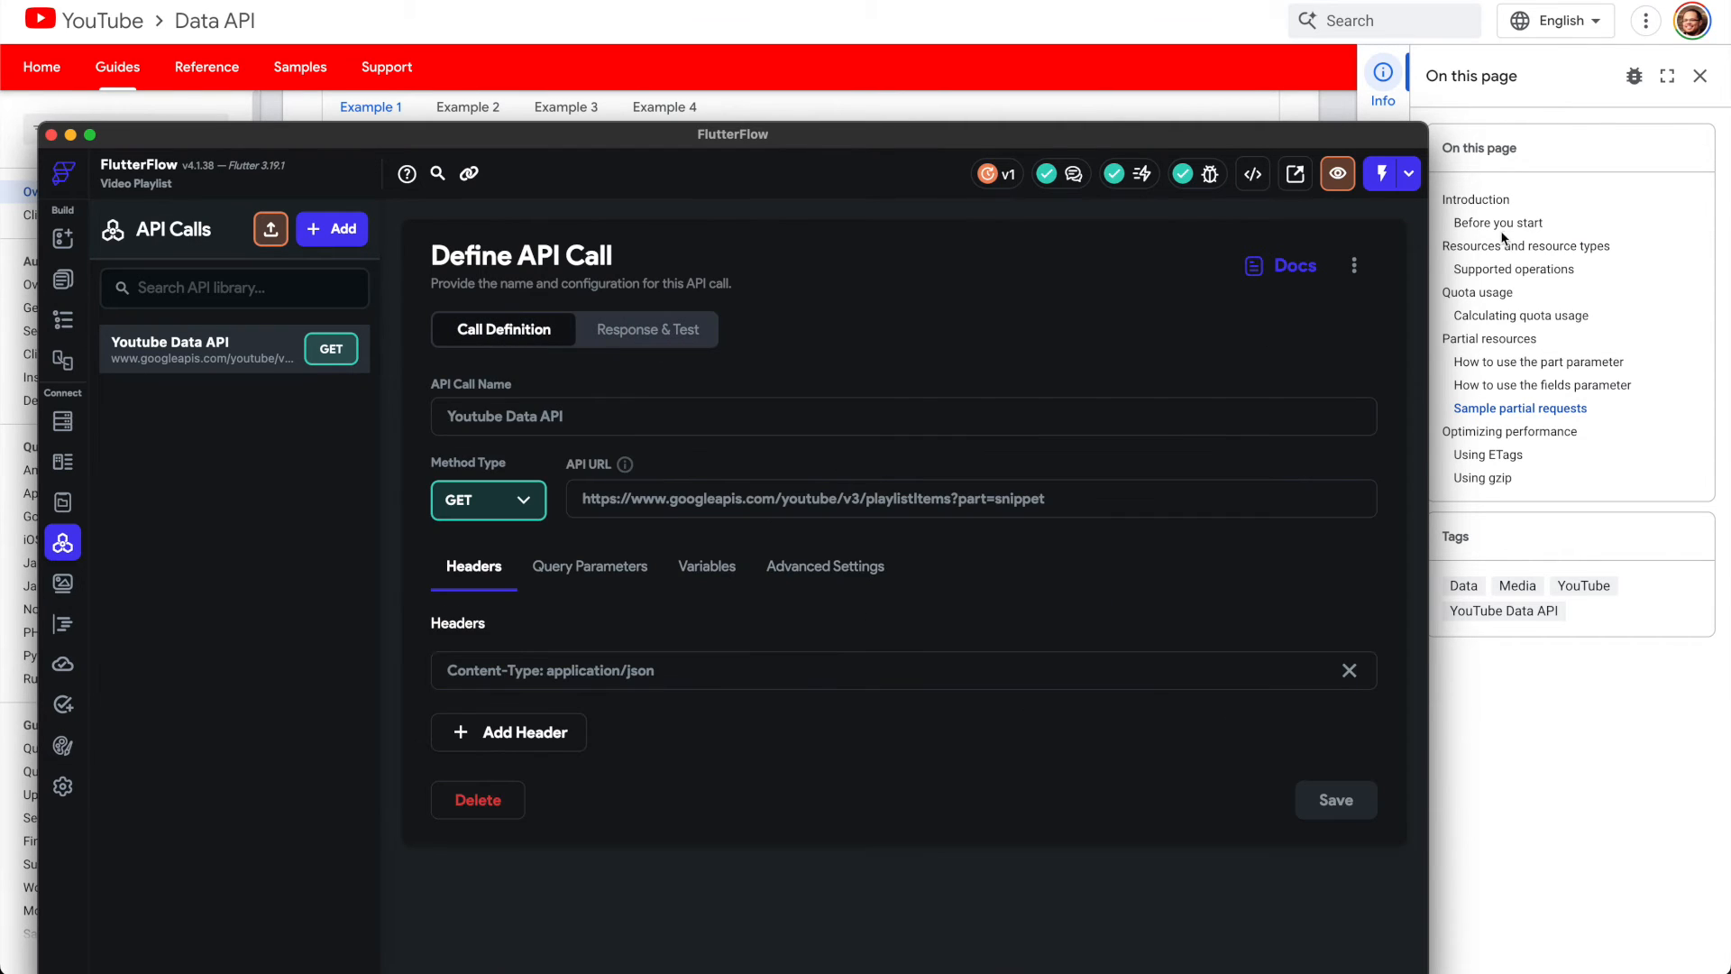
mouse_move(1215, 116)
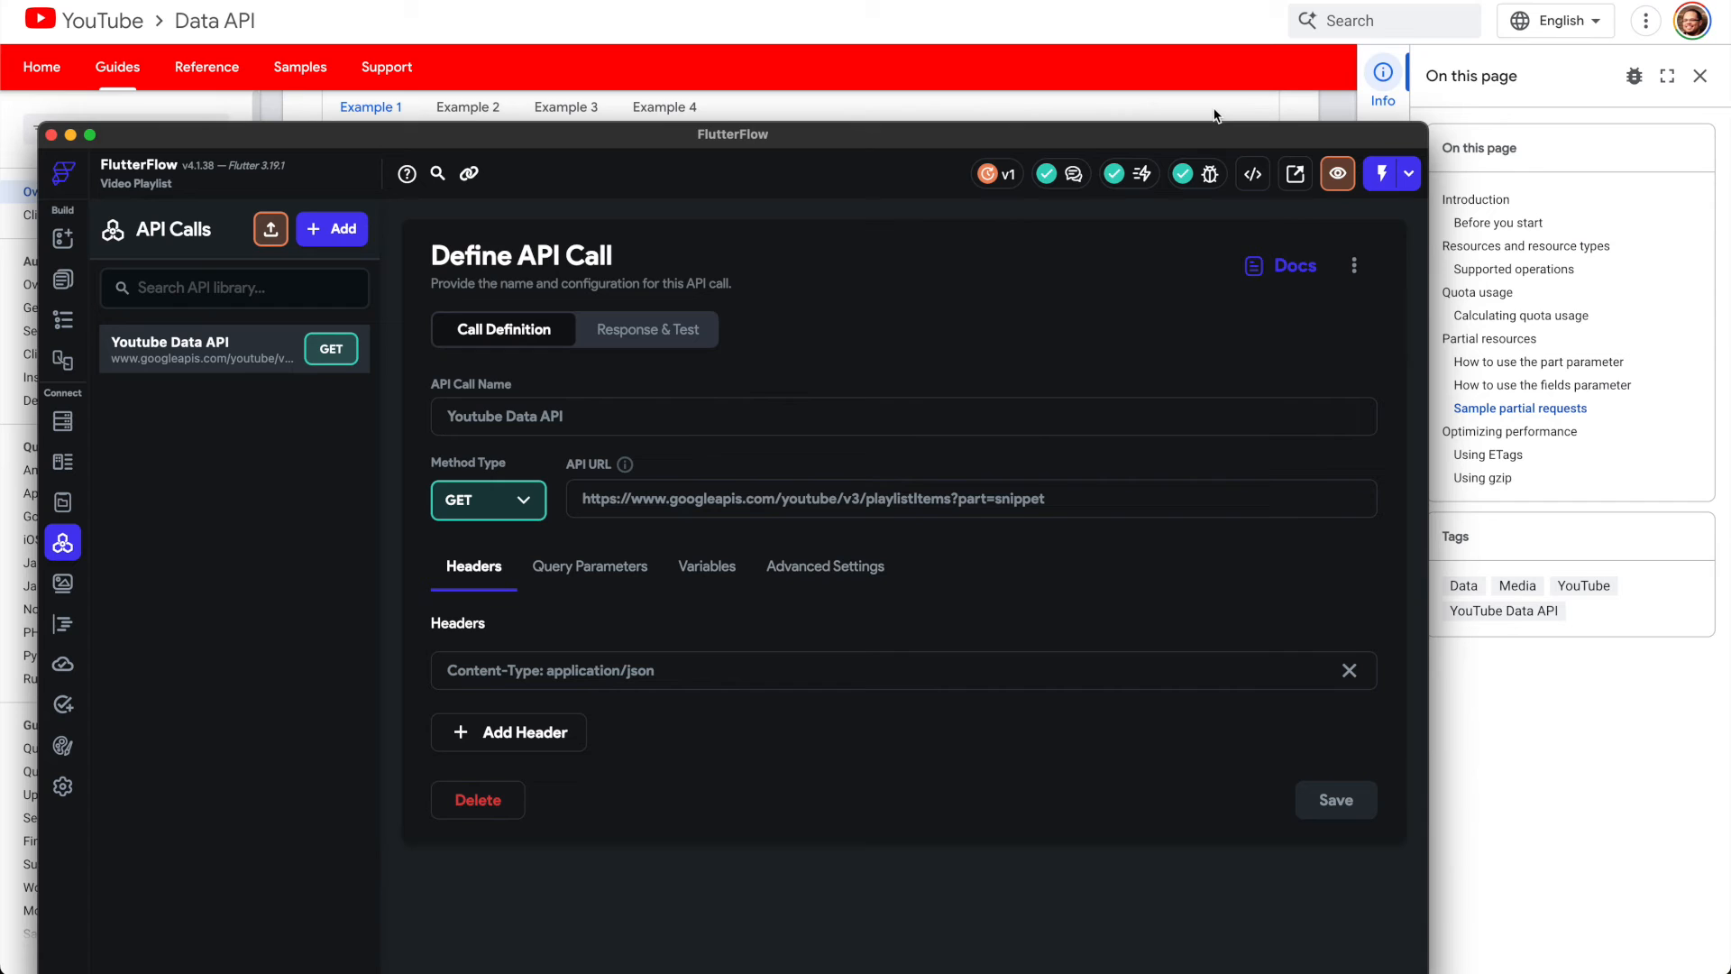
mouse_move(896, 465)
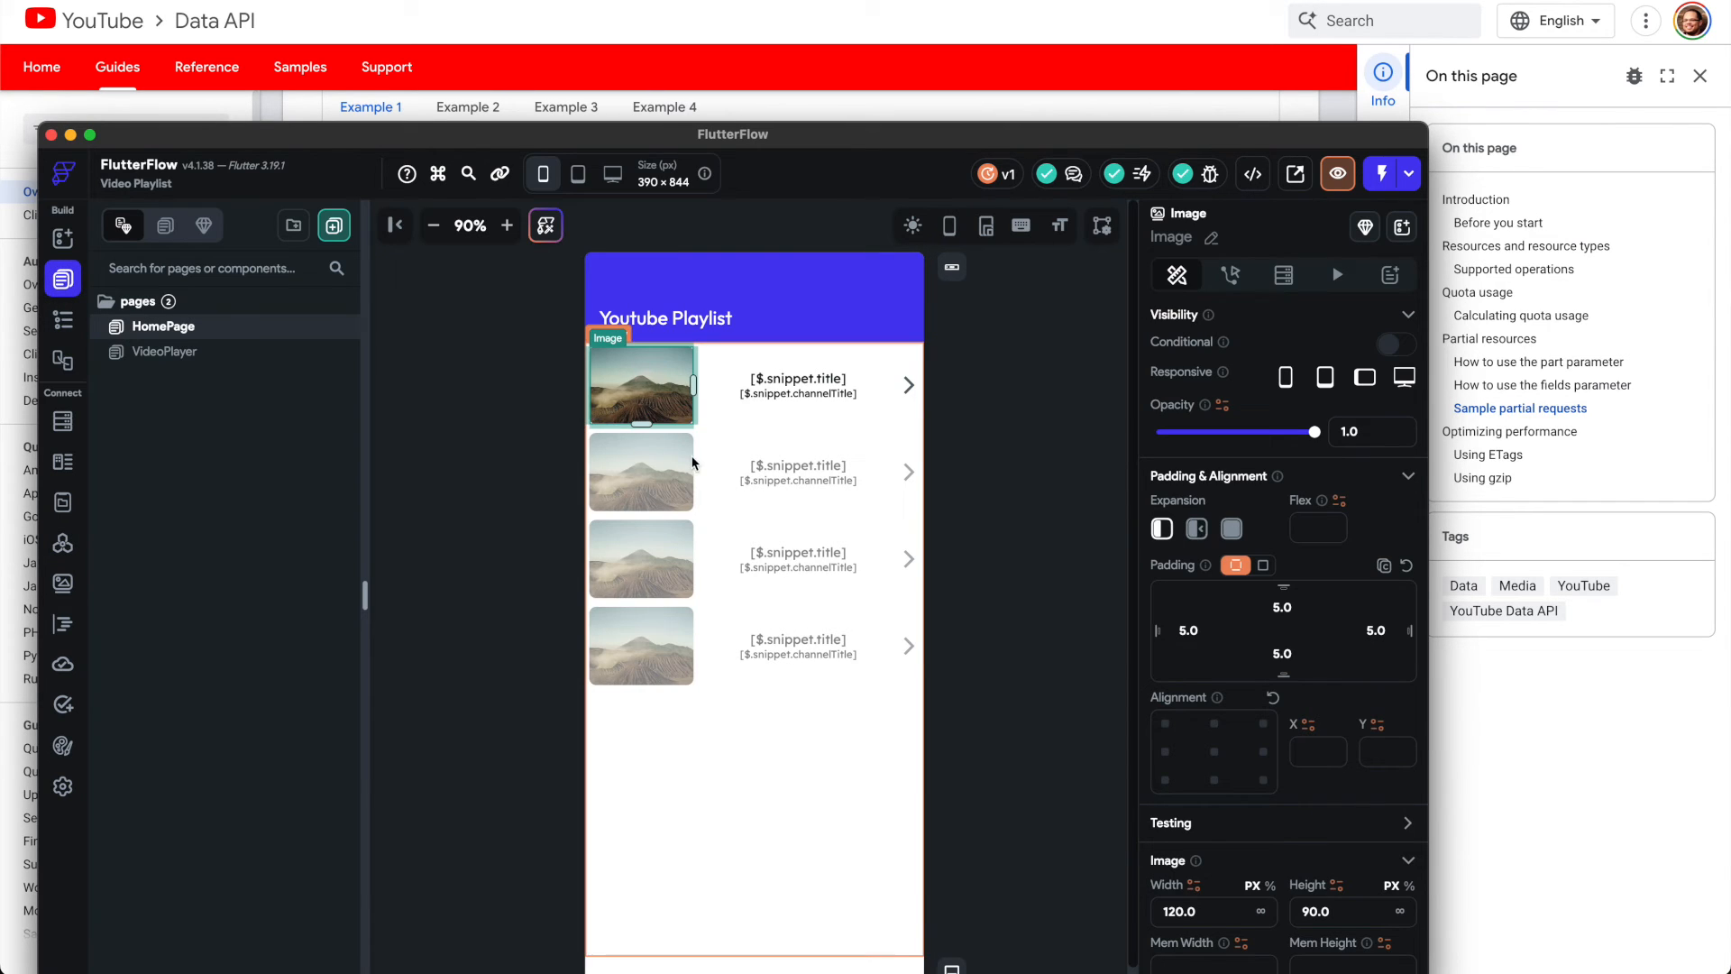
Step: Open the thumbnail path binding $.snippet.thumbnails.default.url and view its Items Item source
scroll("down", 3)
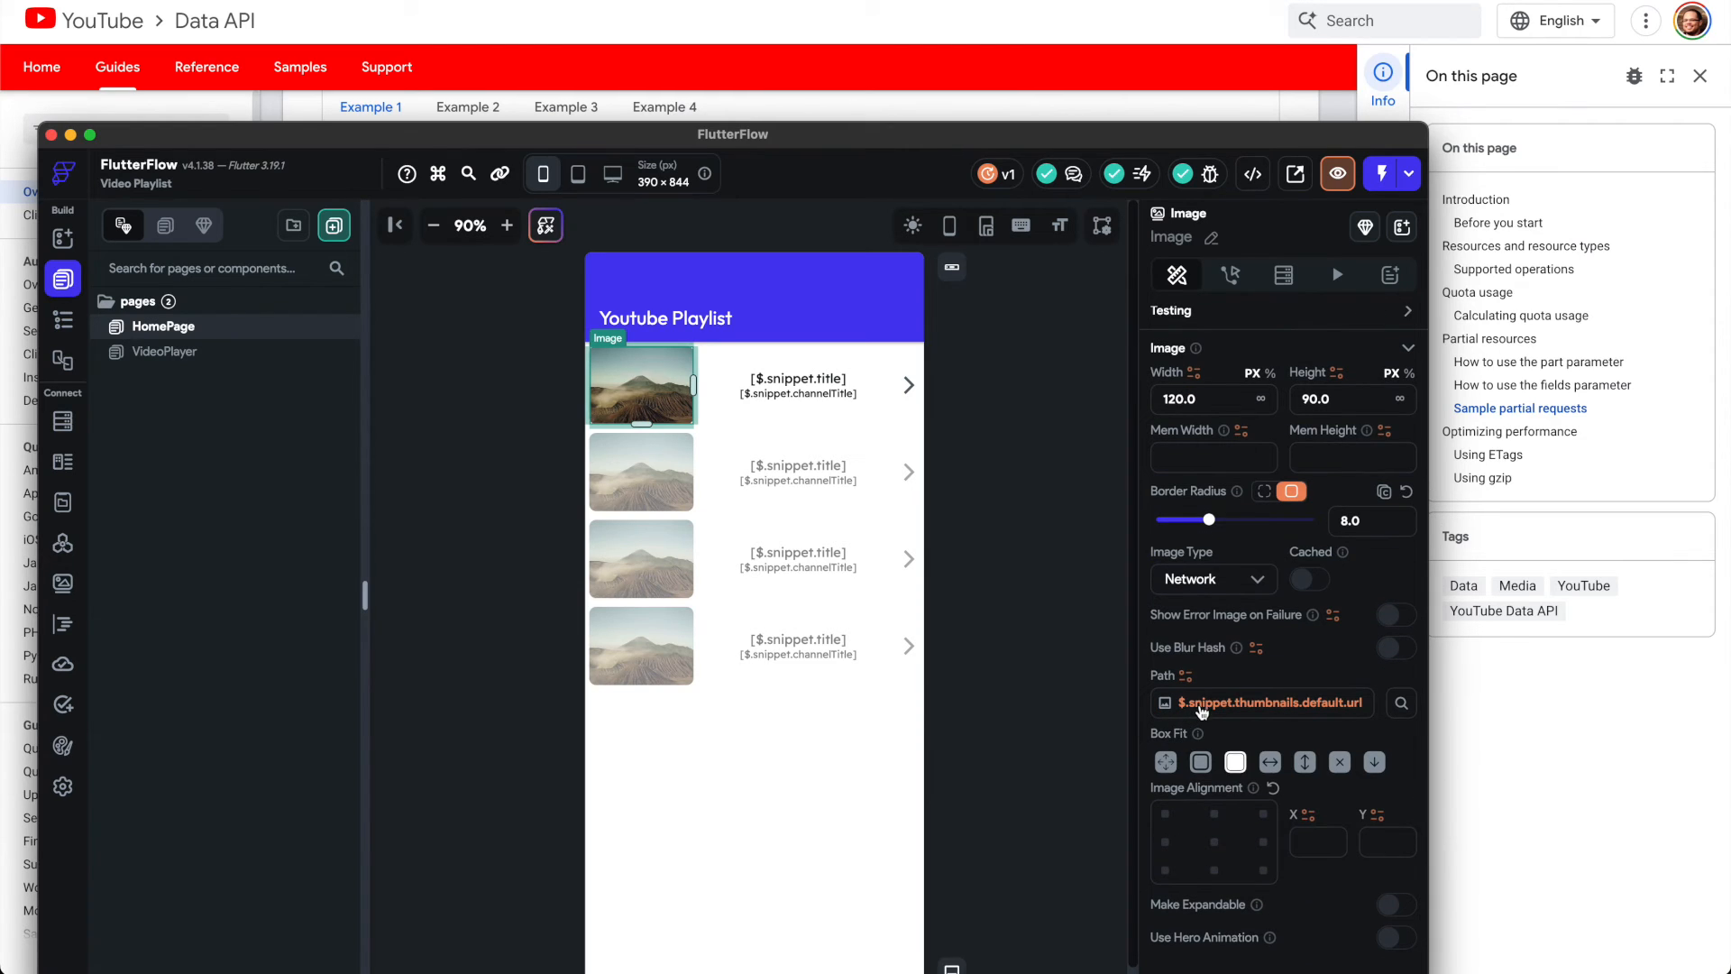
mouse_move(1189, 721)
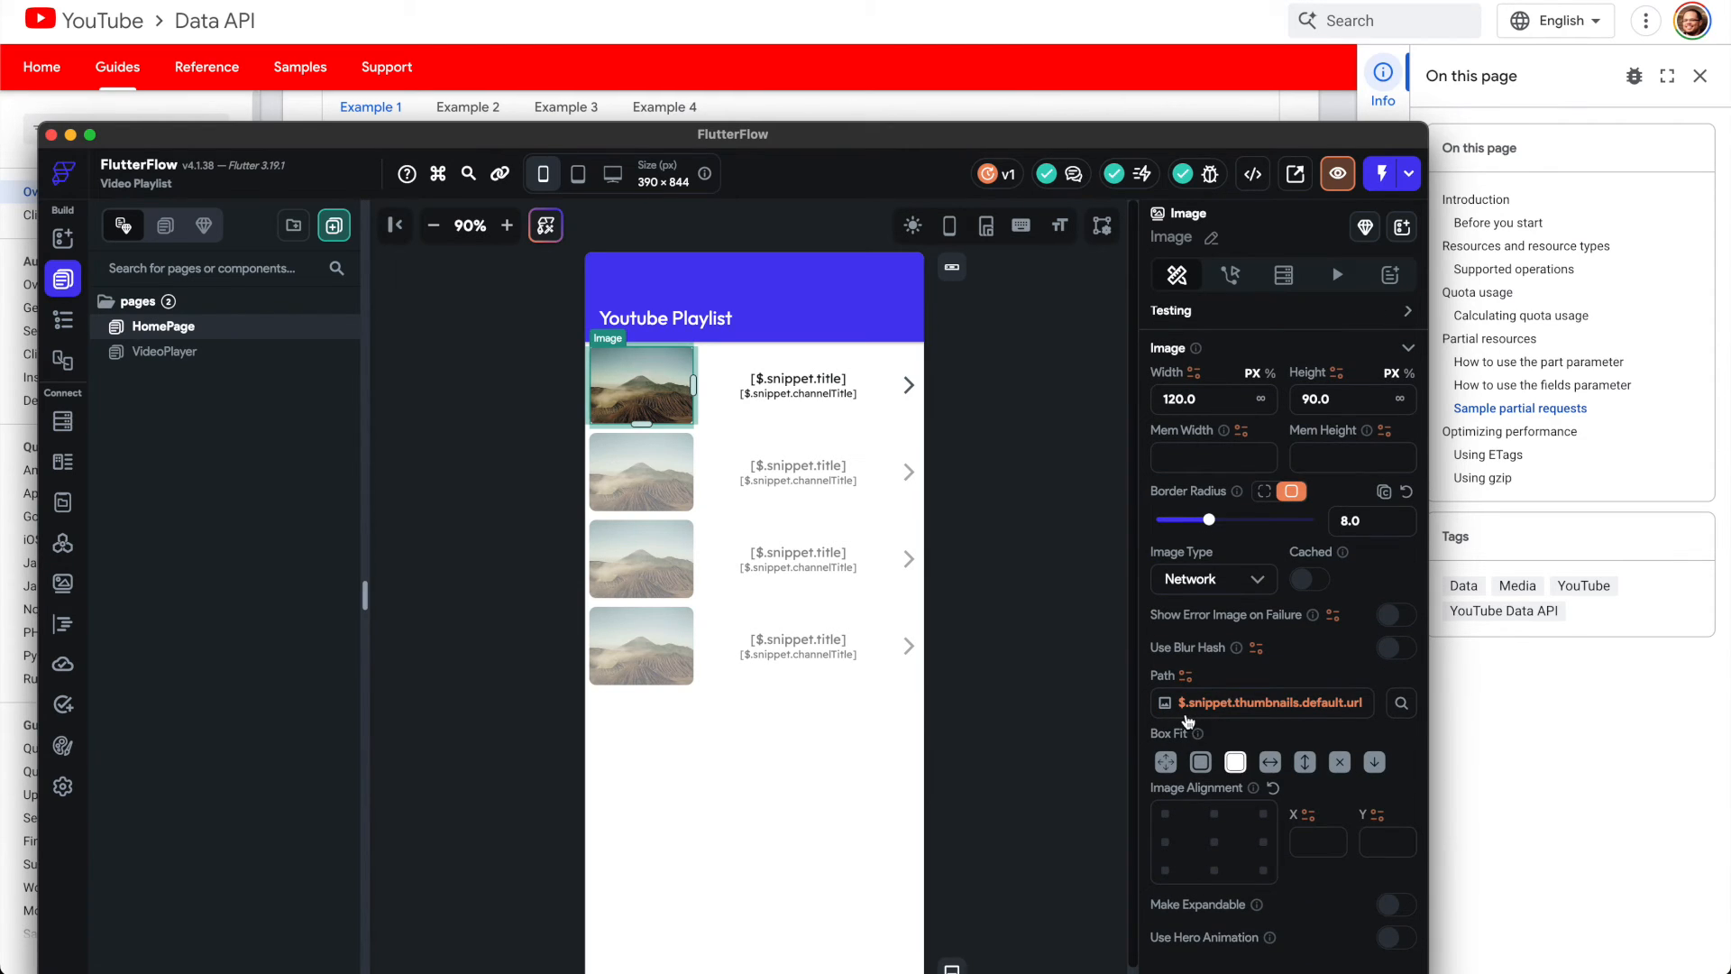
mouse_move(1254, 718)
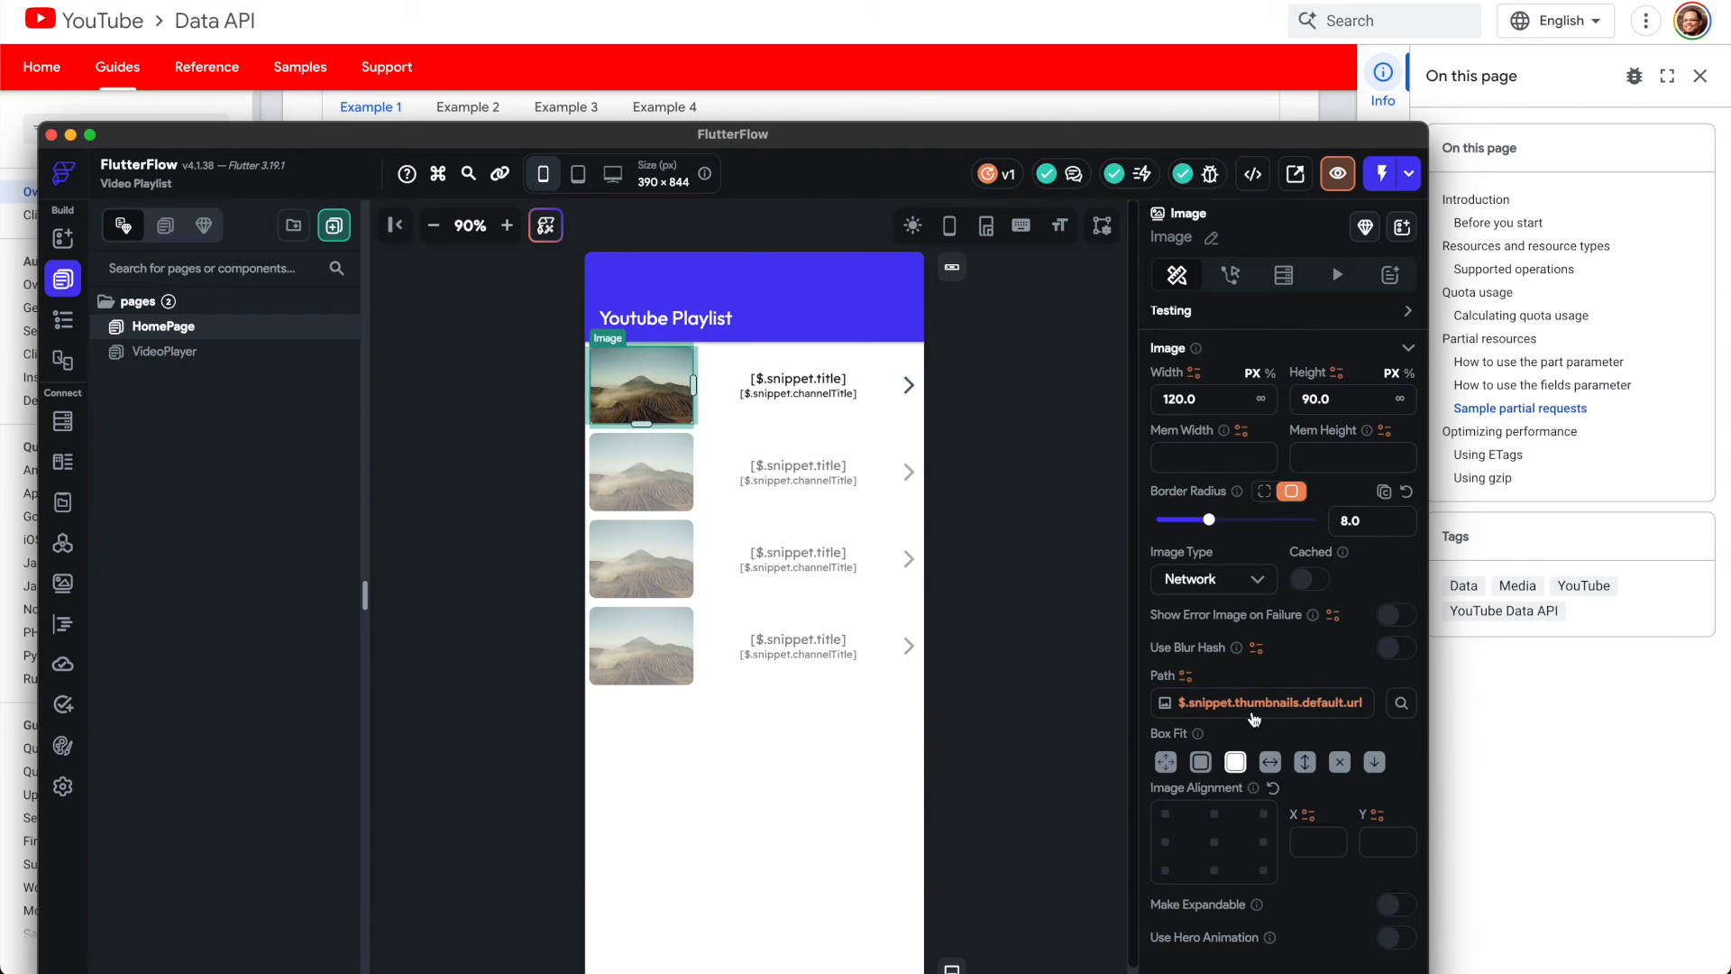
left_click(1268, 702)
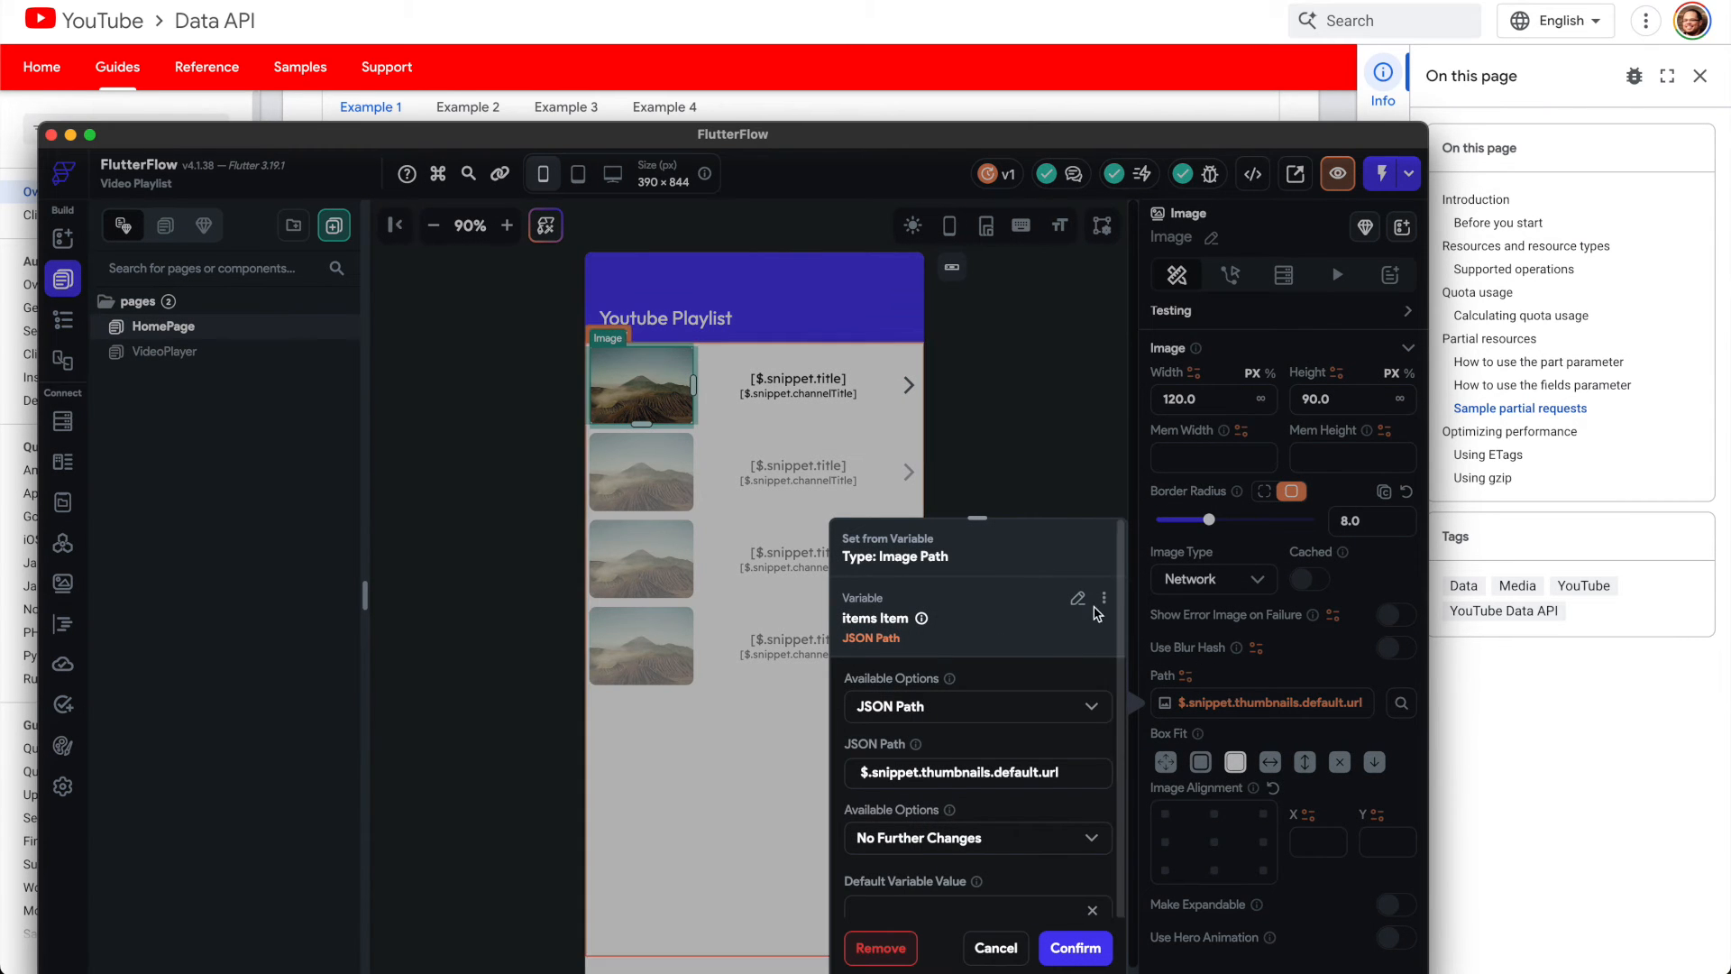
left_click(1078, 599)
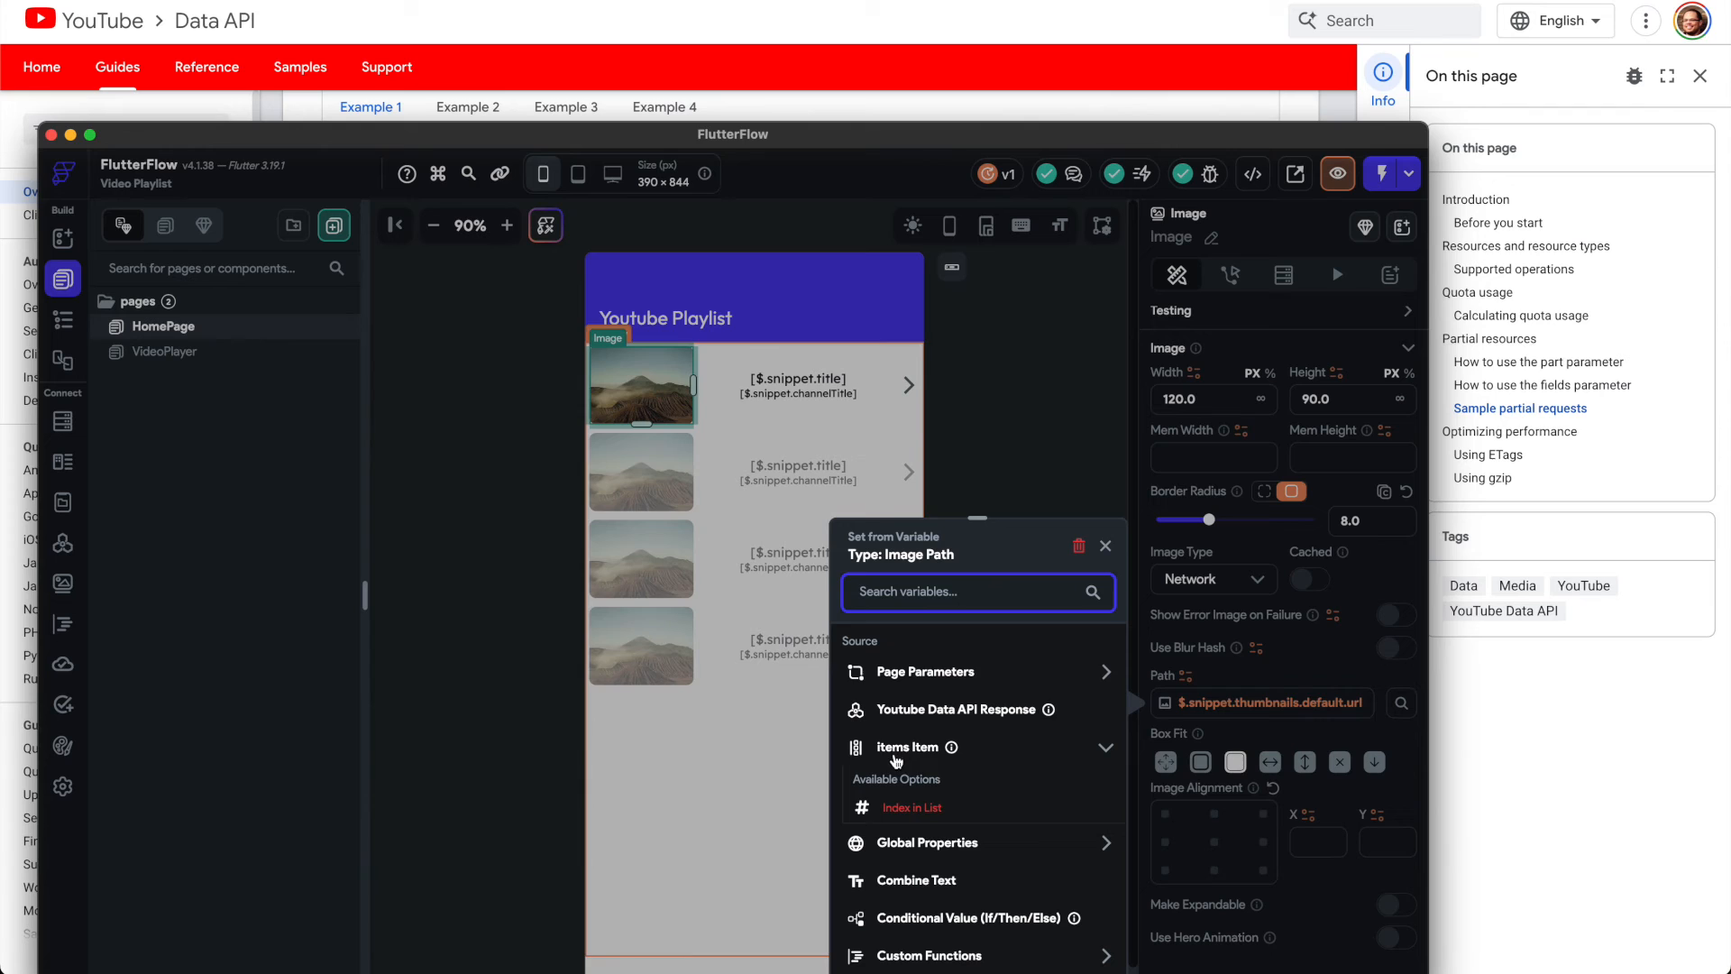
mouse_move(928, 762)
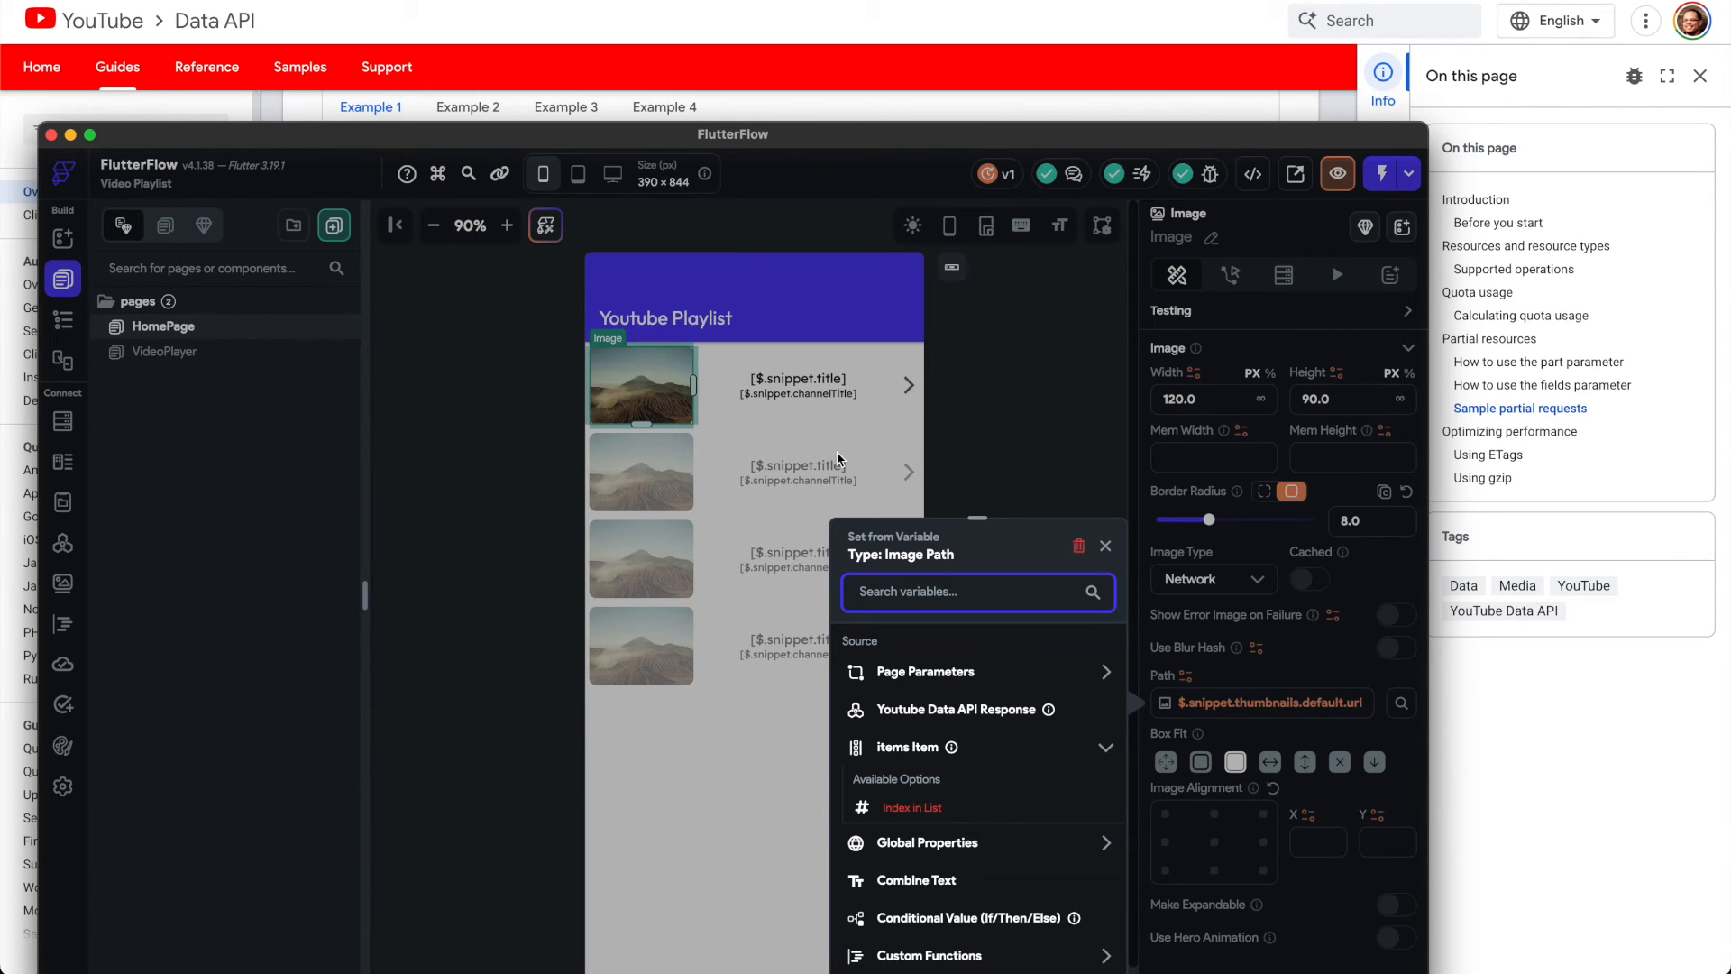
mouse_move(935, 762)
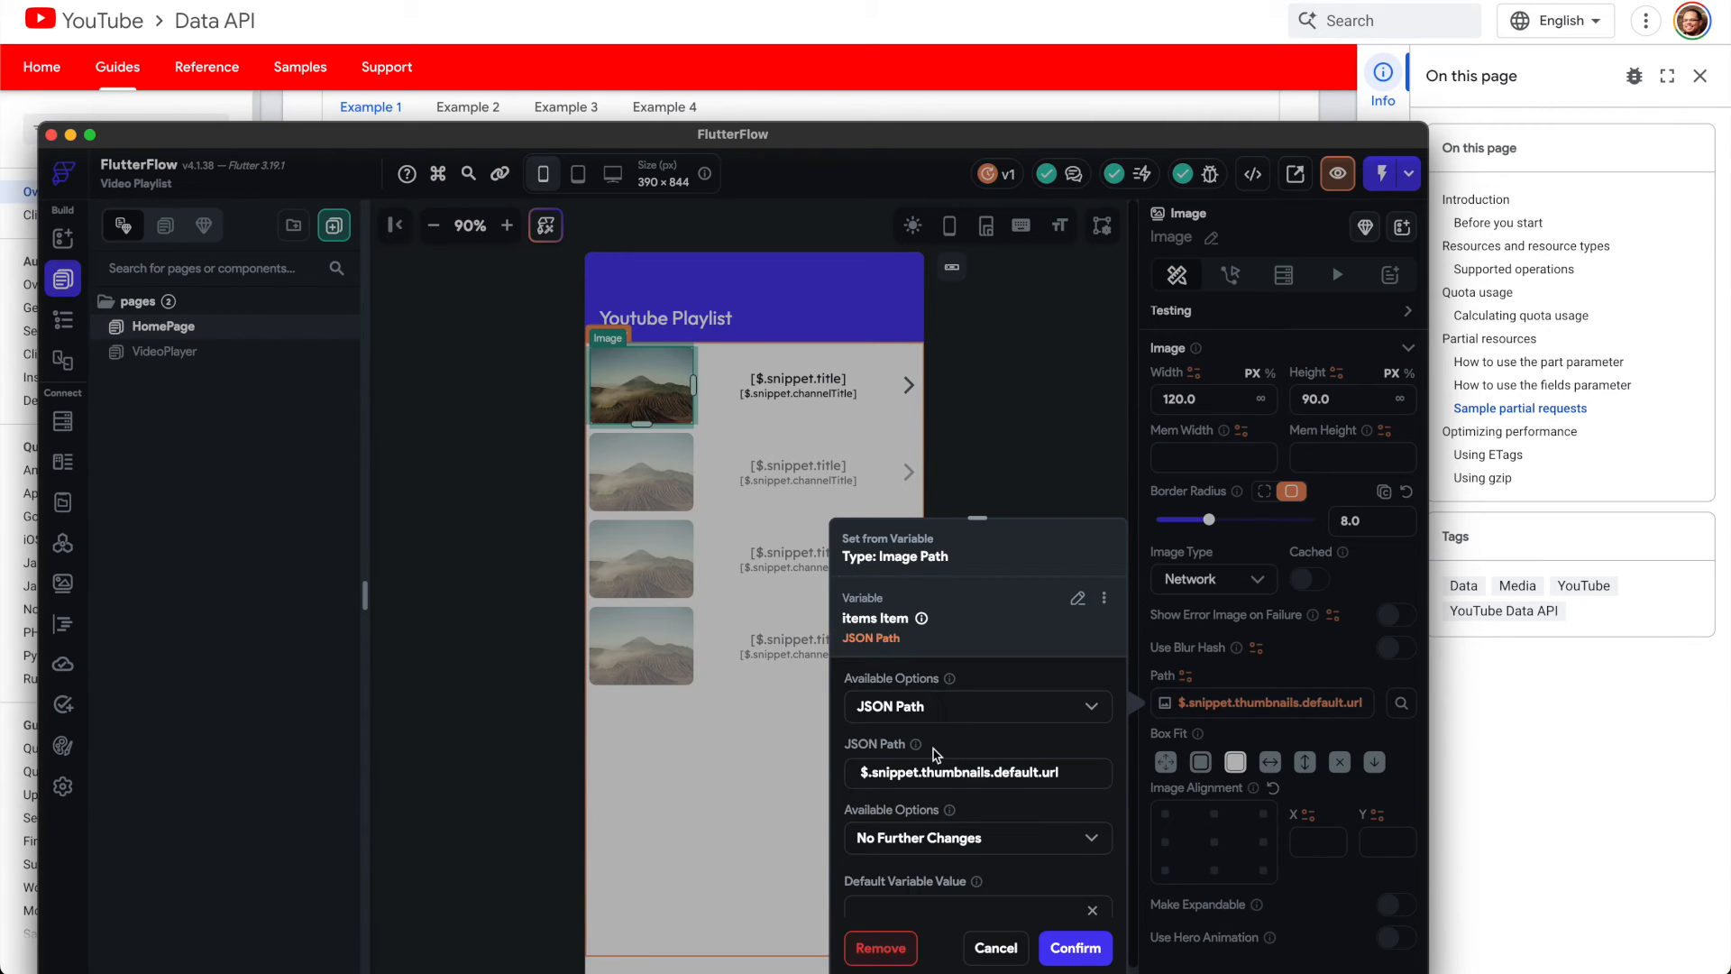
mouse_move(1036, 861)
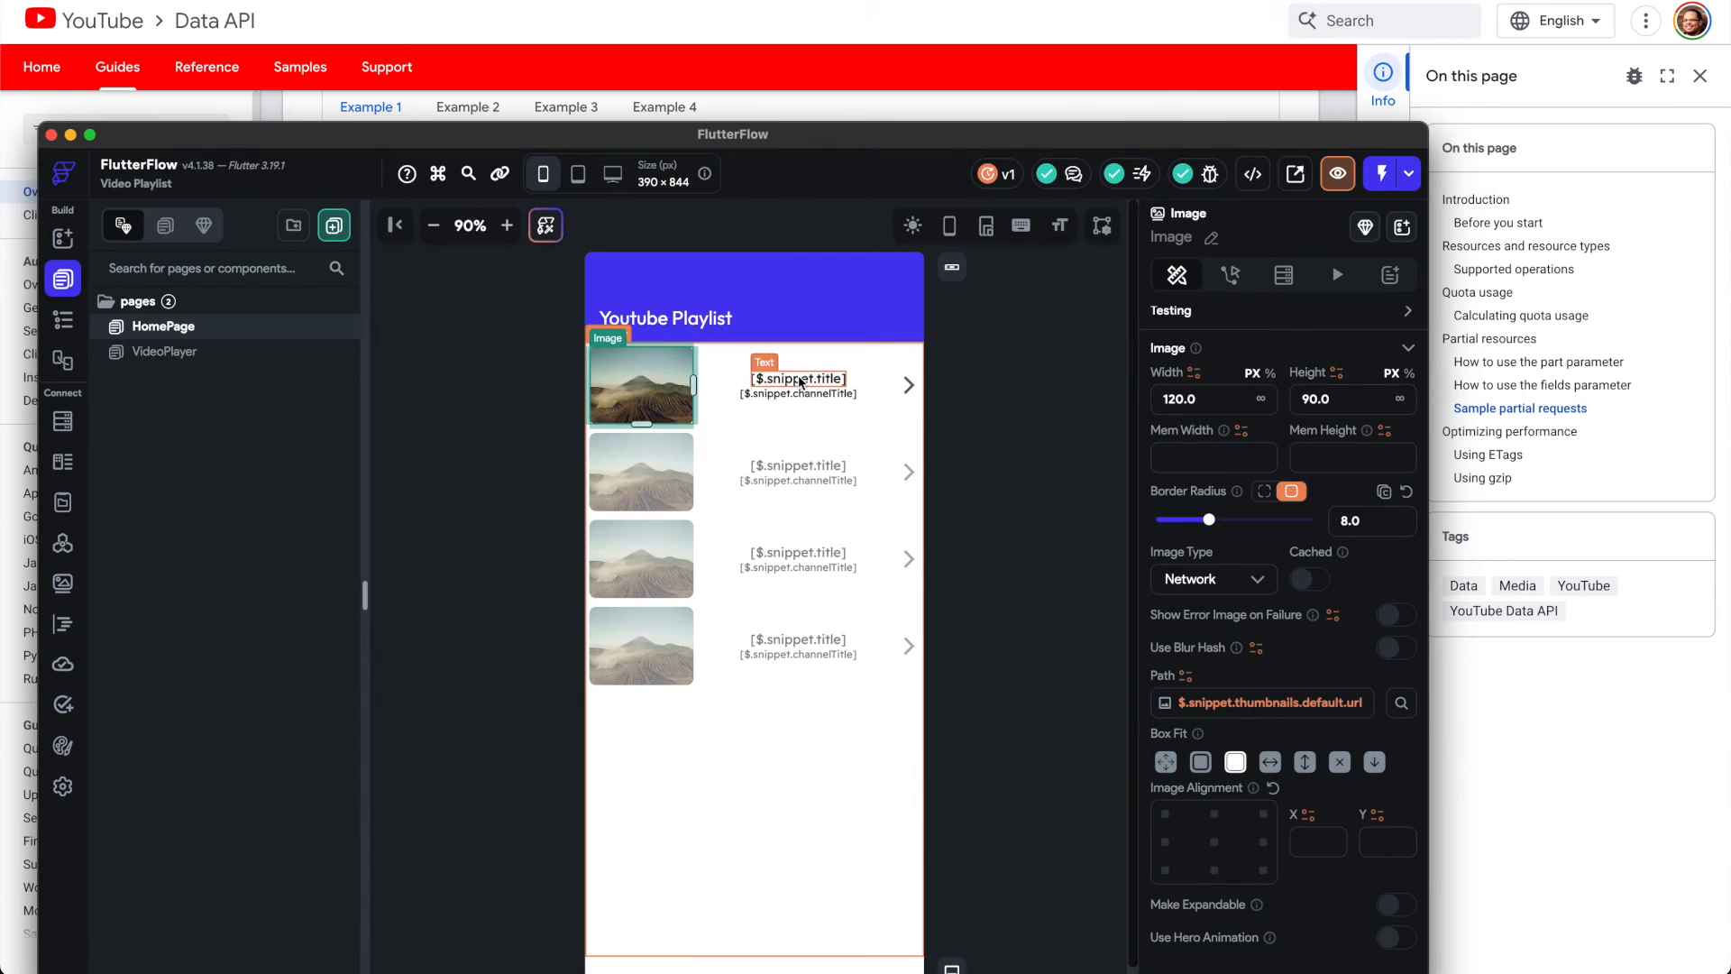
Step: Select the row's title Text and close its snippet.title variable source list
left_click(797, 378)
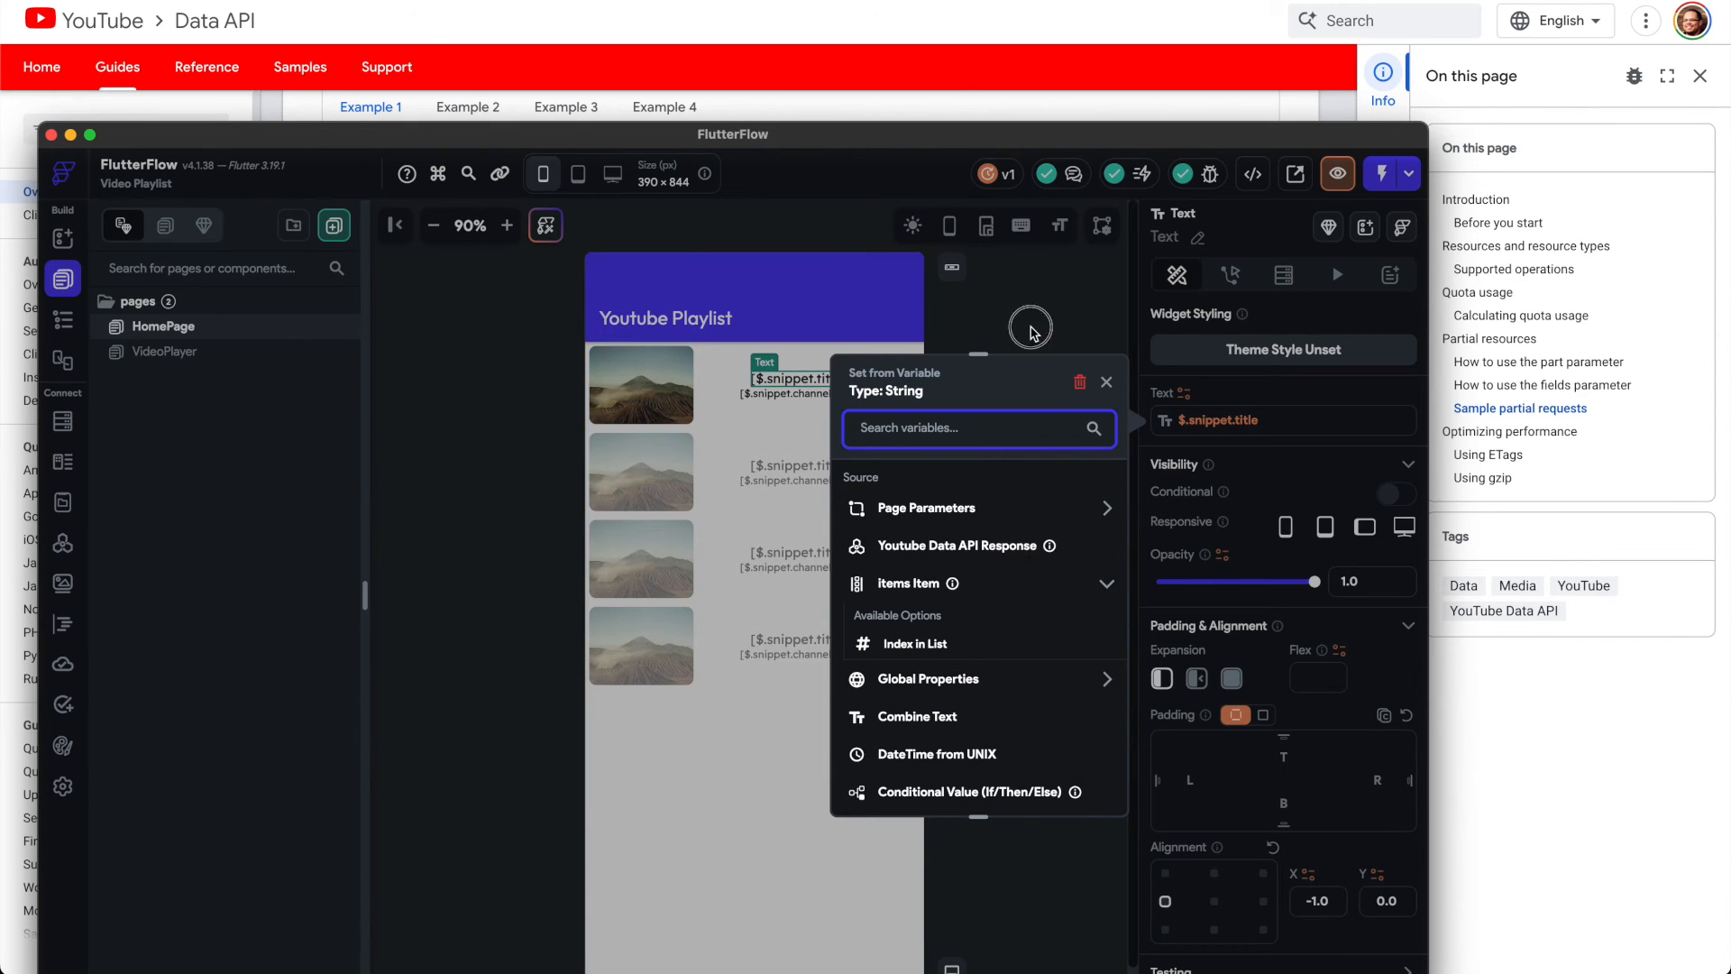
left_click(1107, 380)
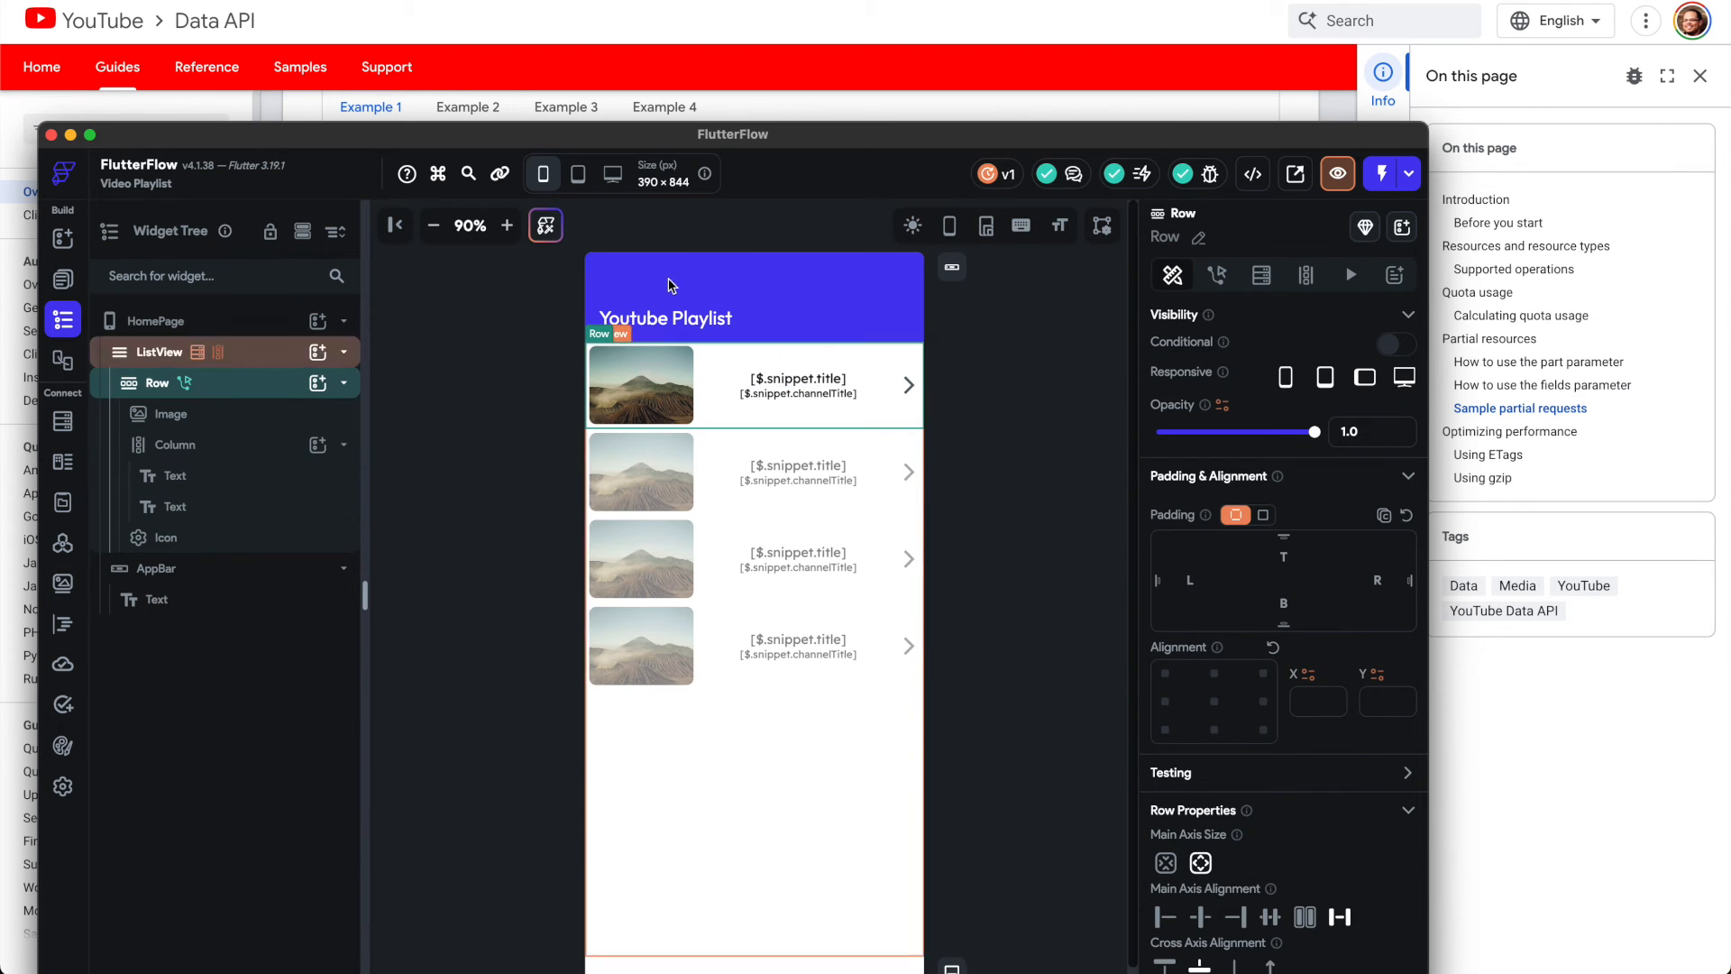
Step: Check the row's tap navigation passing videoId from $.snippet.resourceId.videoId, then open VideoPlayer
left_click(1213, 275)
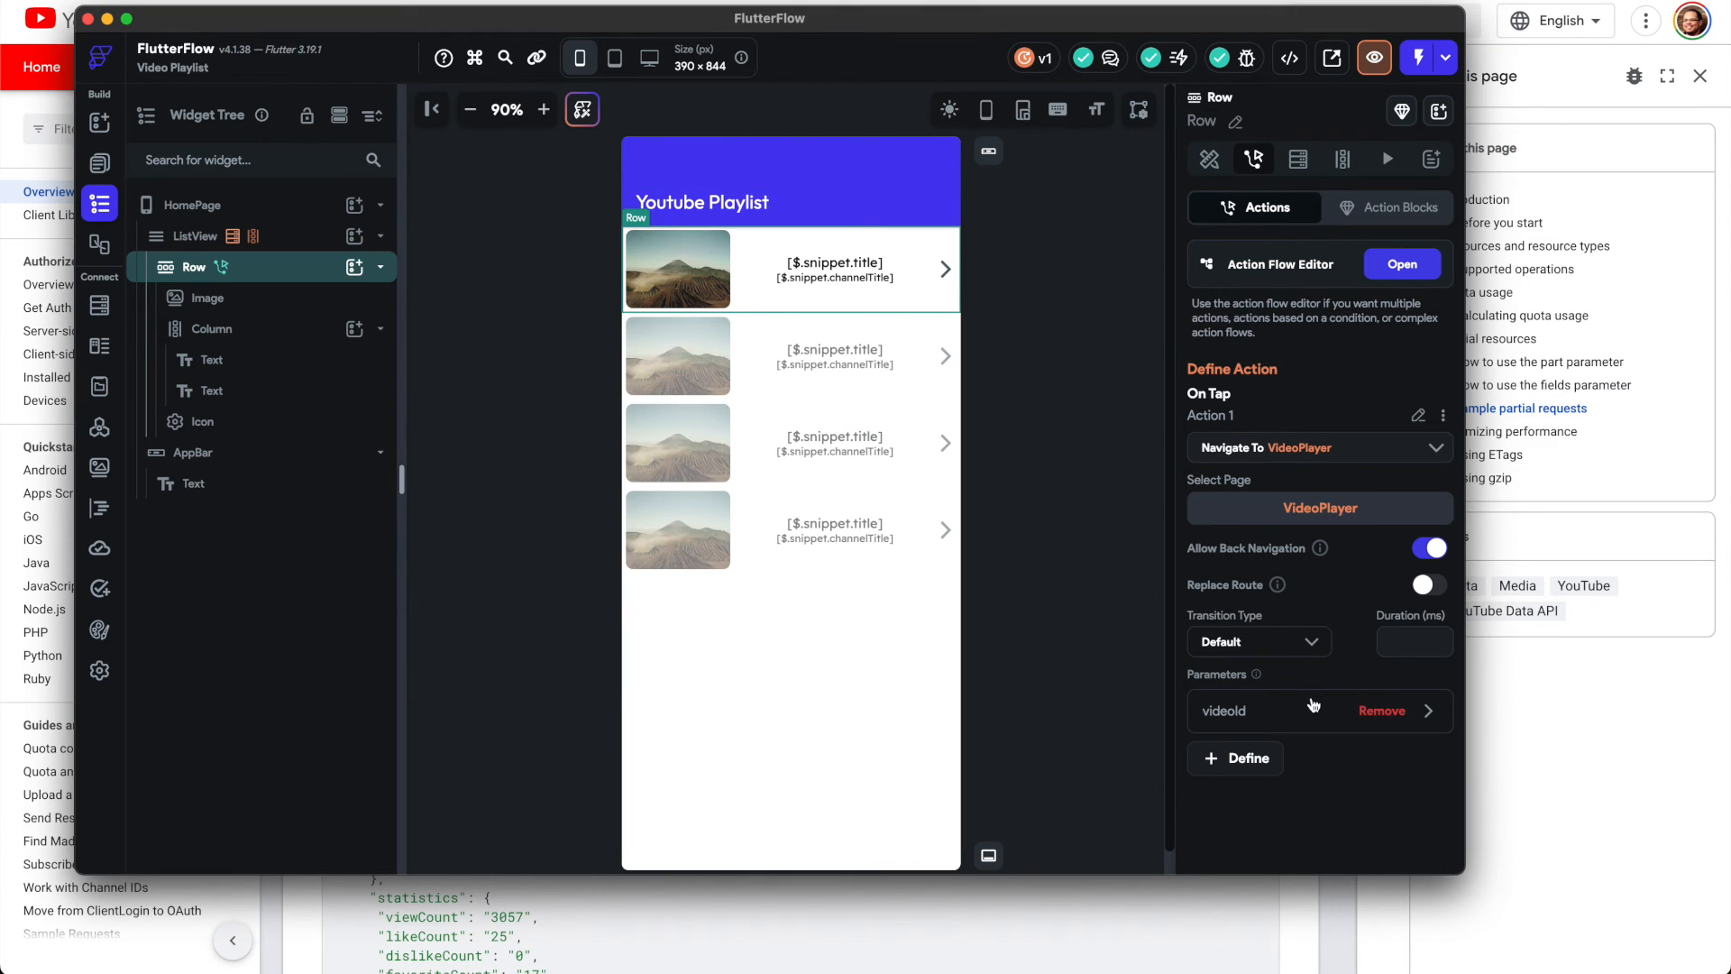
left_click(1225, 710)
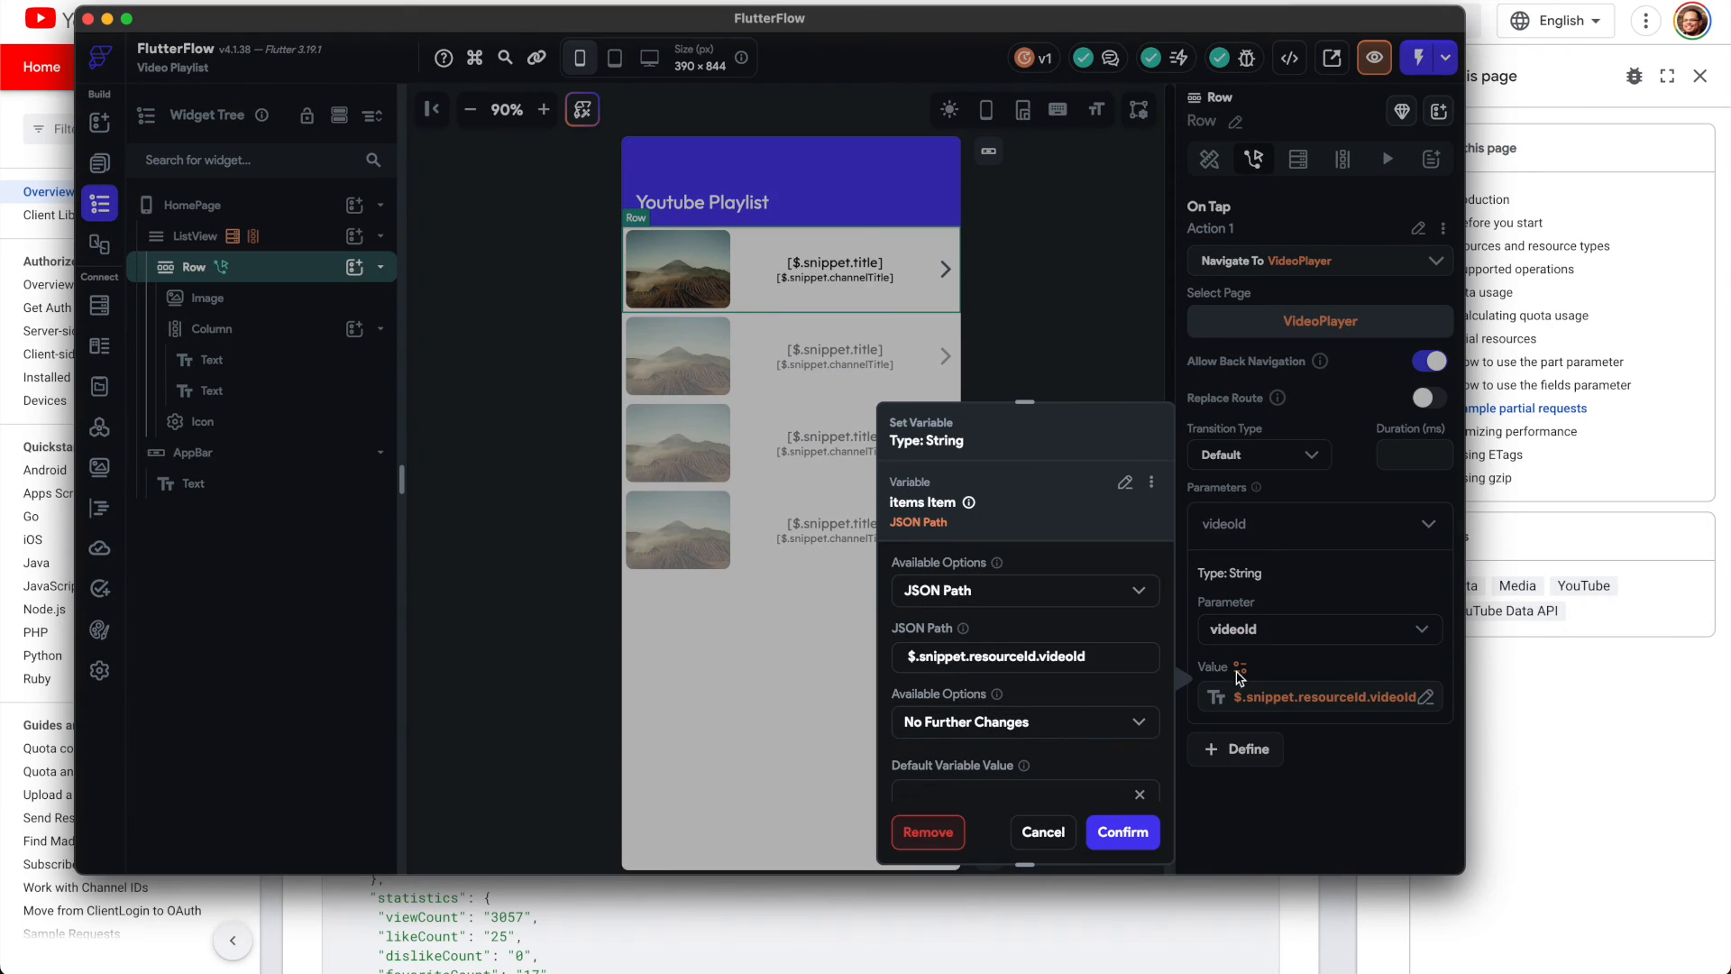
mouse_move(948, 575)
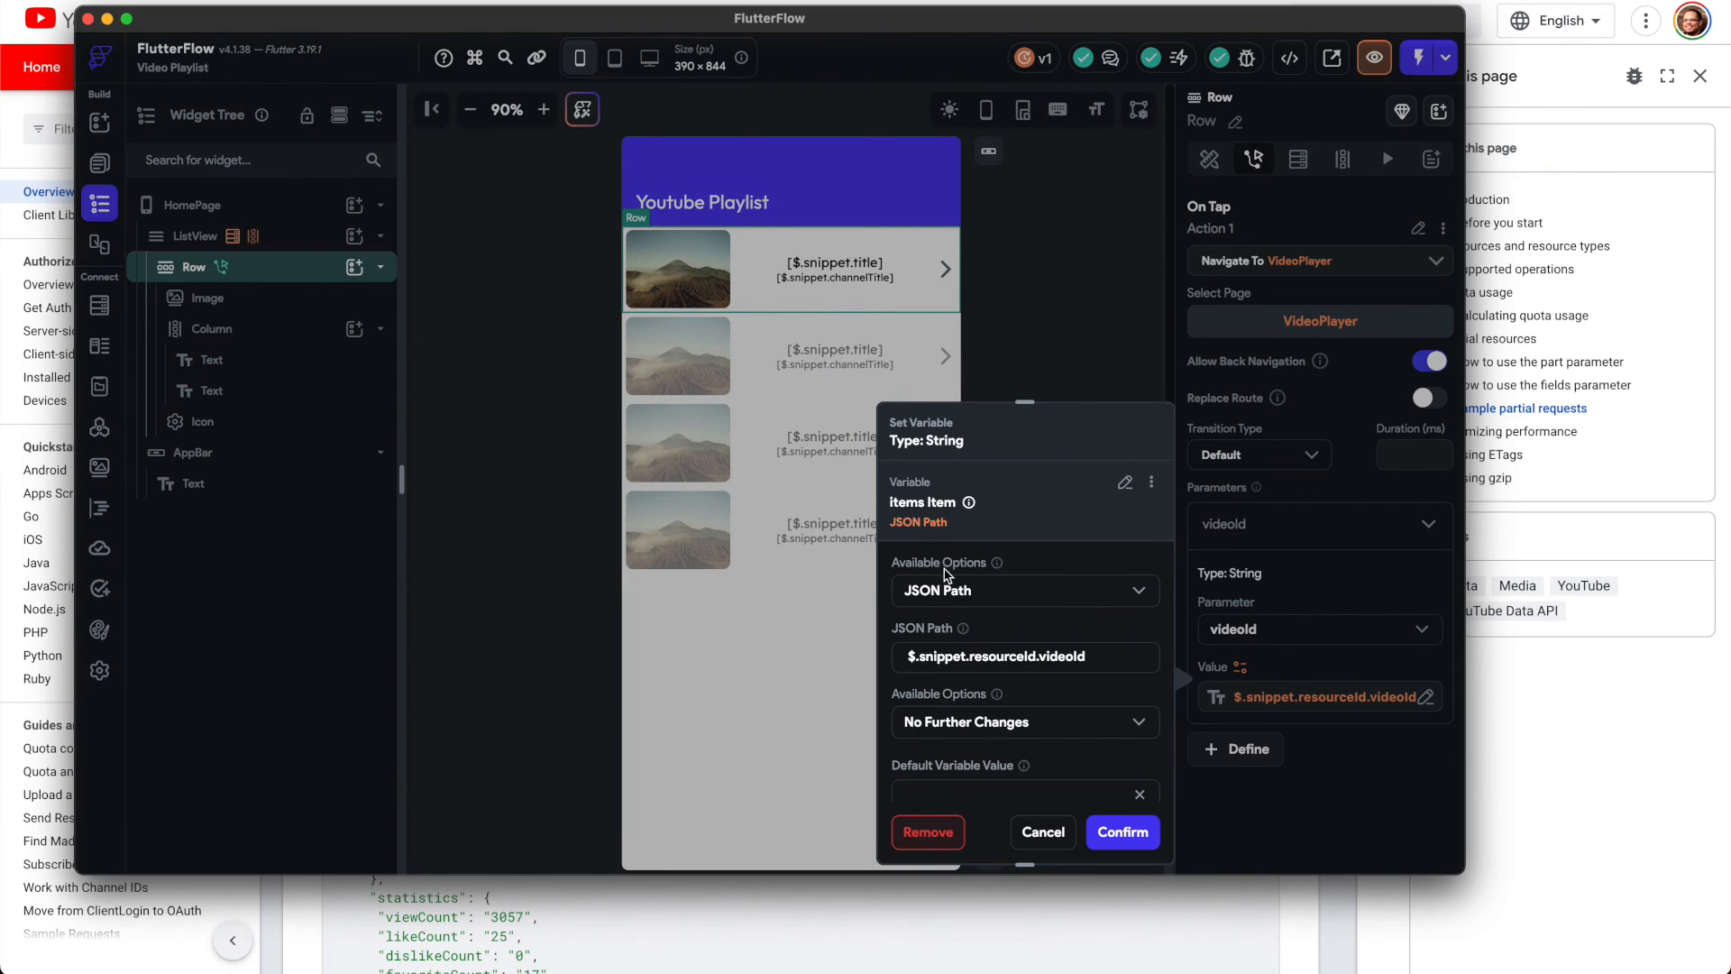
triple_click(999, 655)
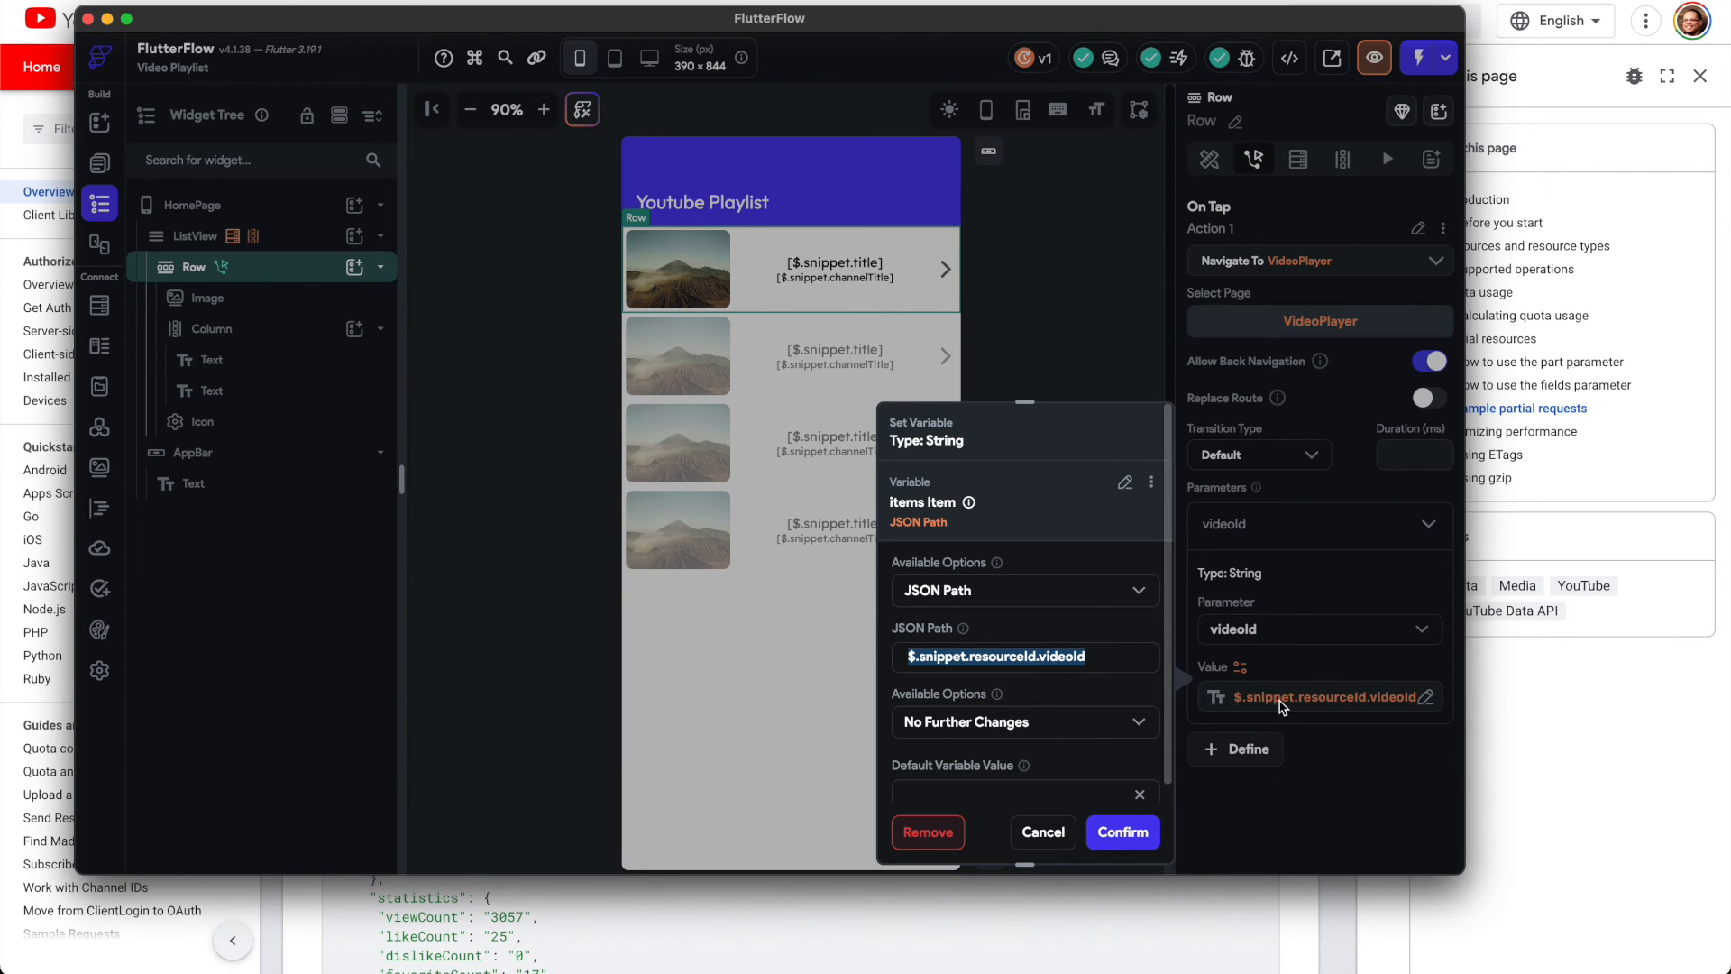
left_click(1122, 831)
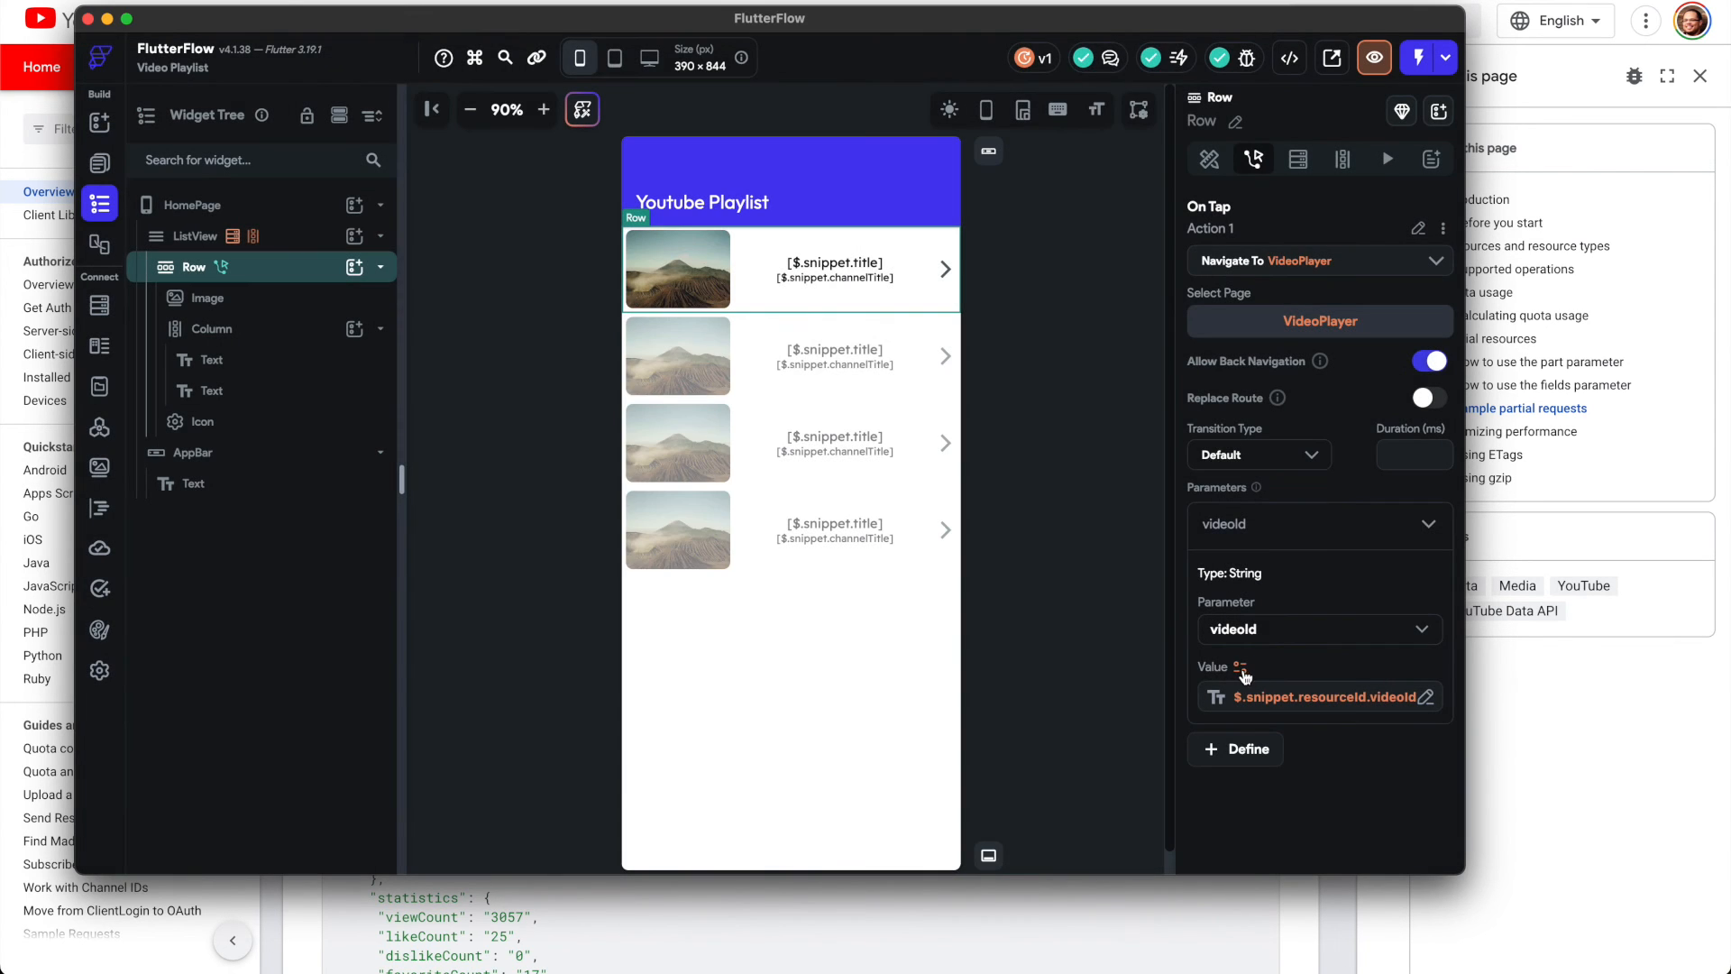
left_click(193, 206)
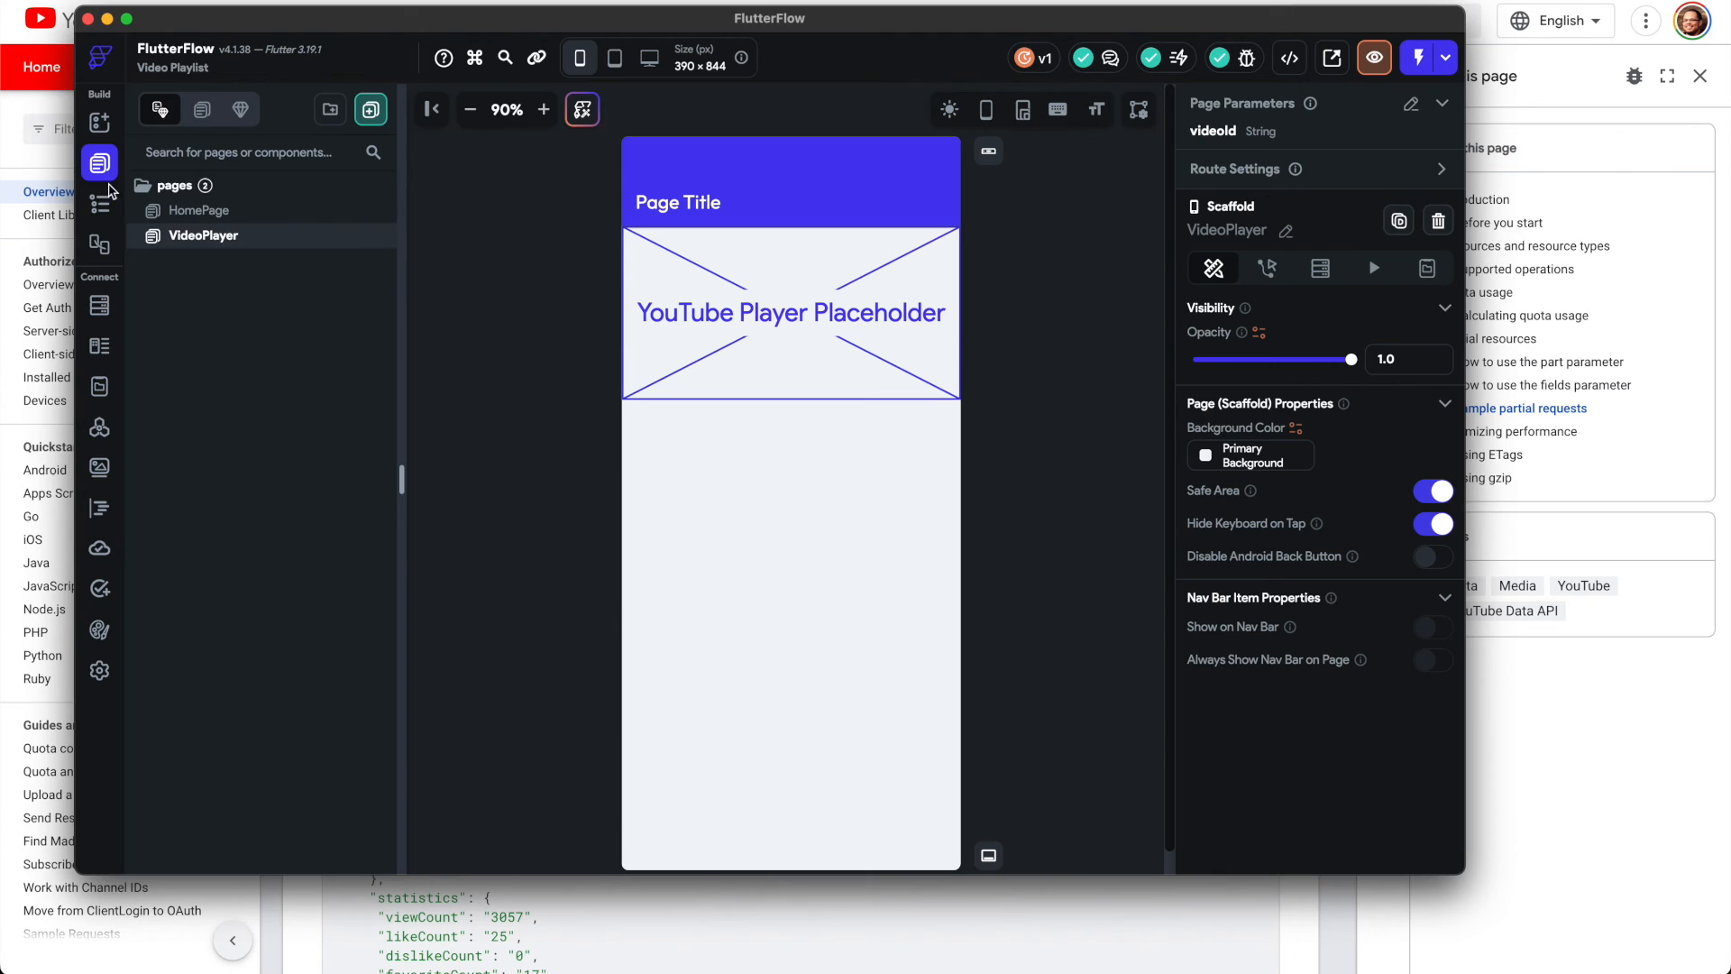
left_click(98, 203)
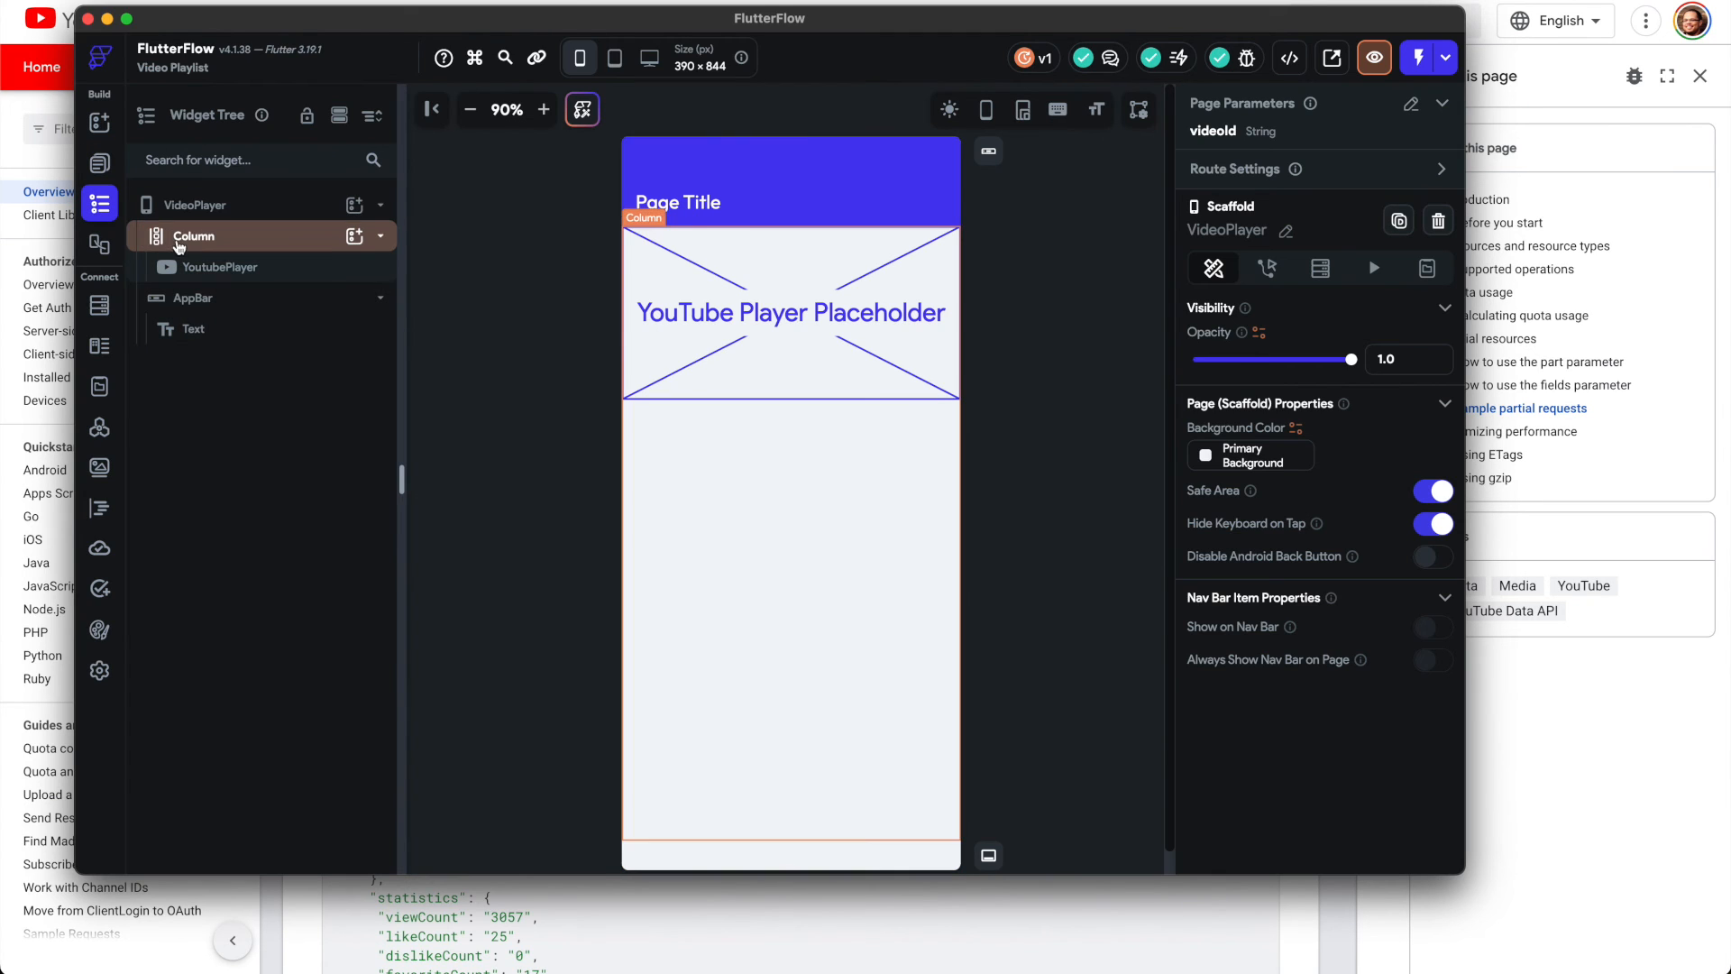
left_click(193, 297)
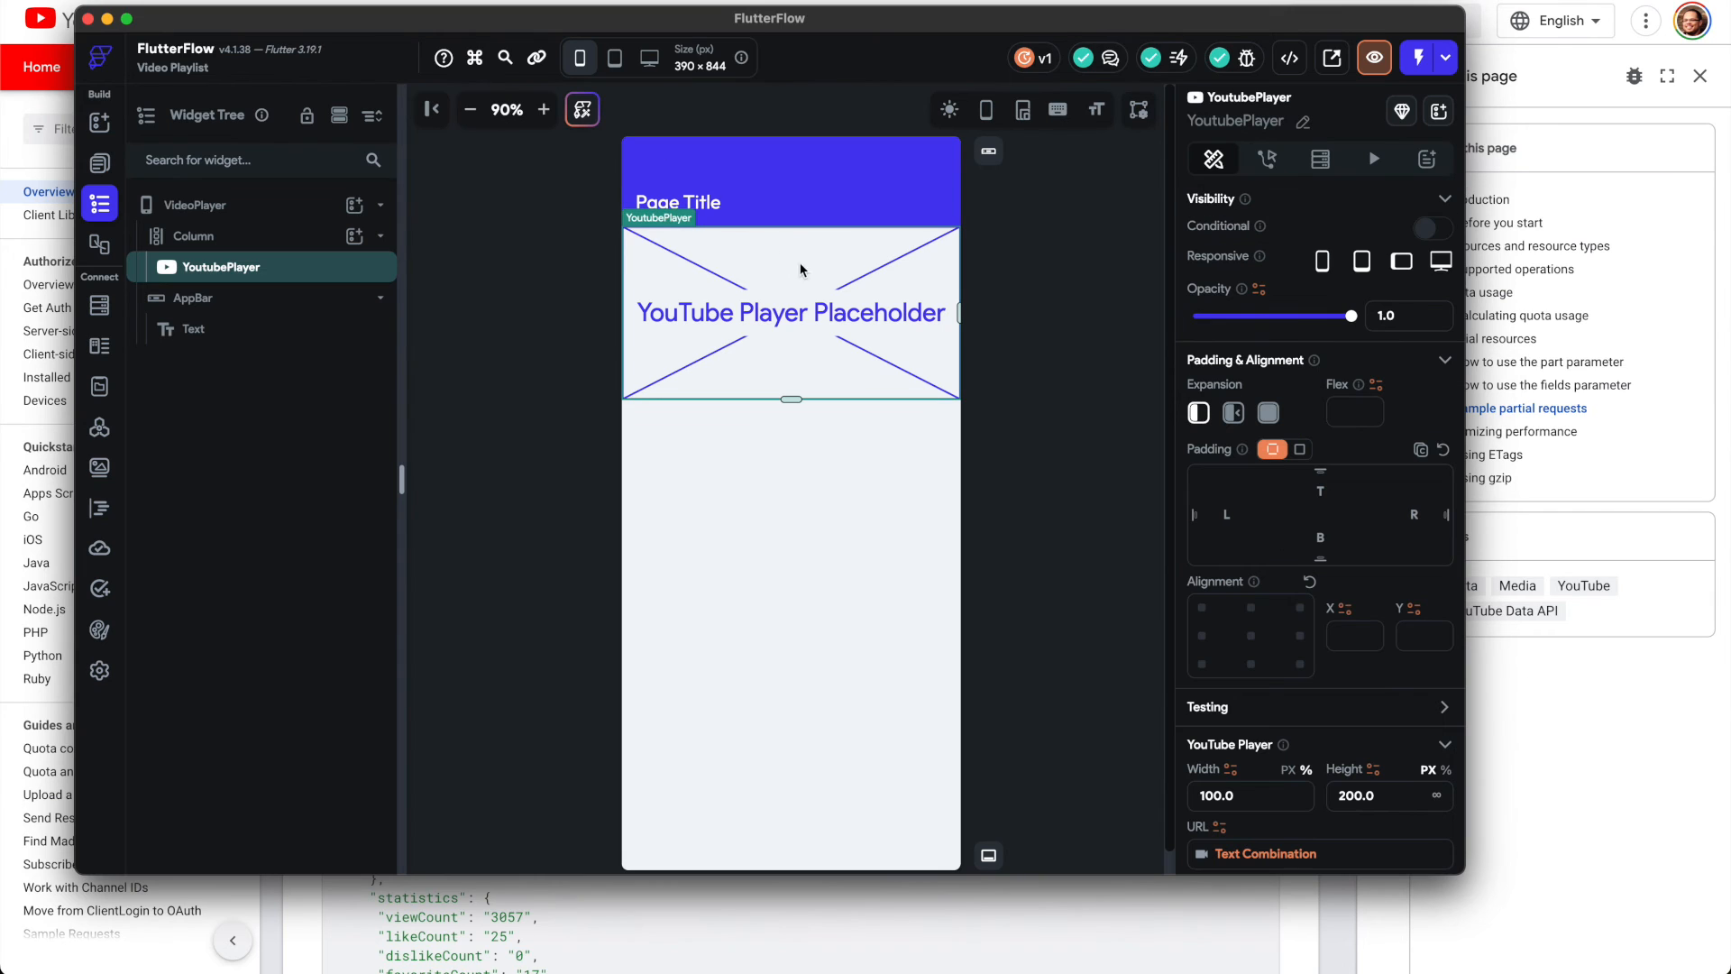
left_click(197, 205)
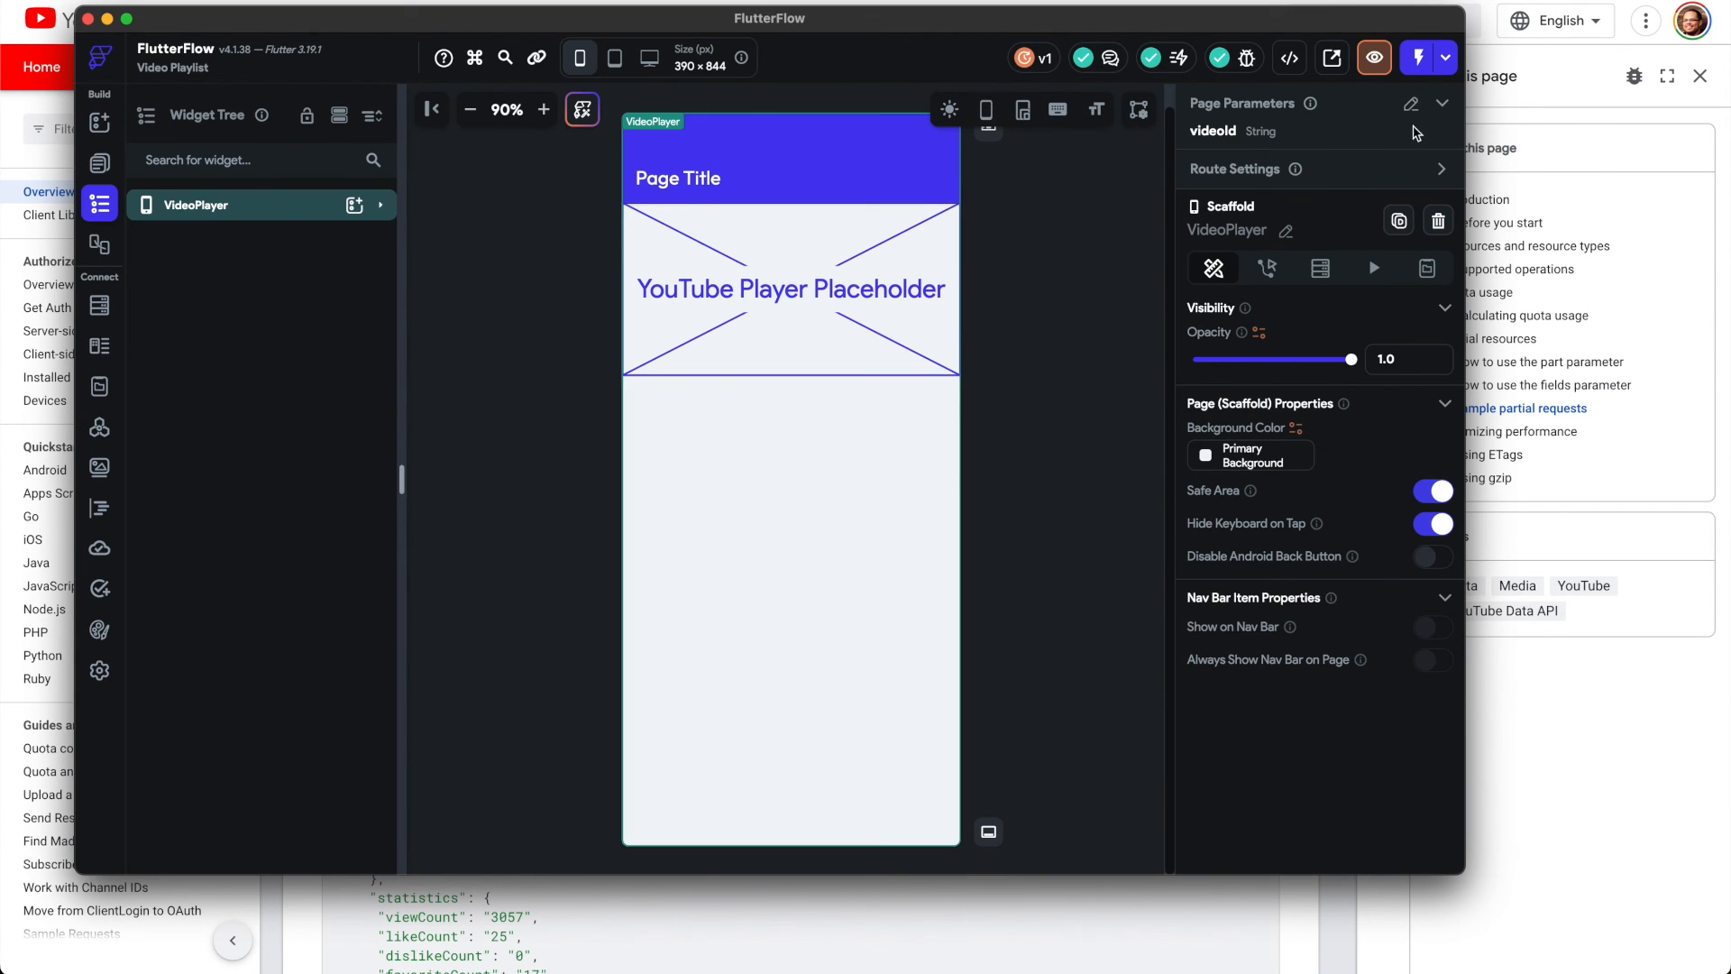
left_click(1411, 102)
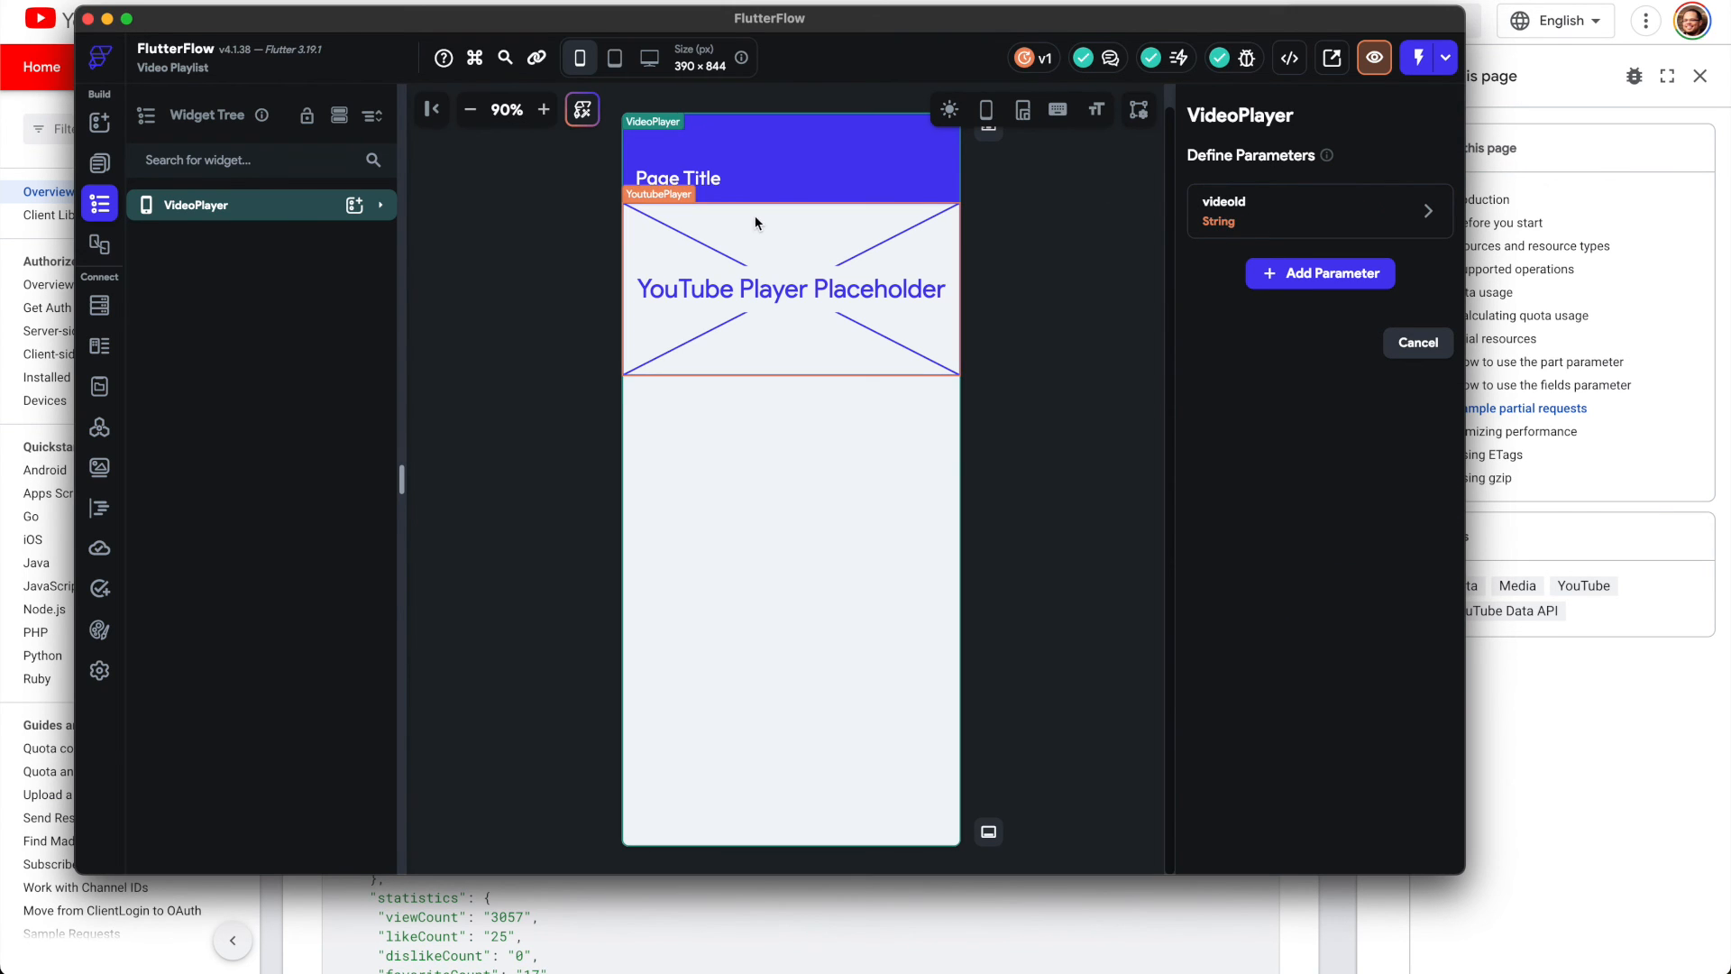
left_click(790, 289)
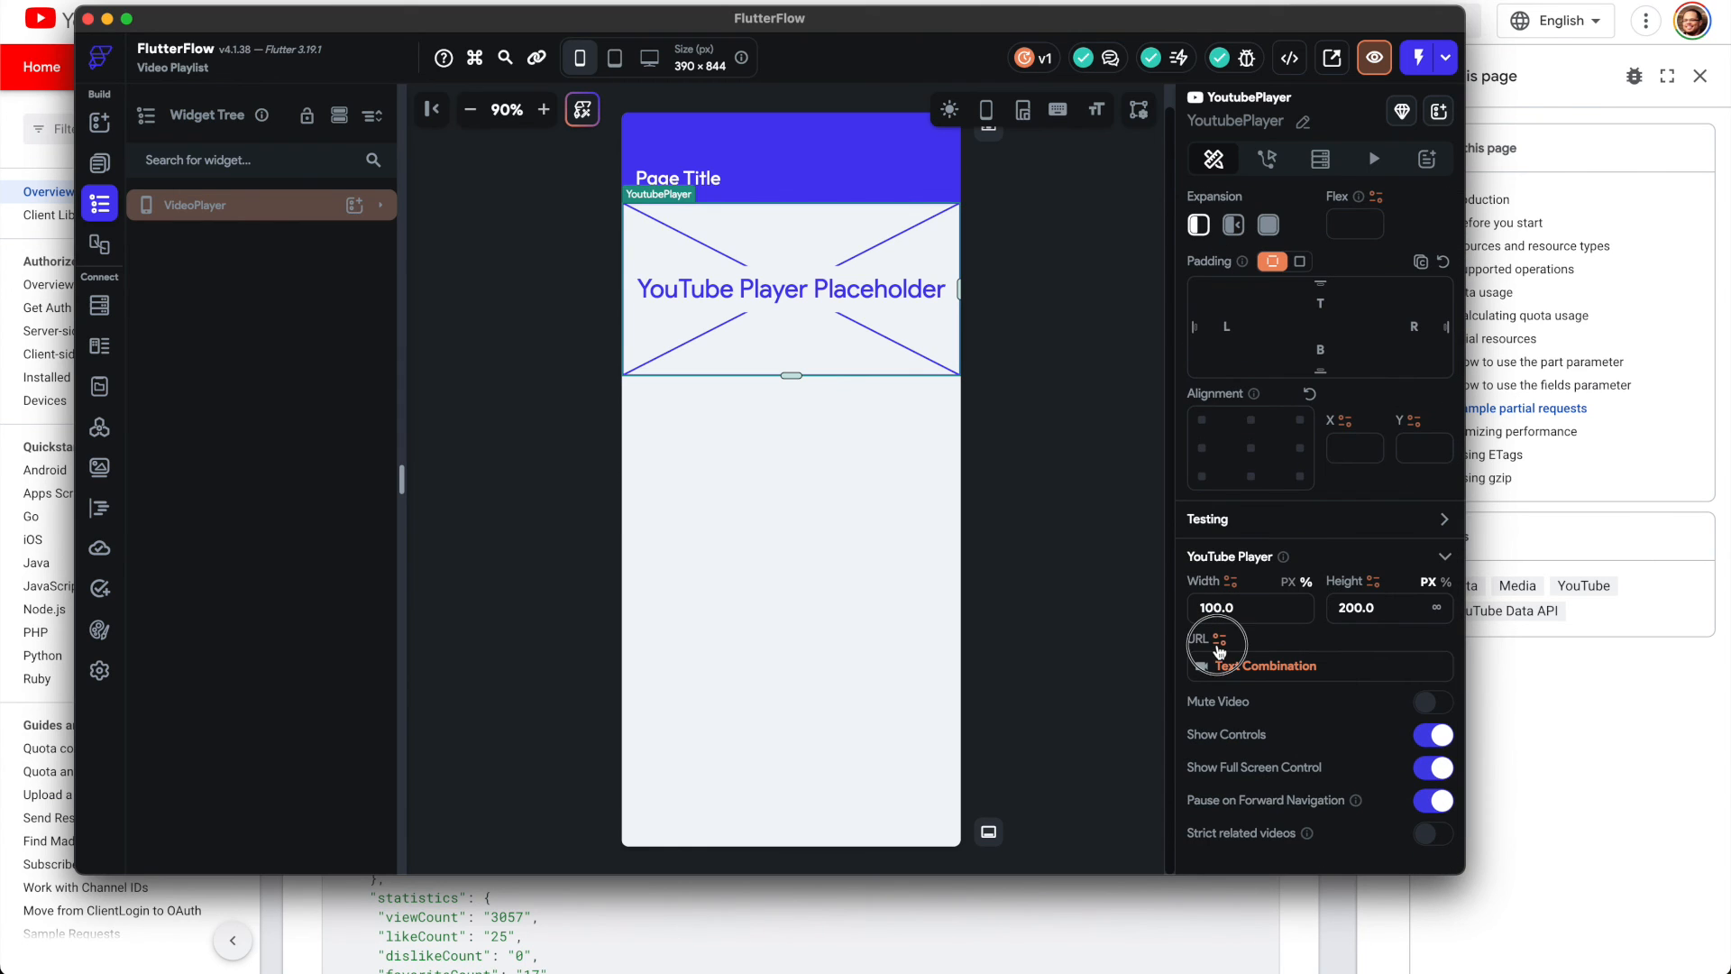
left_click(1264, 665)
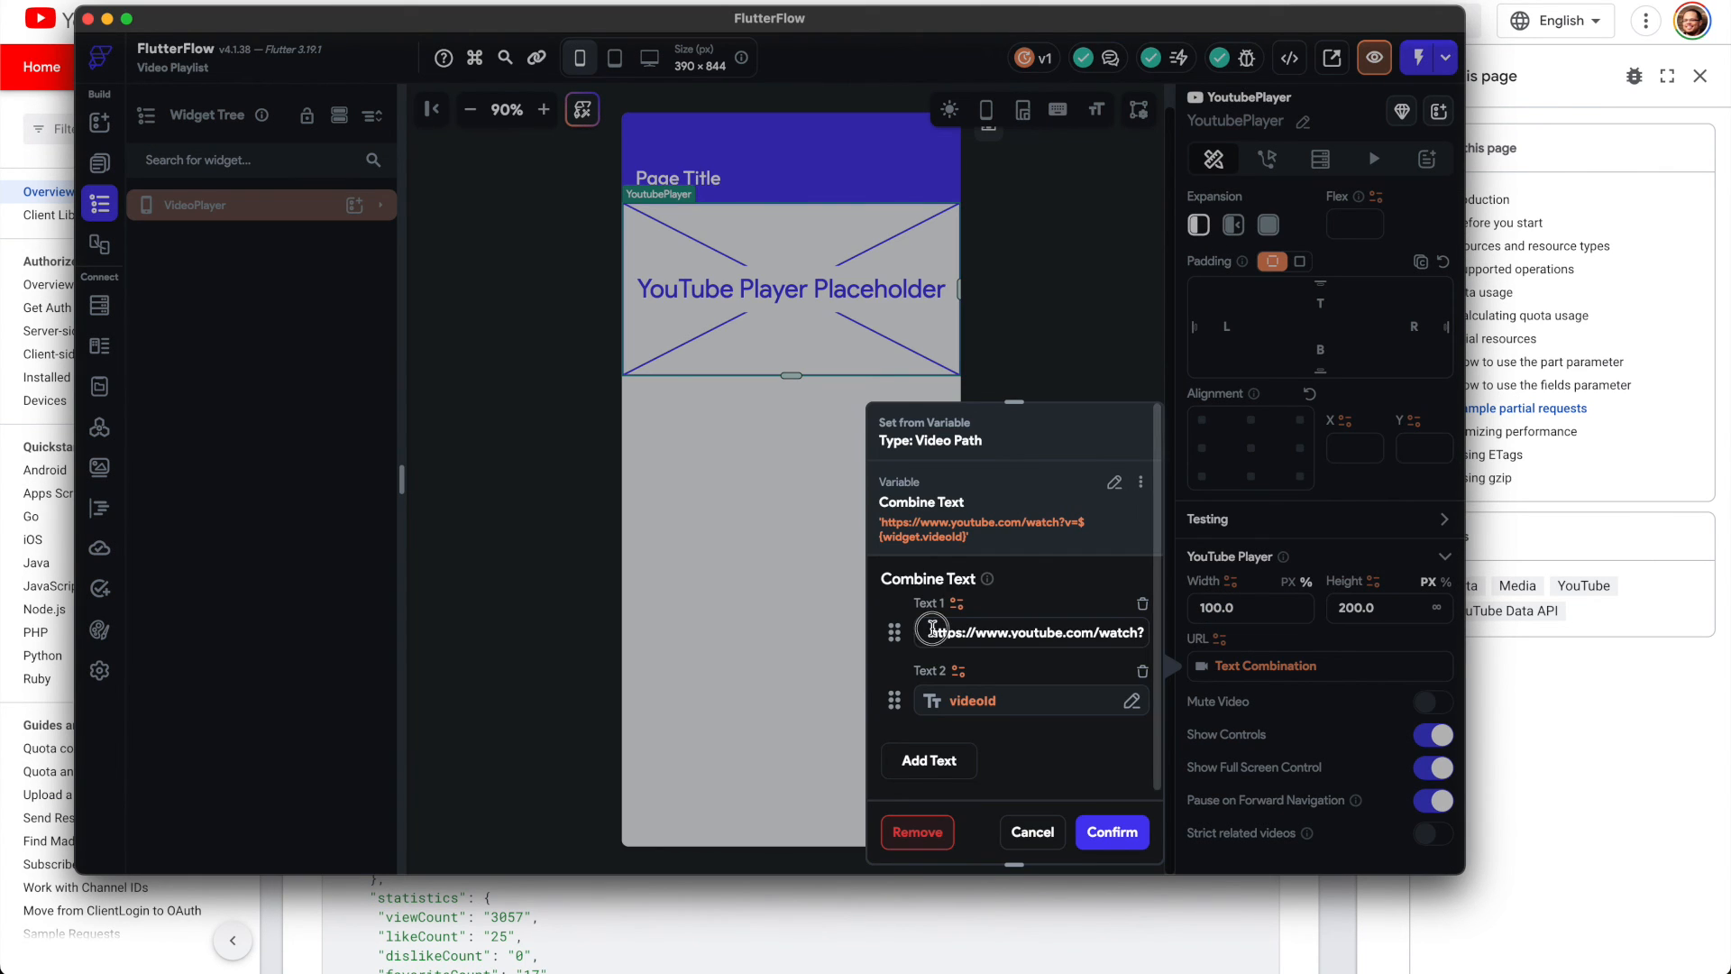
double_click(1032, 631)
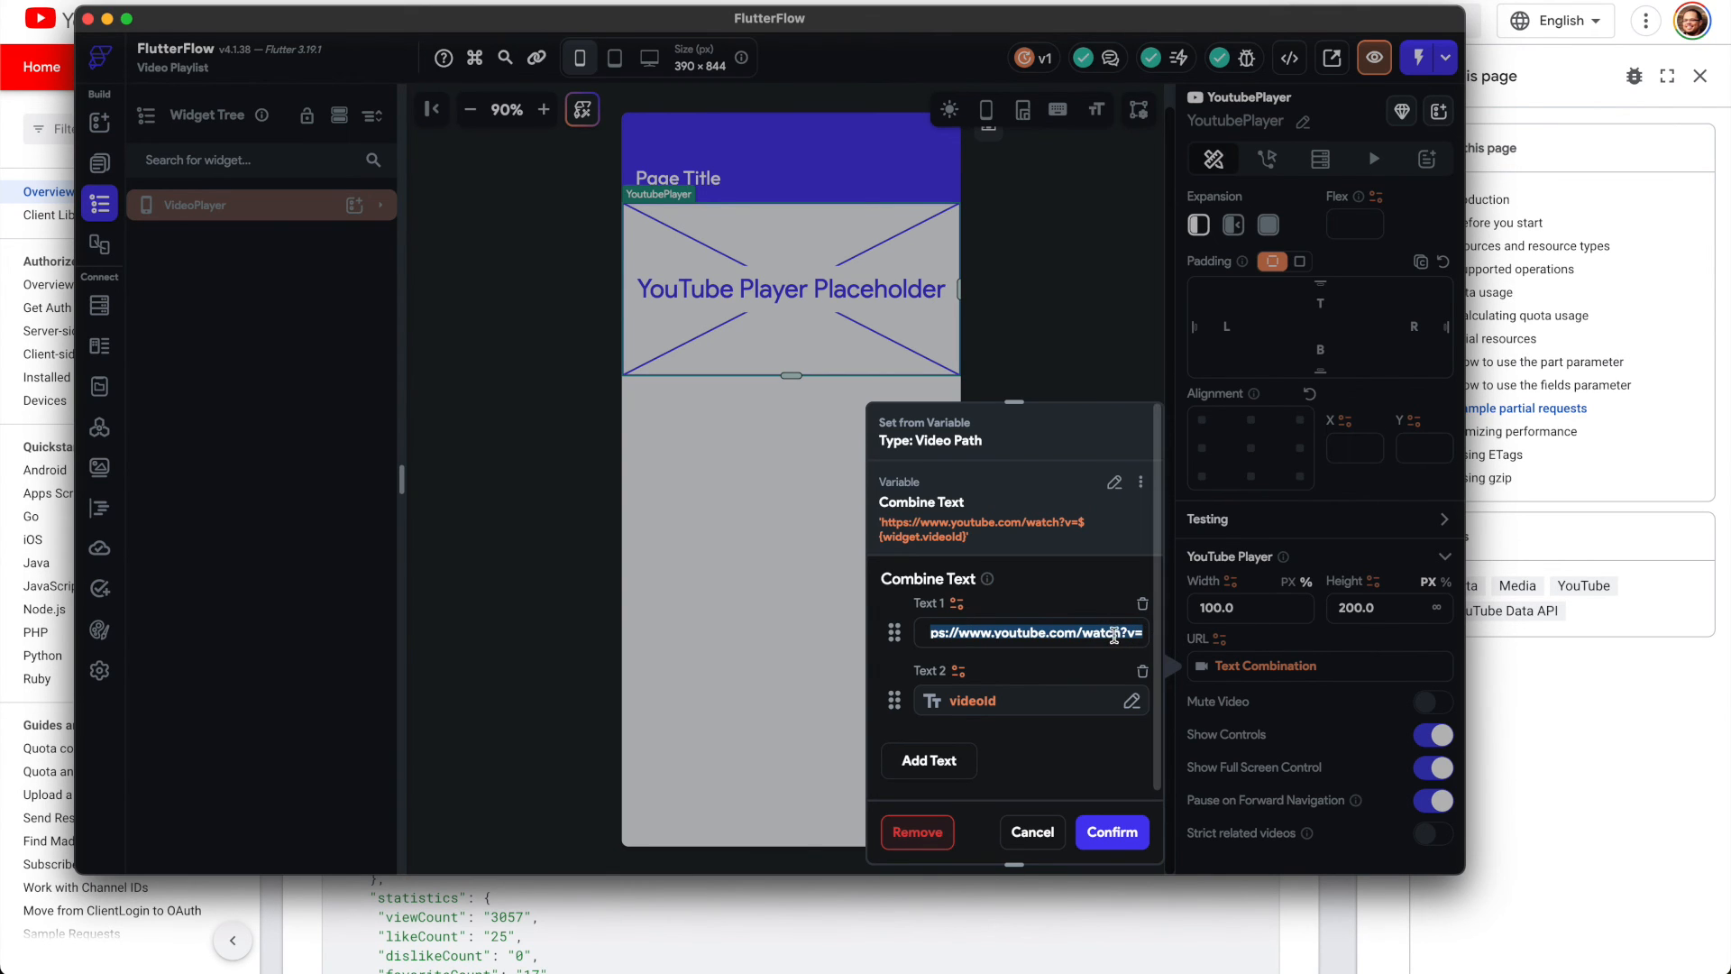
mouse_move(1130, 655)
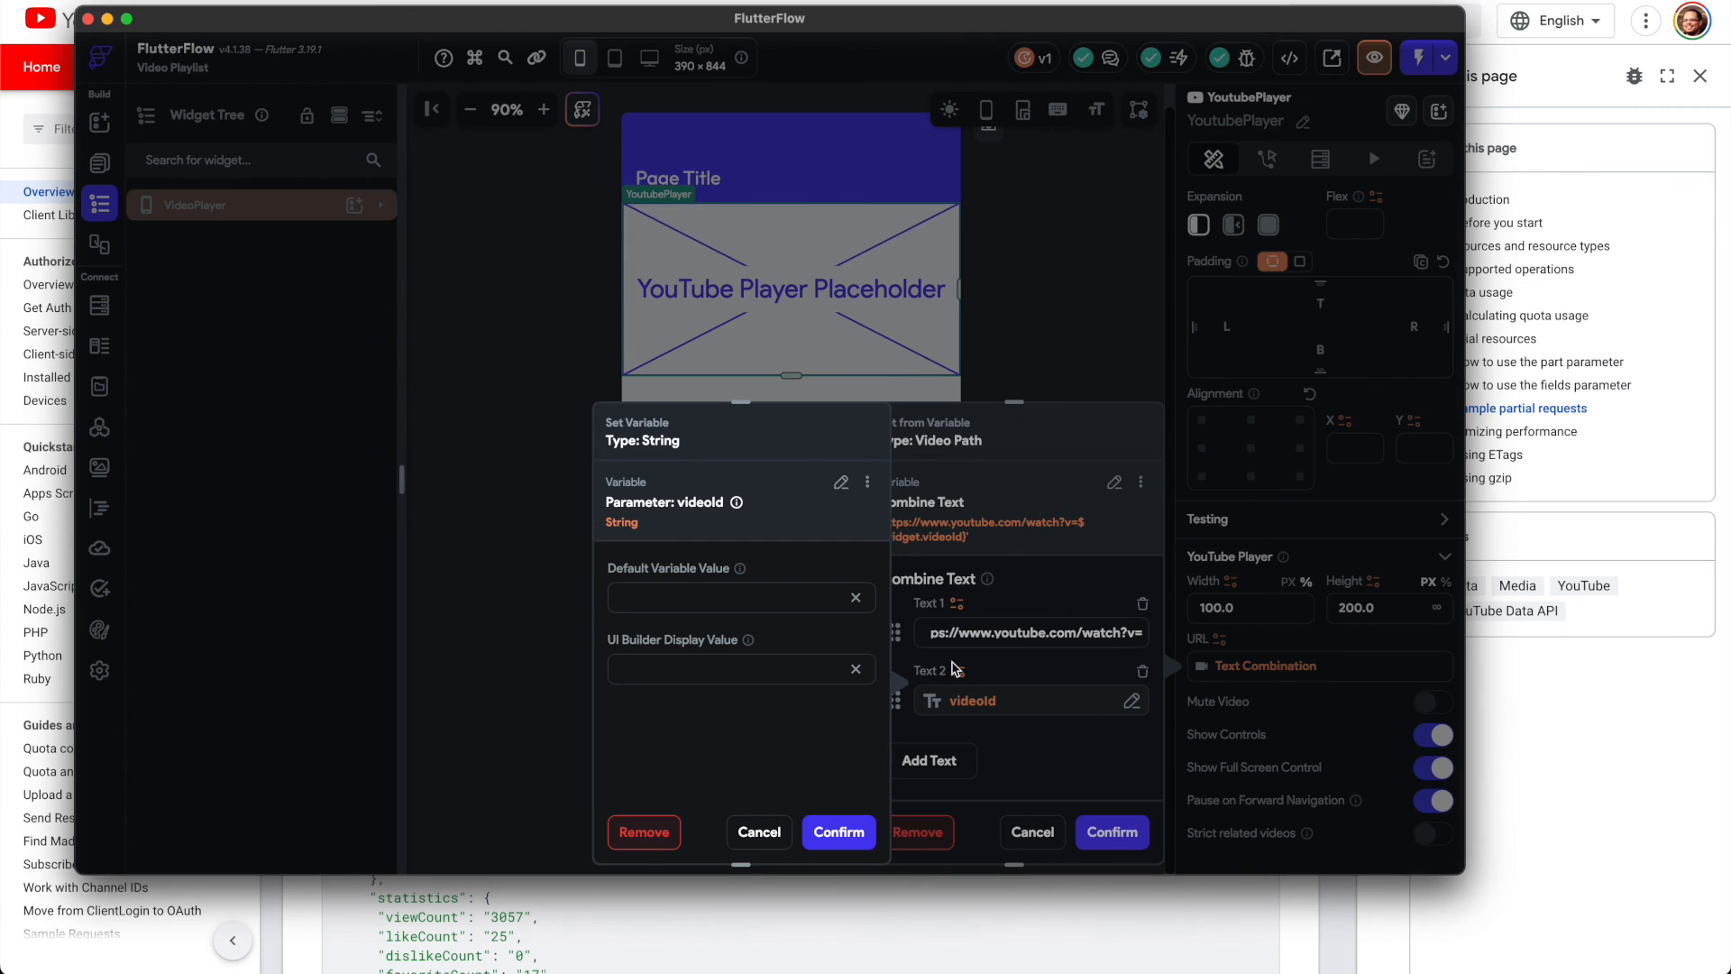
mouse_move(697, 475)
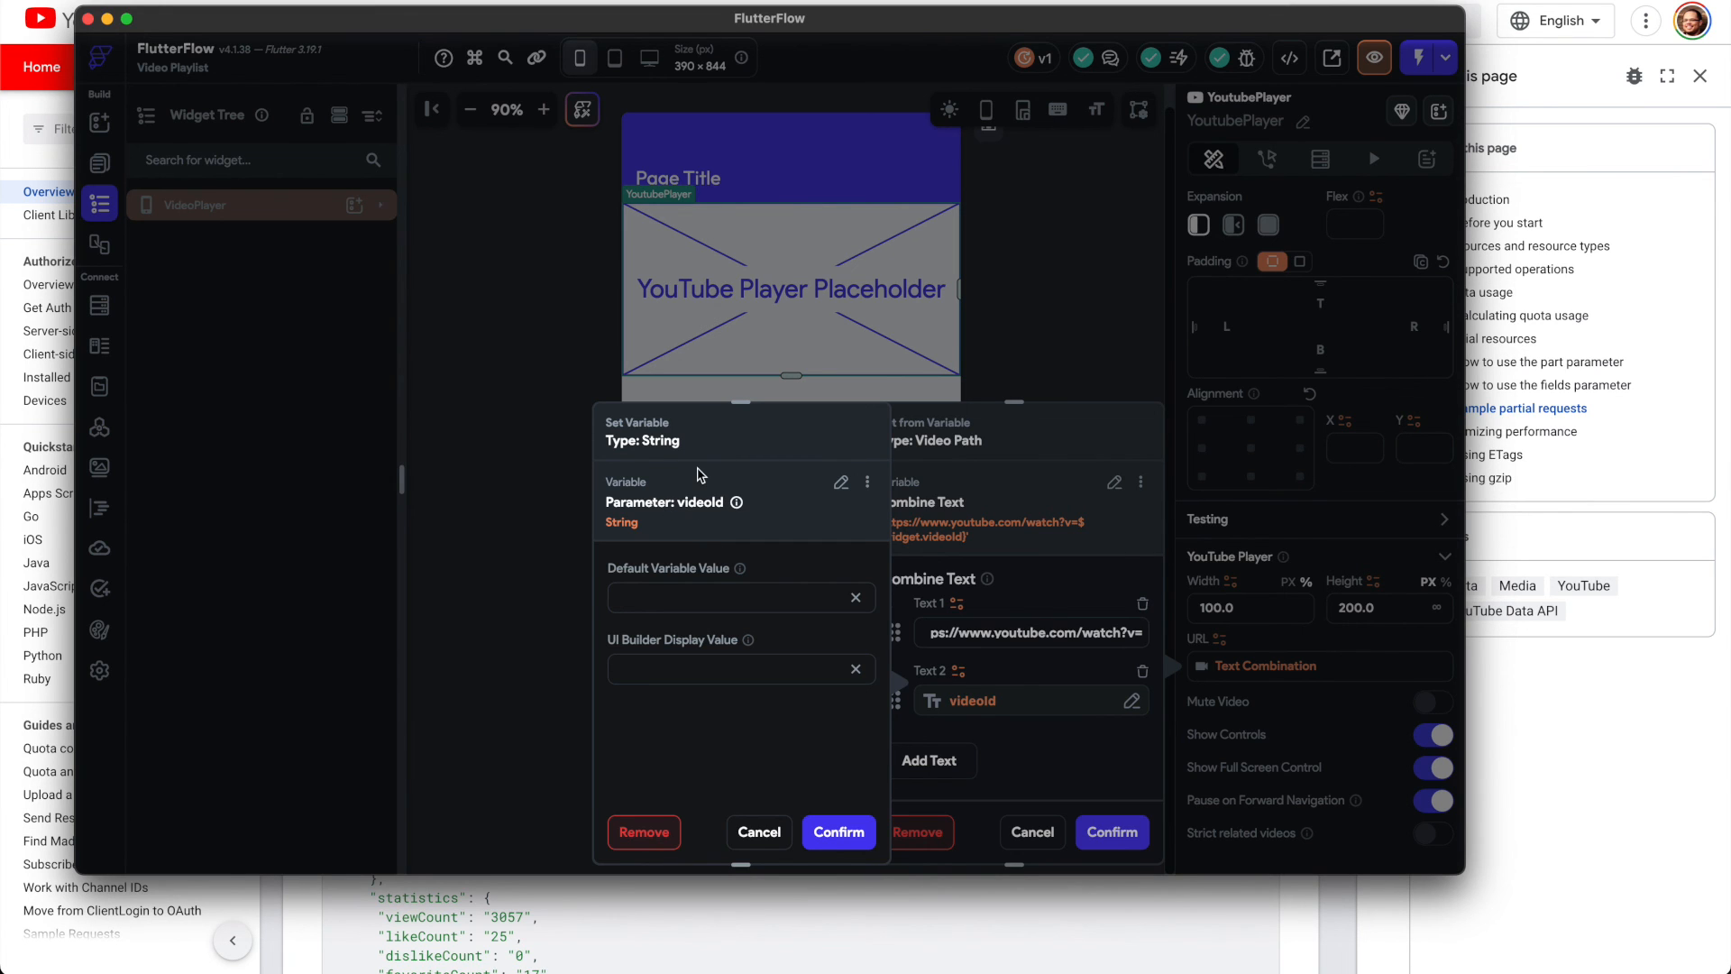
left_click(728, 503)
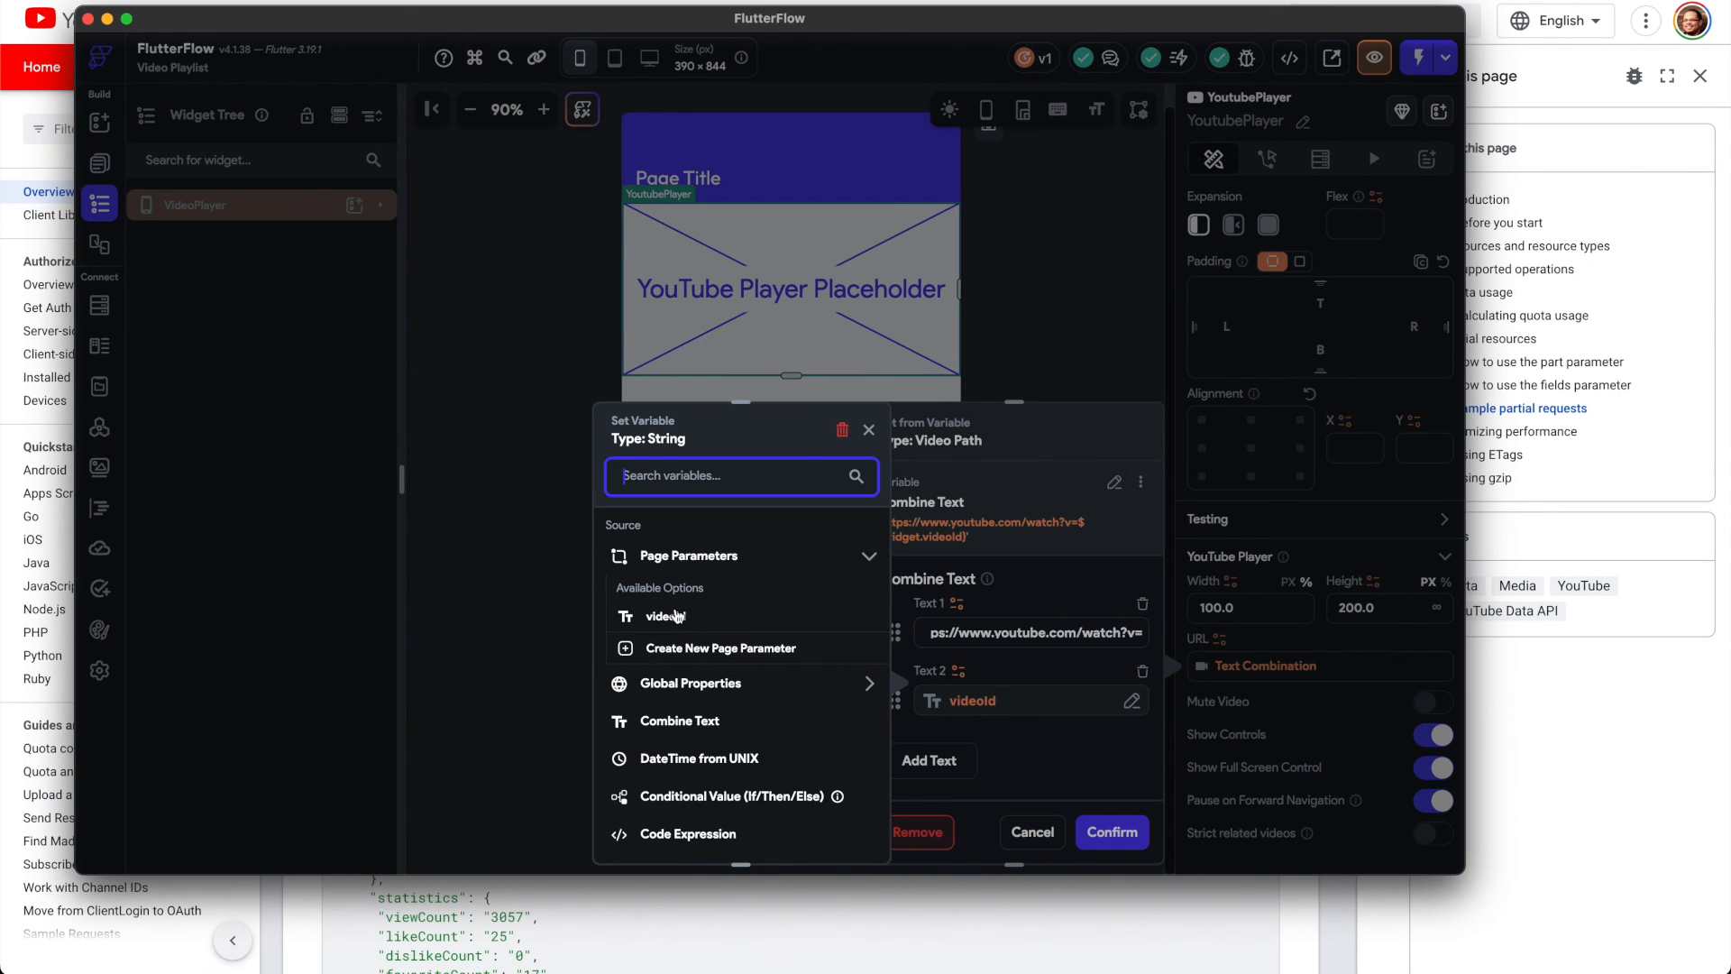
left_click(665, 615)
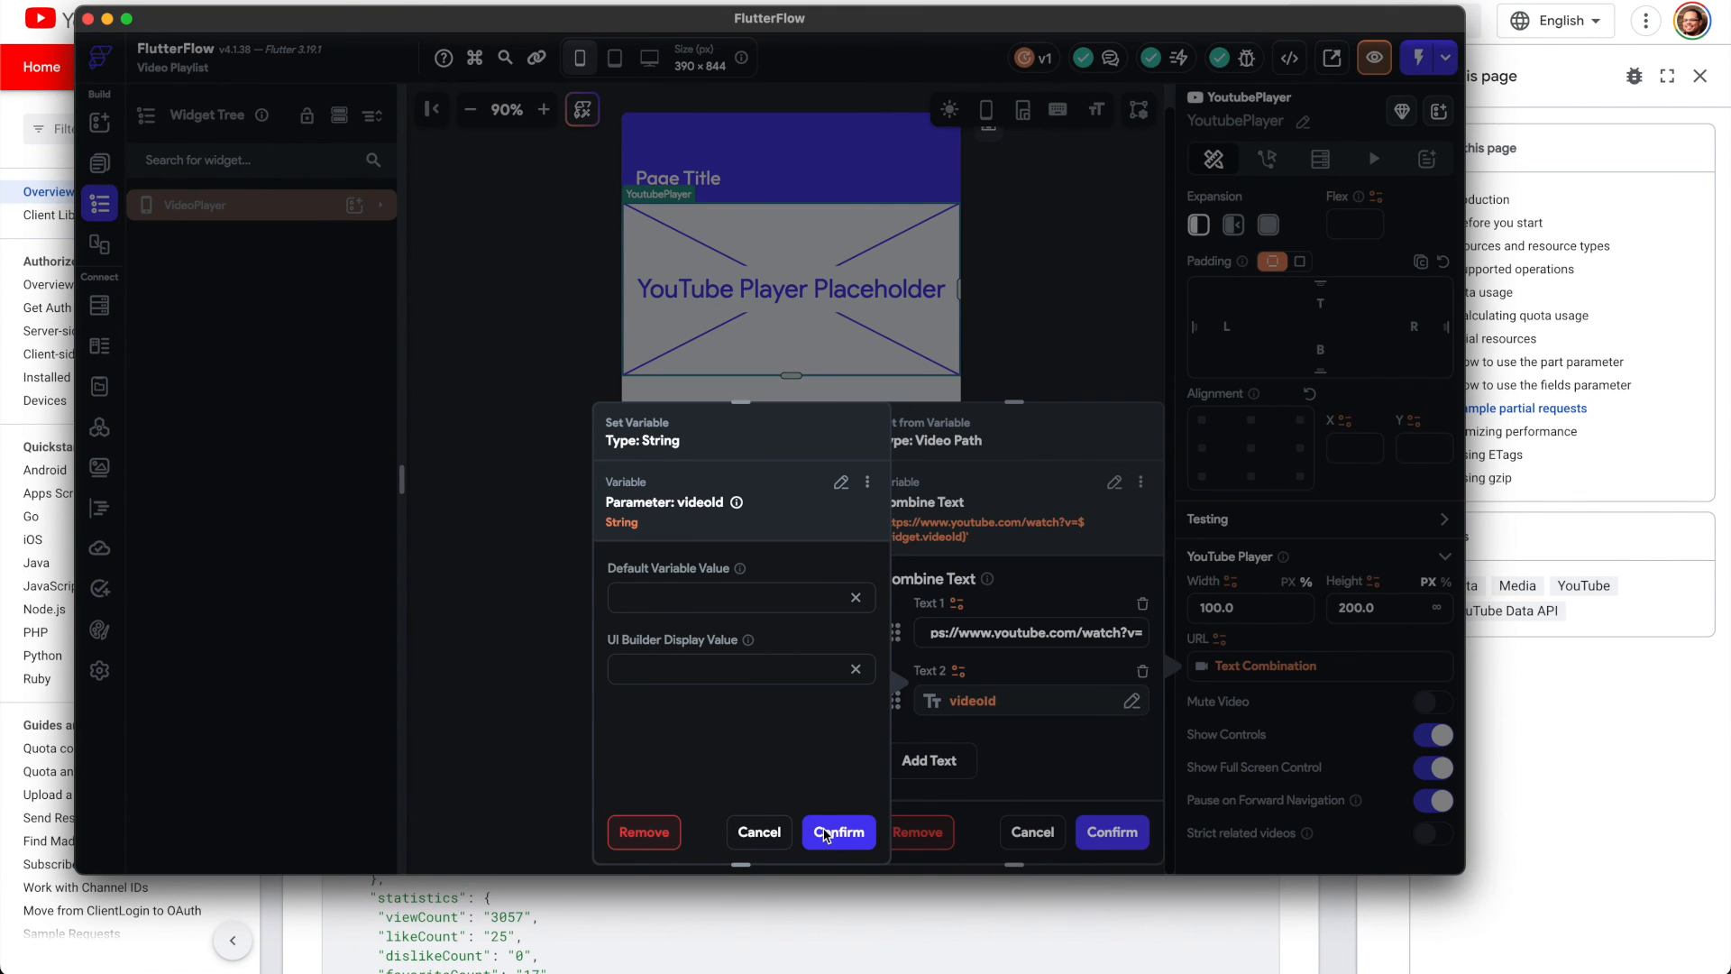
left_click(837, 831)
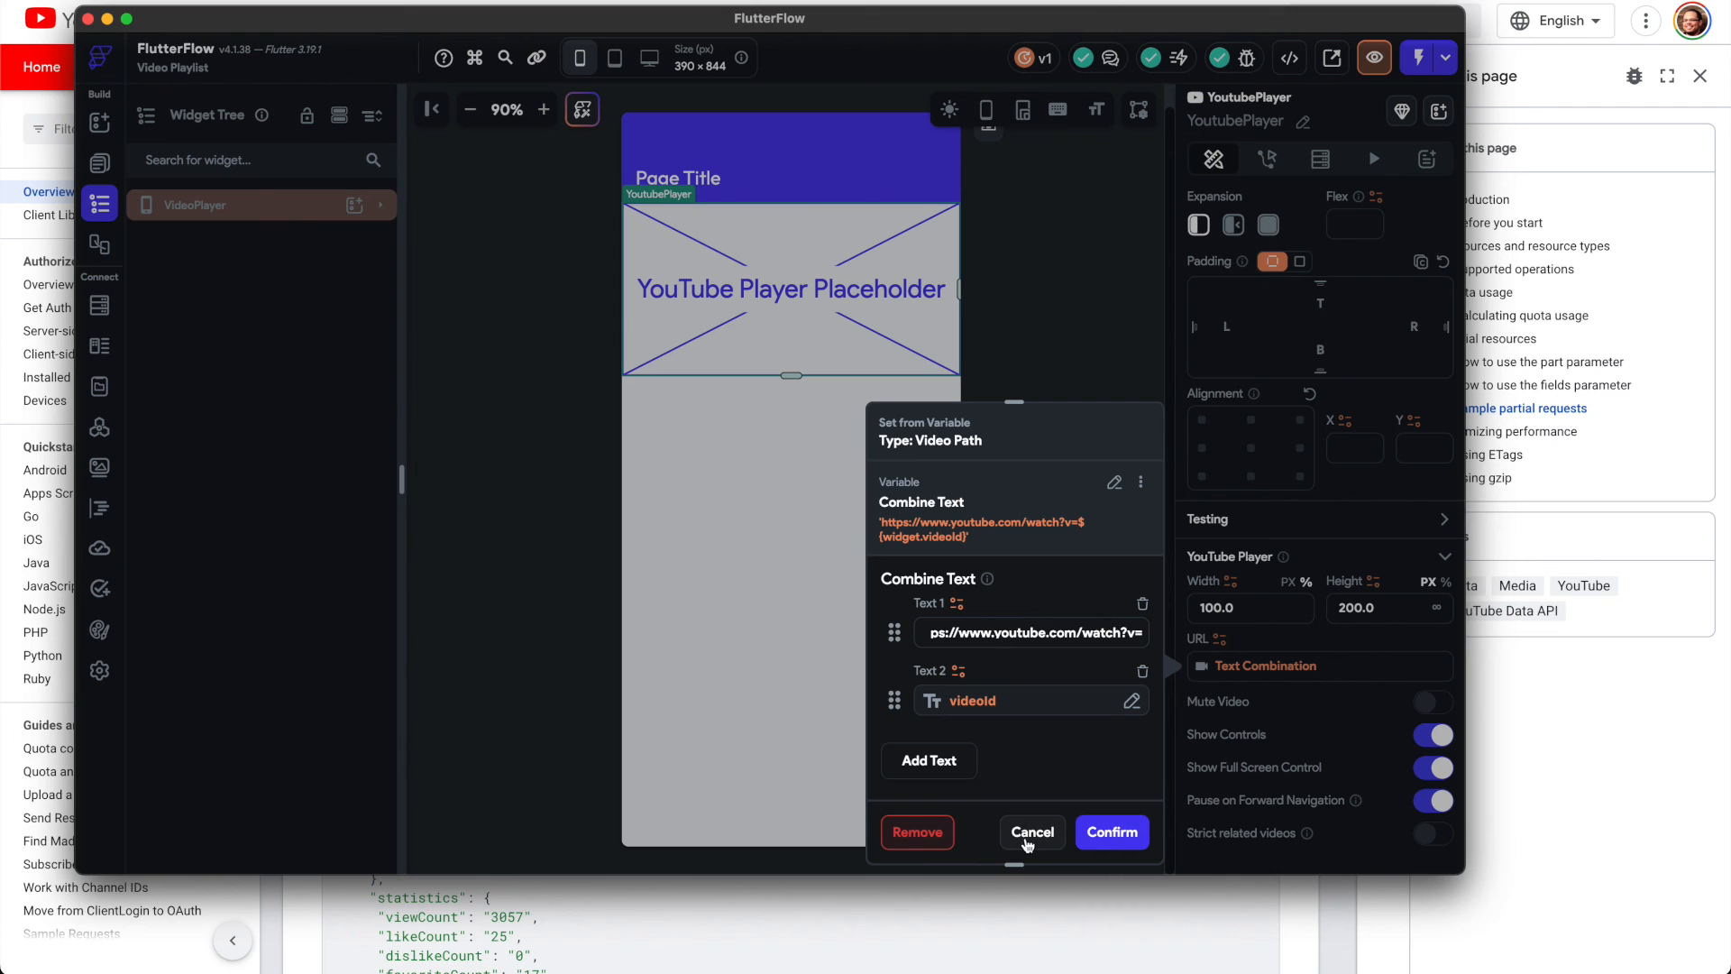
left_click(1031, 831)
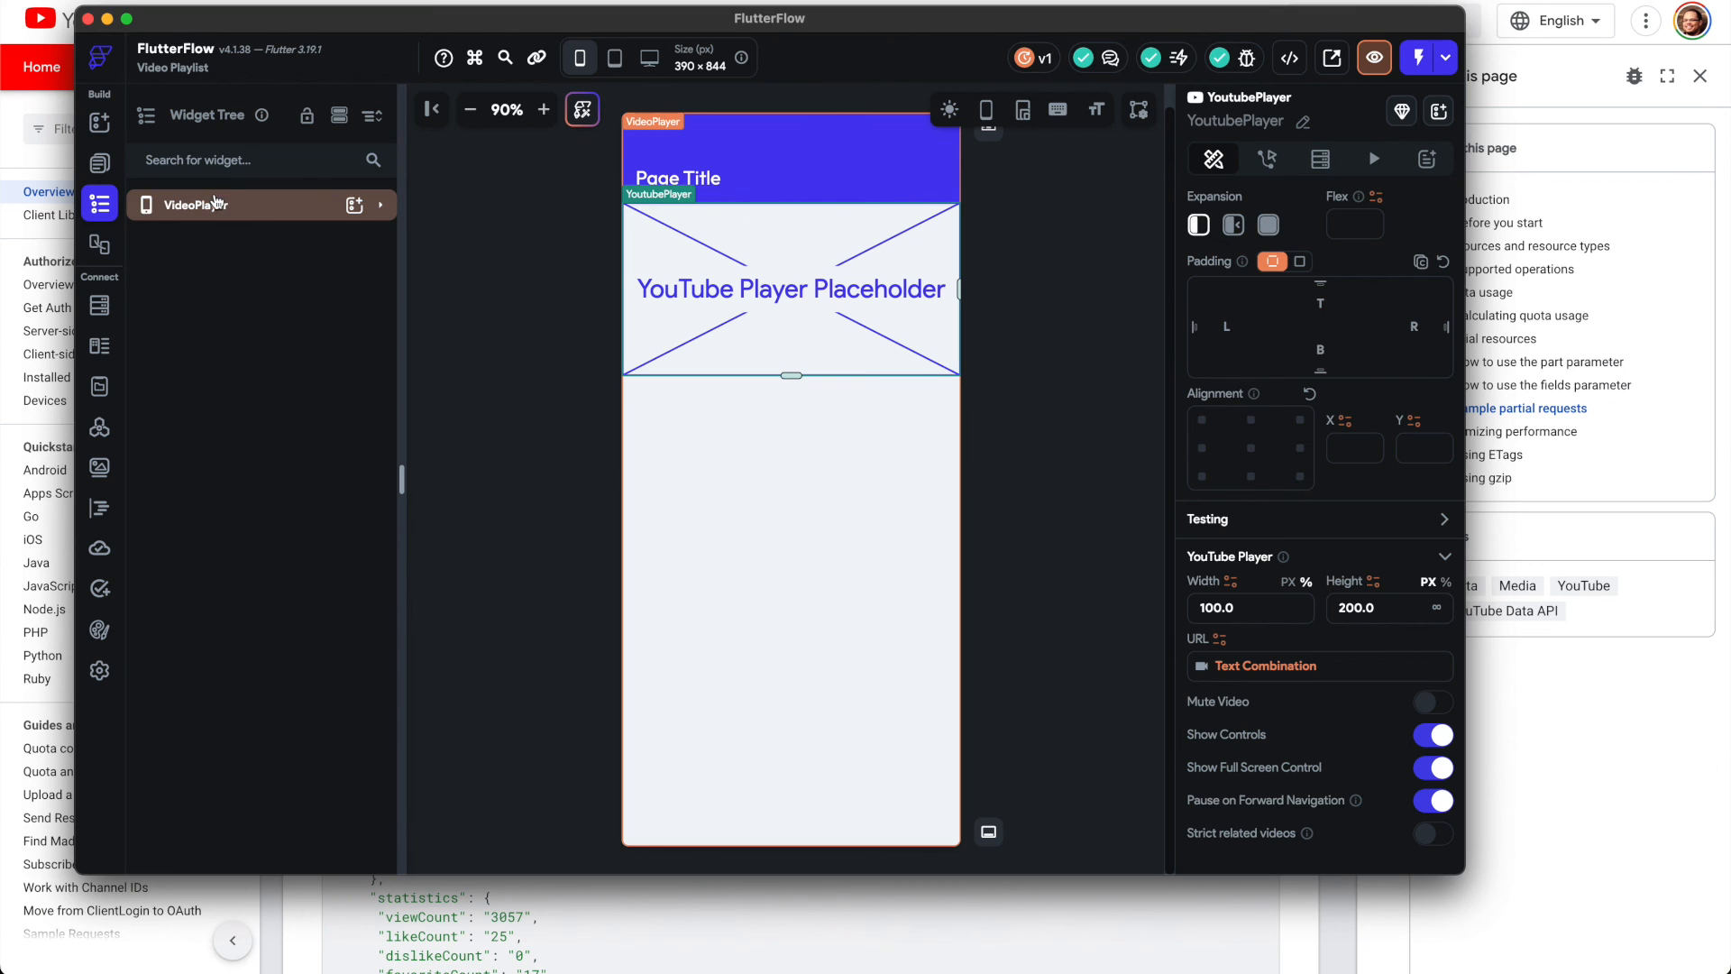
Step: Change the HomePage row's On Tap action to Share > Launch URL
left_click(769, 541)
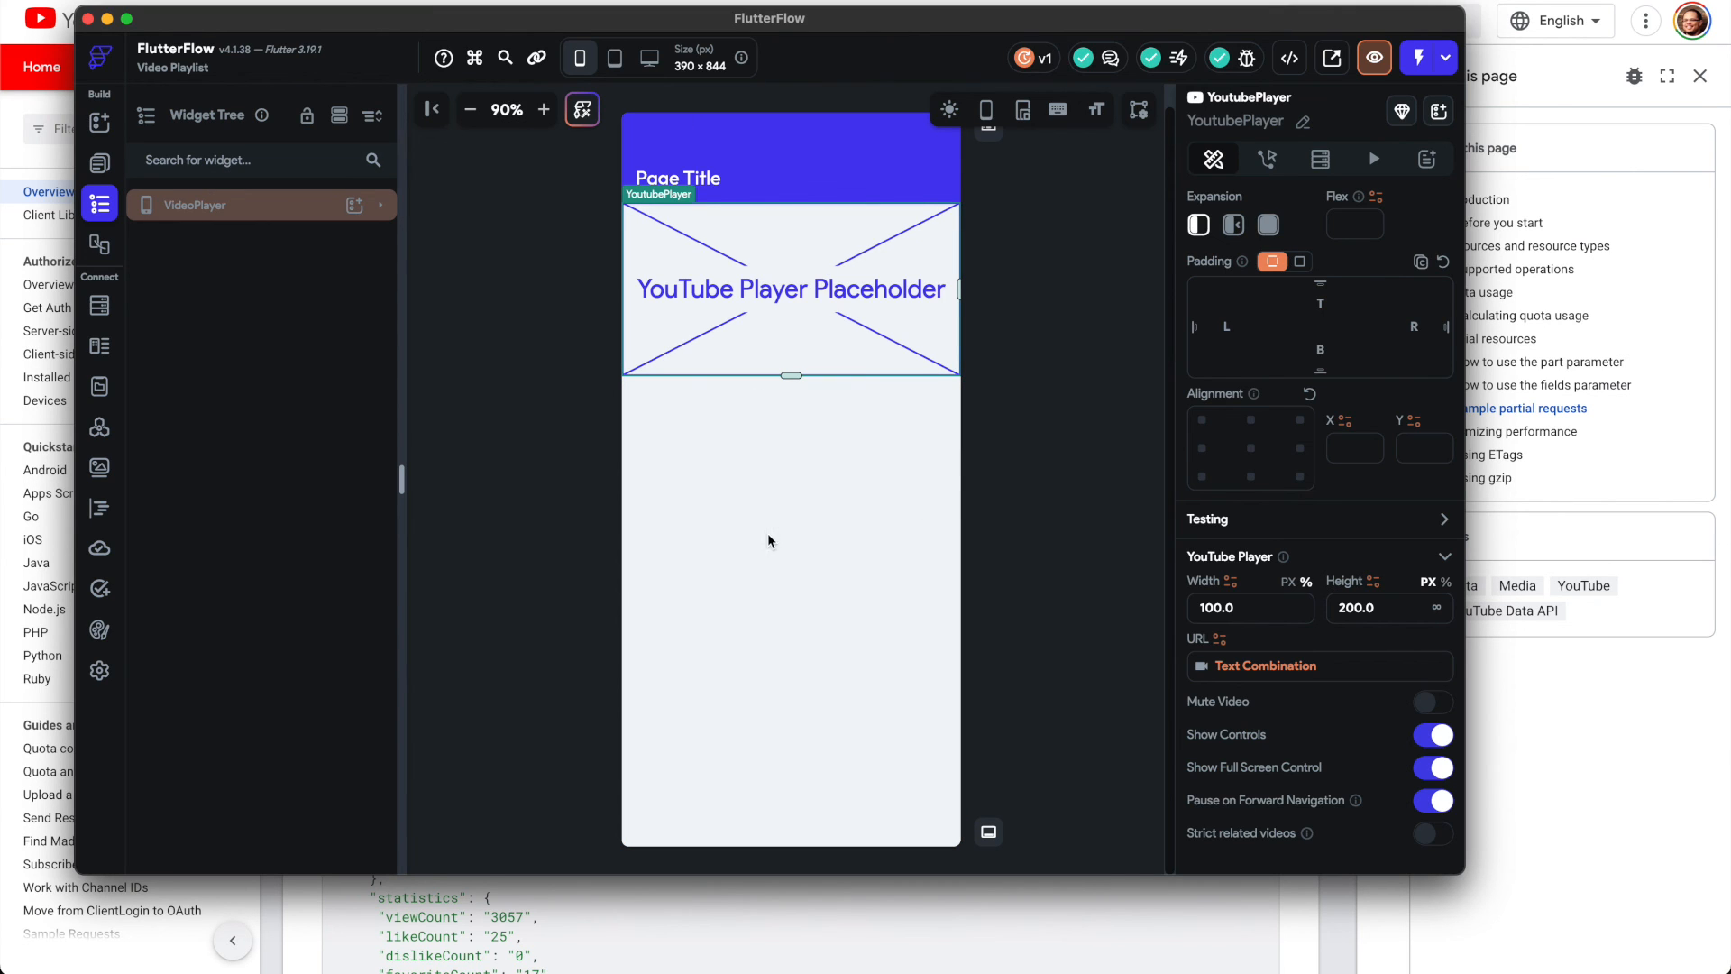
mouse_move(678, 217)
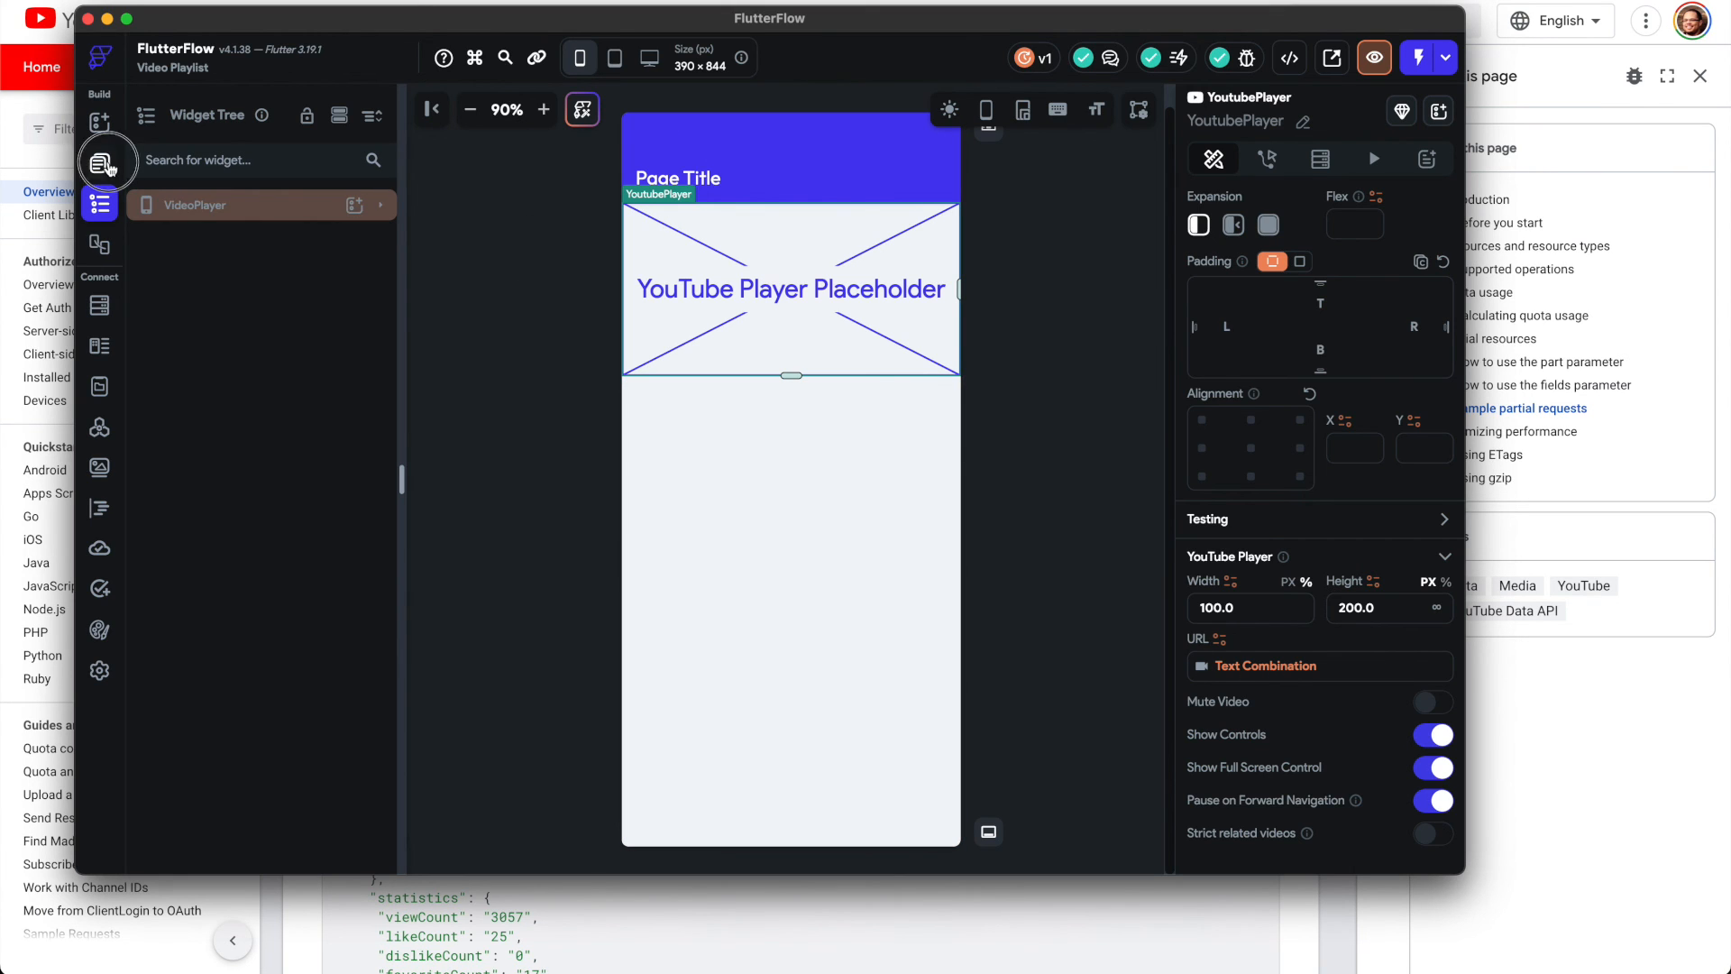
left_click(100, 163)
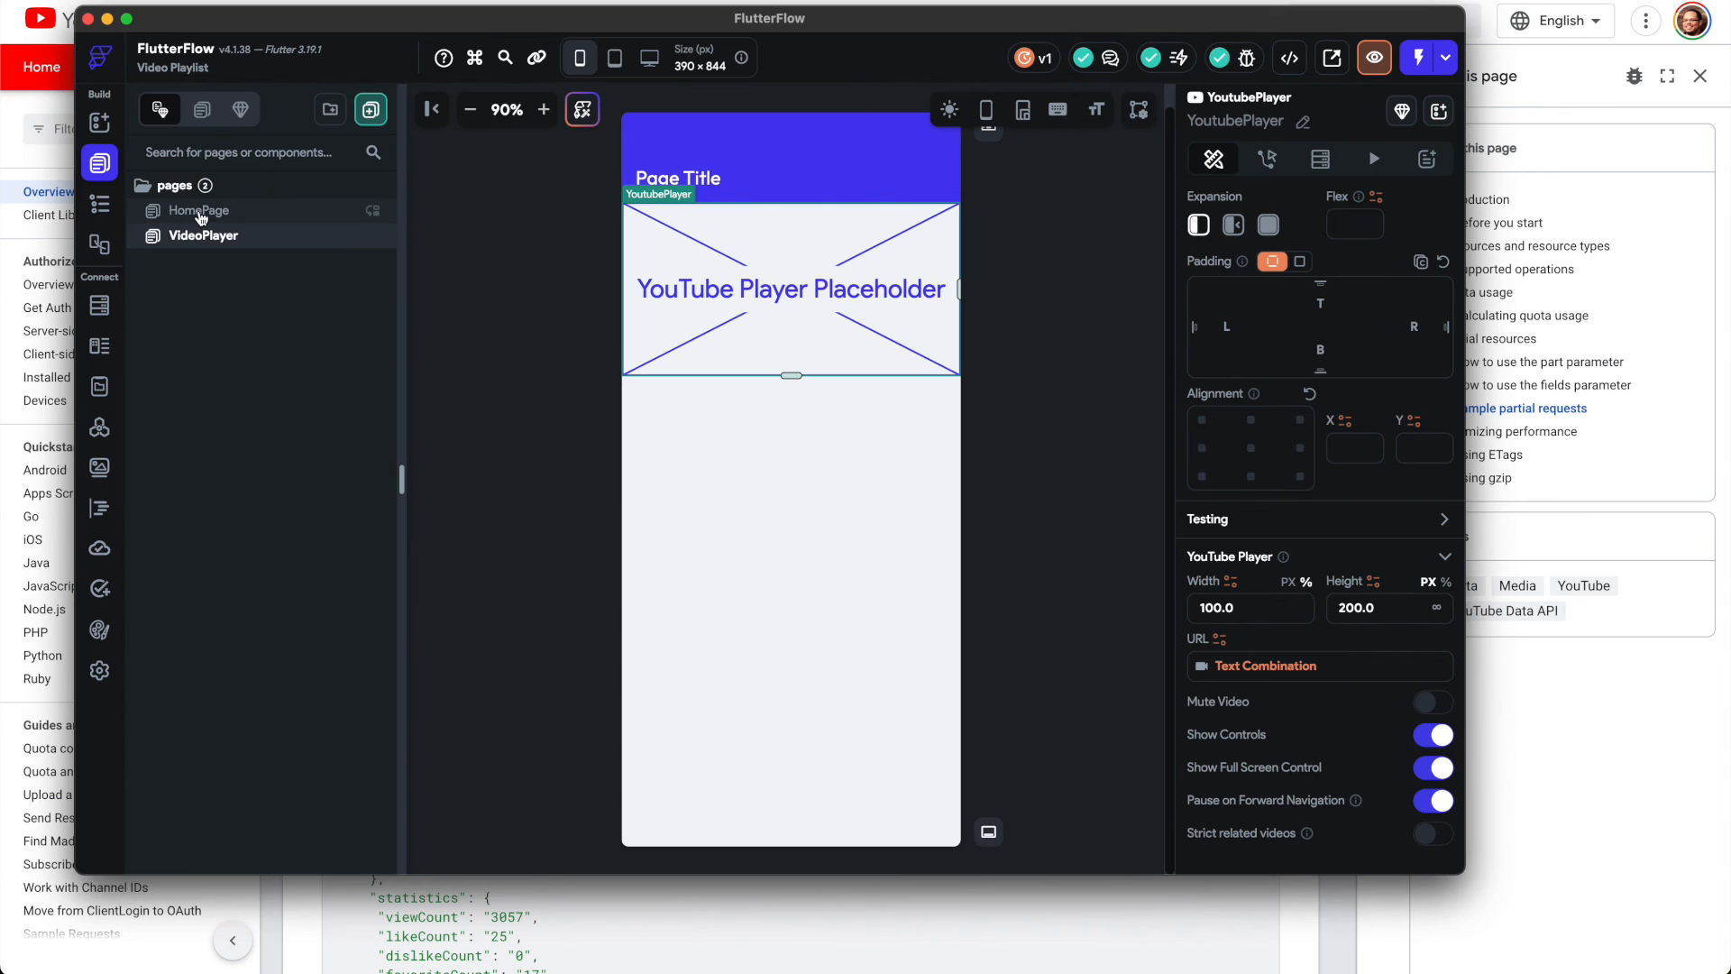
left_click(198, 210)
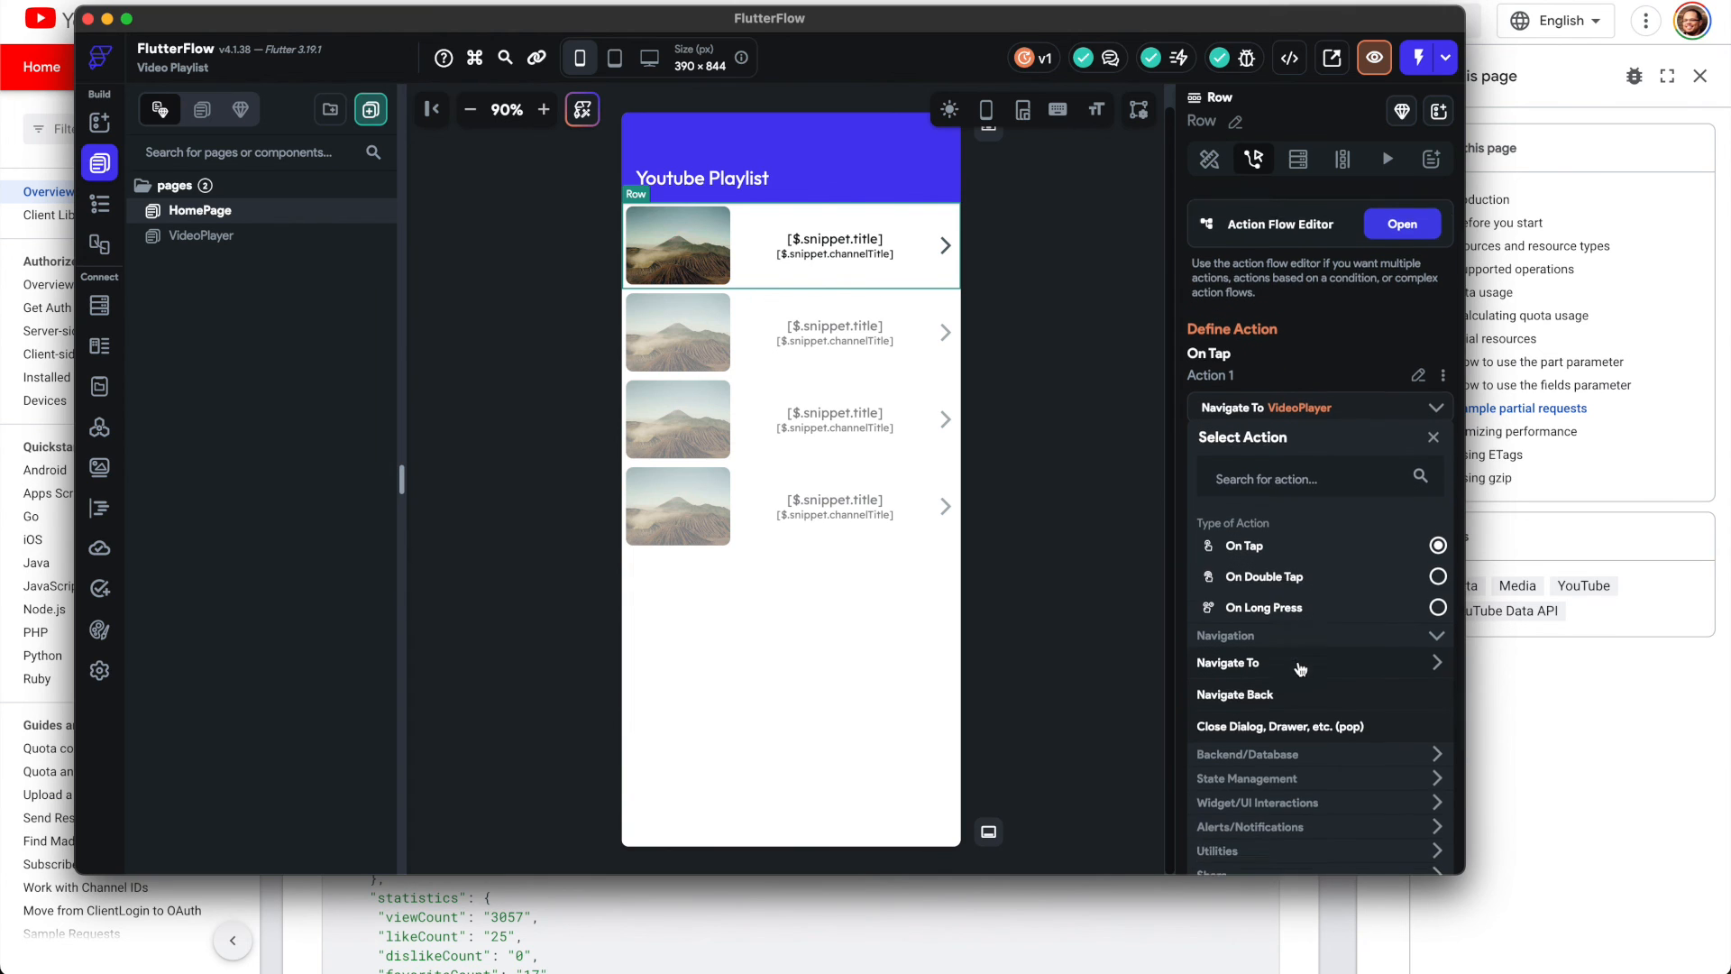
scroll("down", 3)
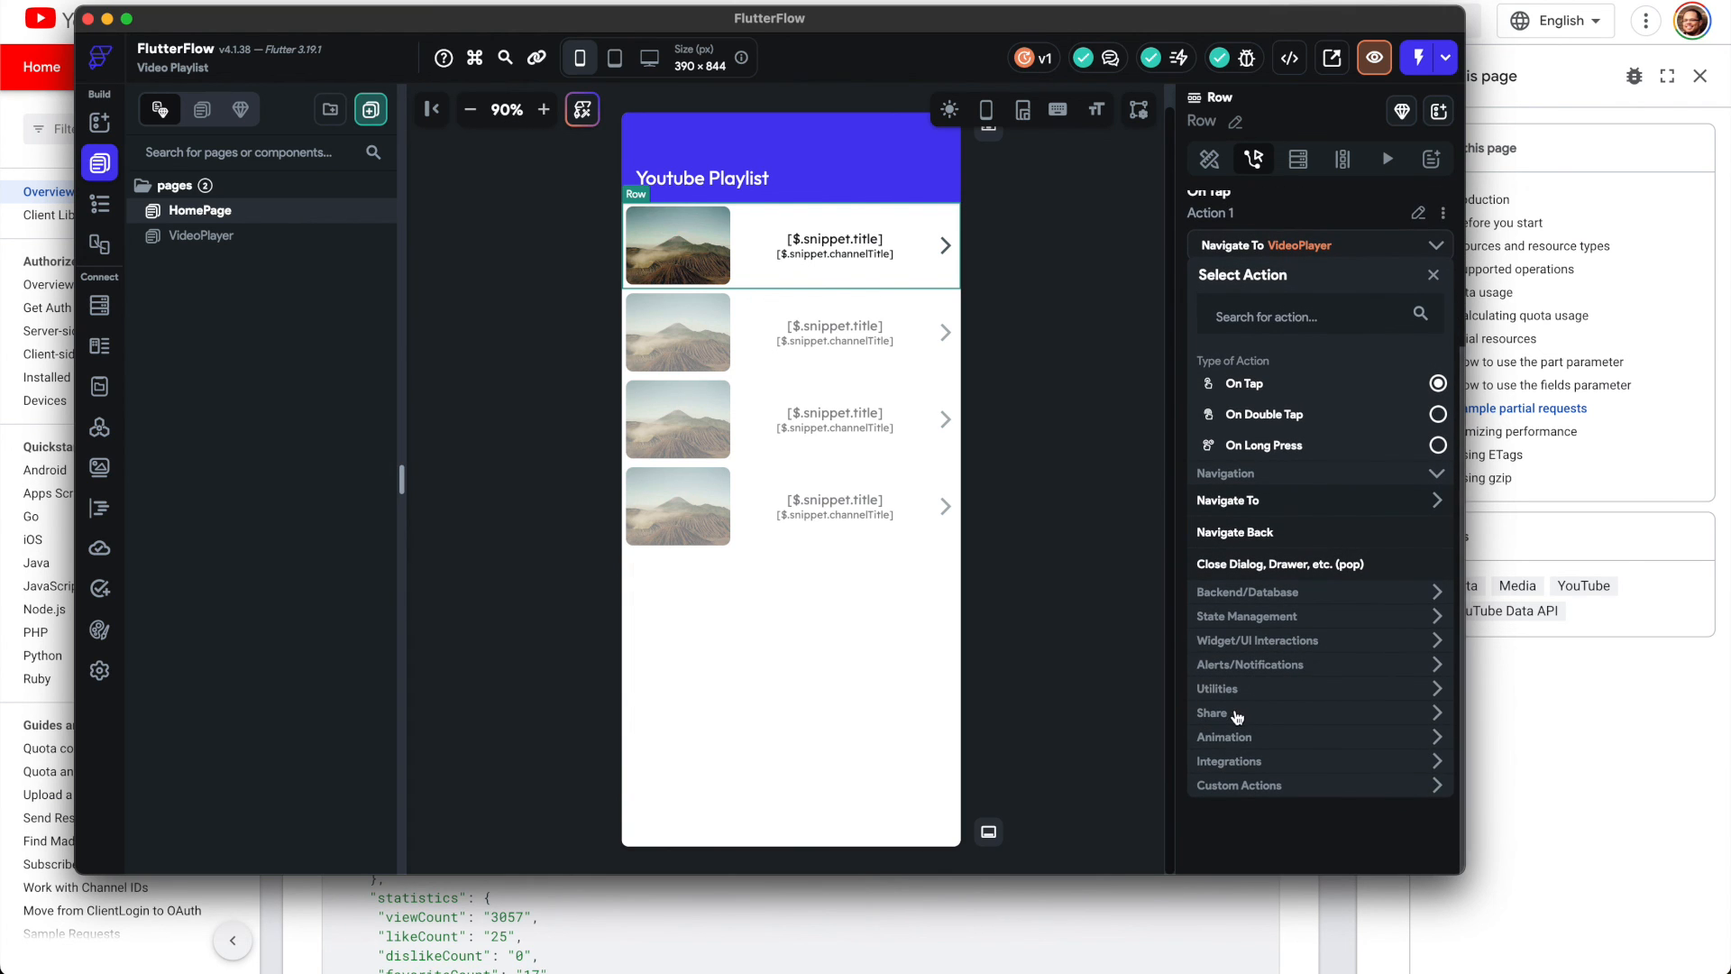
left_click(1211, 712)
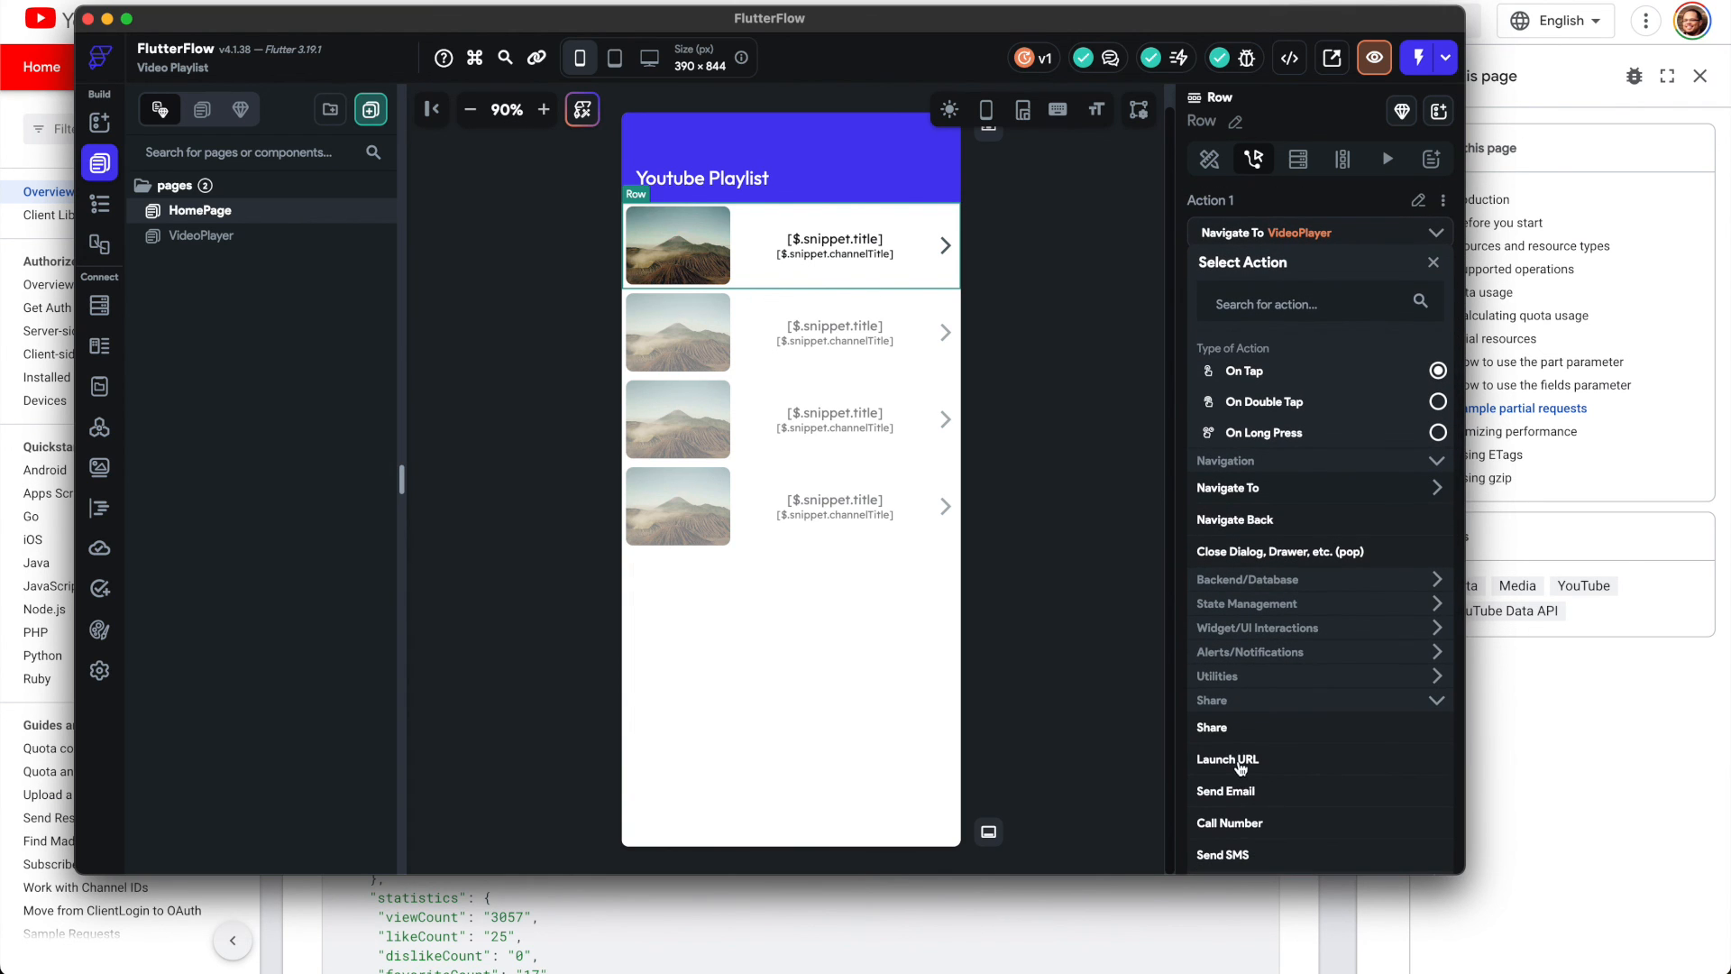
left_click(1228, 758)
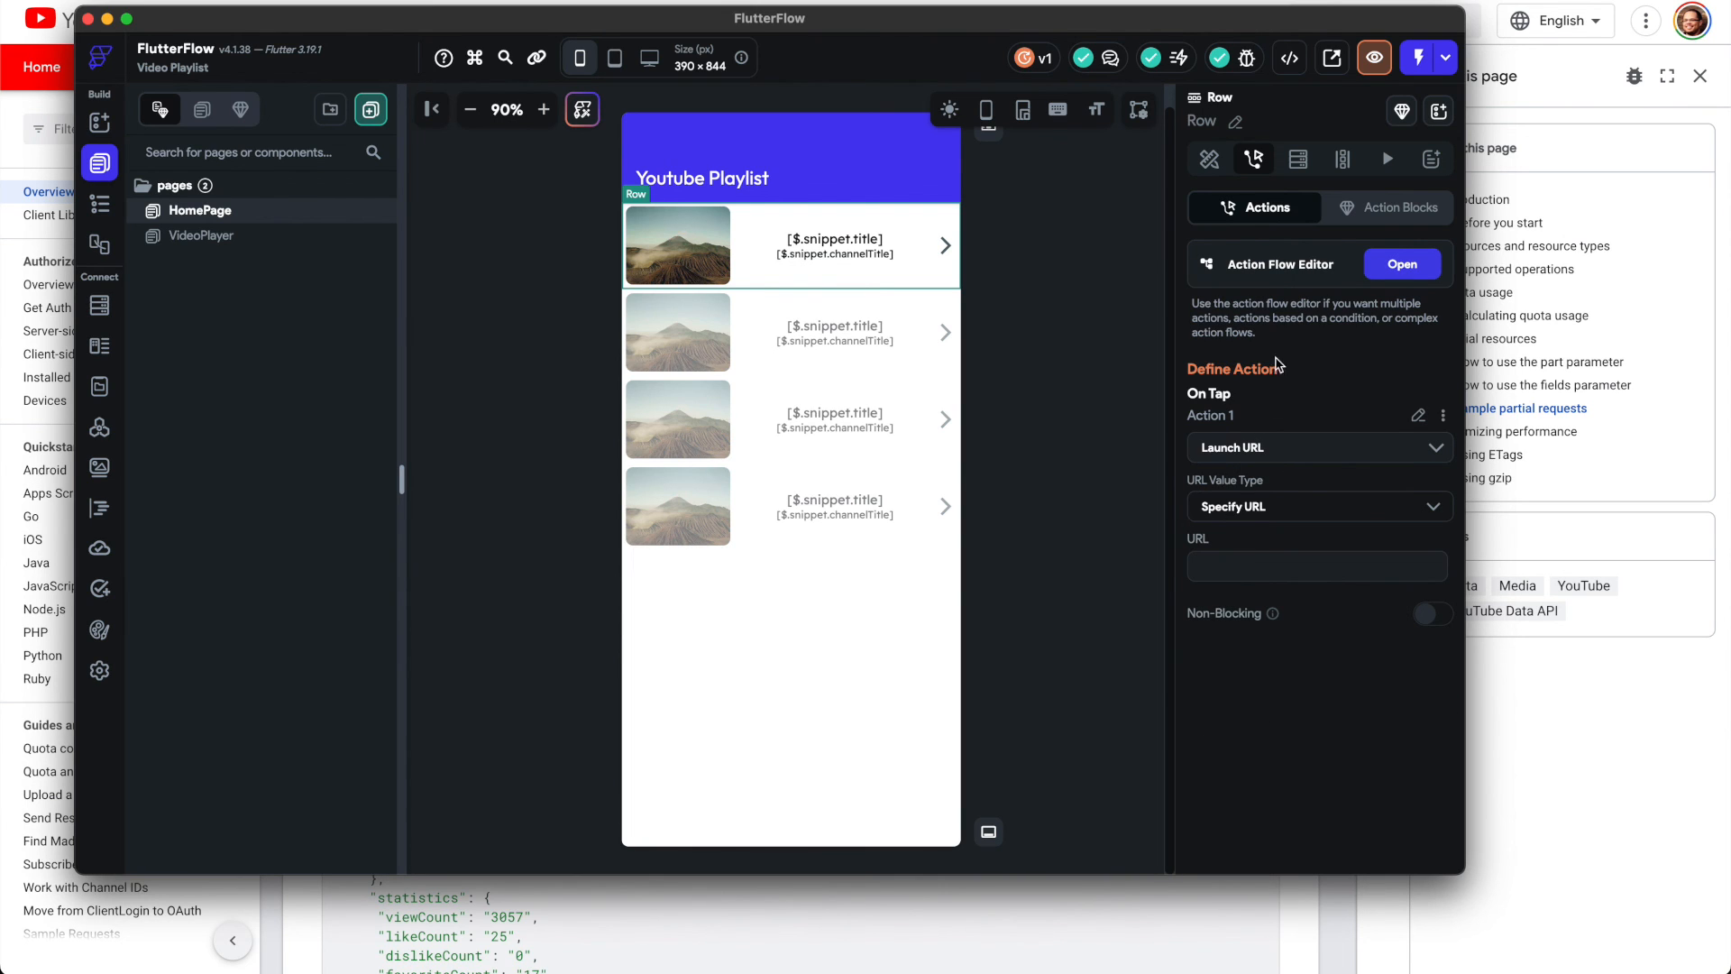
mouse_move(1268, 265)
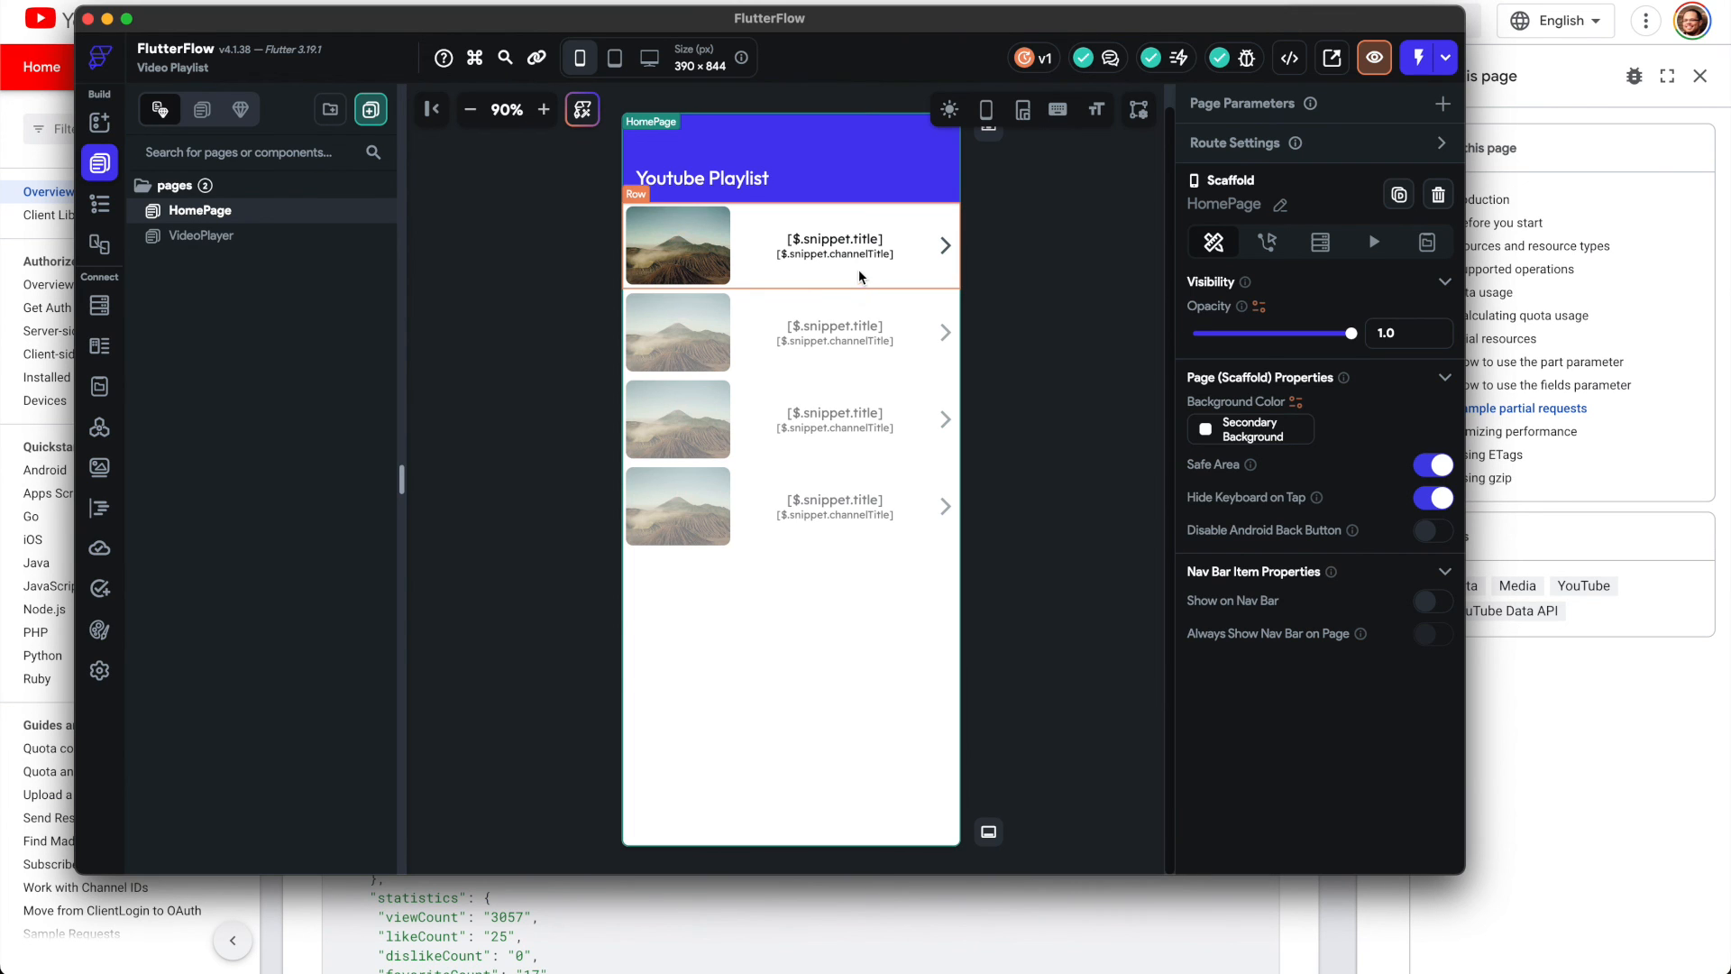
Step: Return to the Medium article's notes on API variable naming and infinite scrolling limits
left_click(789, 245)
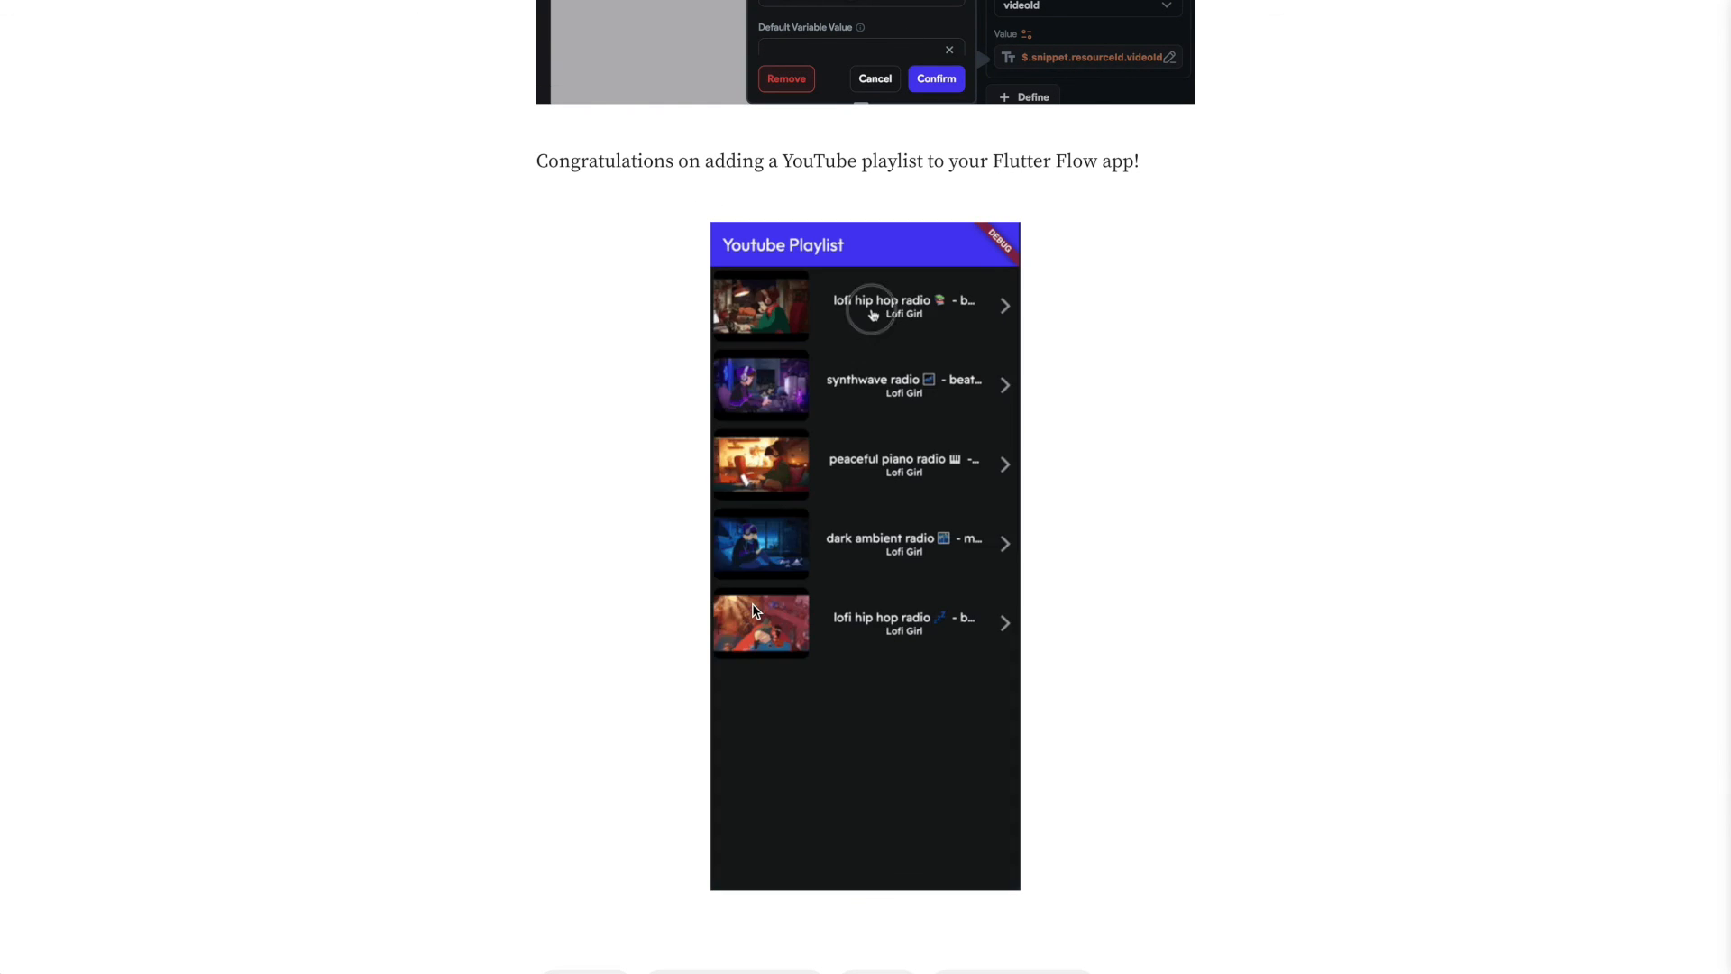
left_click(864, 304)
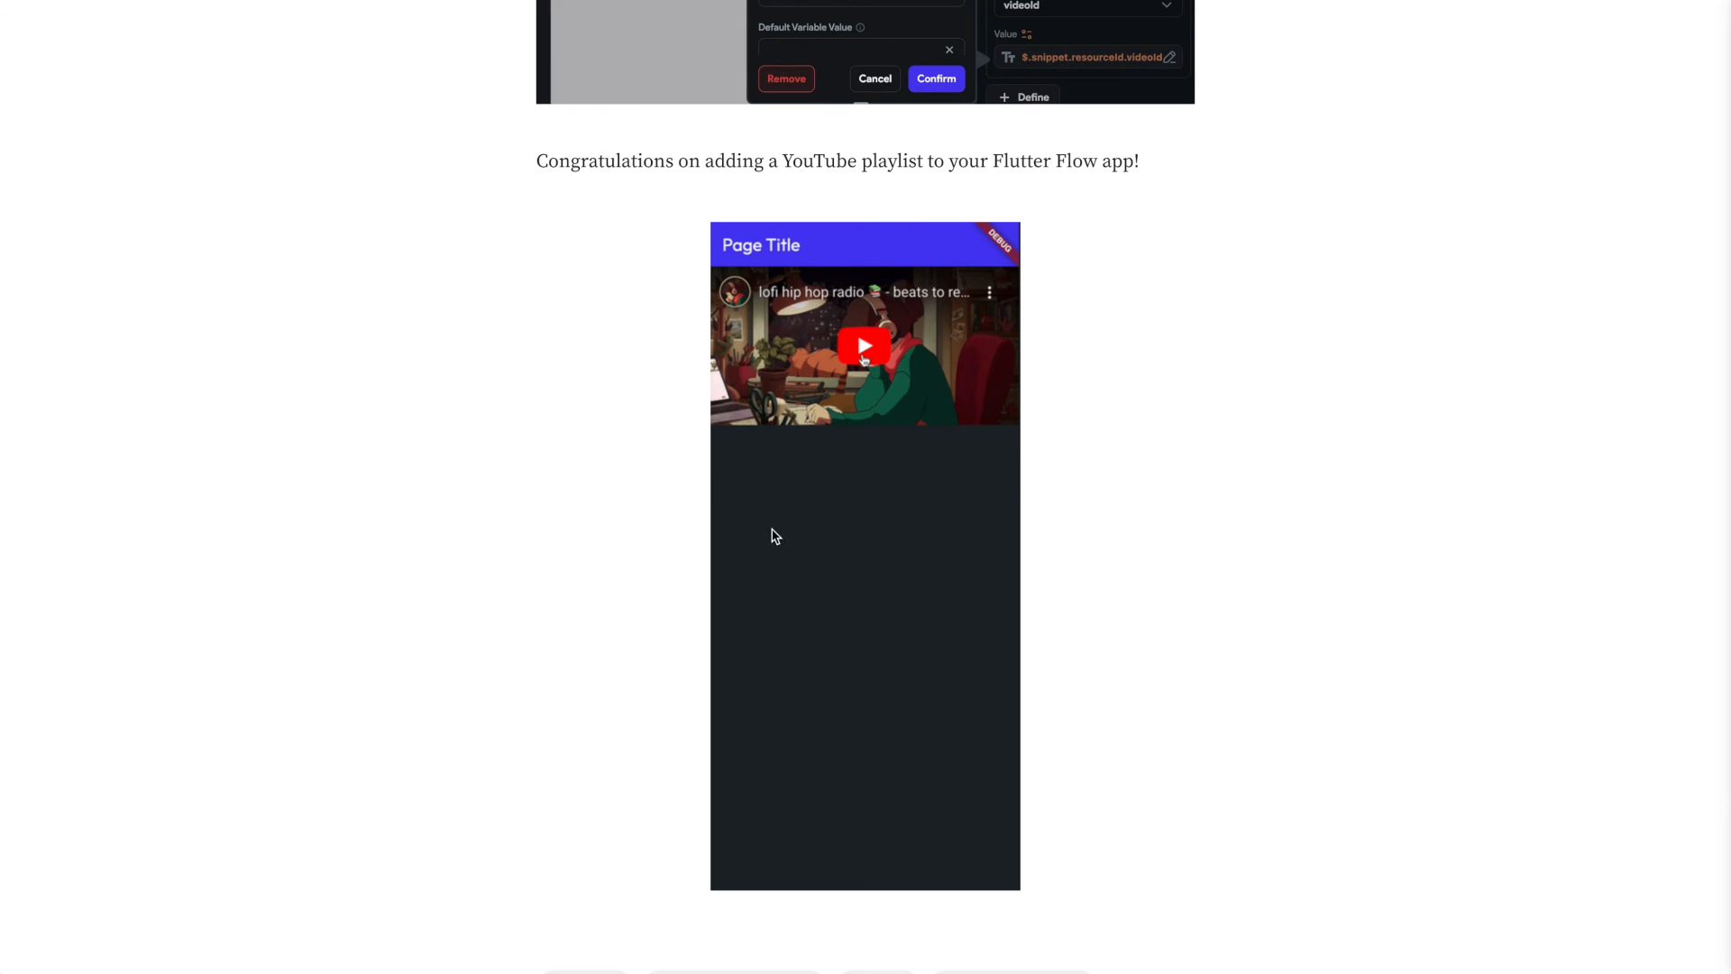
left_click(864, 347)
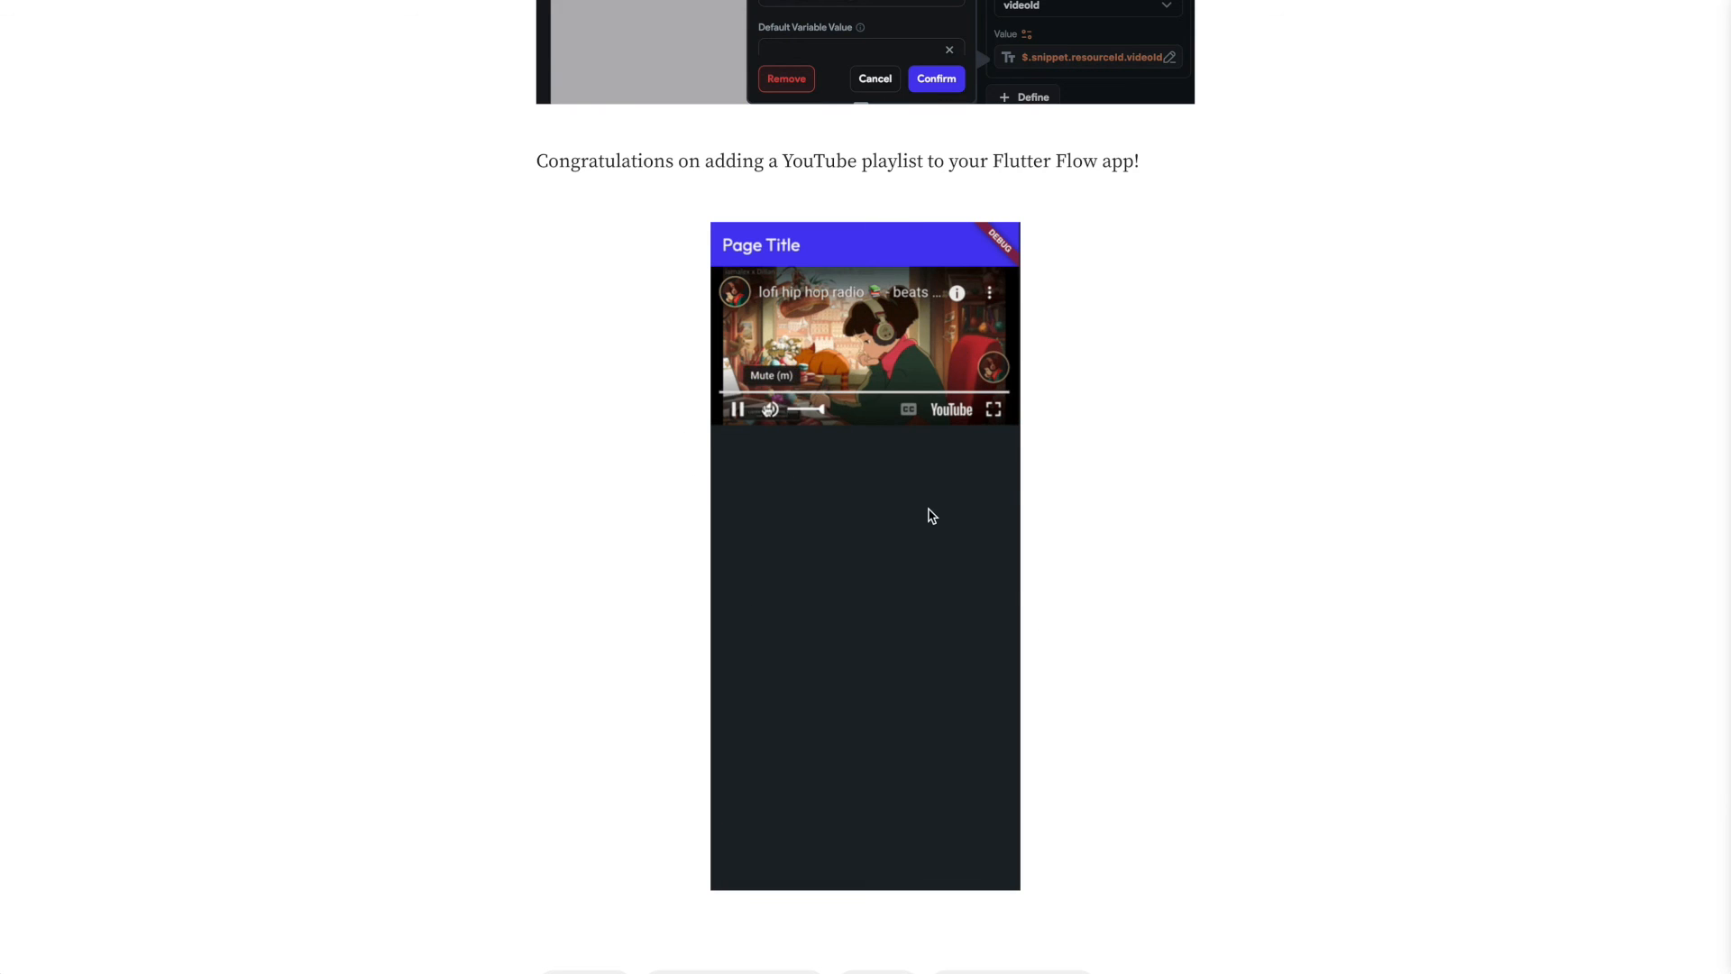
scroll("down", 3)
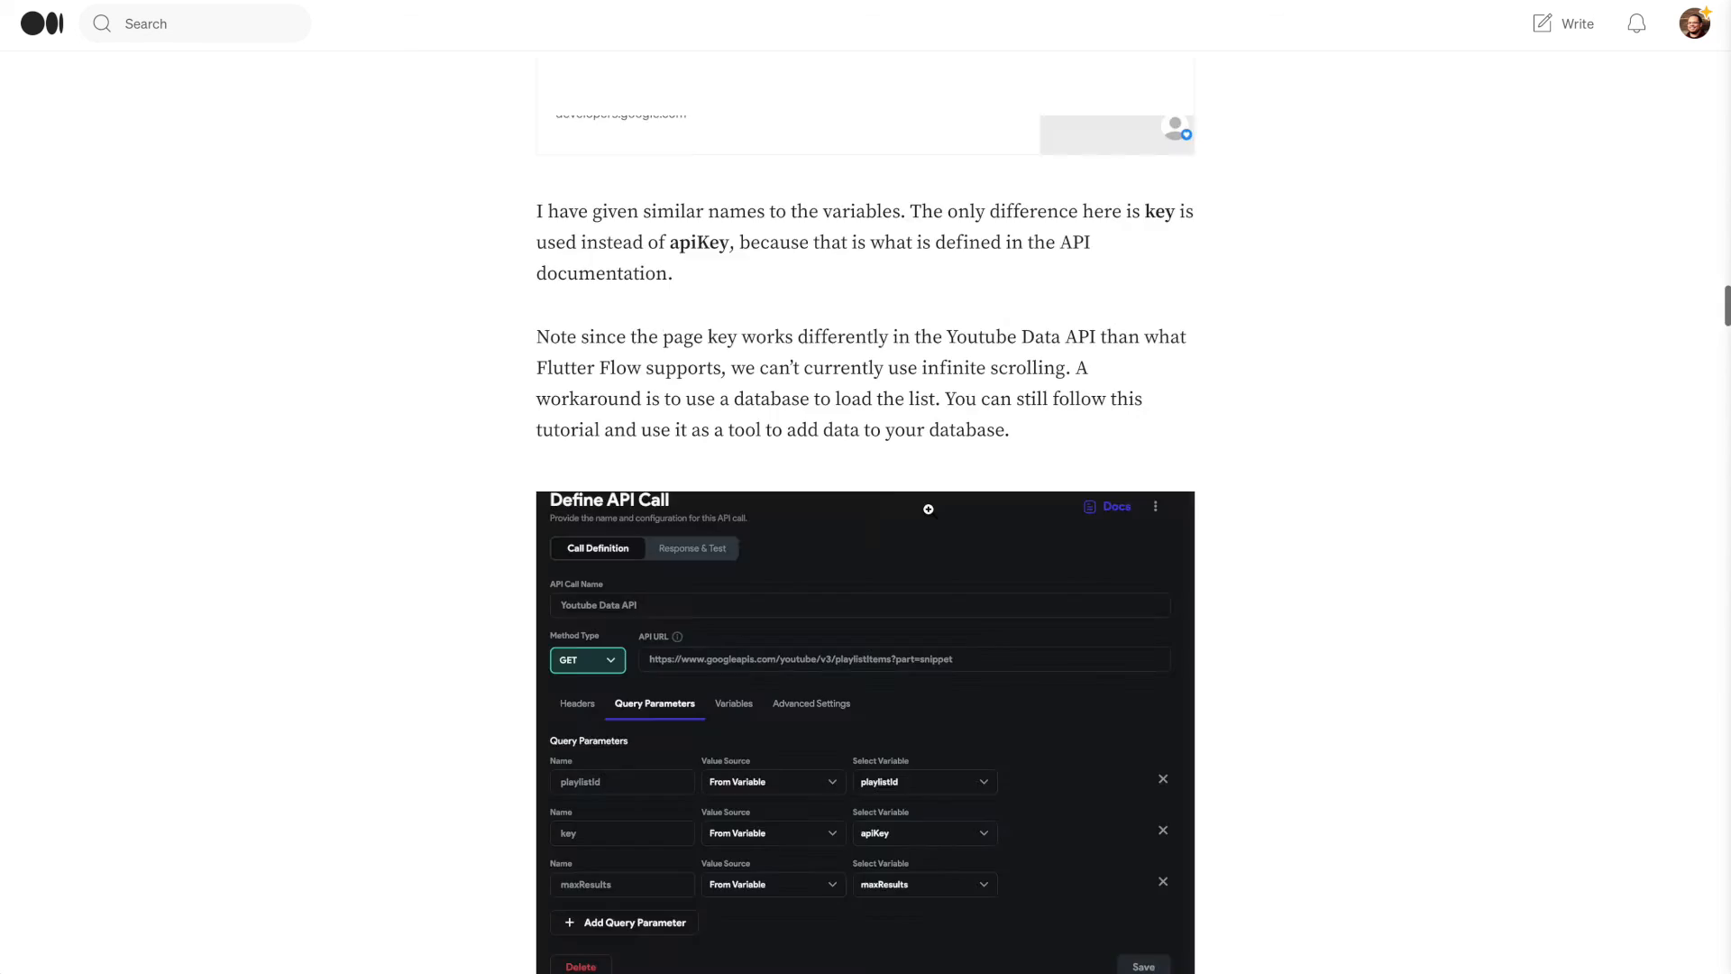